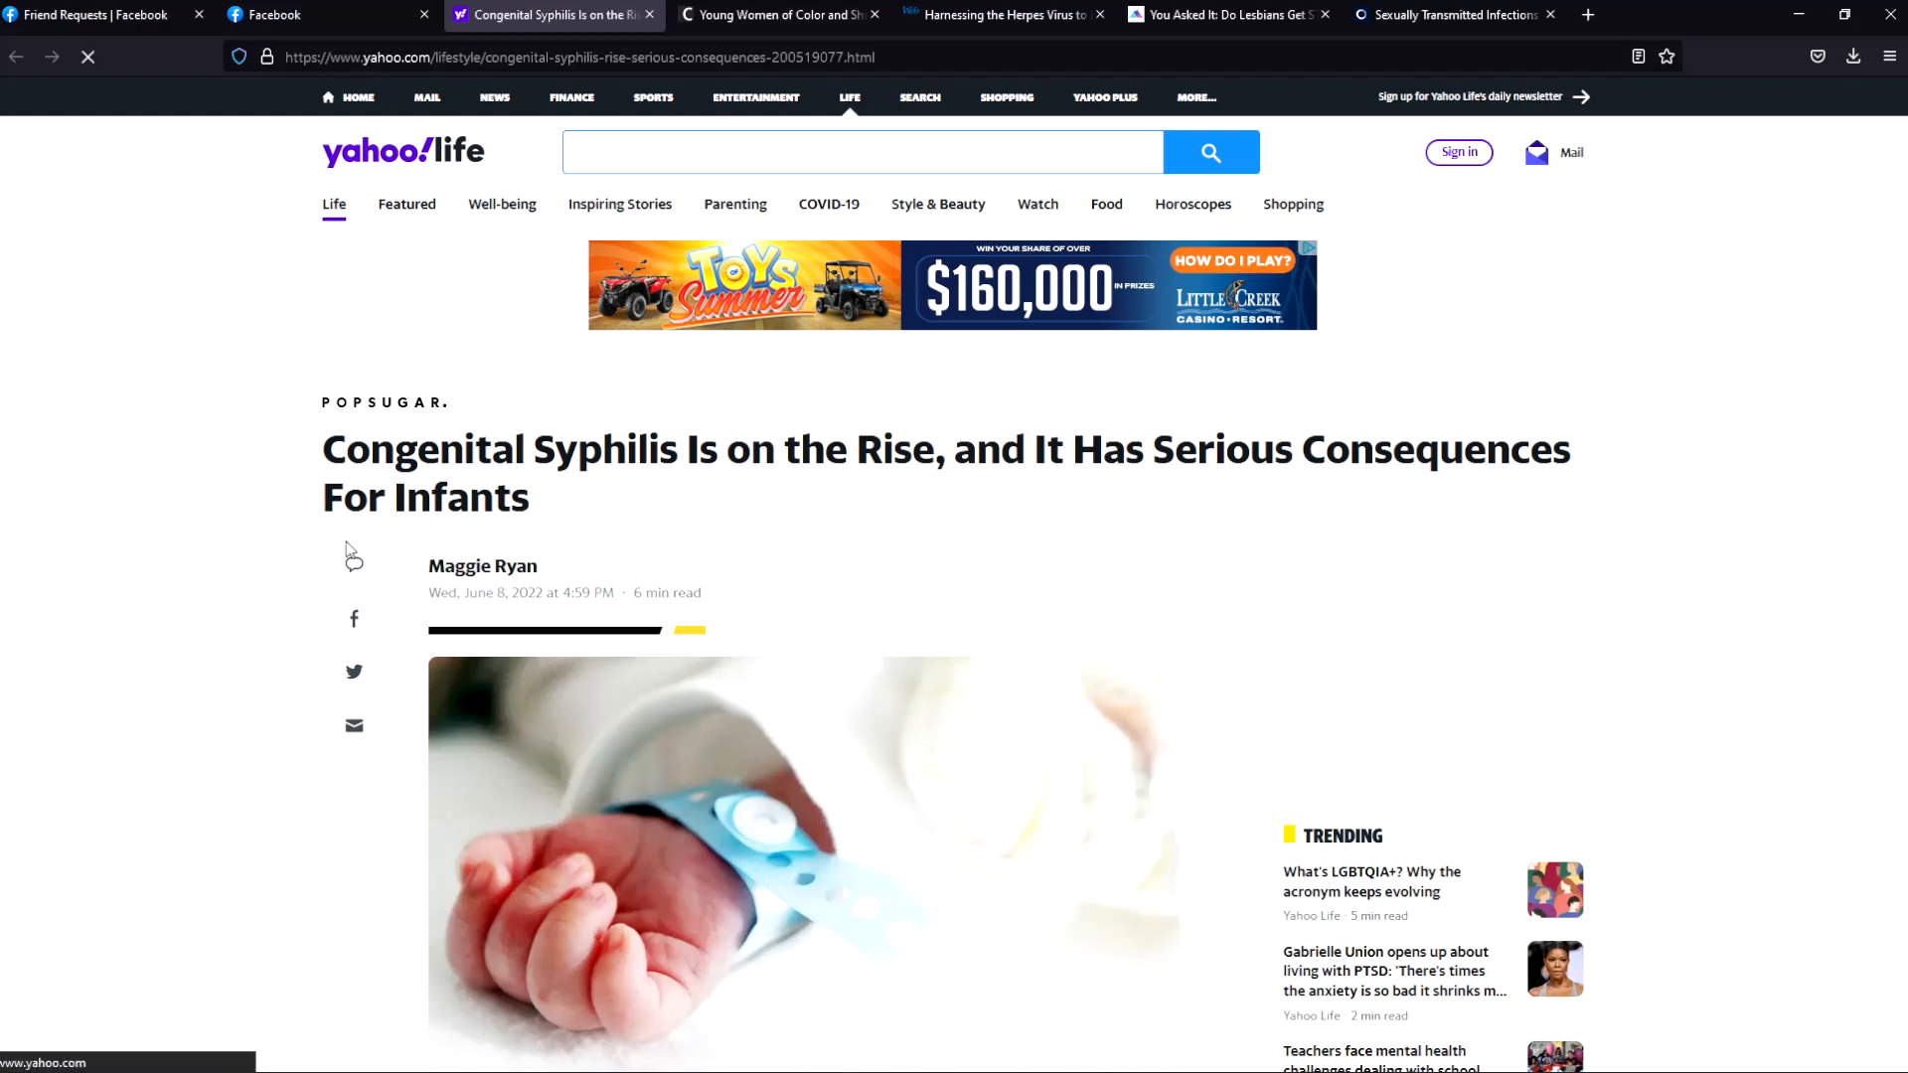
Step: Scroll past the baby photo to the article's opening paragraphs on rising congenital syphilis cases
scroll(down, 3)
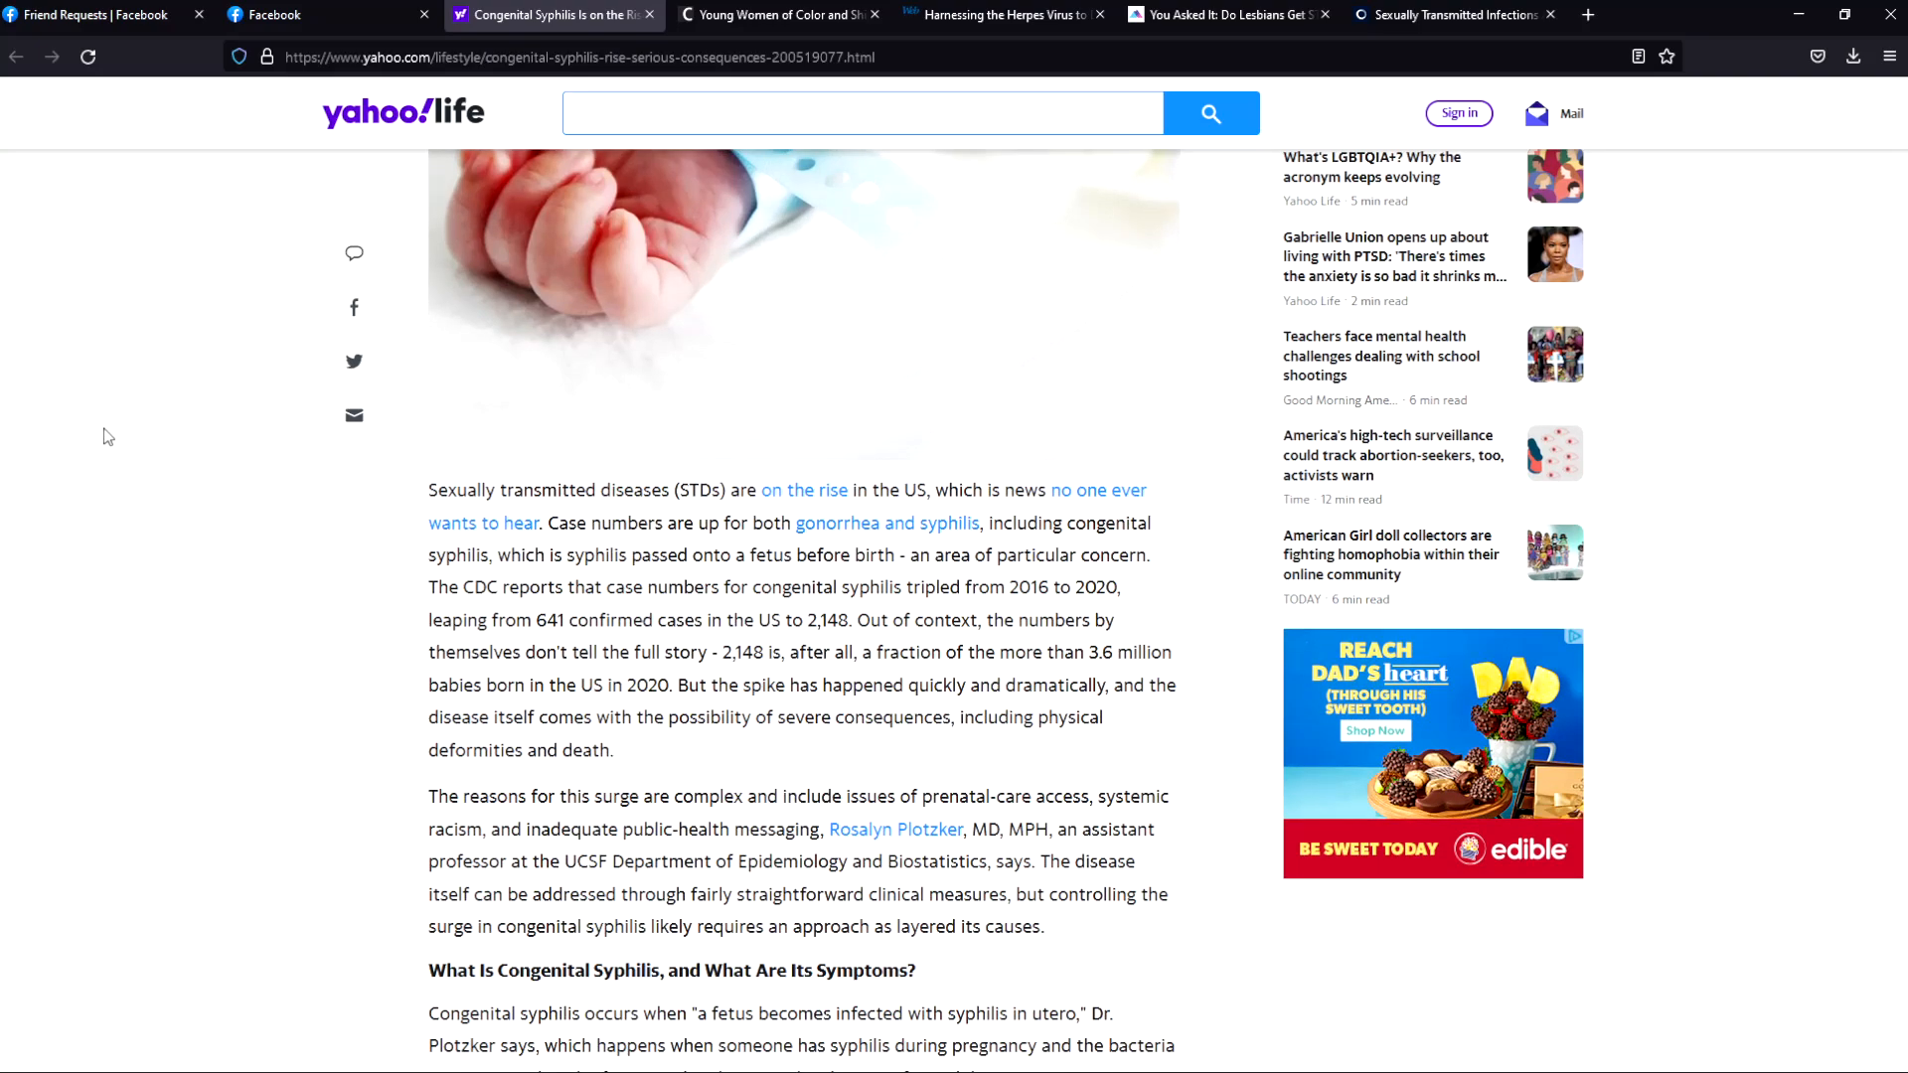
mouse_move(220, 431)
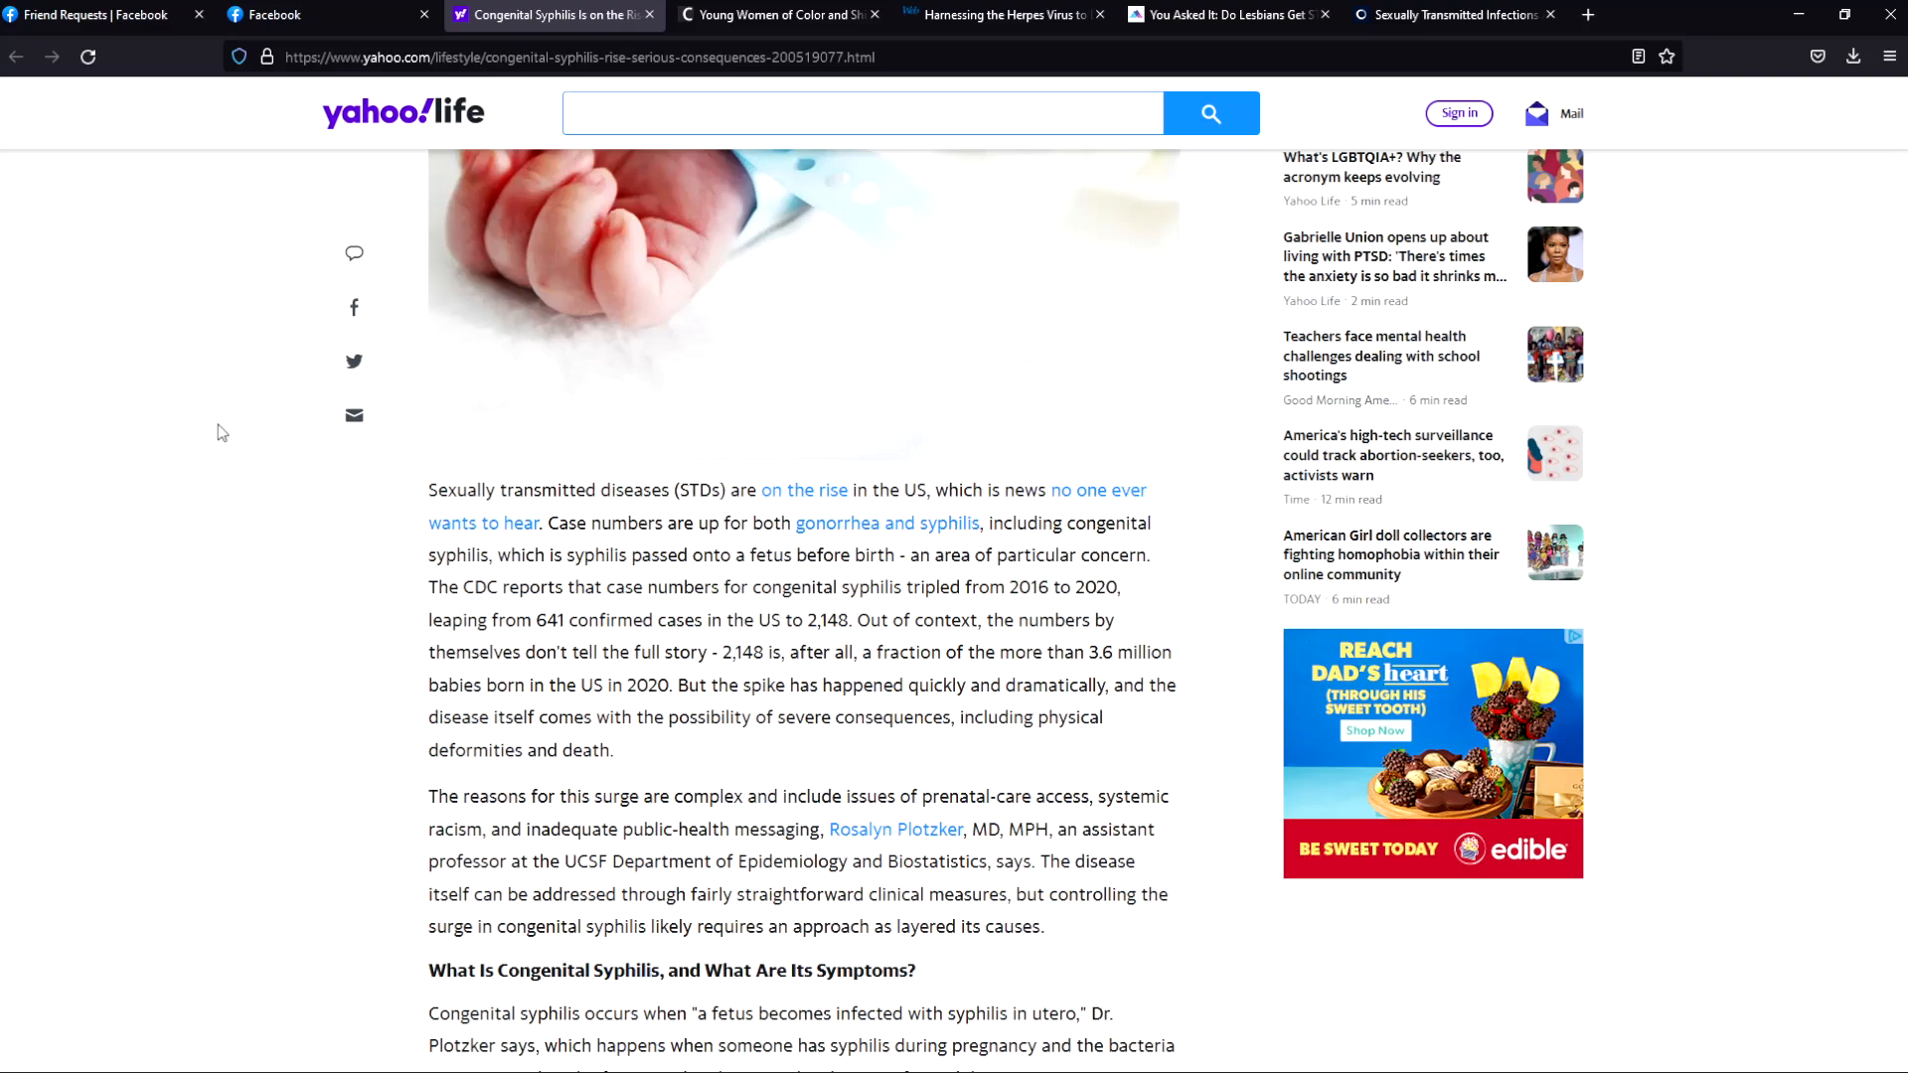
mouse_move(389, 451)
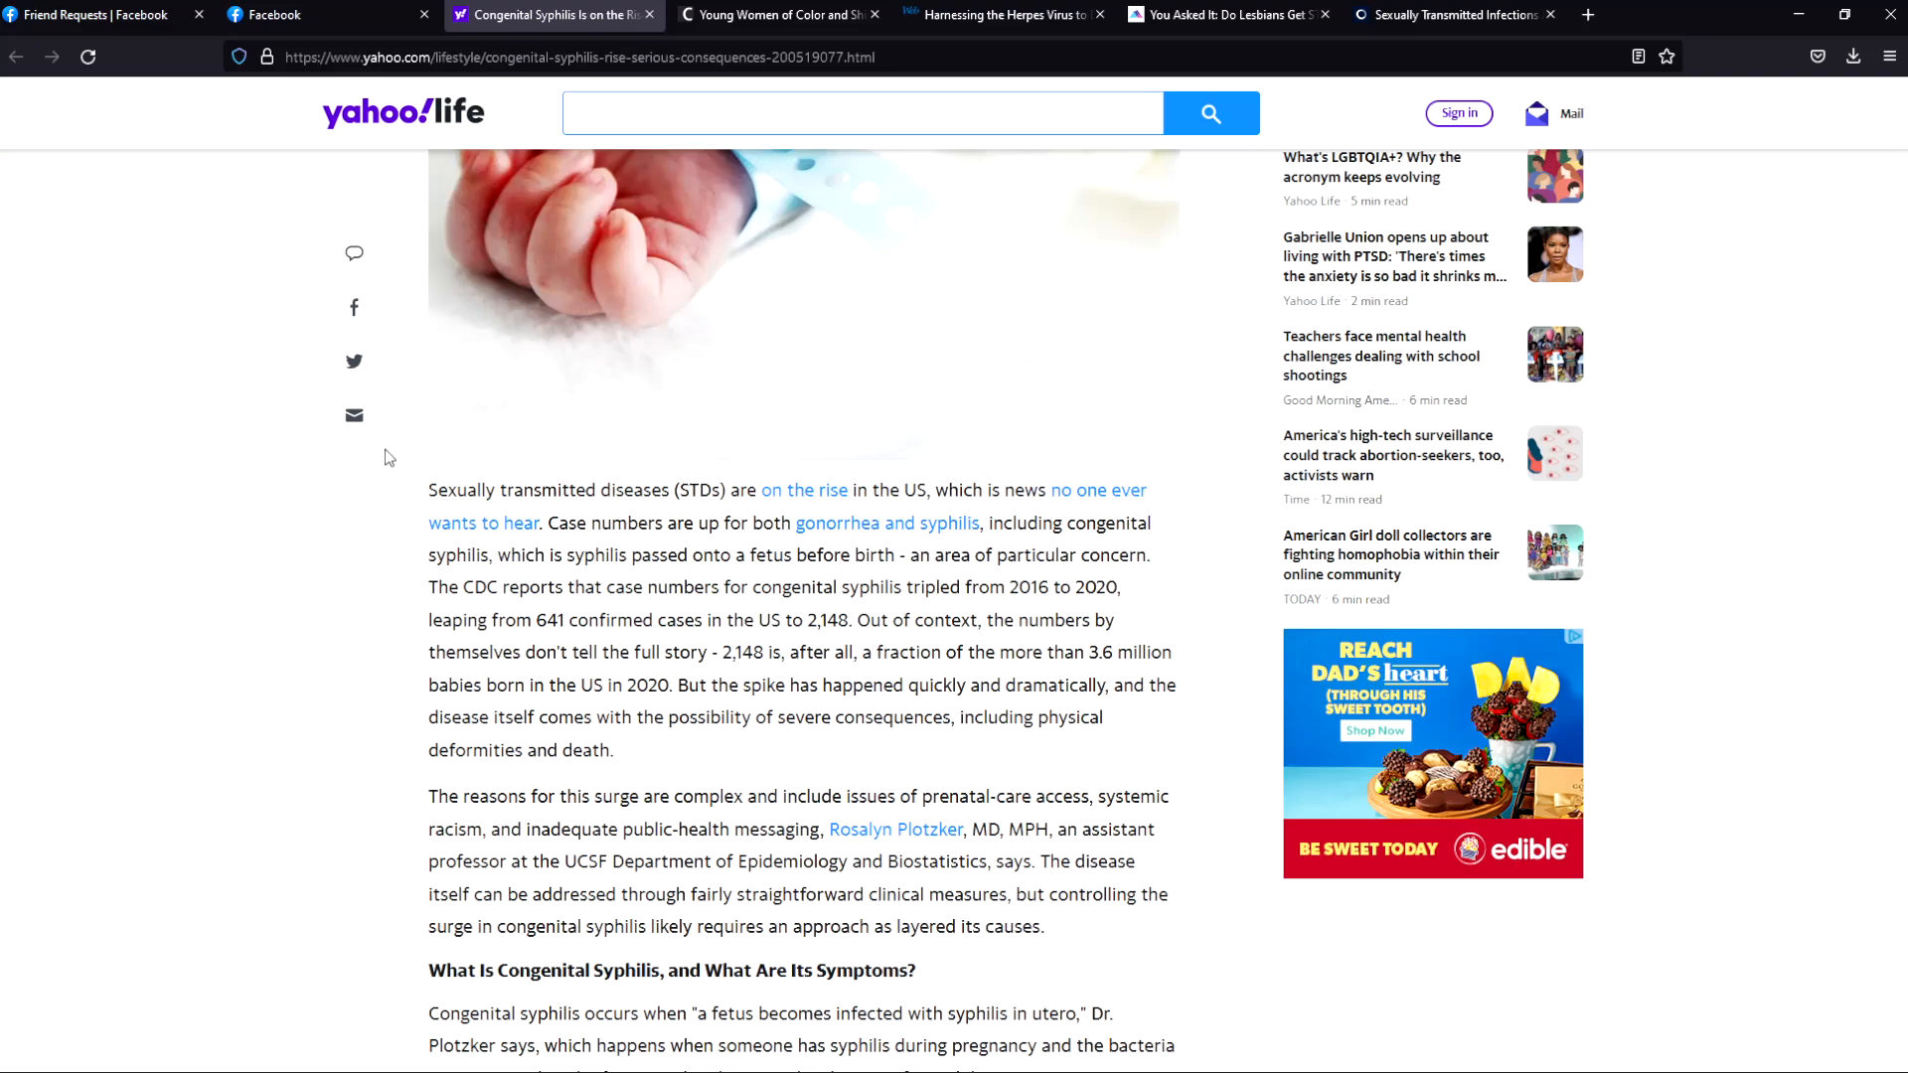
mouse_move(388, 457)
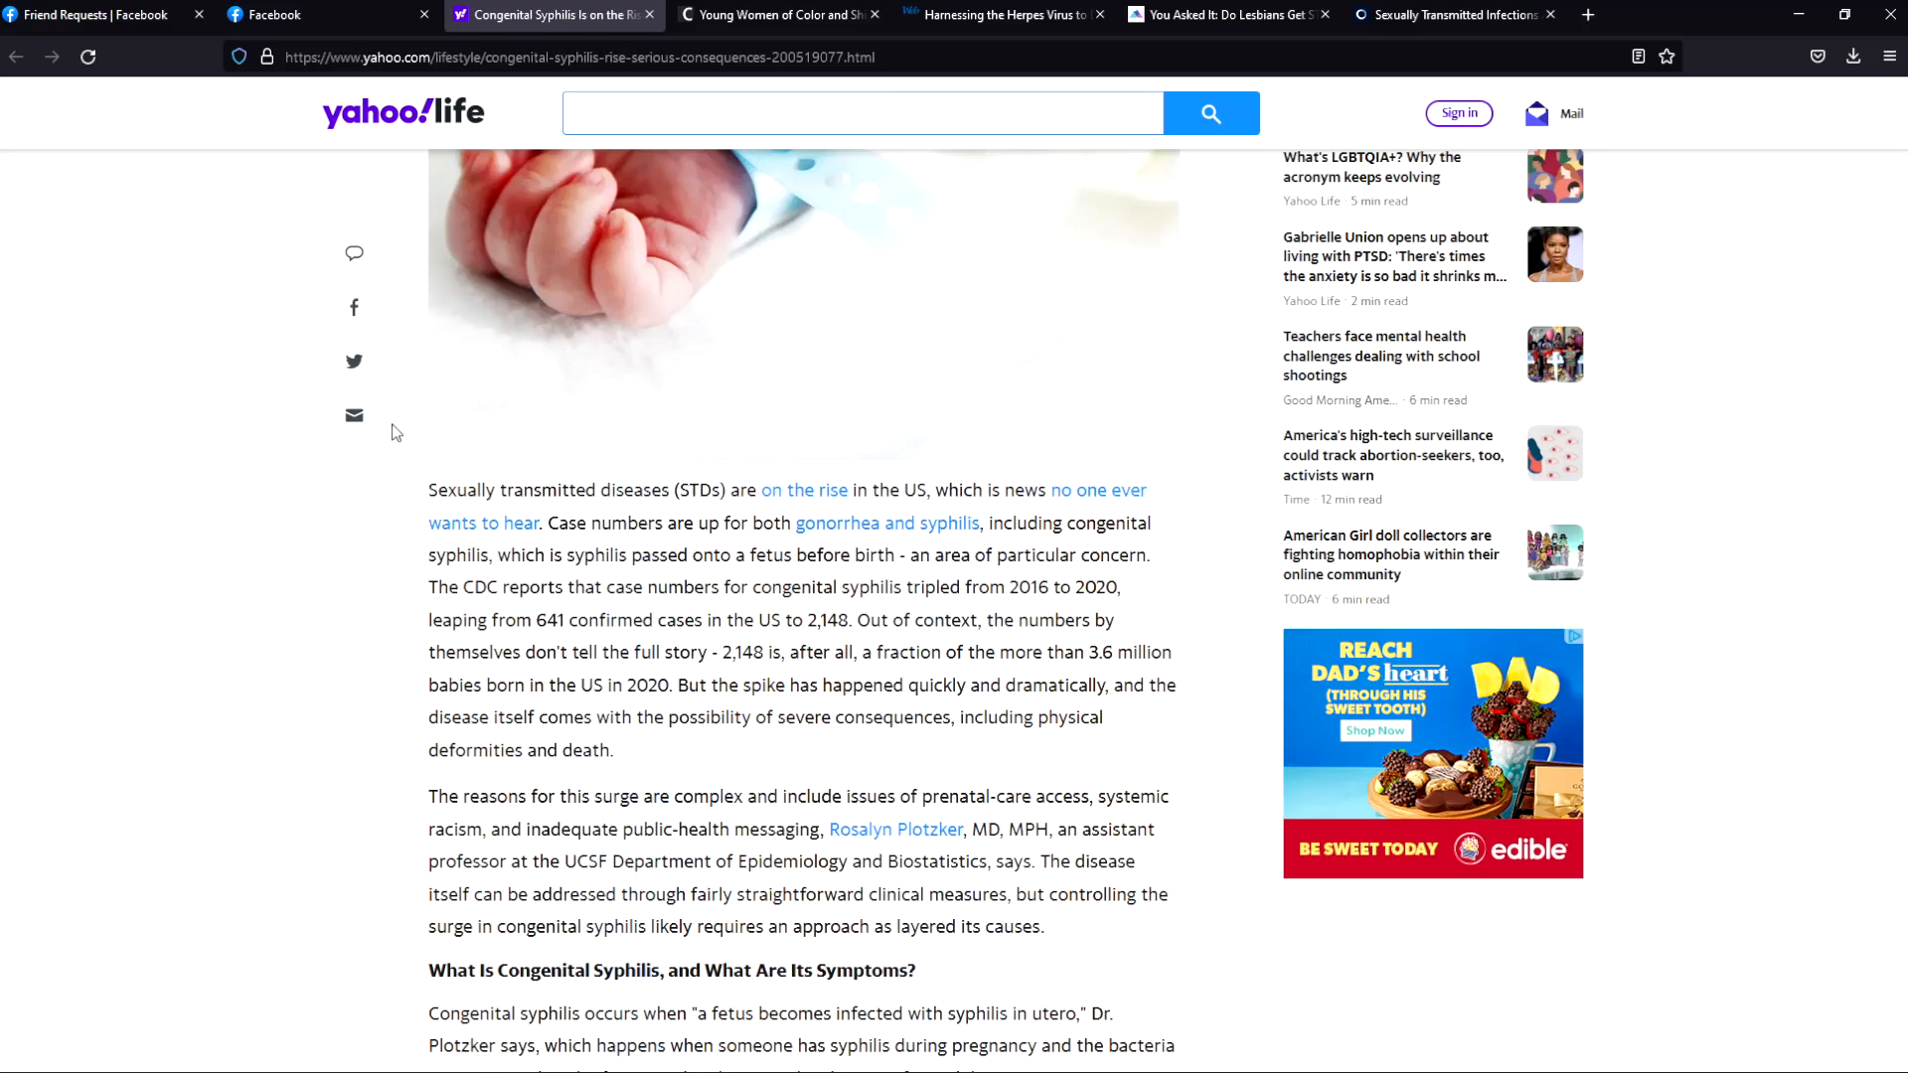
click(86, 58)
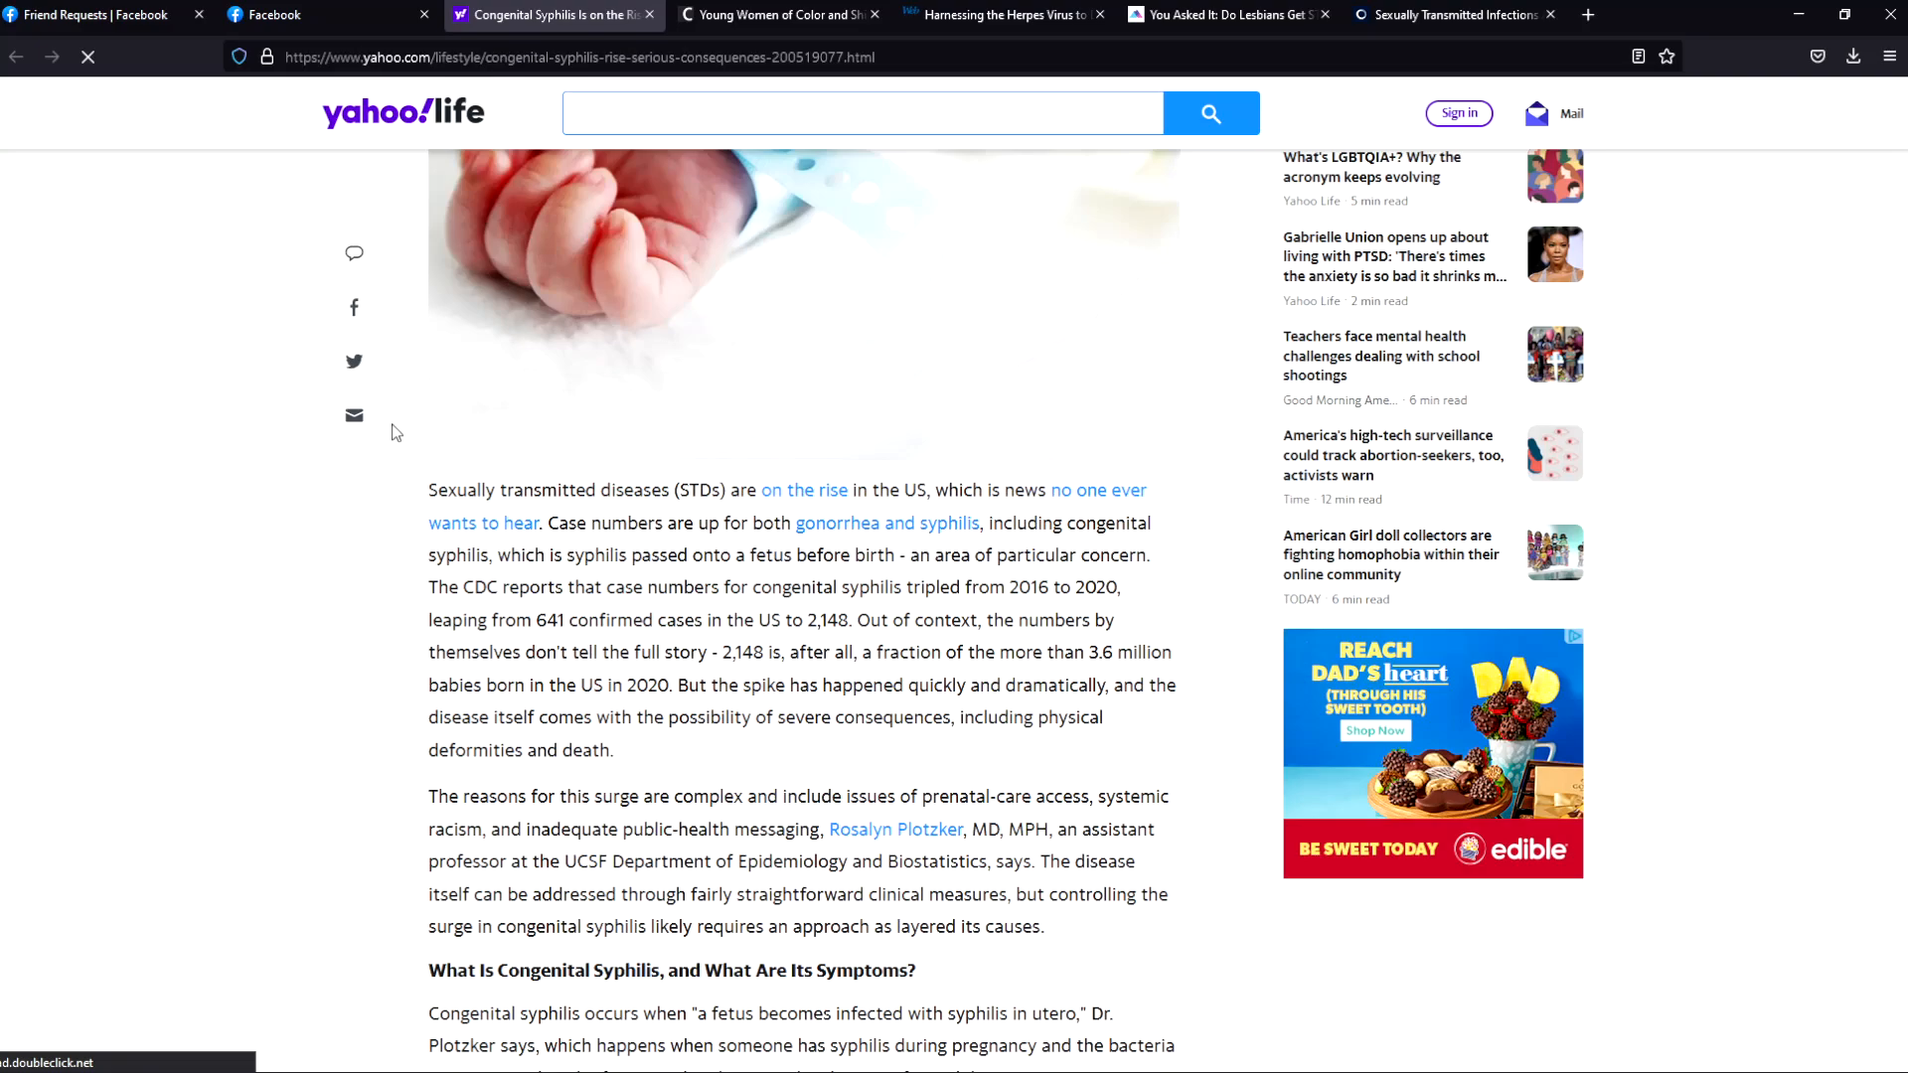
click(322, 14)
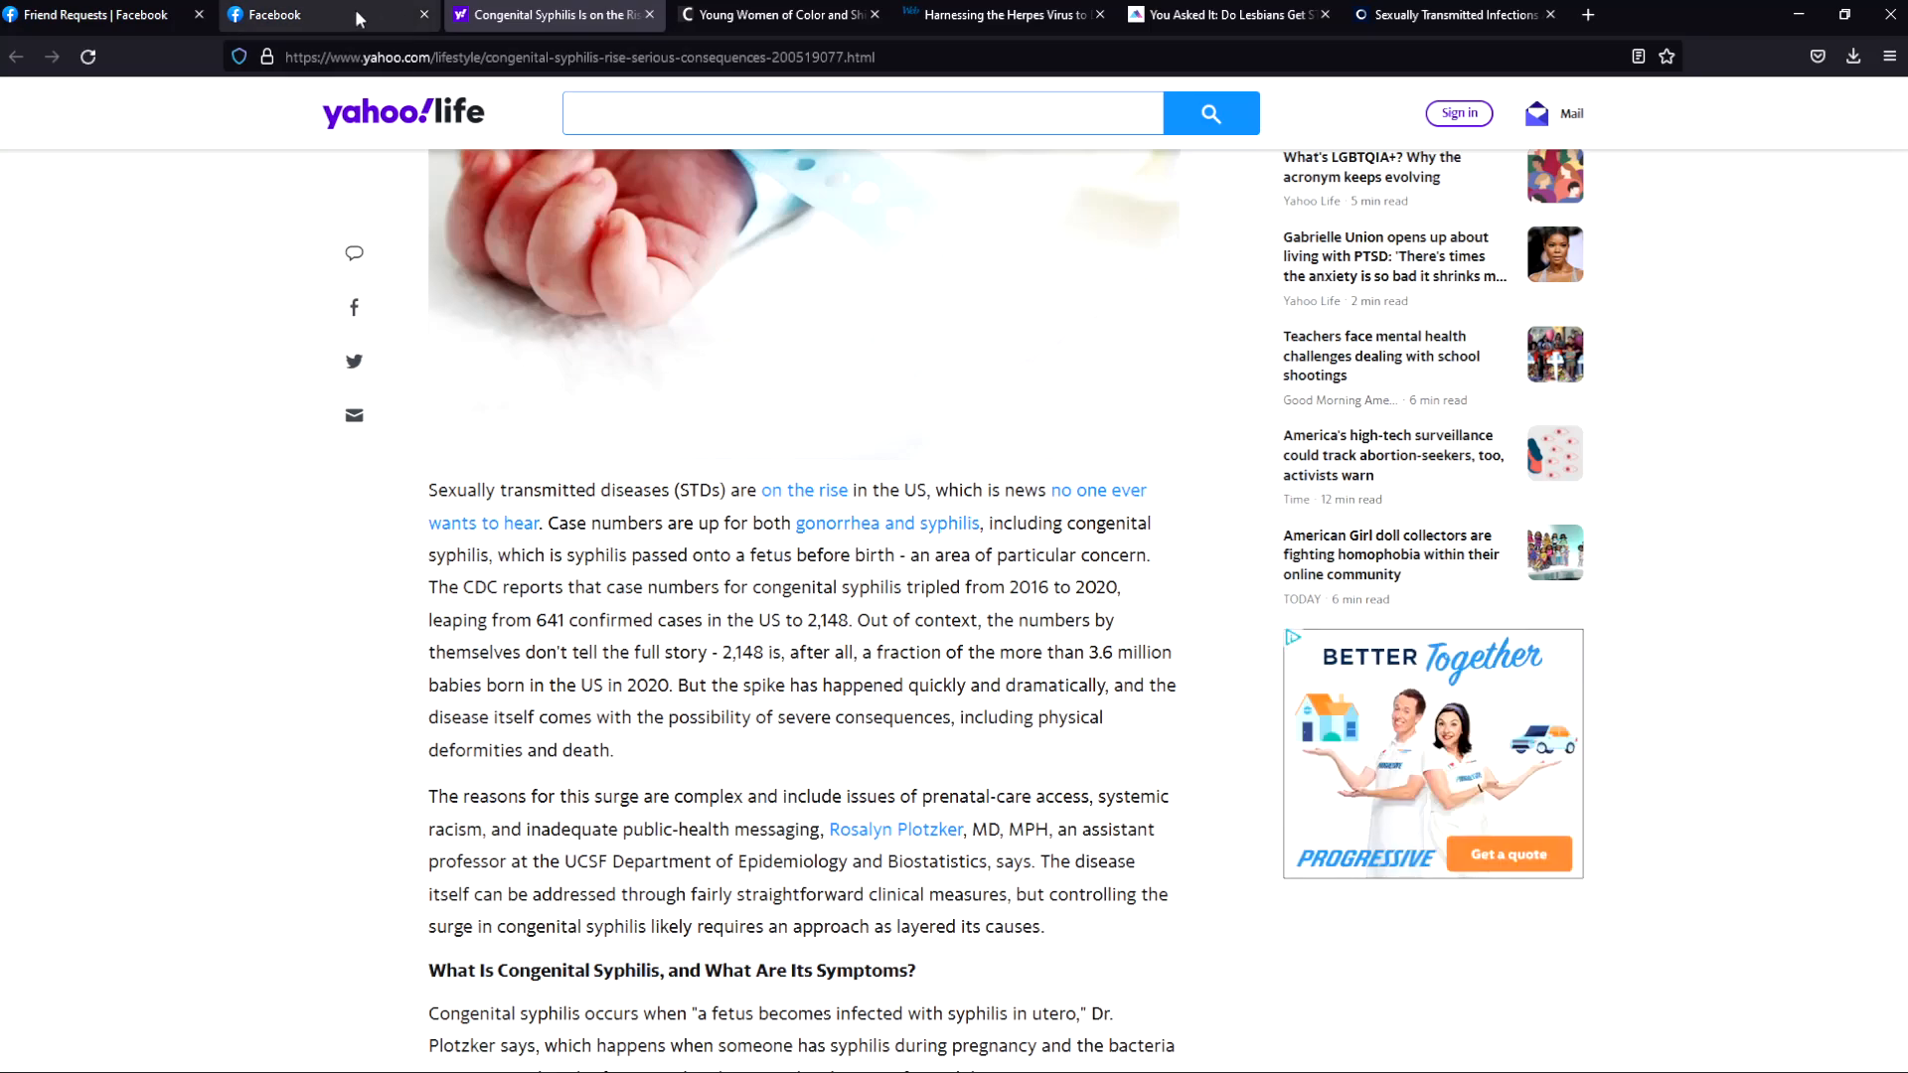
mouse_move(807, 745)
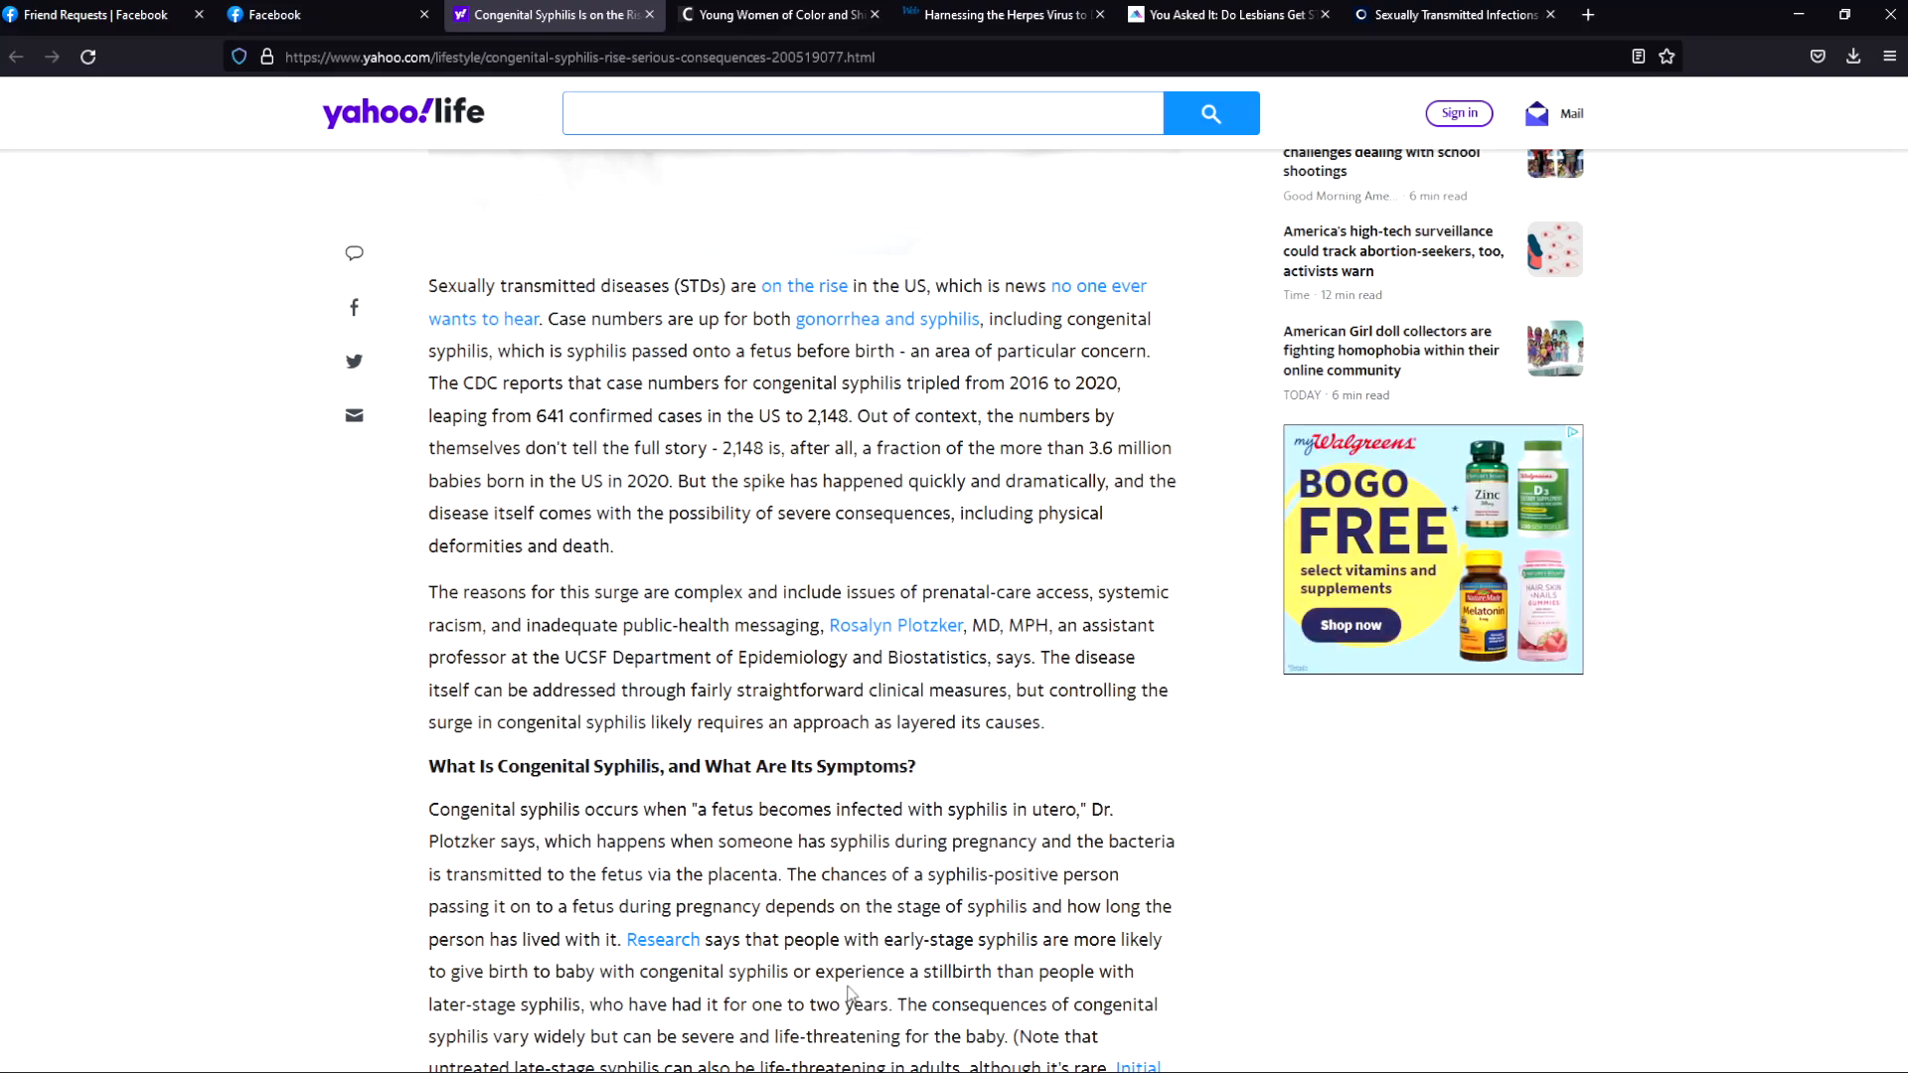
mouse_move(805, 998)
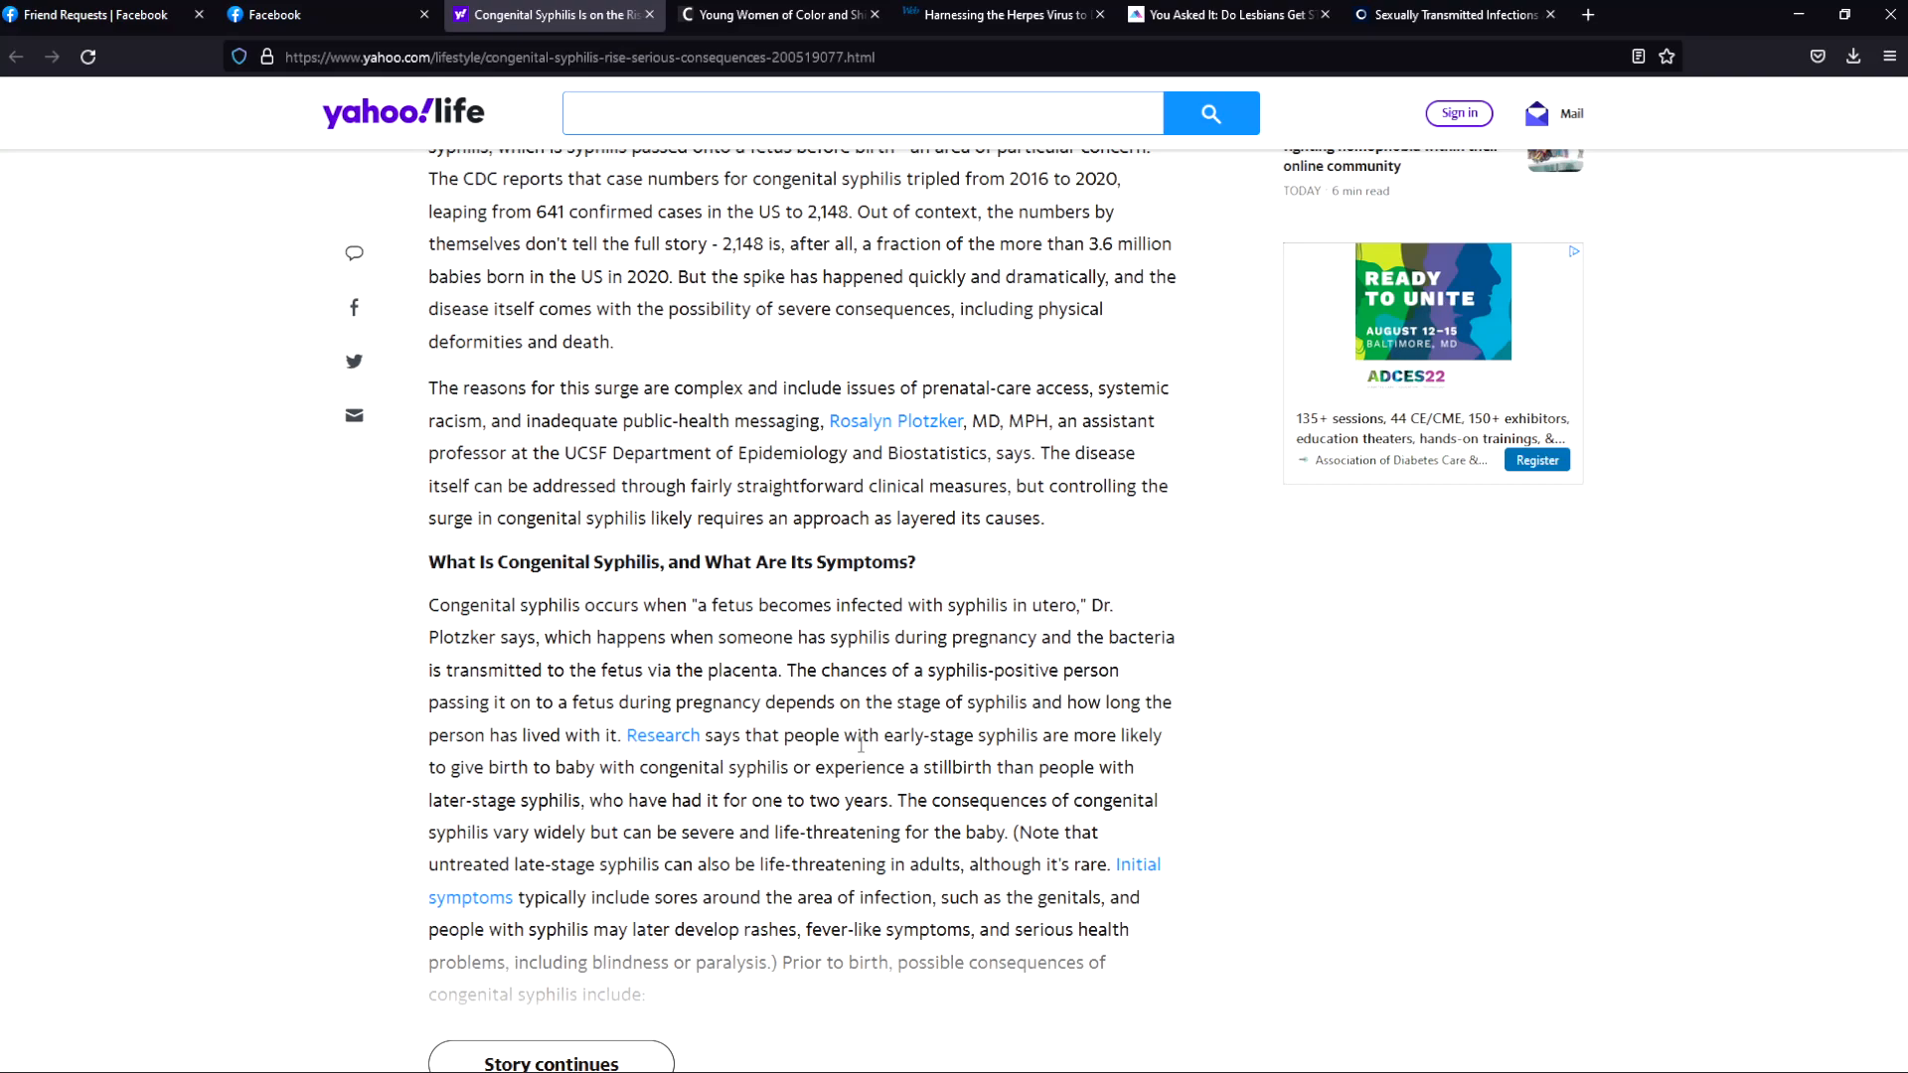
mouse_move(1071, 755)
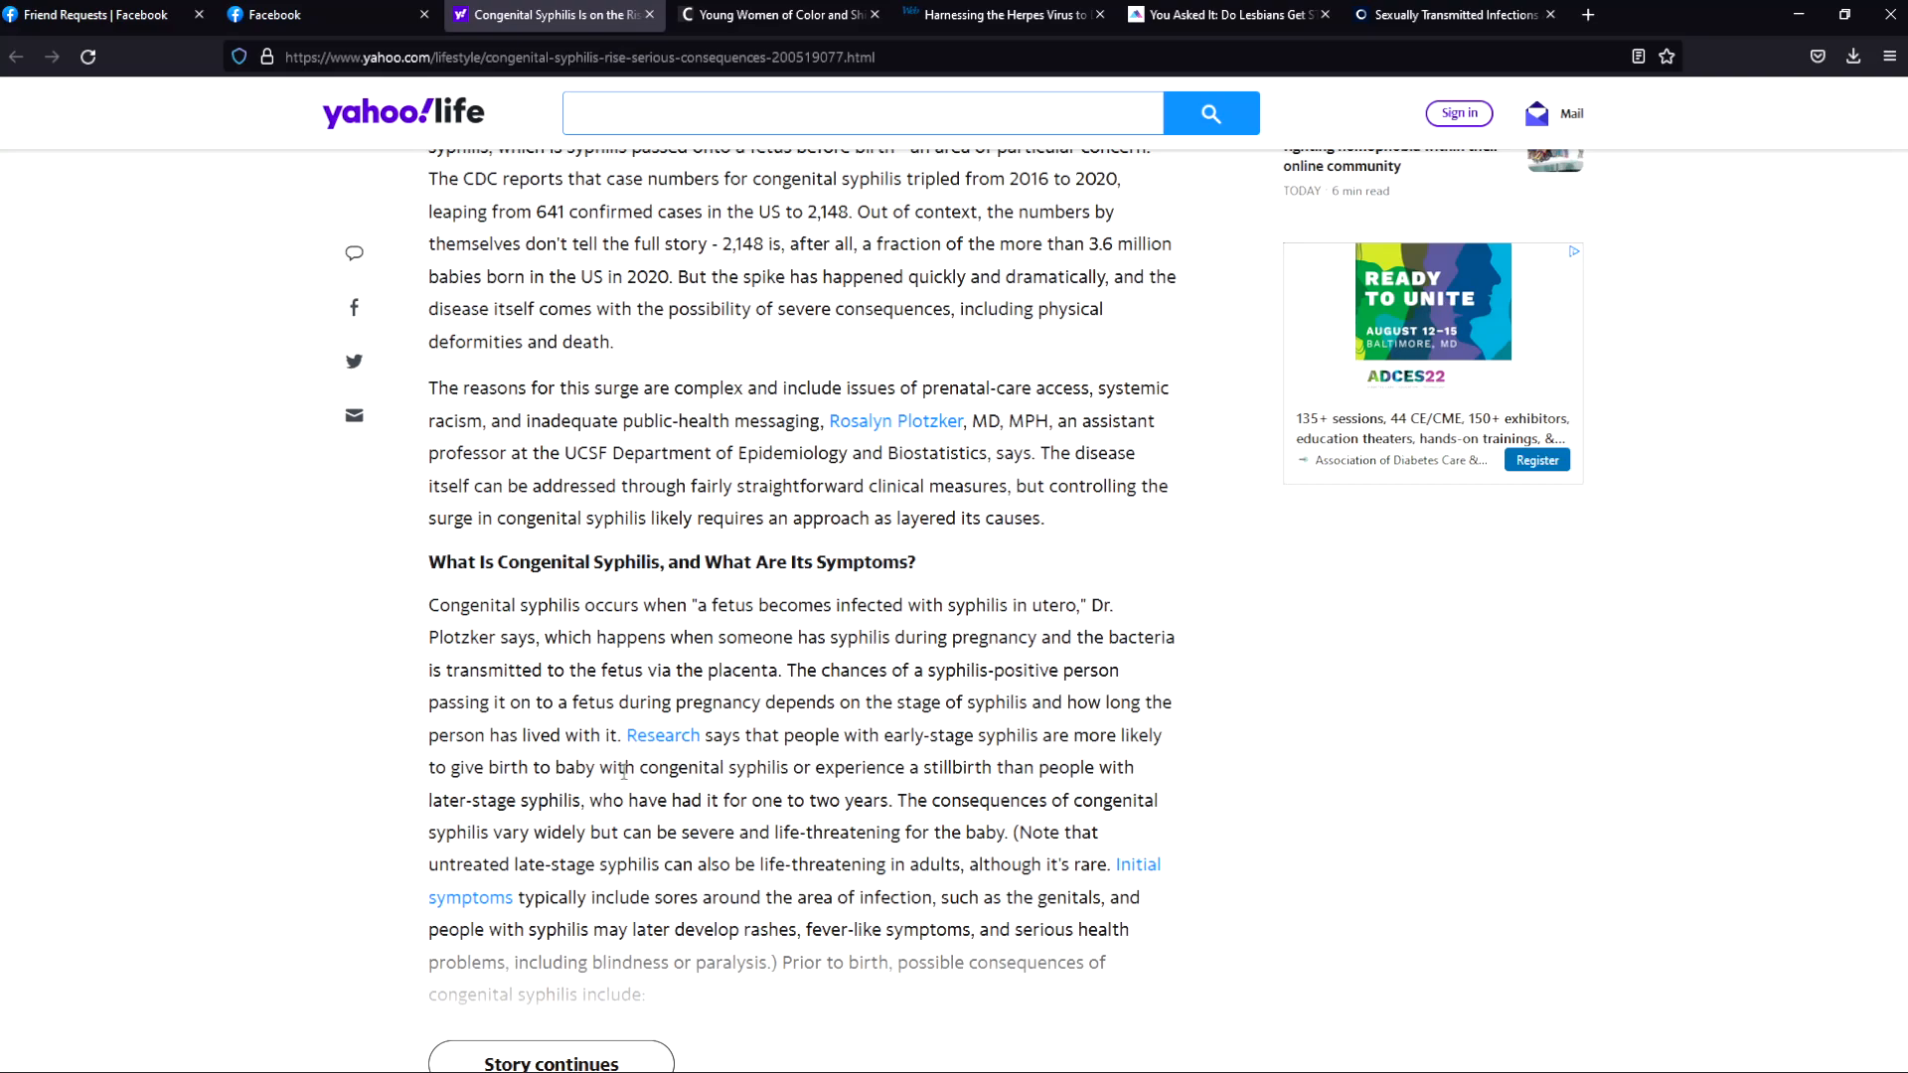
mouse_move(953, 791)
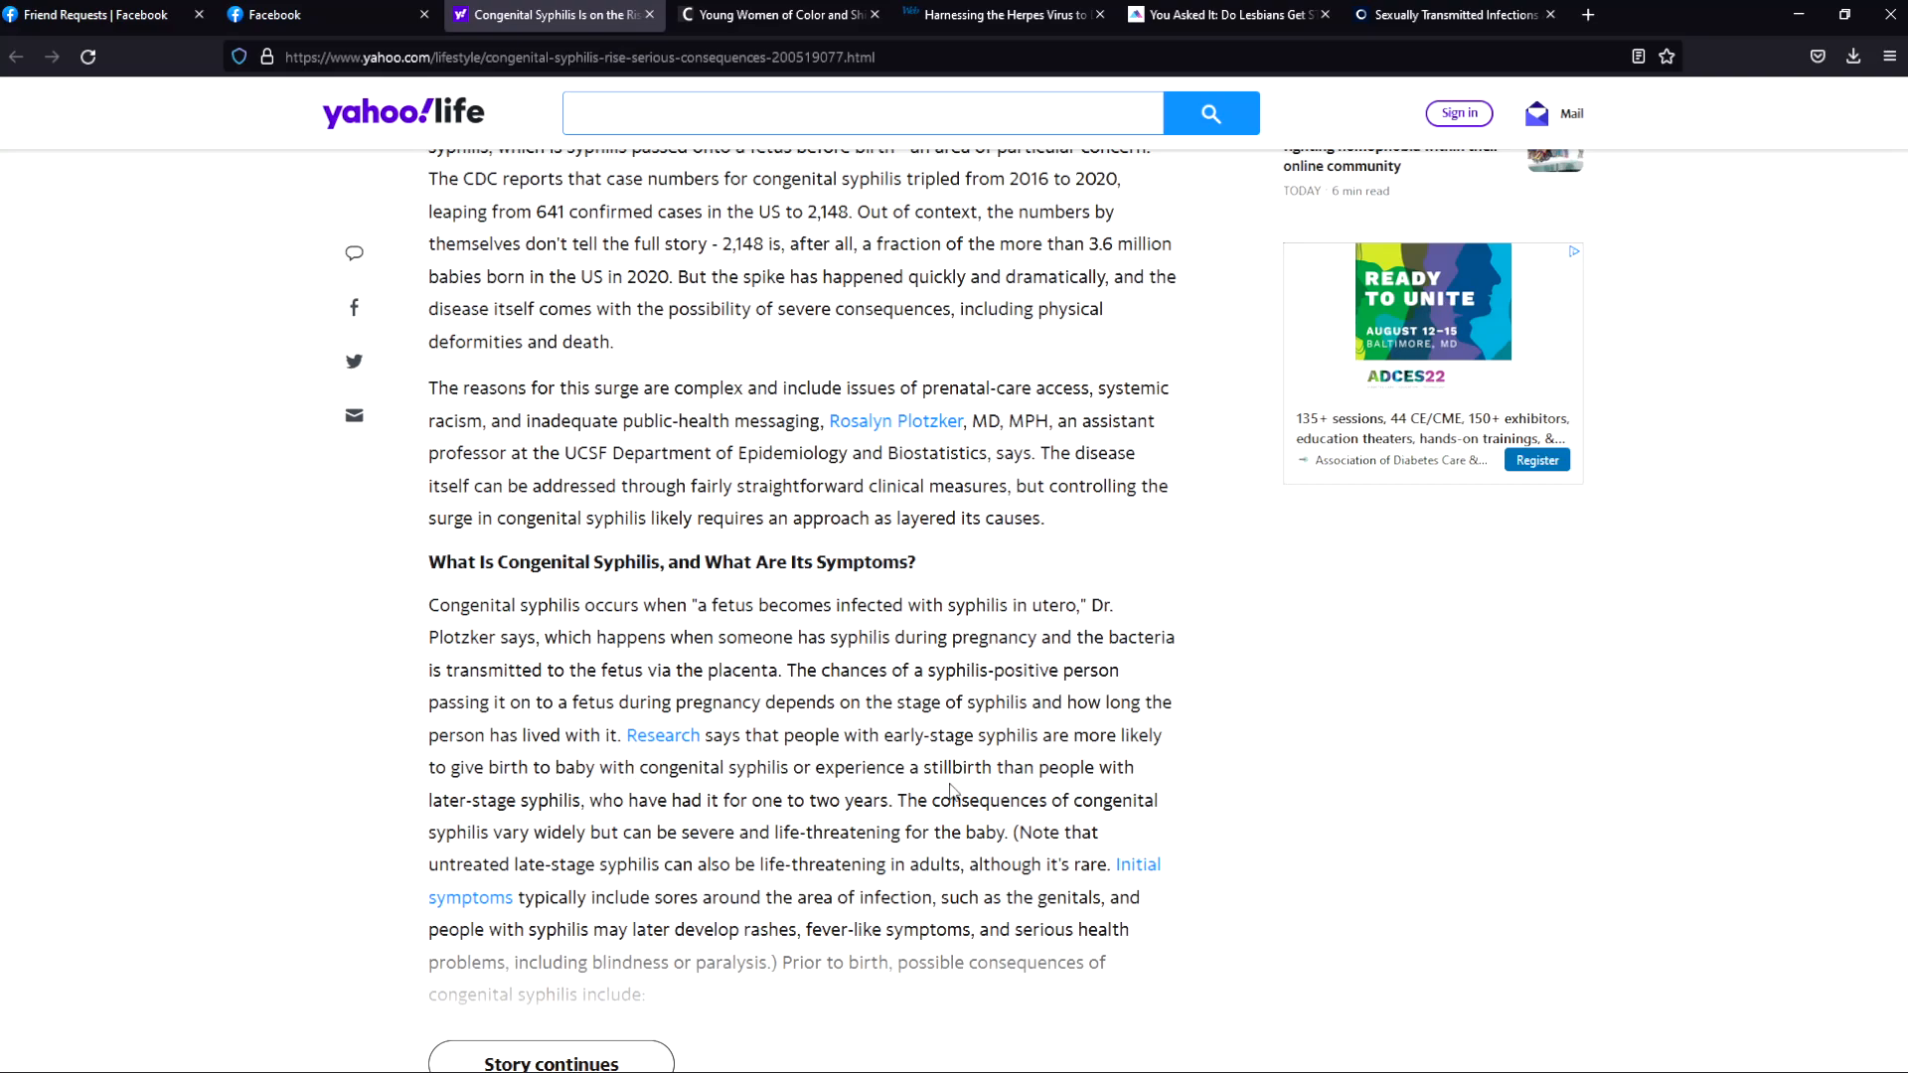
mouse_move(420, 843)
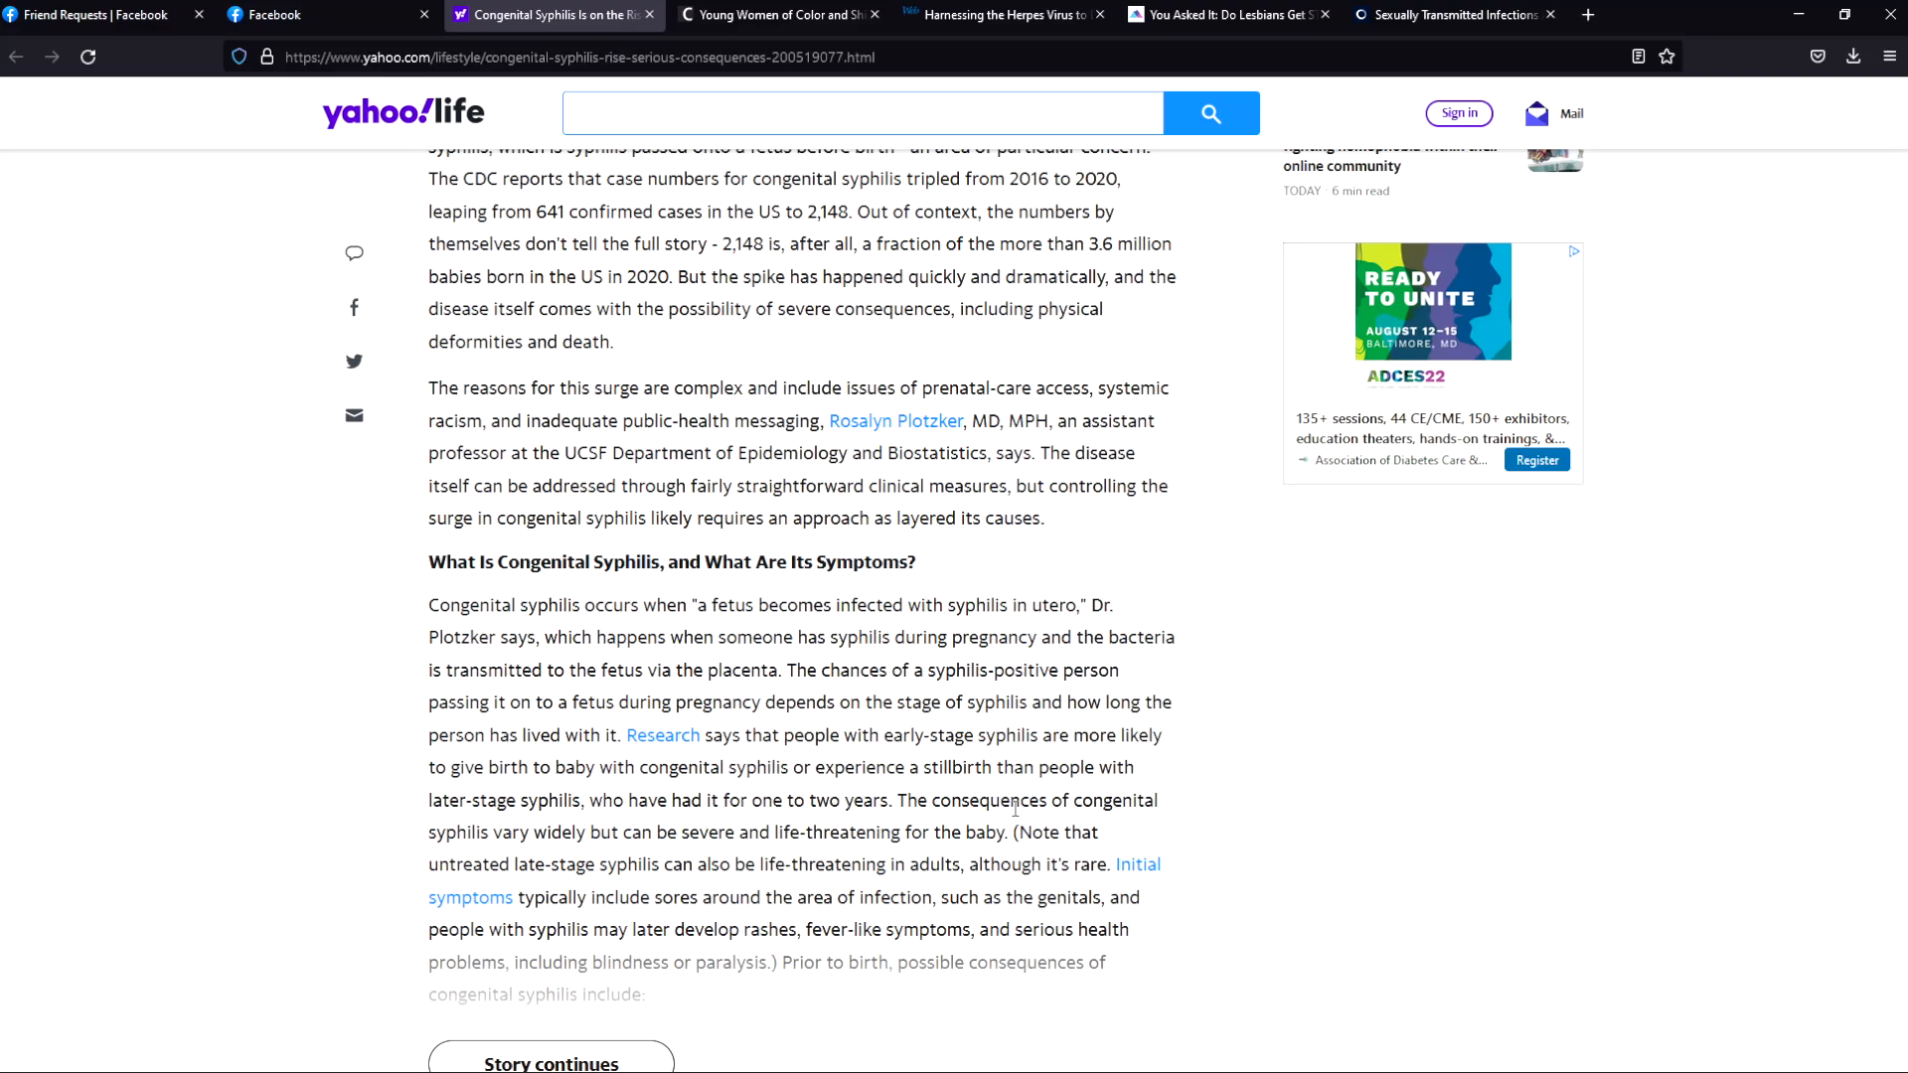
mouse_move(608, 853)
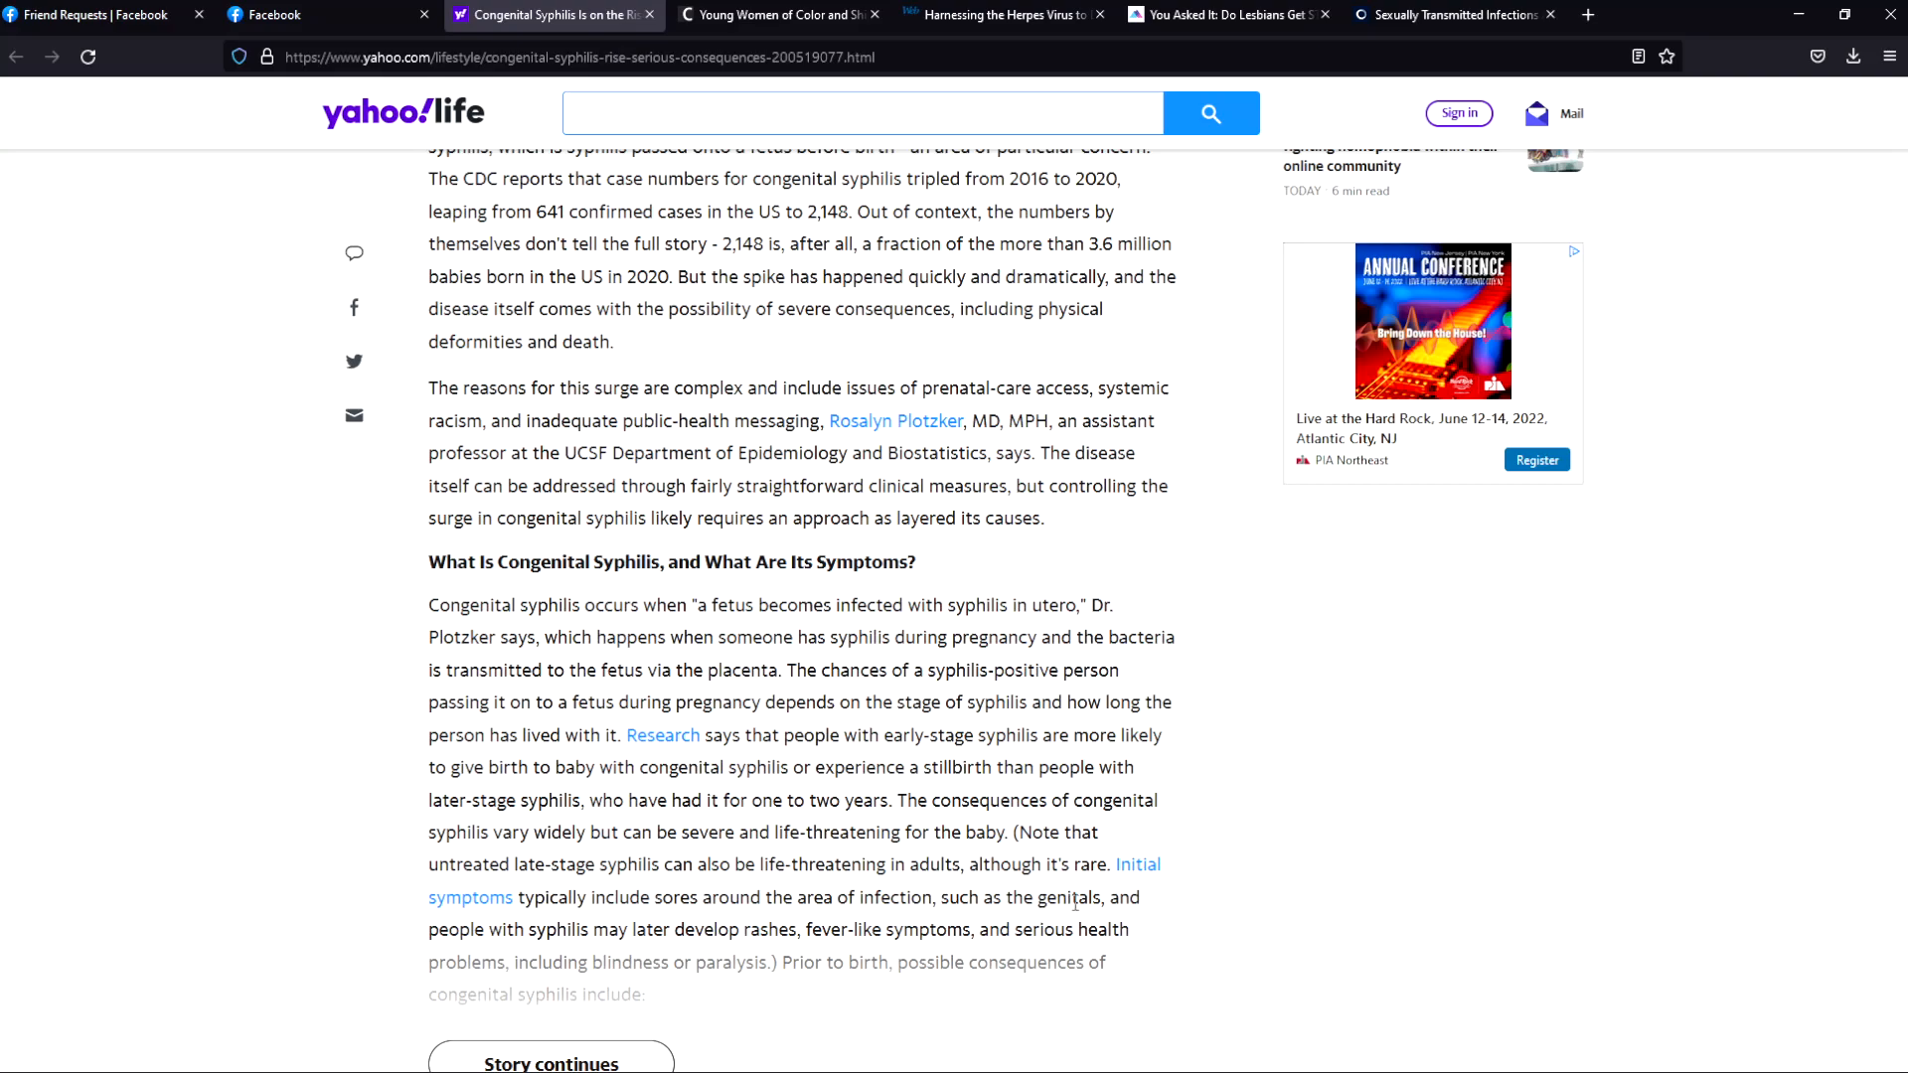
mouse_move(728, 932)
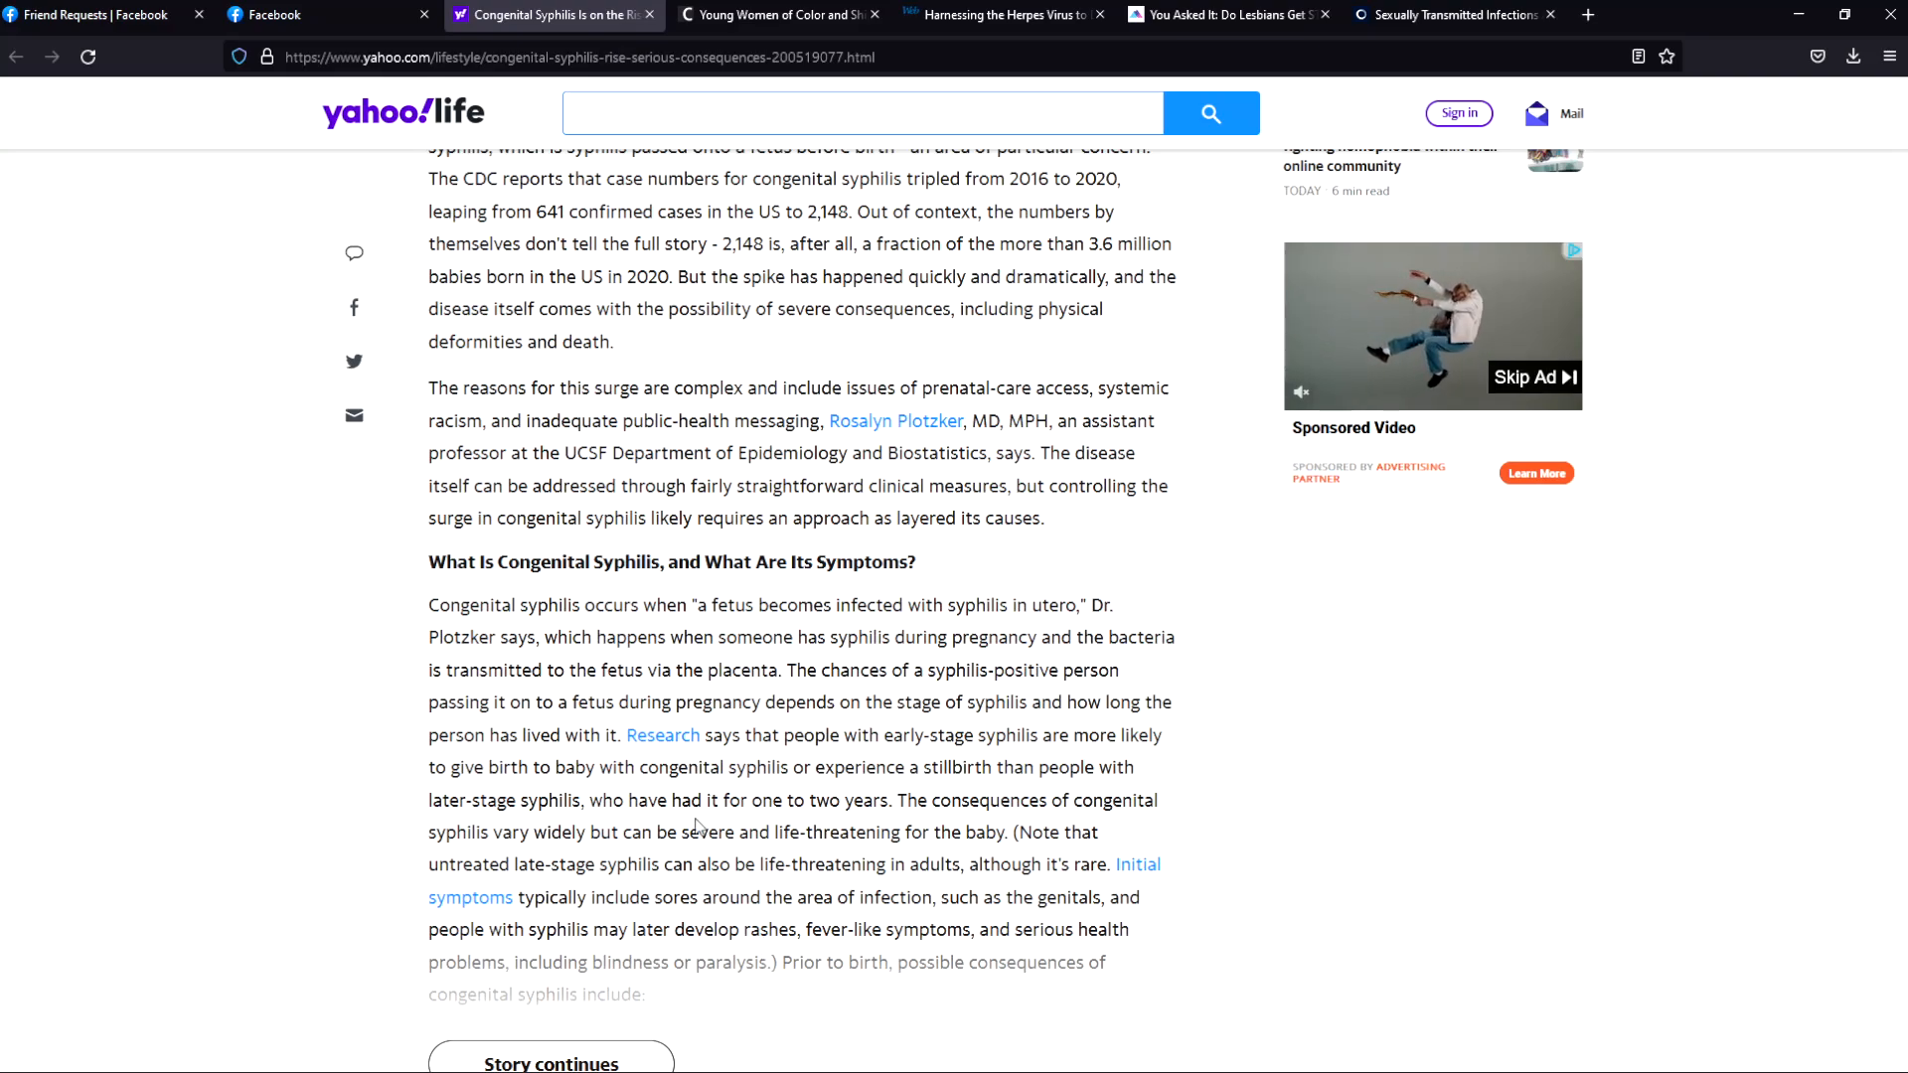
Step: Expand the full article and scroll to the prenatal consequences list and infant symptoms paragraph
scroll(down, 3)
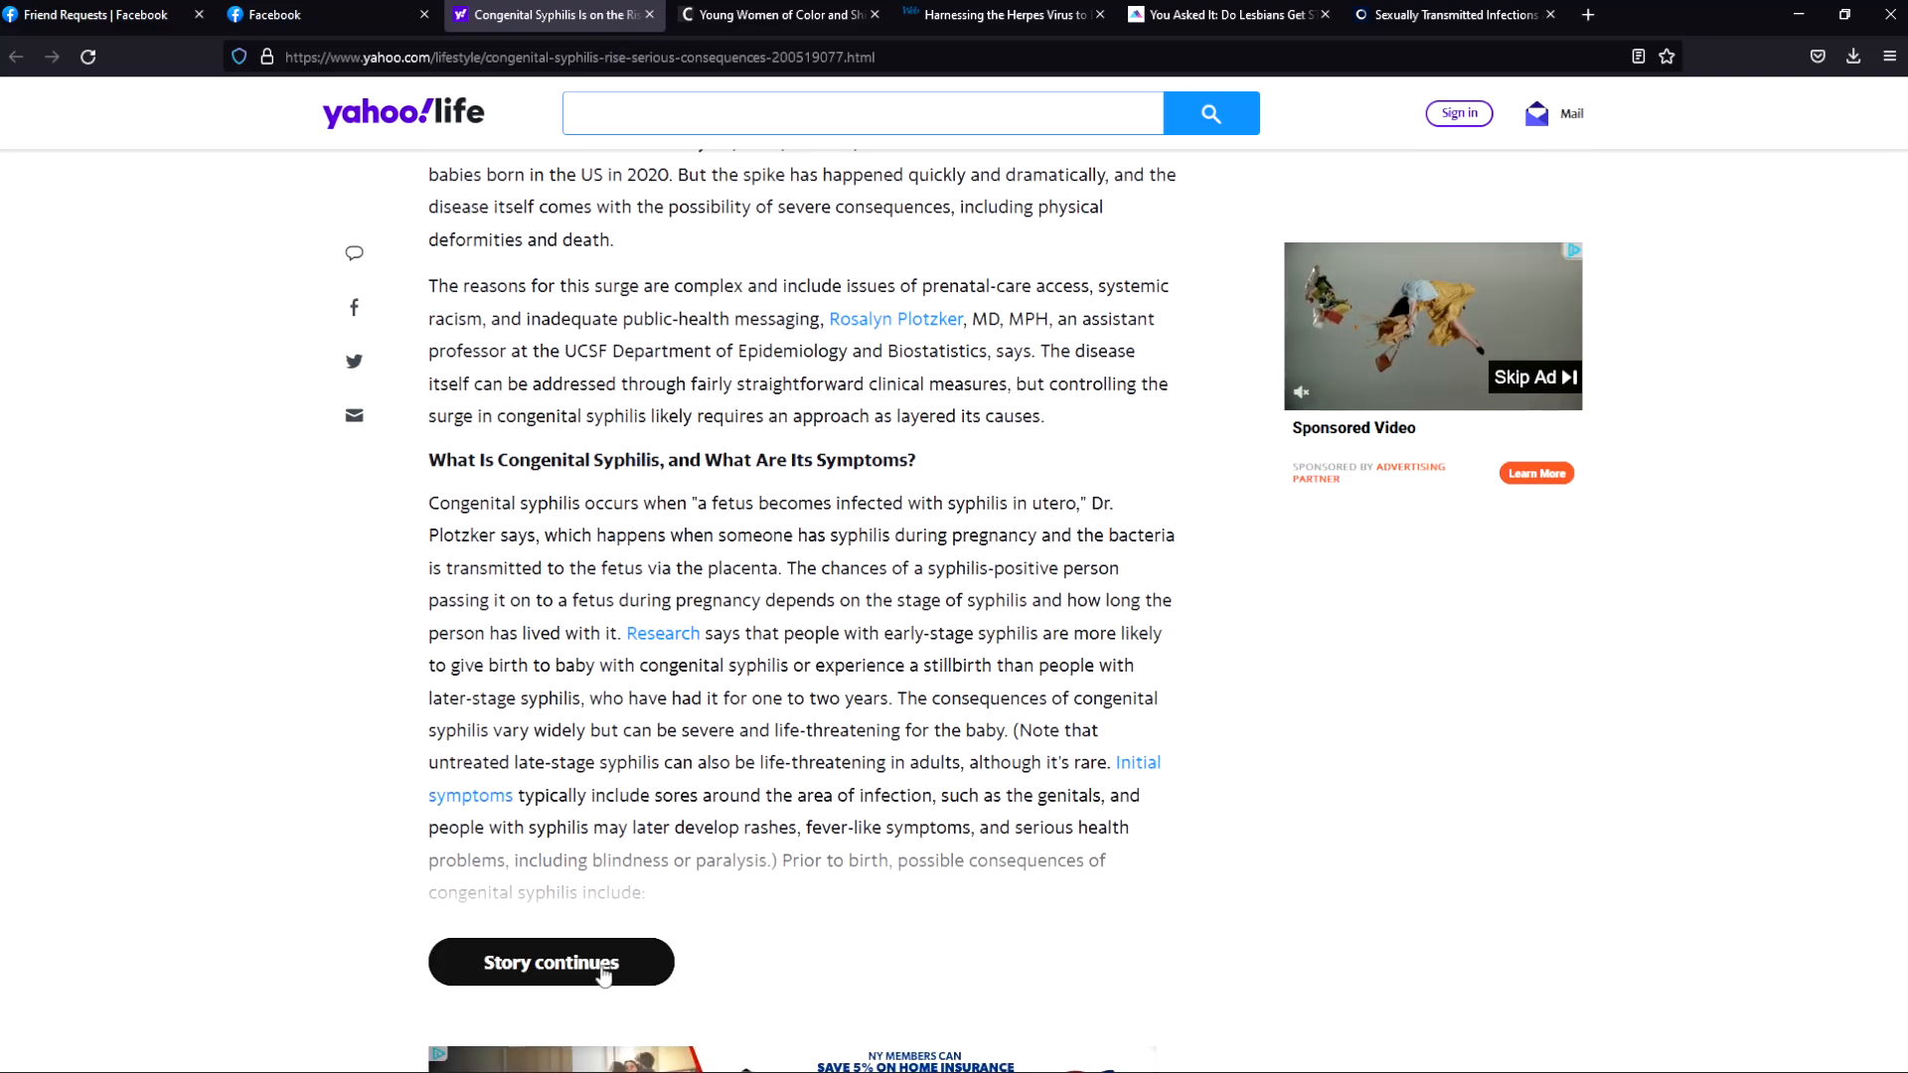
click(550, 962)
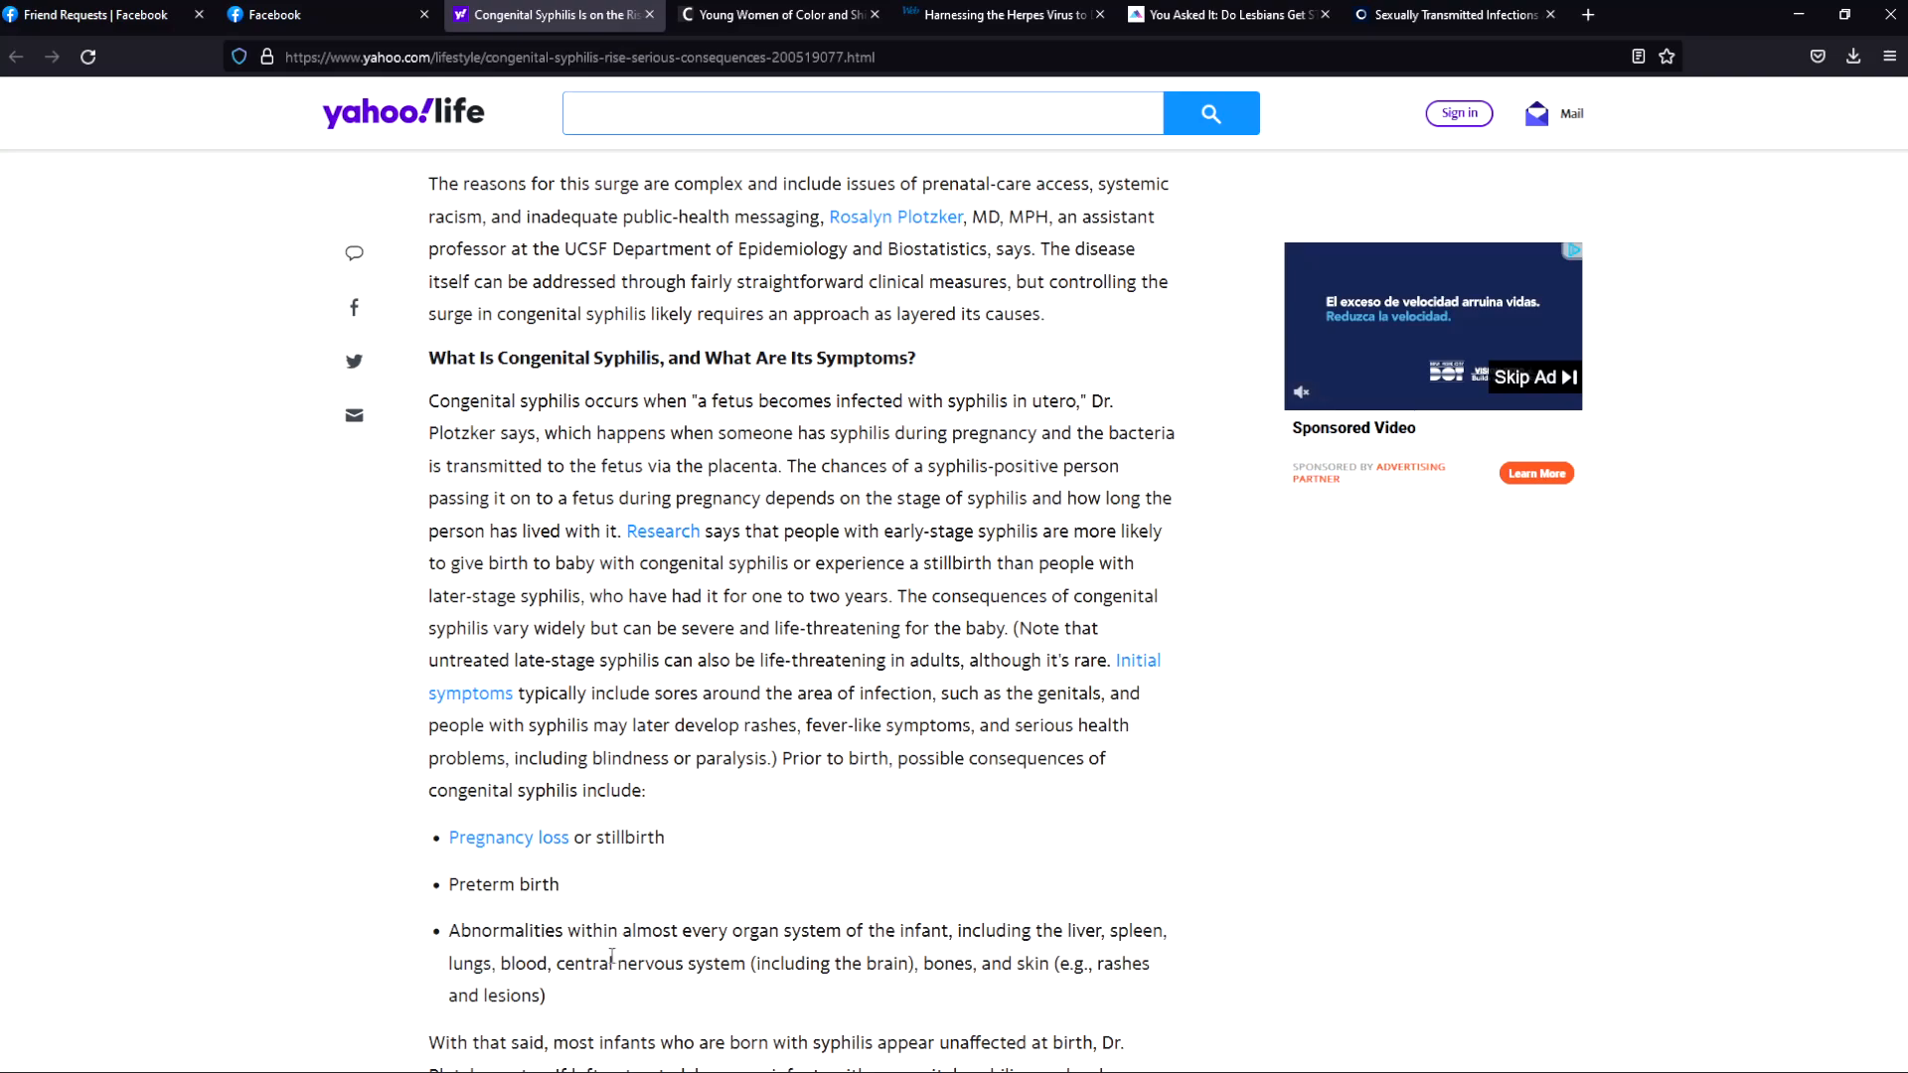
mouse_move(777, 940)
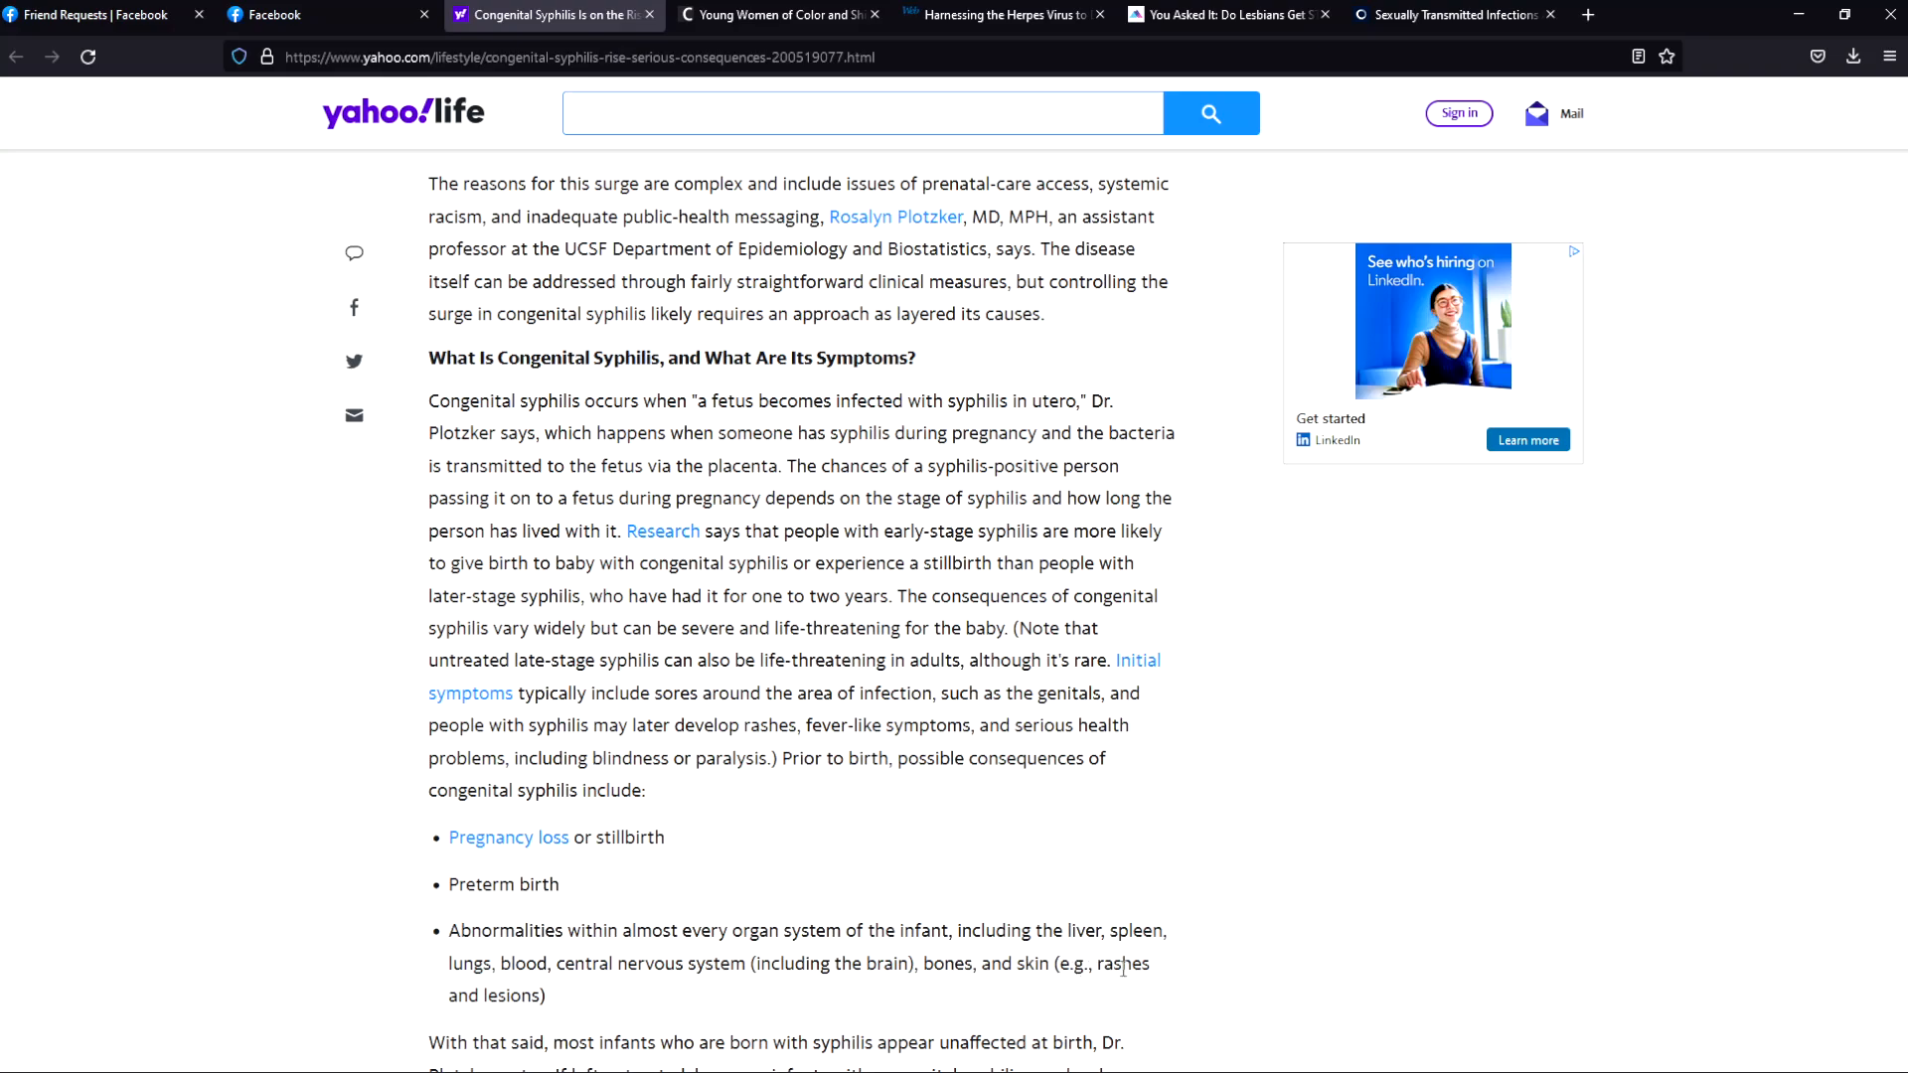
scroll(down, 3)
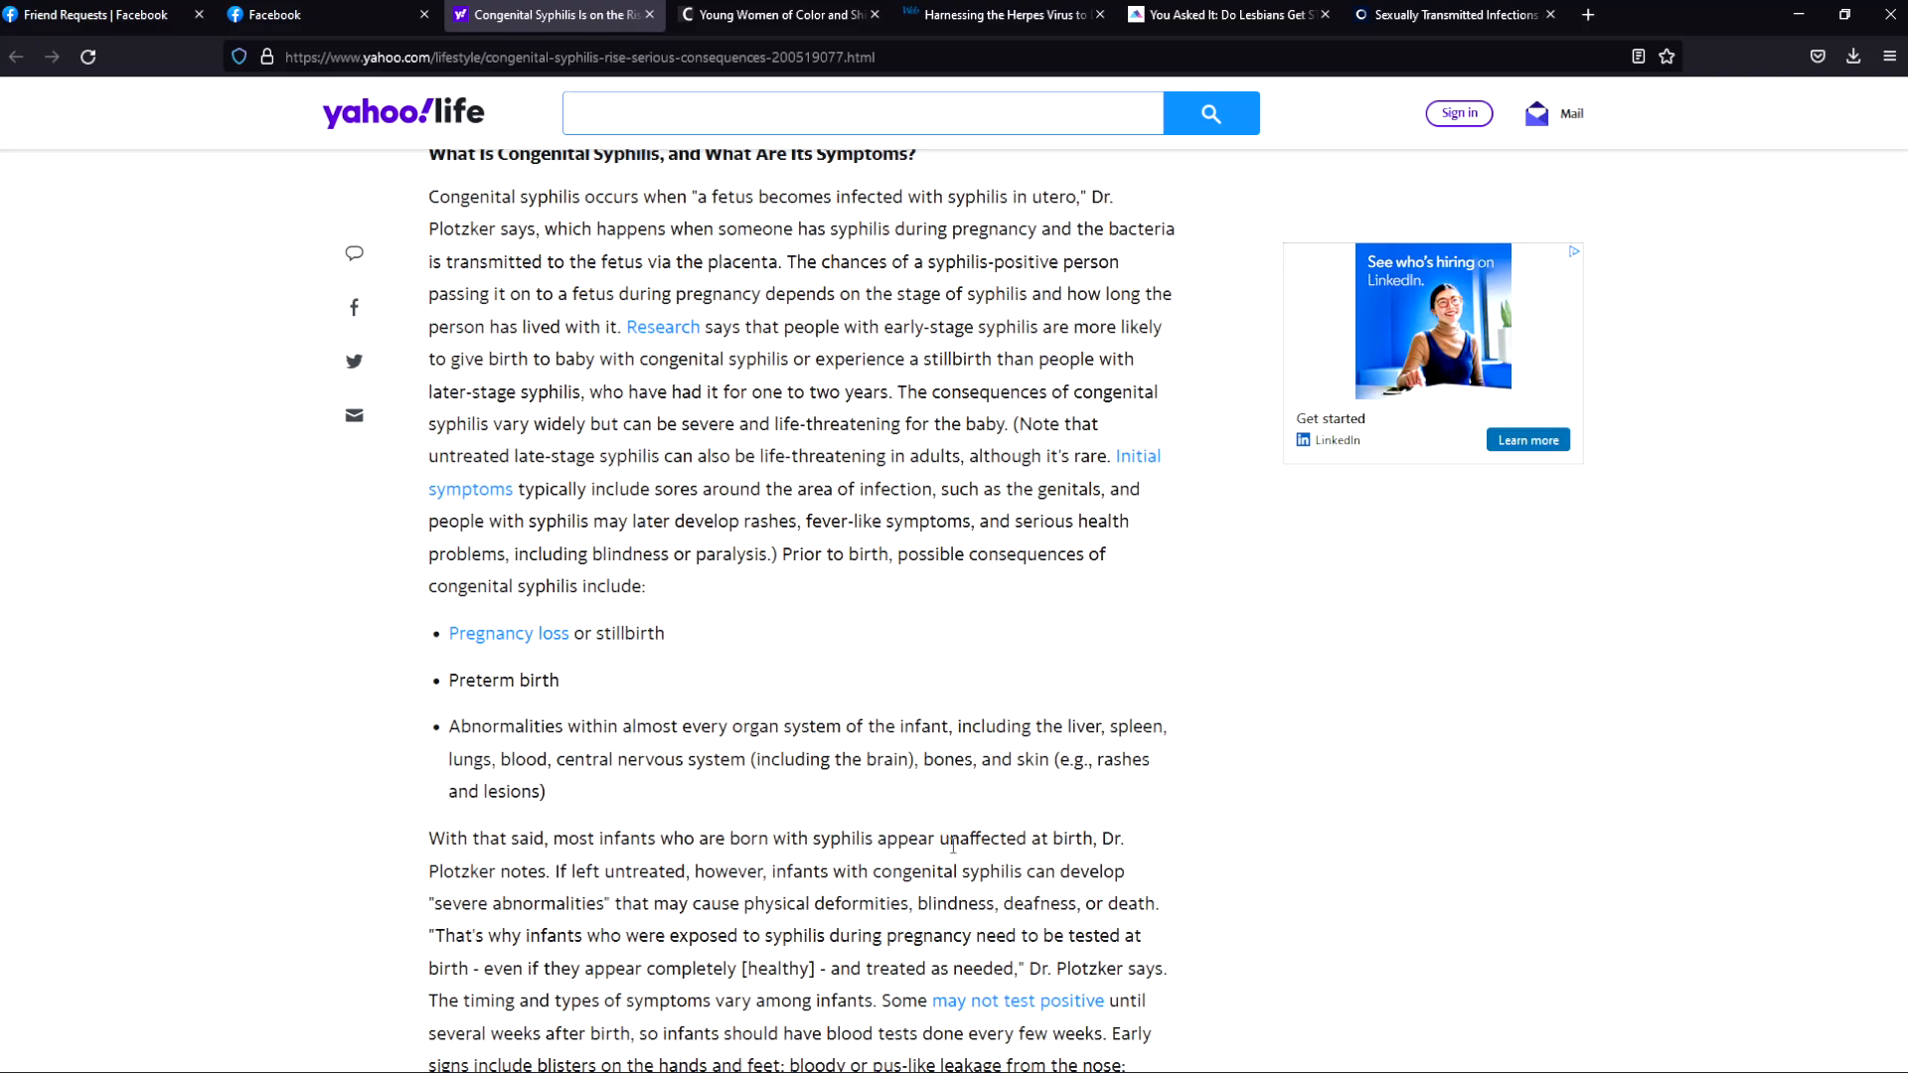
mouse_move(1093, 930)
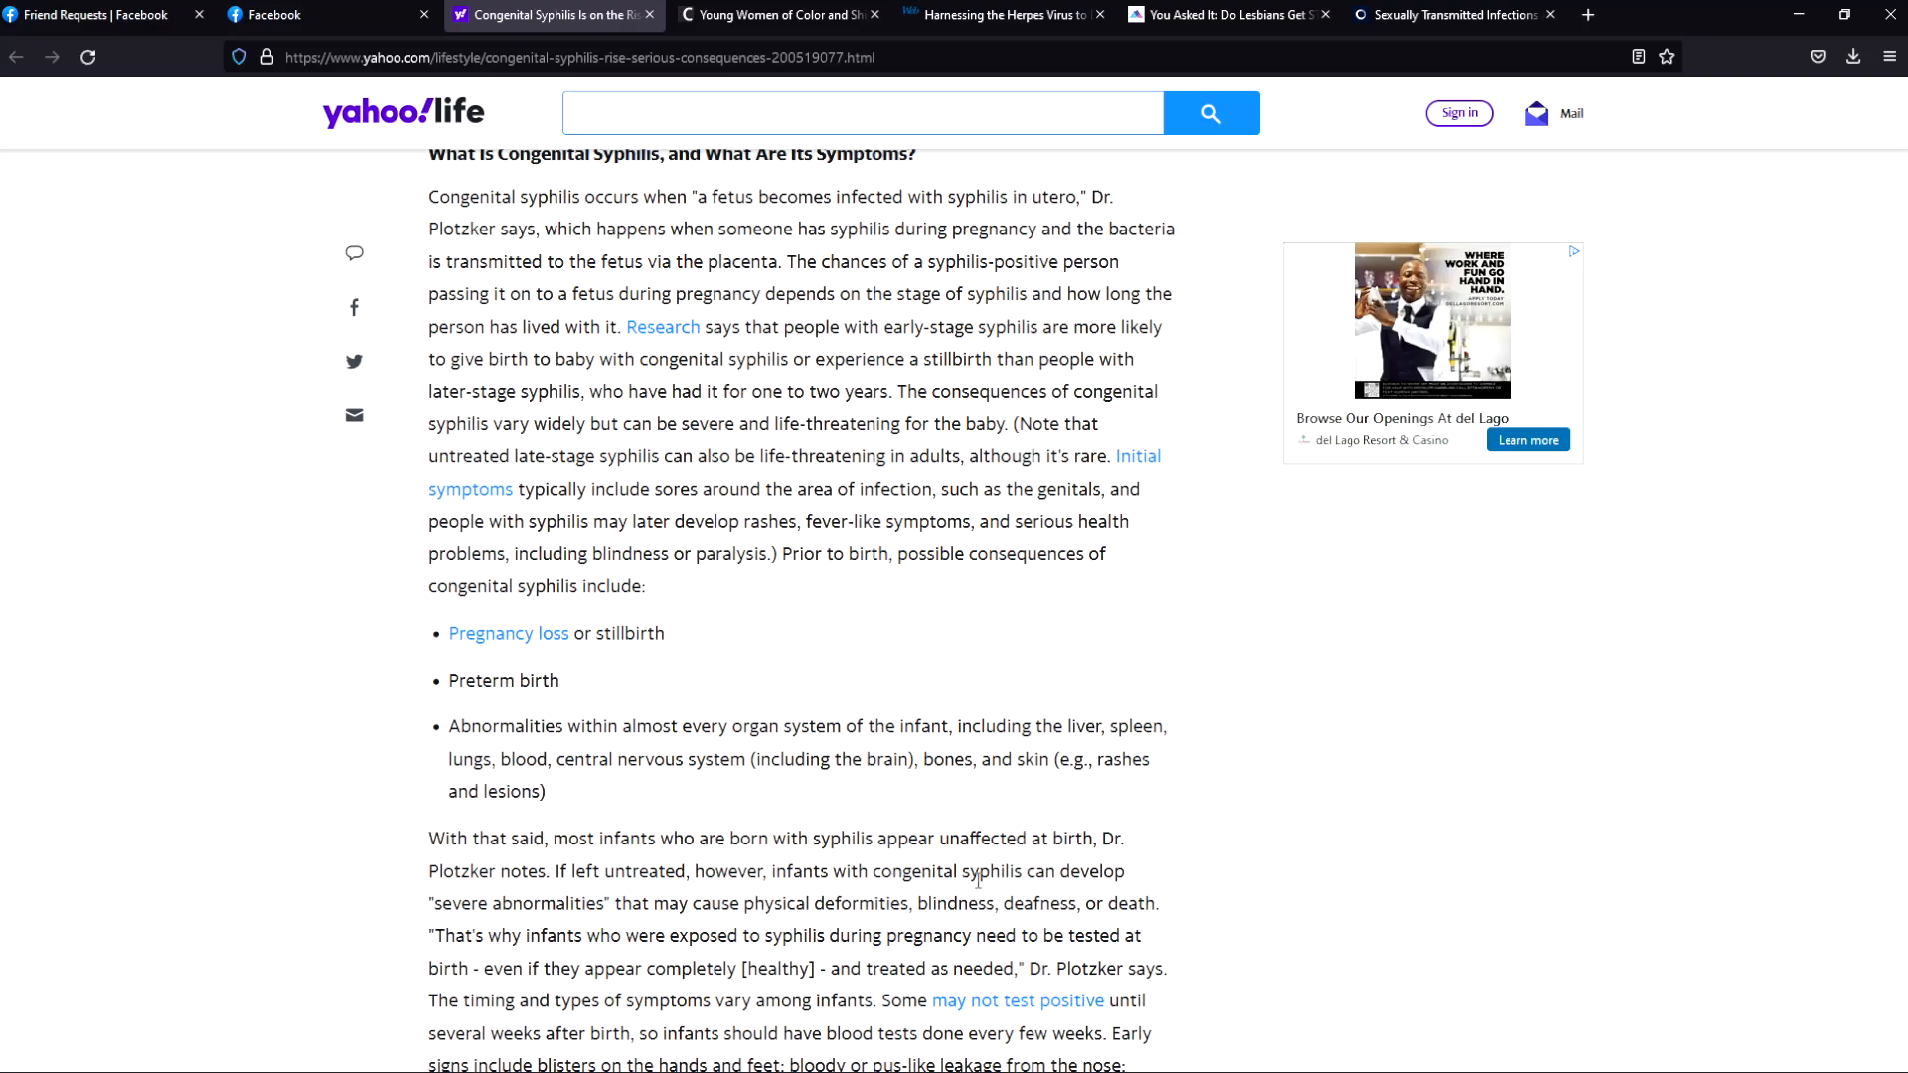
mouse_move(507, 928)
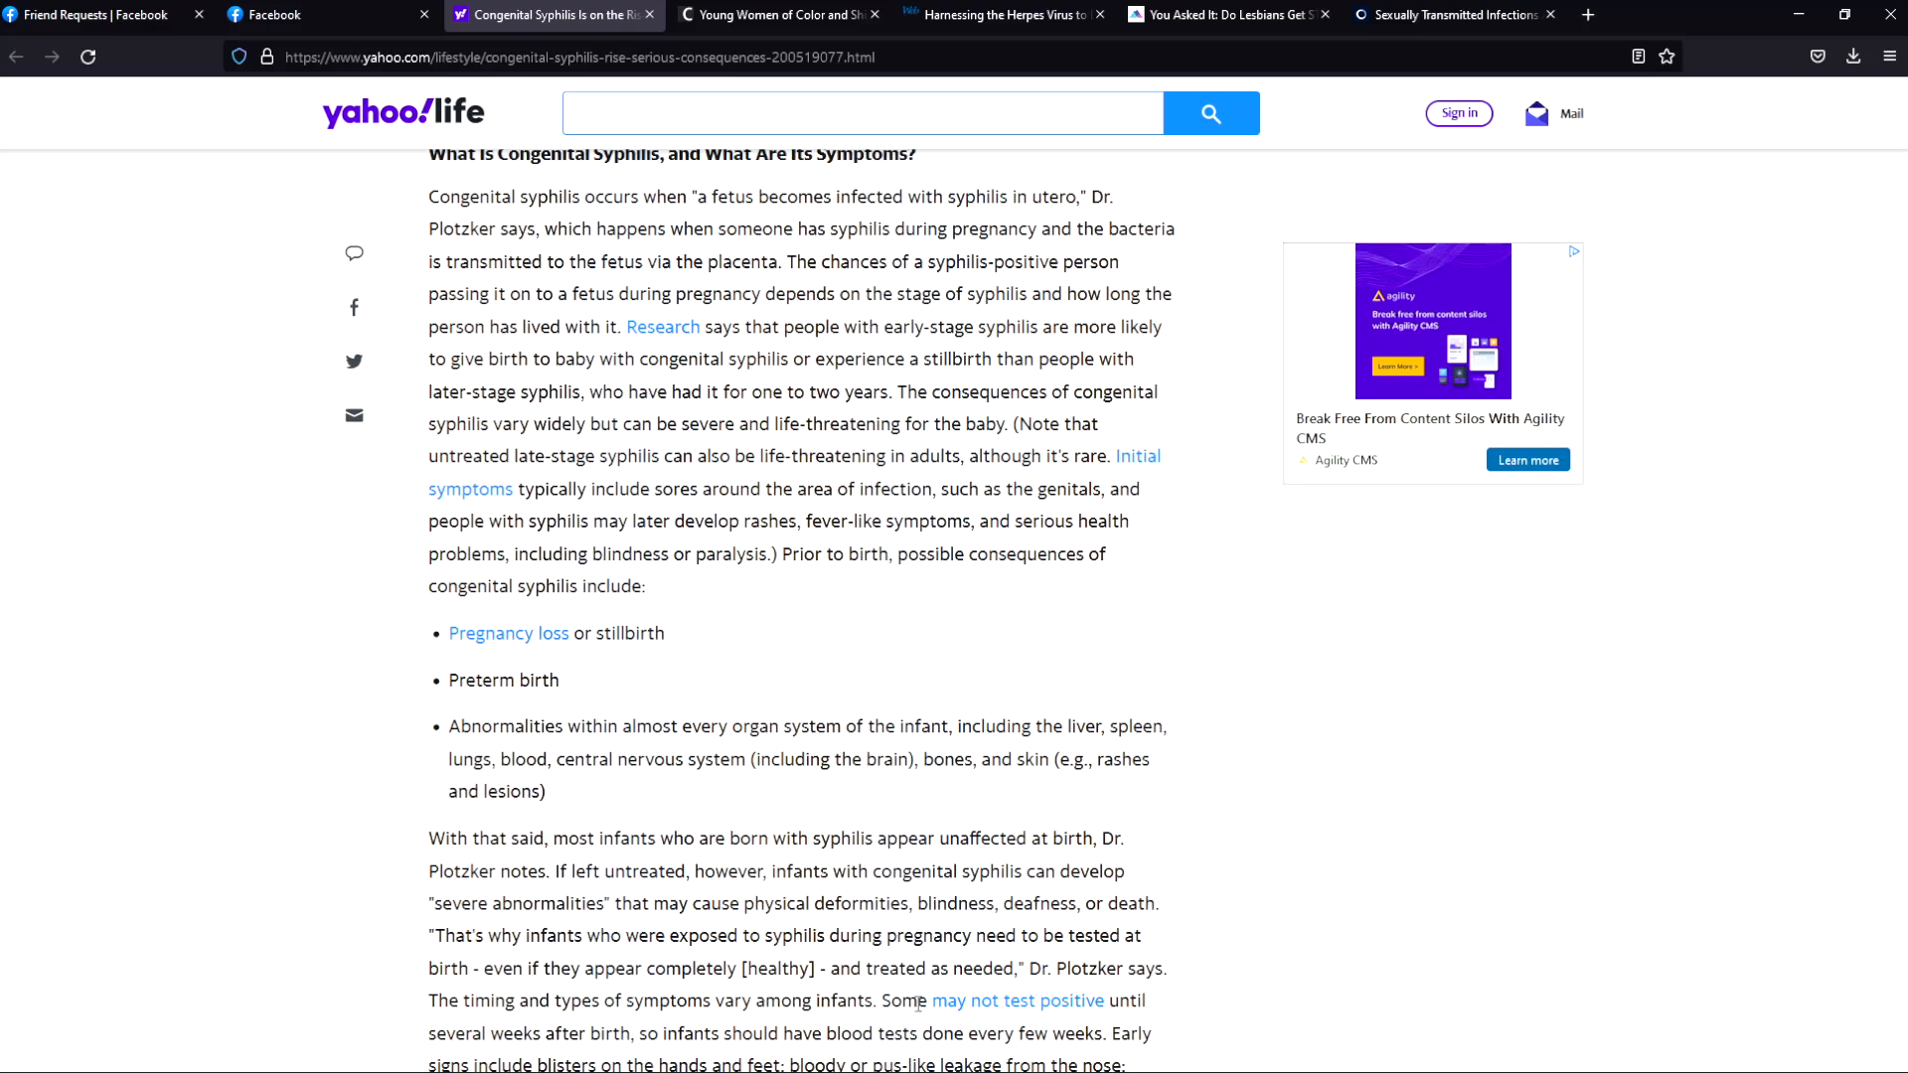
mouse_move(932, 837)
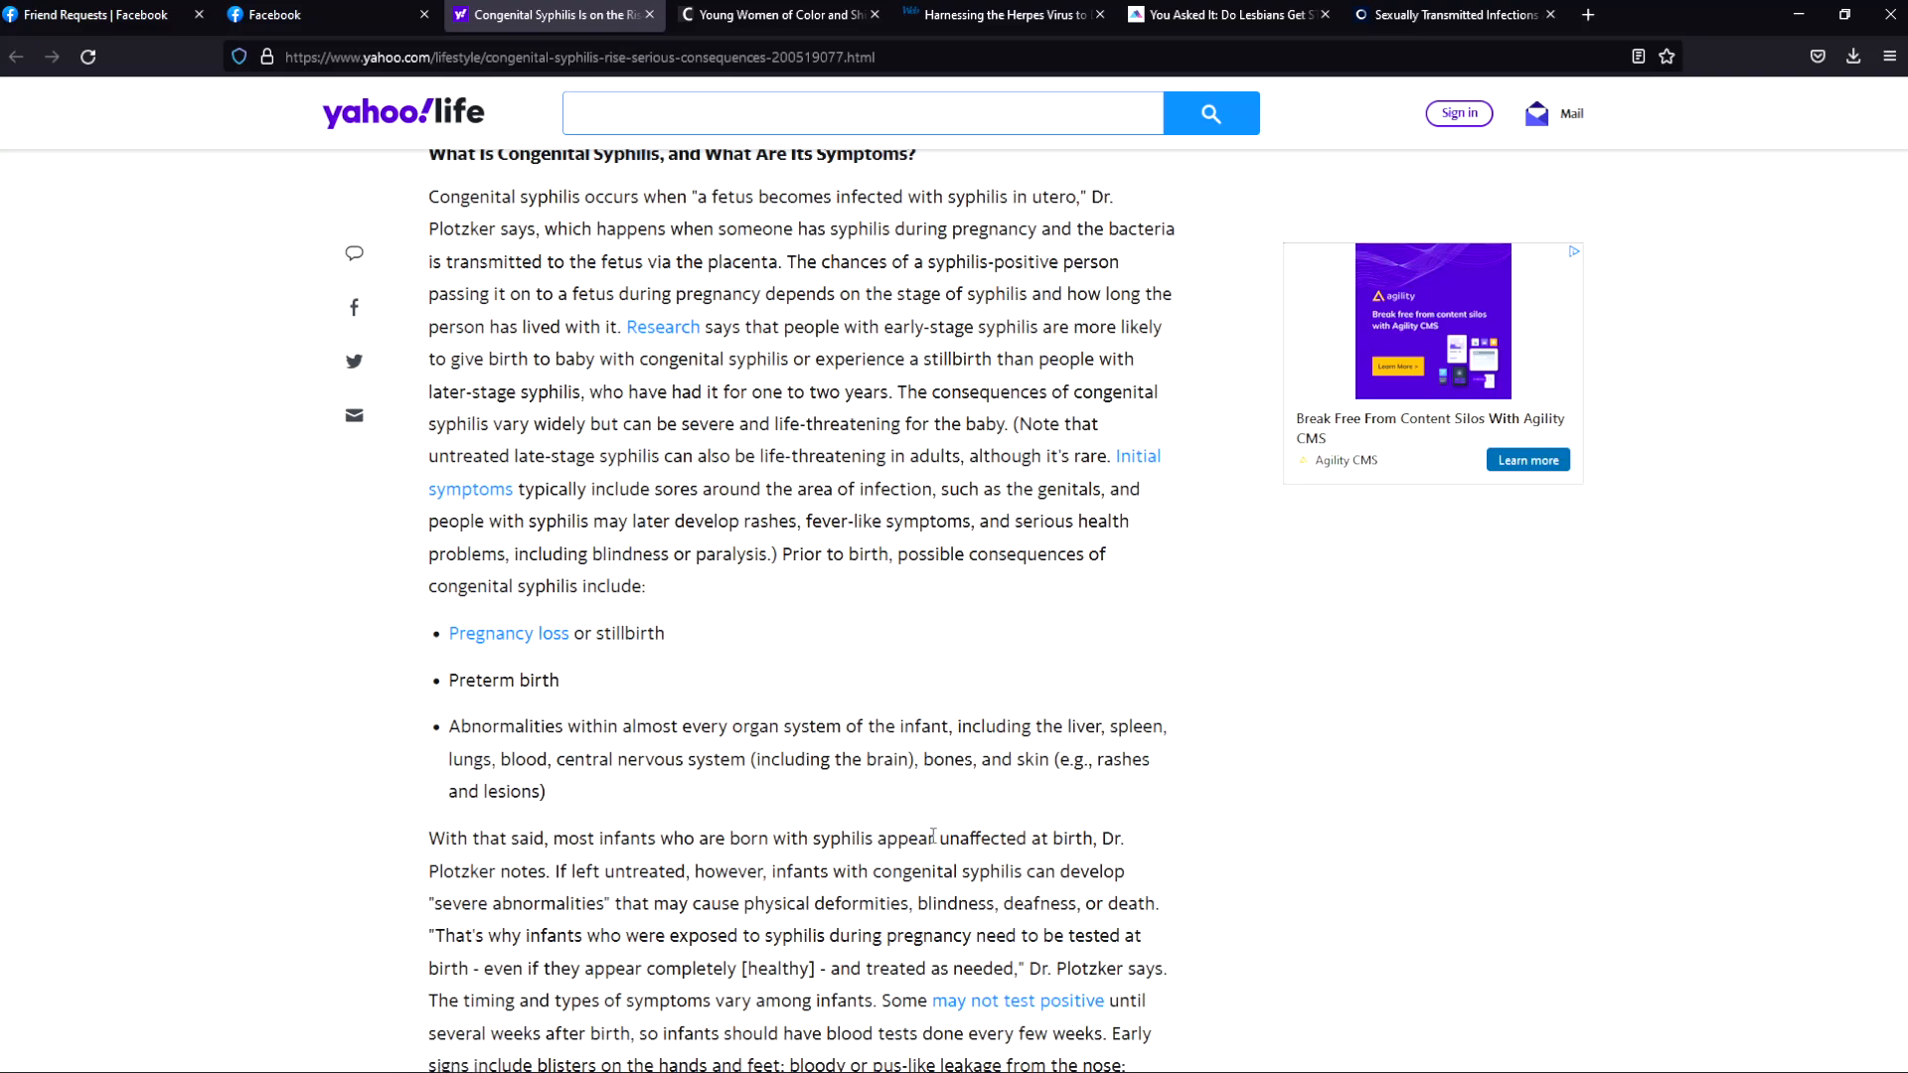
scroll(down, 3)
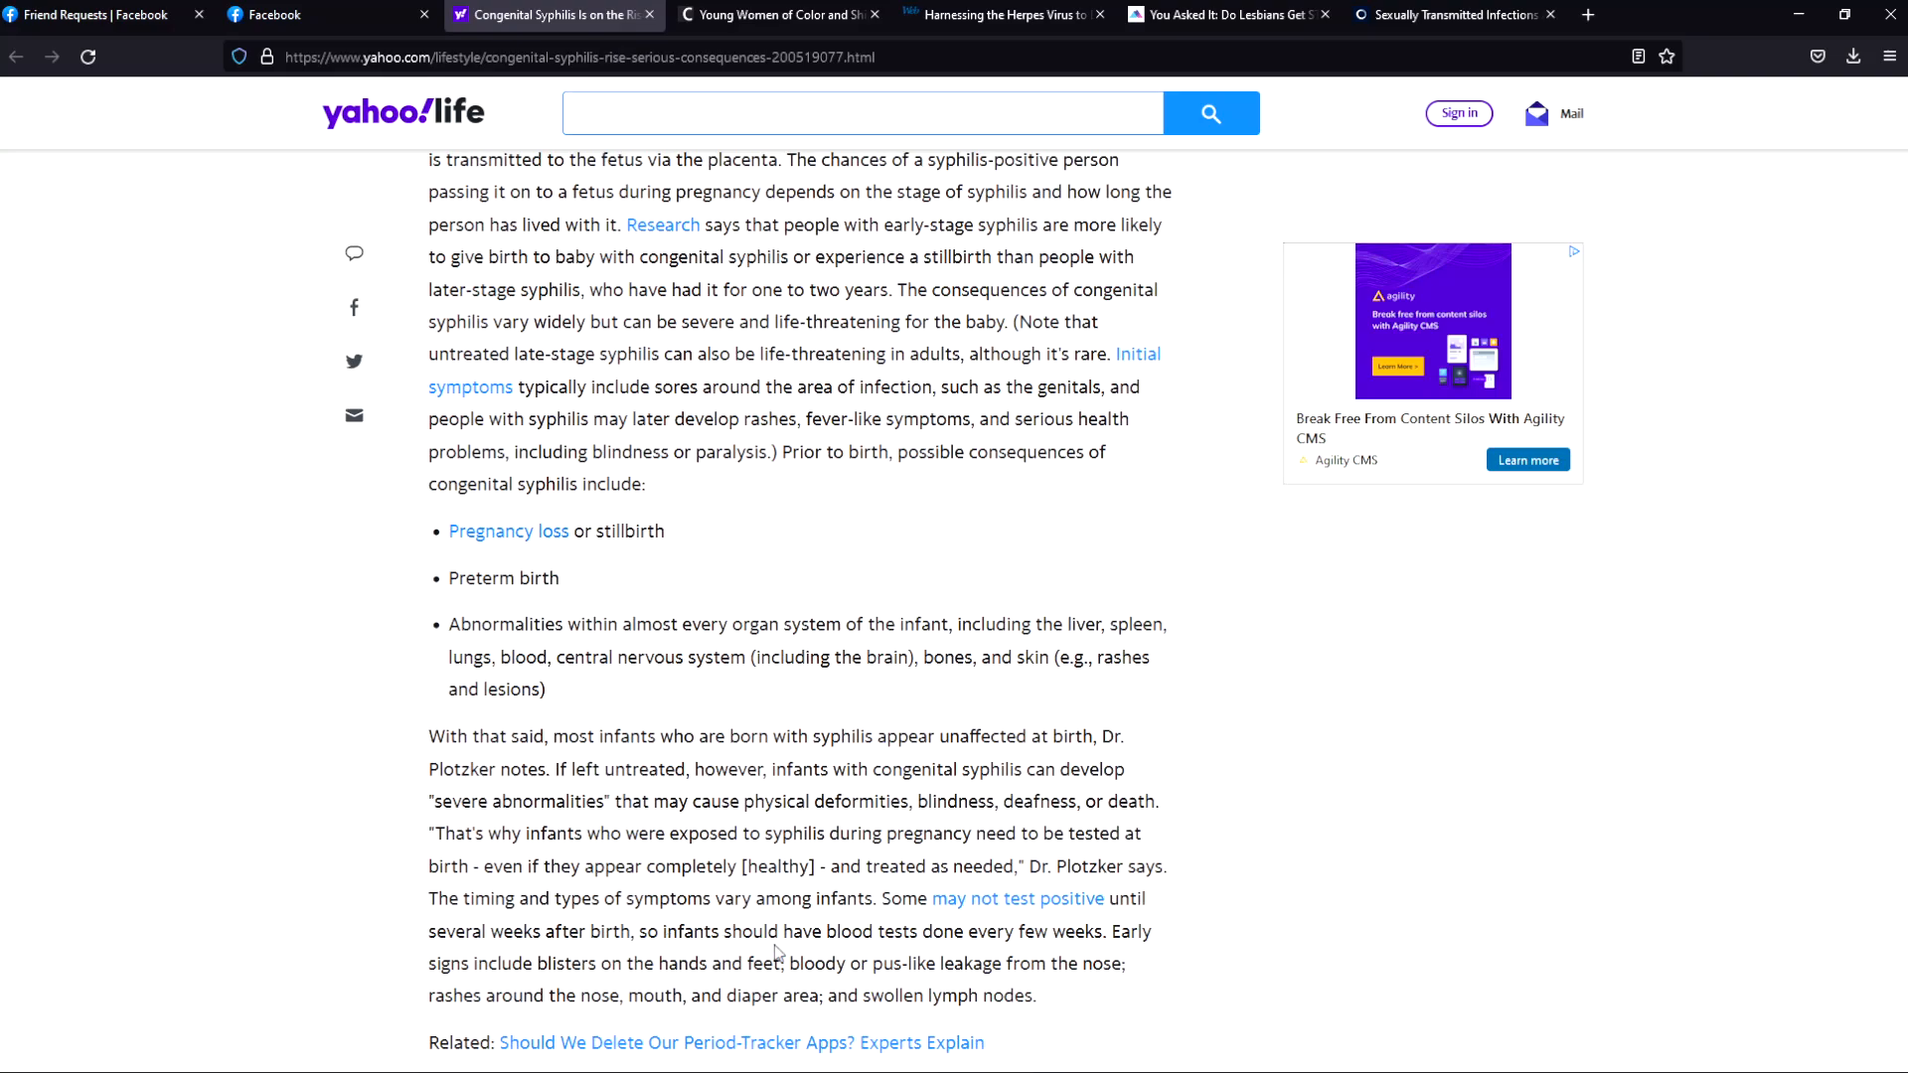
mouse_move(994, 934)
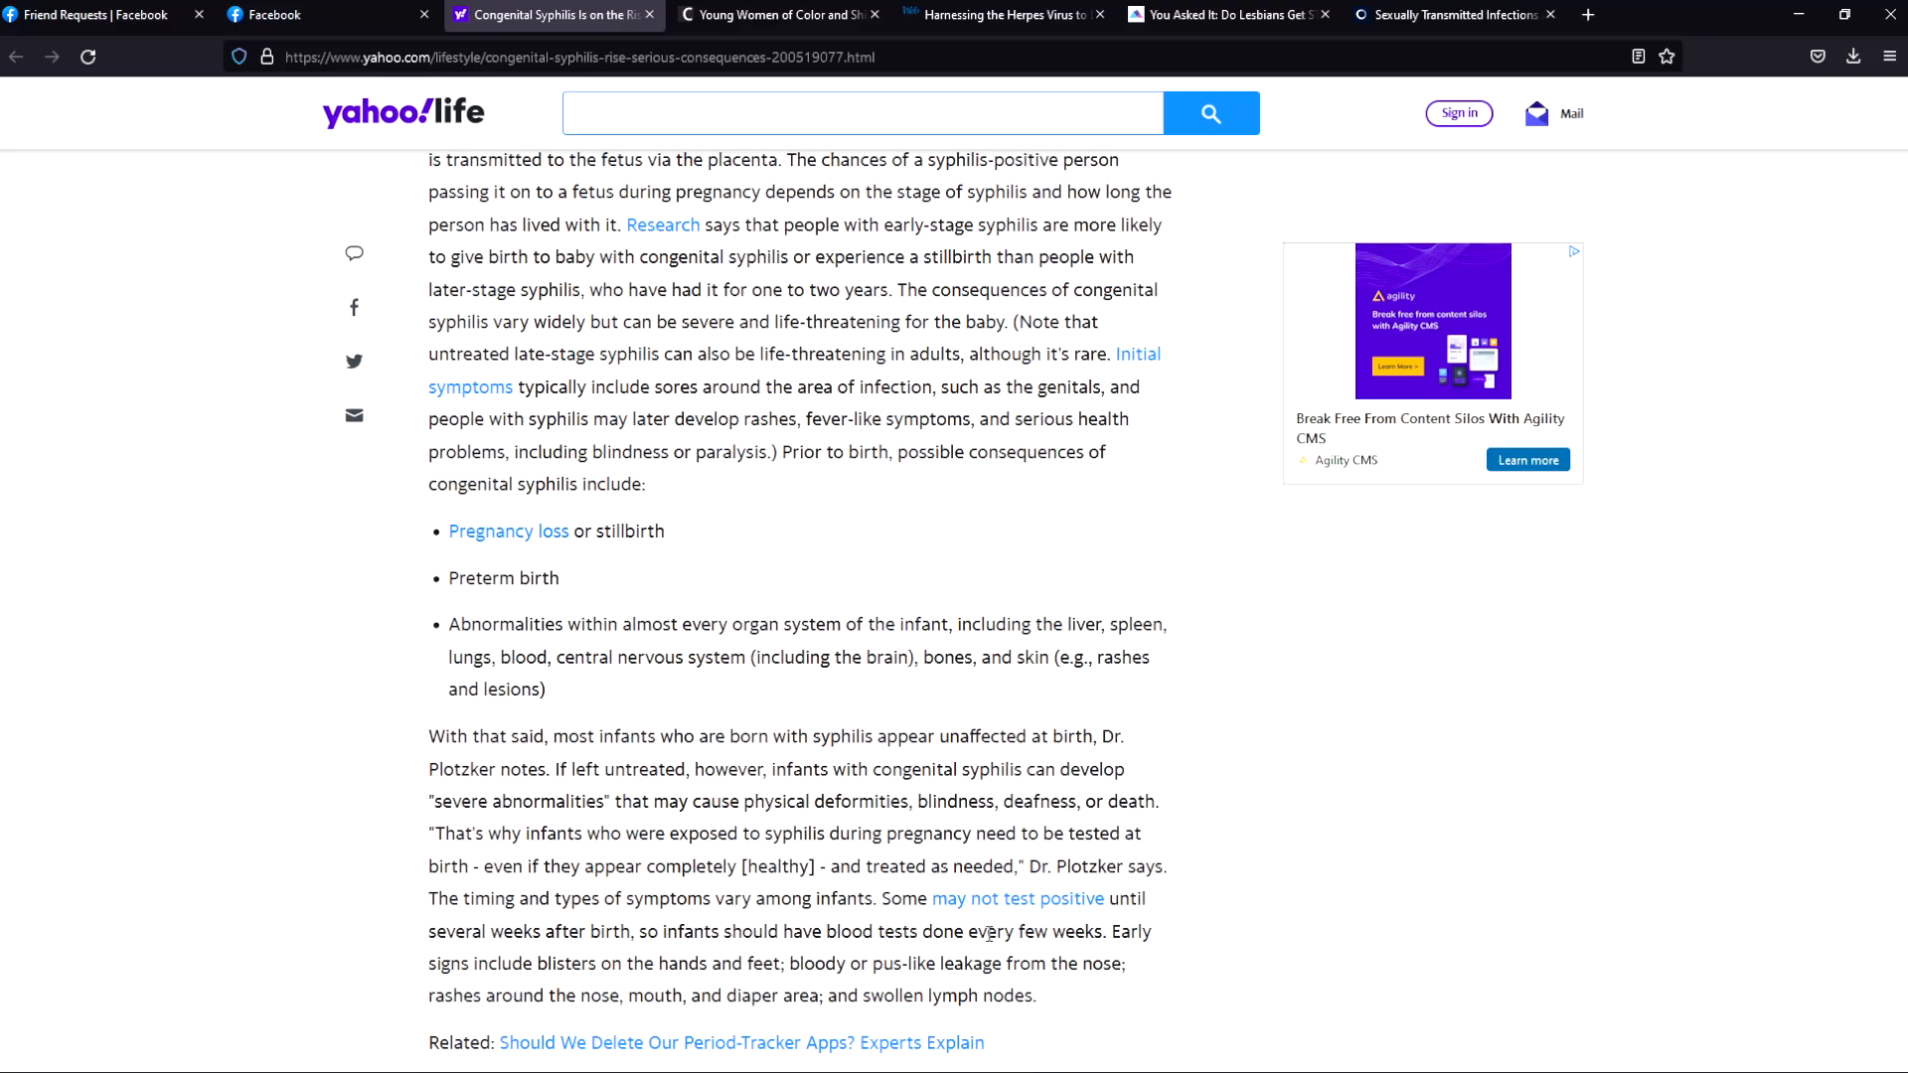
mouse_move(523, 1028)
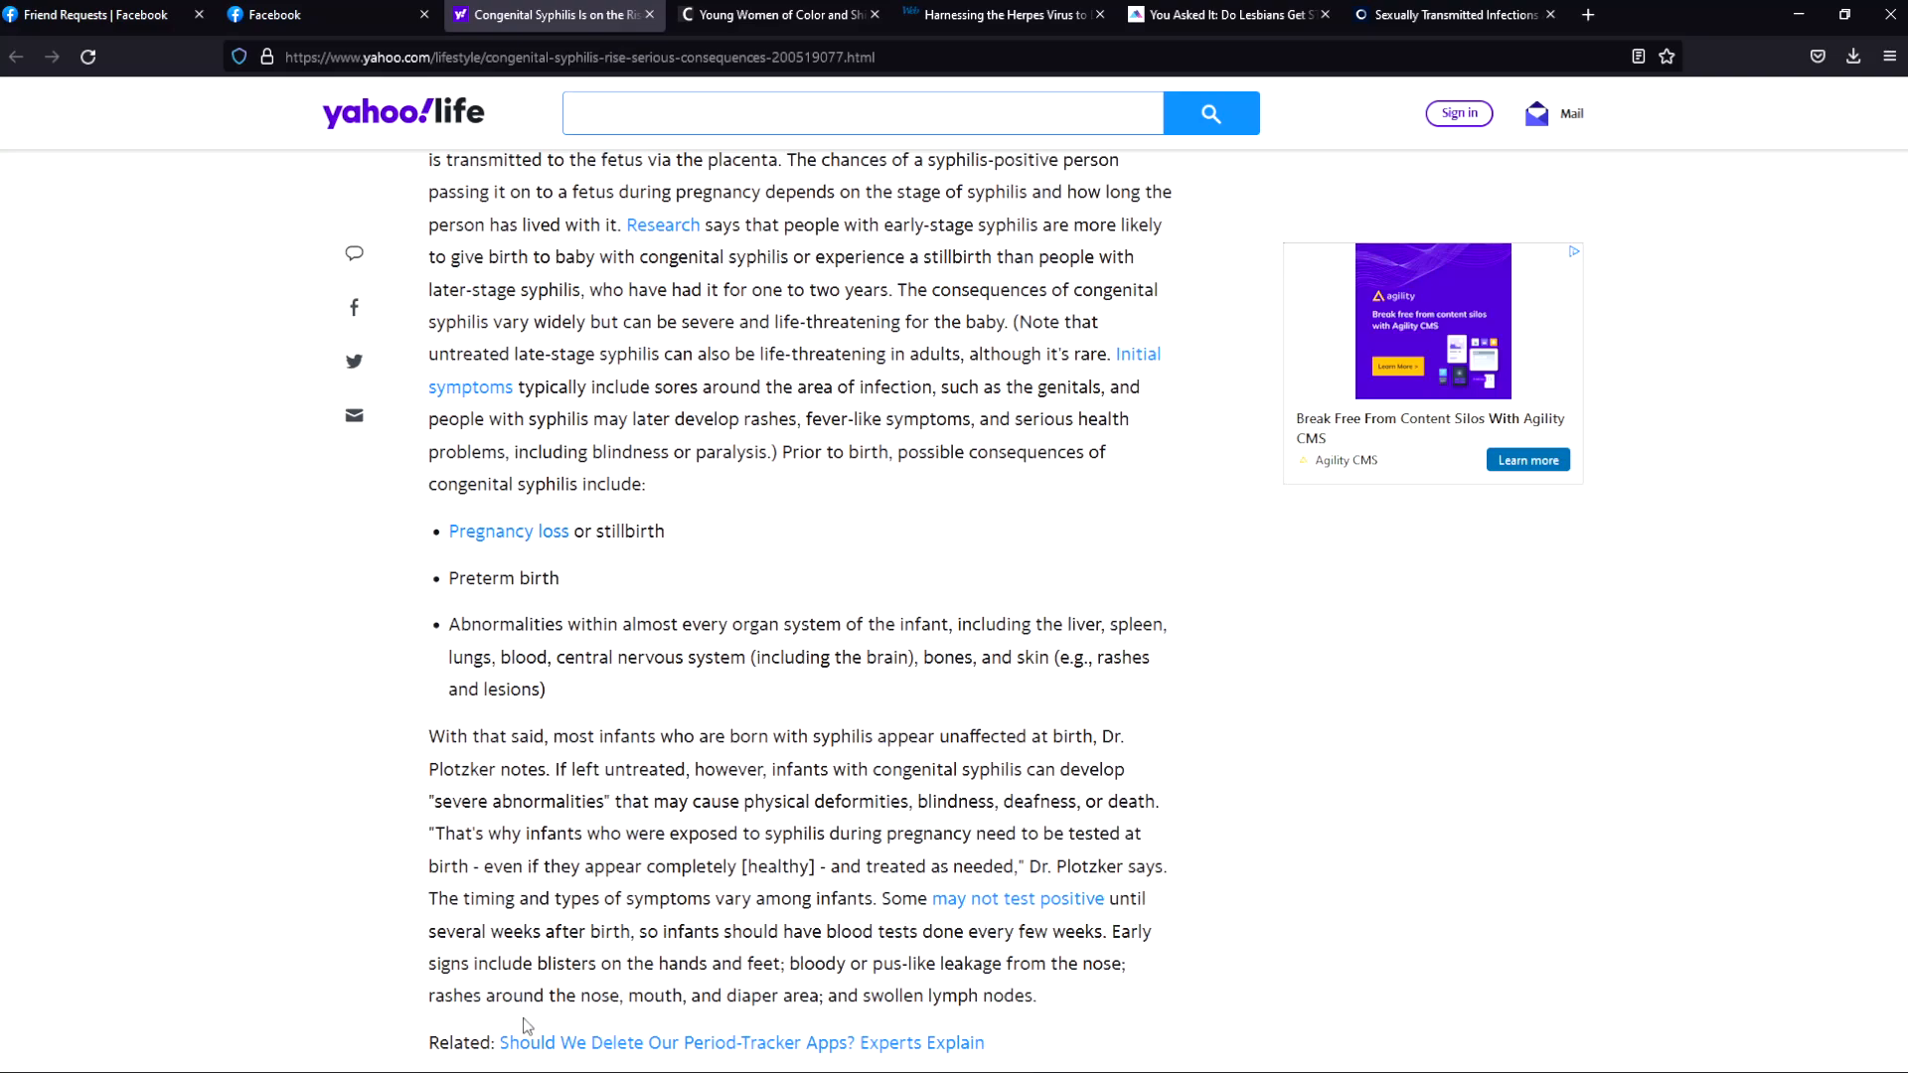
mouse_move(674, 966)
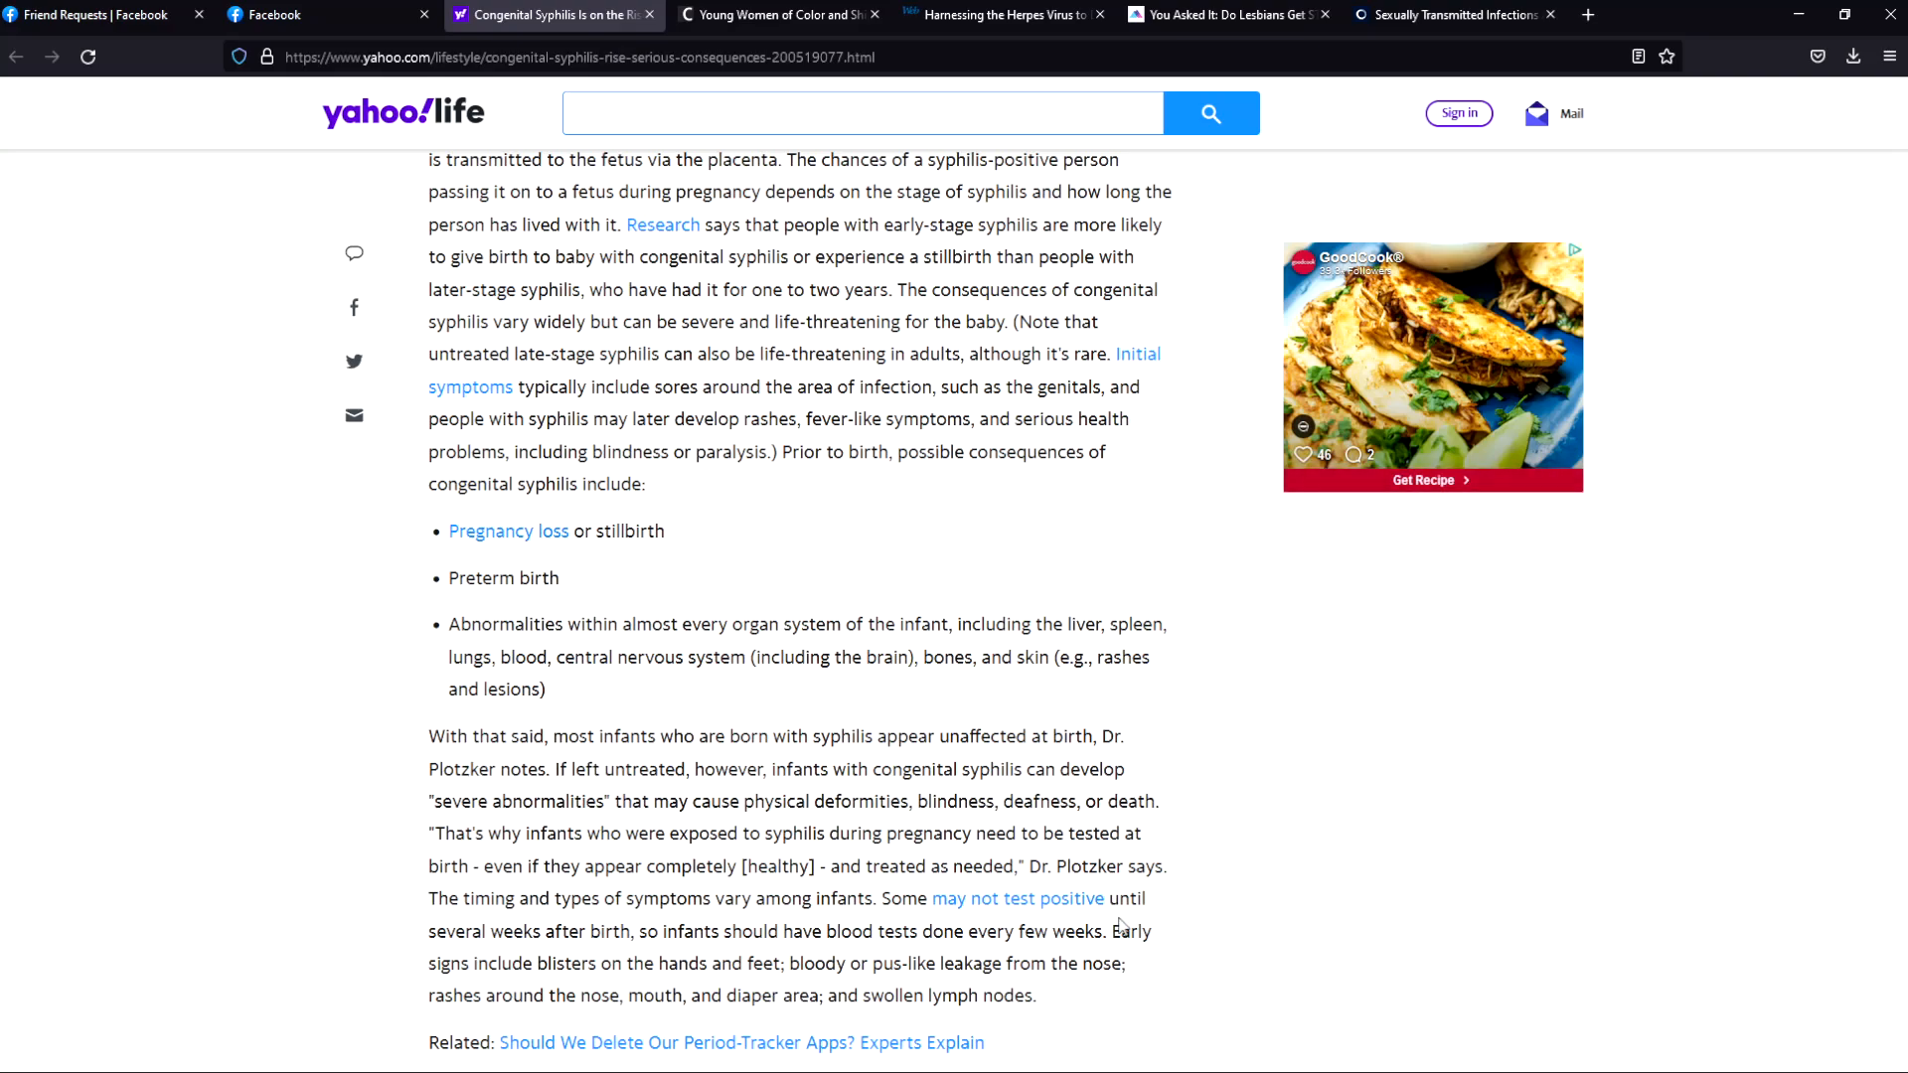
scroll(down, 3)
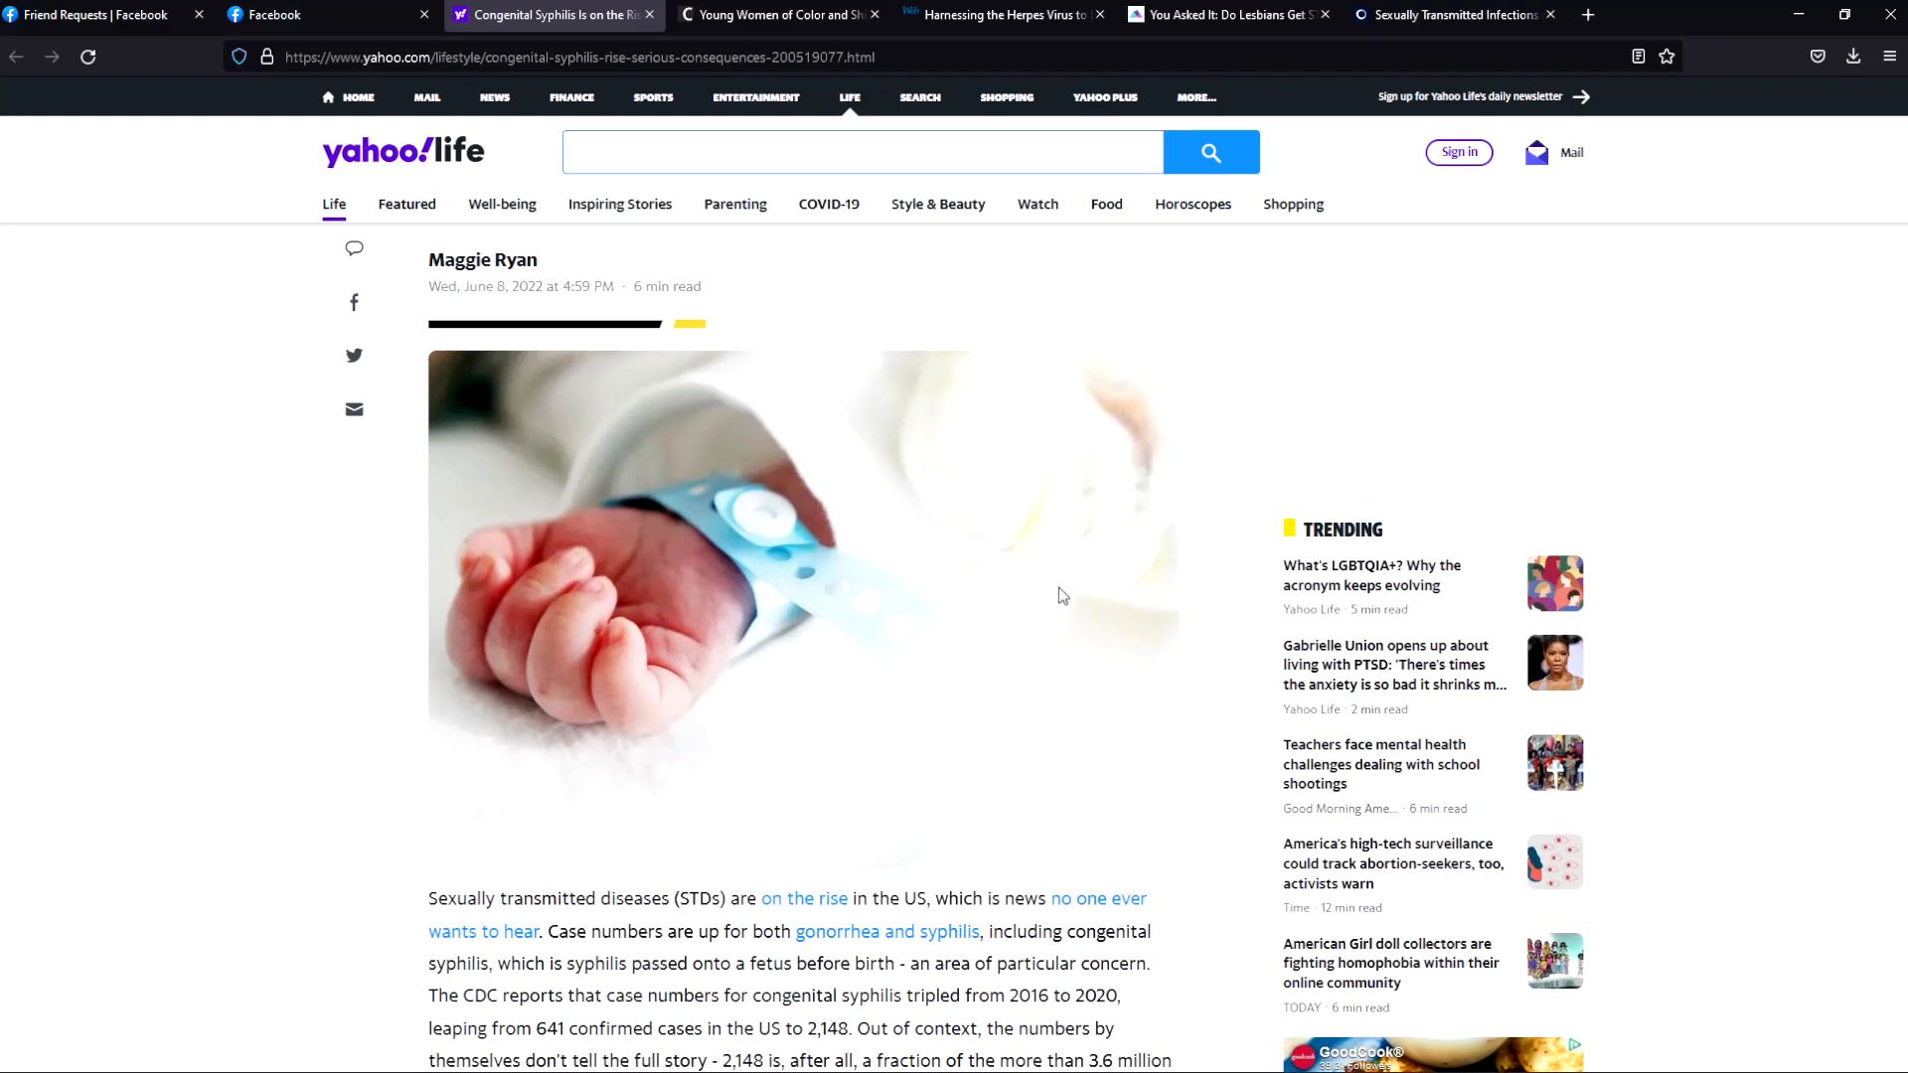
mouse_move(1034, 659)
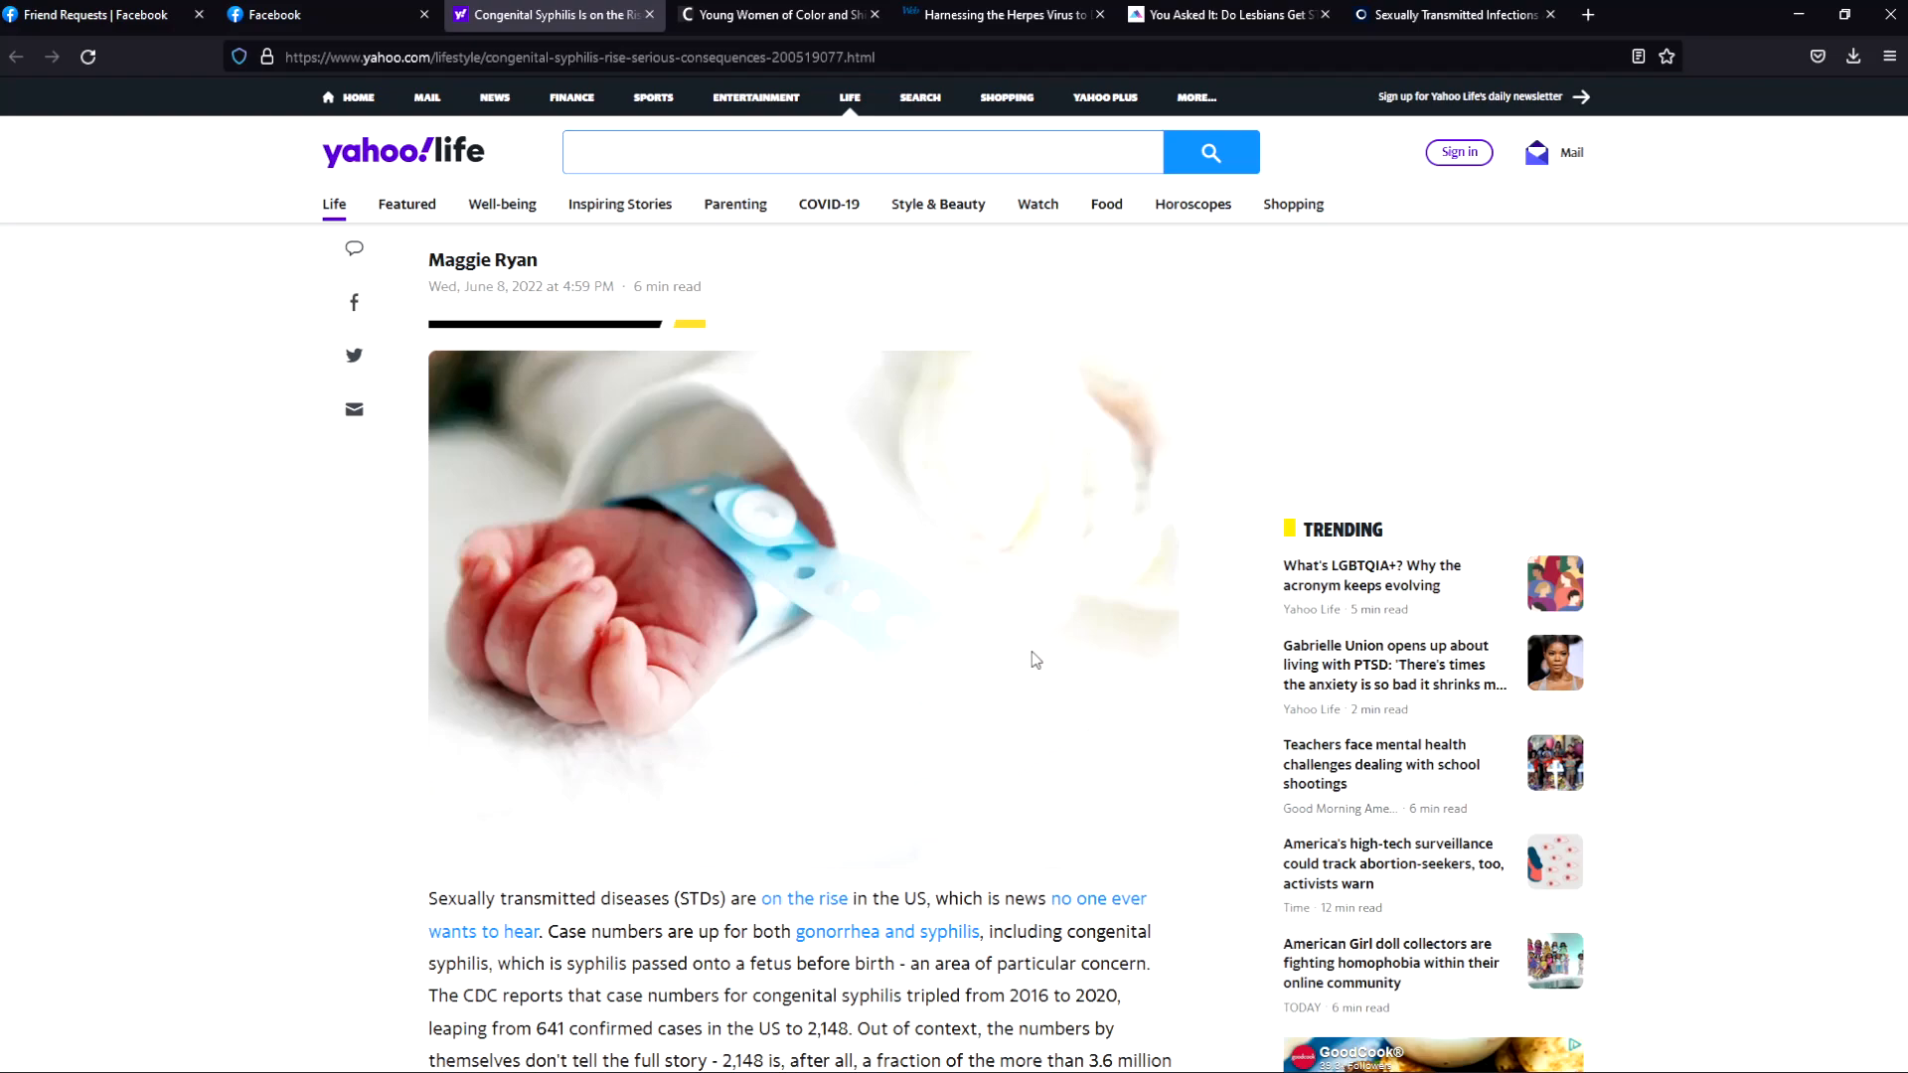
mouse_move(978, 695)
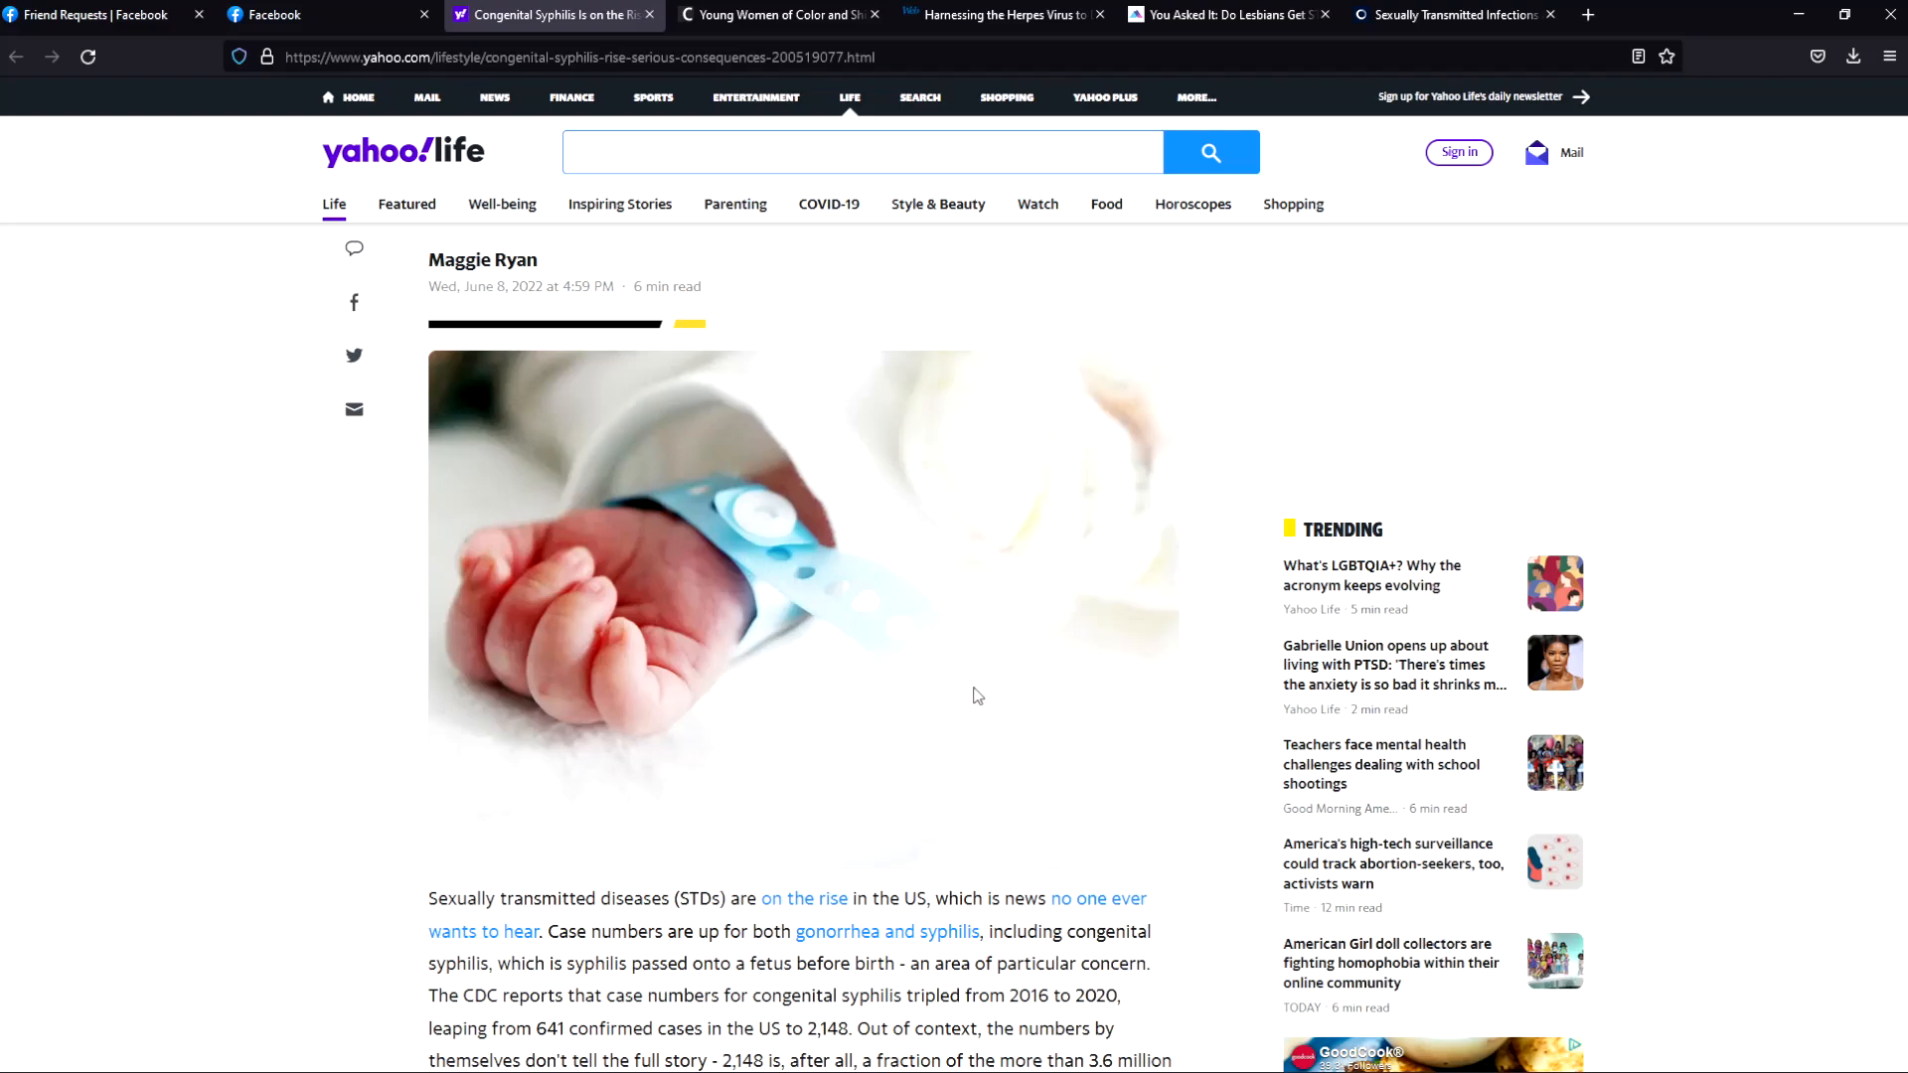
mouse_move(700, 497)
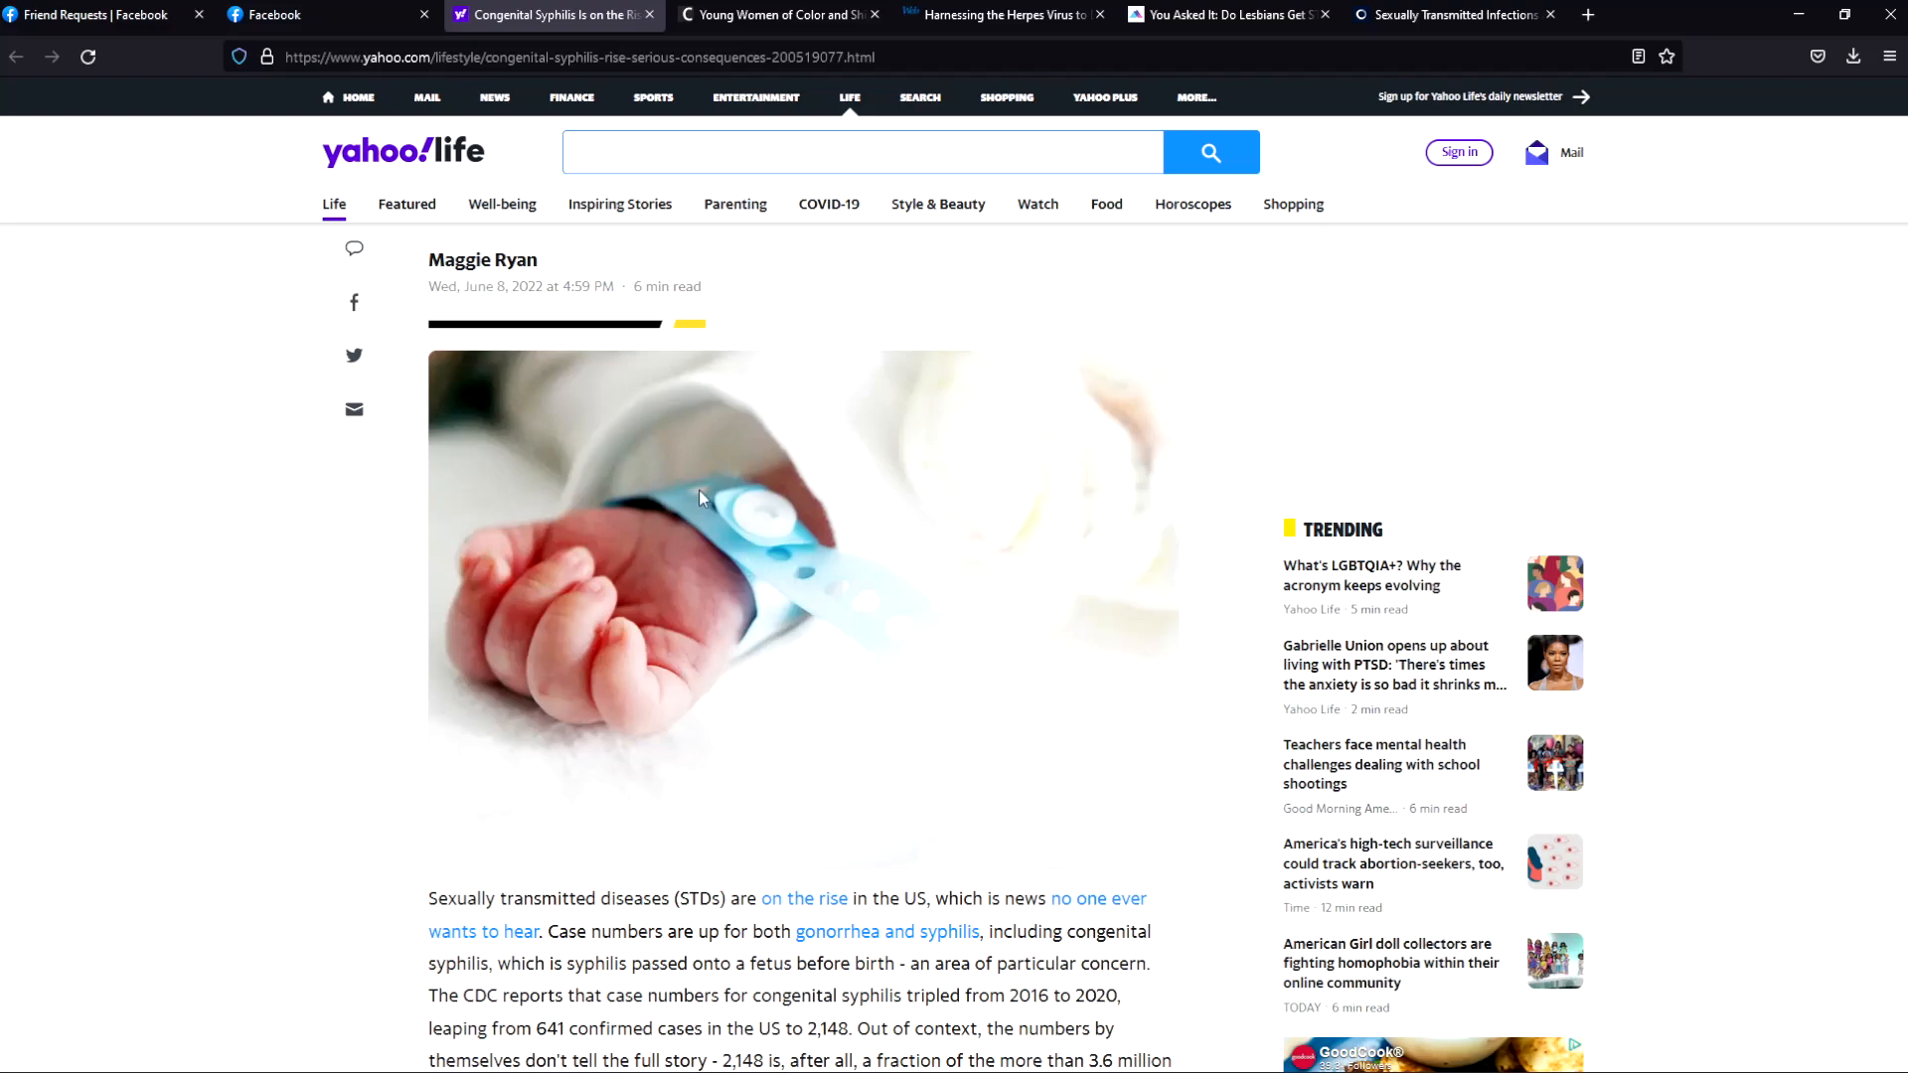
mouse_move(889, 525)
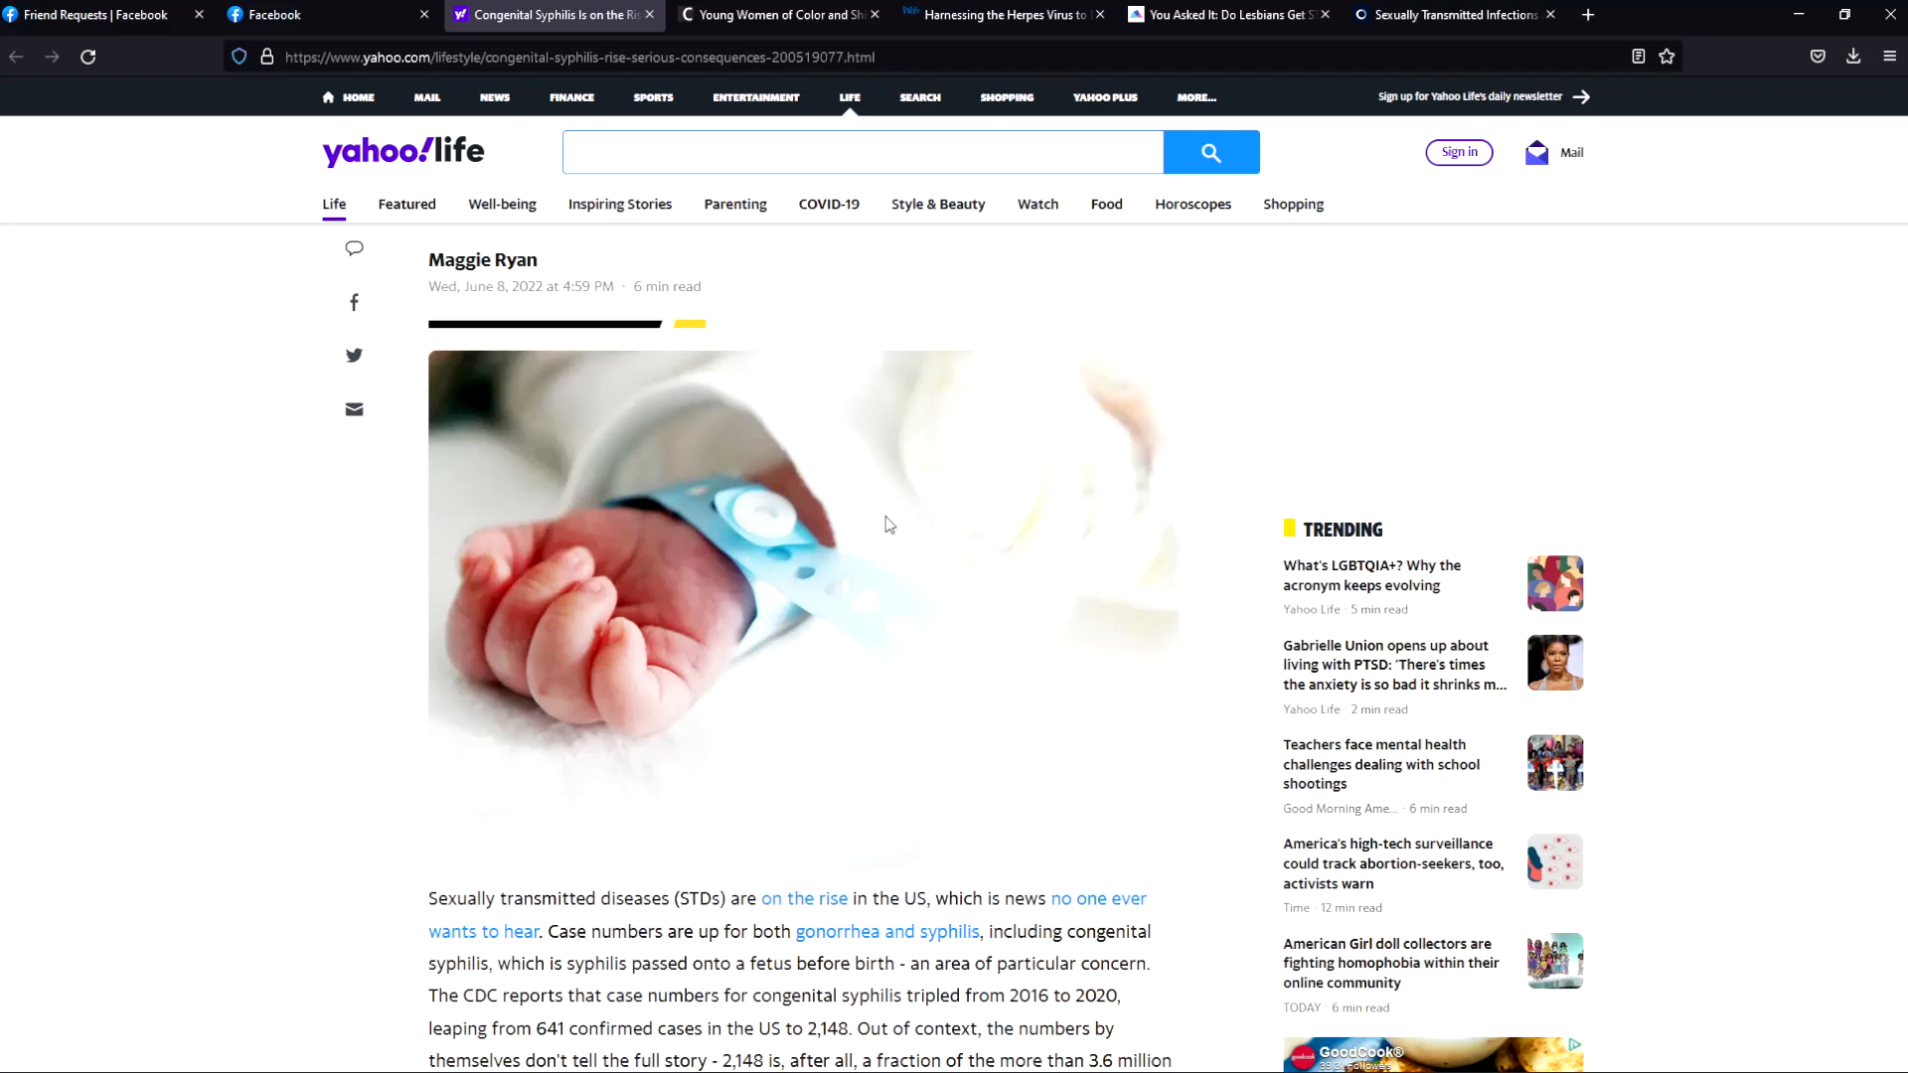
mouse_move(922, 609)
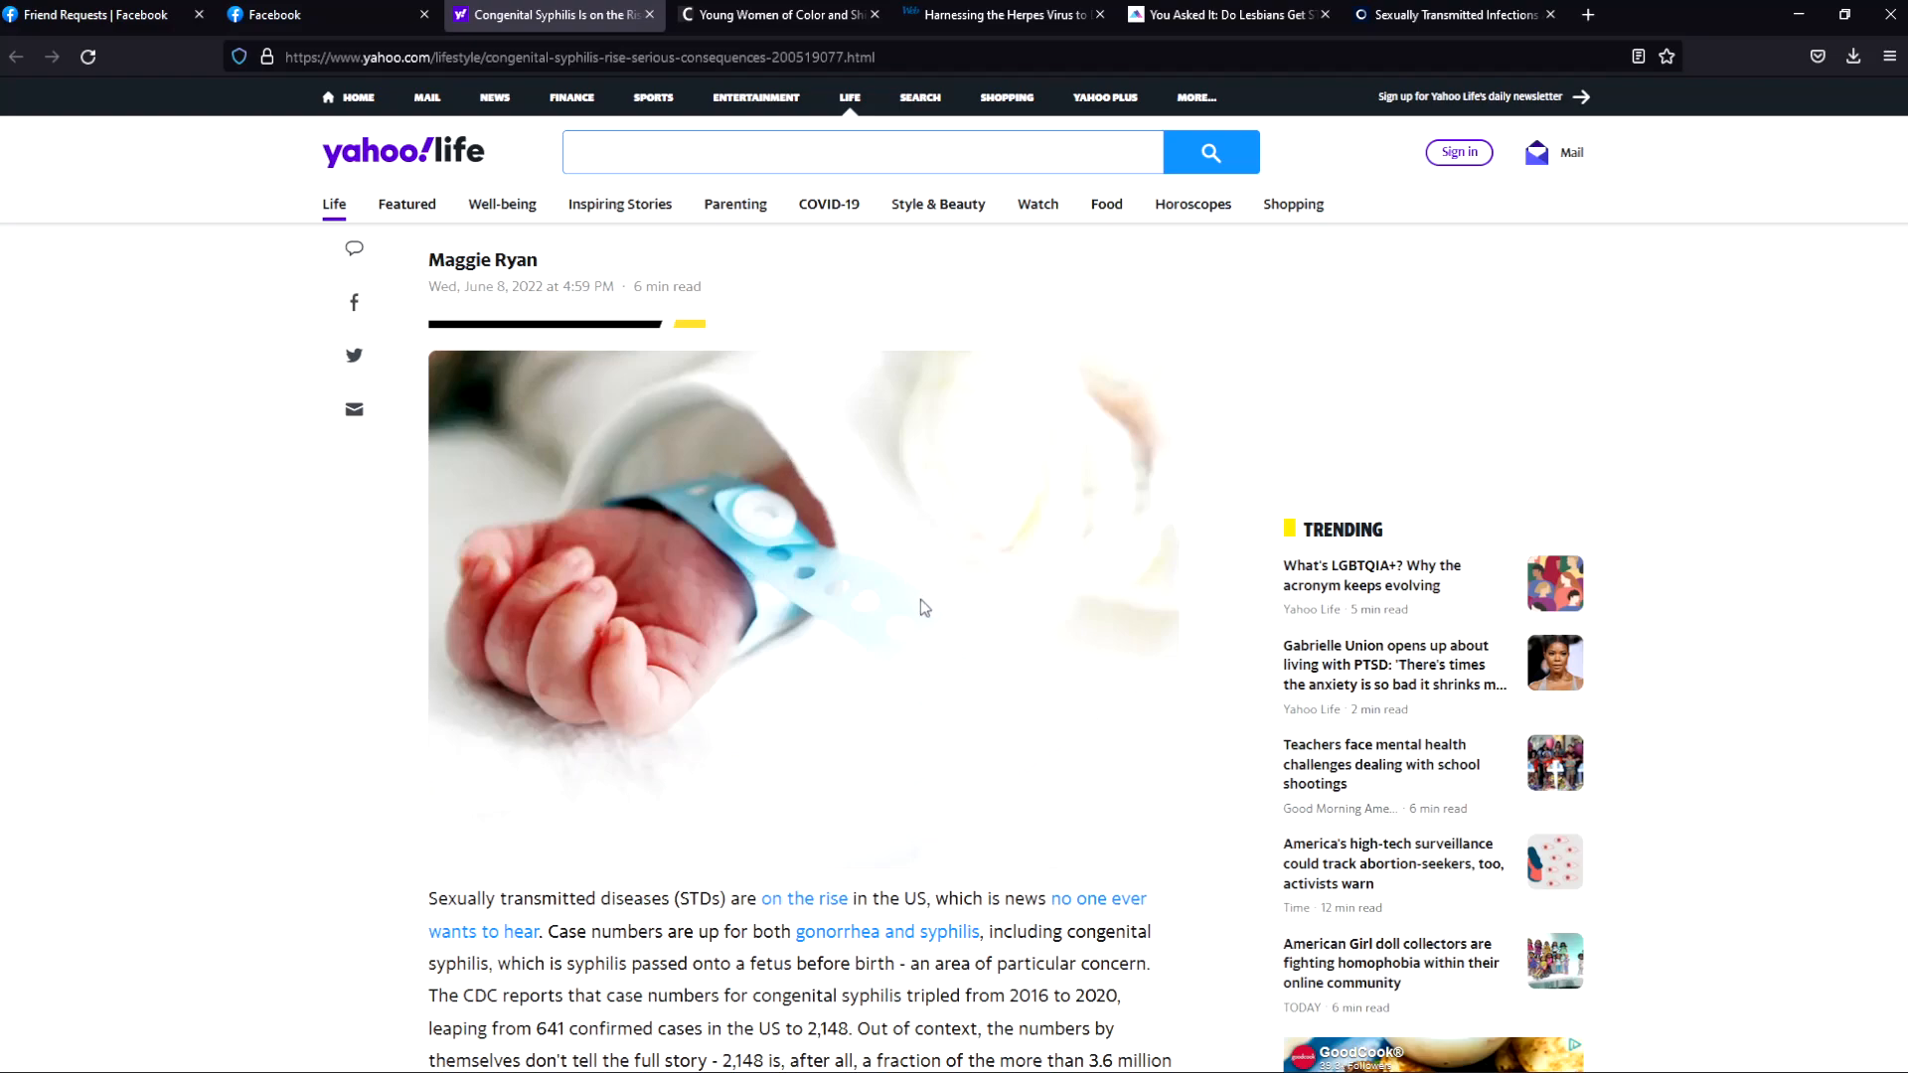
mouse_move(924, 617)
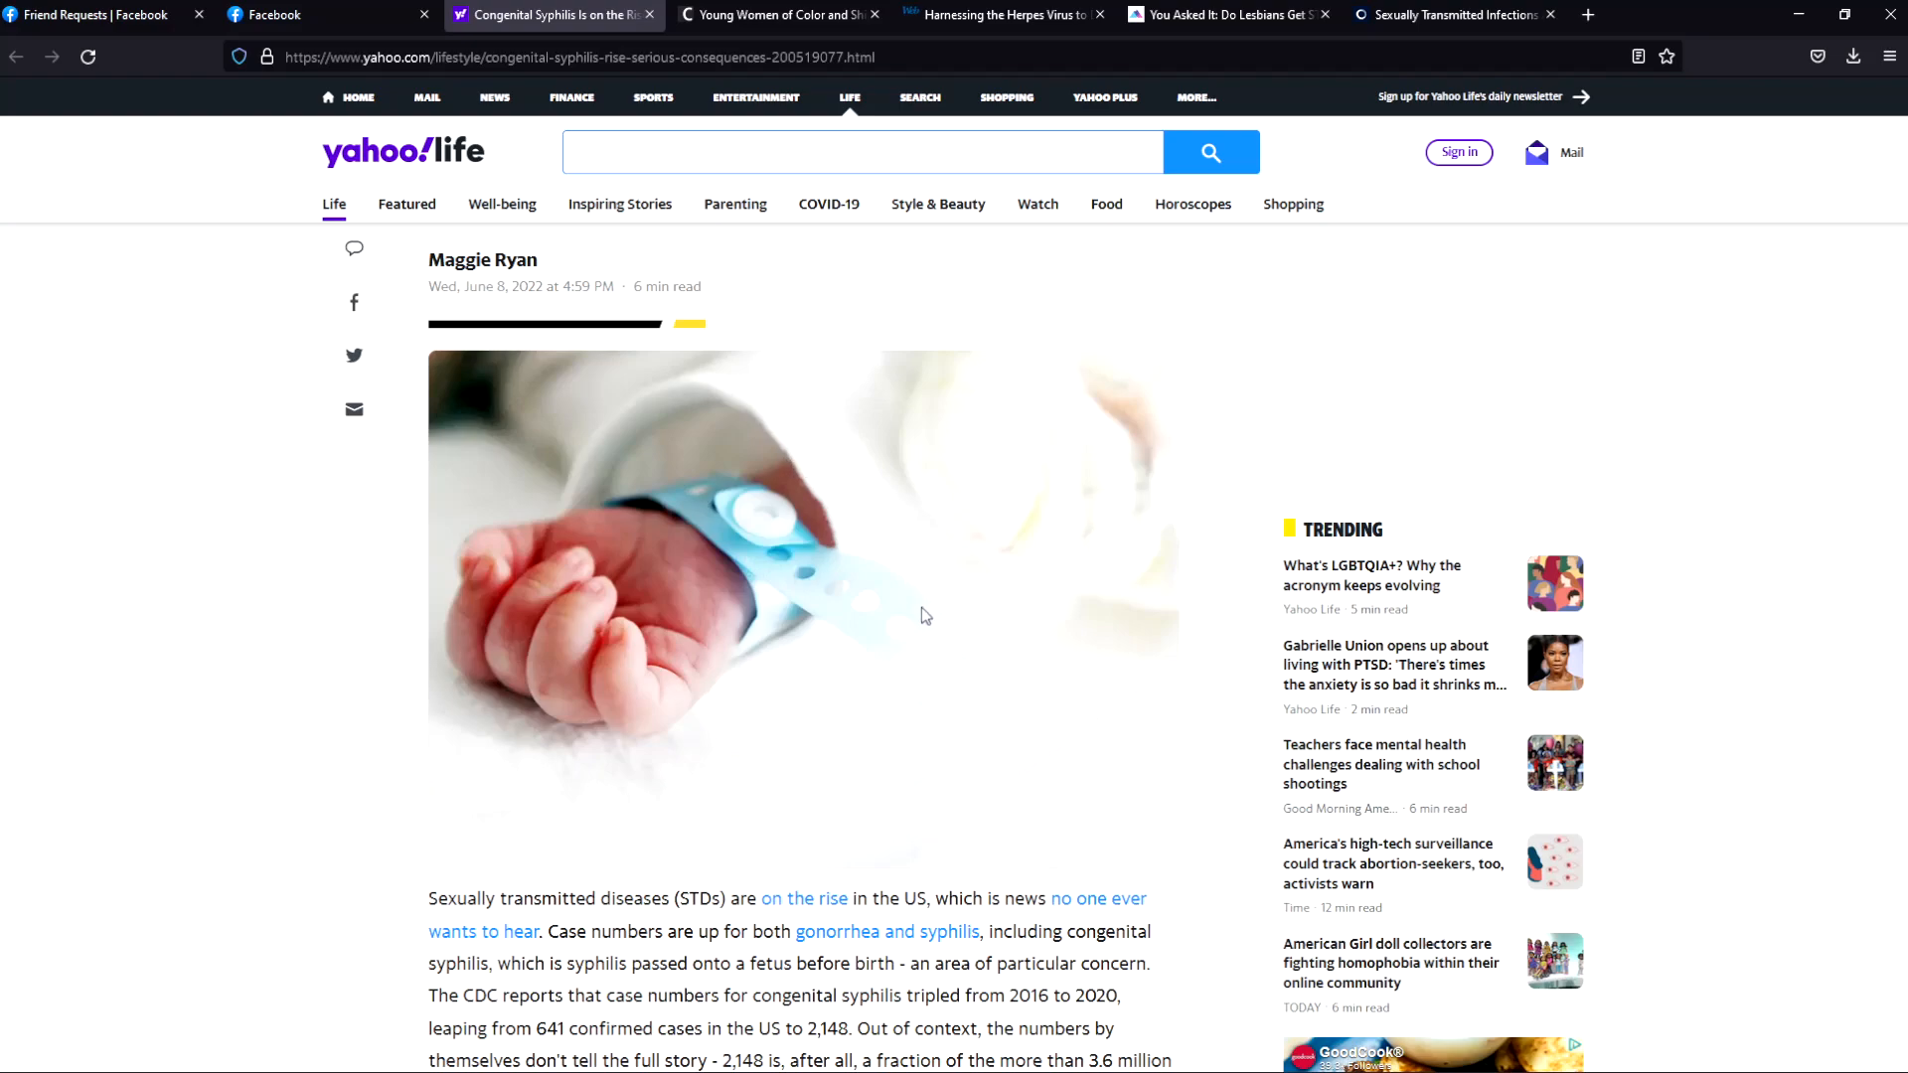
mouse_move(974, 596)
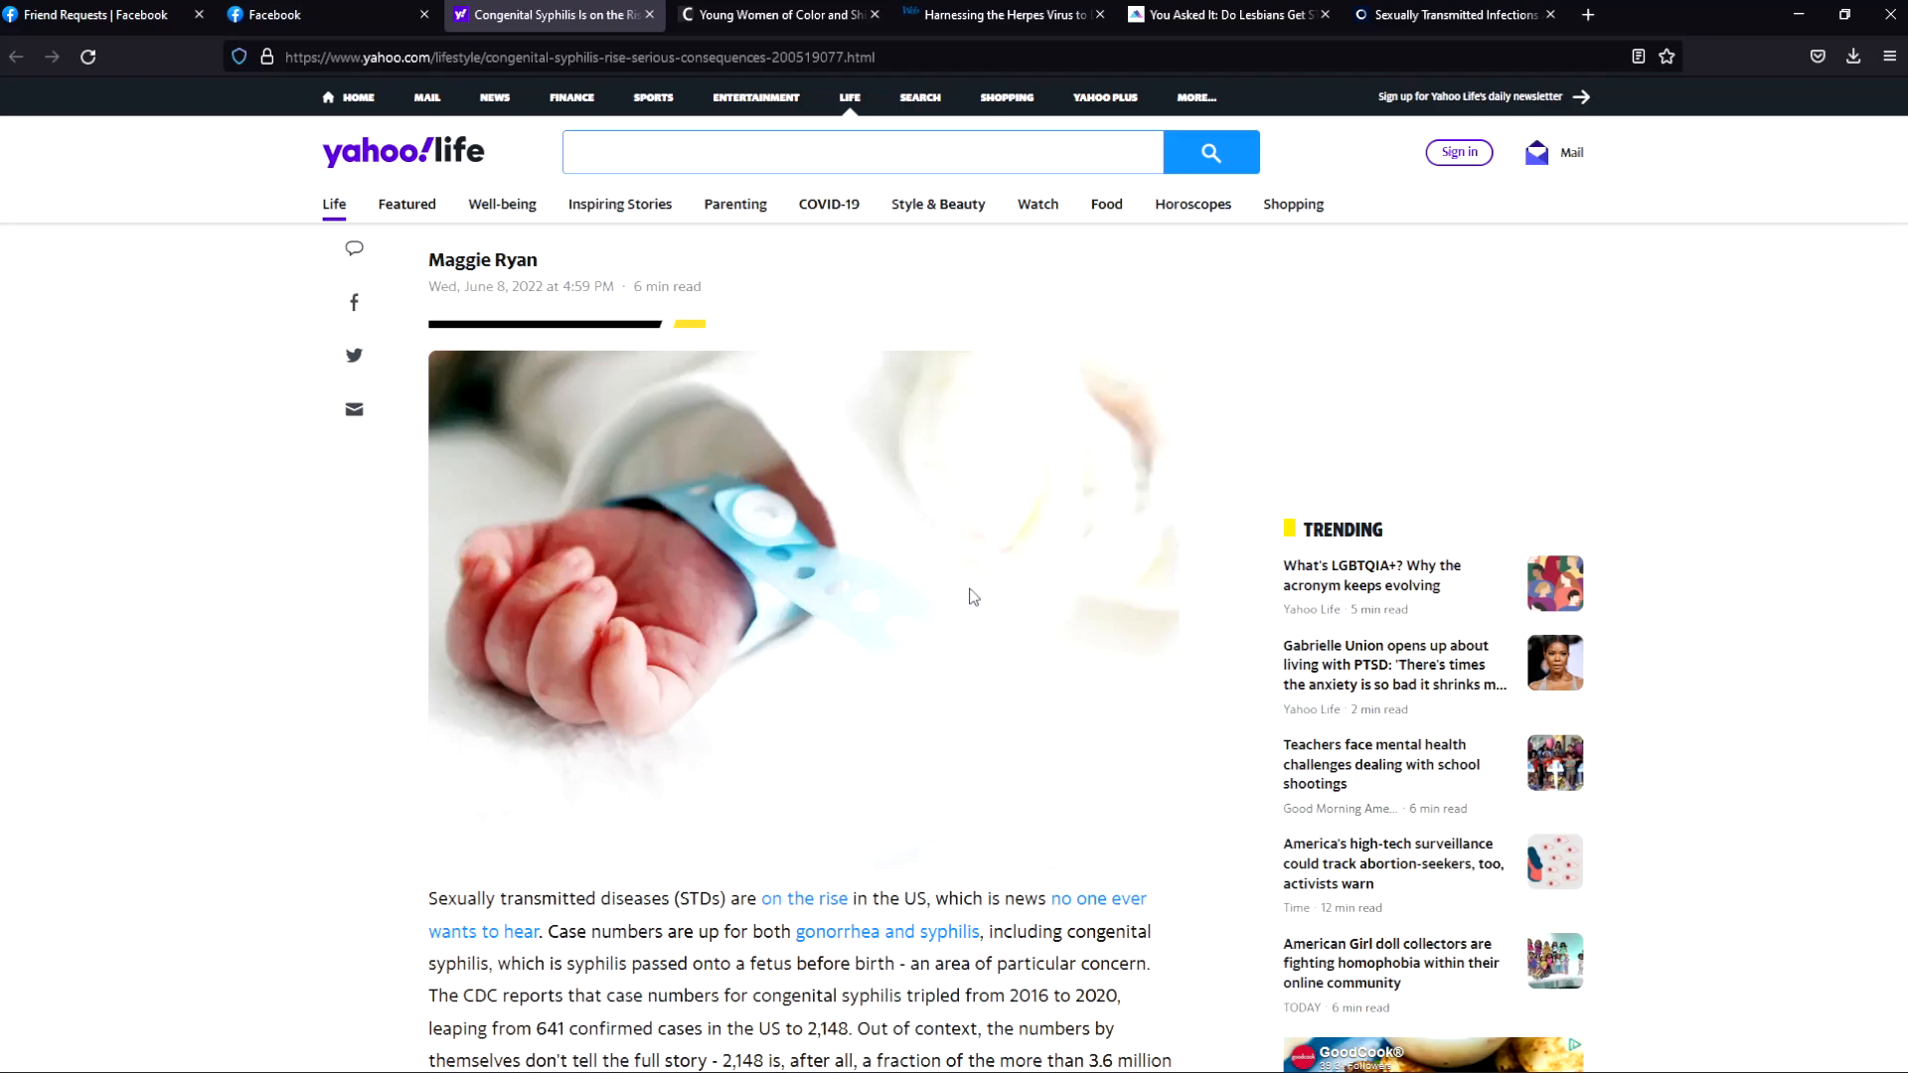
mouse_move(898, 620)
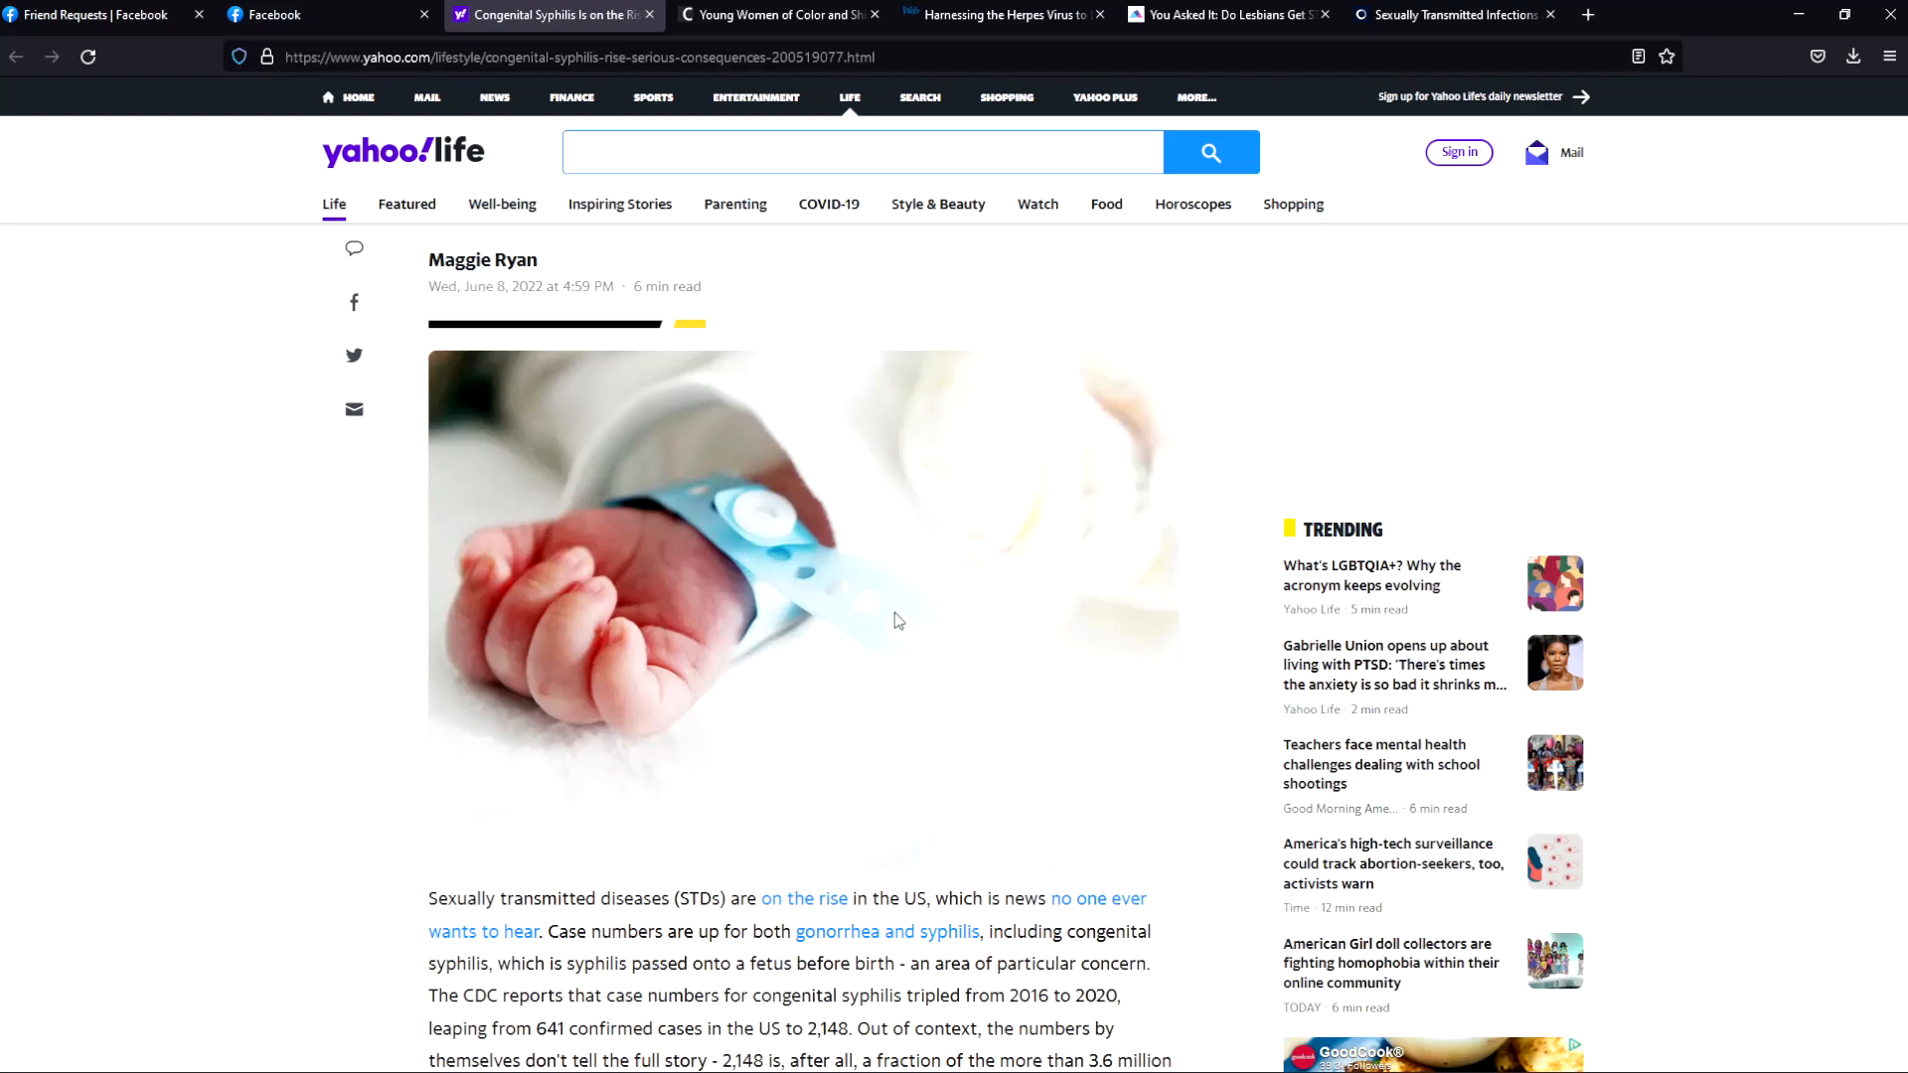
mouse_move(801, 591)
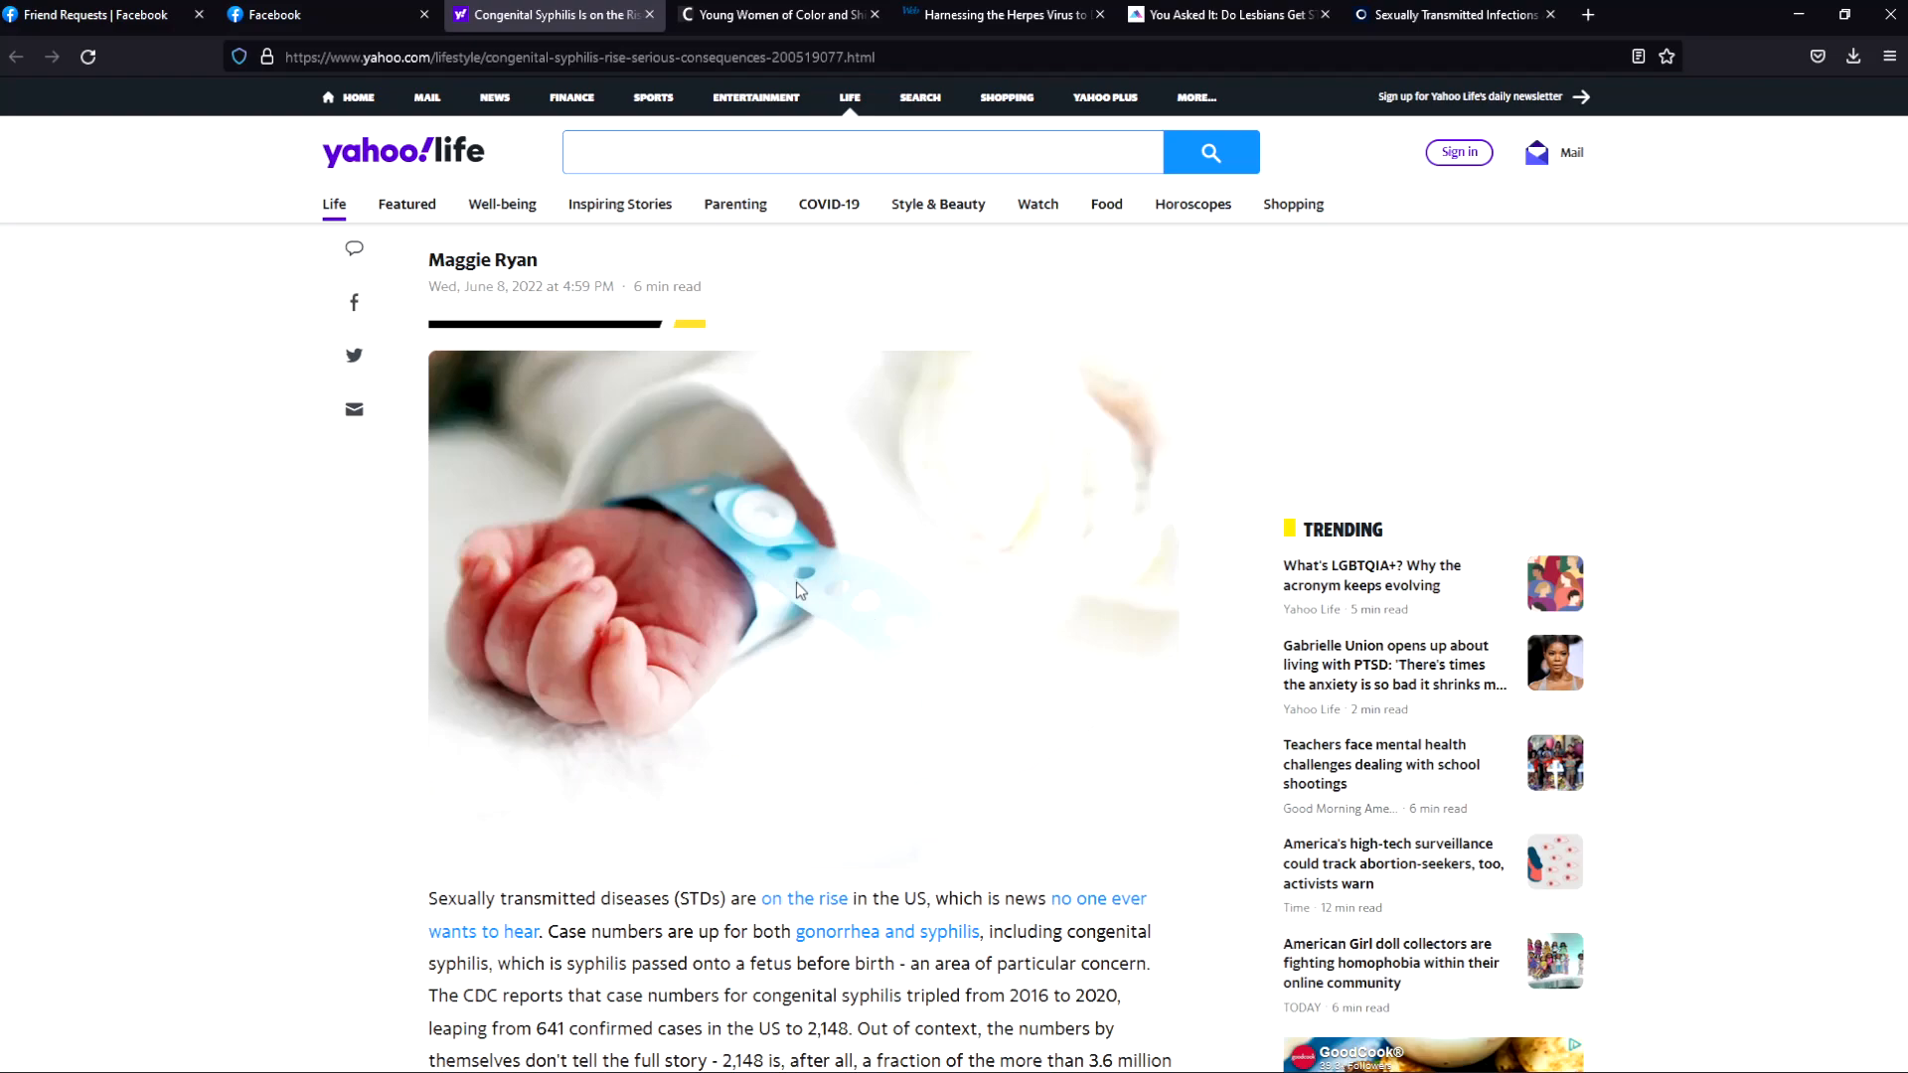
mouse_move(779, 594)
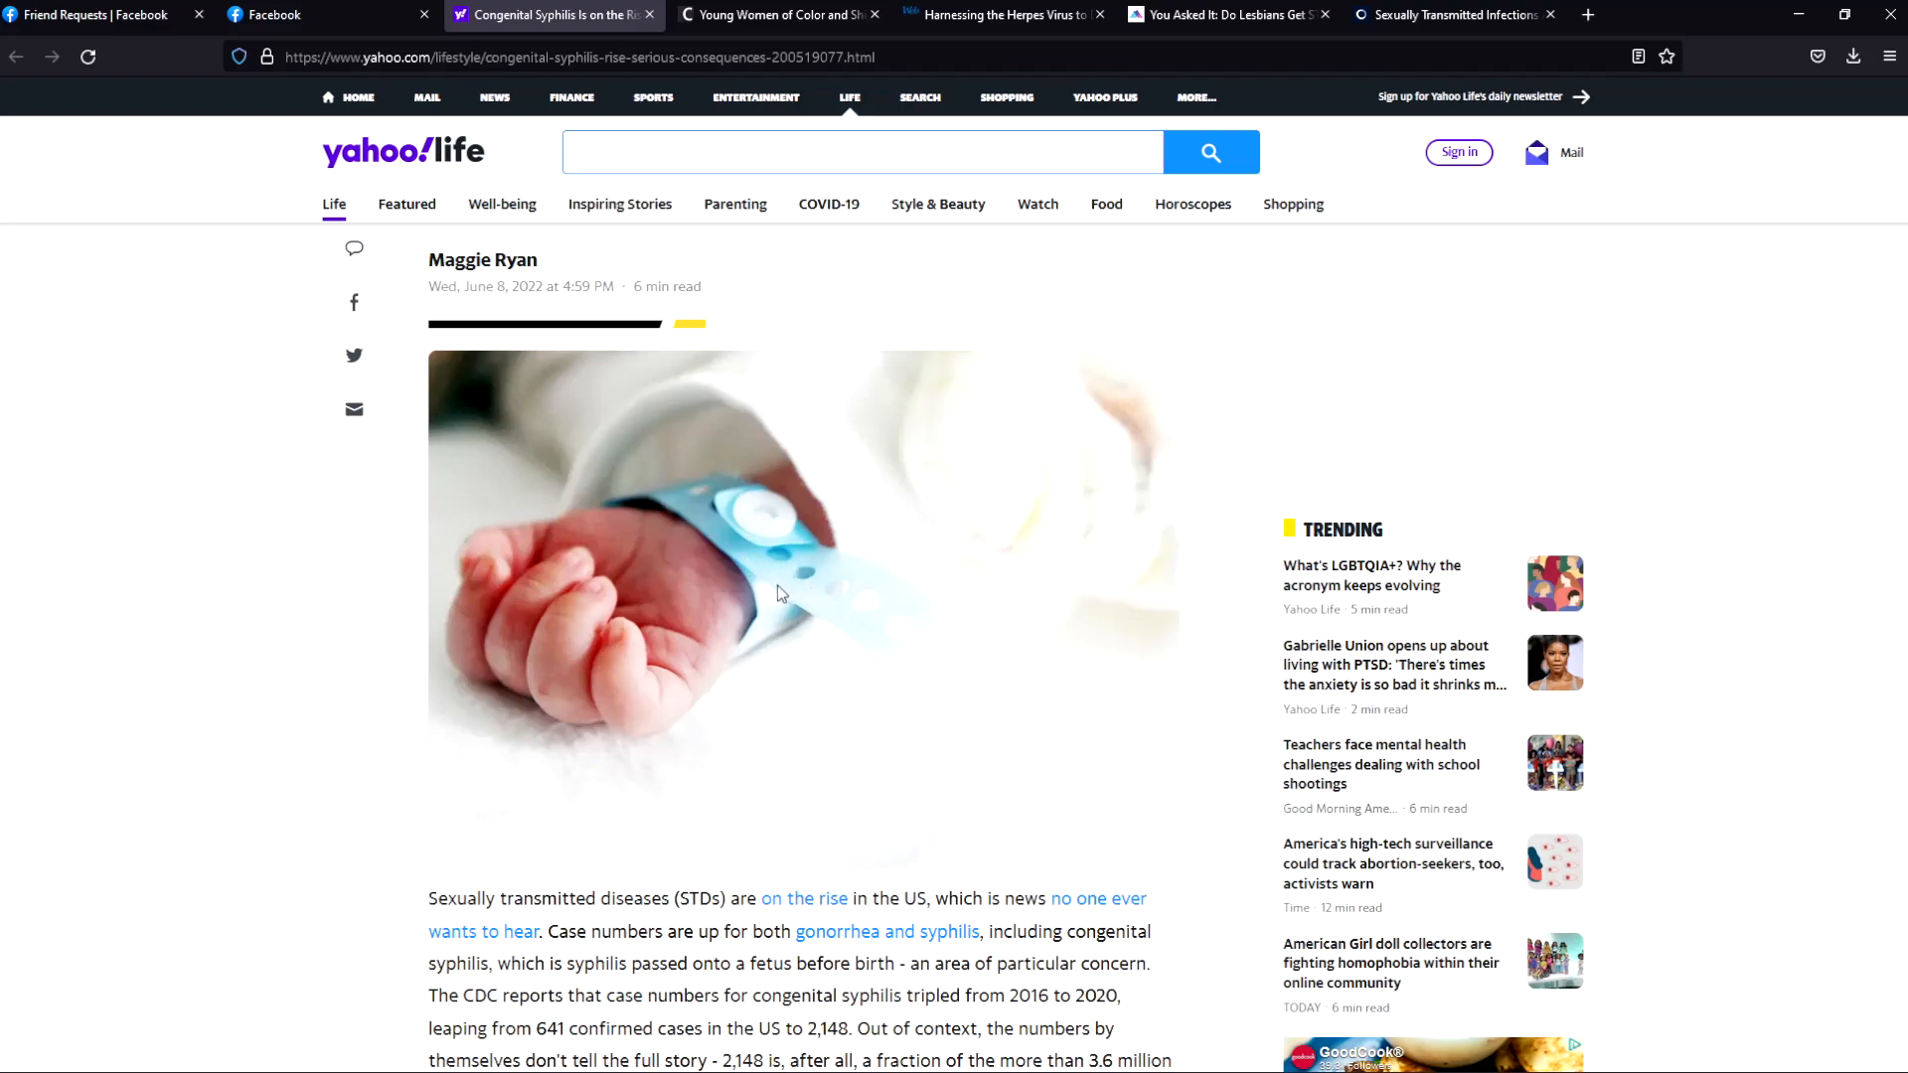
mouse_move(777, 594)
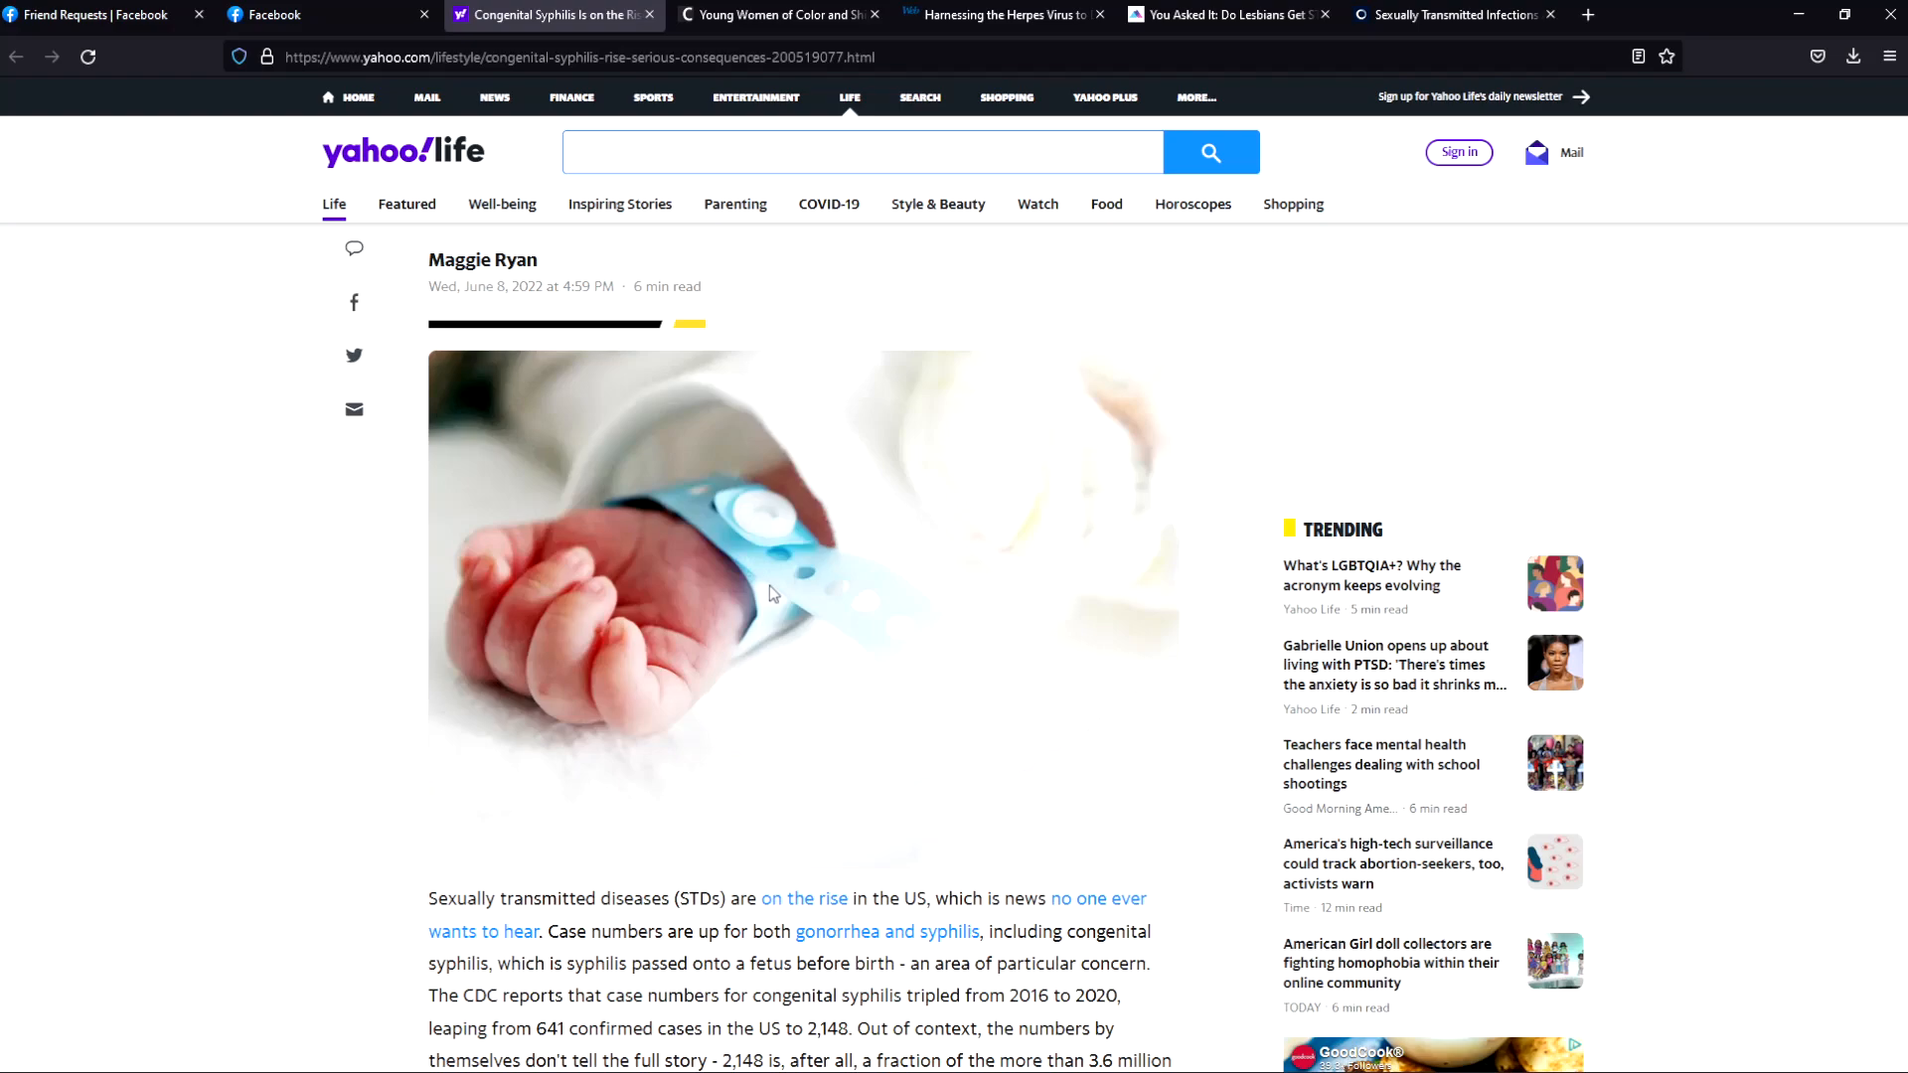
mouse_move(882, 554)
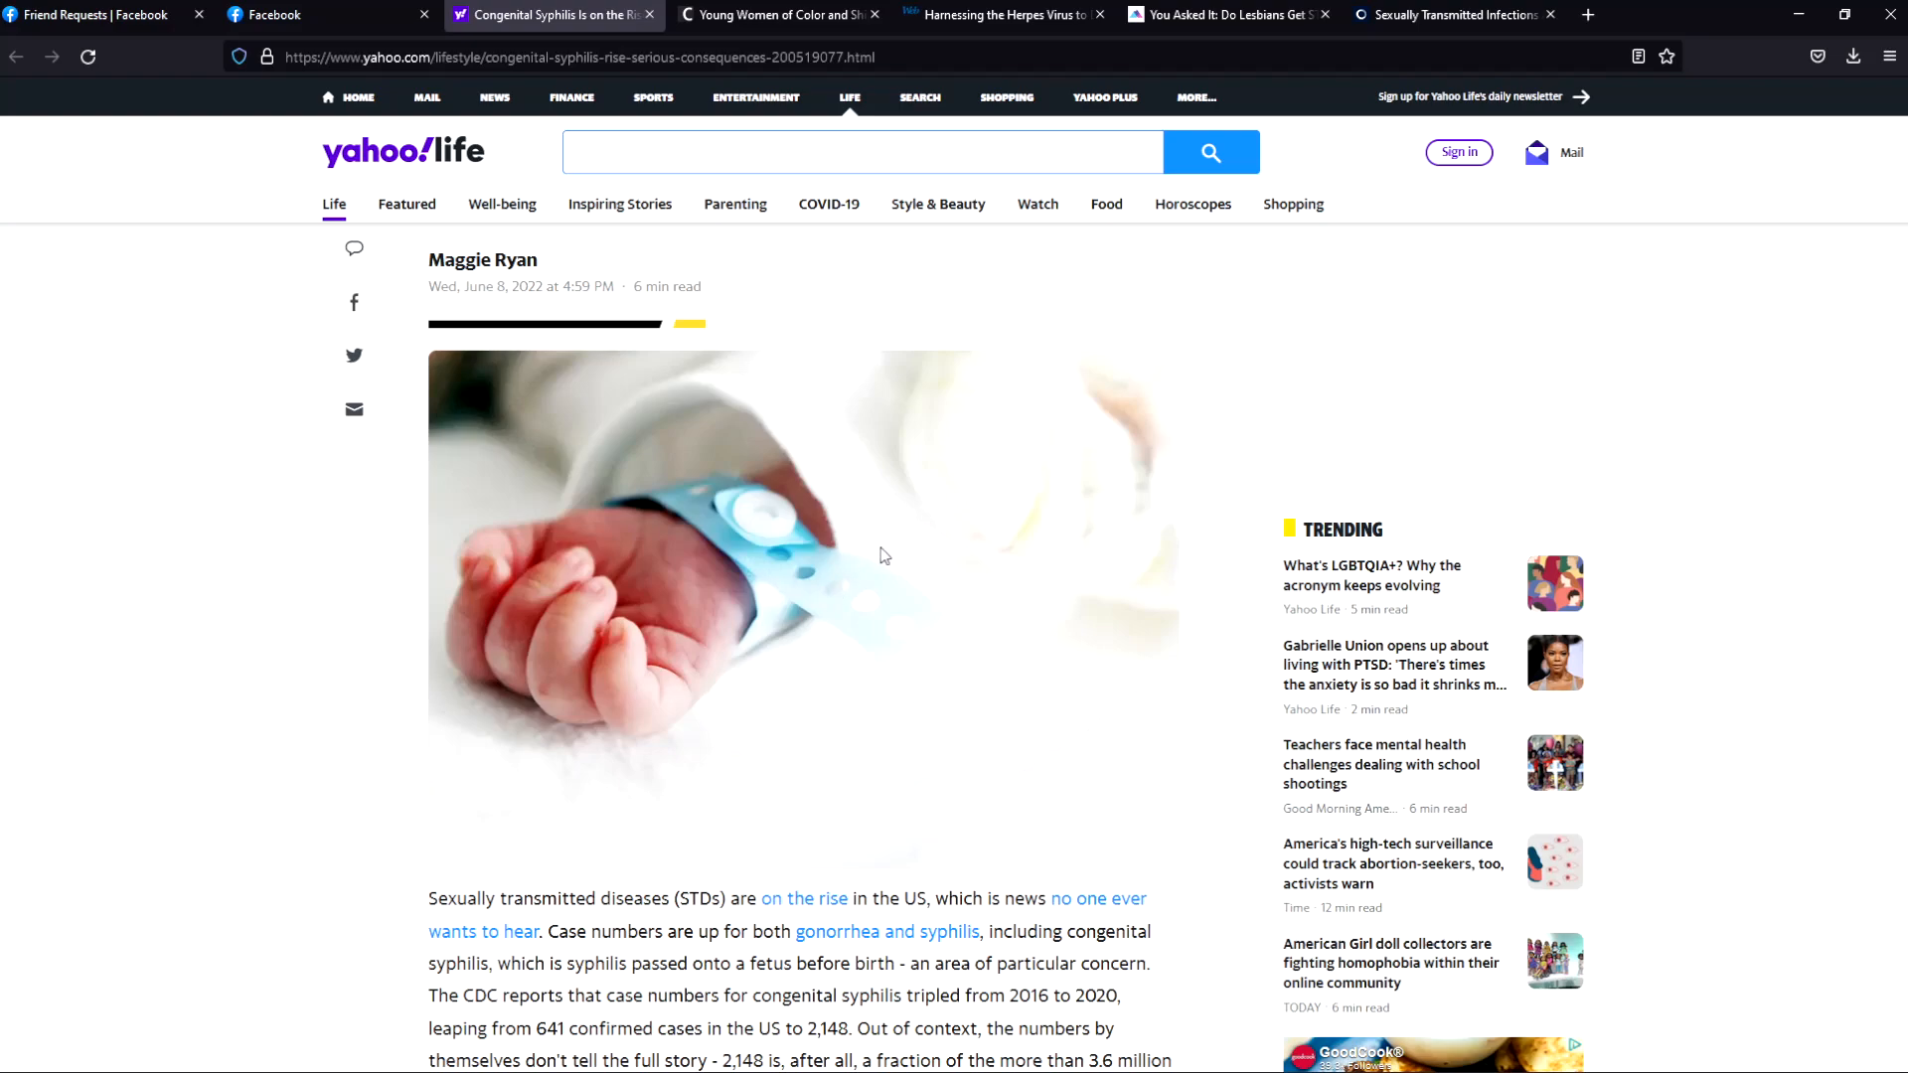
mouse_move(730, 682)
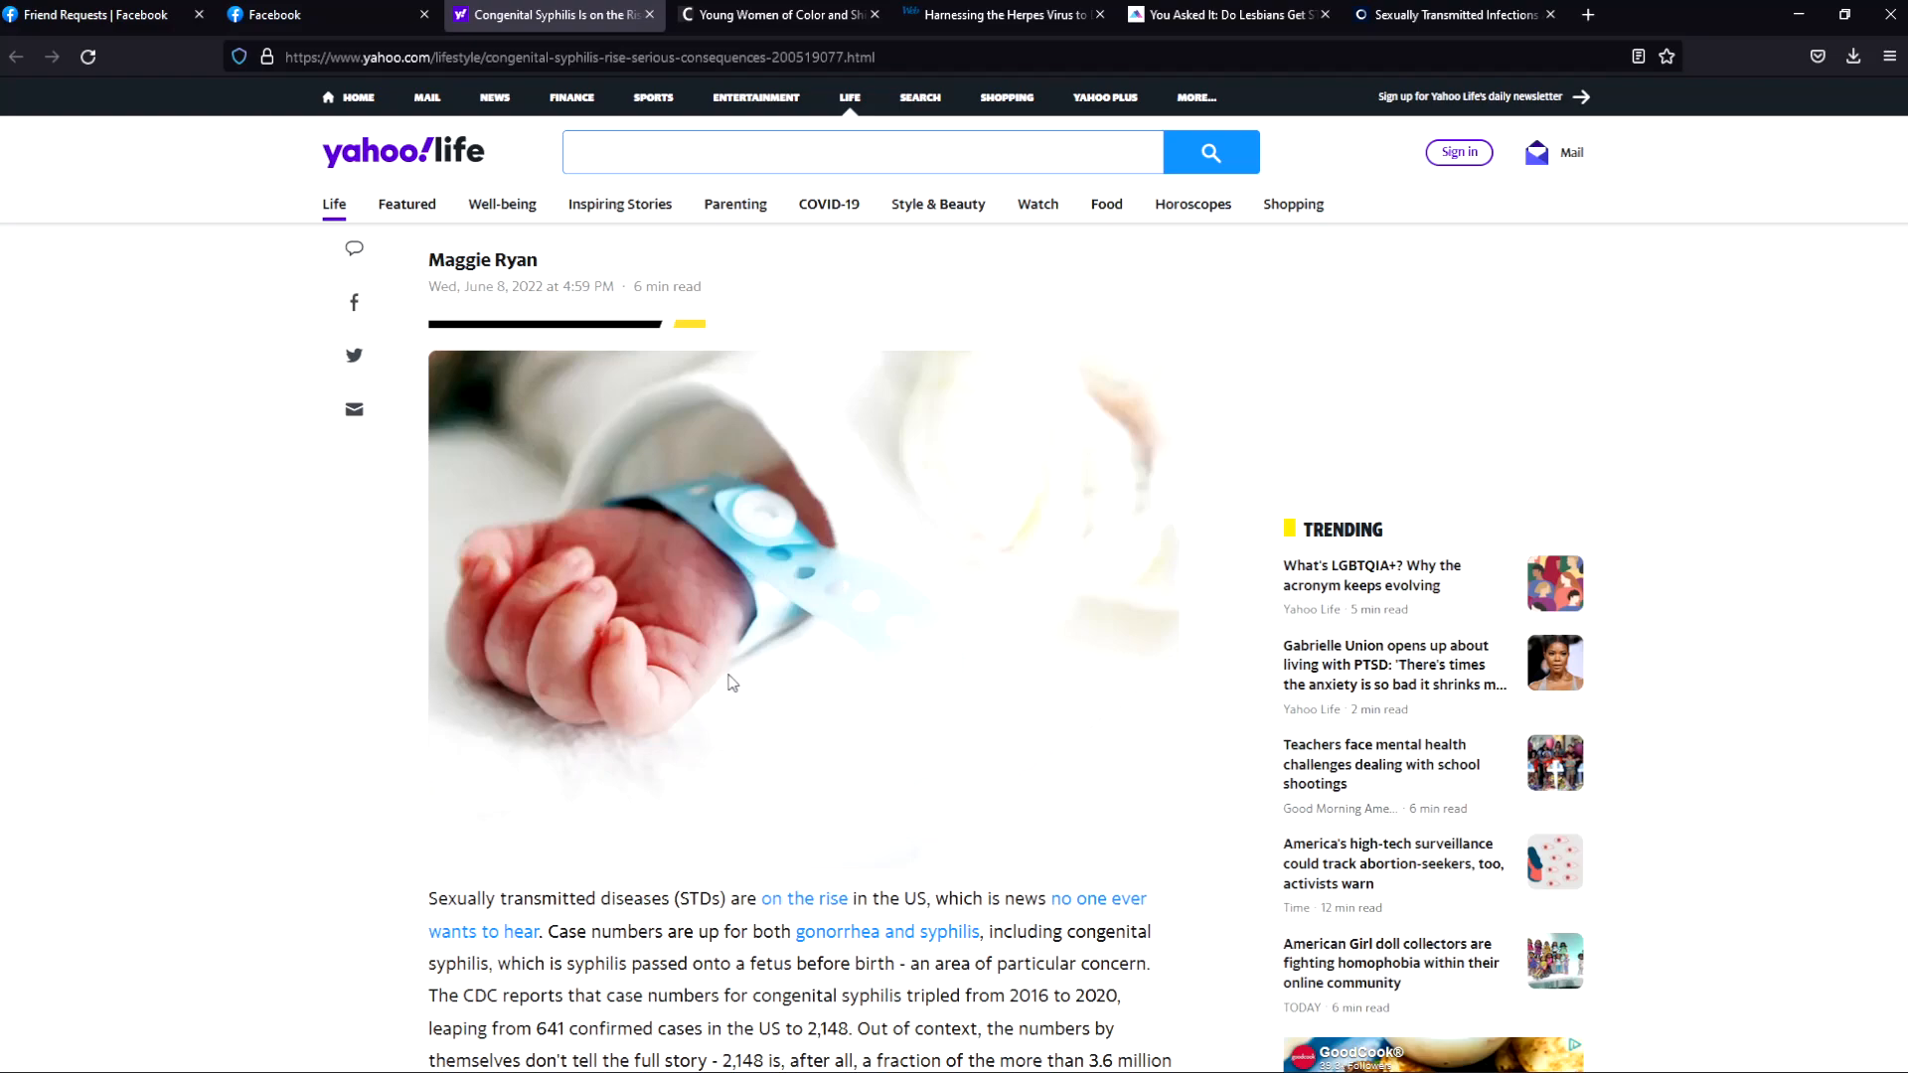
mouse_move(733, 709)
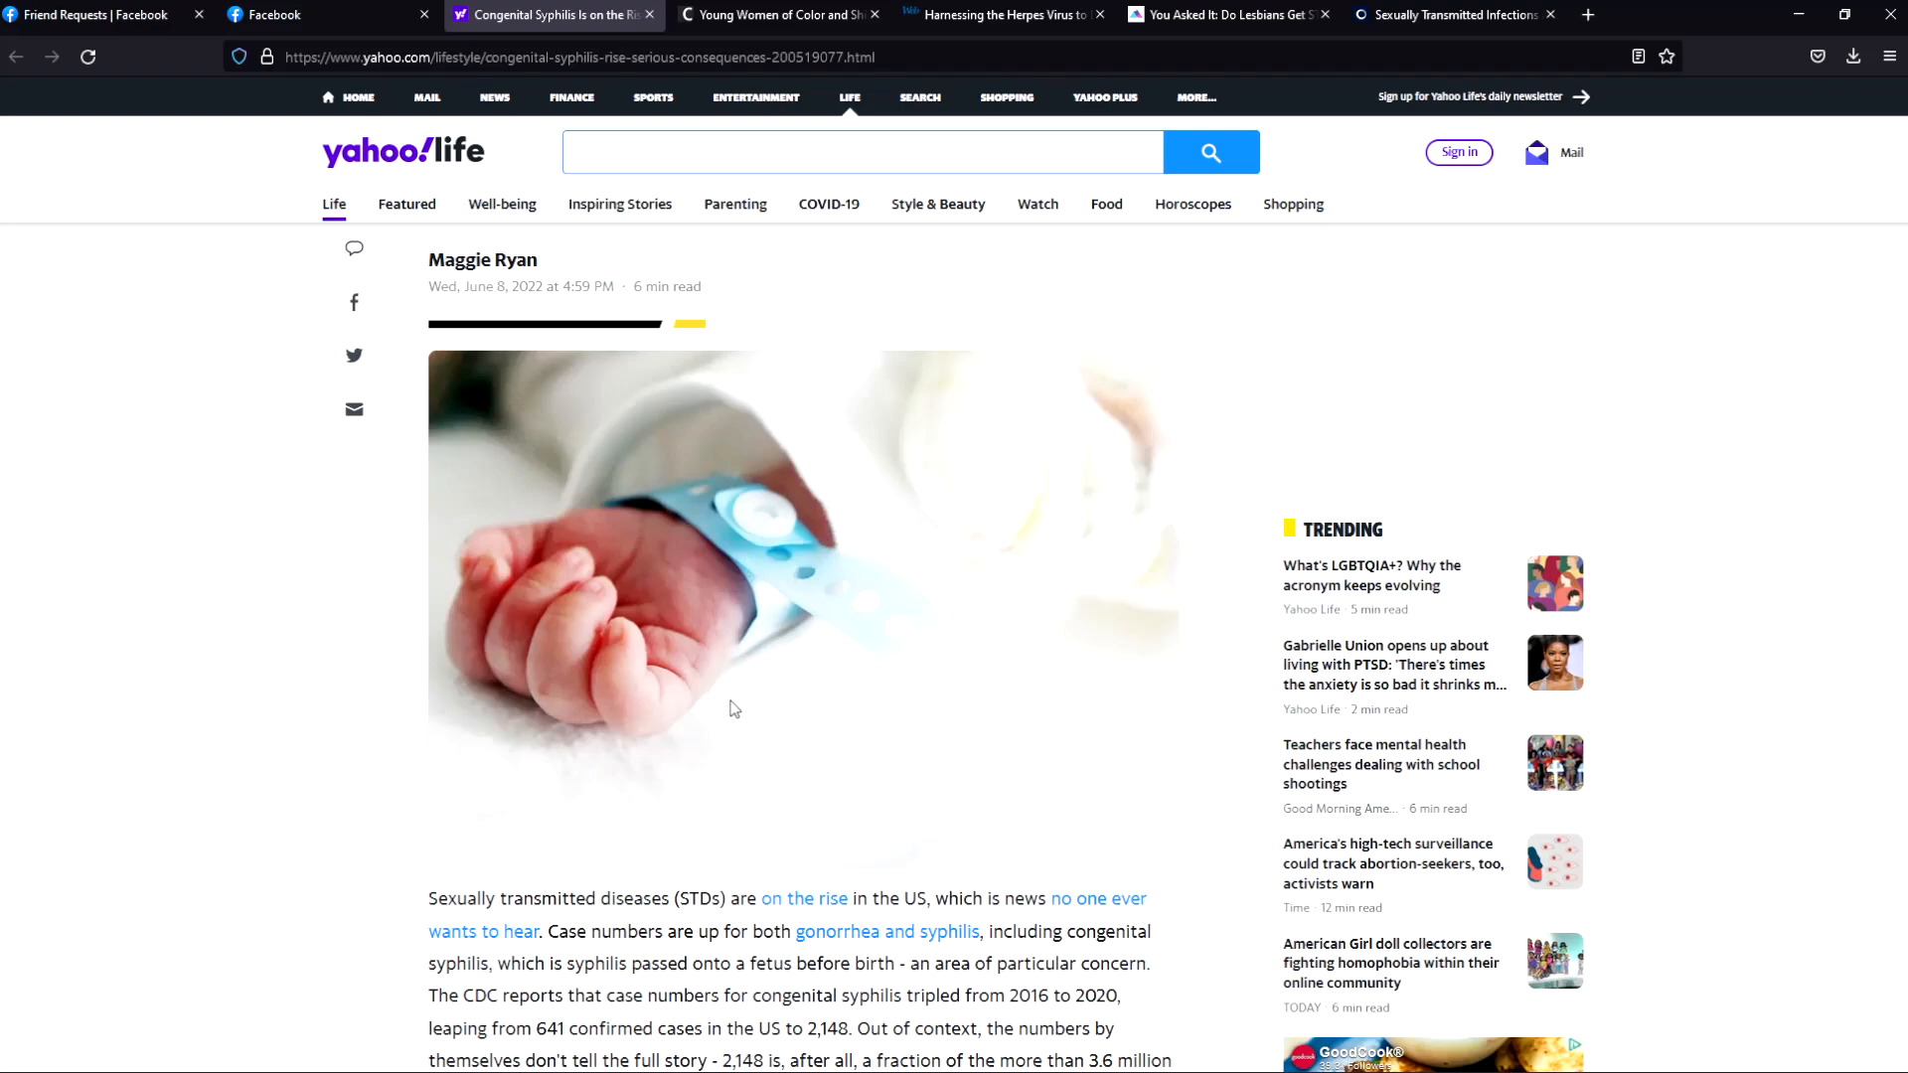
mouse_move(632, 662)
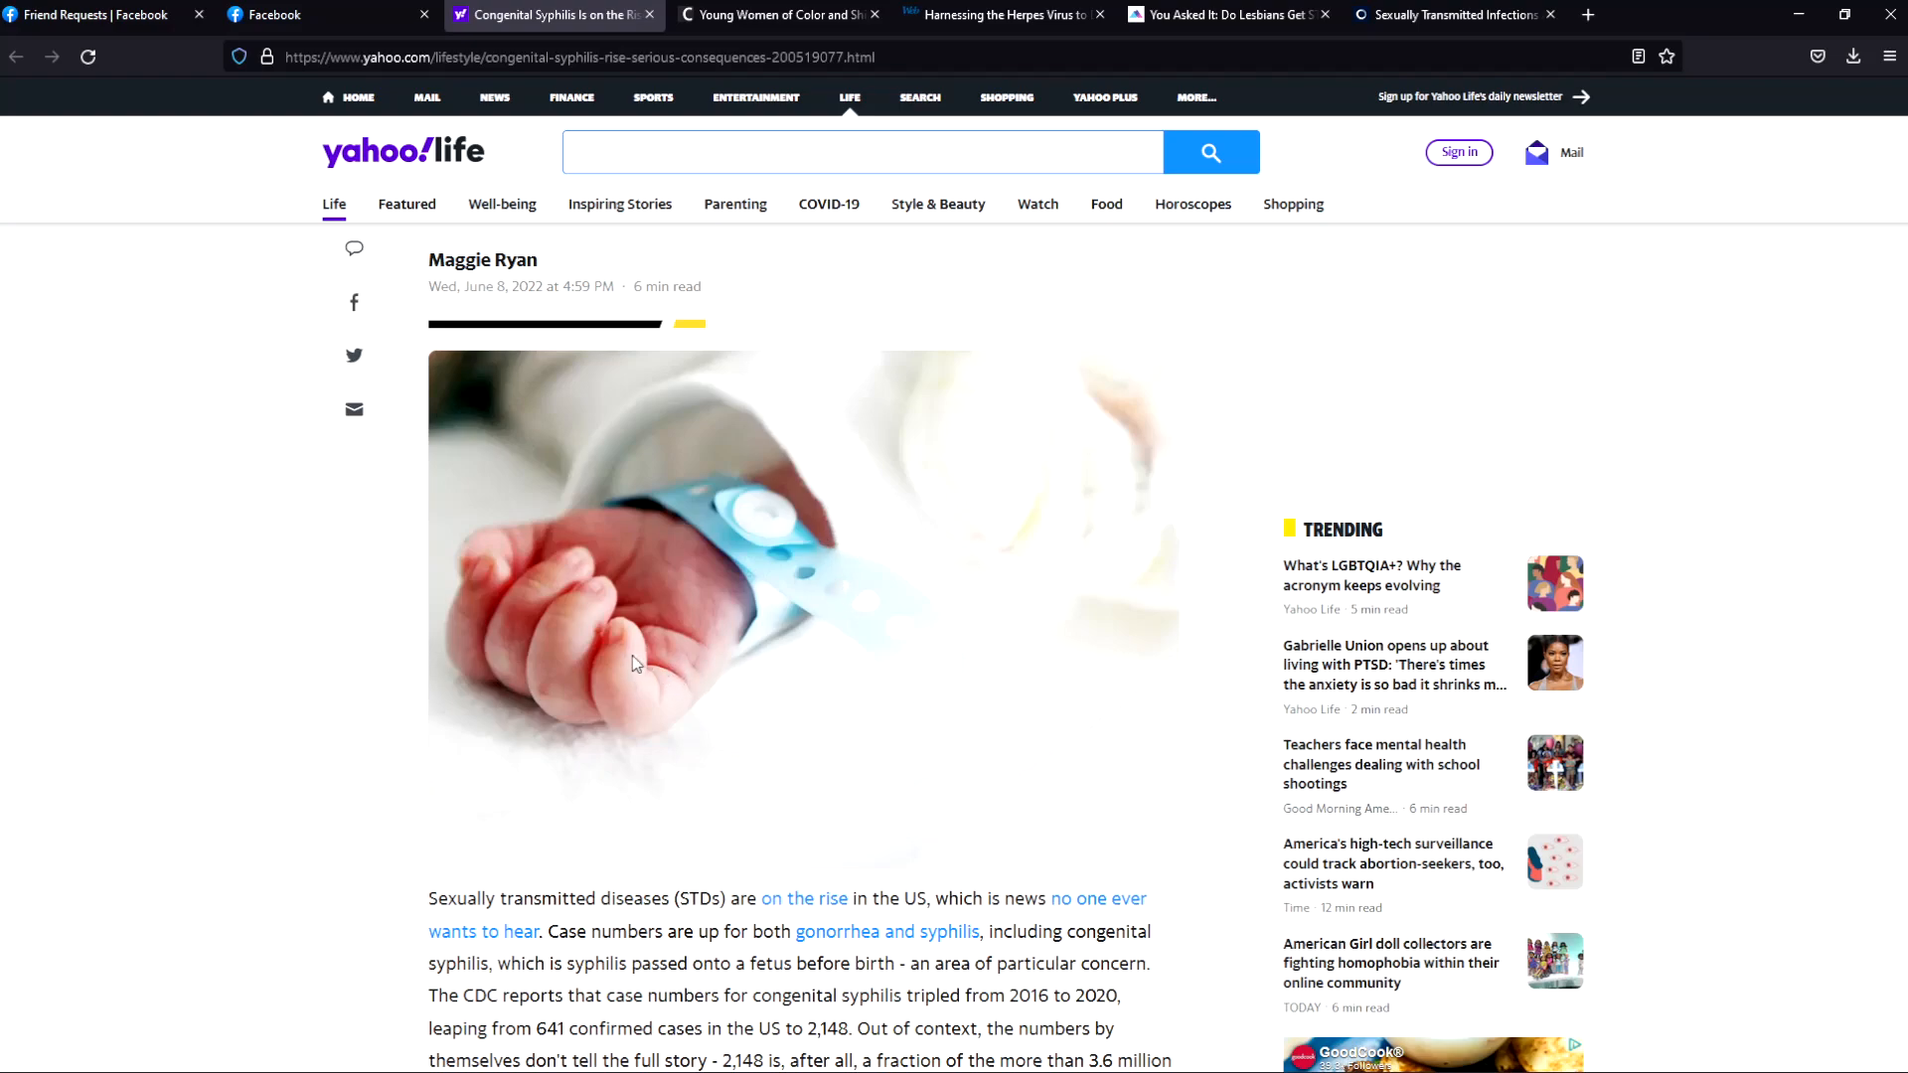
mouse_move(665, 730)
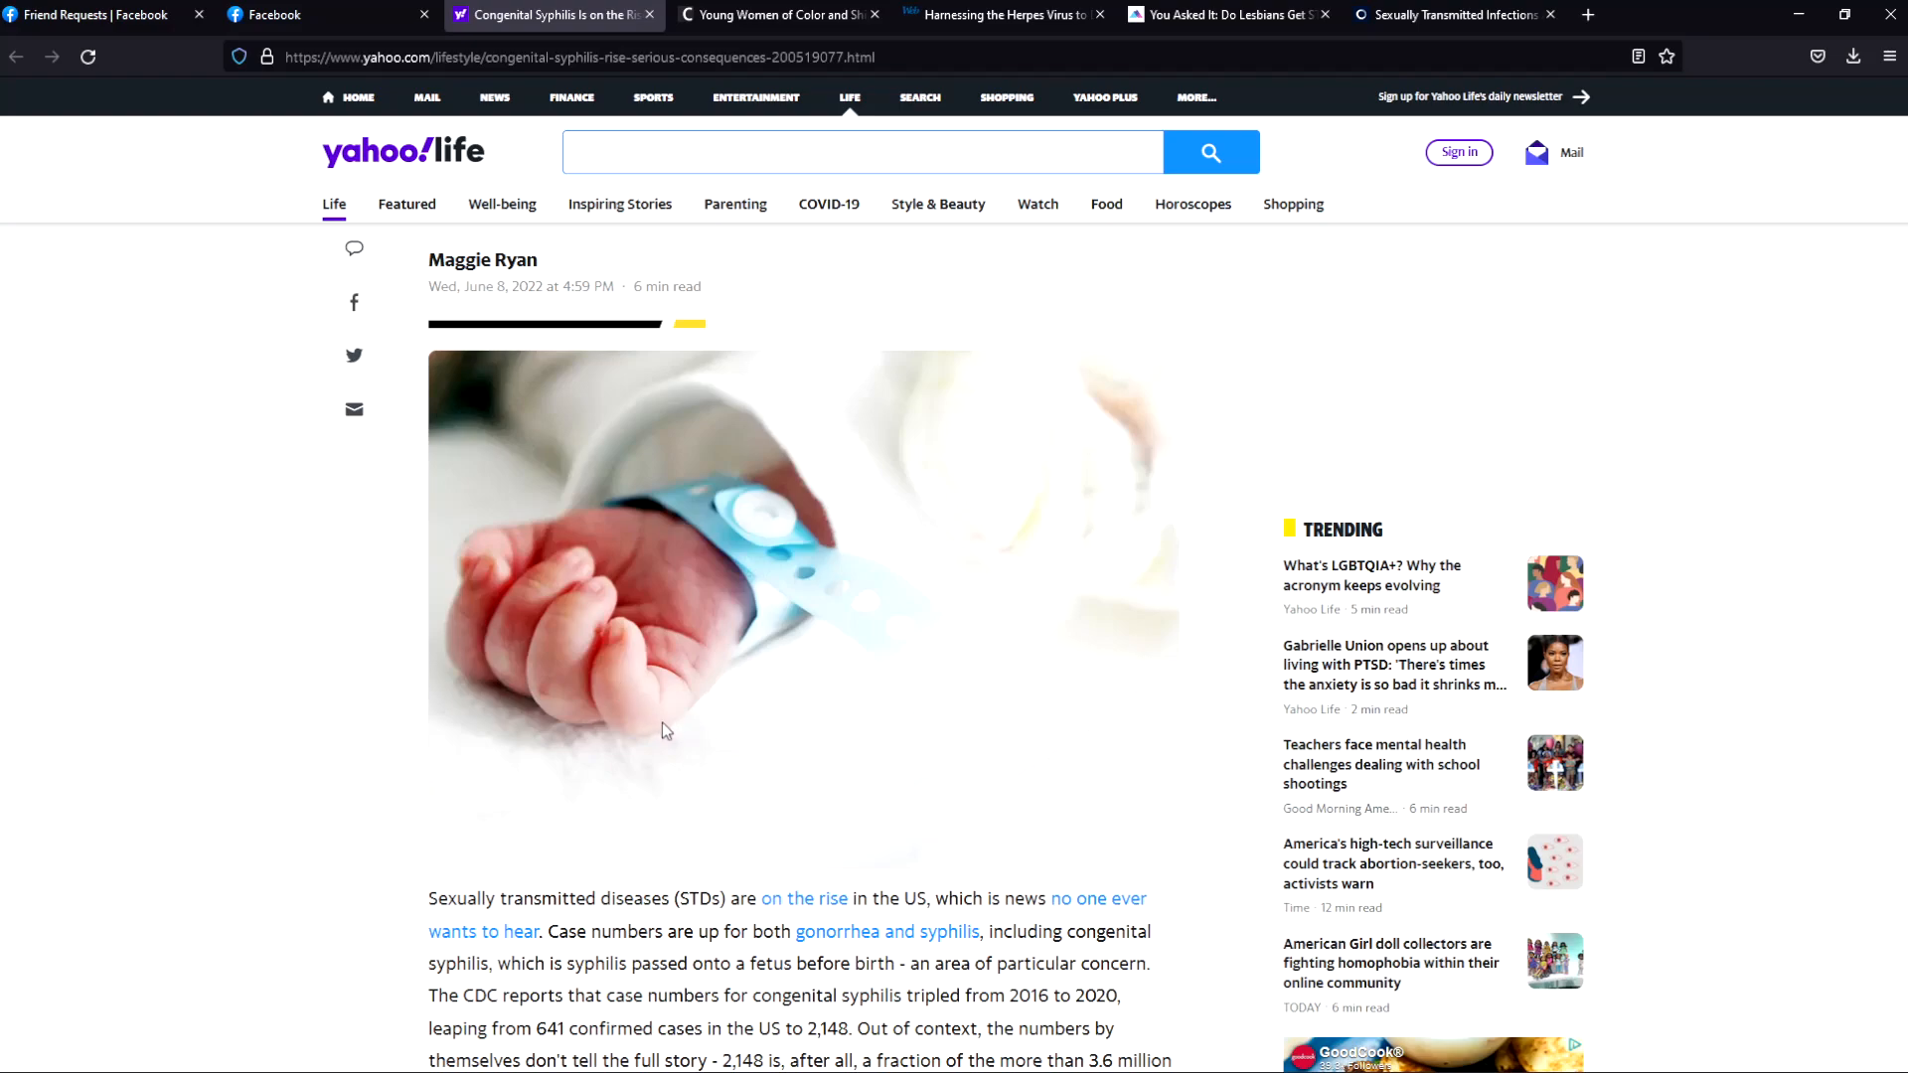
mouse_move(666, 737)
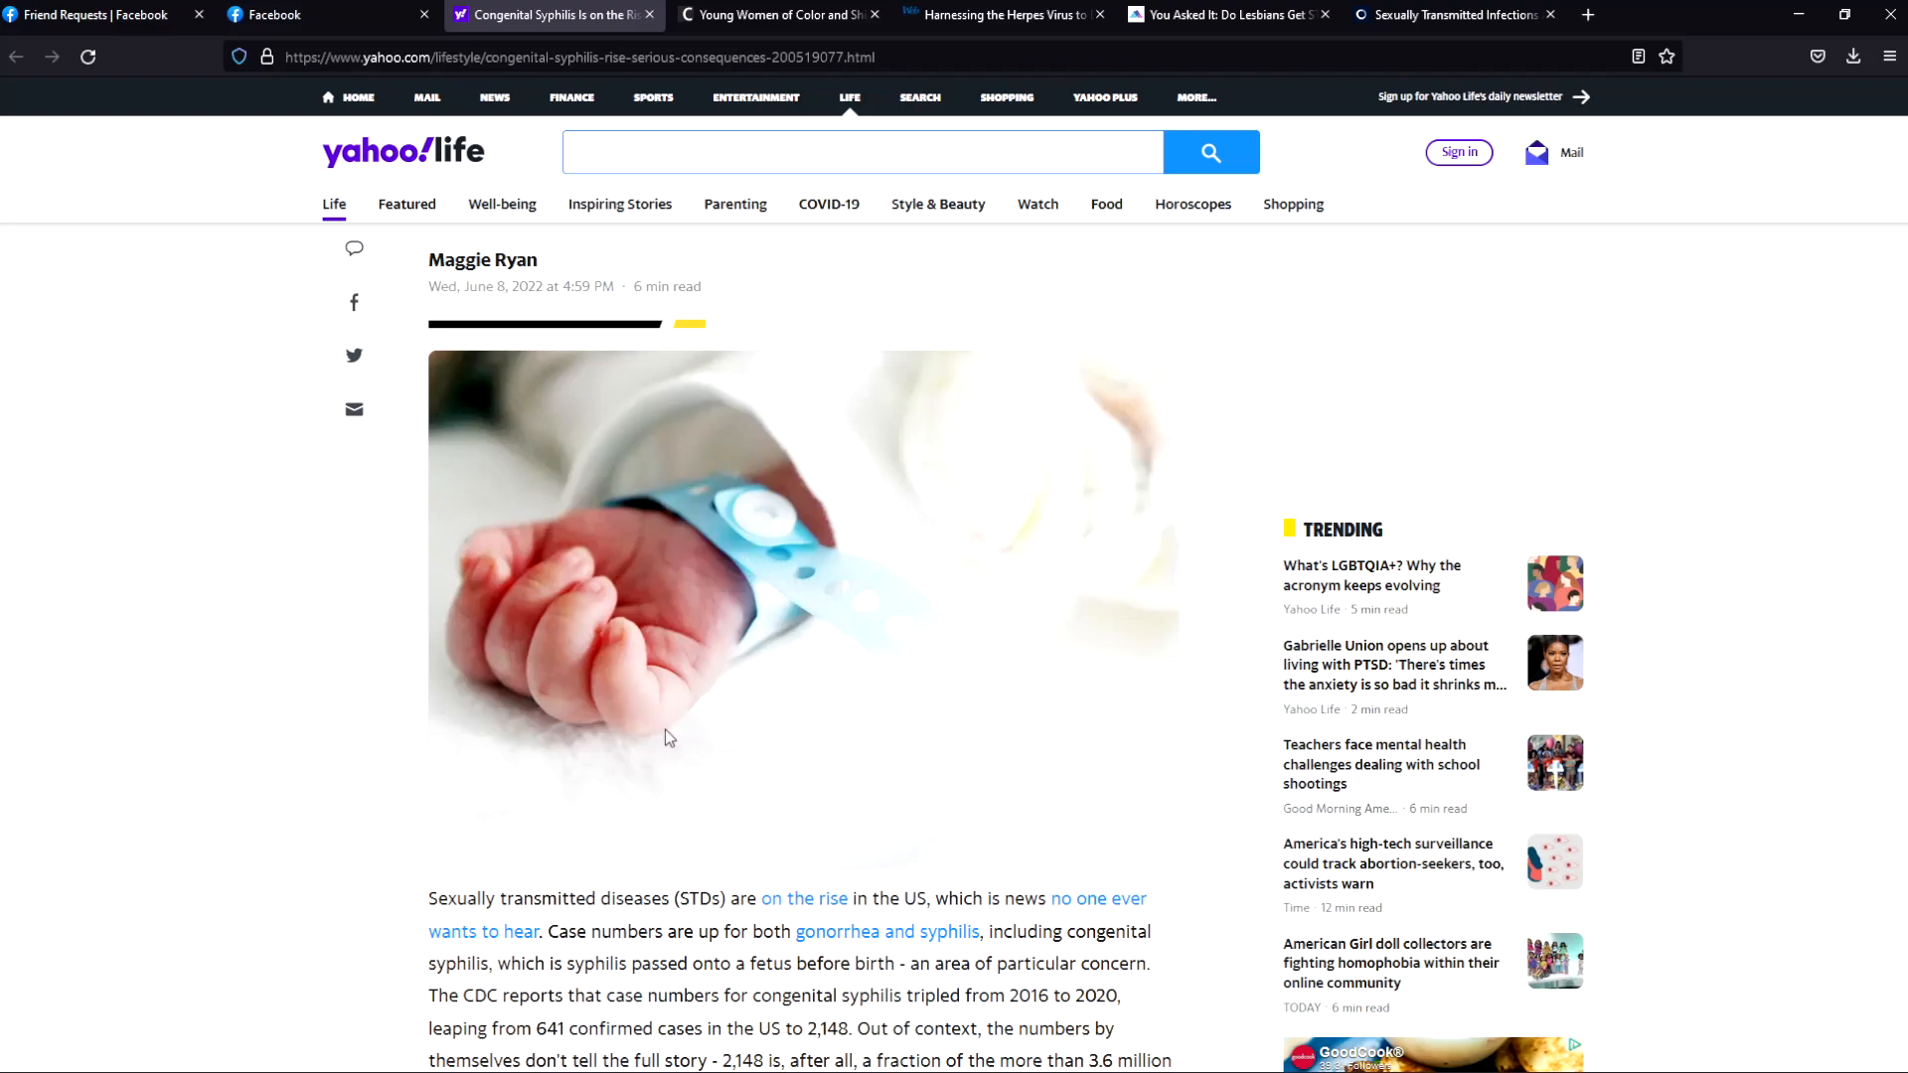
mouse_move(723, 807)
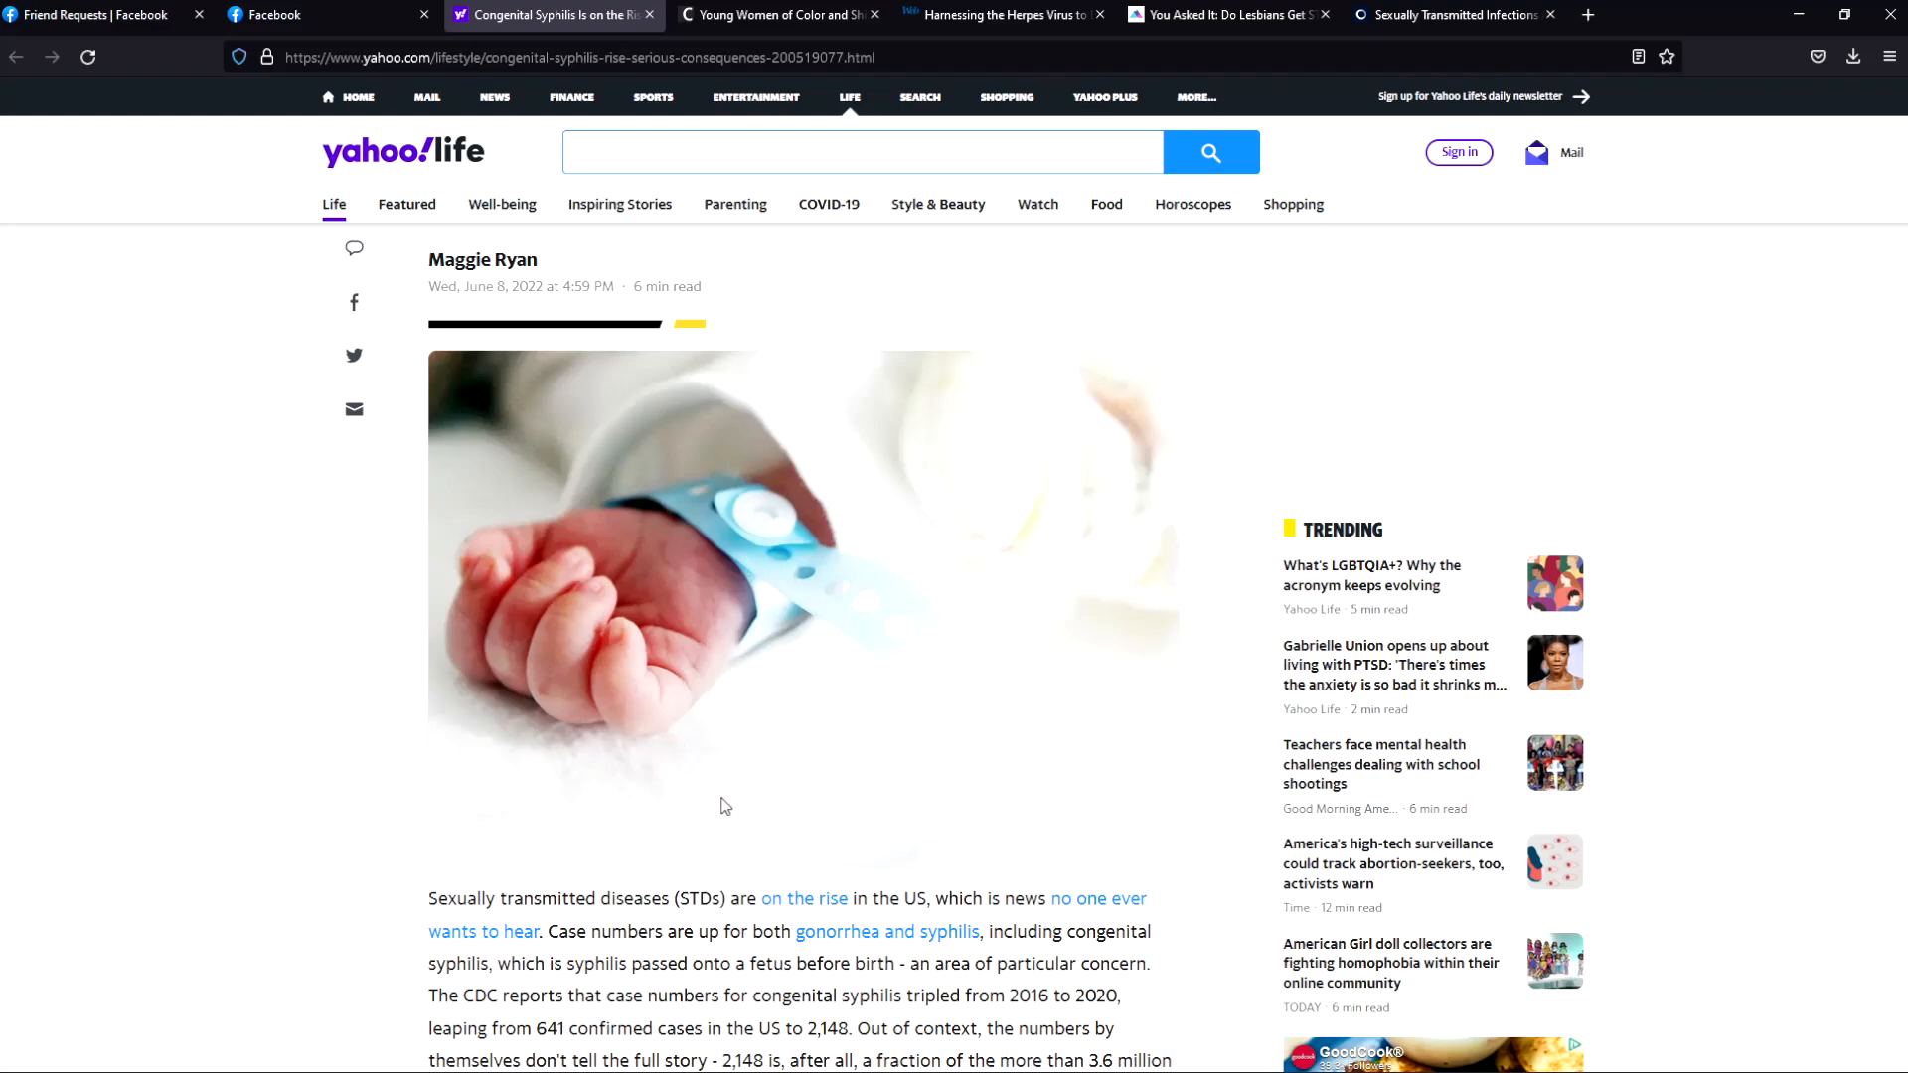
mouse_move(718, 811)
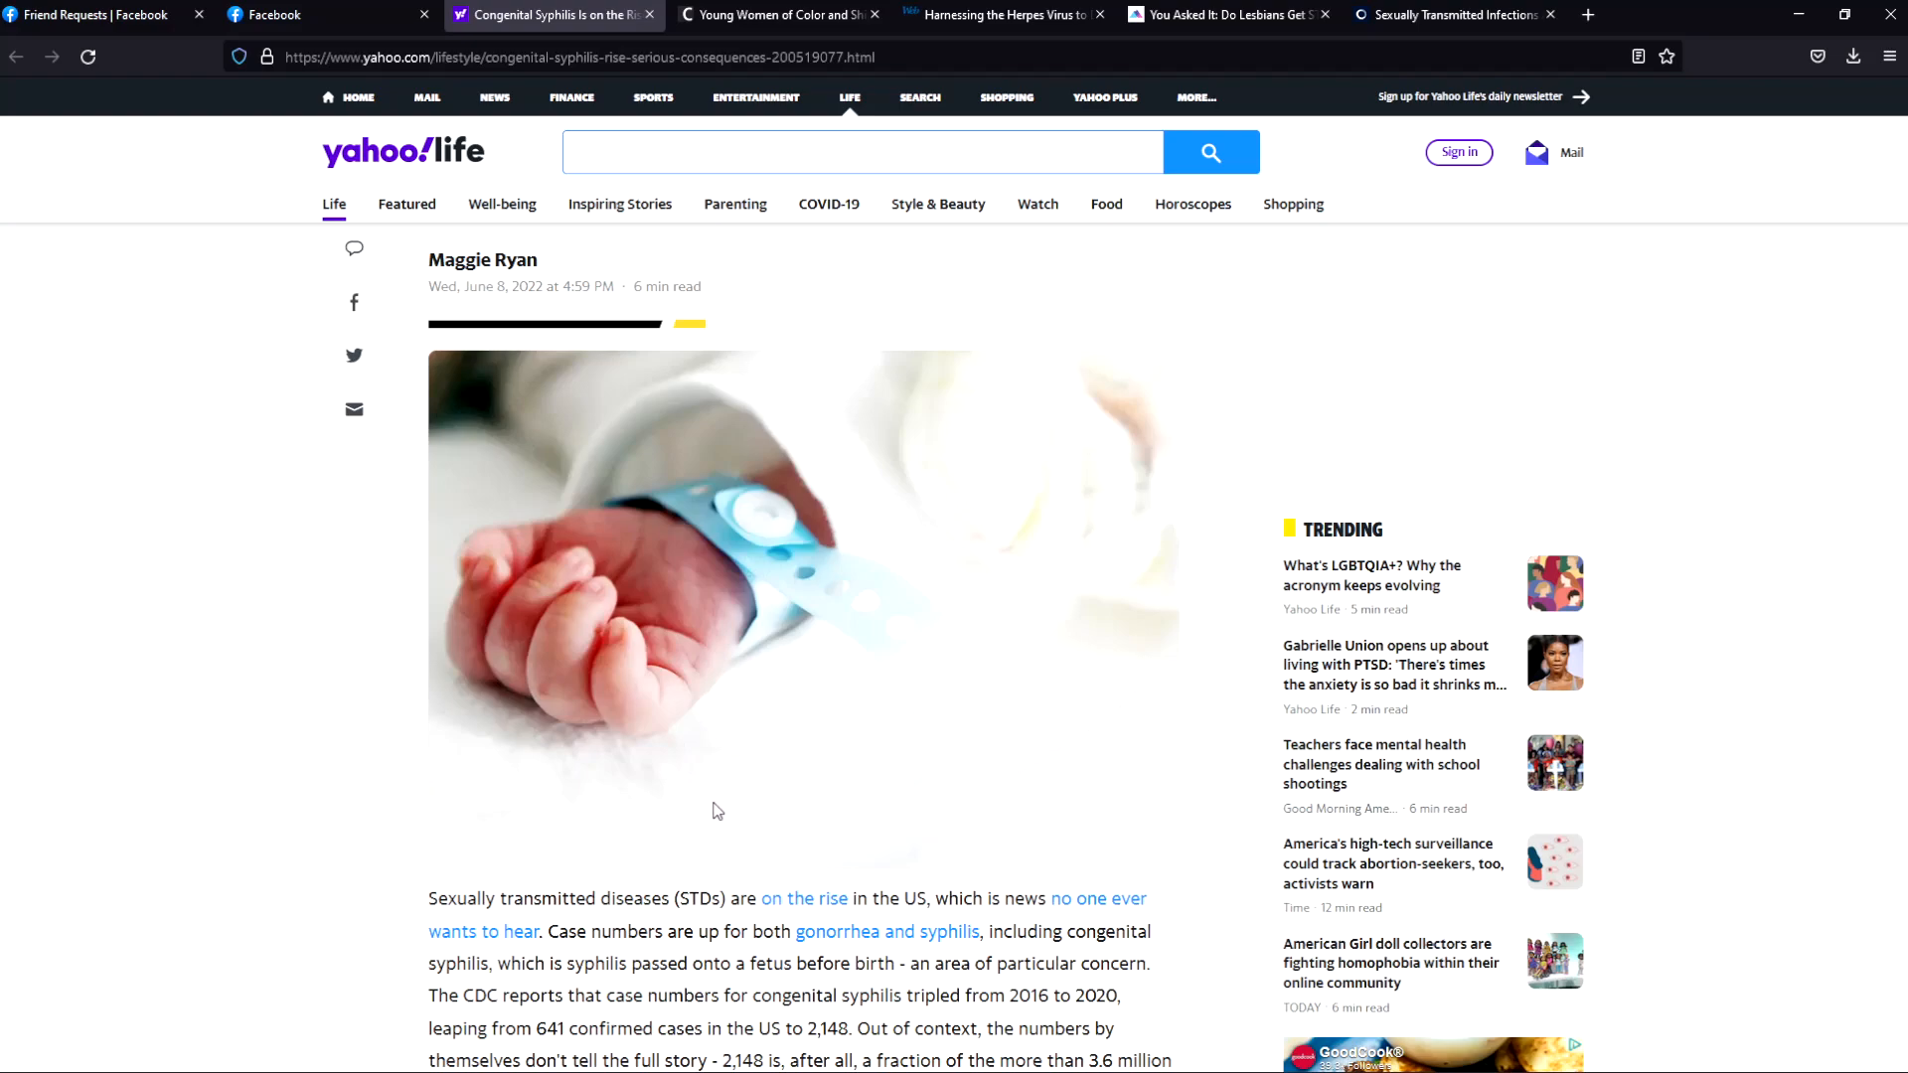
mouse_move(717, 826)
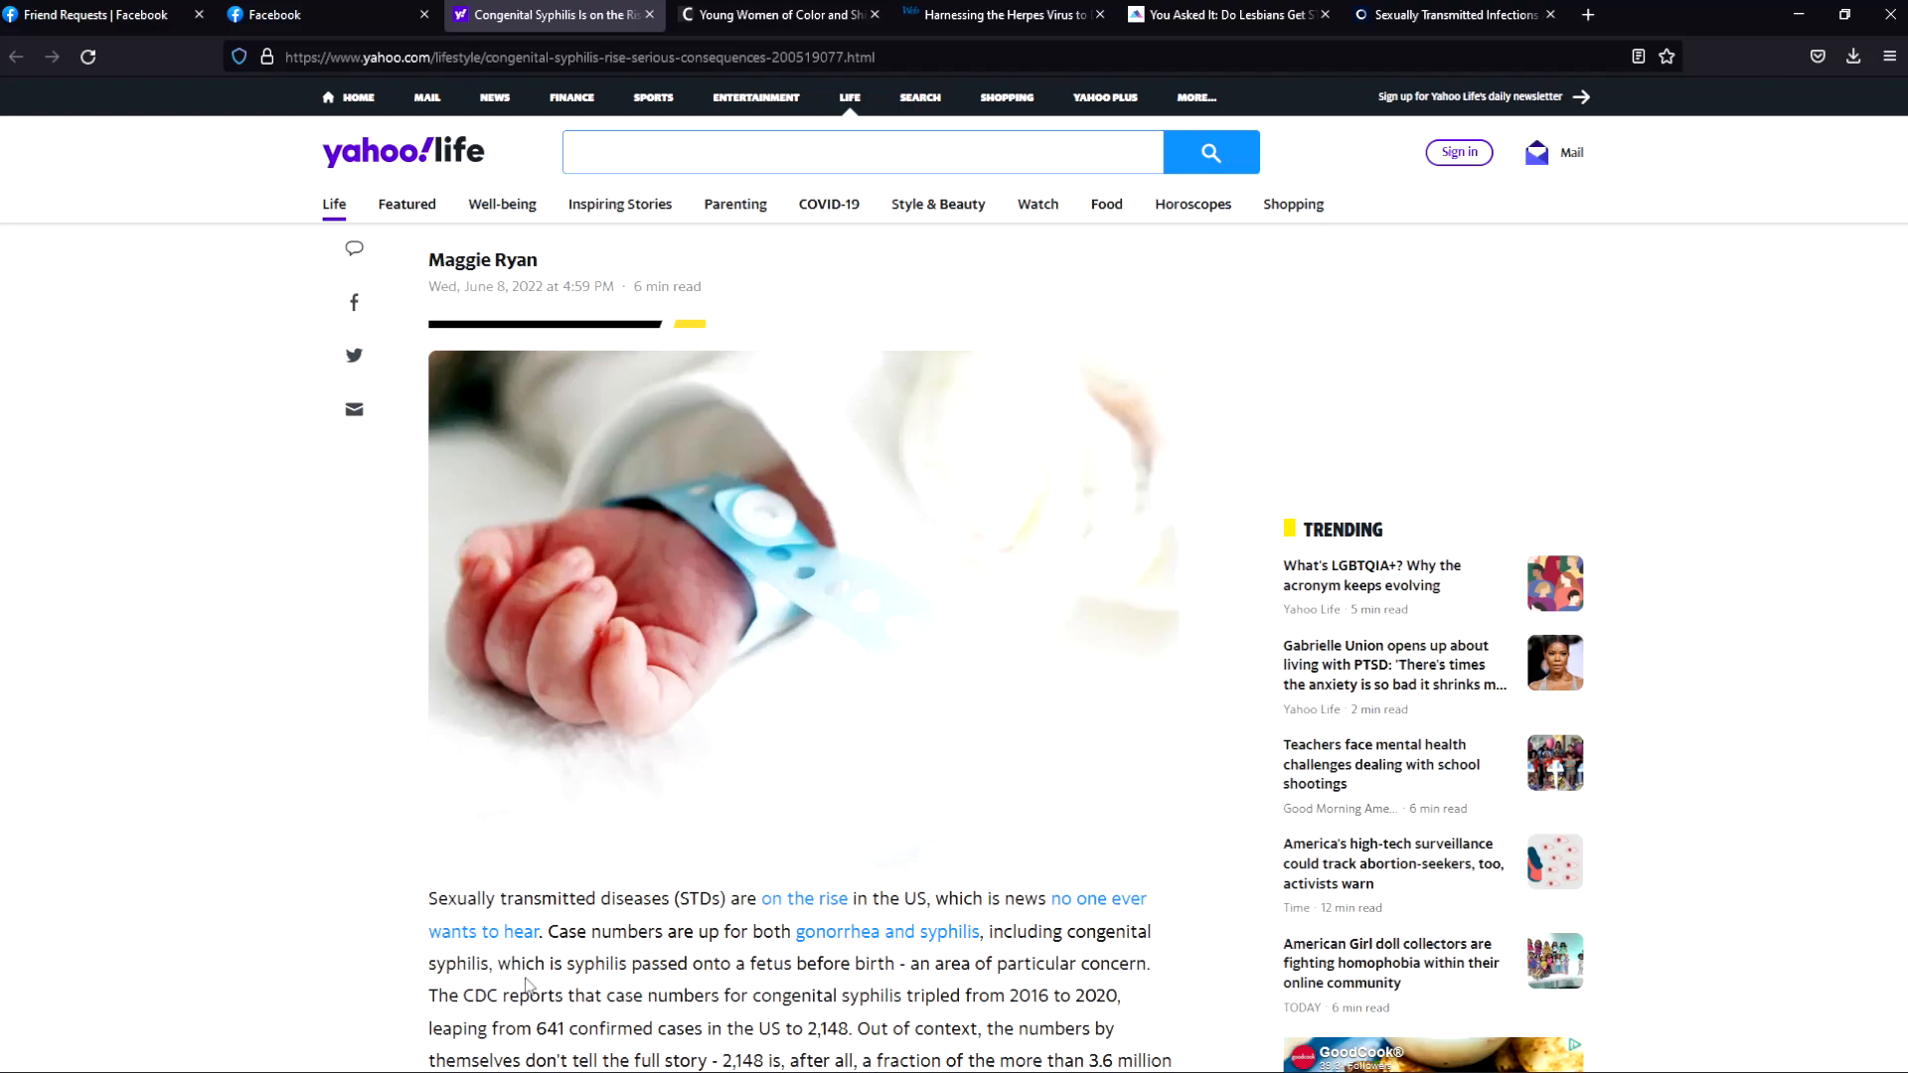
mouse_move(304, 523)
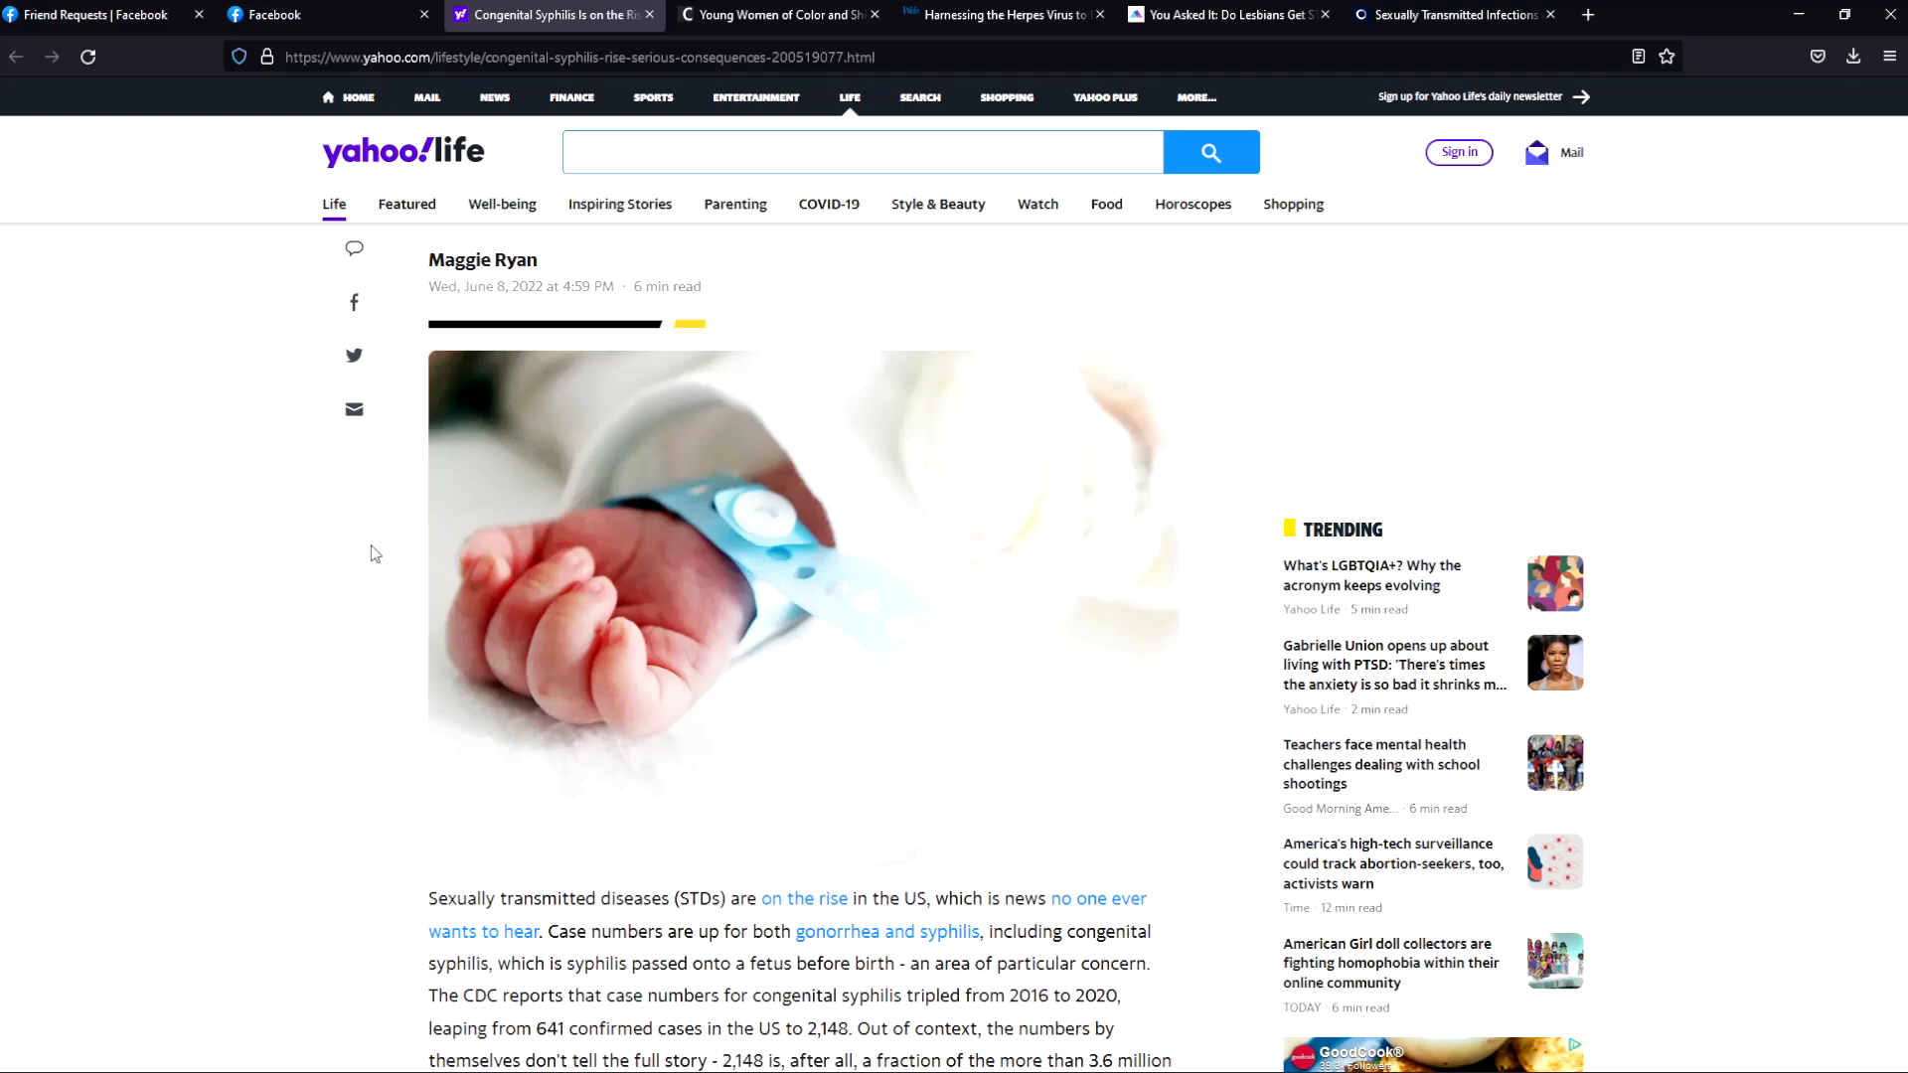
mouse_move(384, 561)
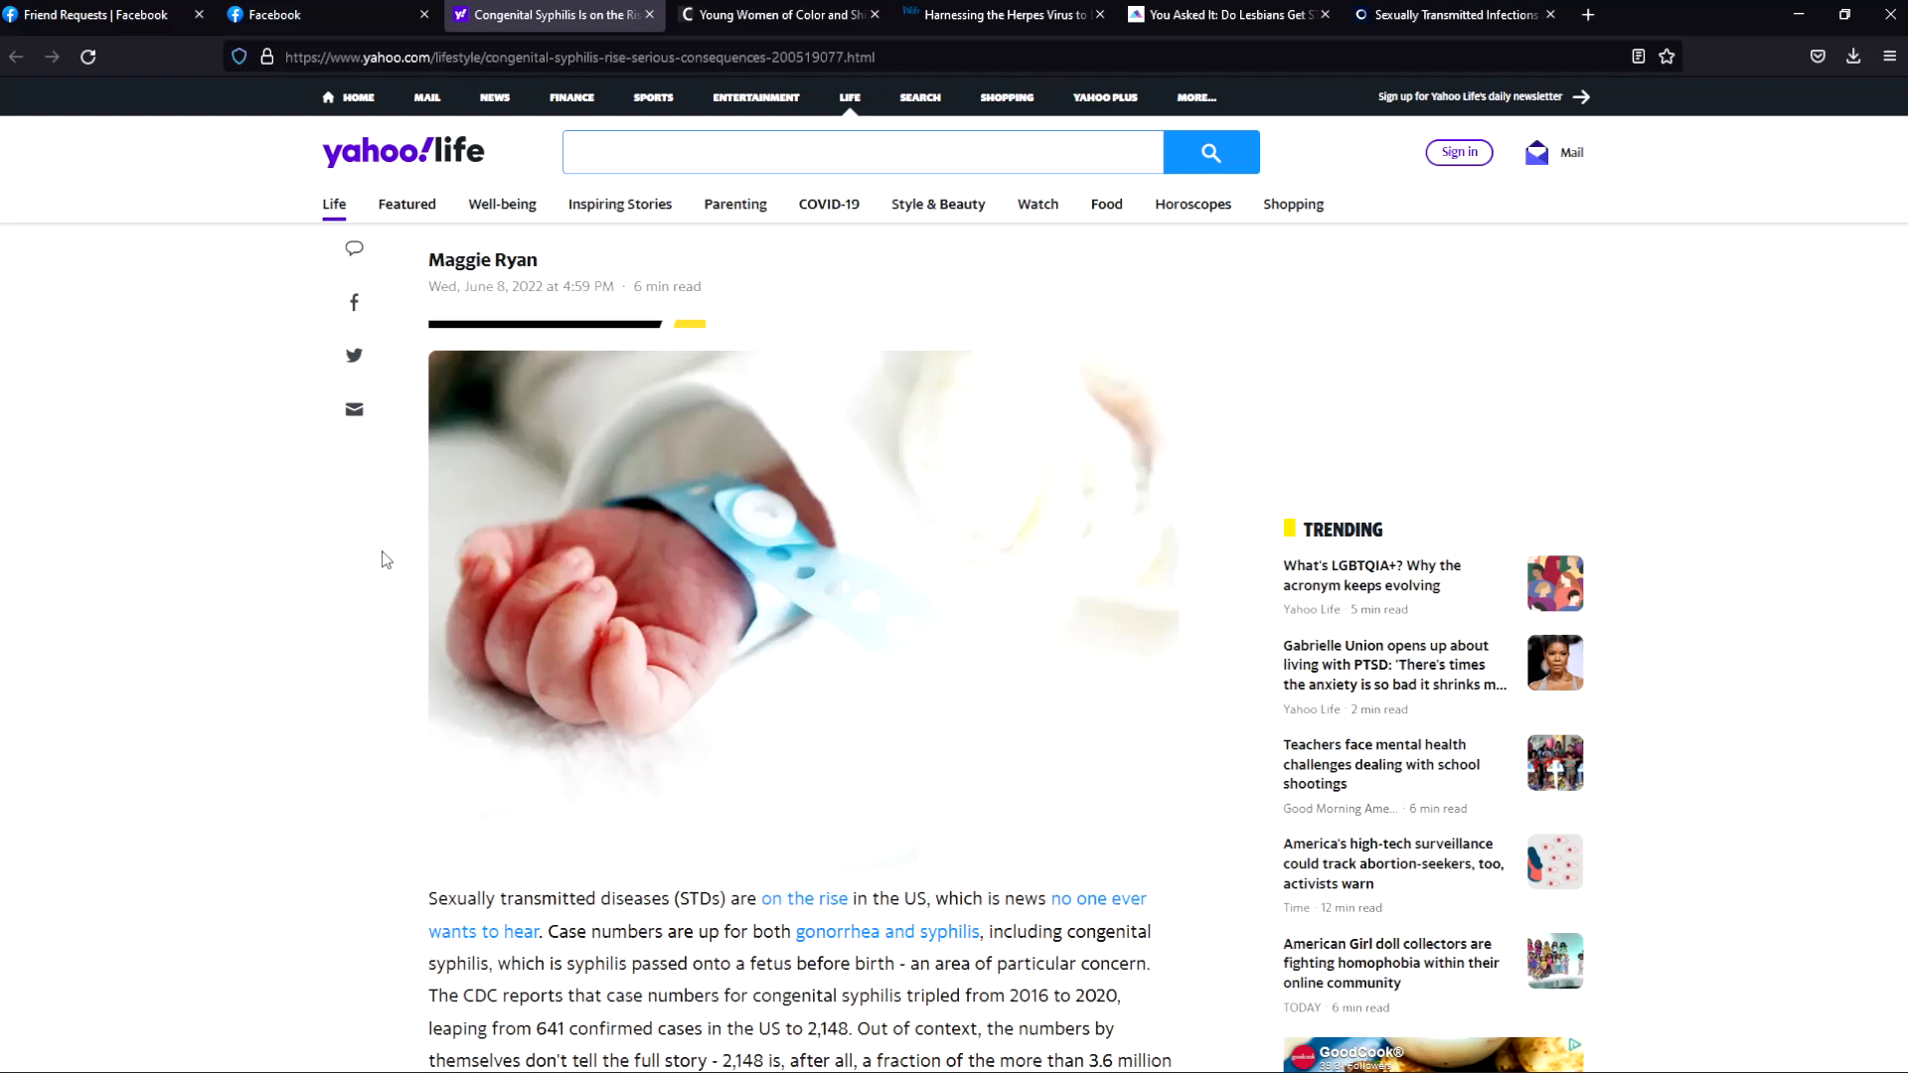
mouse_move(384, 566)
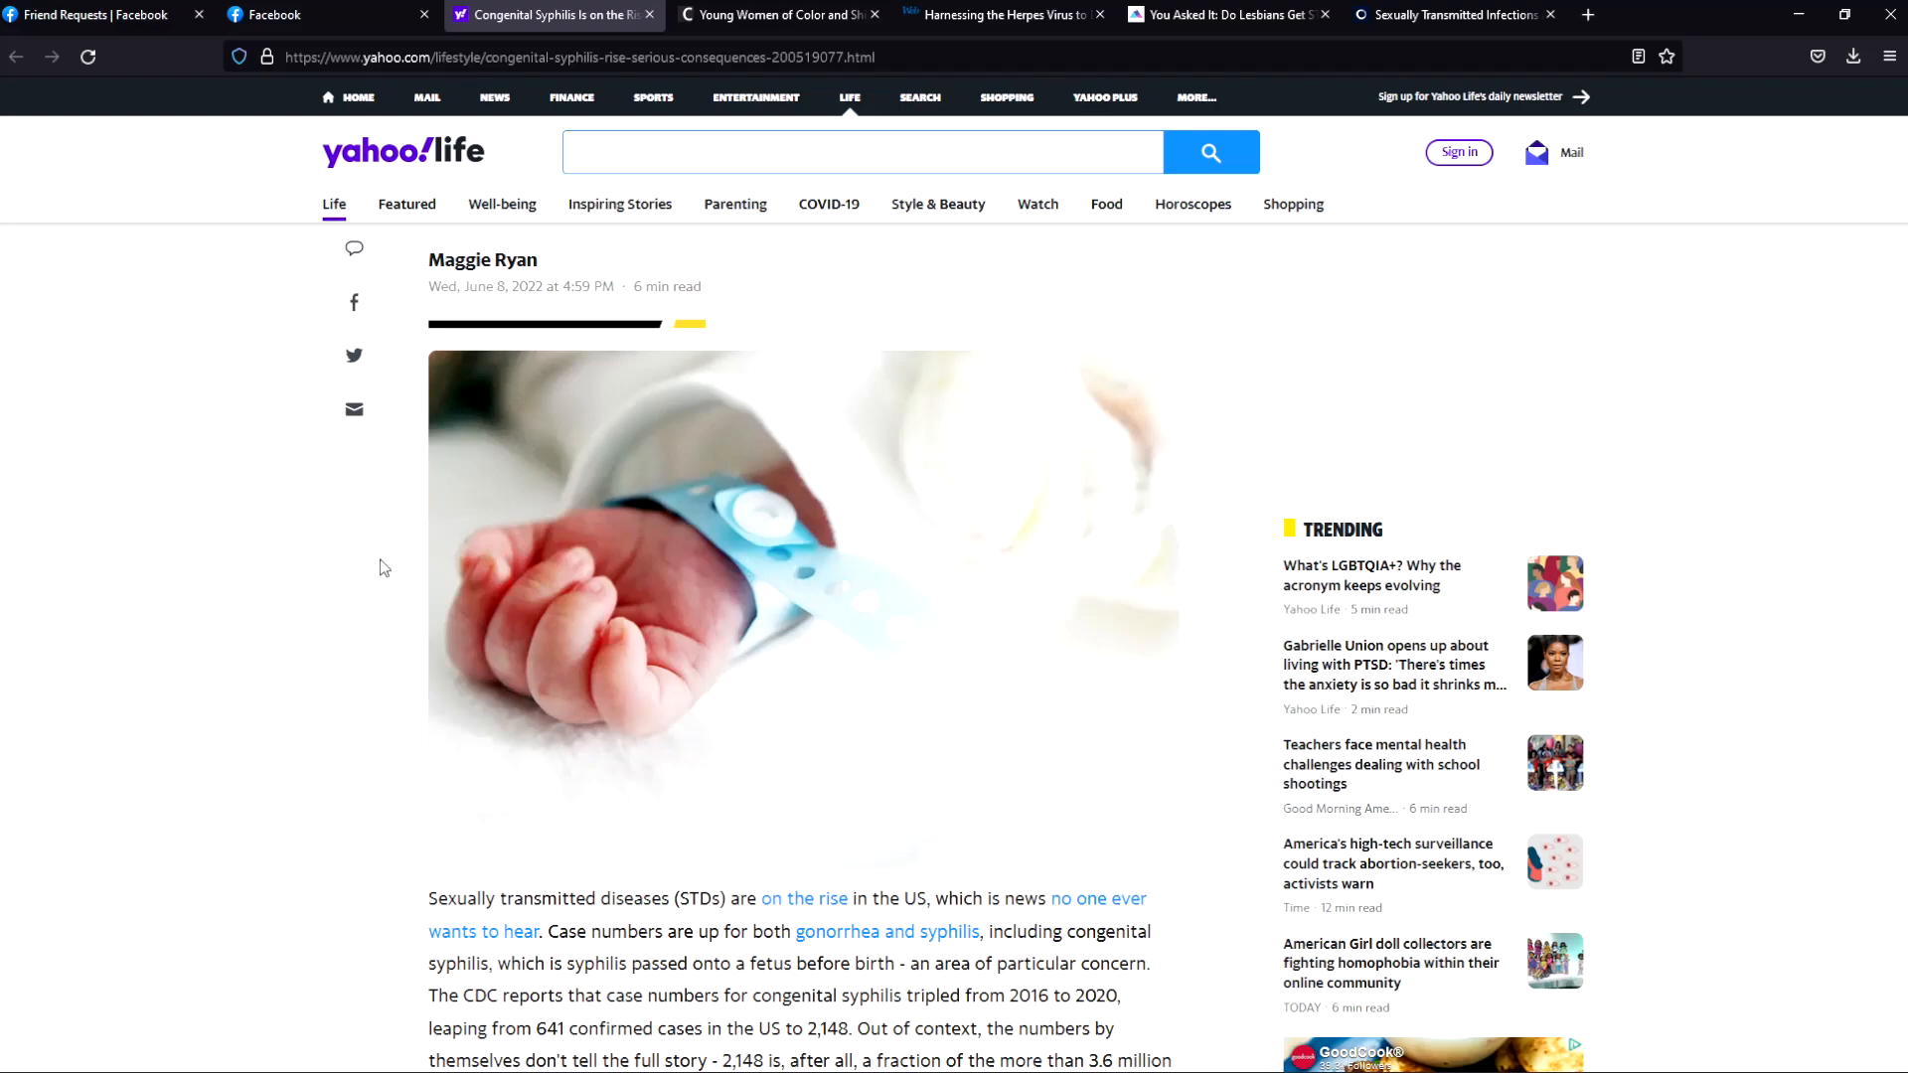
mouse_move(447, 616)
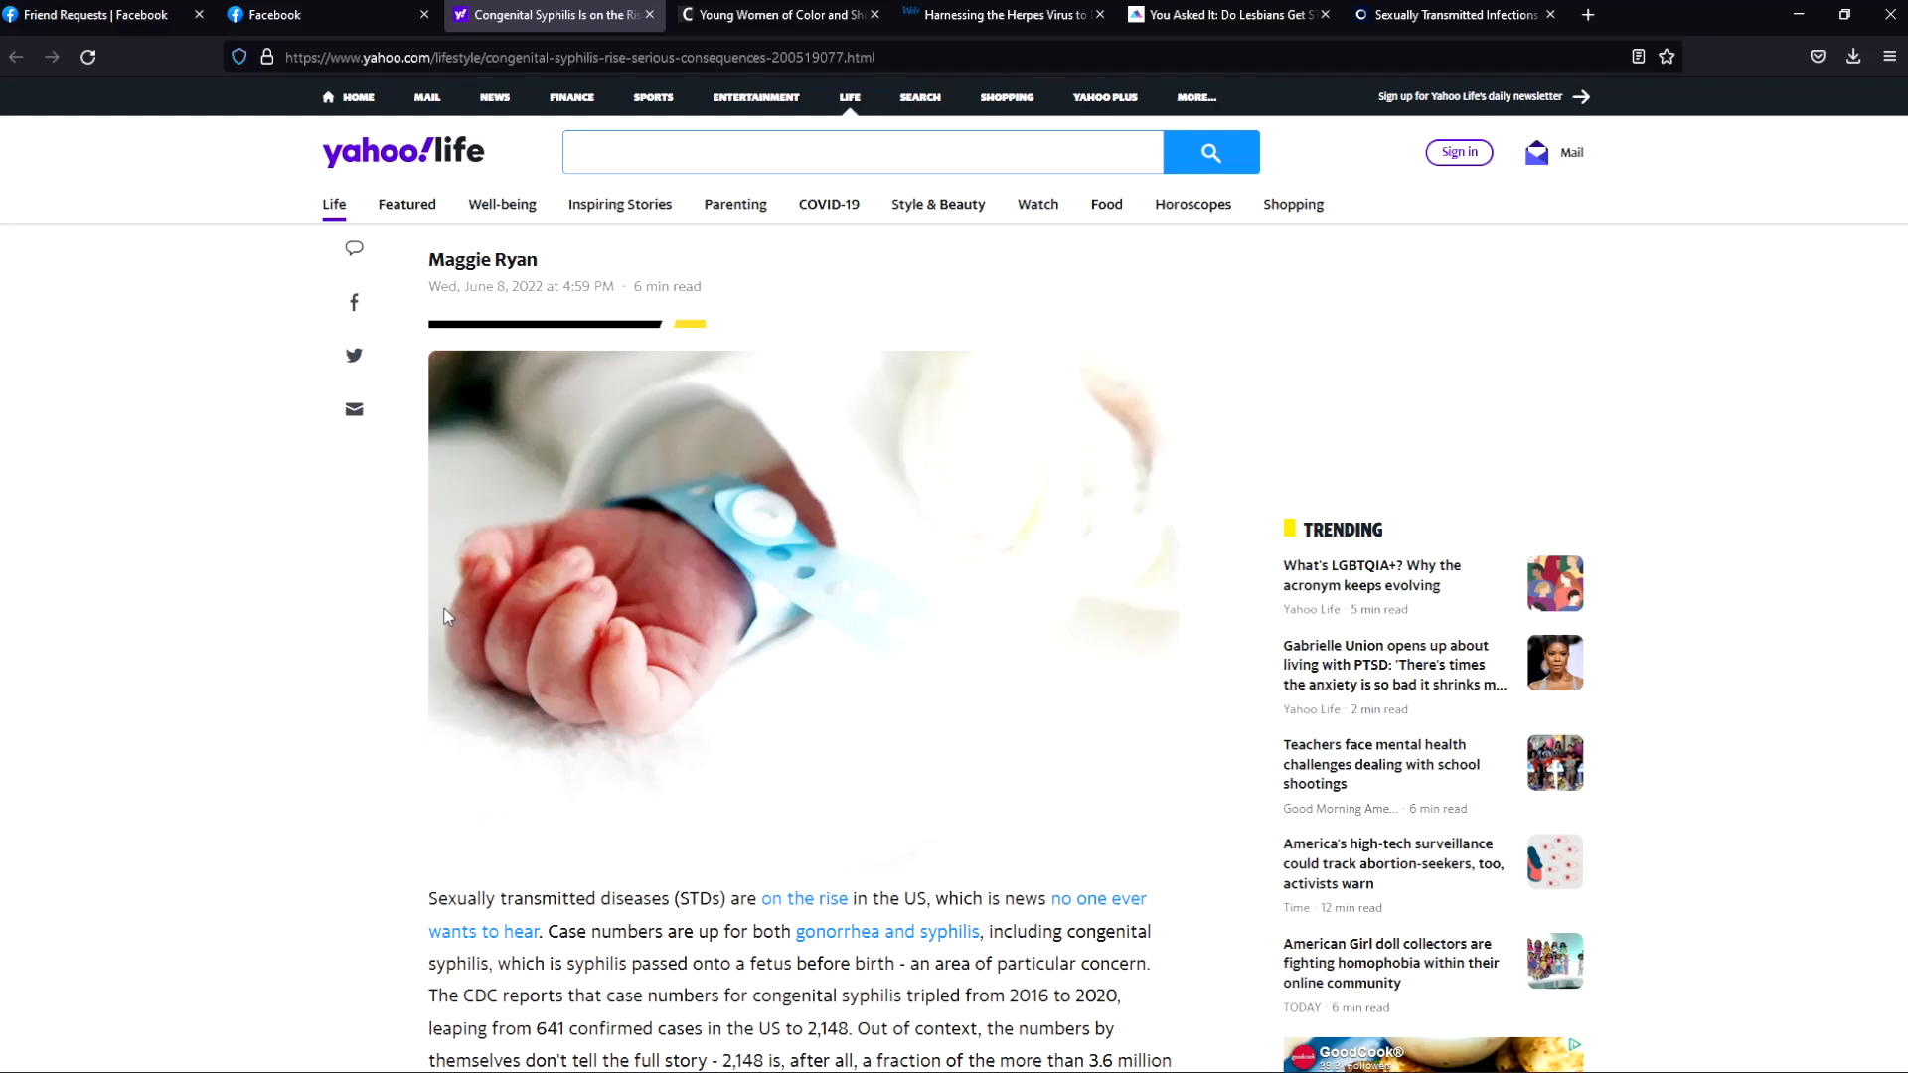
mouse_move(1292, 202)
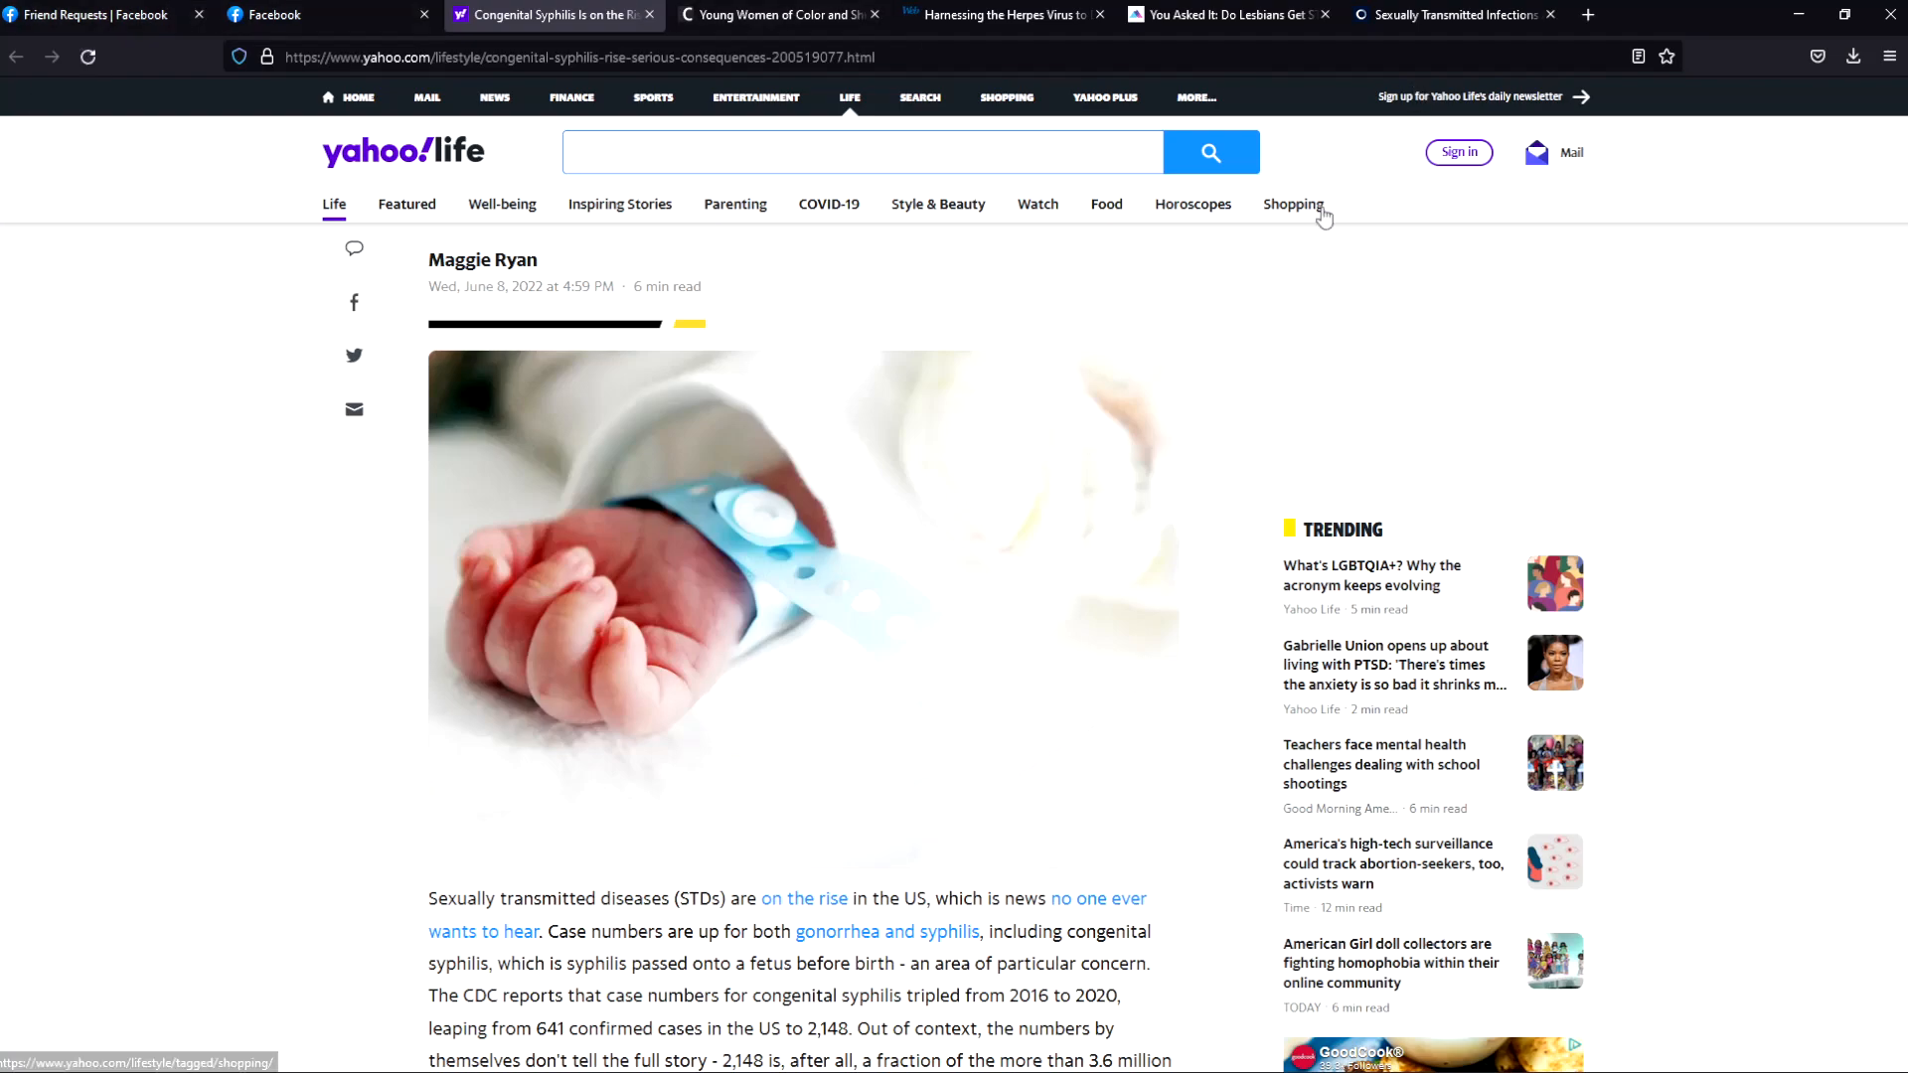
mouse_move(1371, 40)
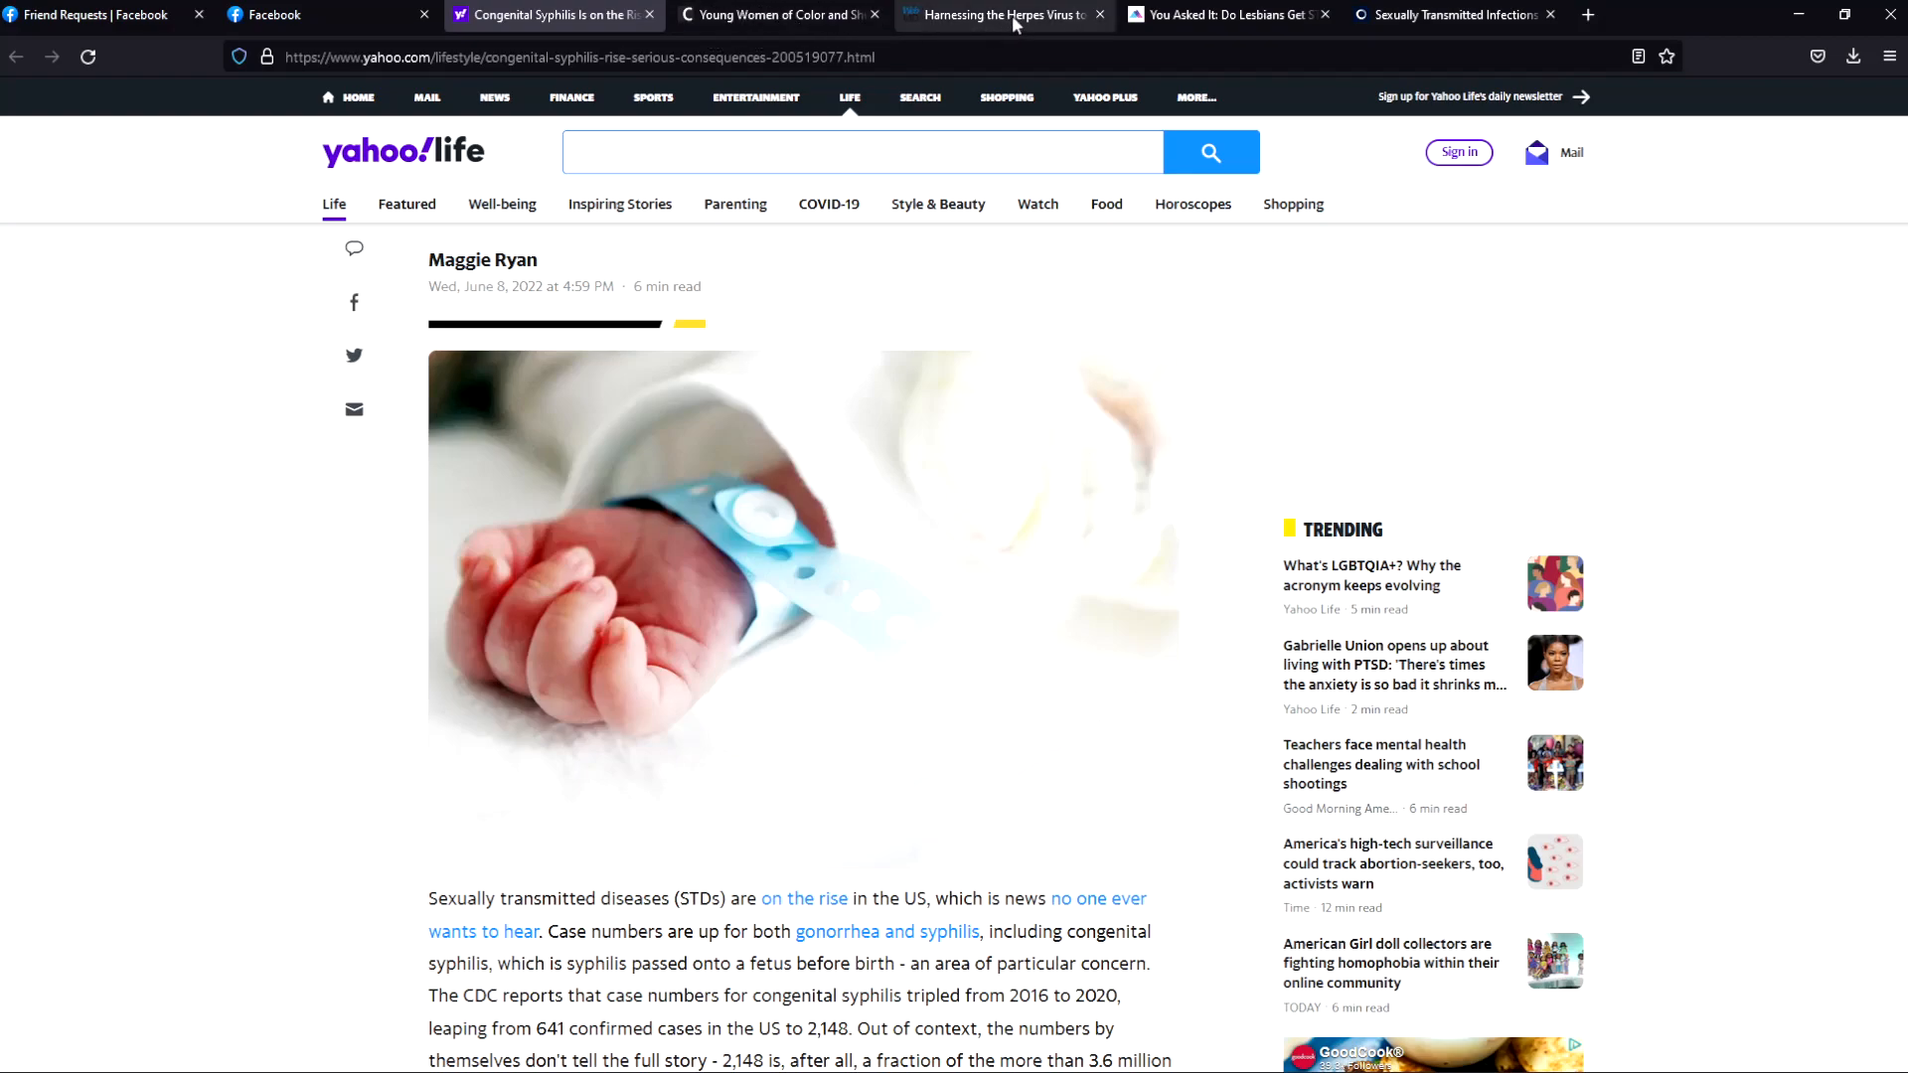
click(1449, 13)
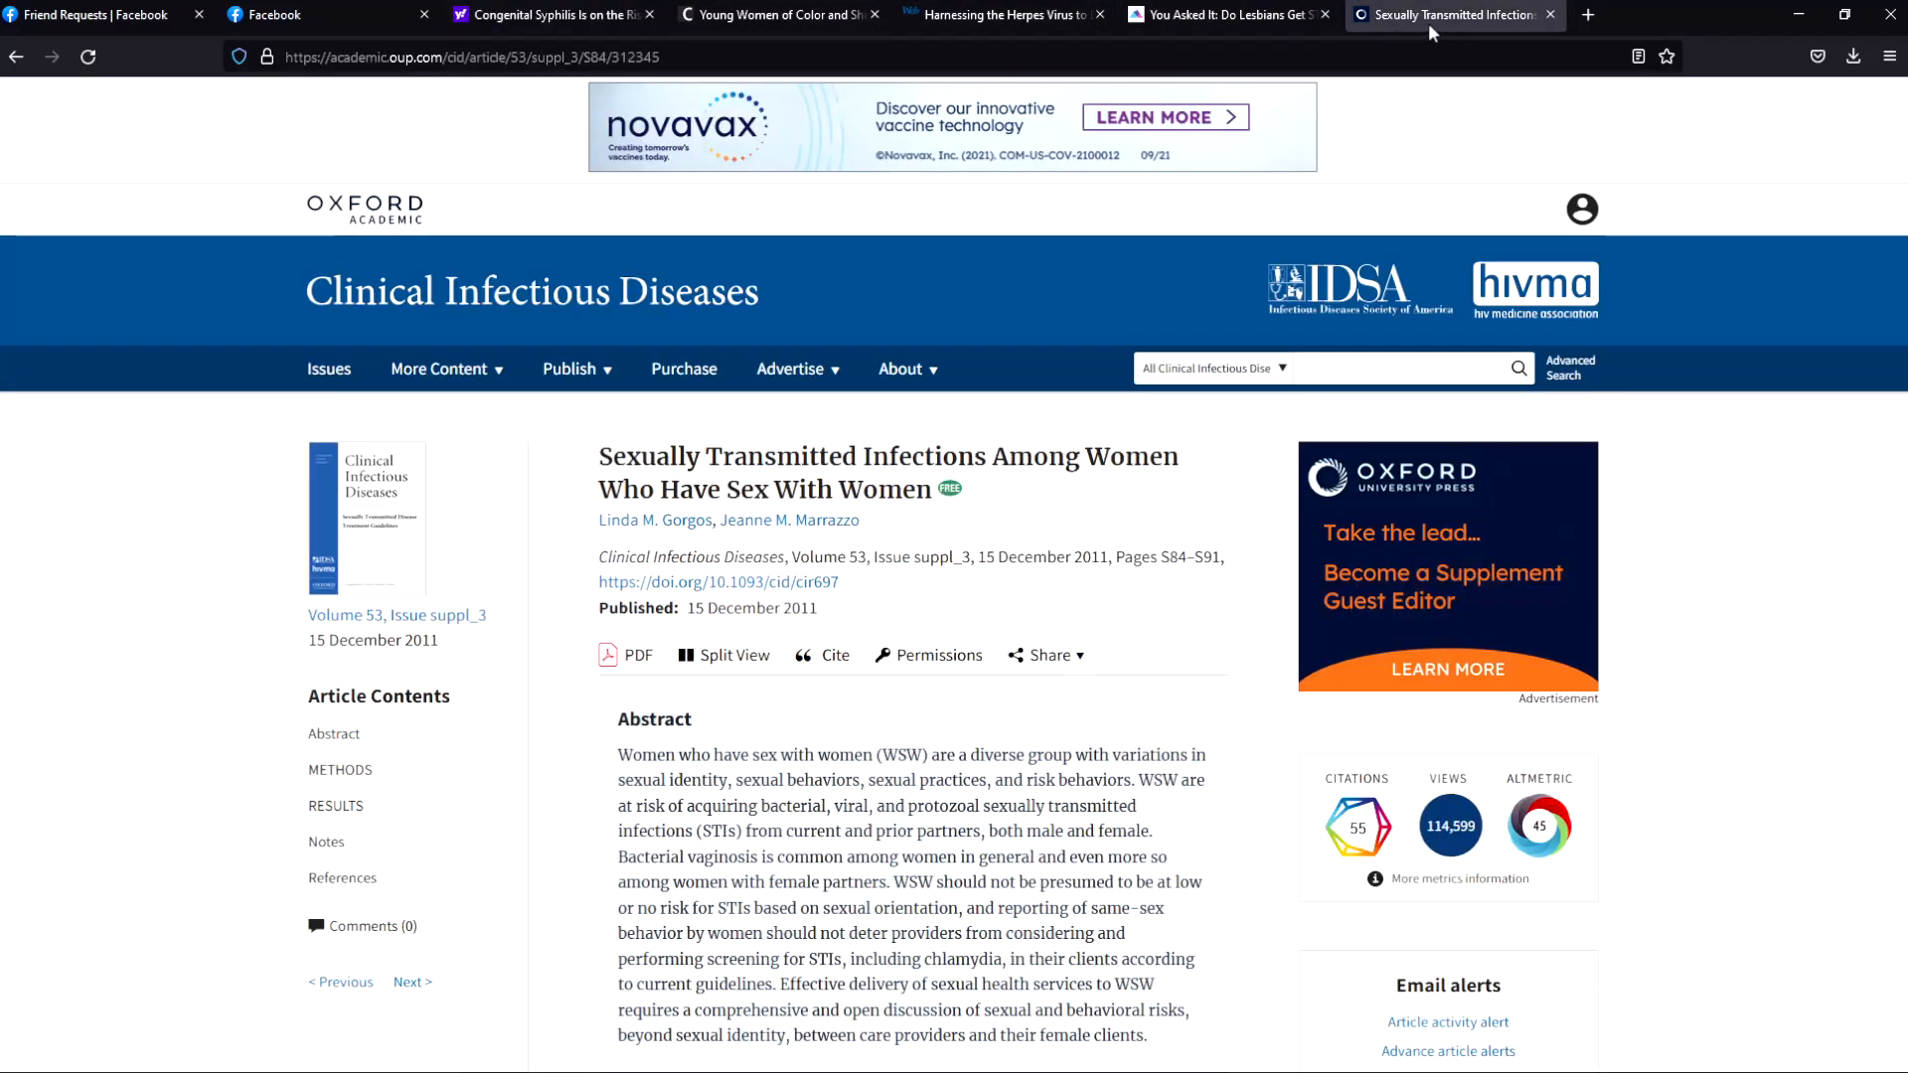
click(551, 14)
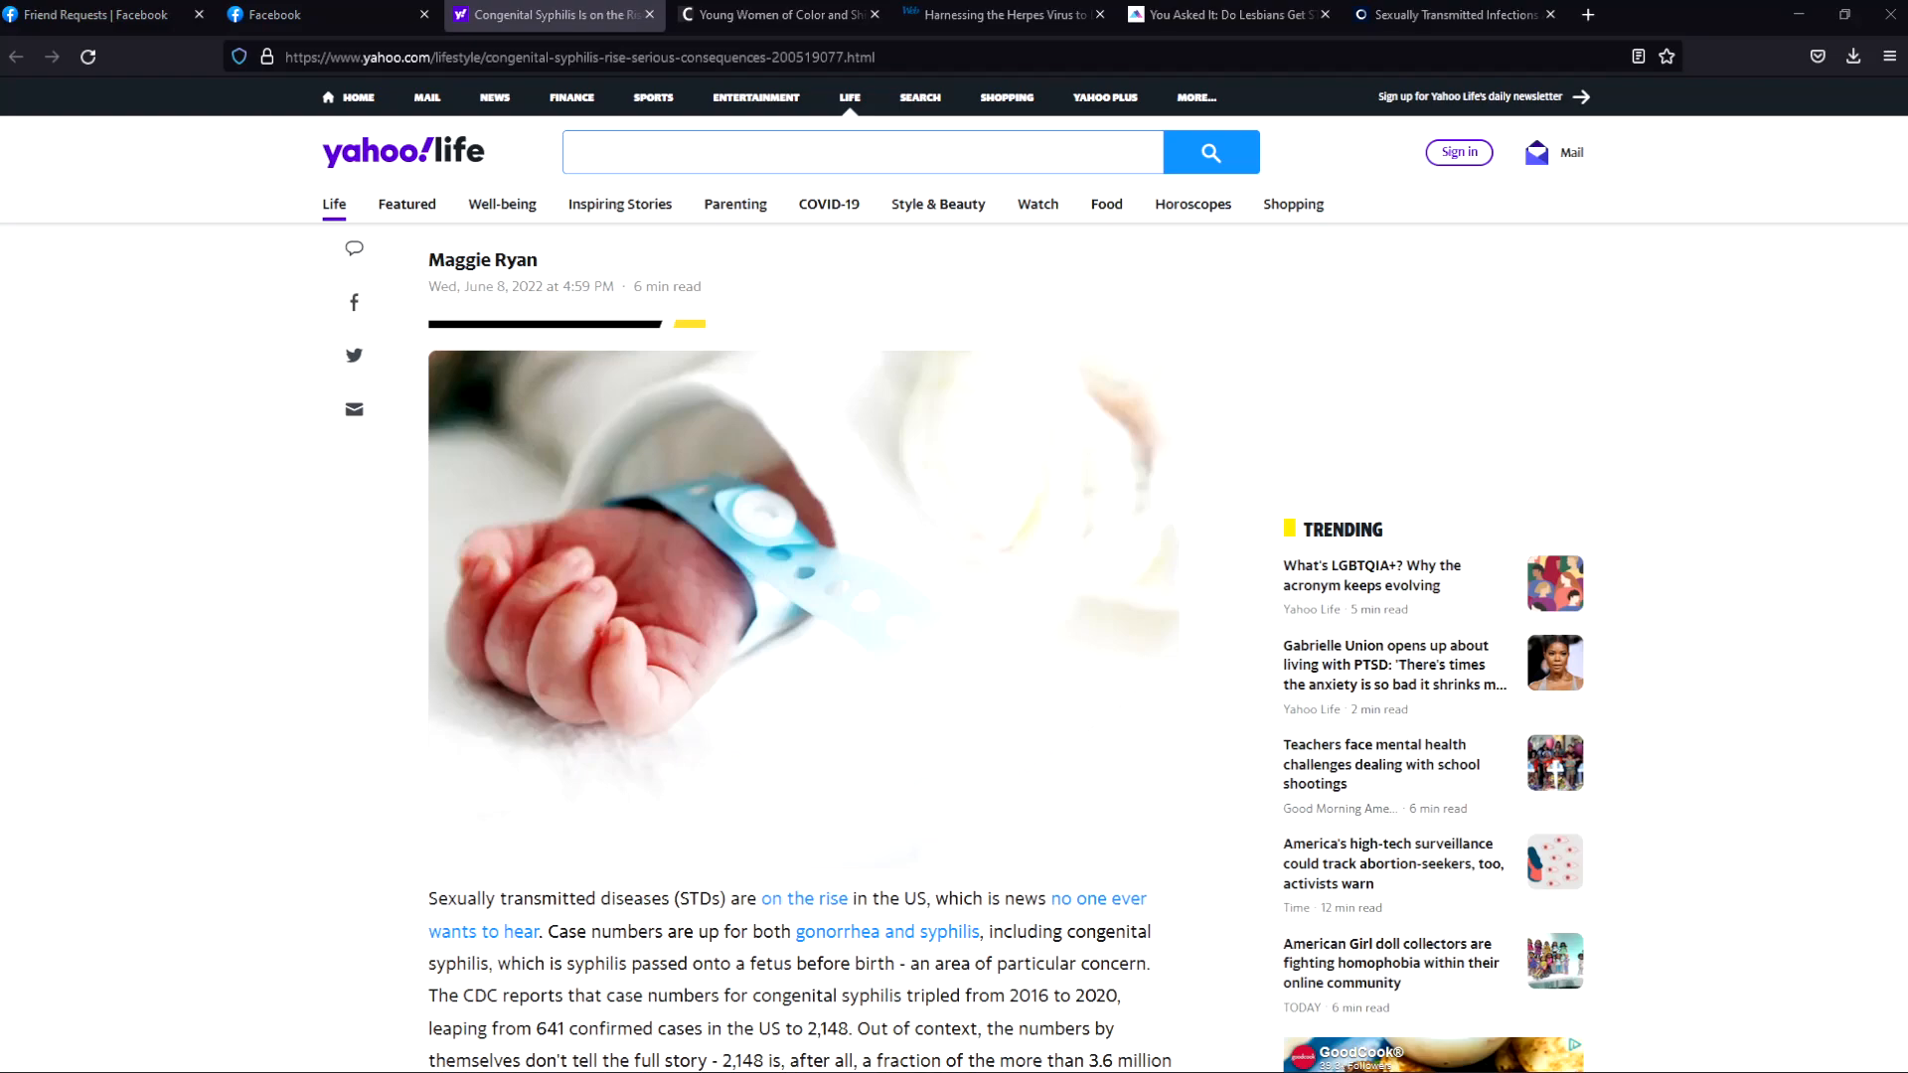
Step: Switch to the Ro Health Guide tab showing herpes prevalence and transmission sections
click(950, 14)
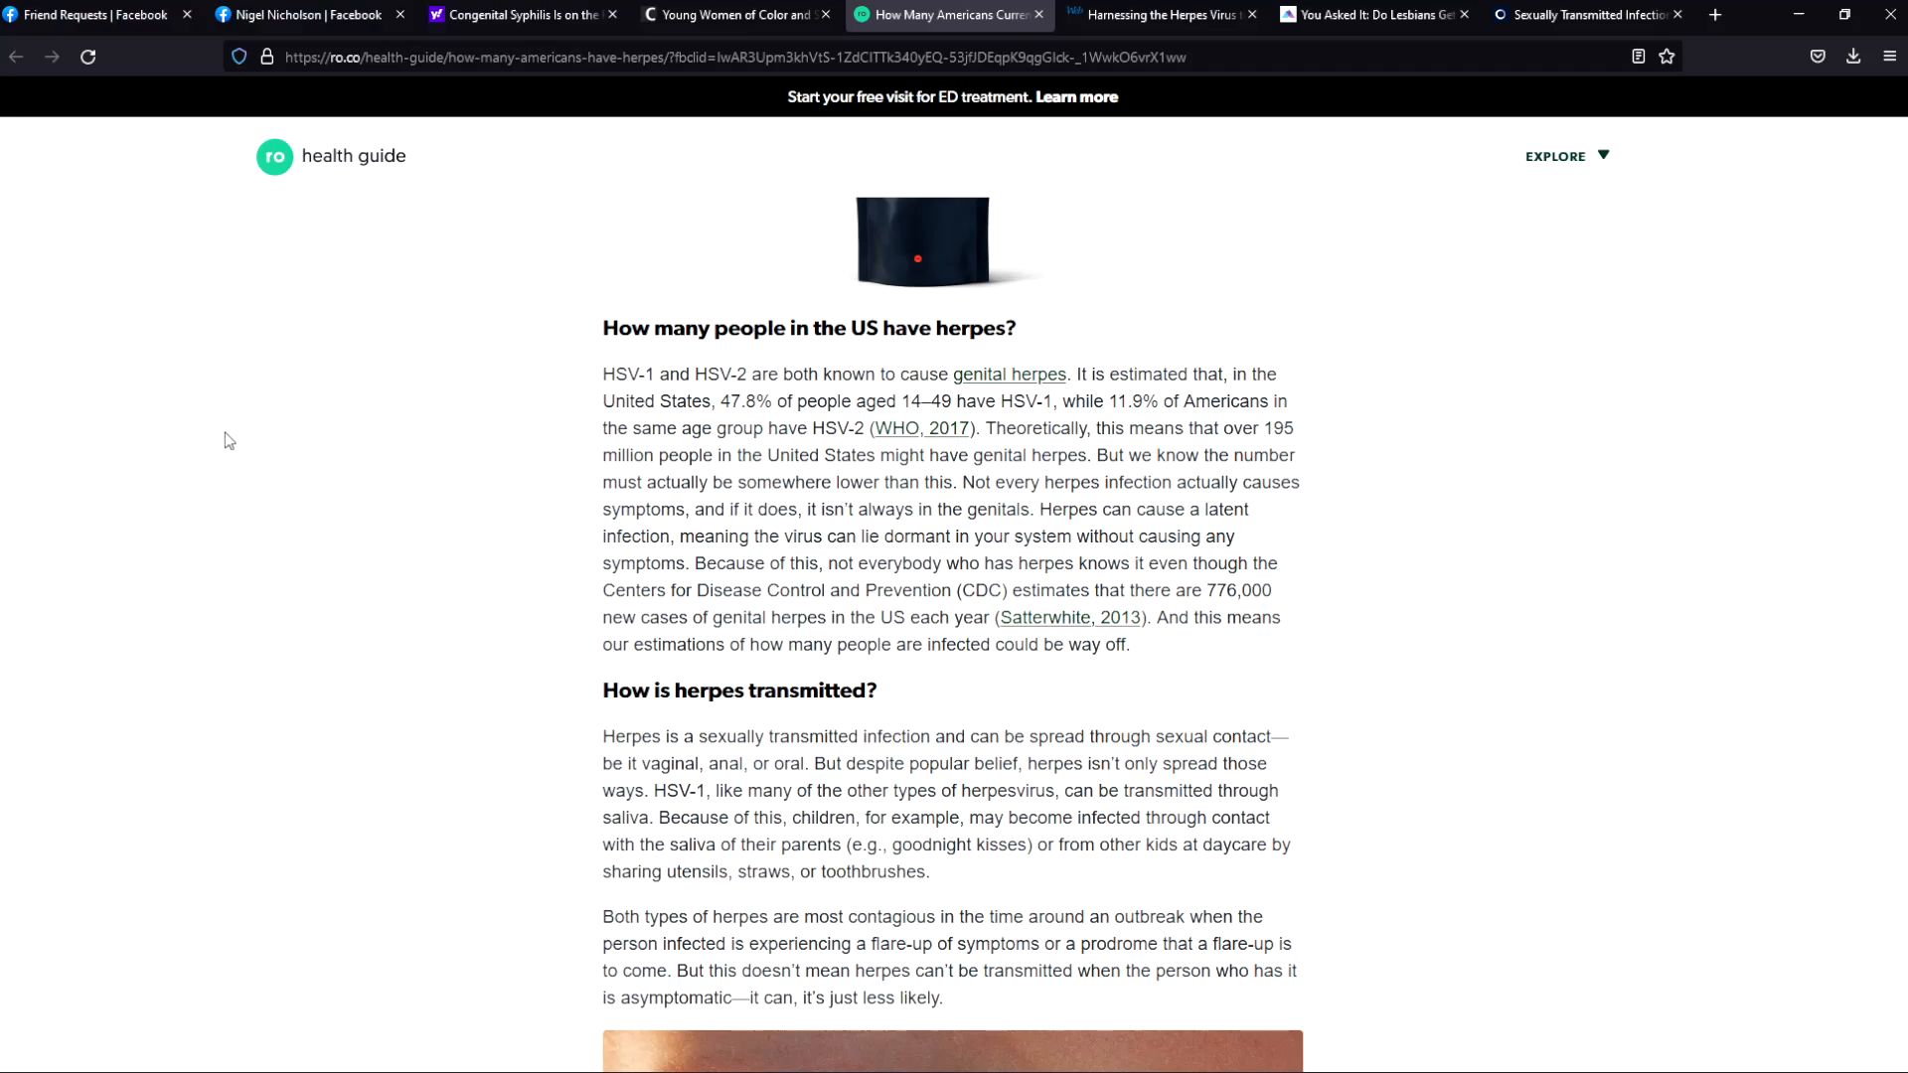
mouse_move(199, 437)
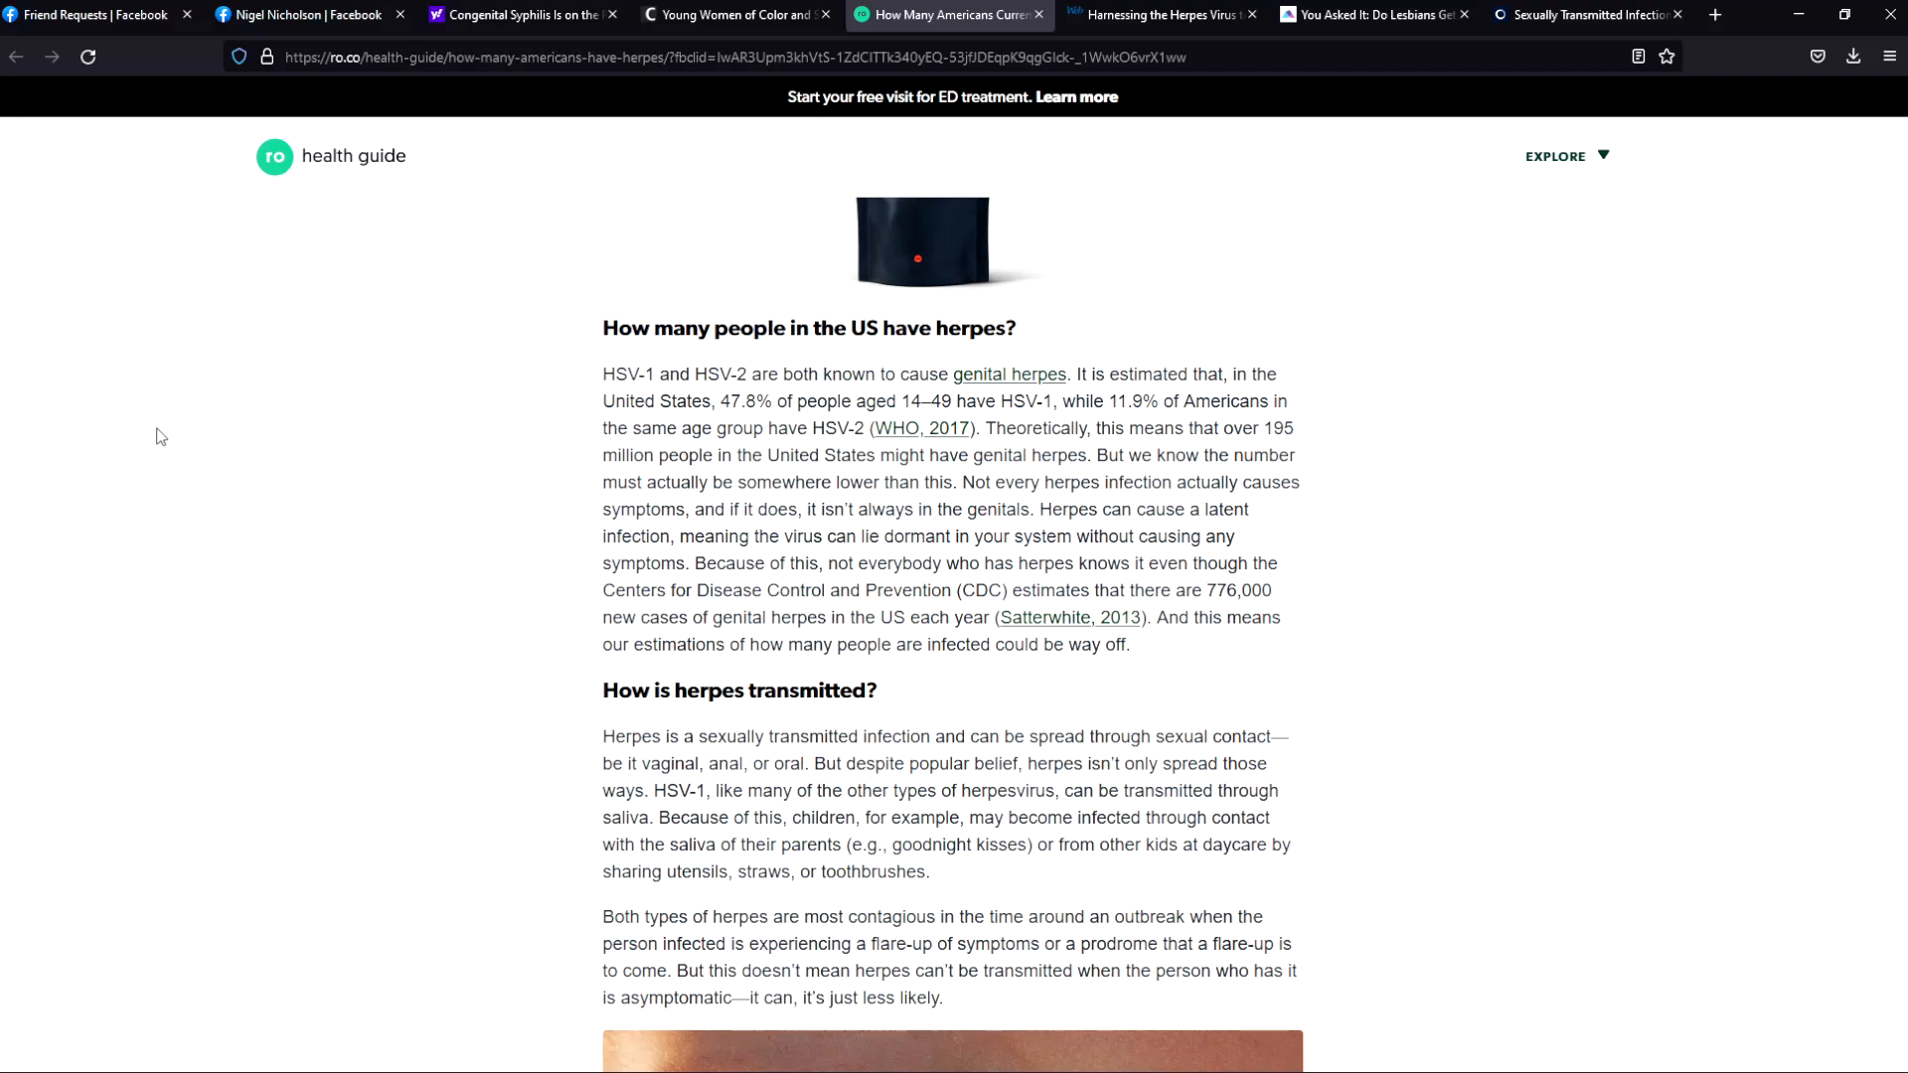
mouse_move(242, 437)
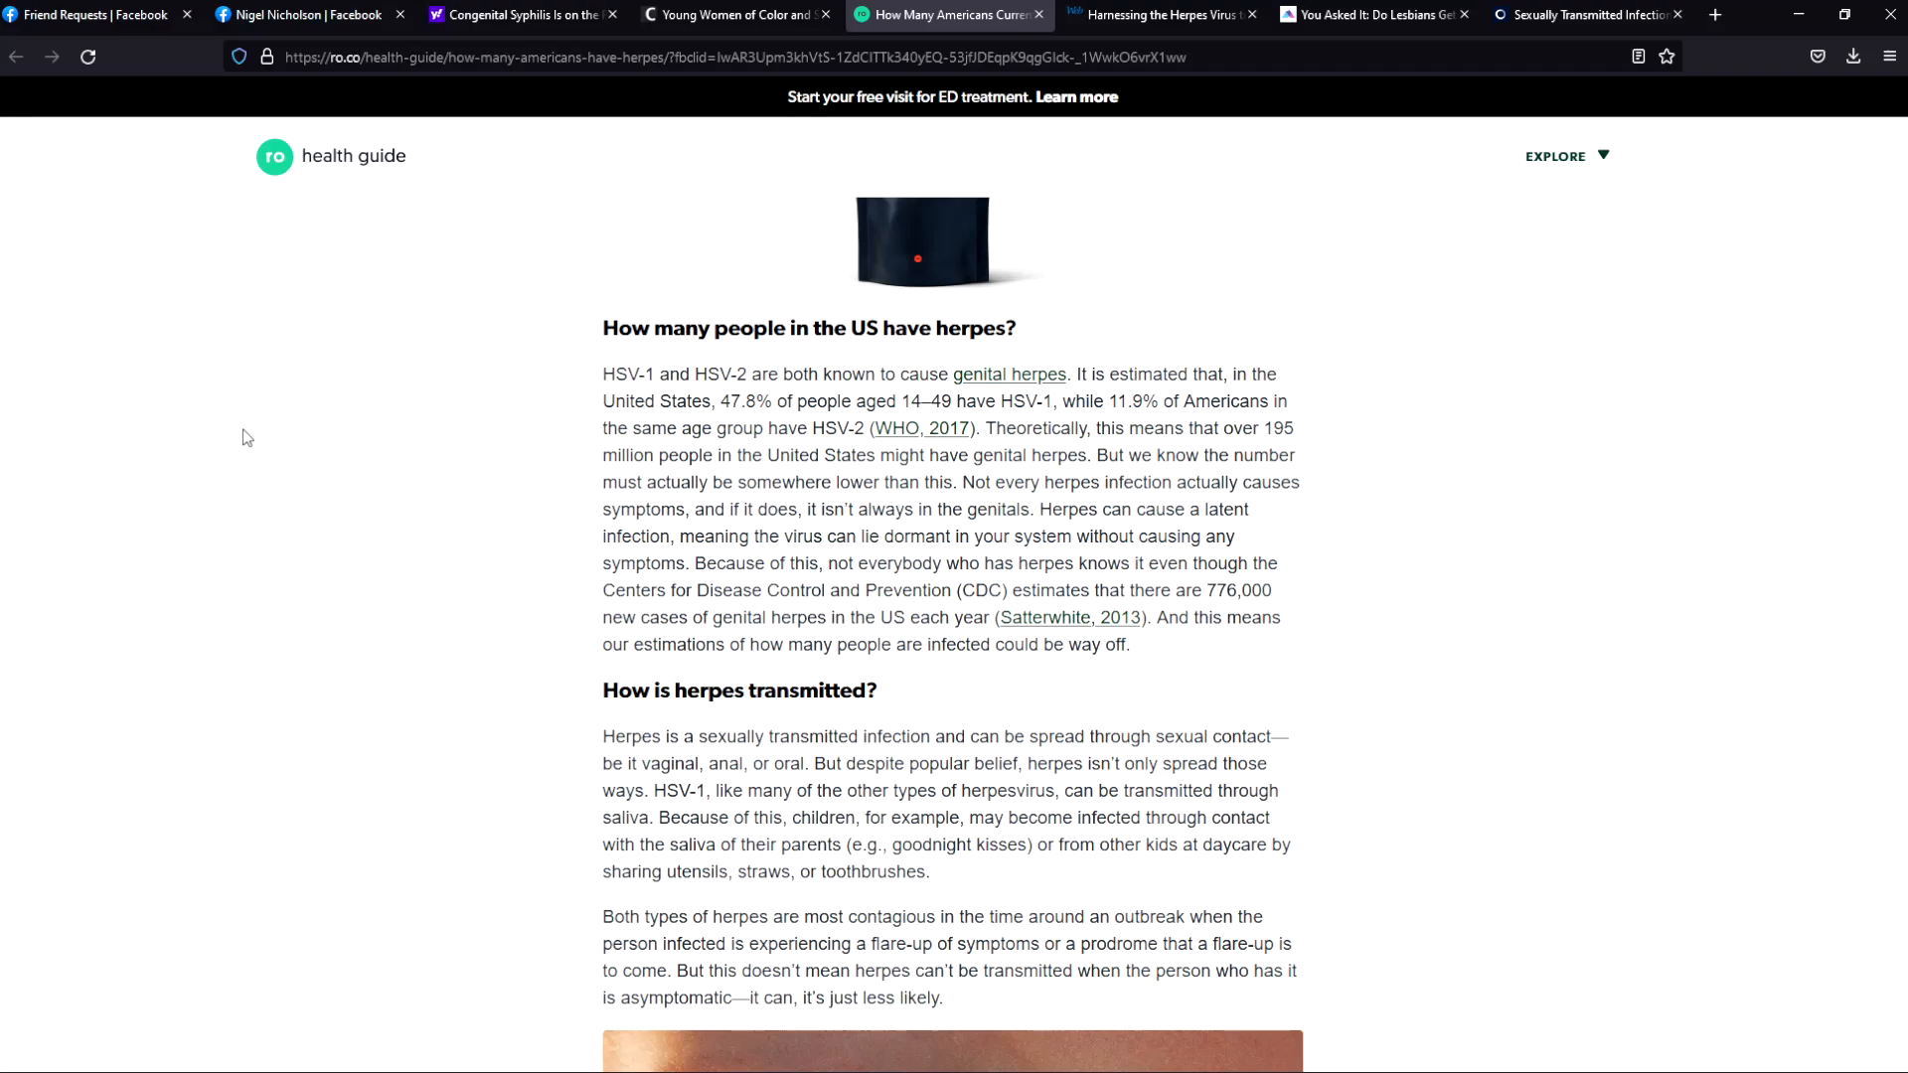
mouse_move(1065, 349)
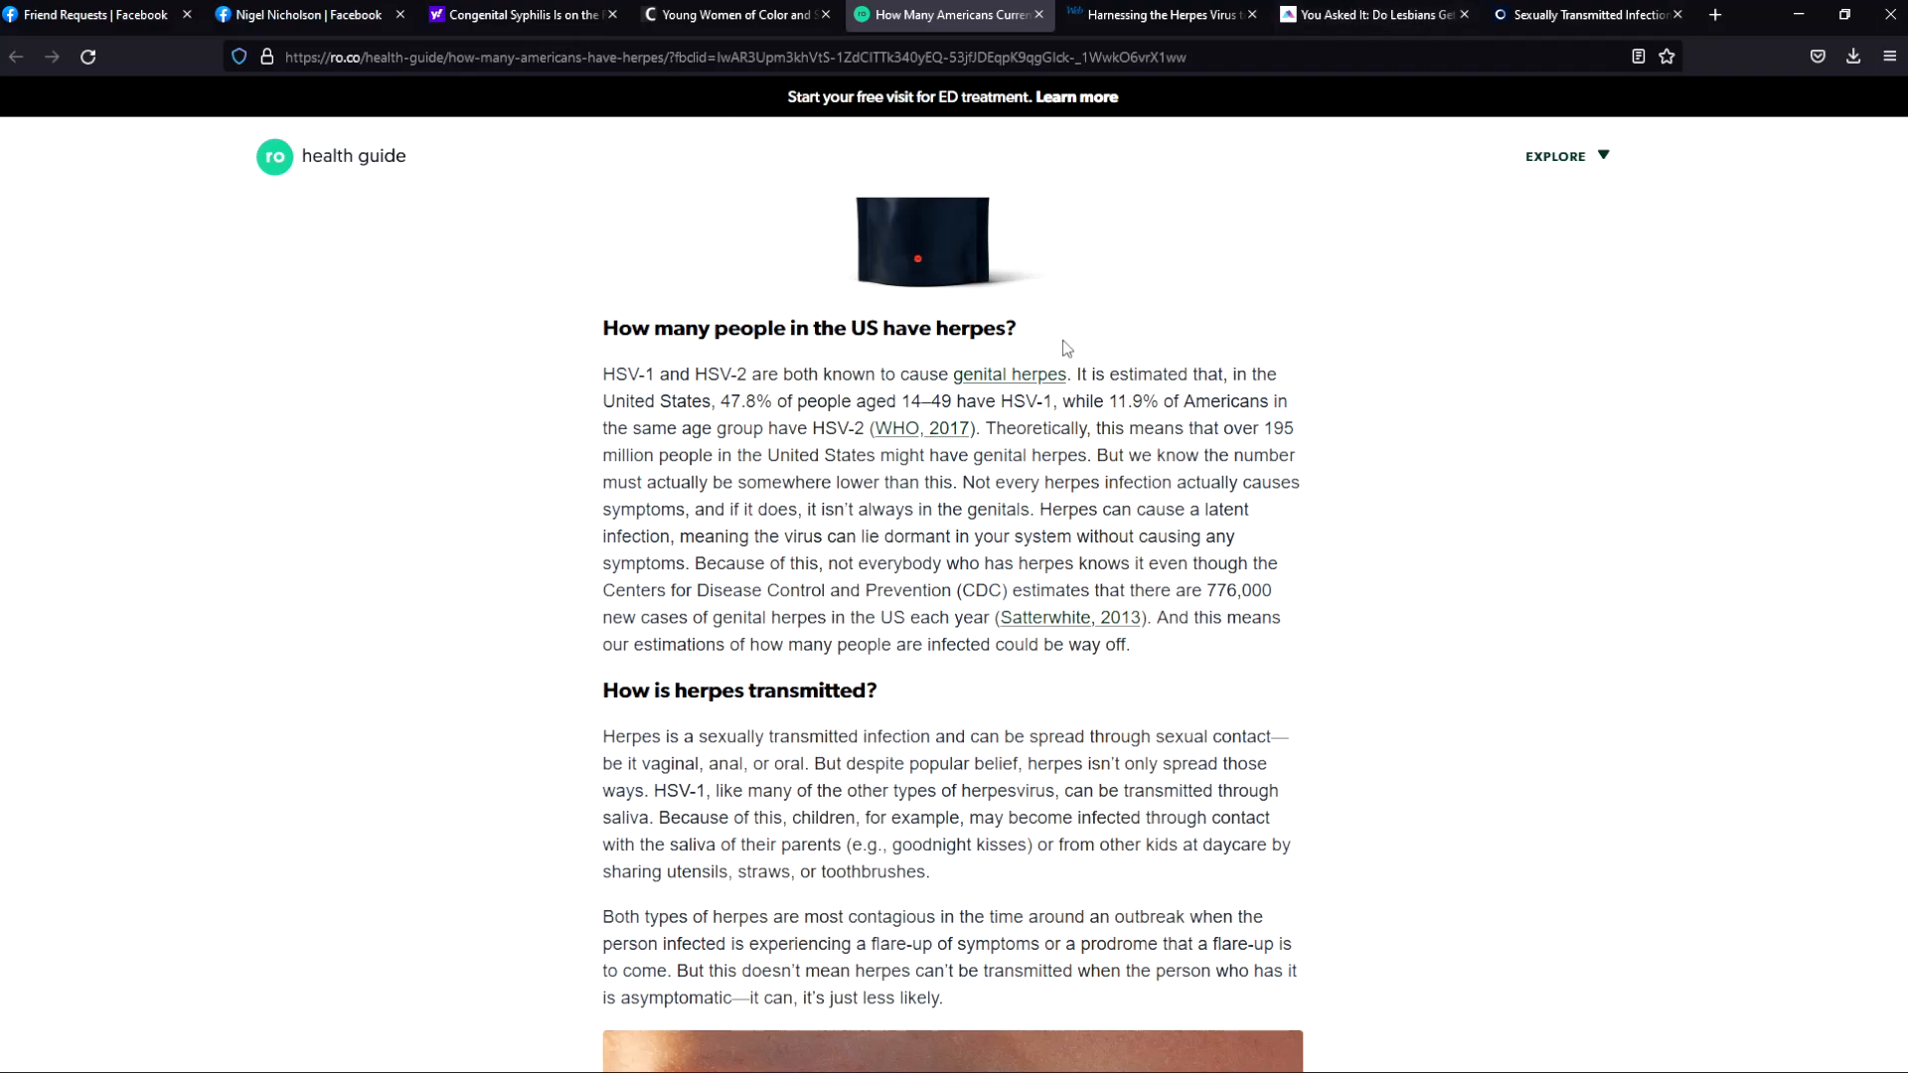
mouse_move(551, 366)
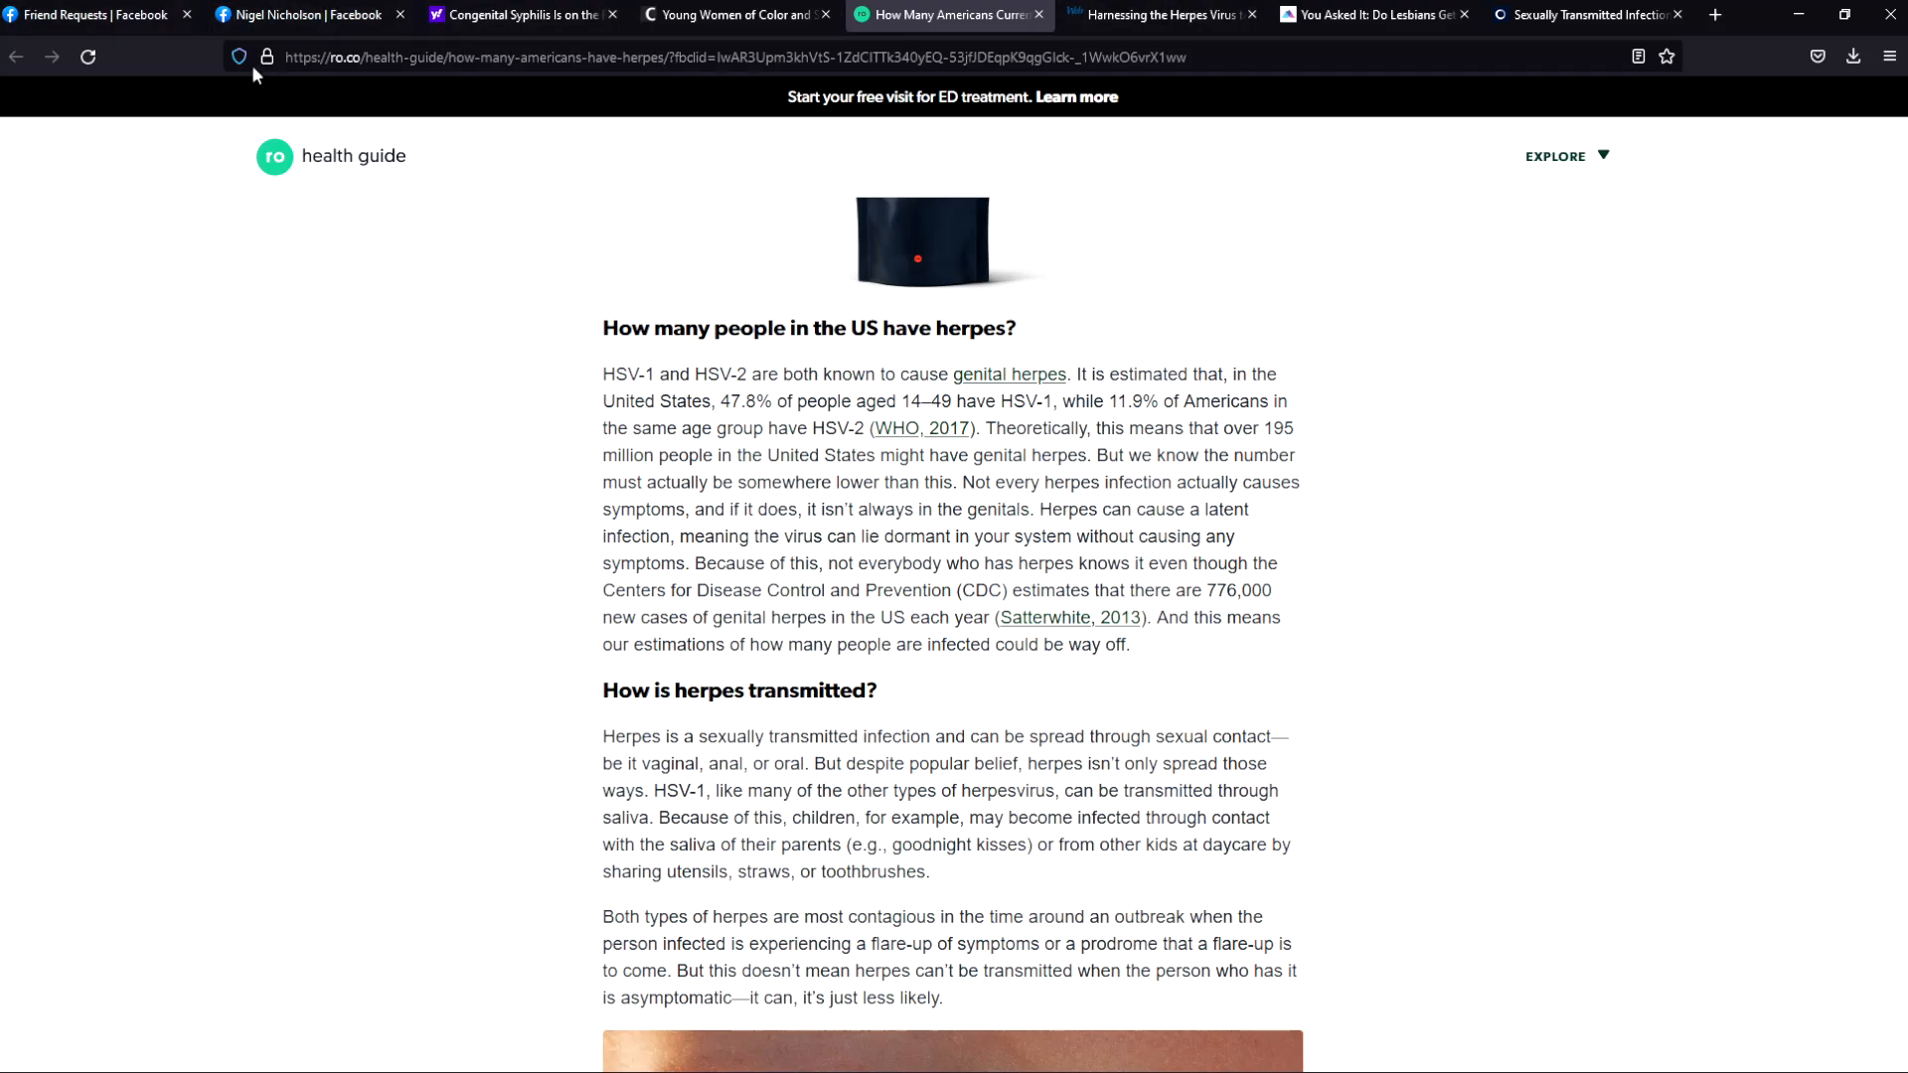
click(98, 14)
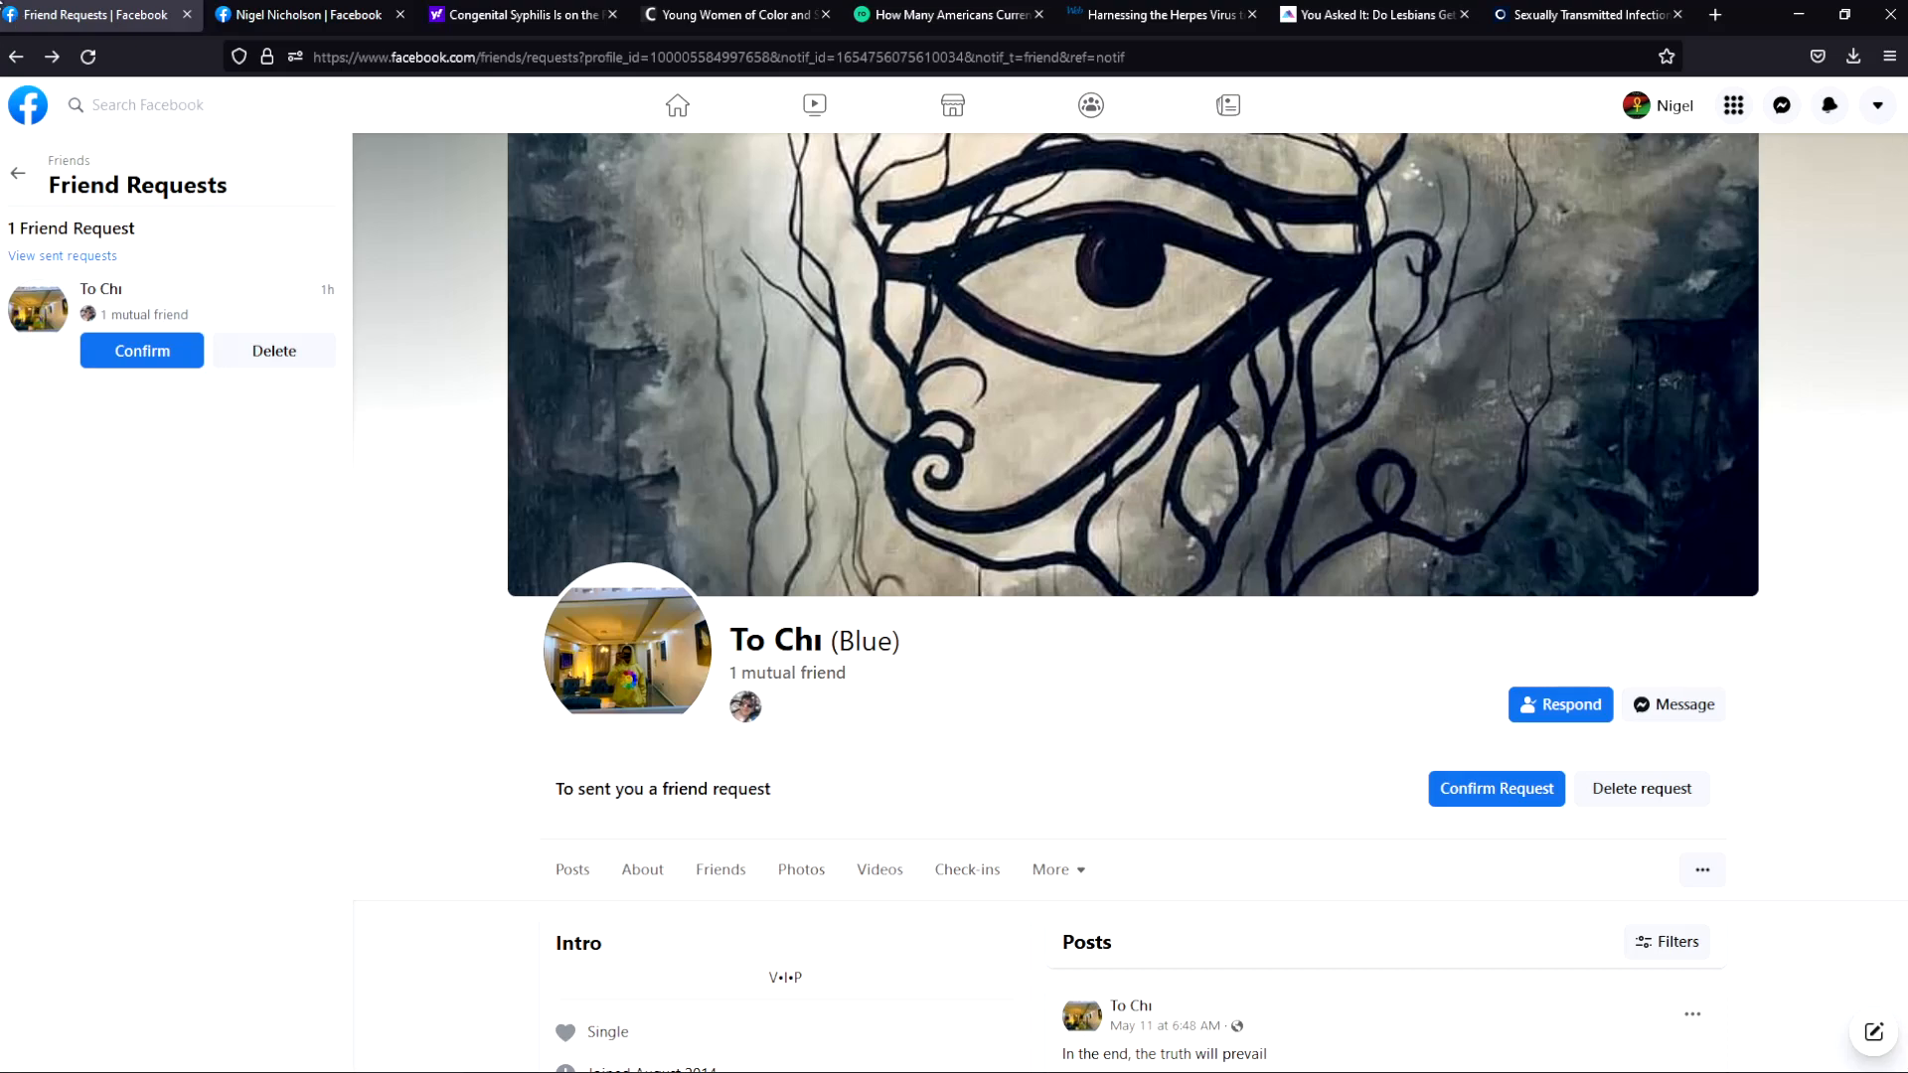
mouse_move(950, 14)
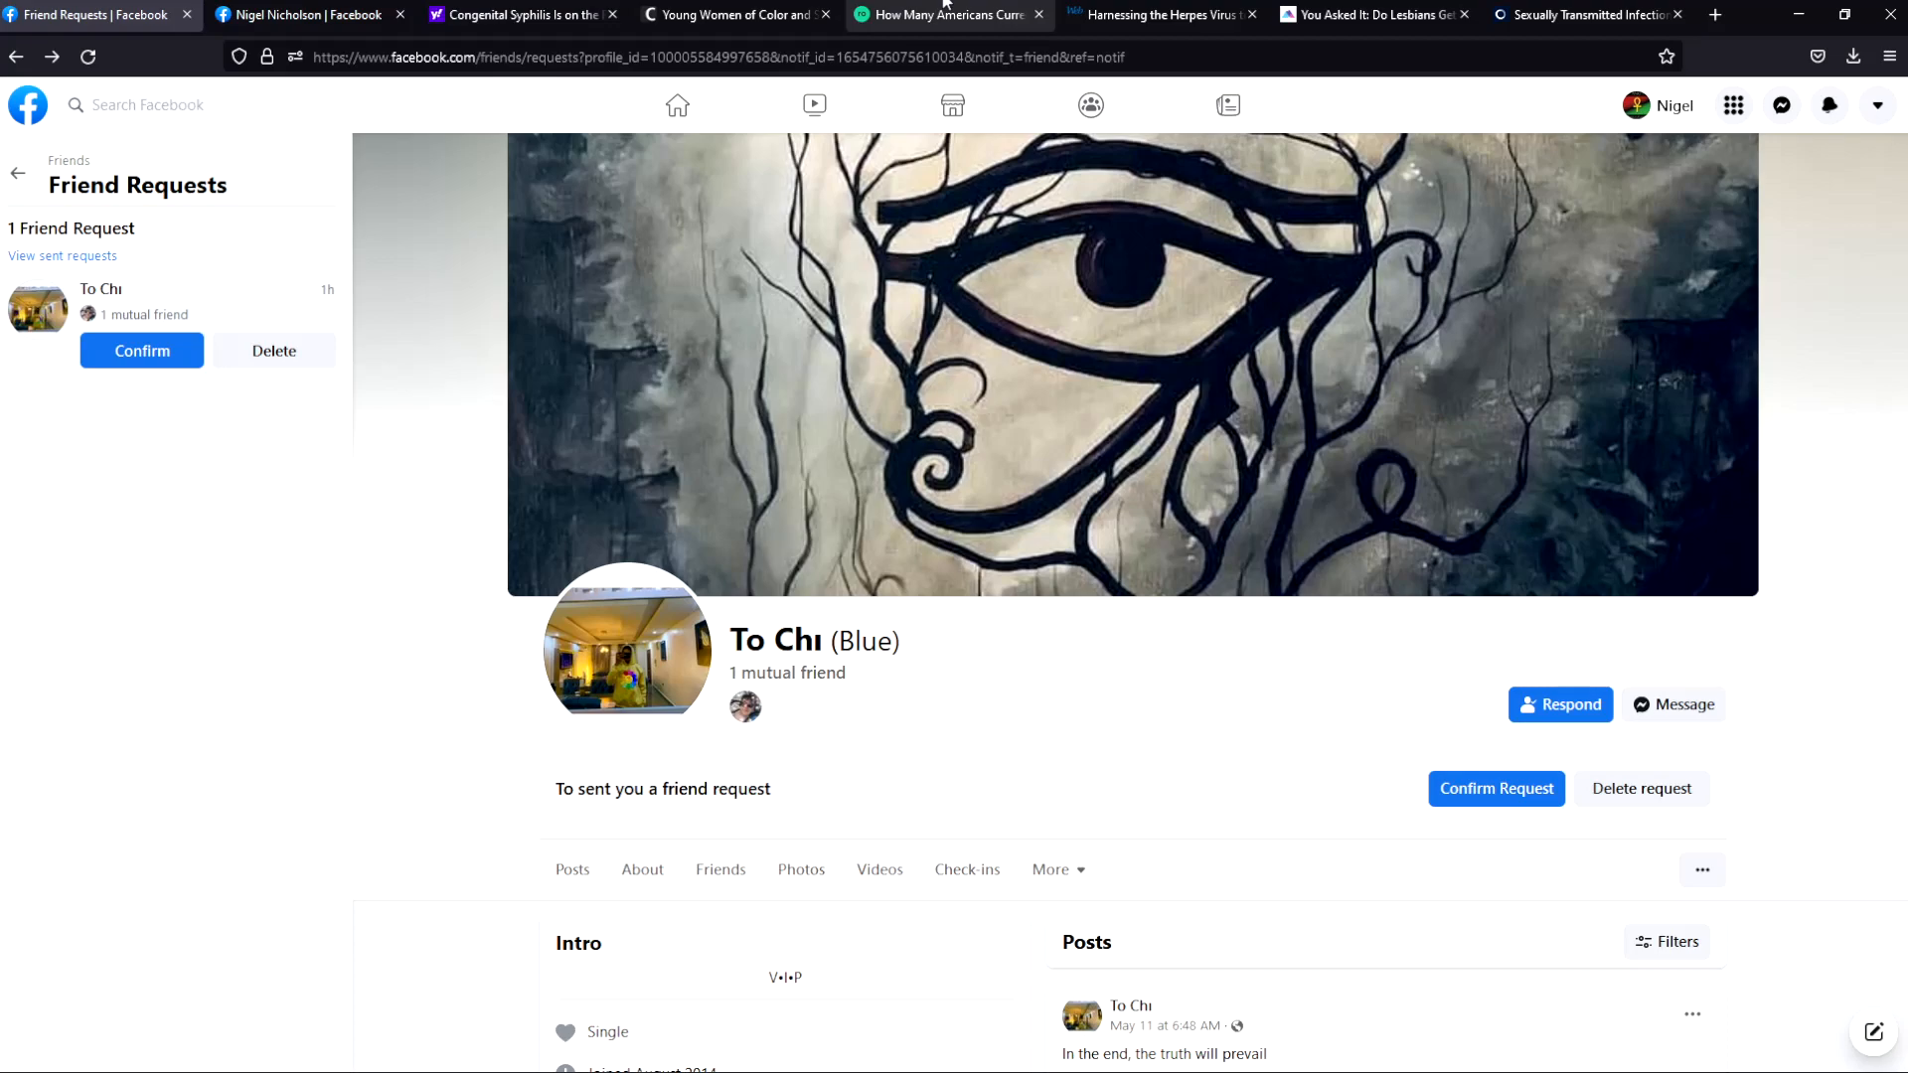
mouse_move(541, 155)
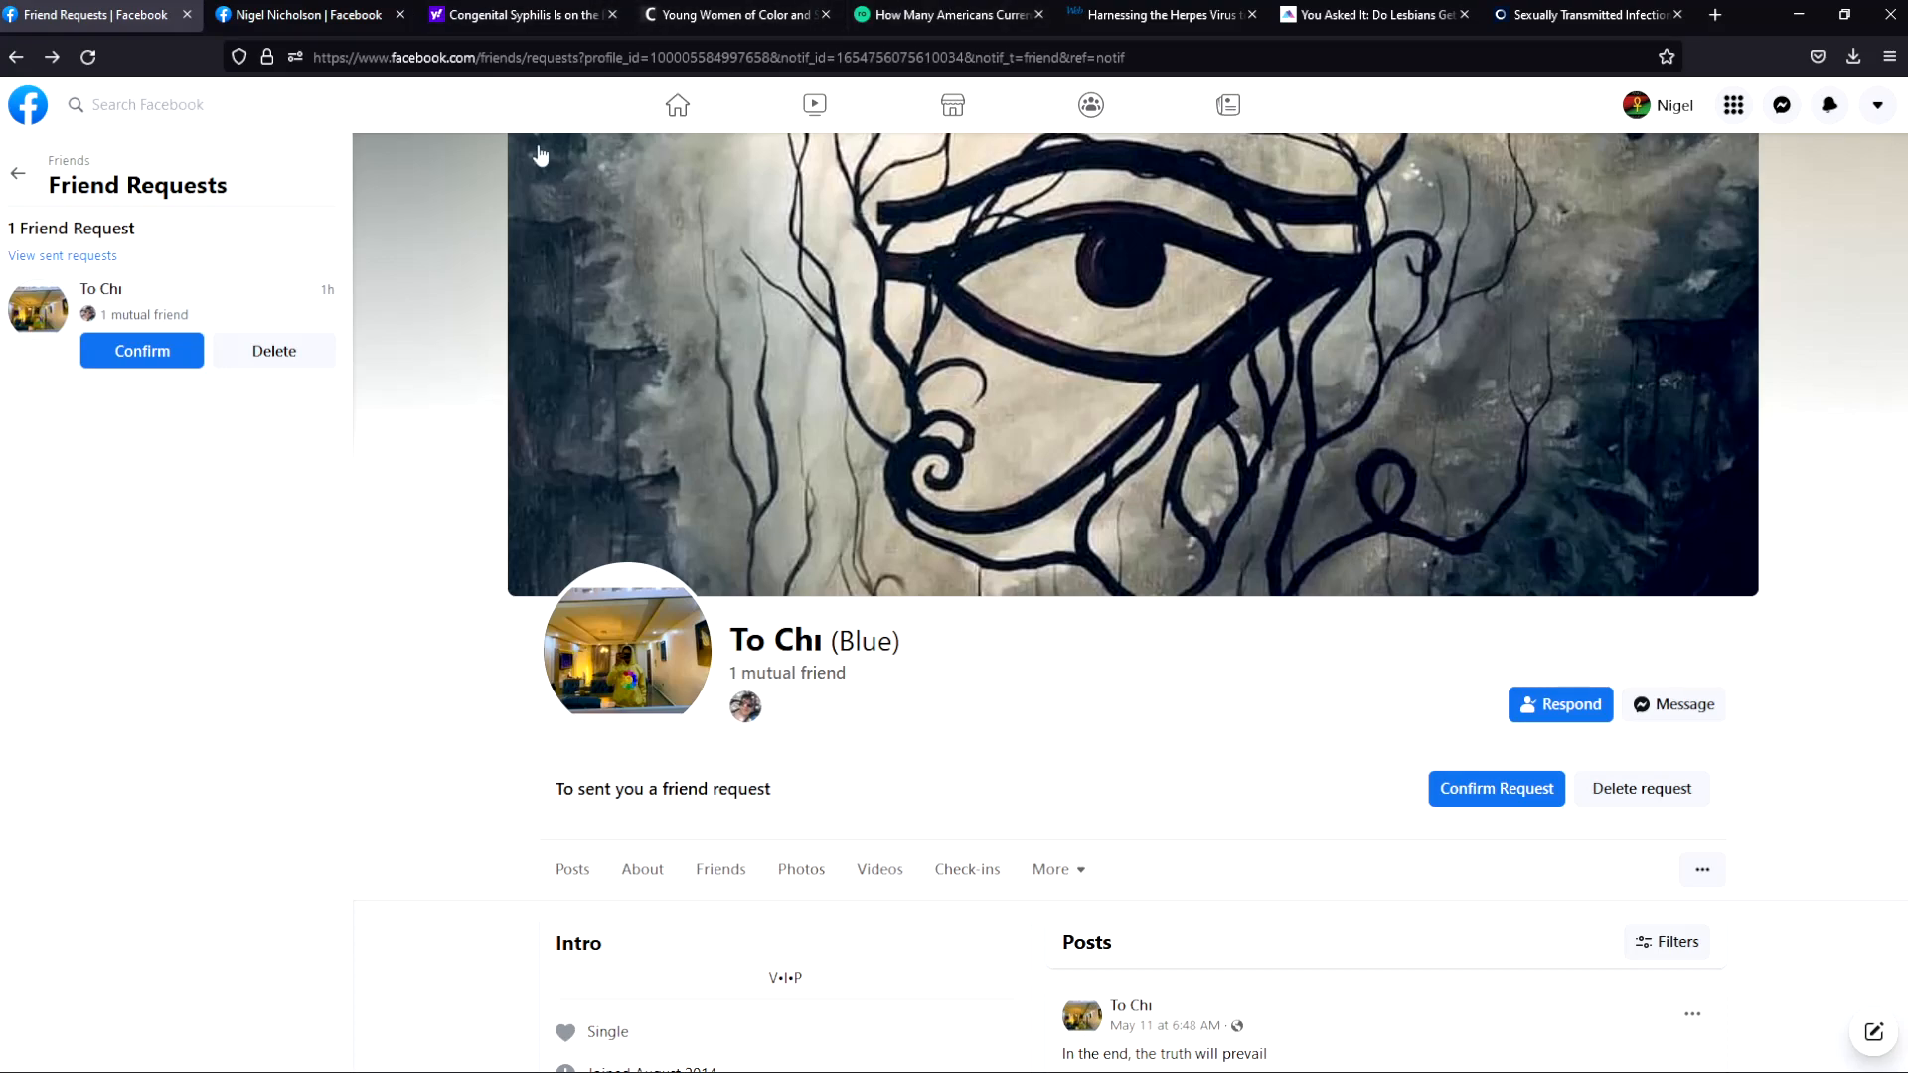
mouse_move(104, 280)
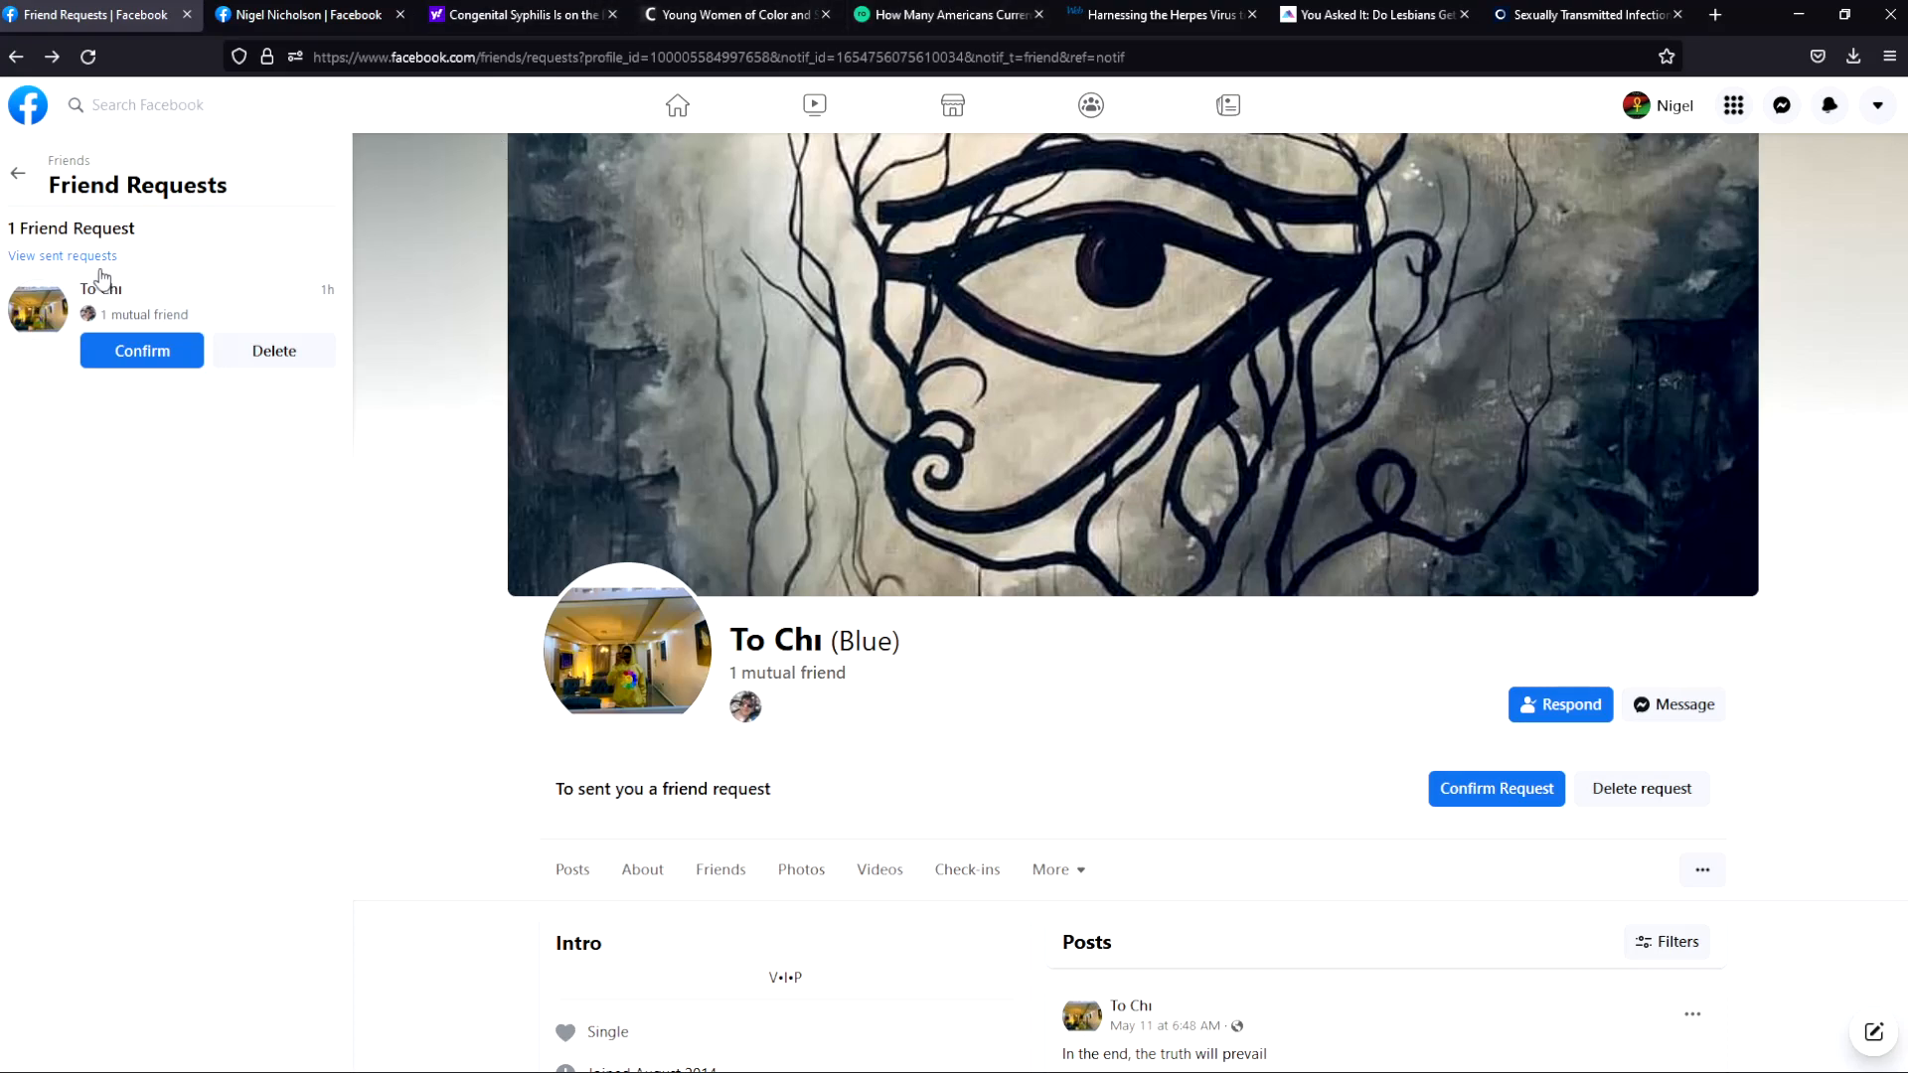
mouse_move(87, 271)
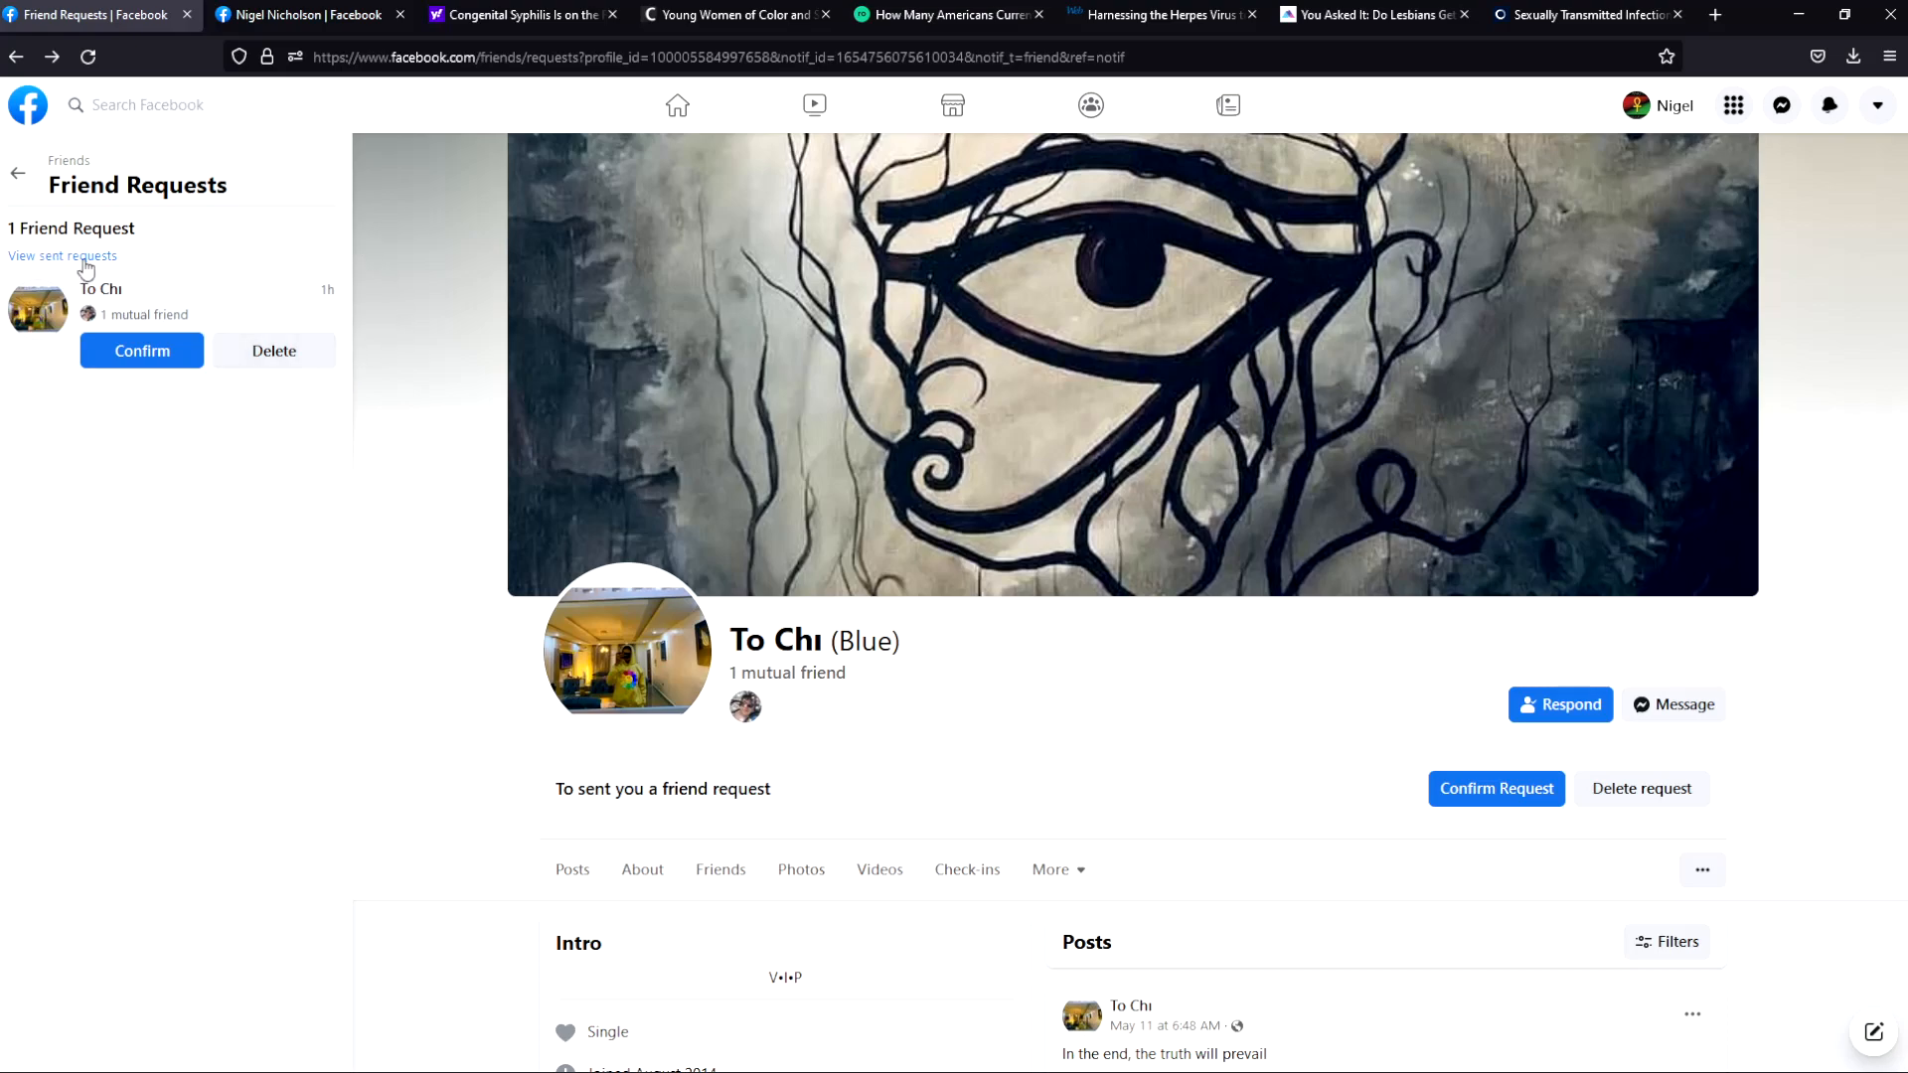
mouse_move(39, 307)
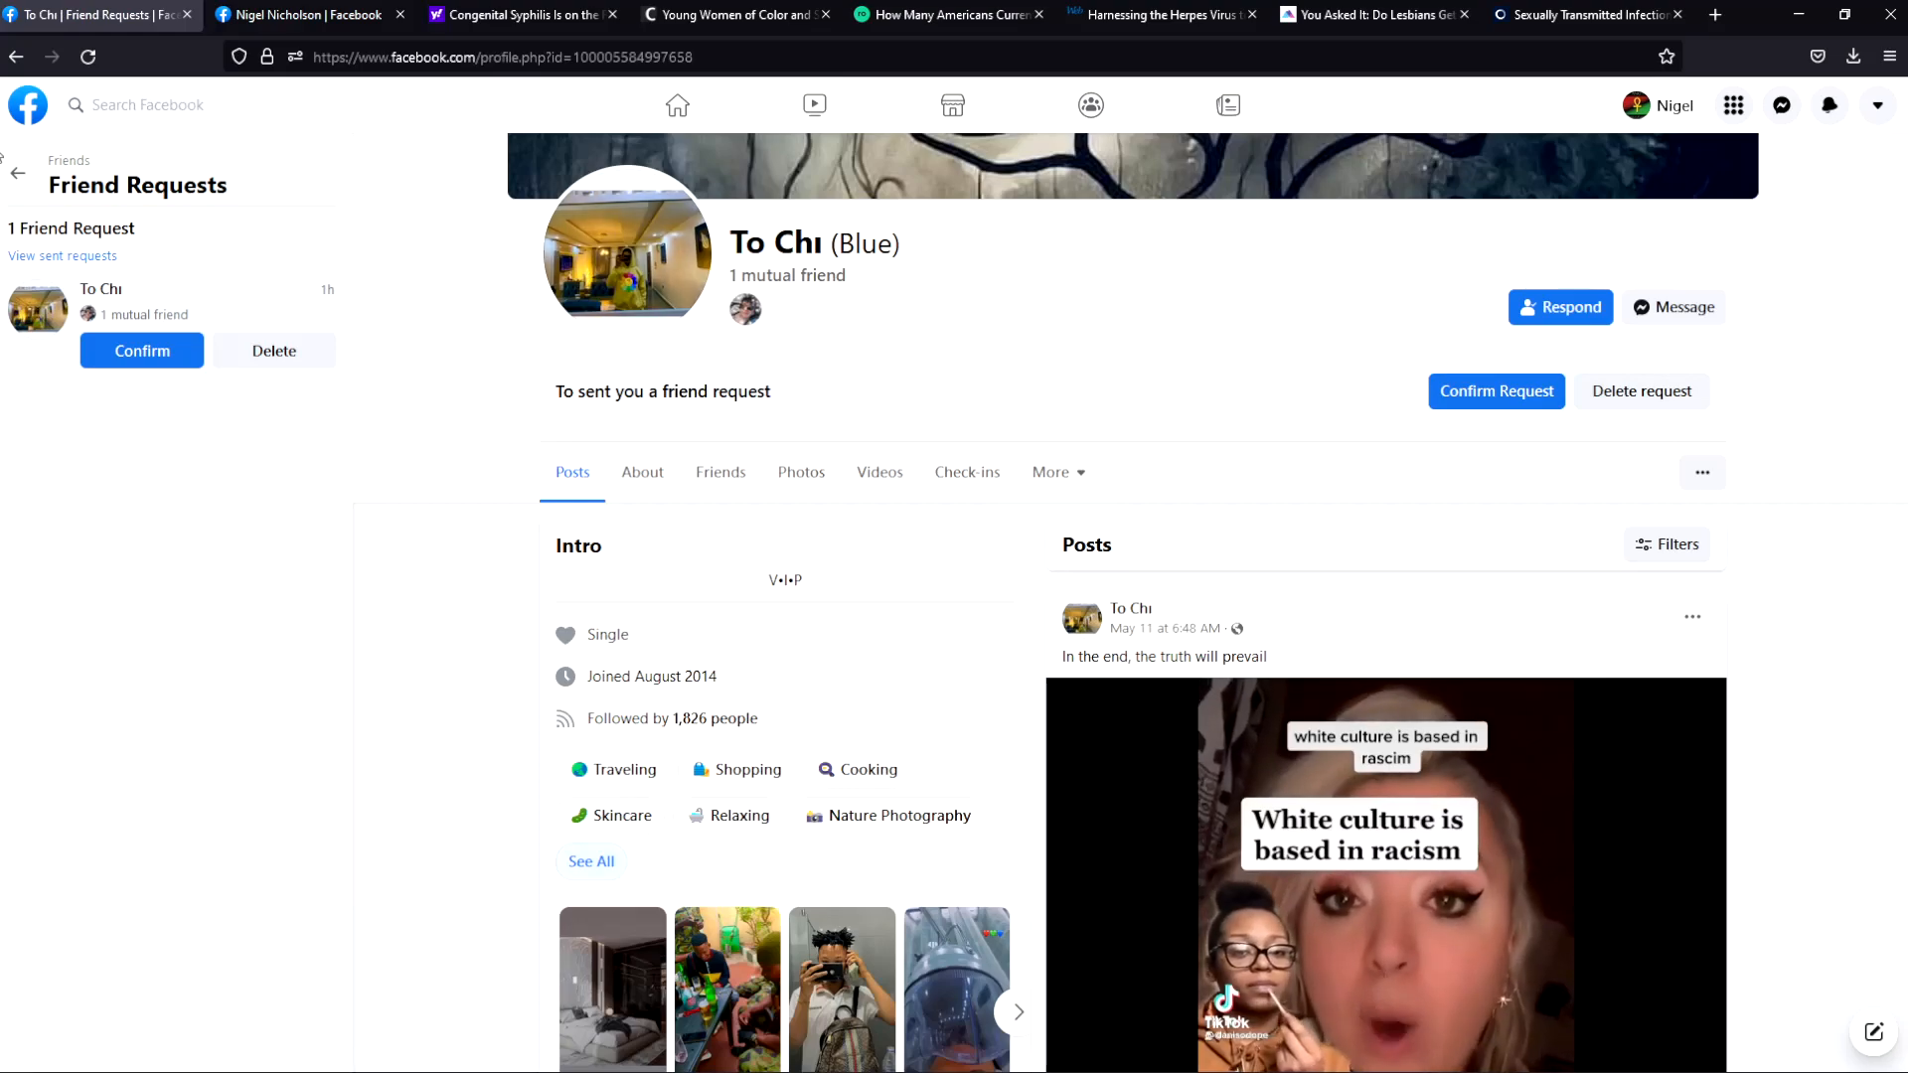
scroll(down, 3)
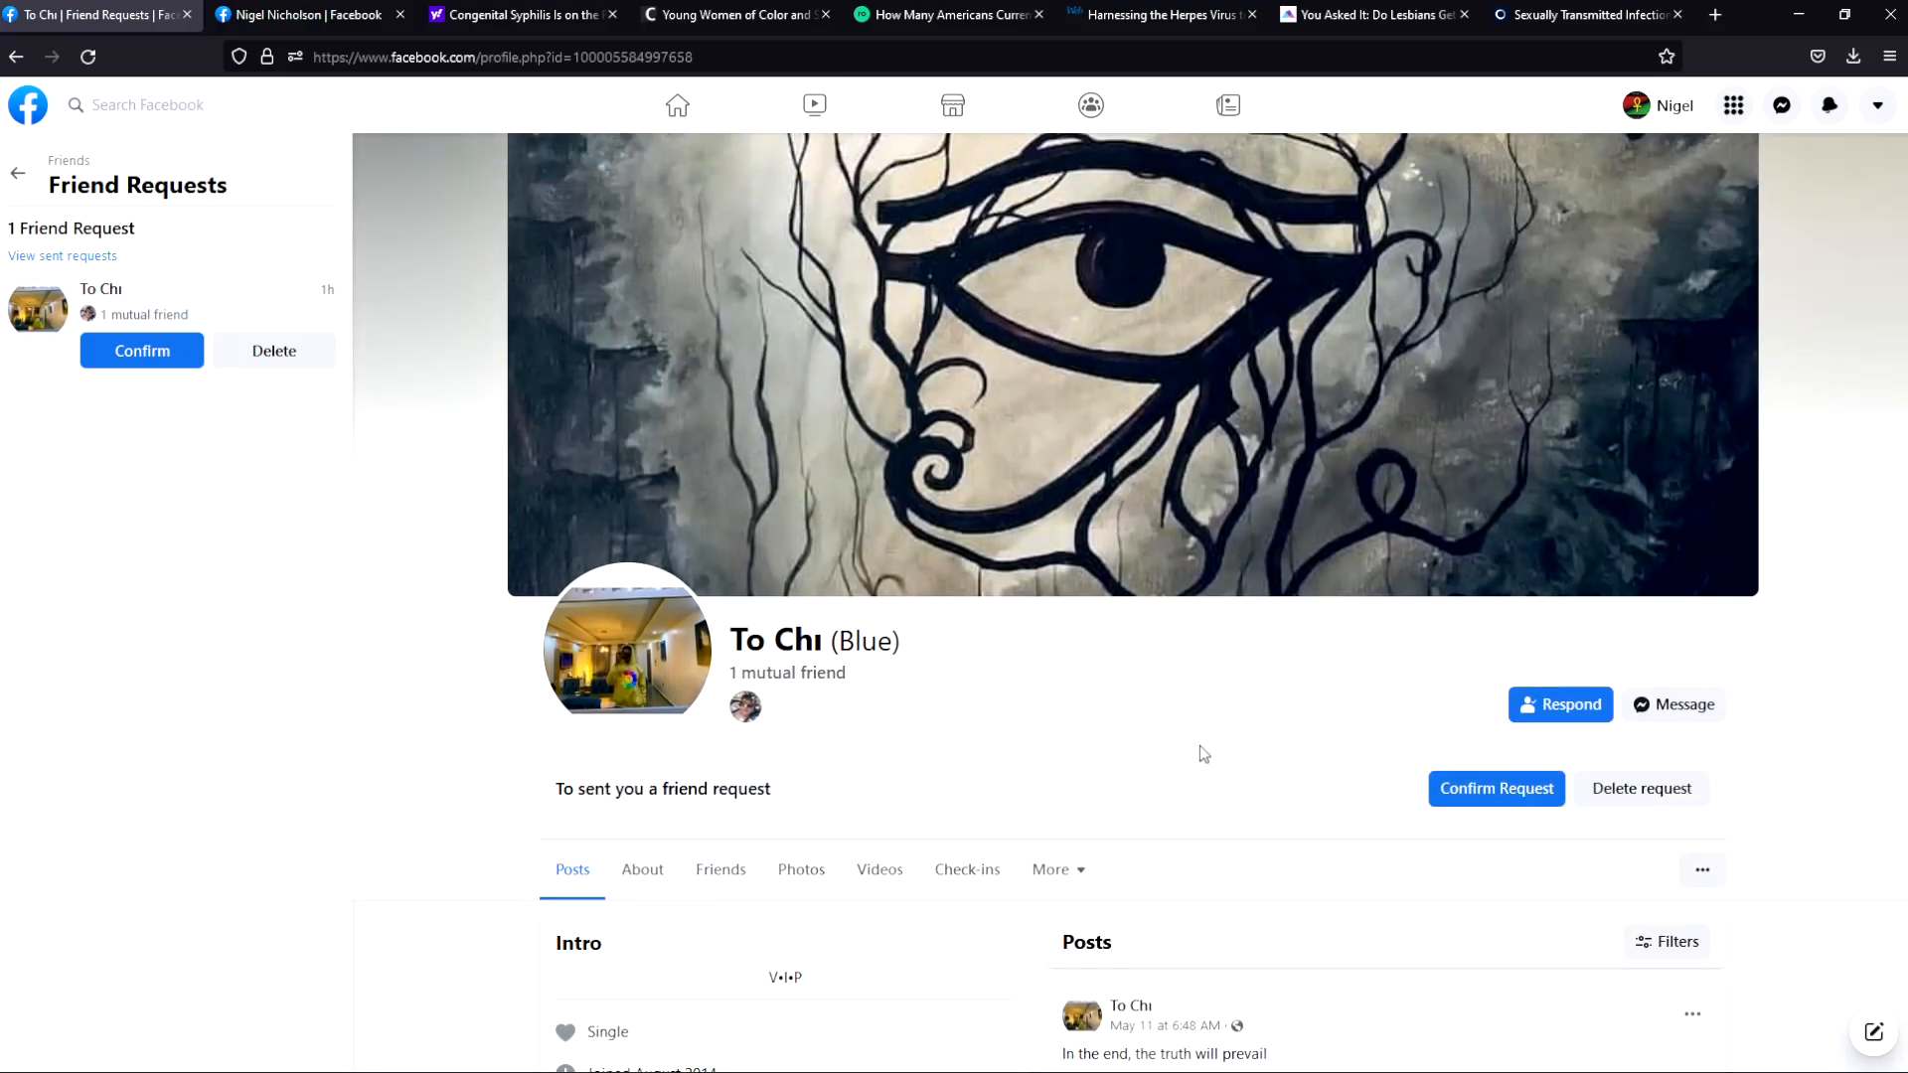
mouse_move(527, 685)
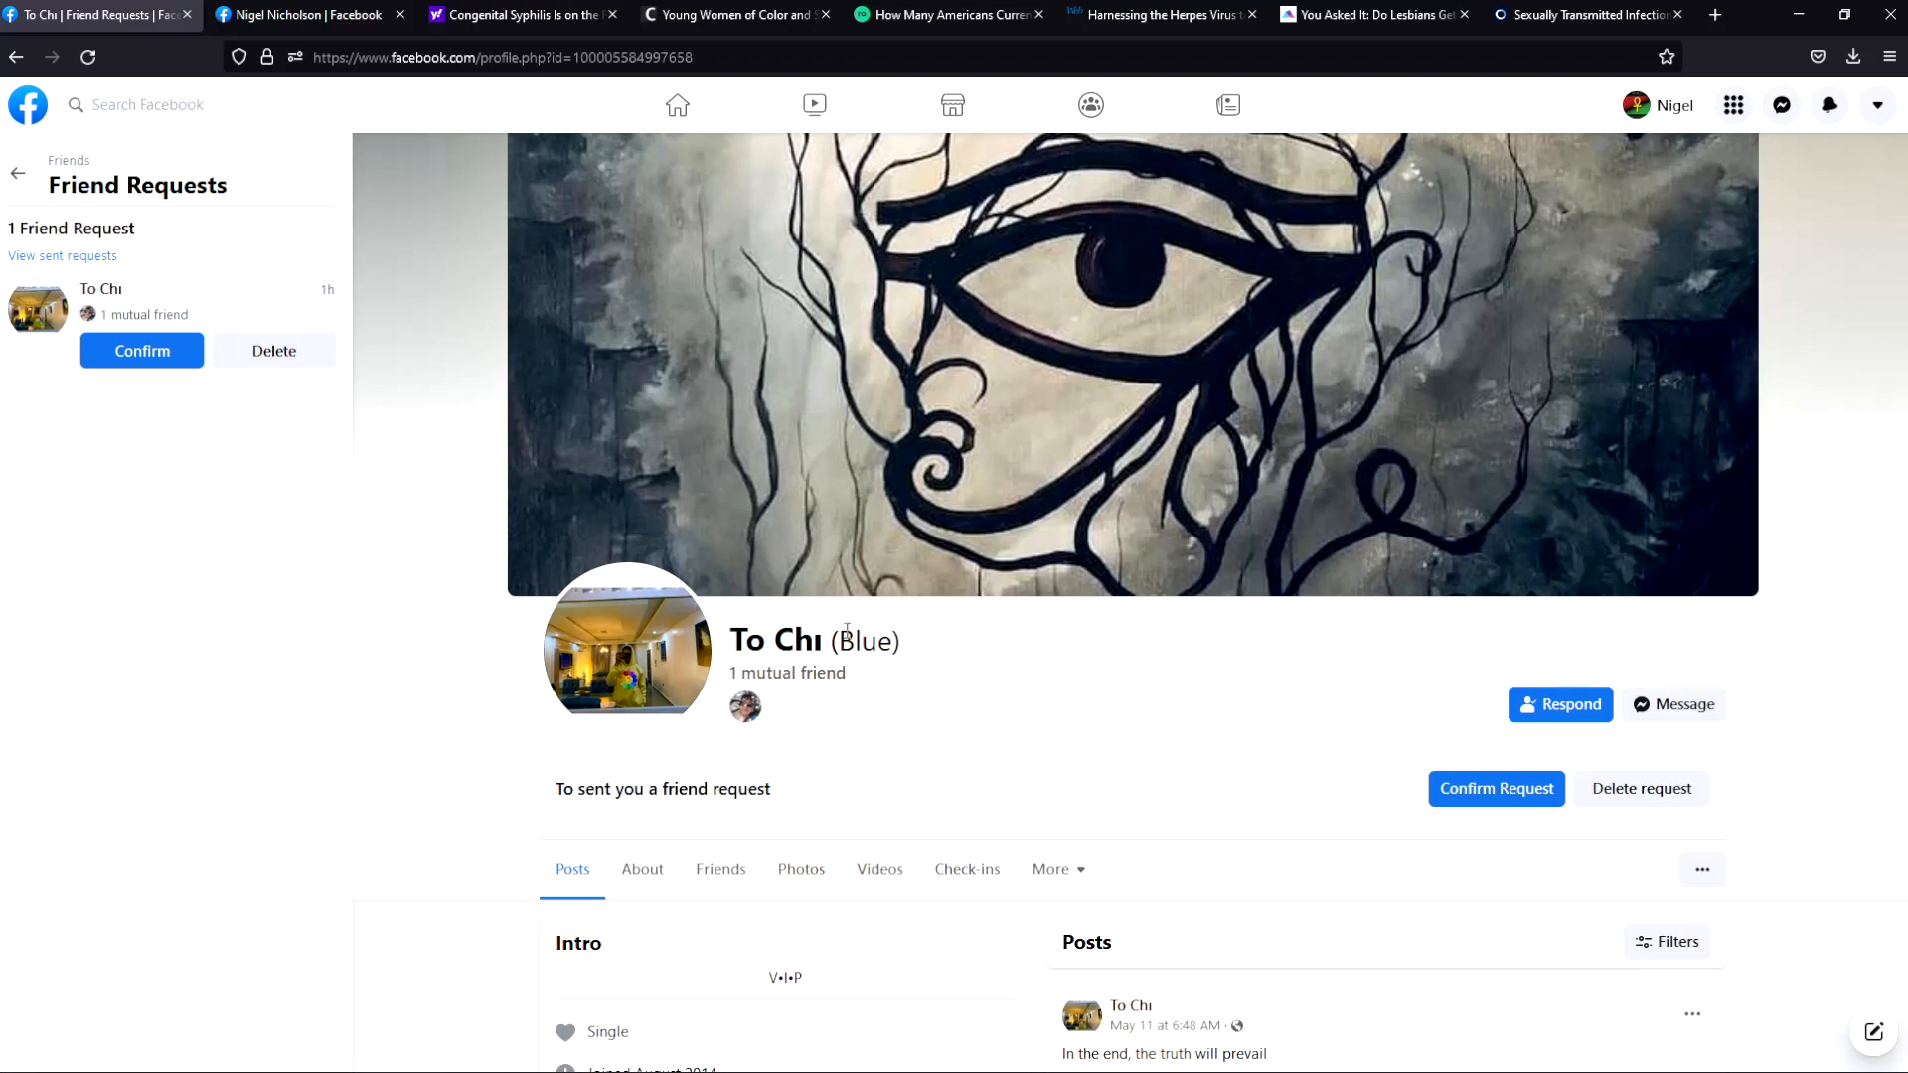
mouse_move(950, 652)
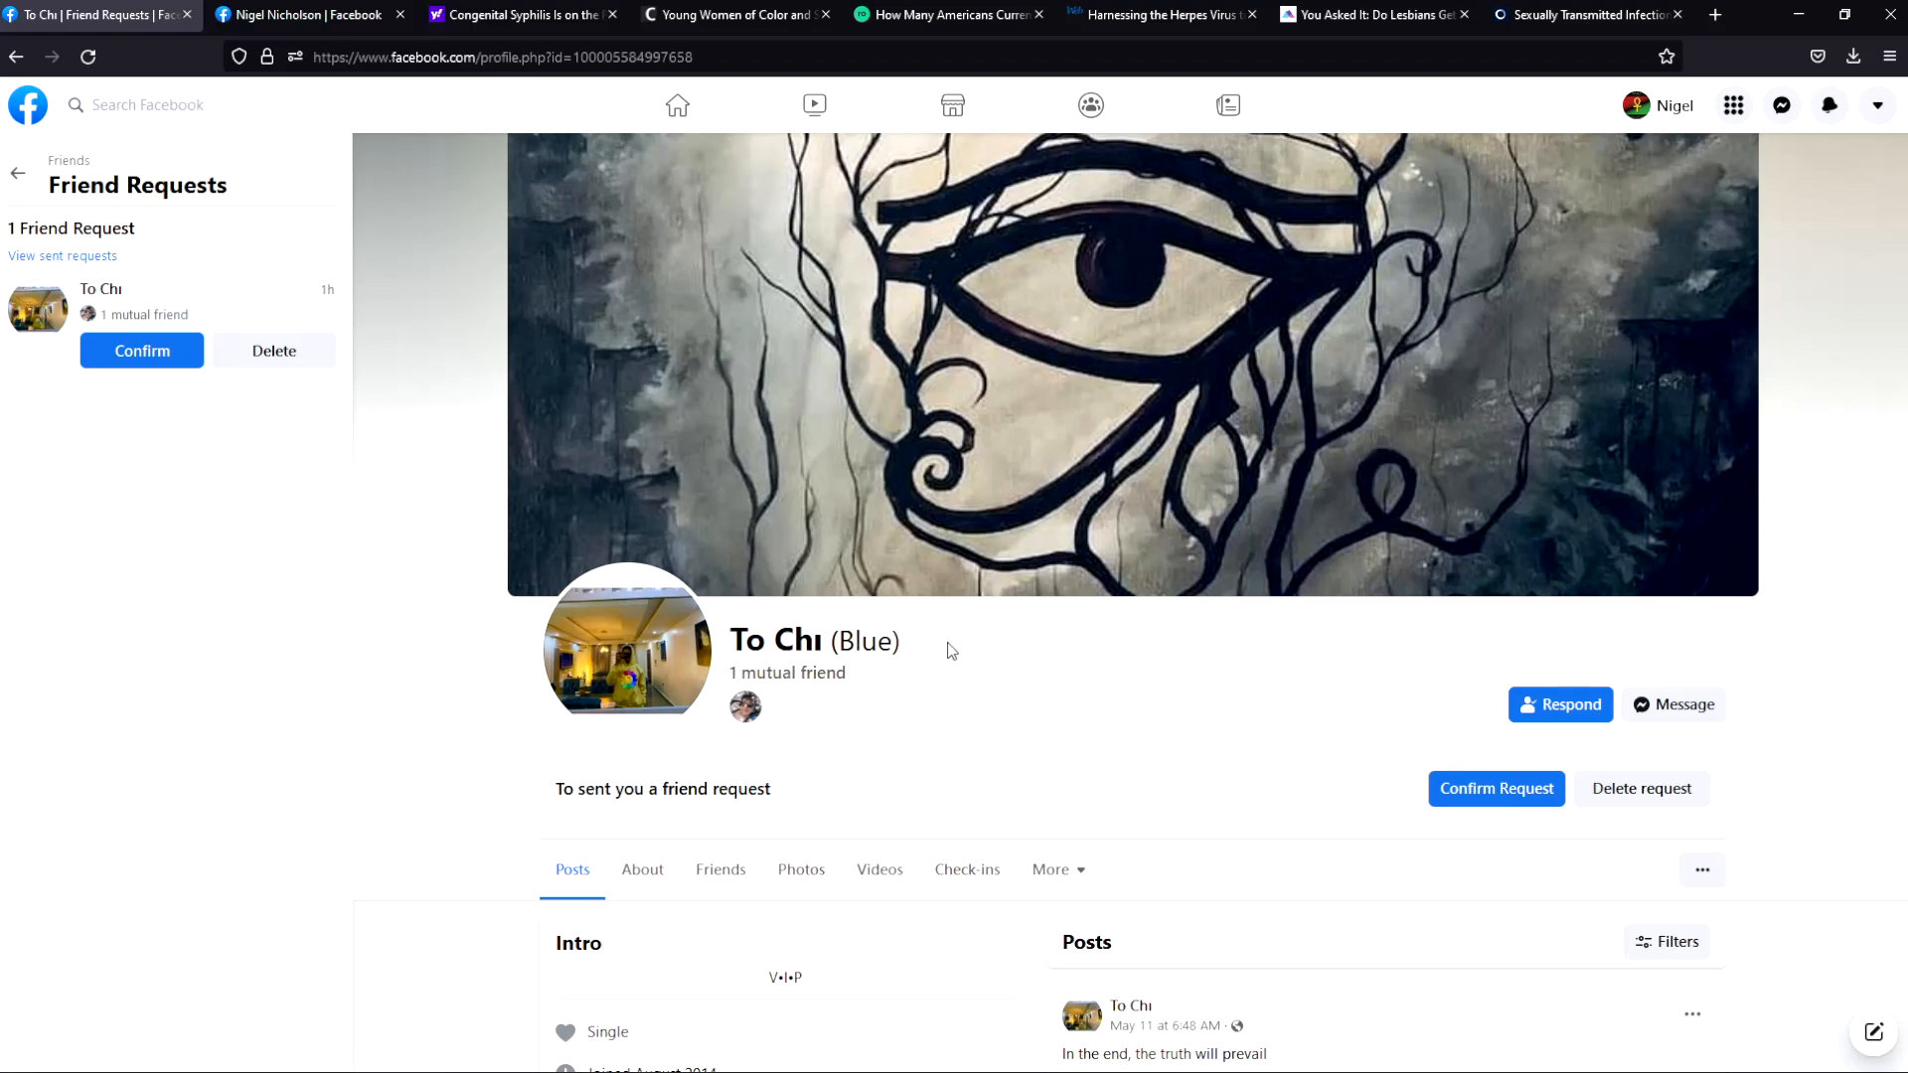
mouse_move(914, 606)
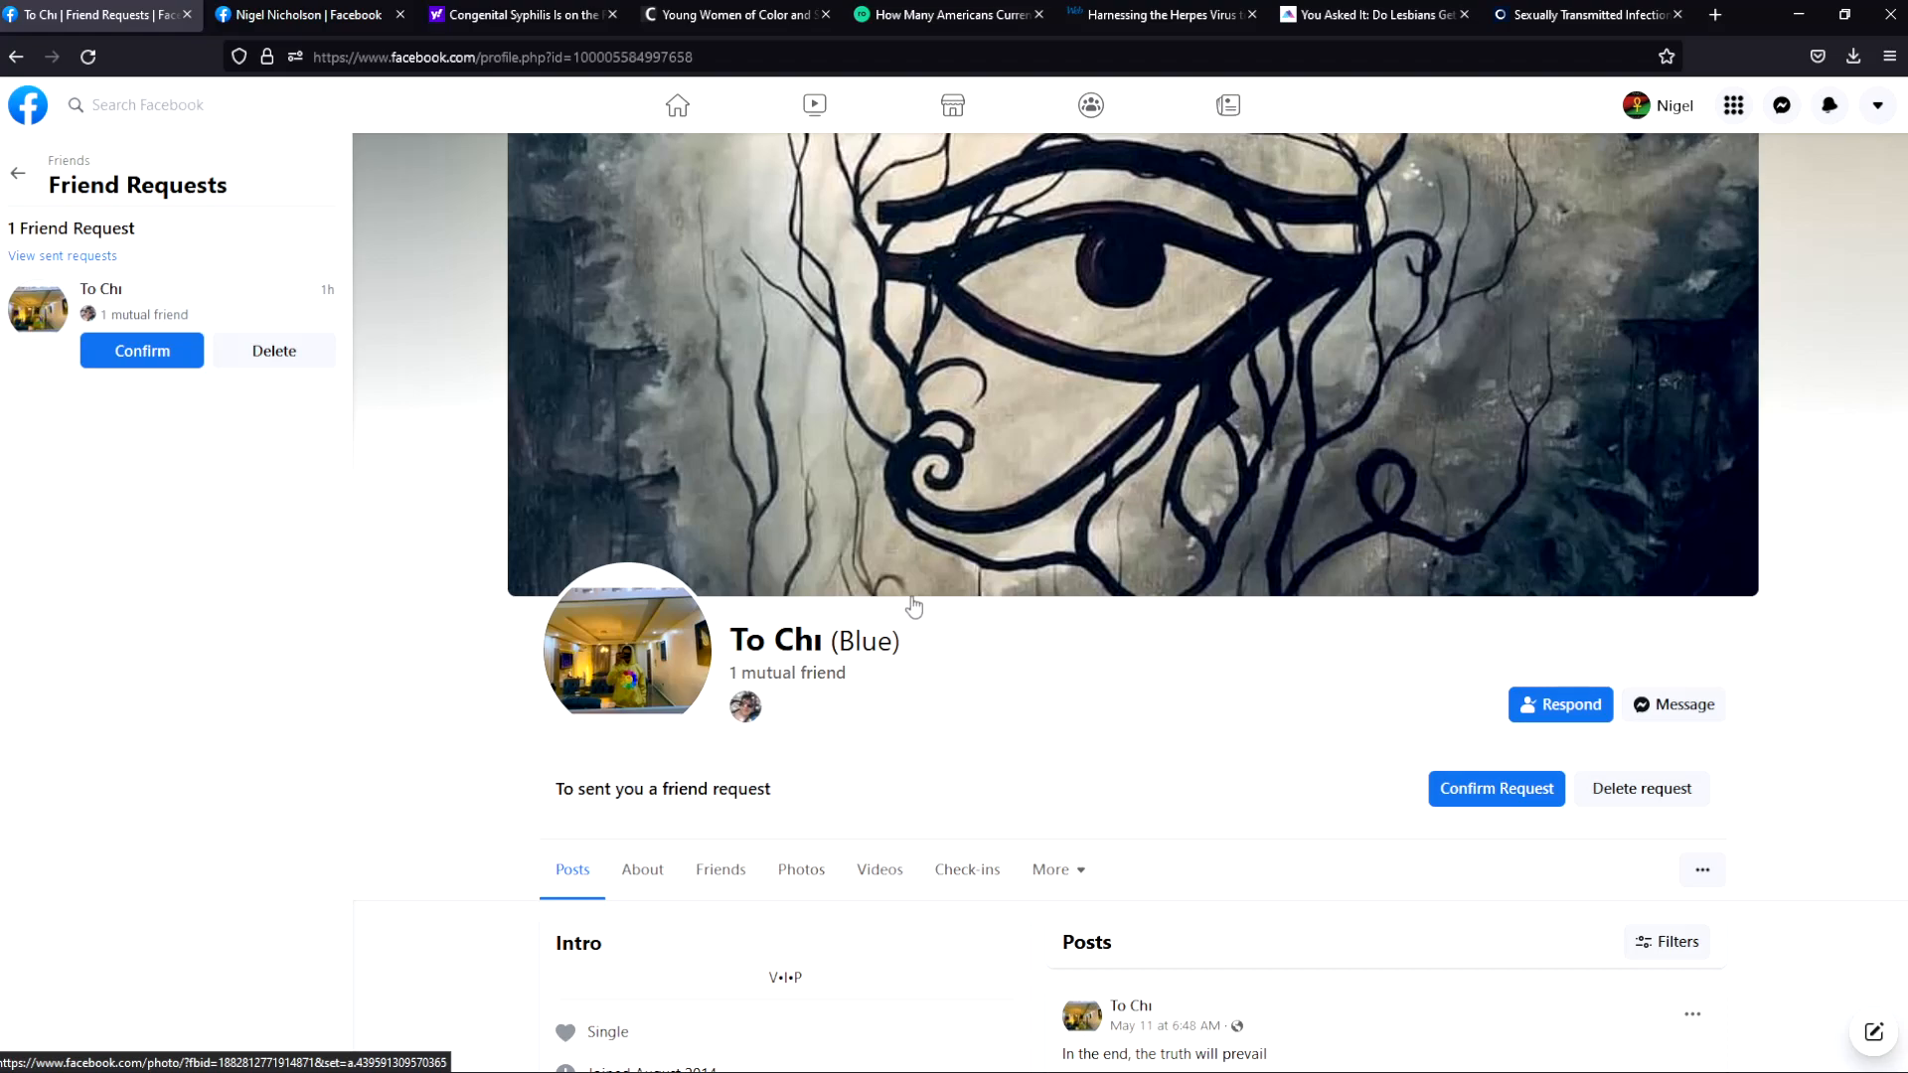
mouse_move(869, 576)
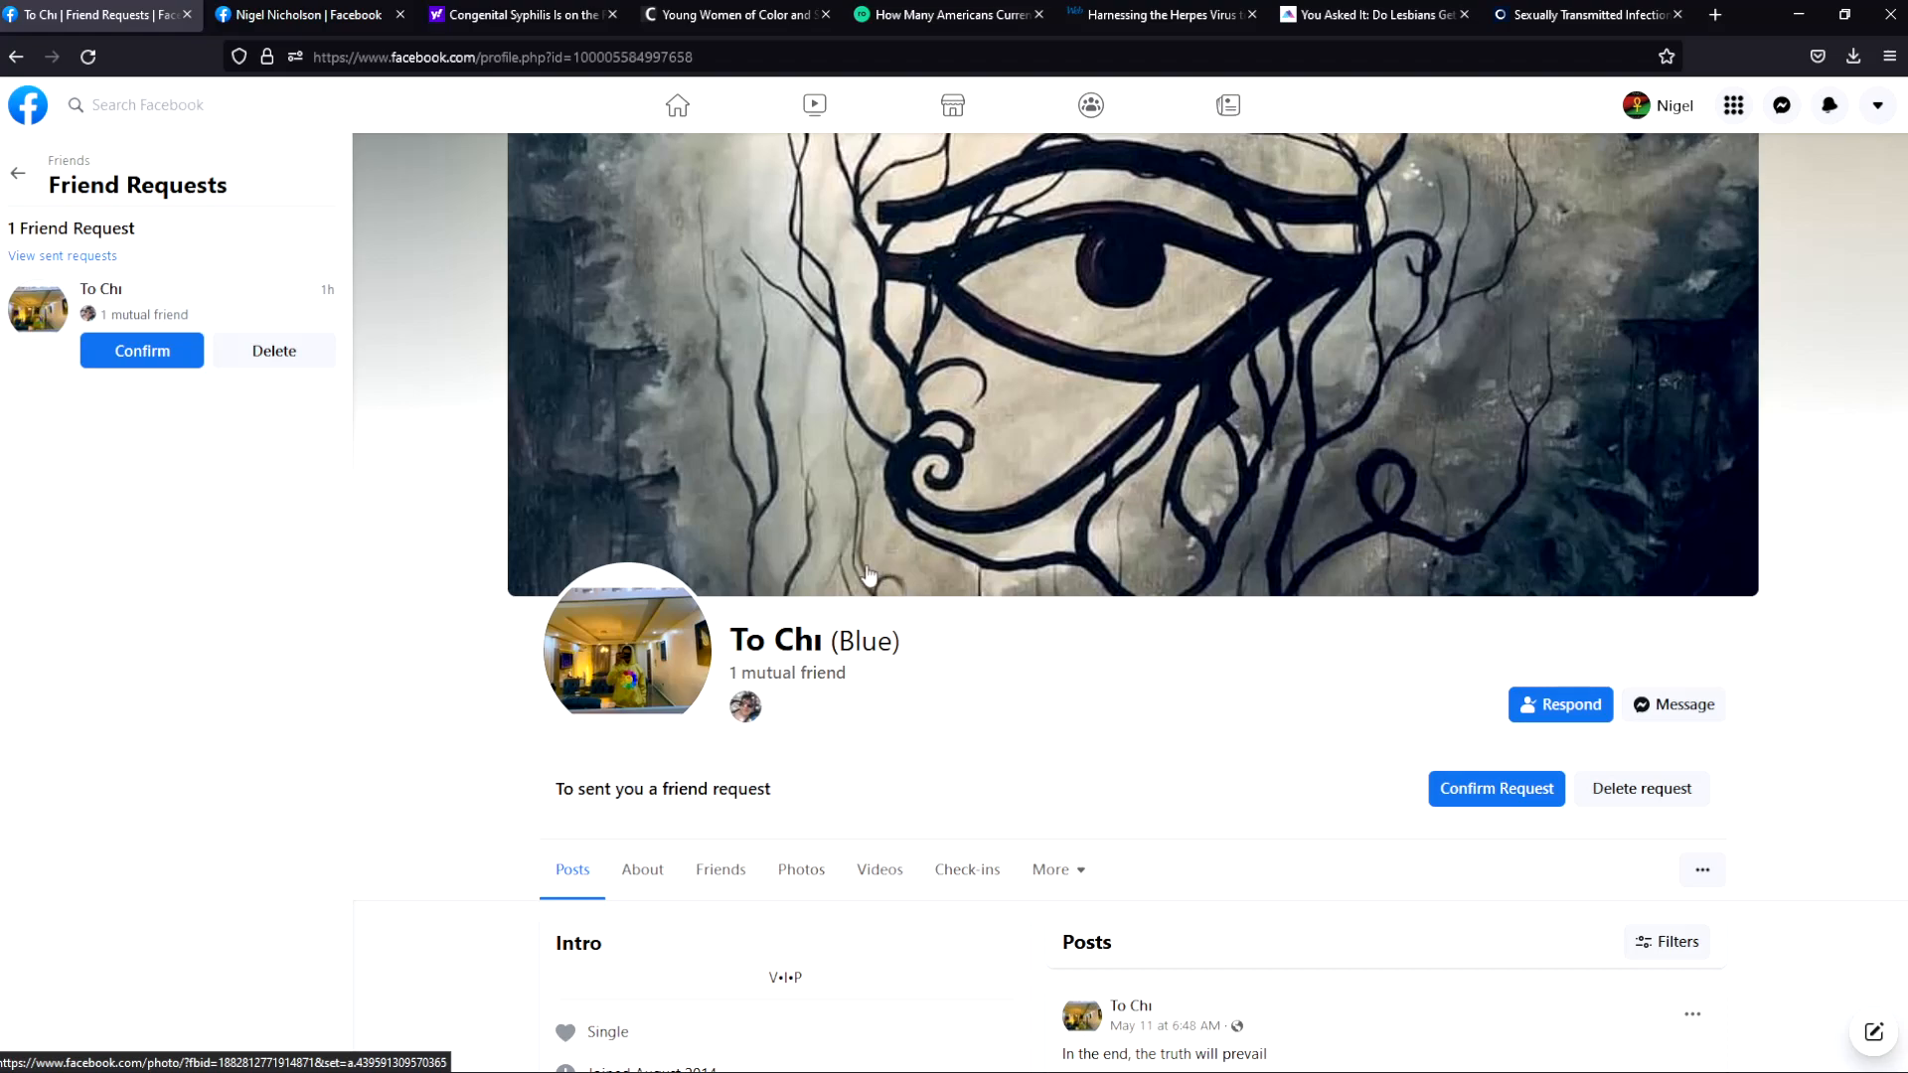
scroll(down, 3)
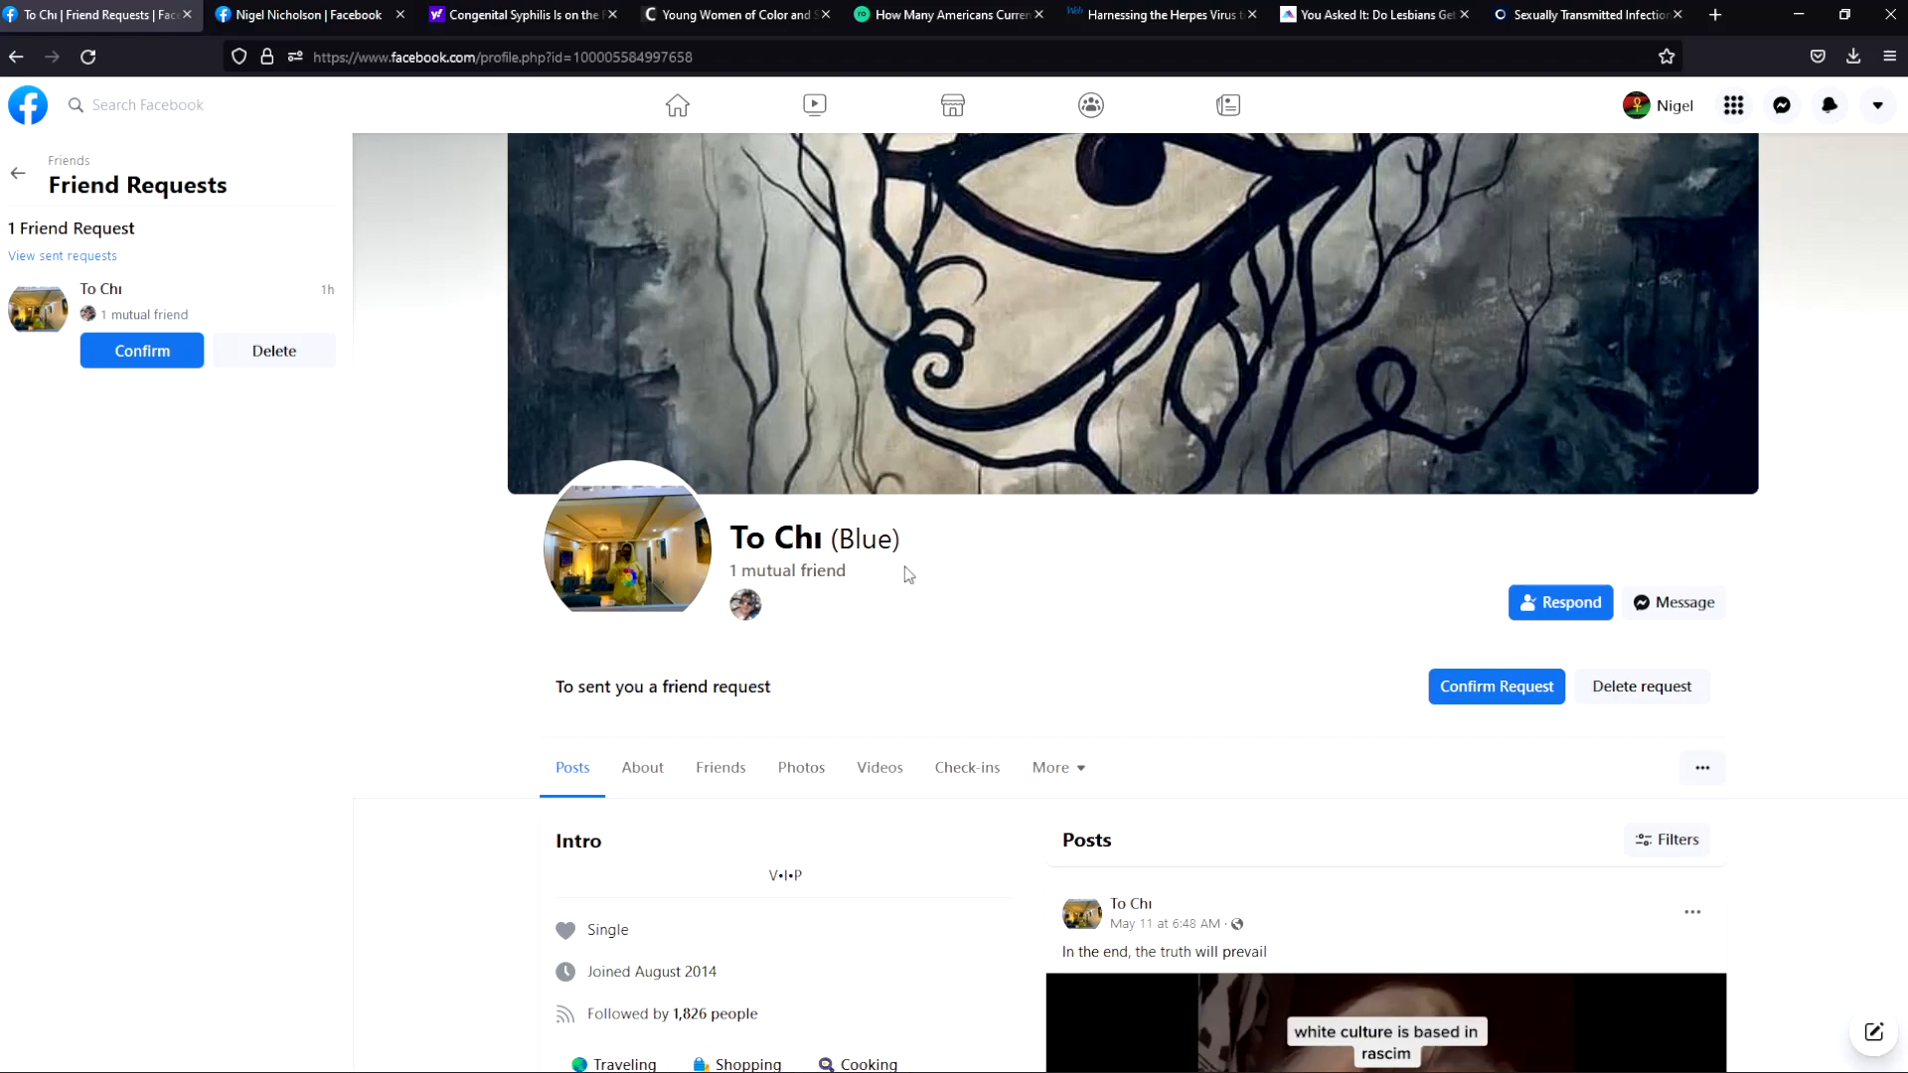
scroll(down, 3)
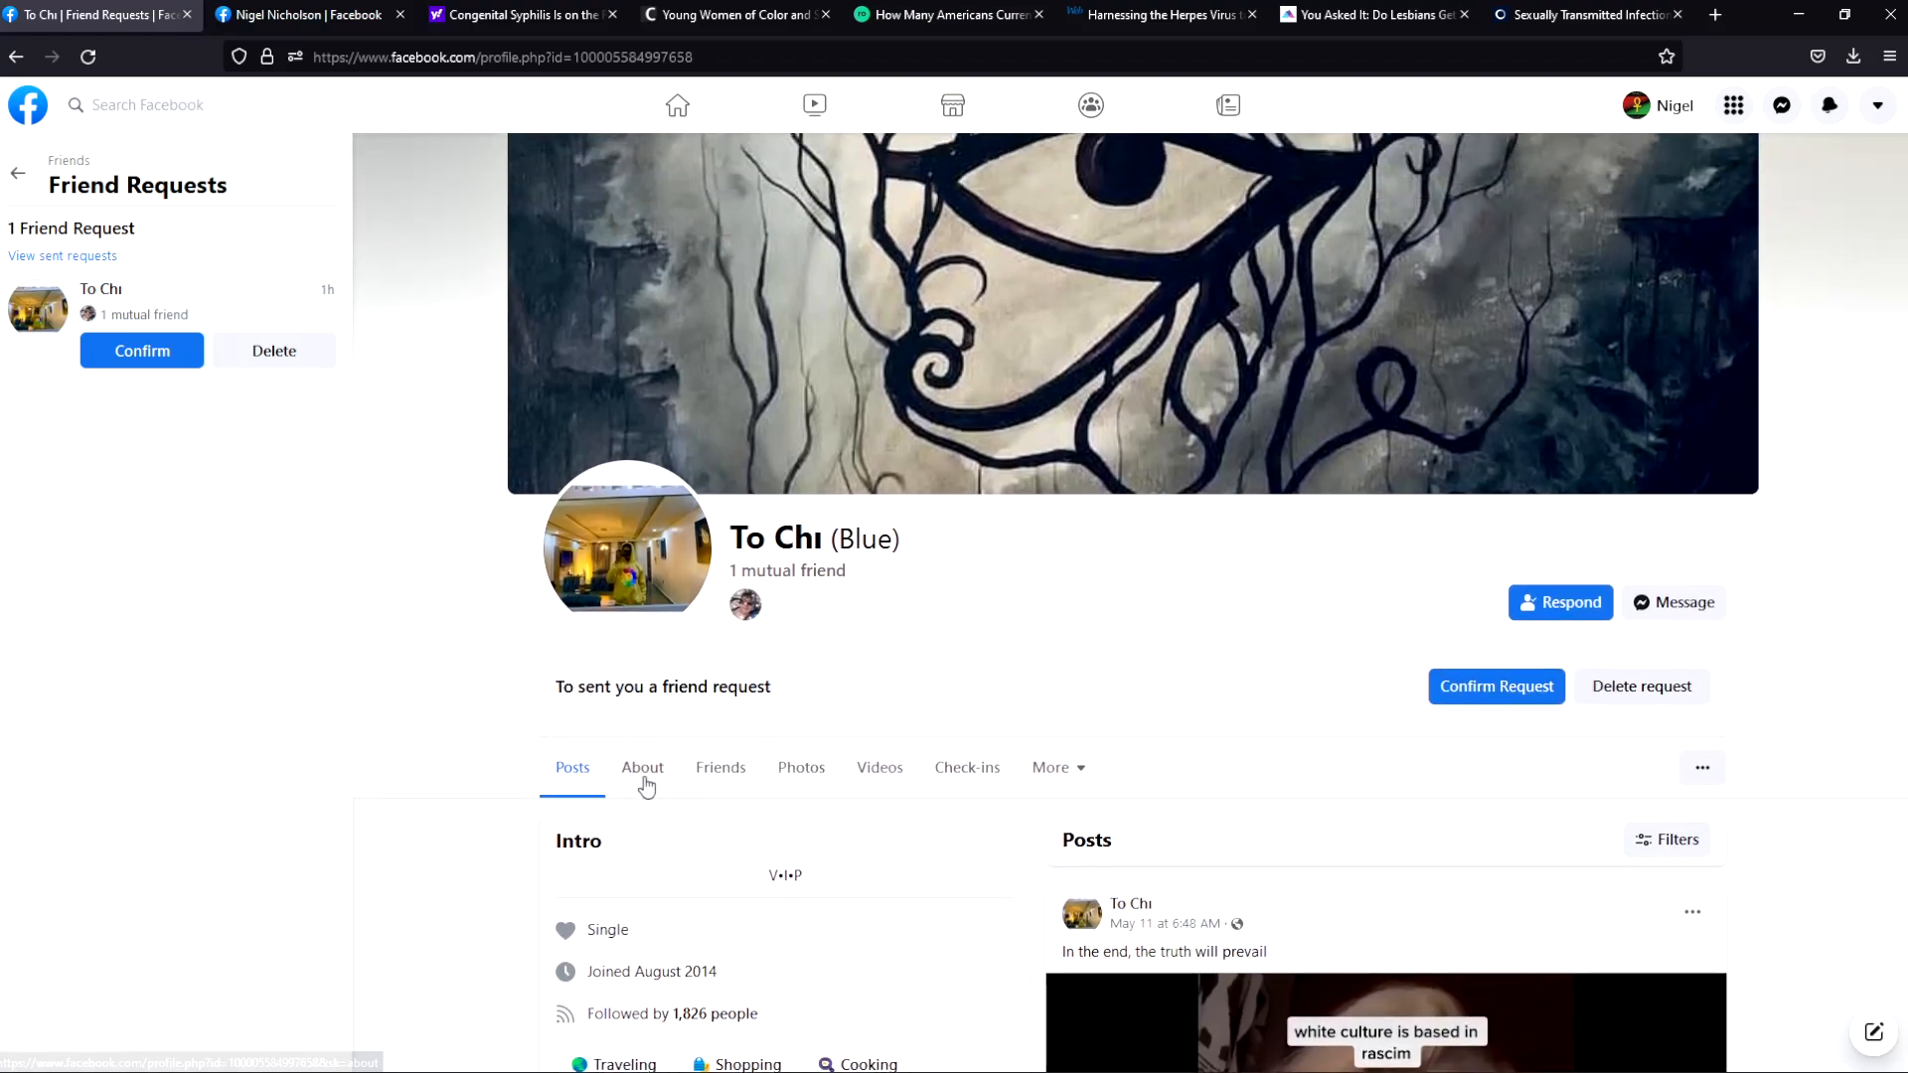
click(642, 767)
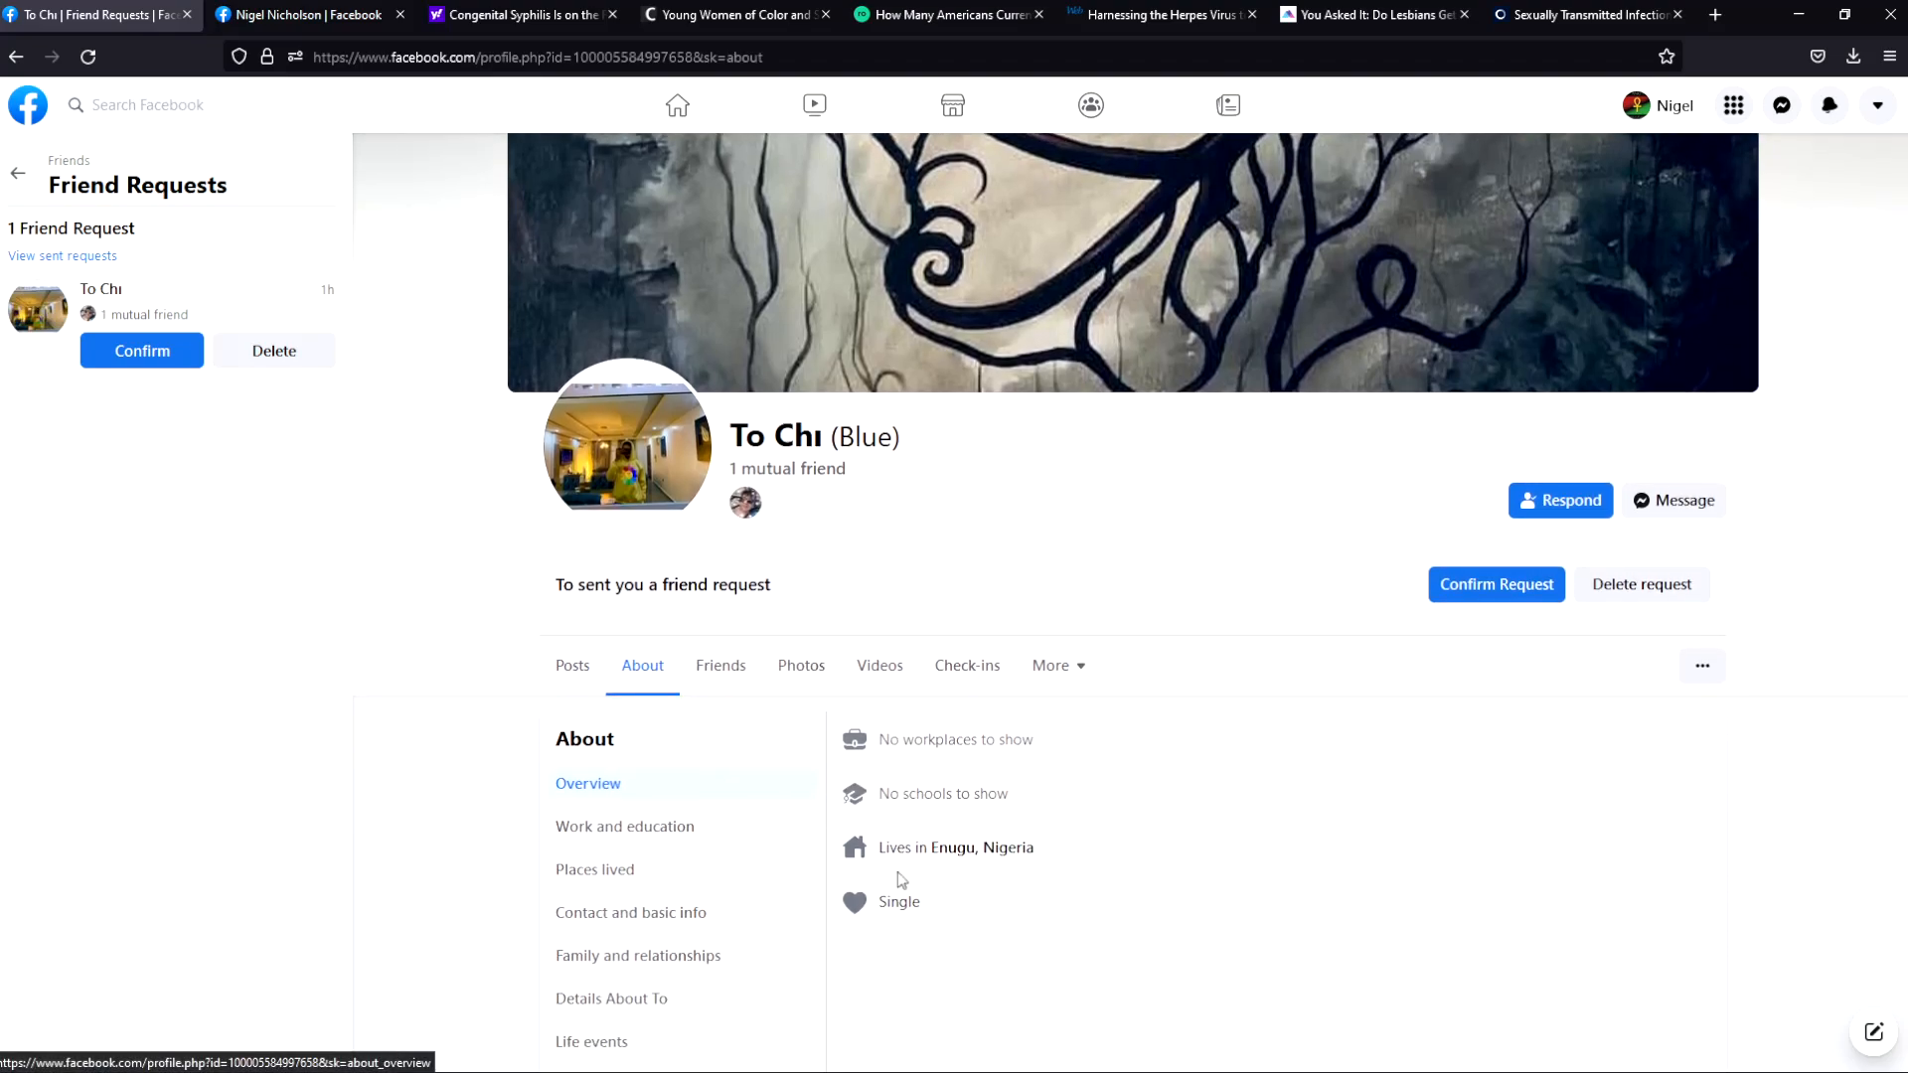
mouse_move(956, 847)
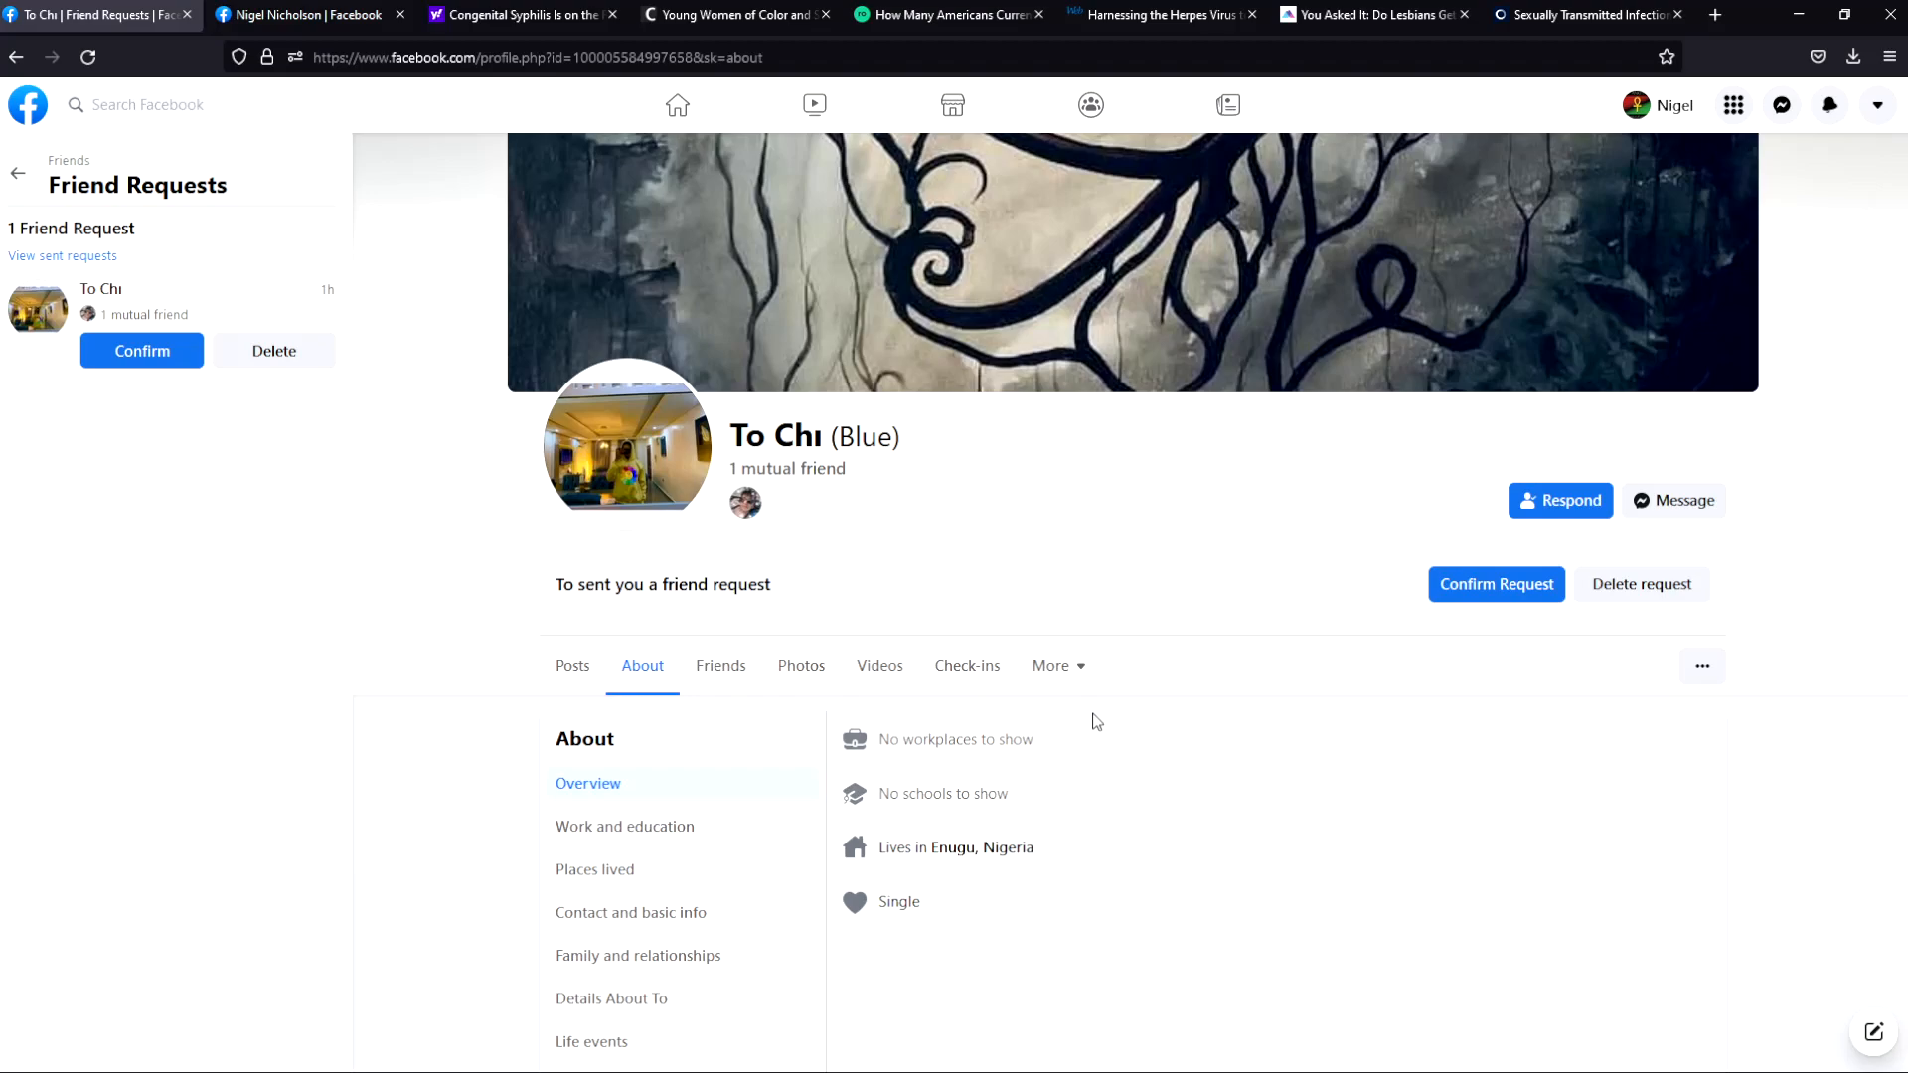
mouse_move(604, 465)
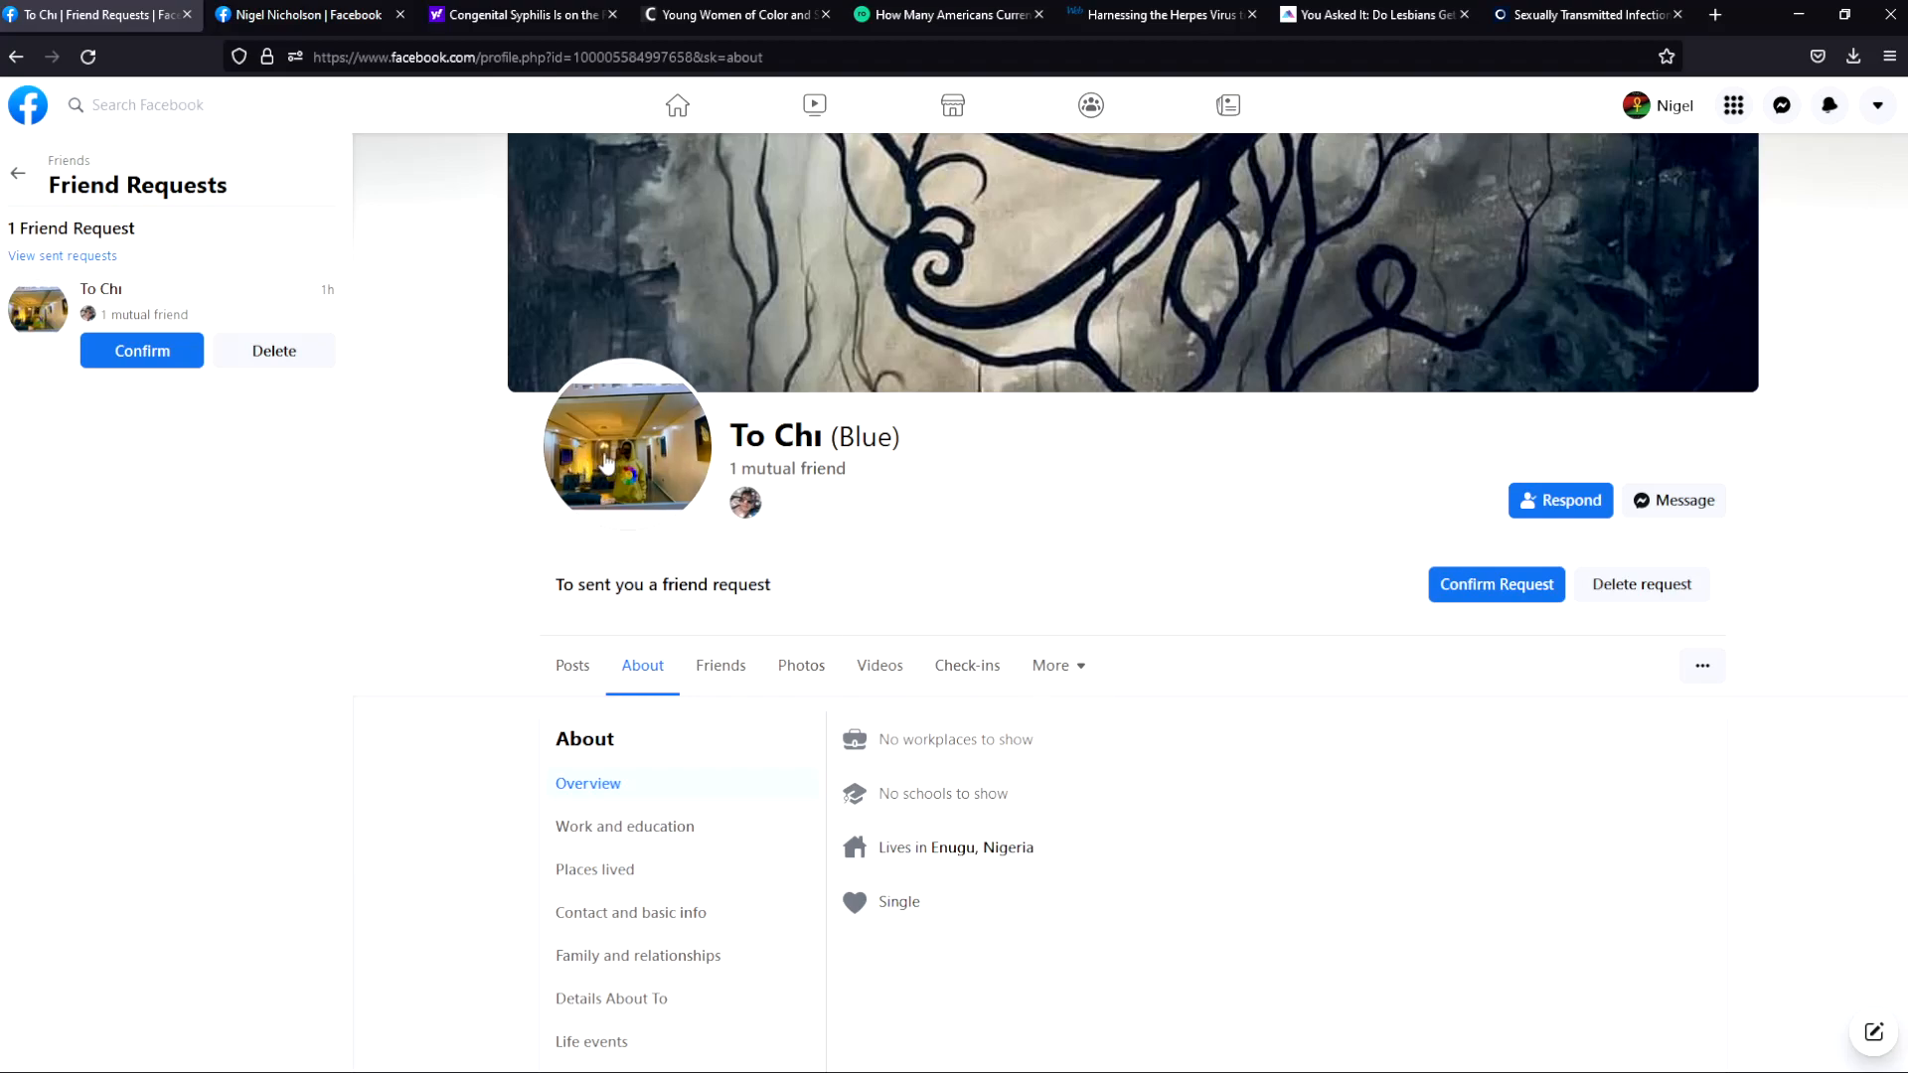
click(626, 442)
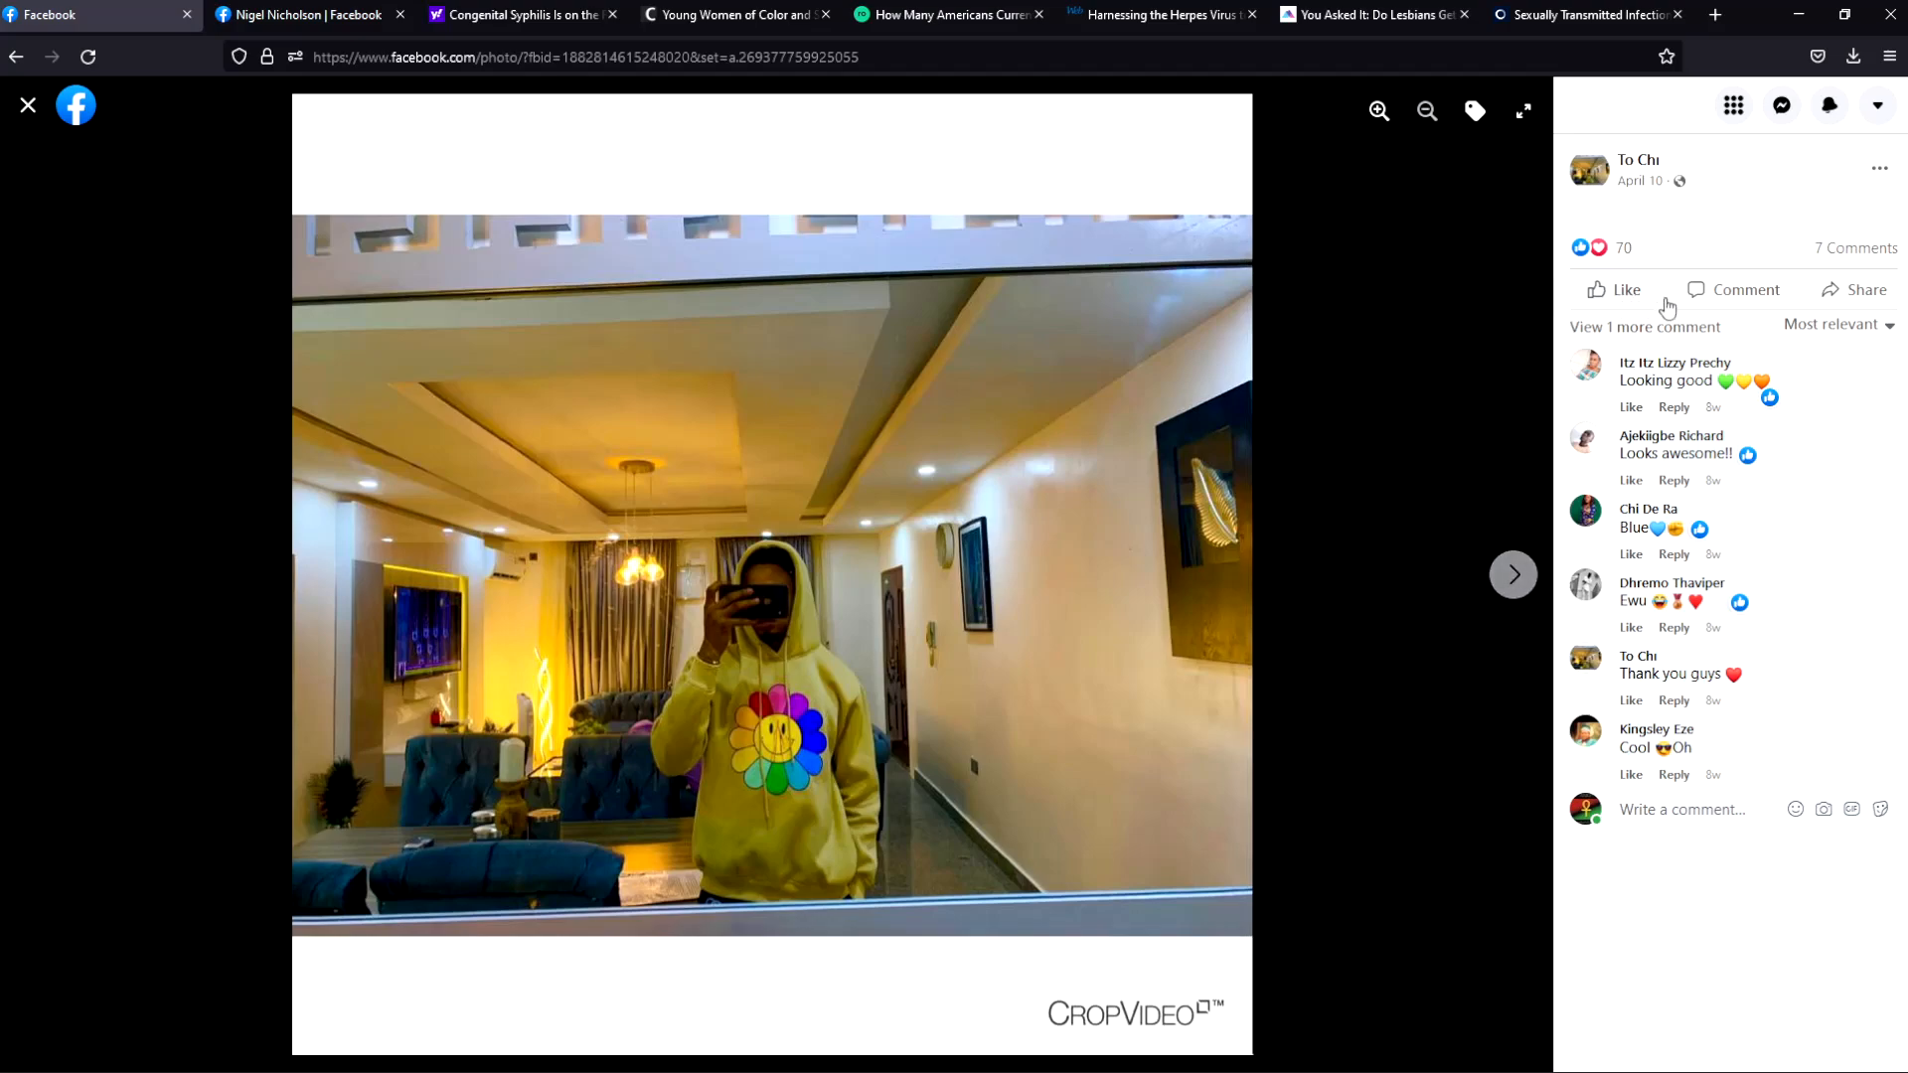
click(1514, 574)
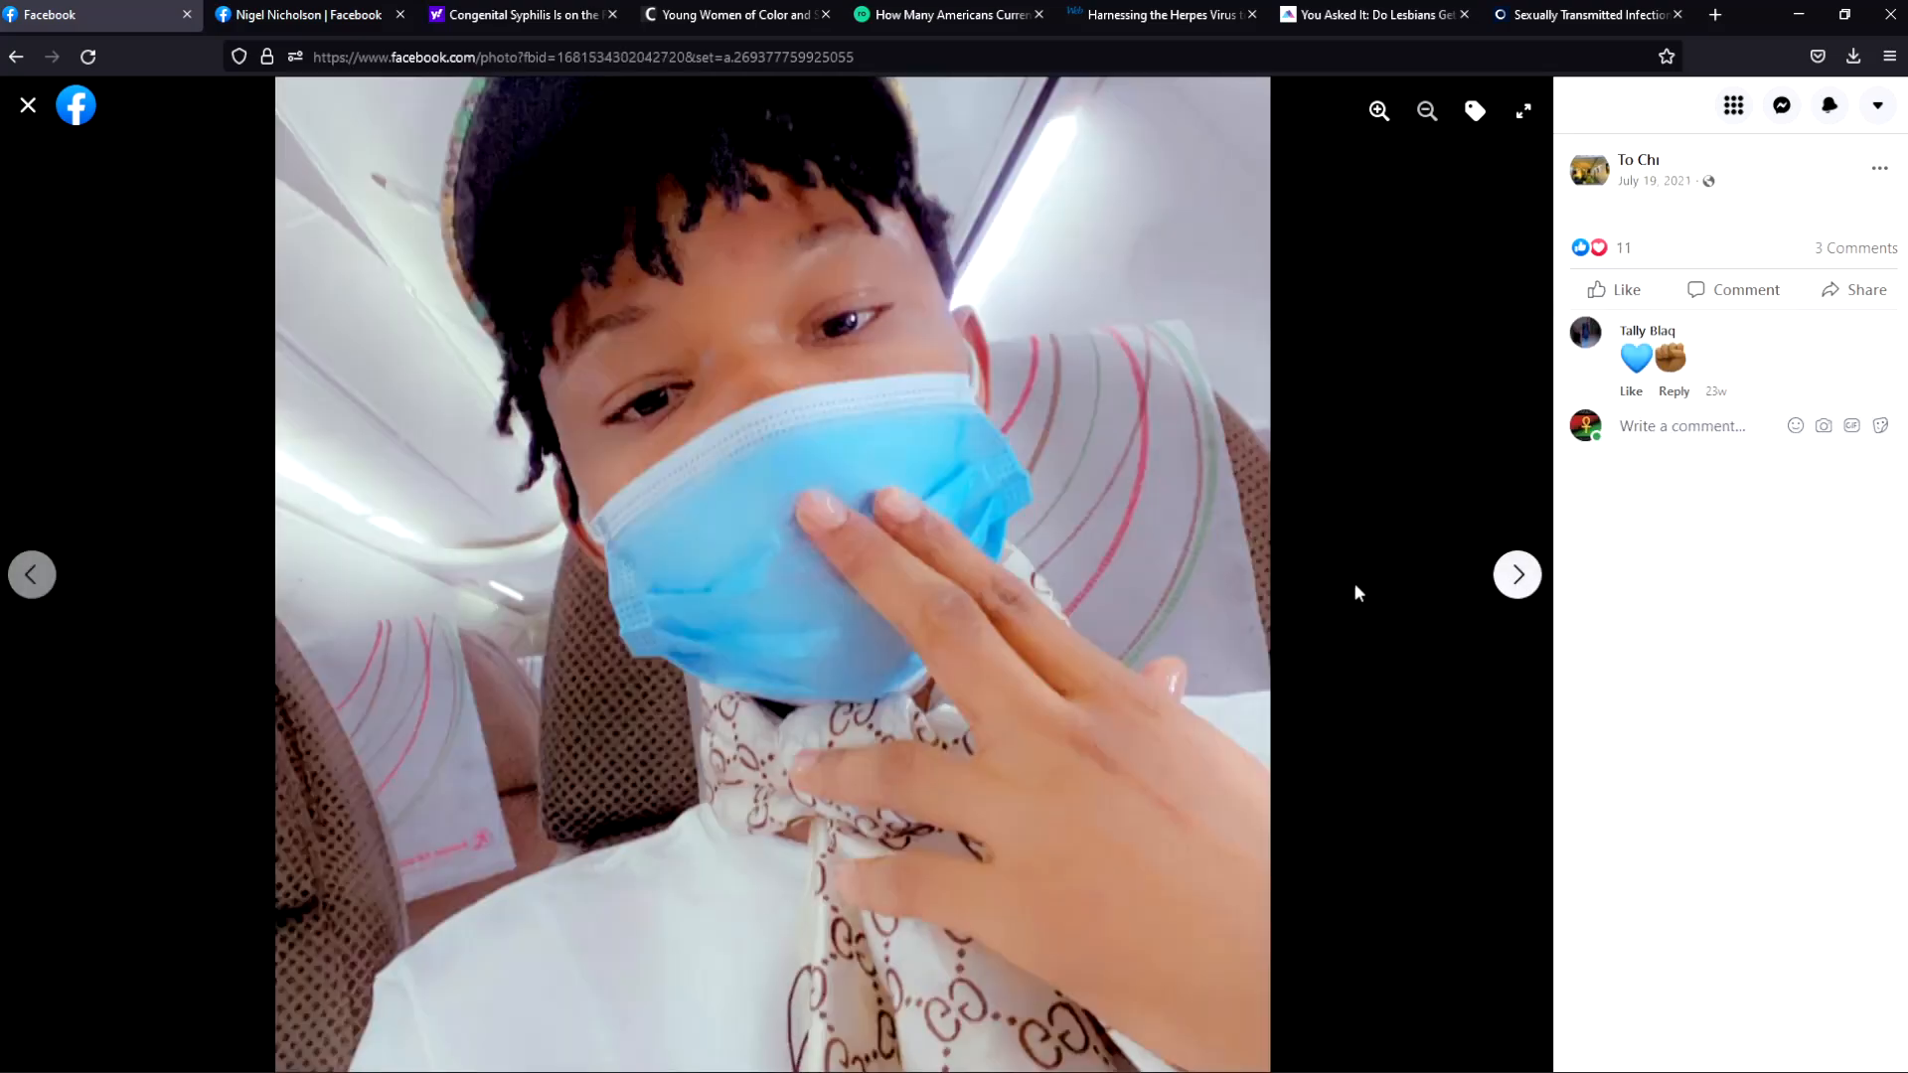
click(1517, 574)
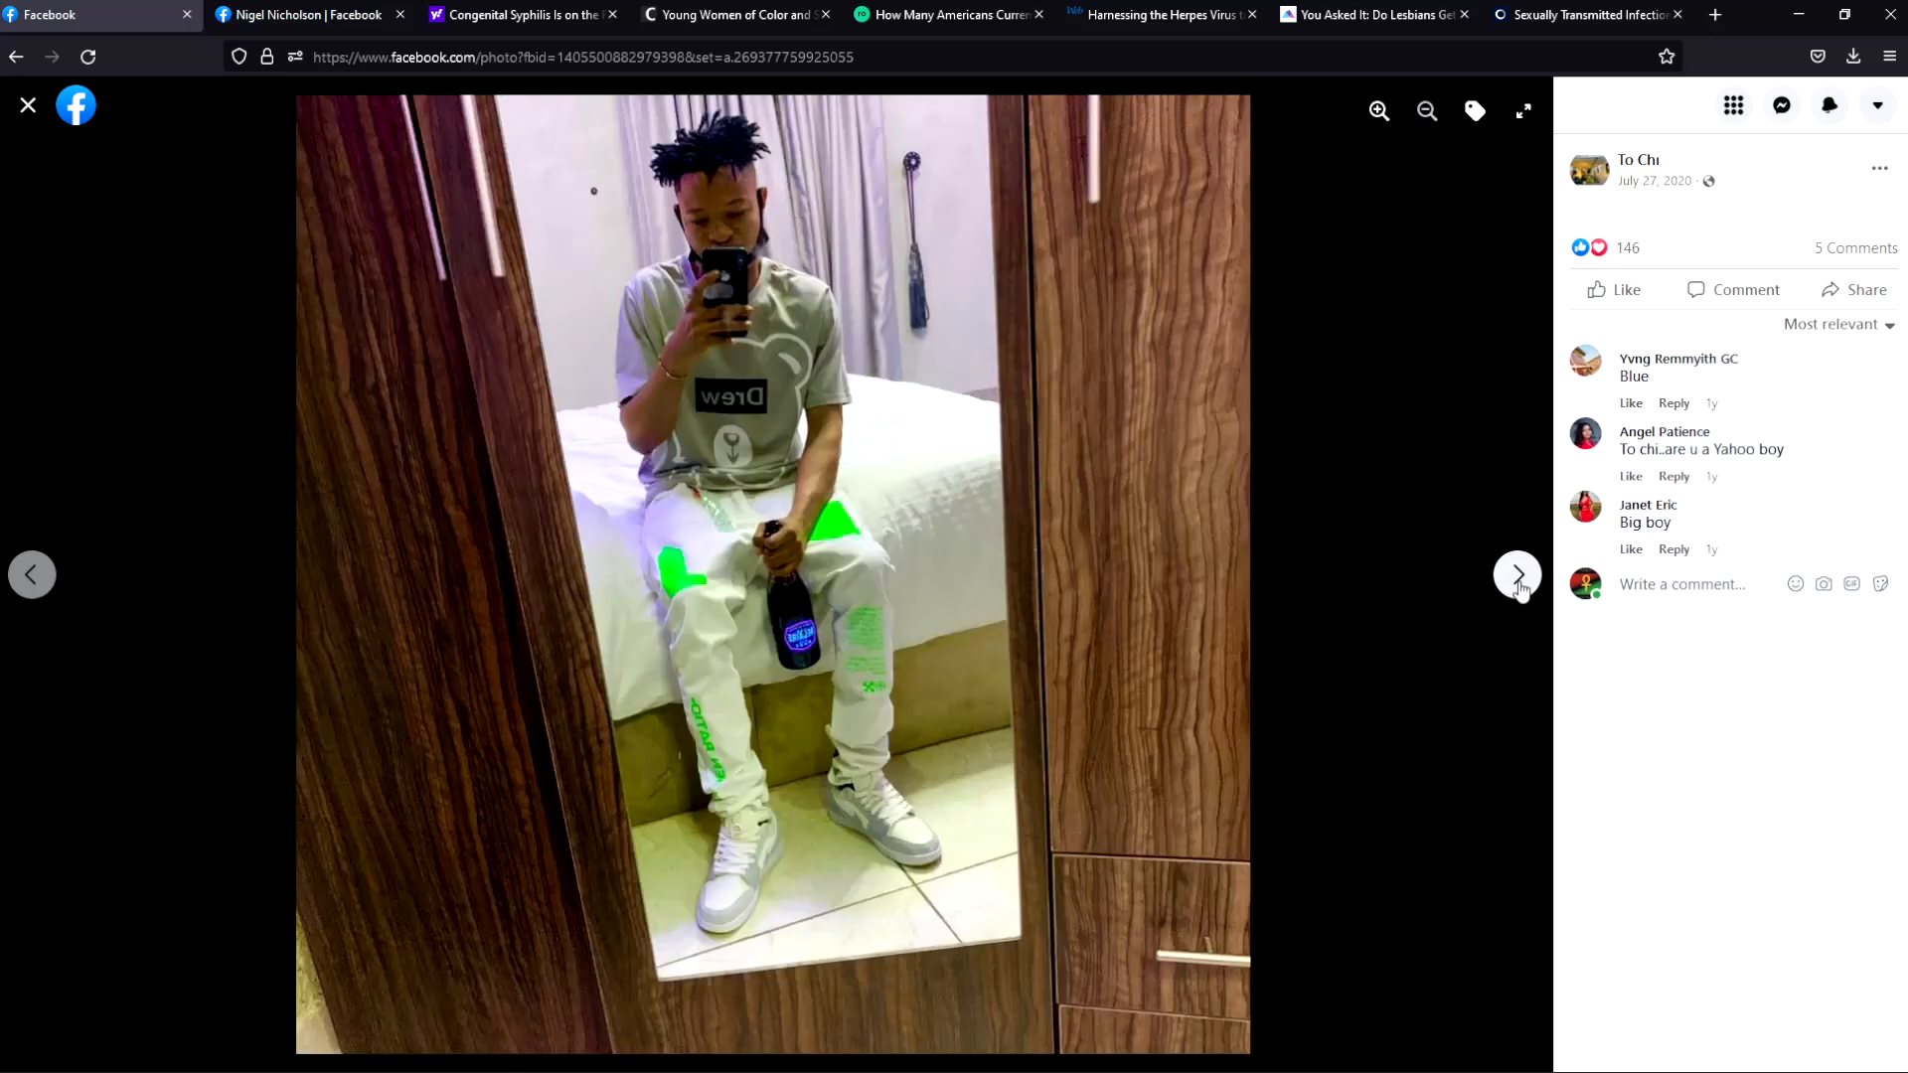
click(1517, 574)
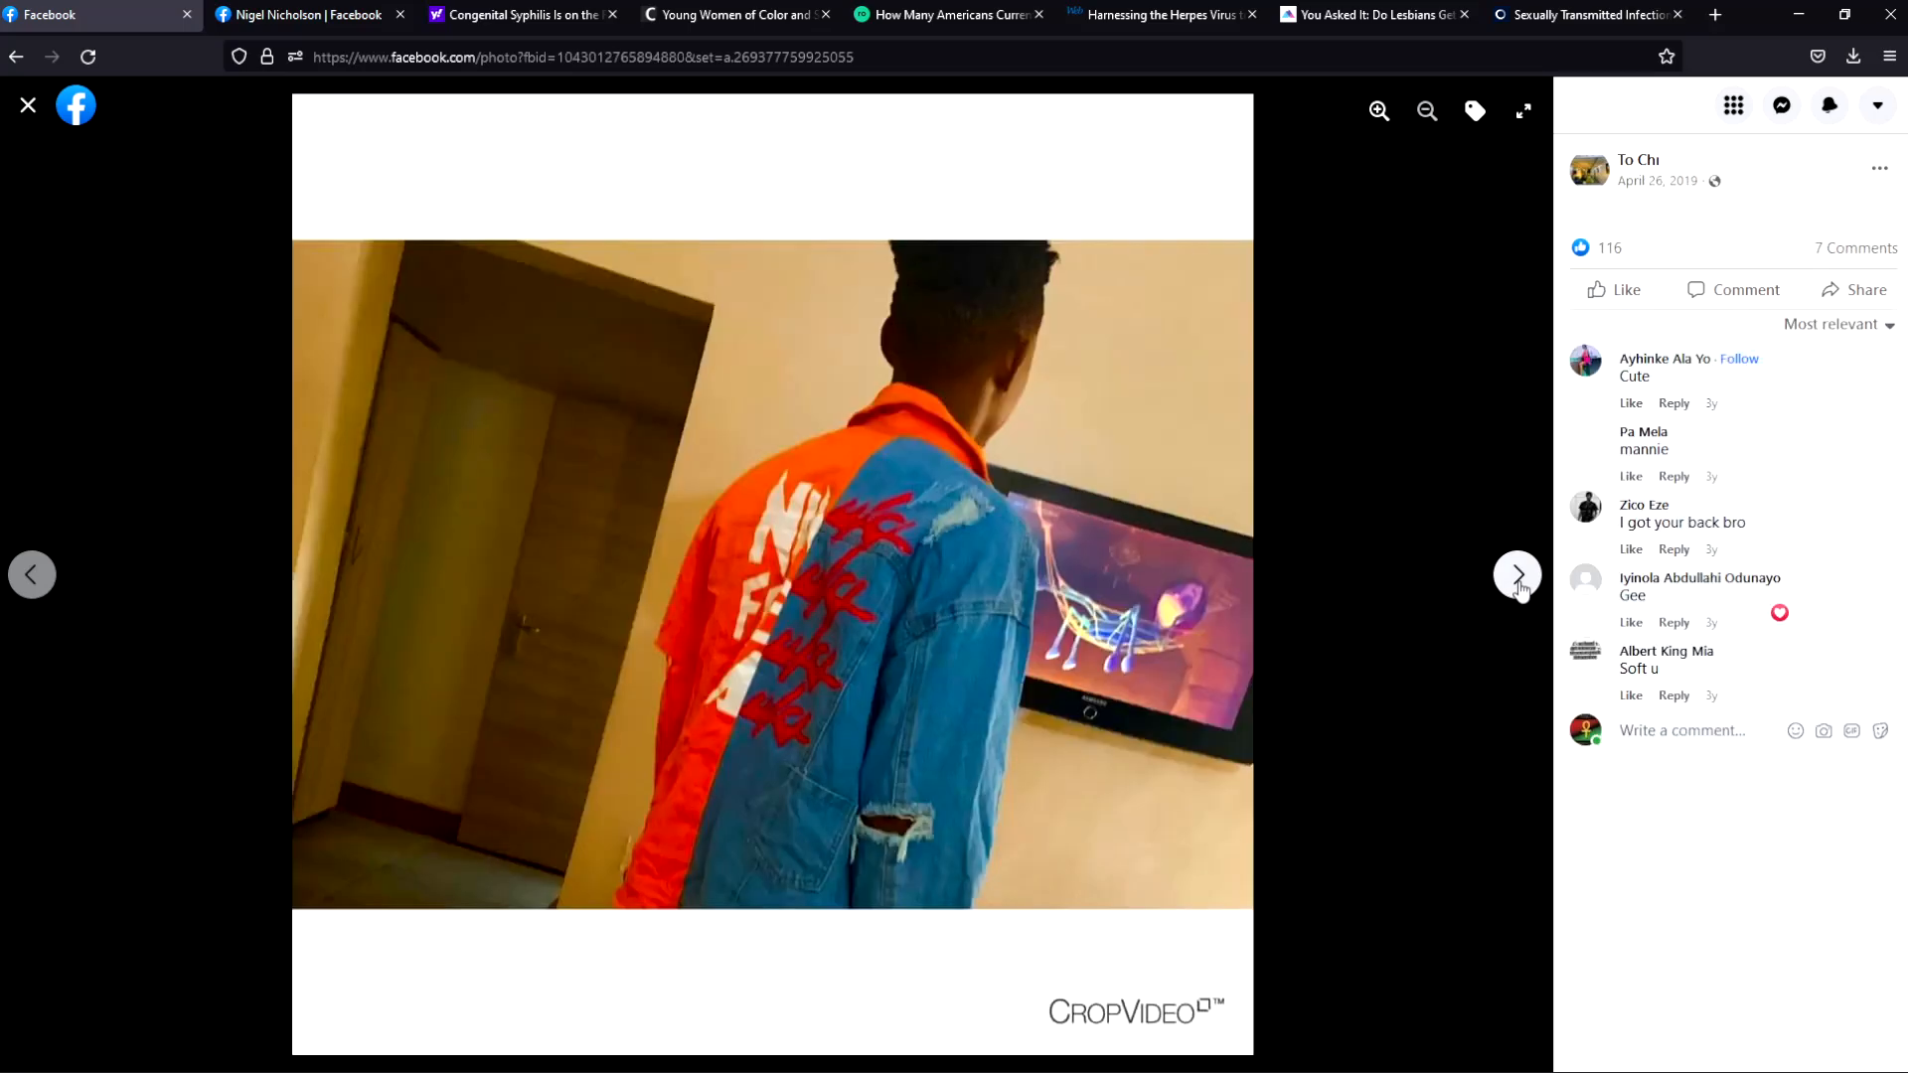
click(1517, 574)
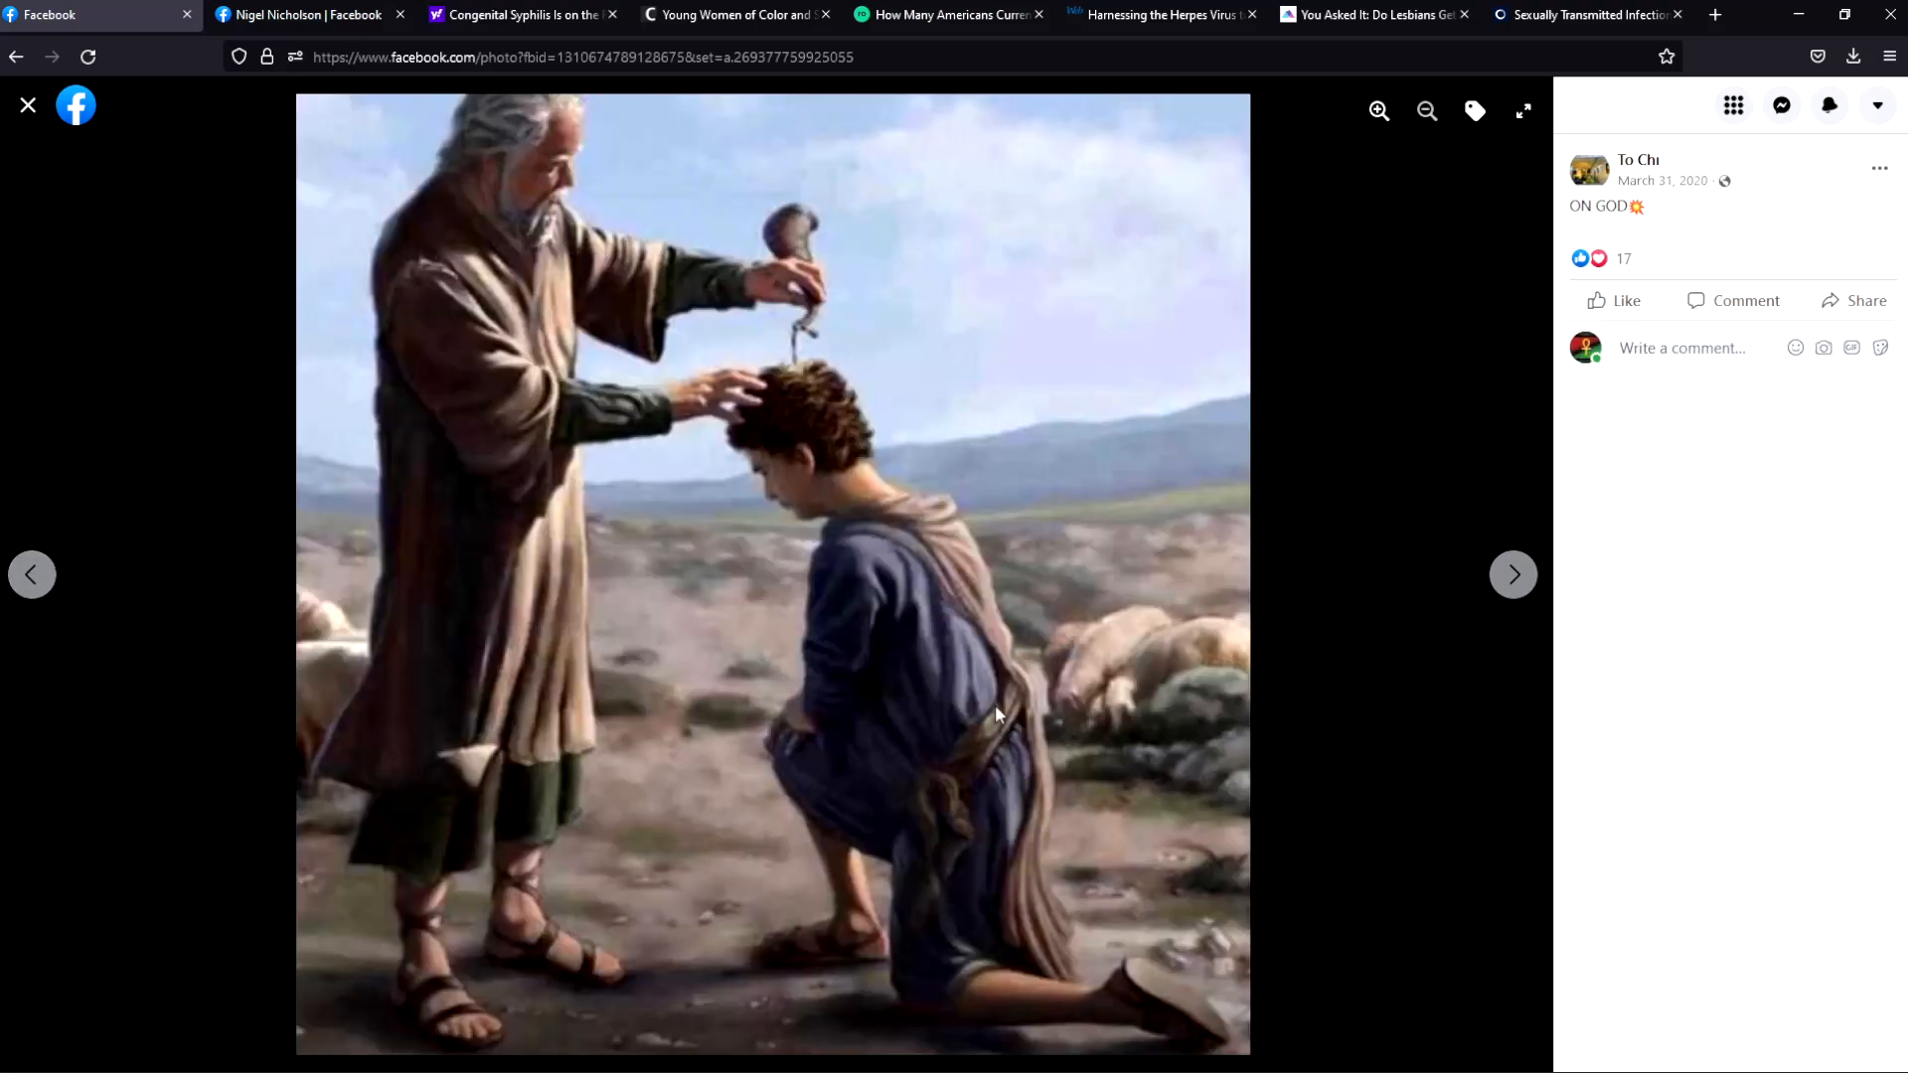
mouse_move(861, 451)
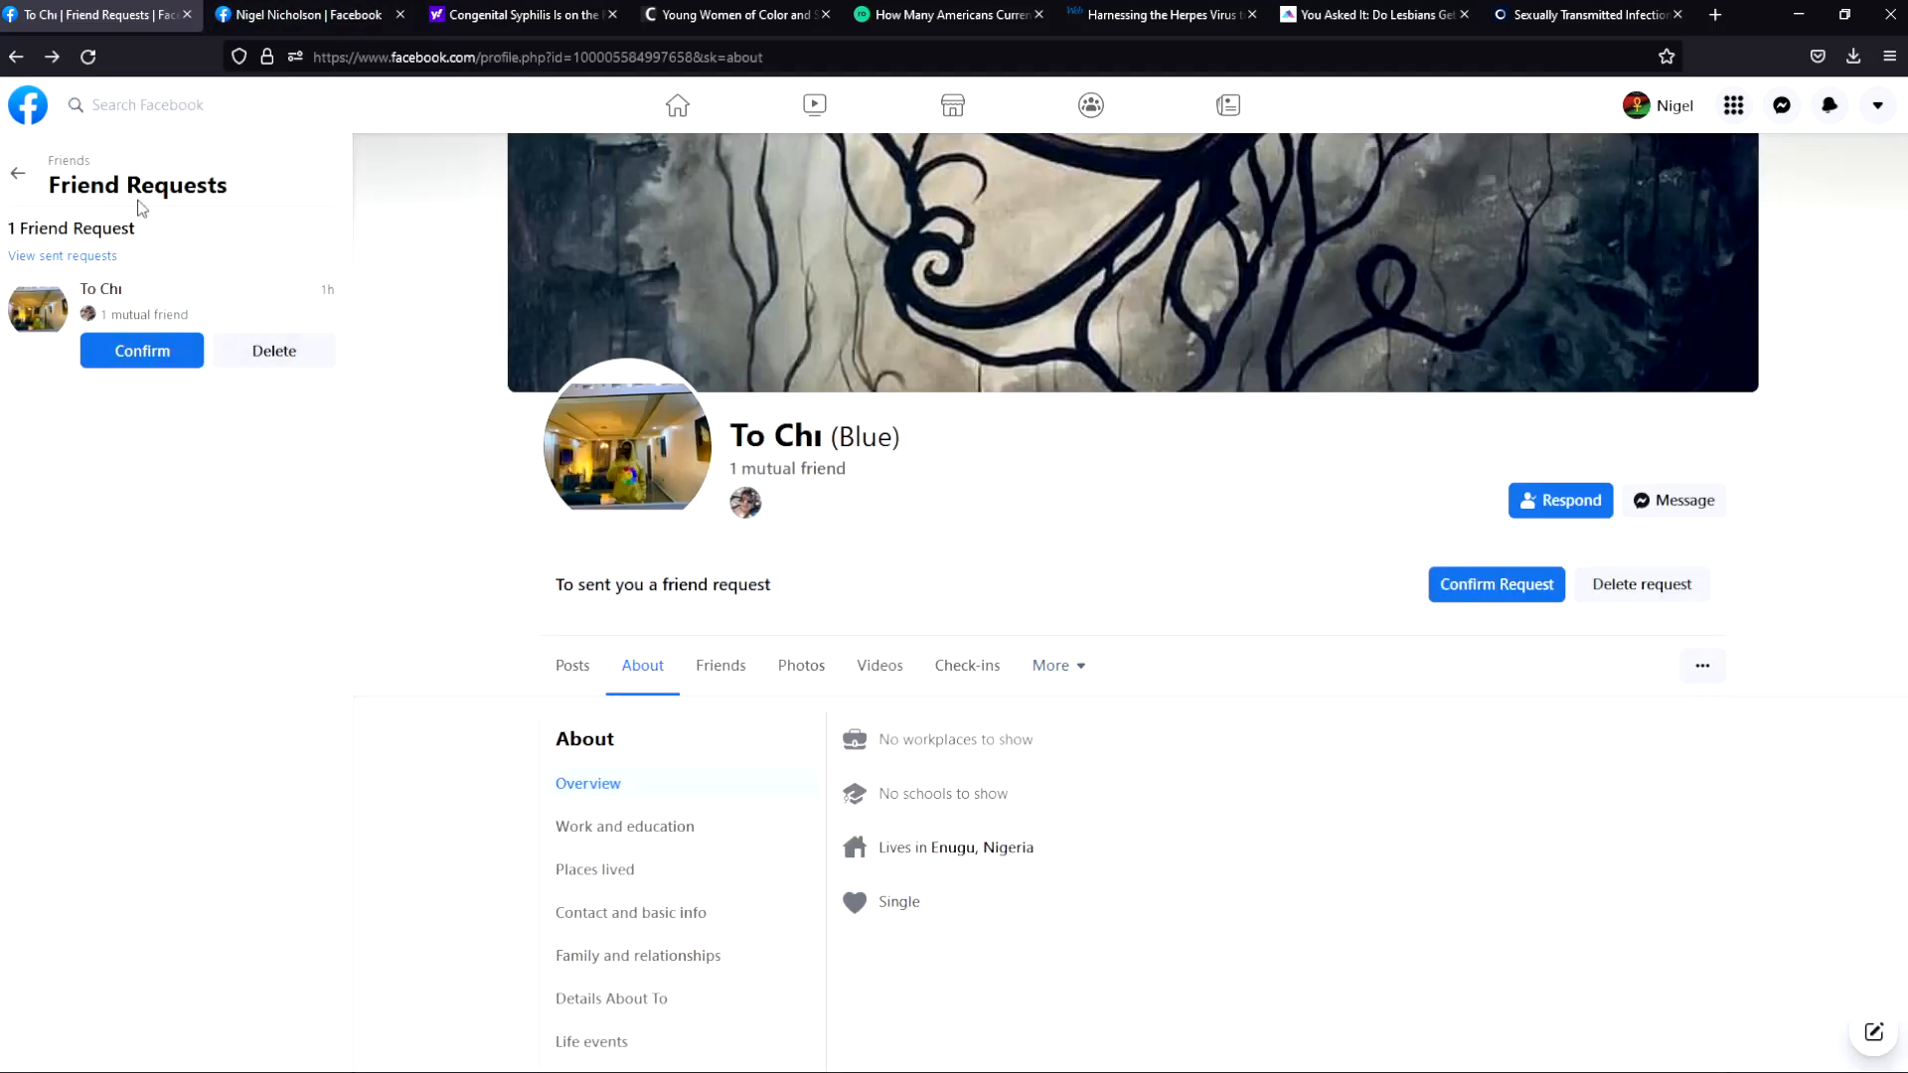
mouse_move(787, 469)
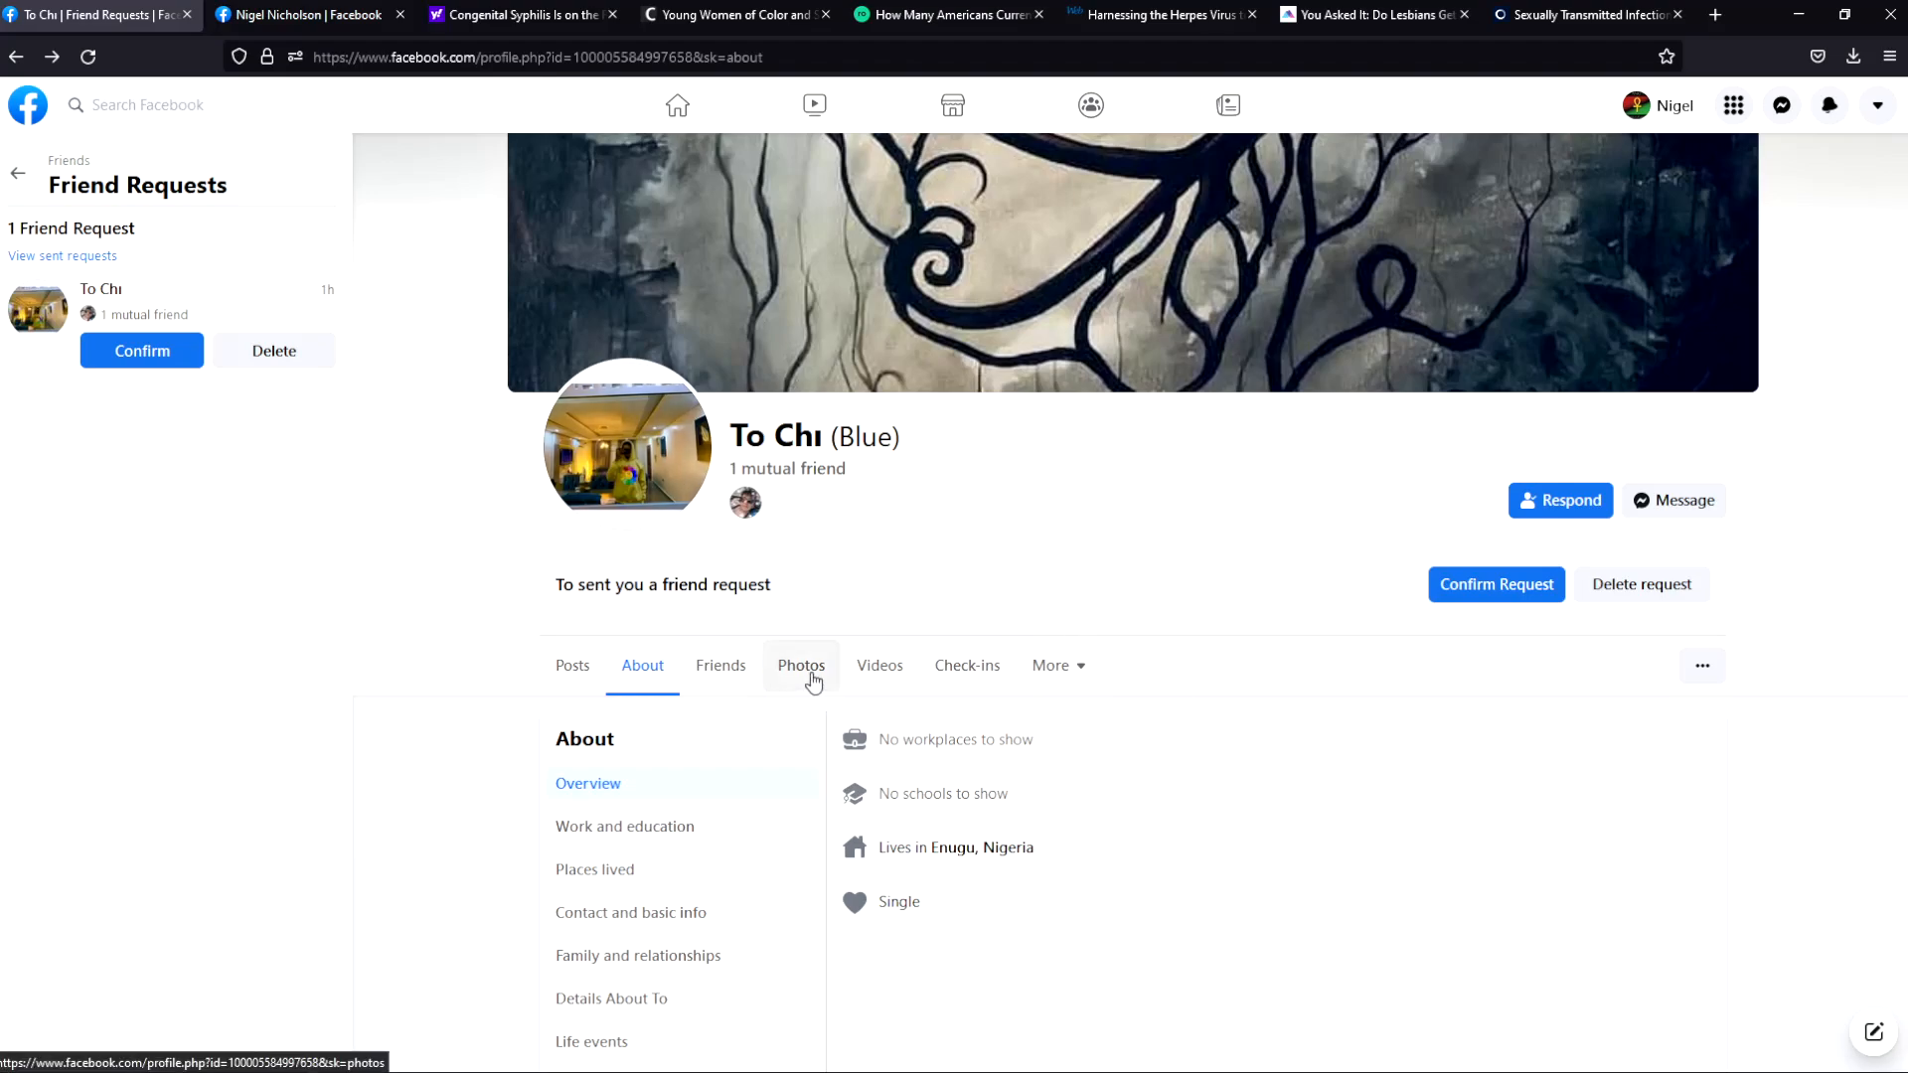
Step: Browse To Chı's Photos grid from top to bottom of the collection
click(801, 666)
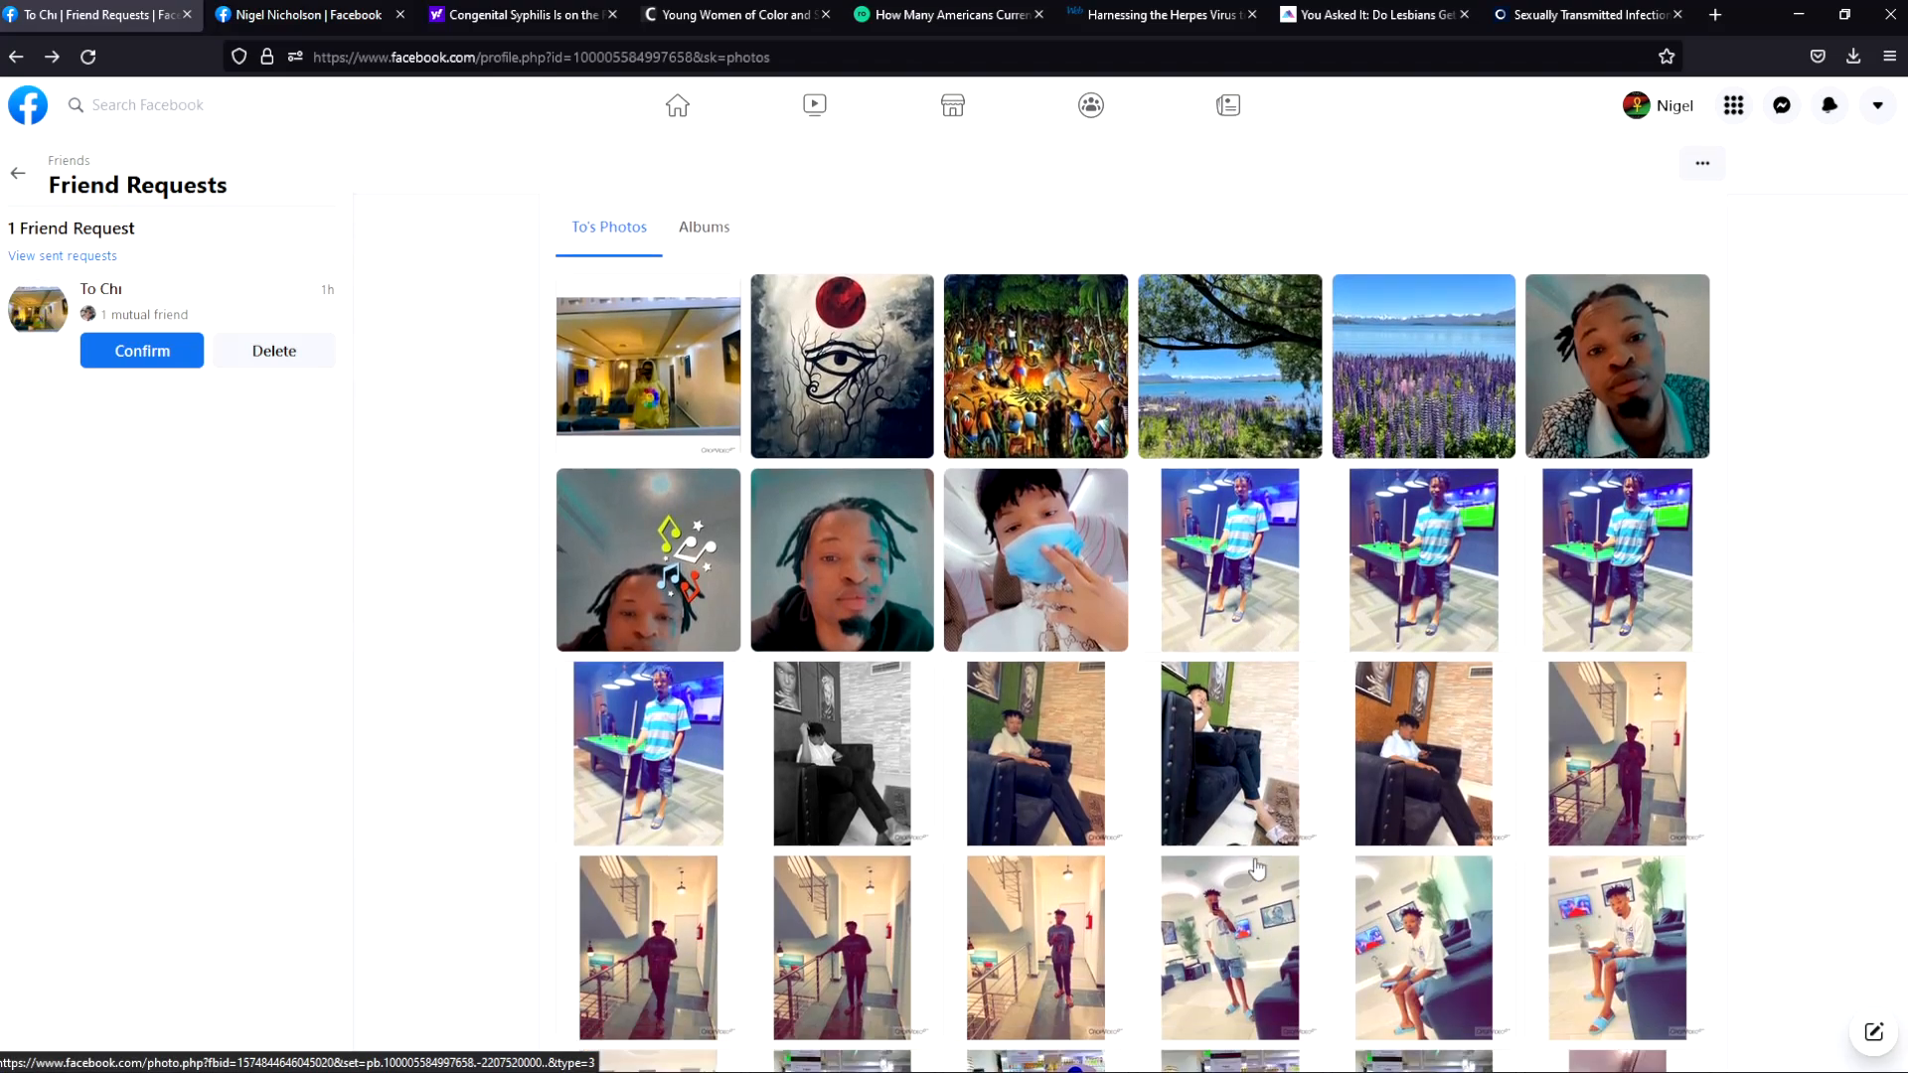
scroll(down, 3)
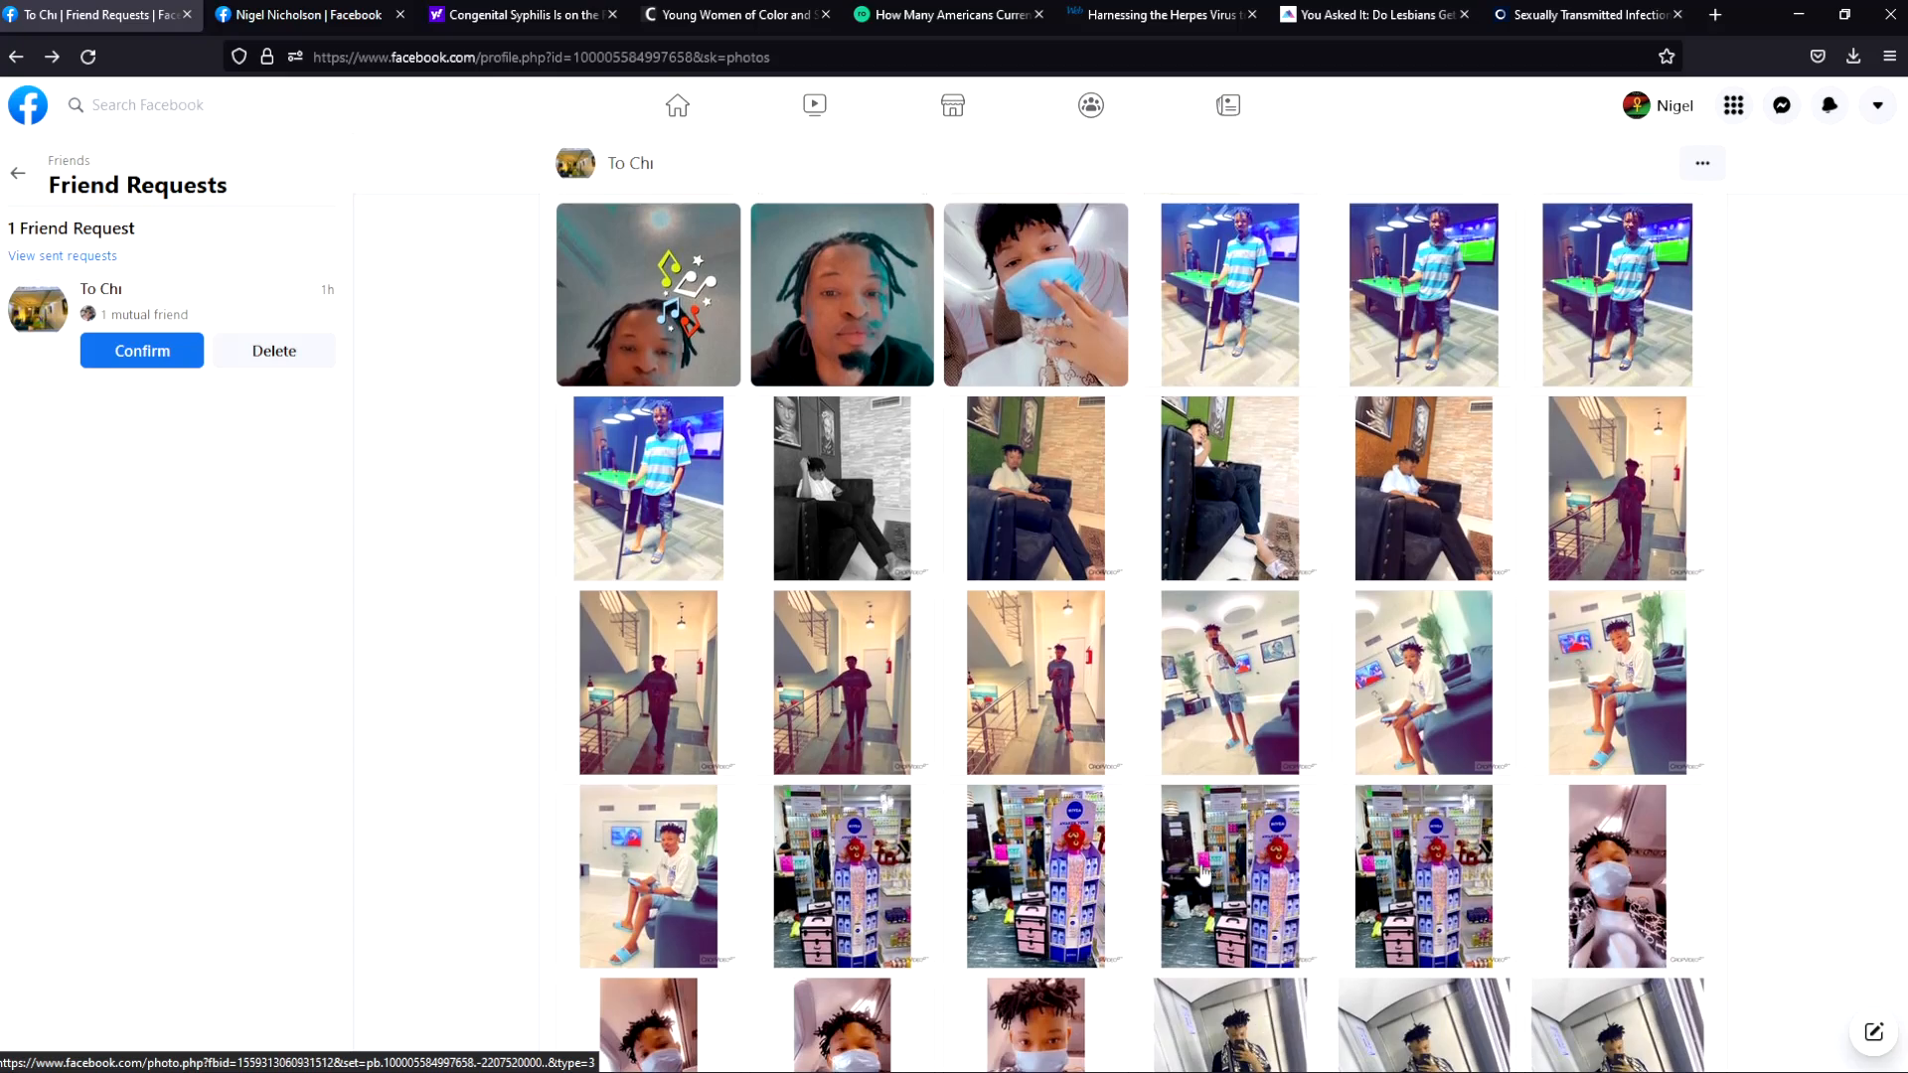
scroll(down, 3)
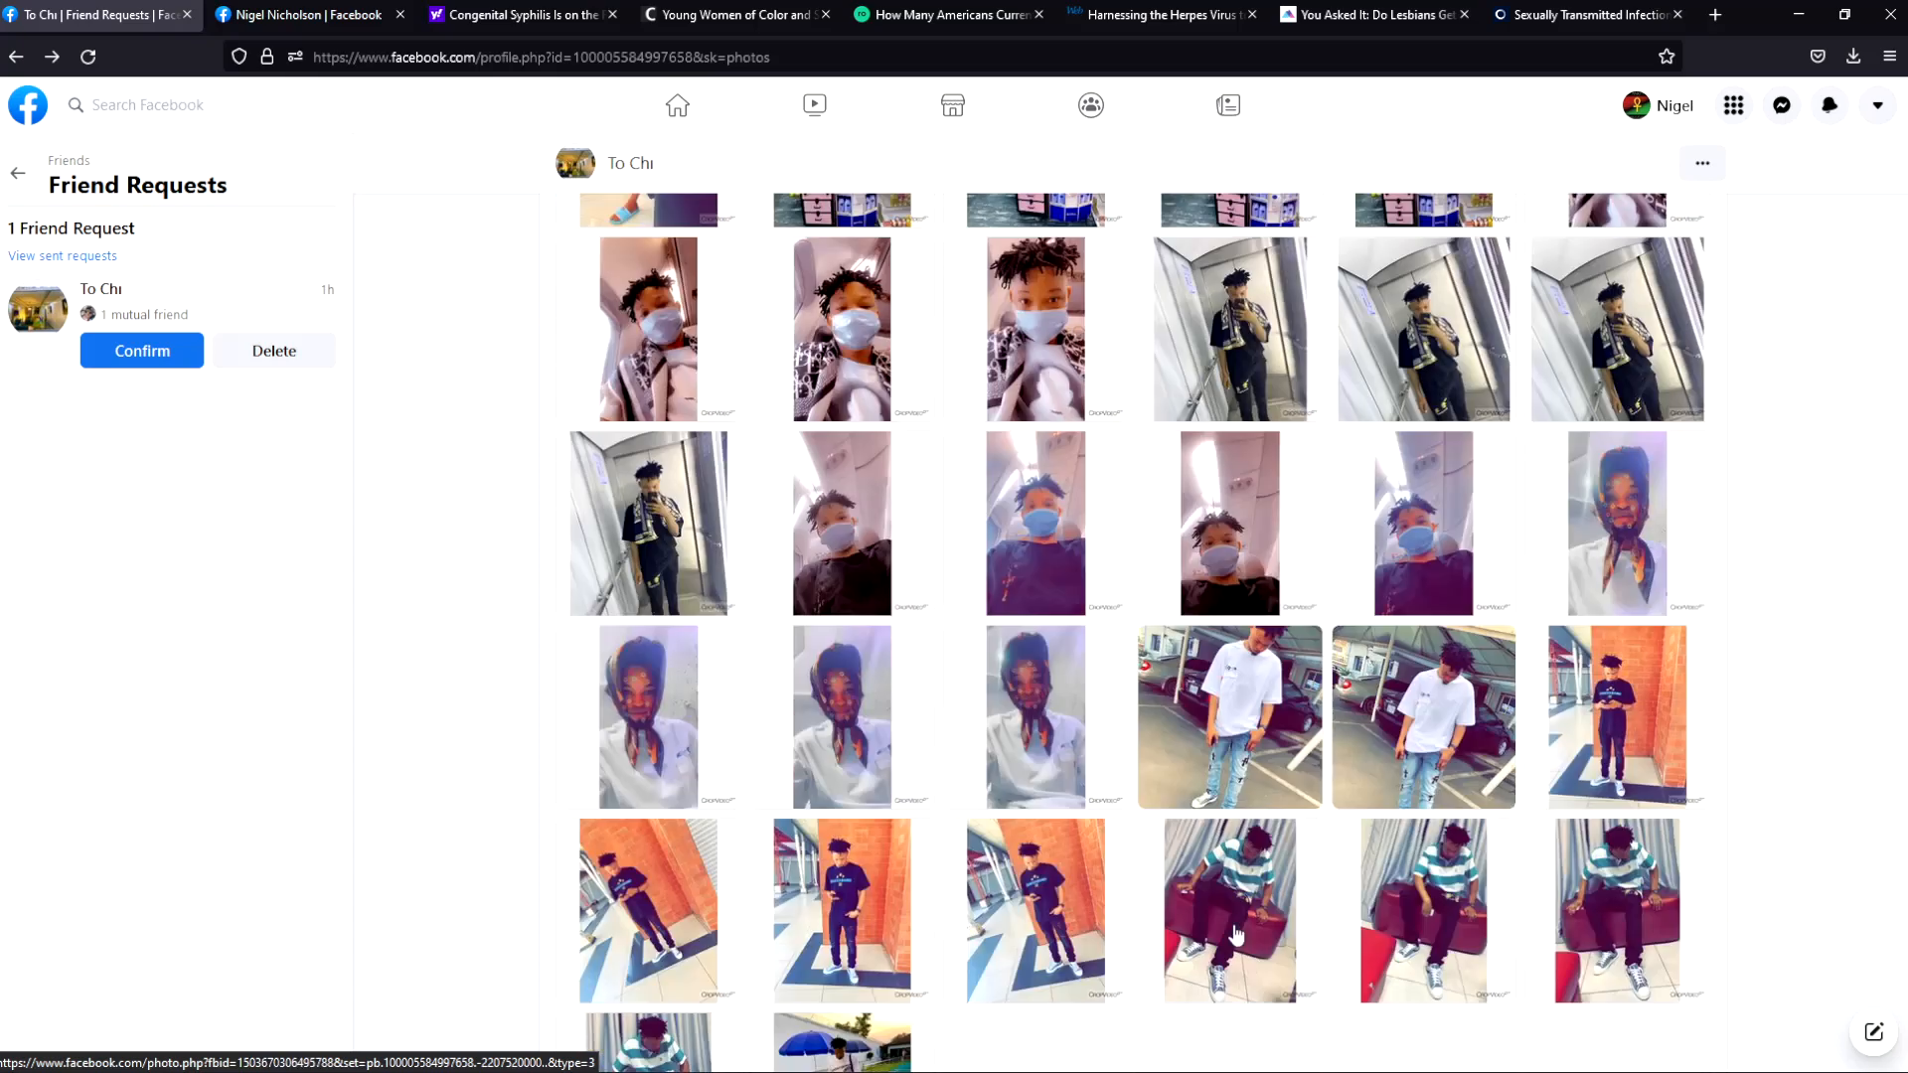
scroll(down, 3)
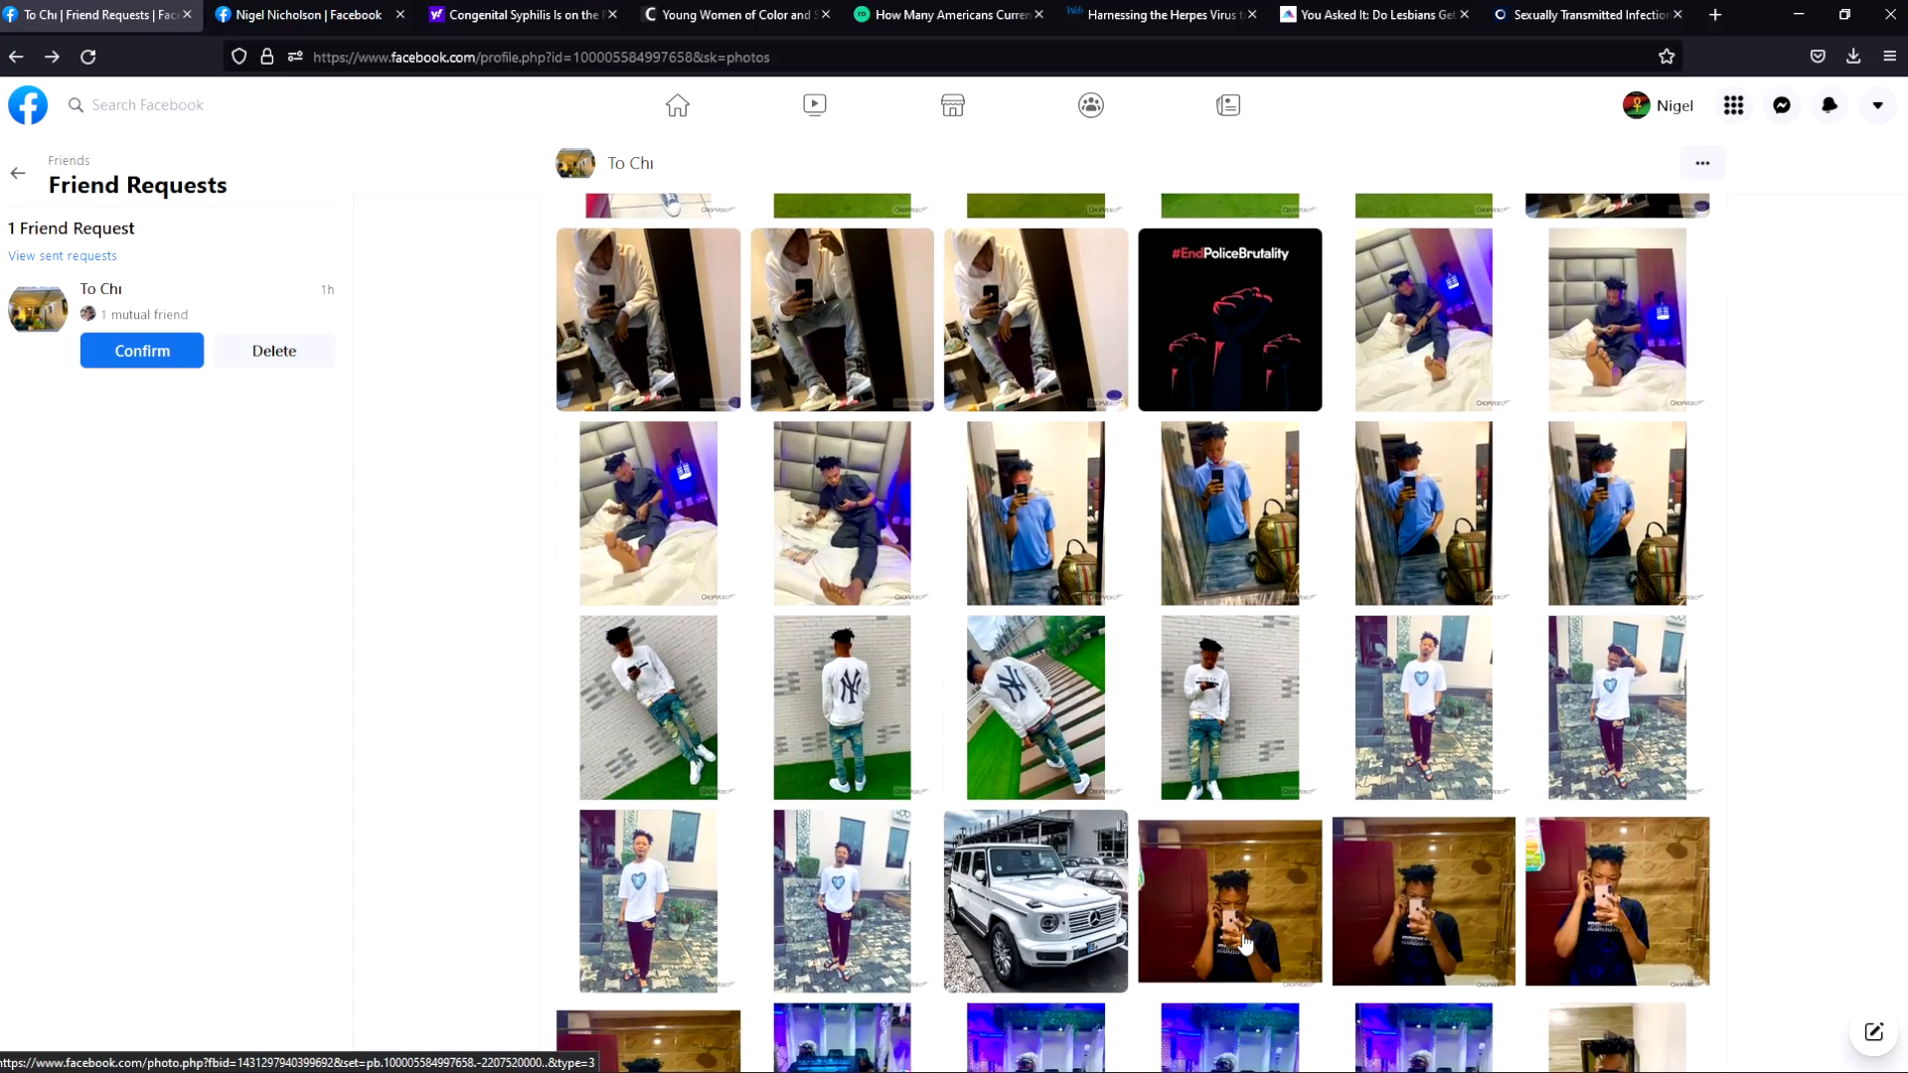
scroll(down, 3)
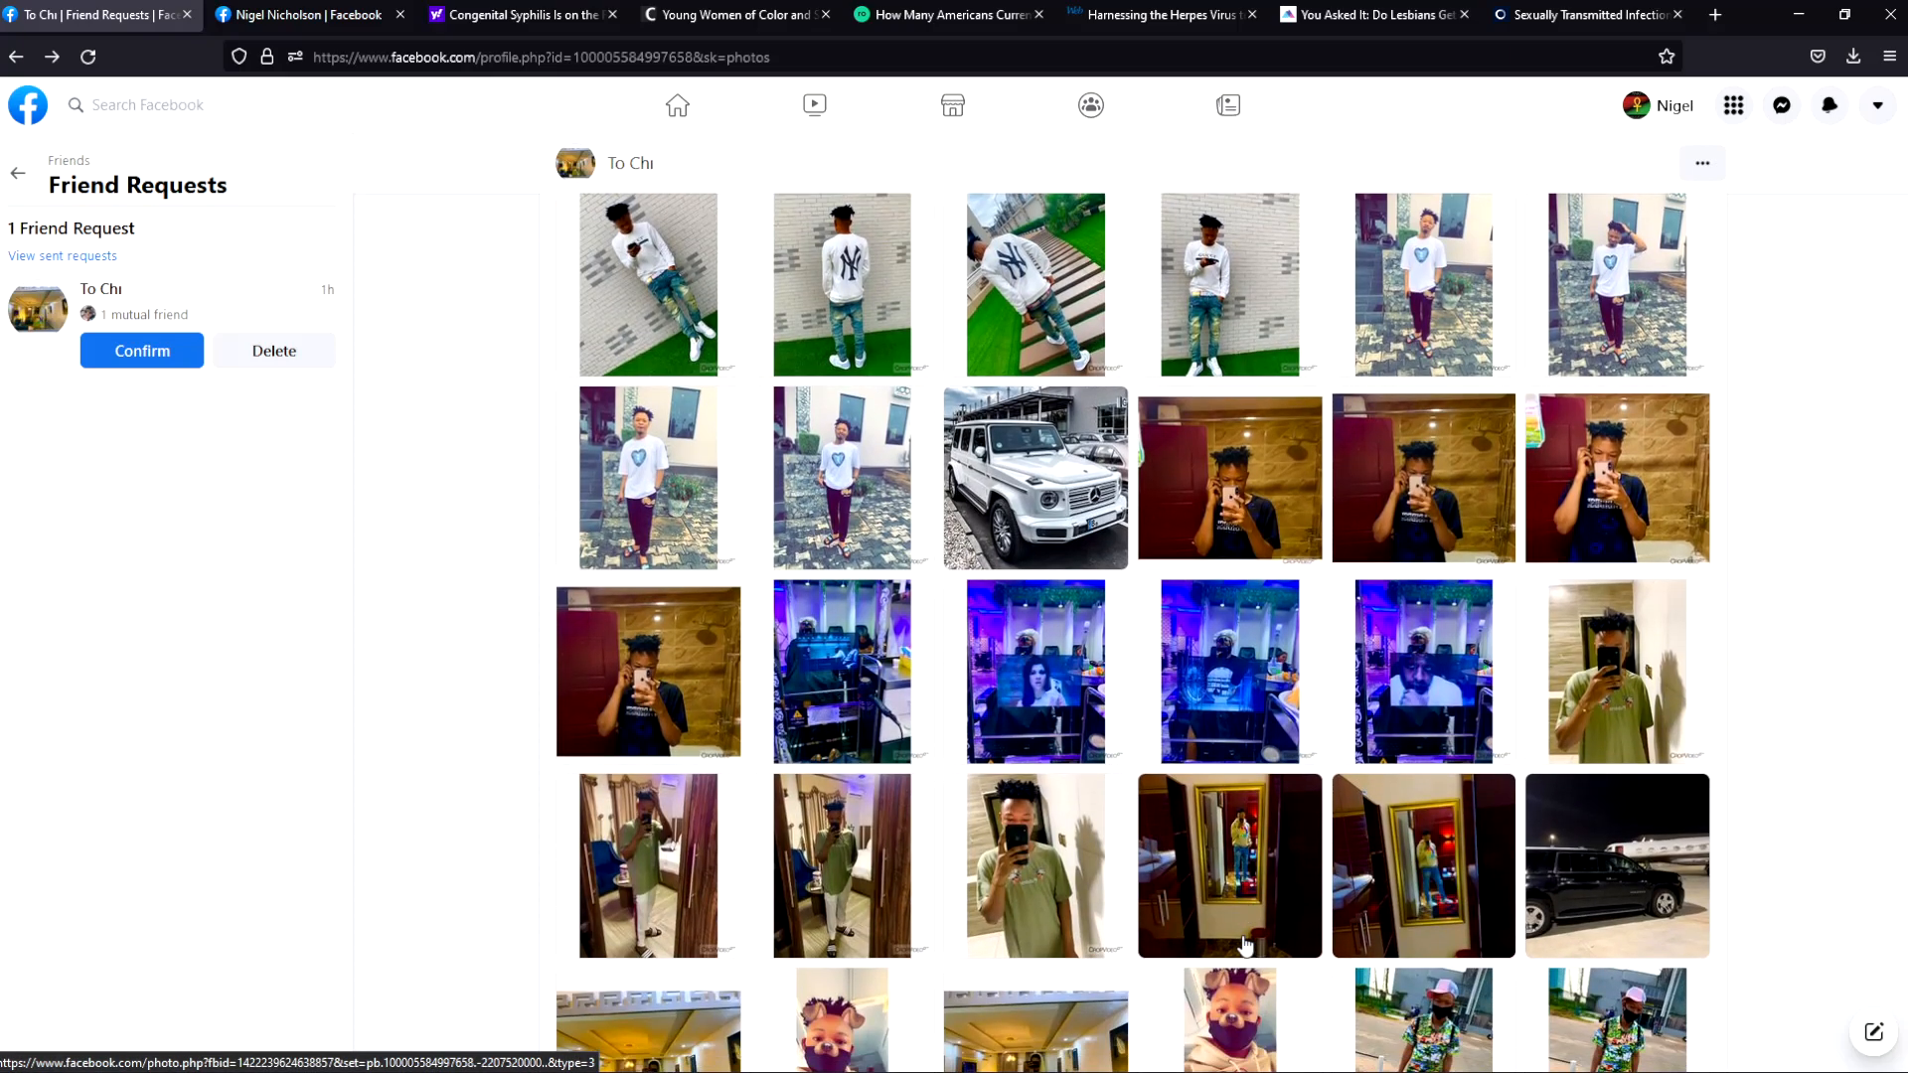
scroll(down, 3)
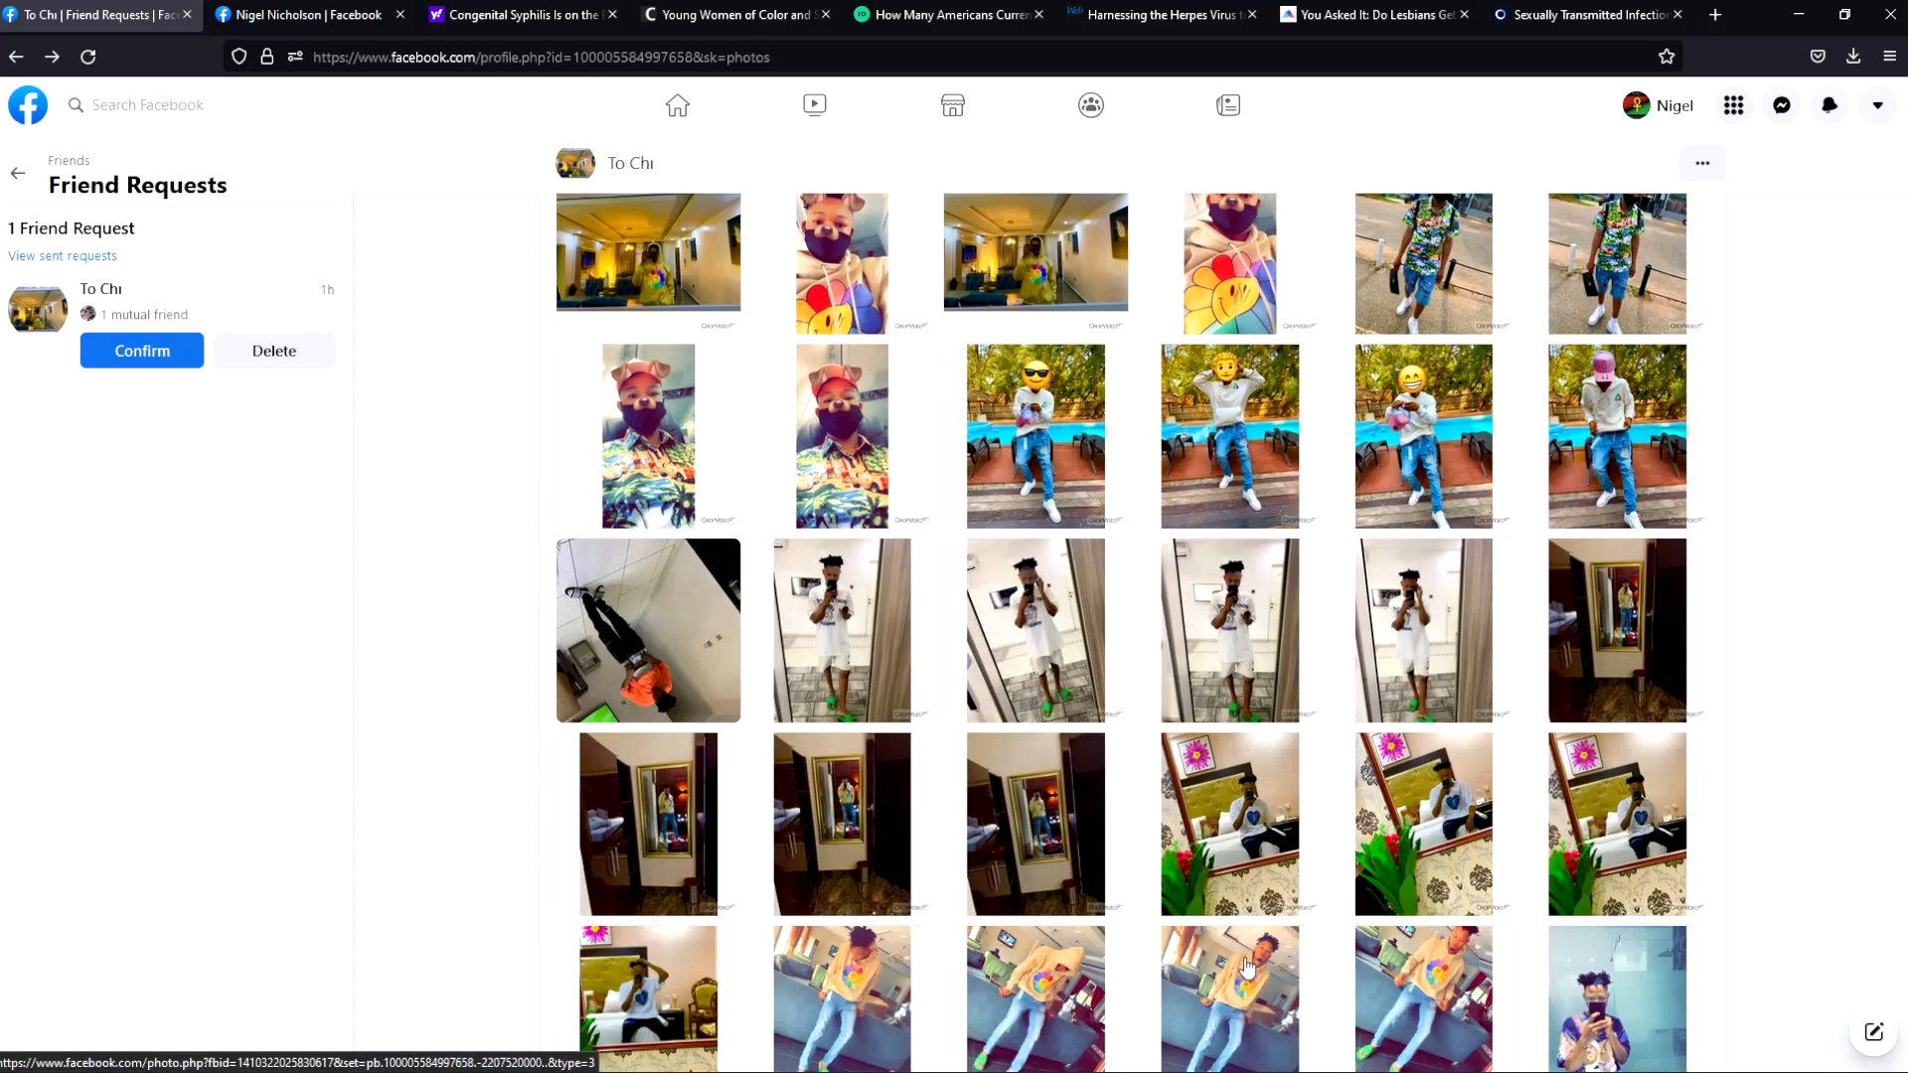
scroll(down, 3)
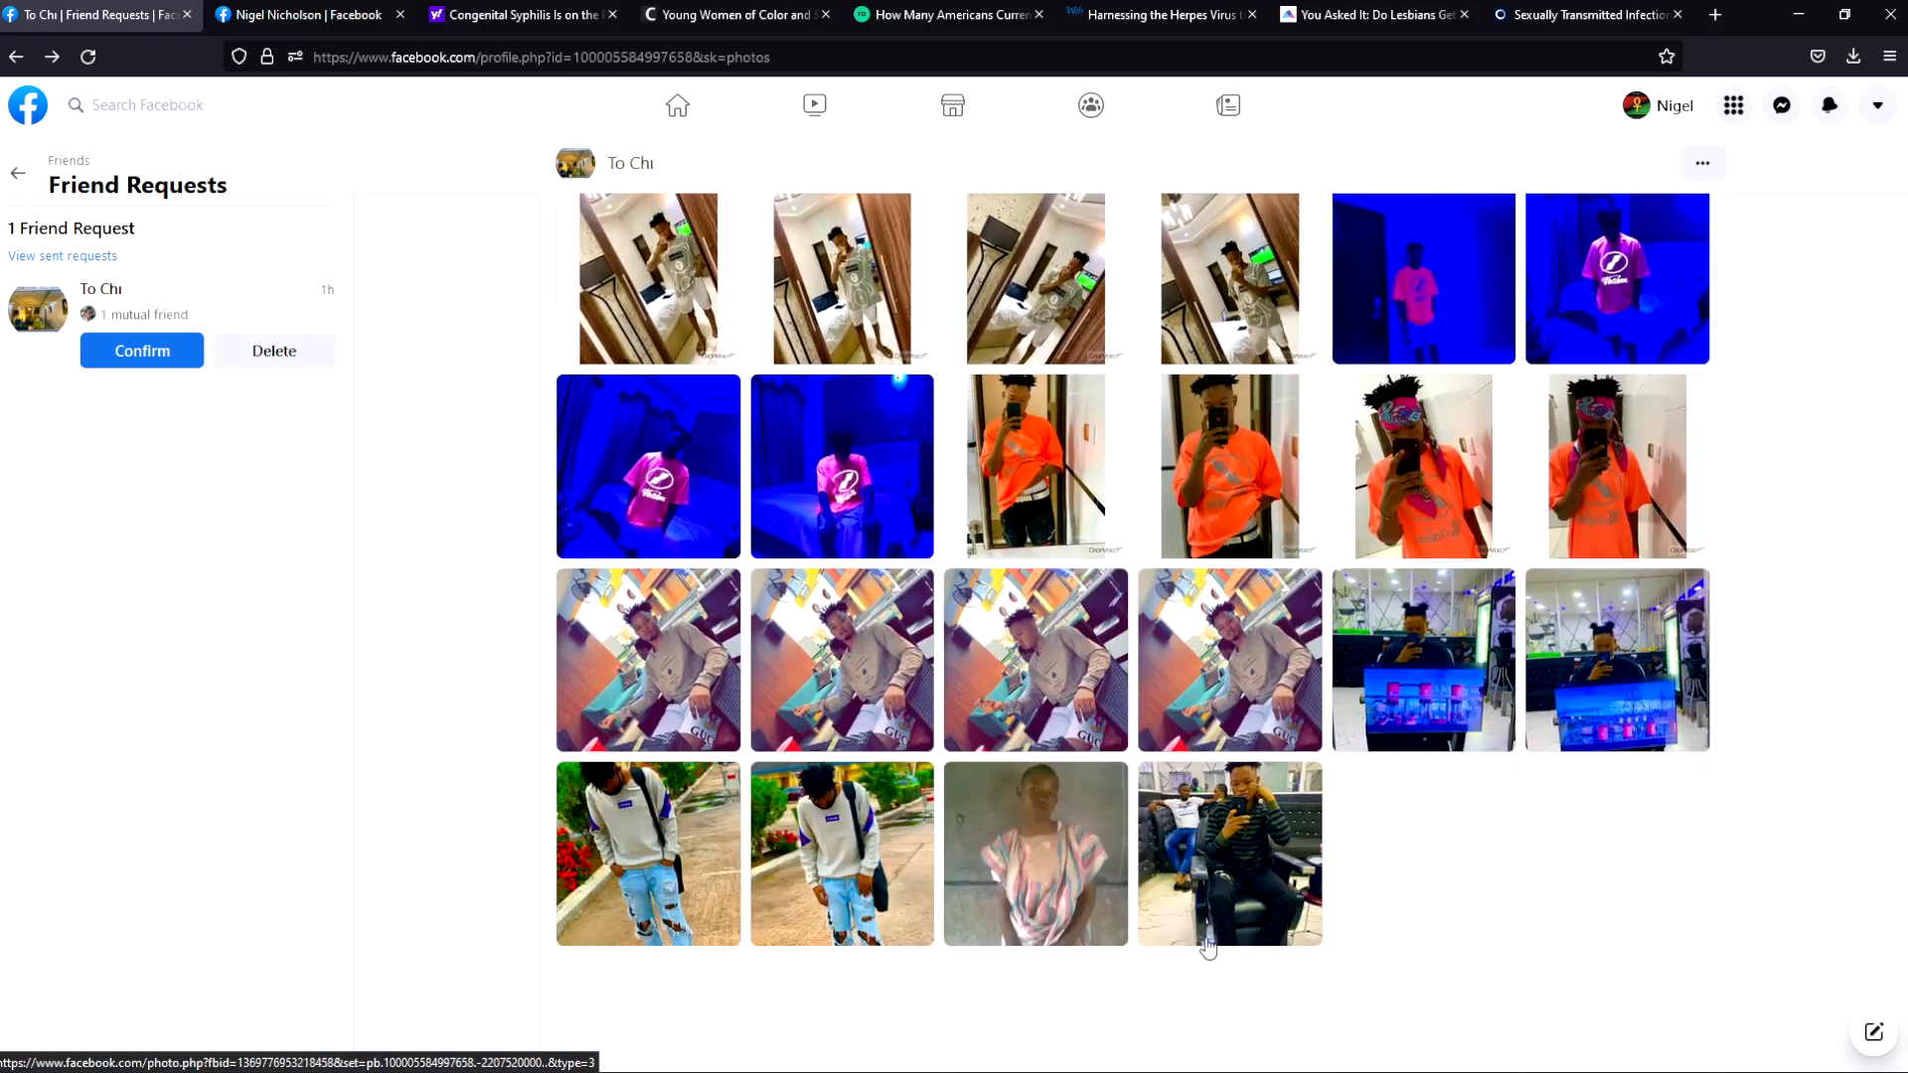
scroll(down, 3)
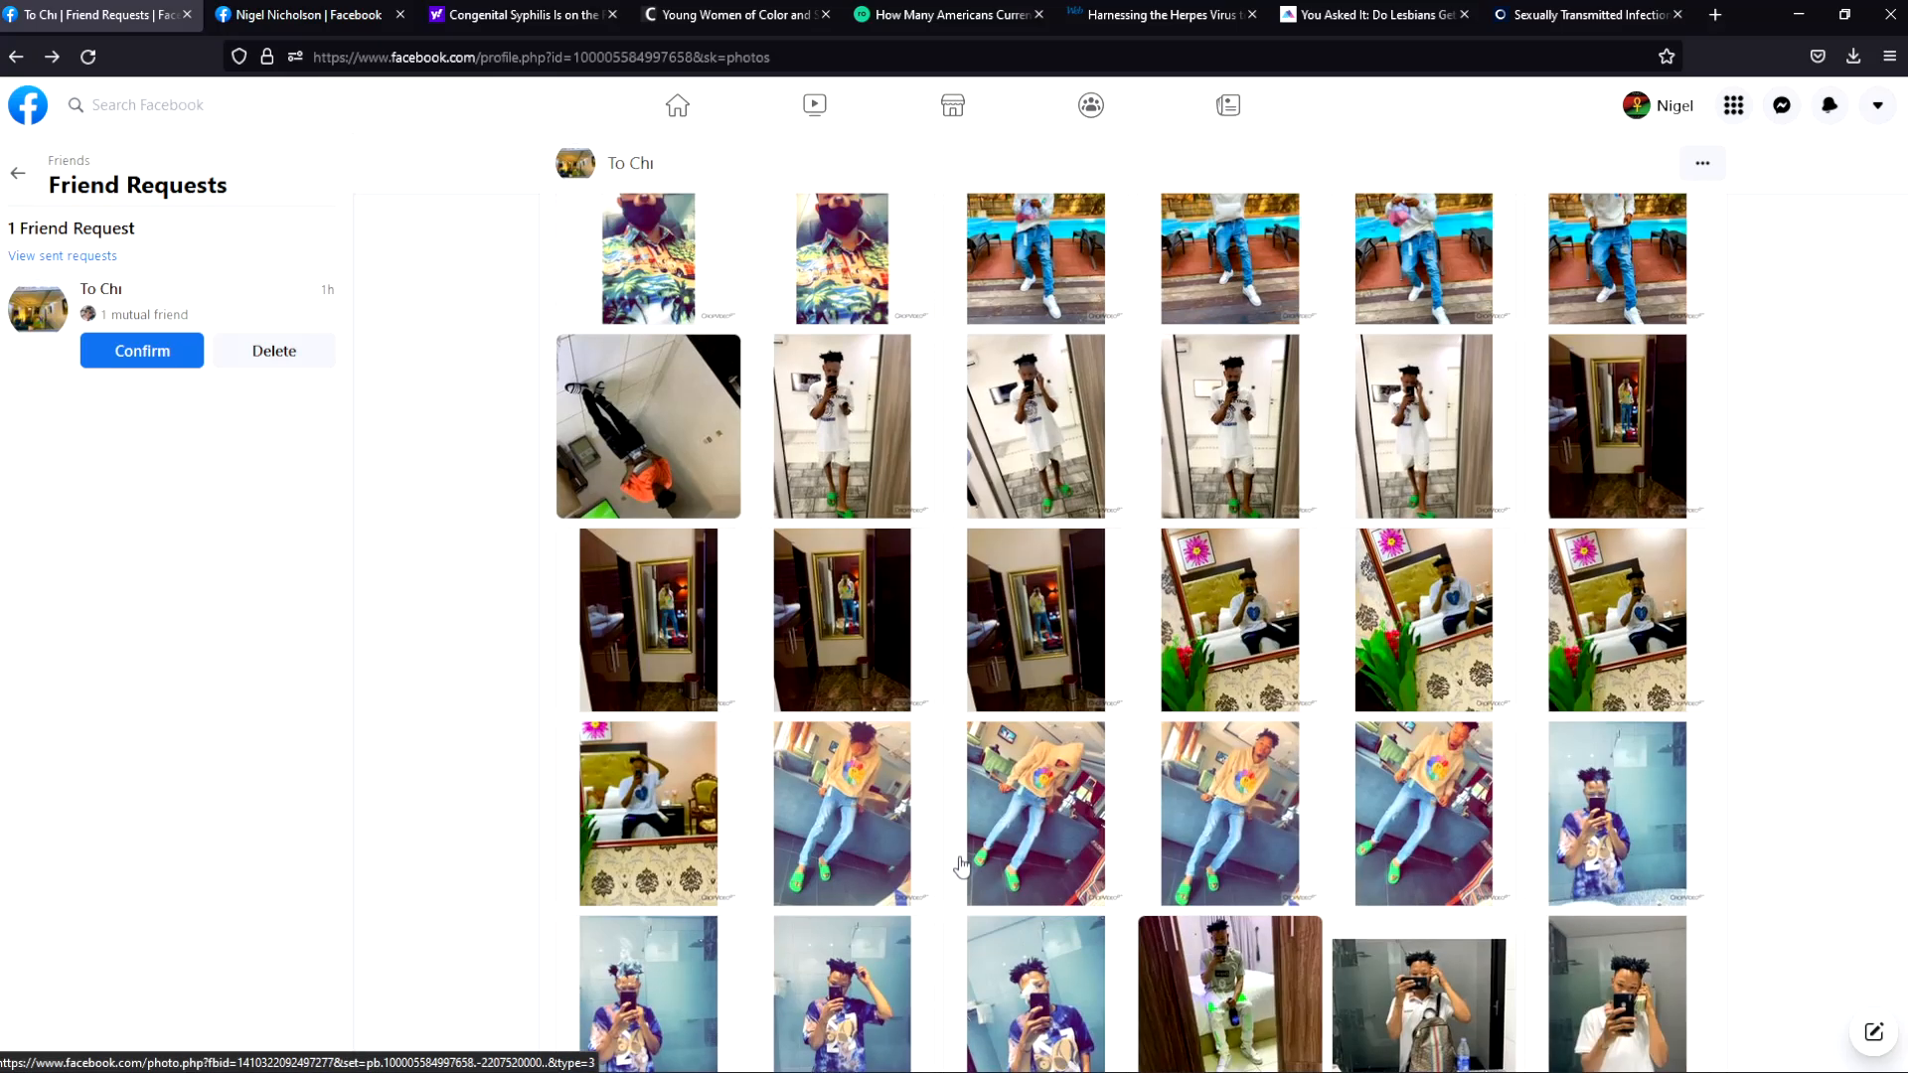
scroll(down, 3)
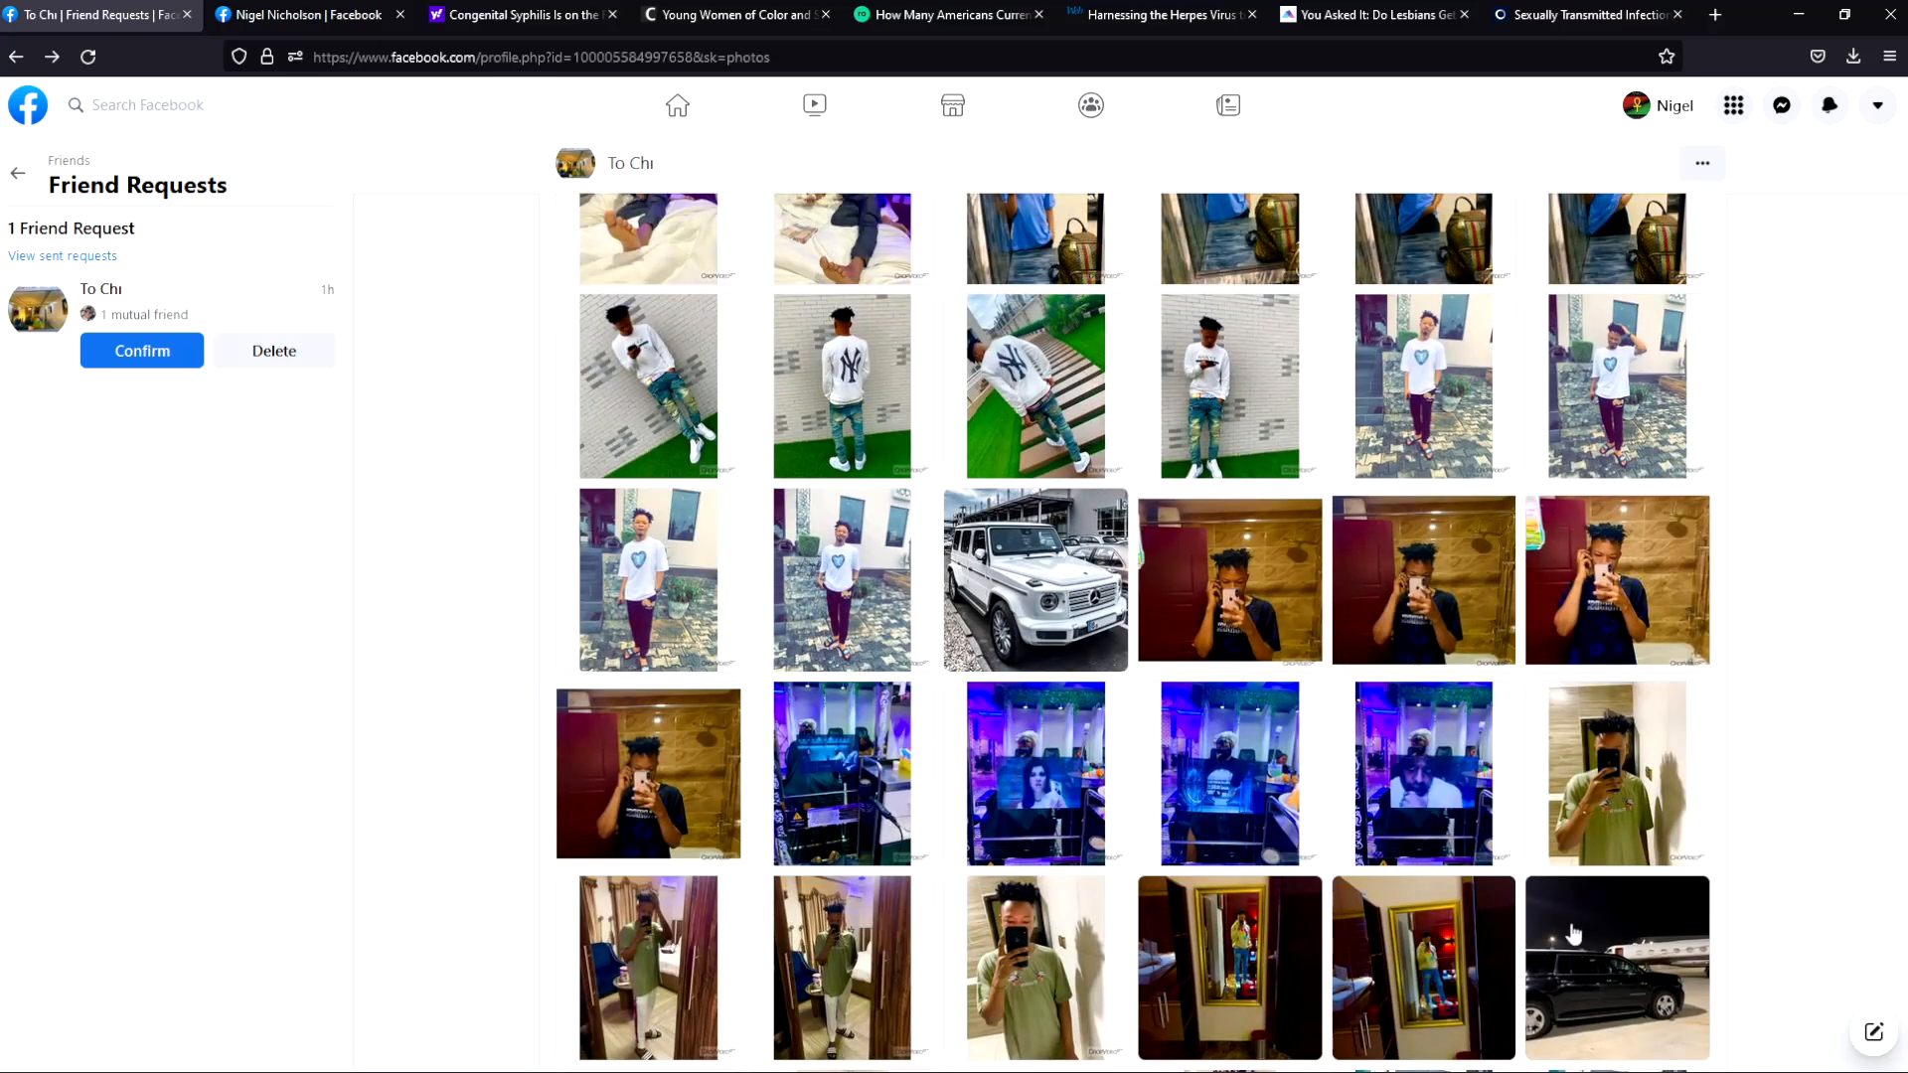
scroll(down, 3)
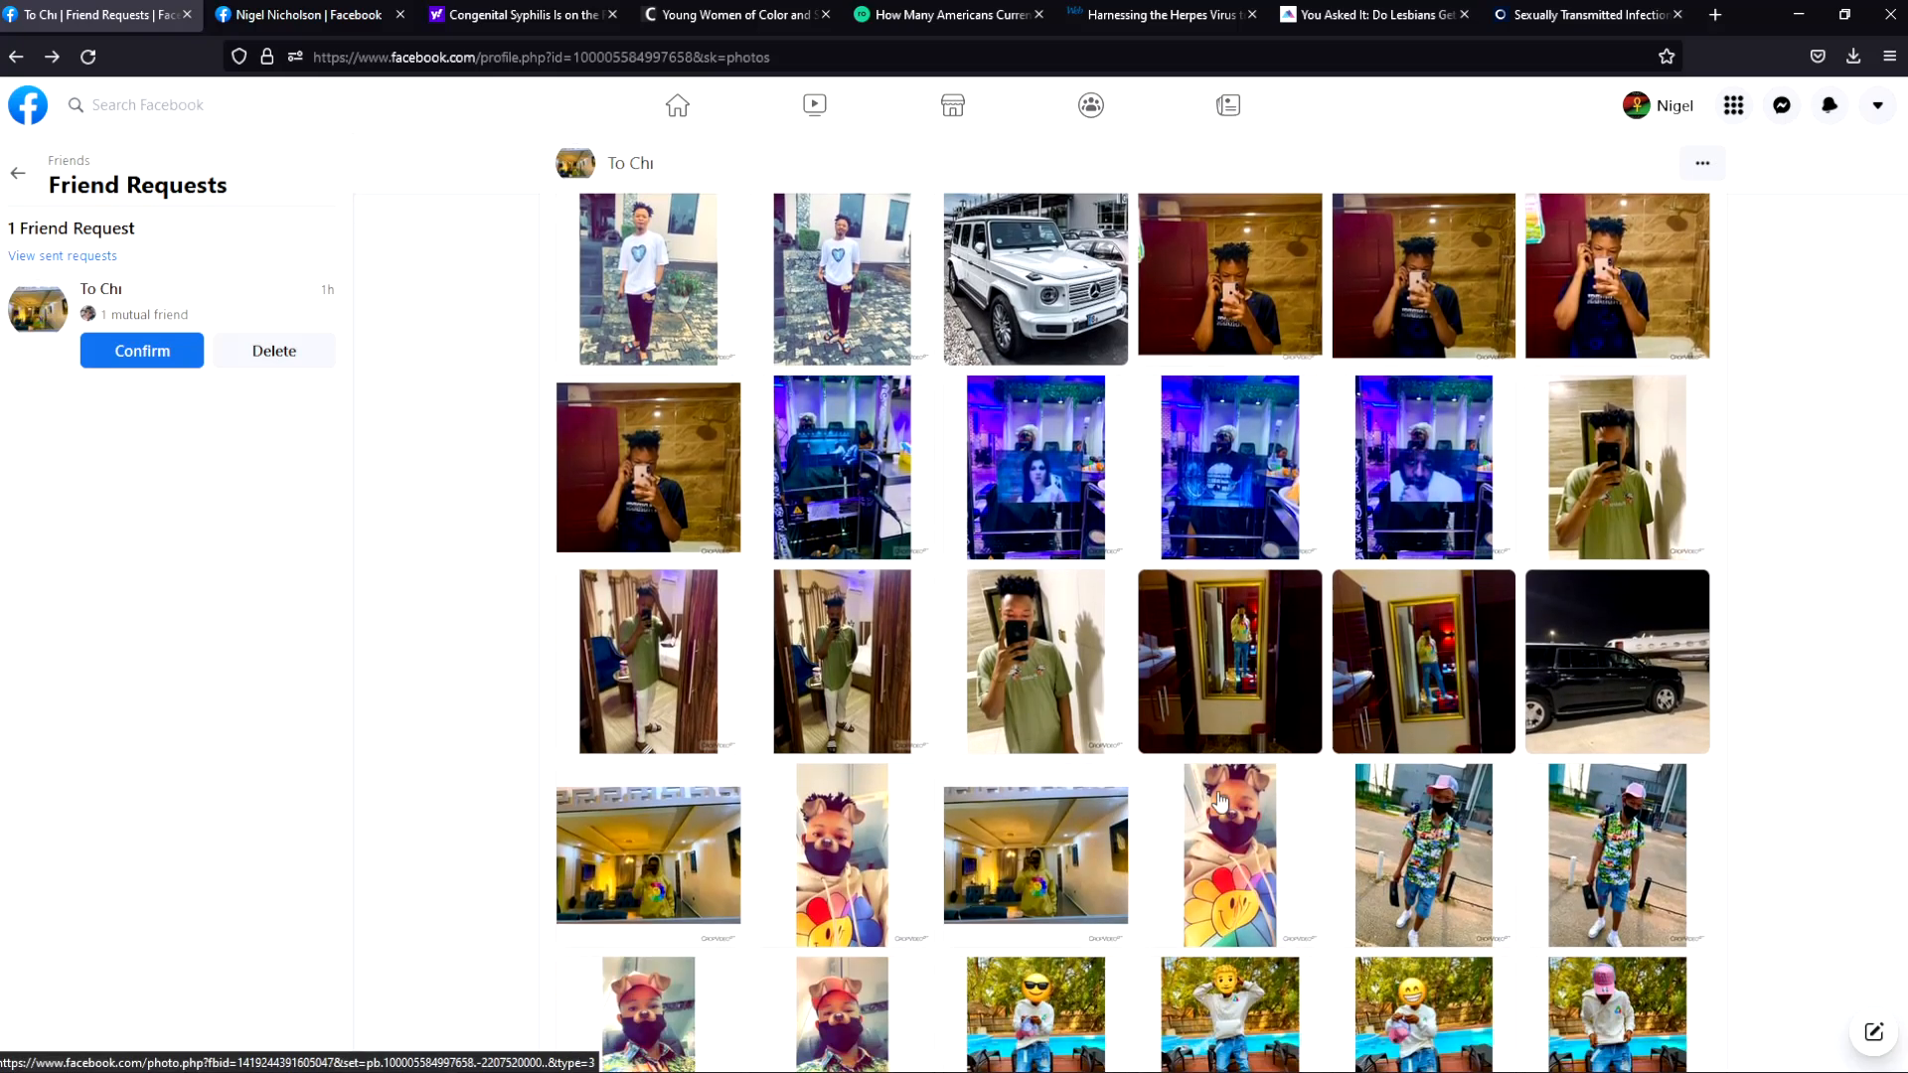
scroll(down, 3)
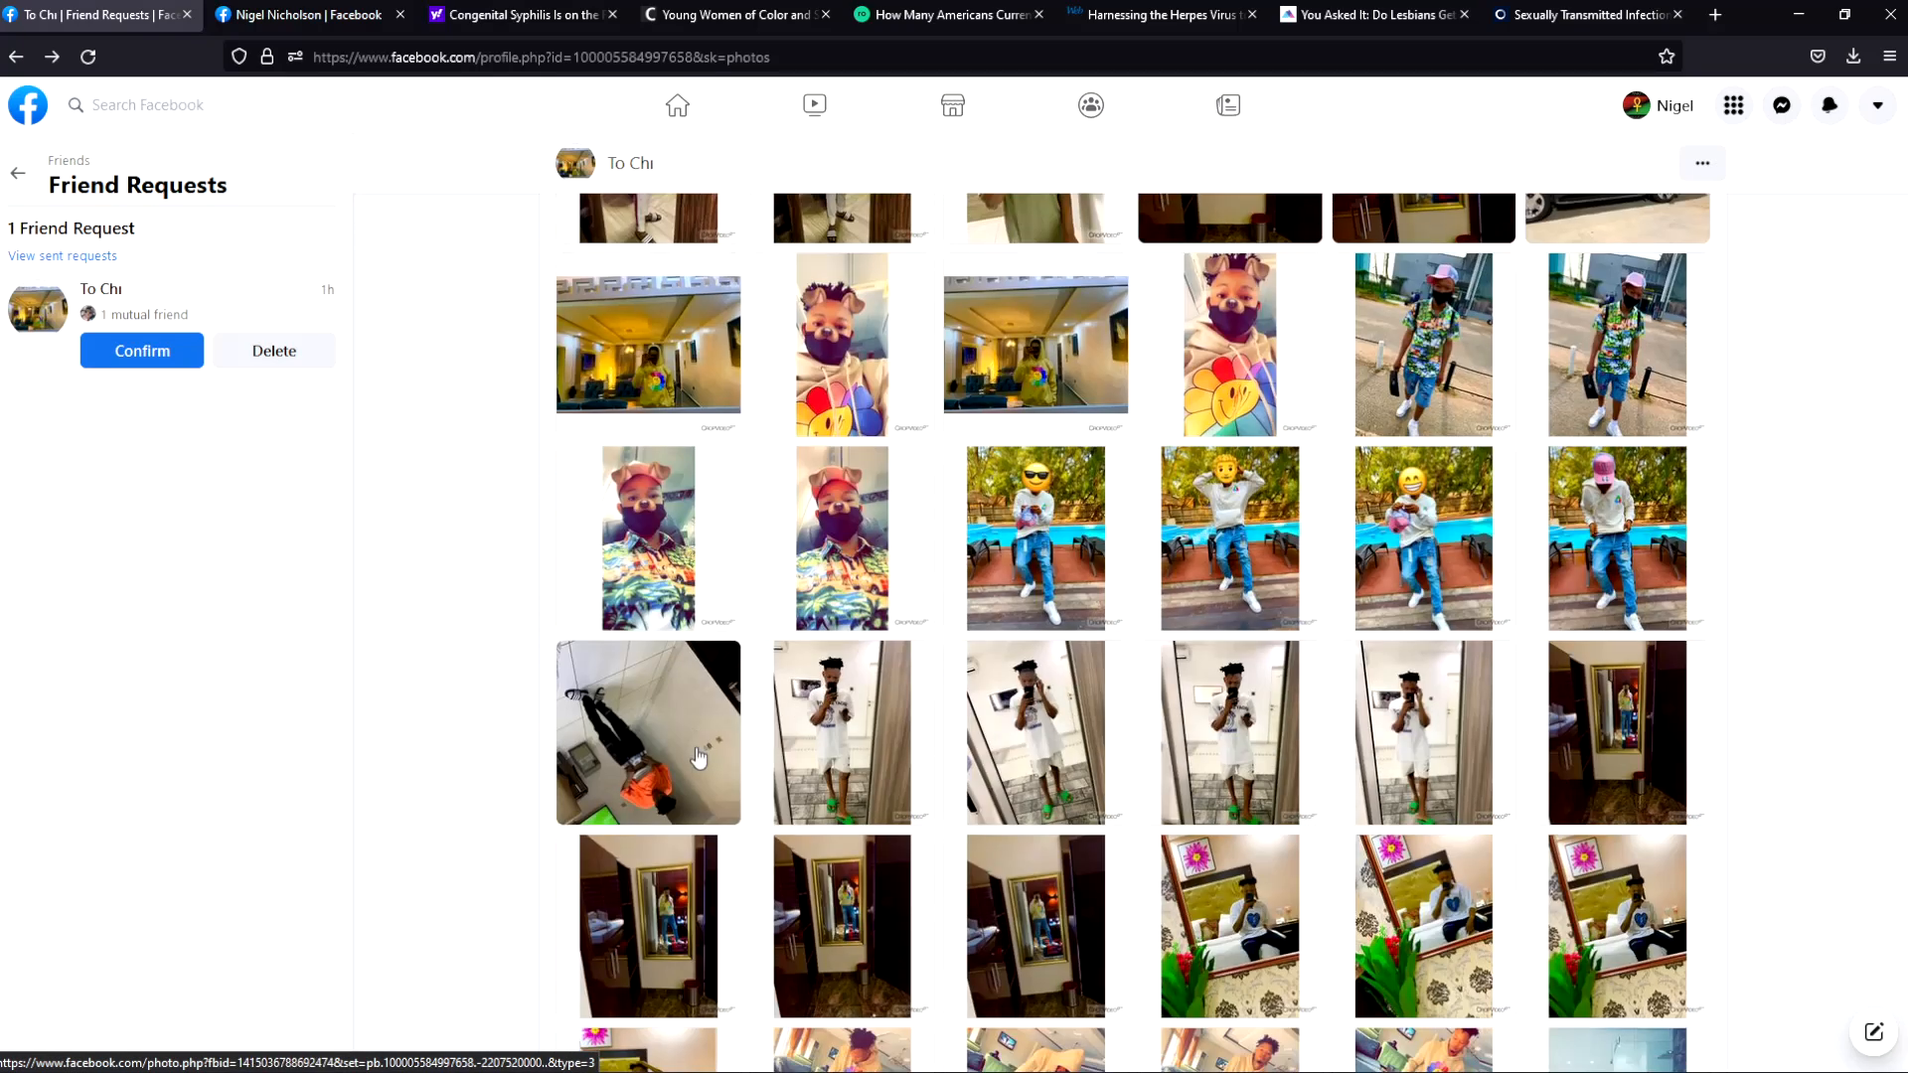
scroll(down, 3)
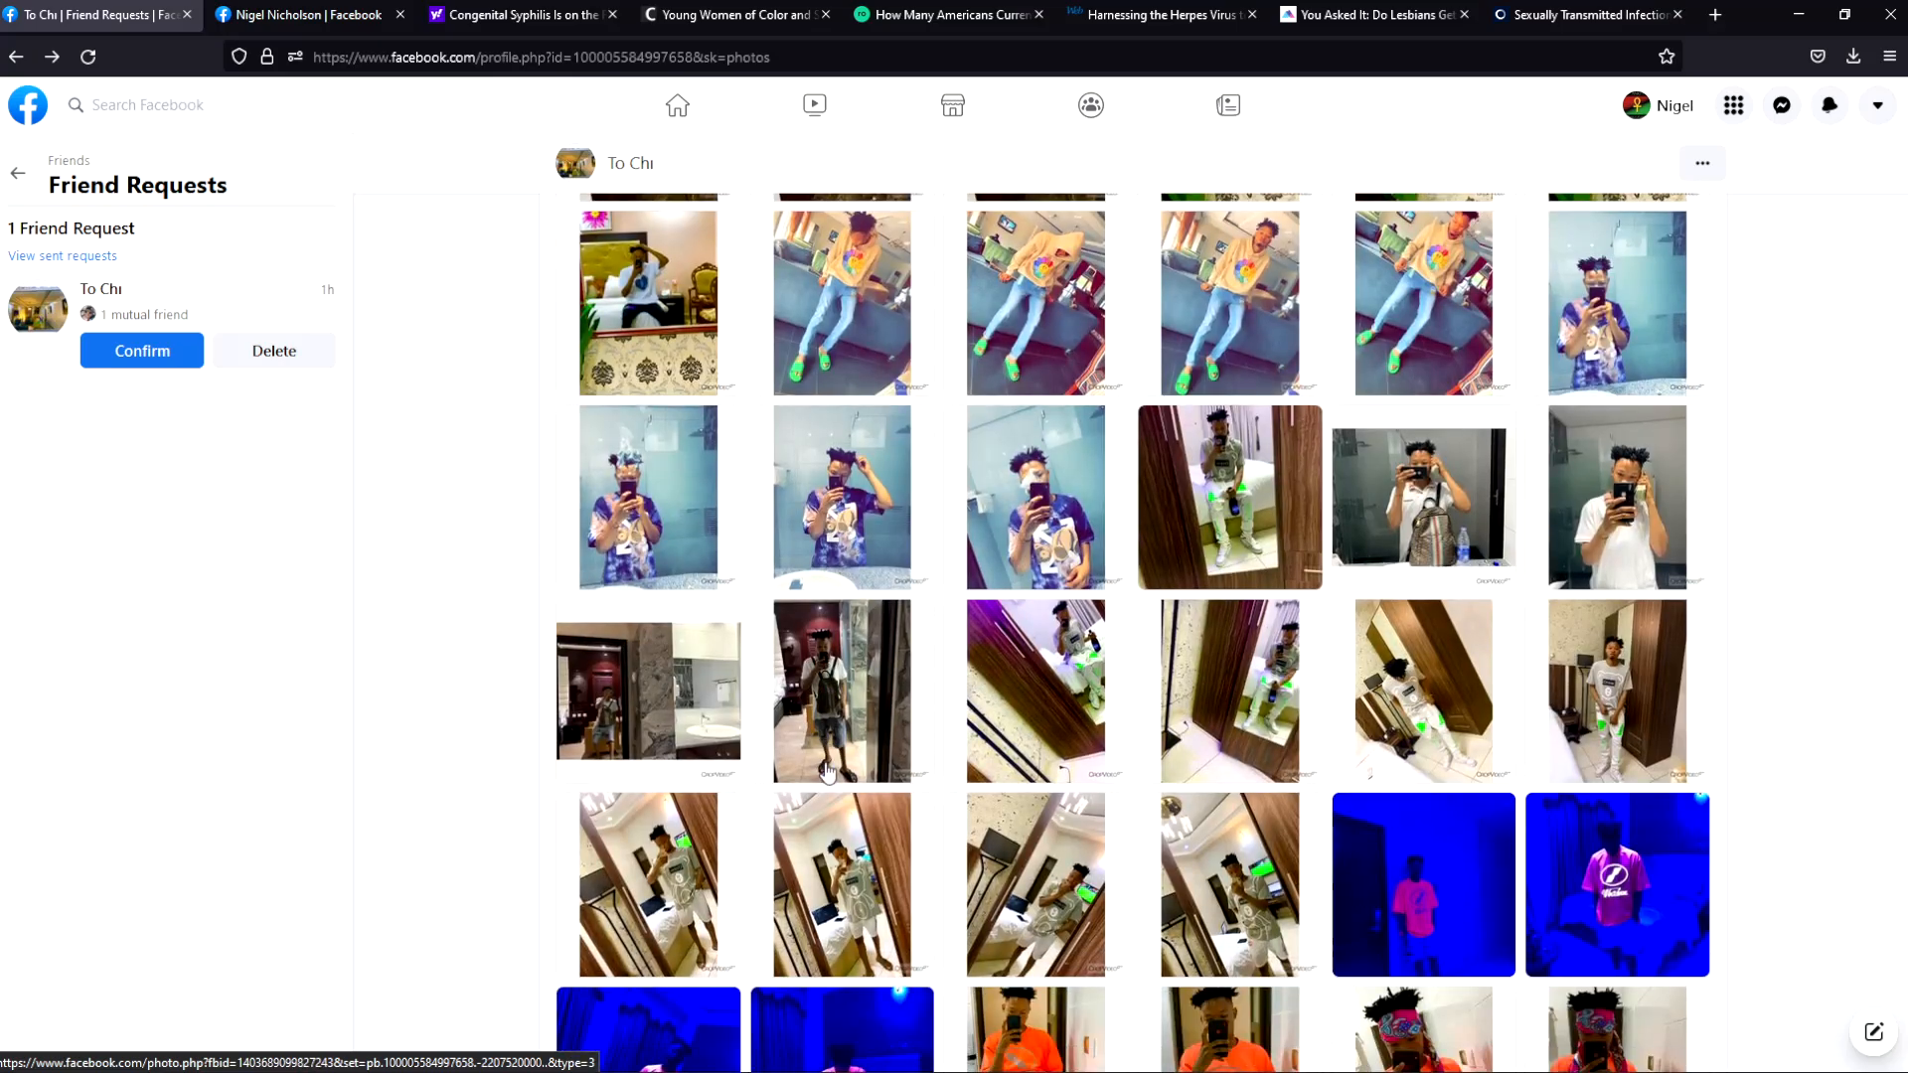
scroll(down, 3)
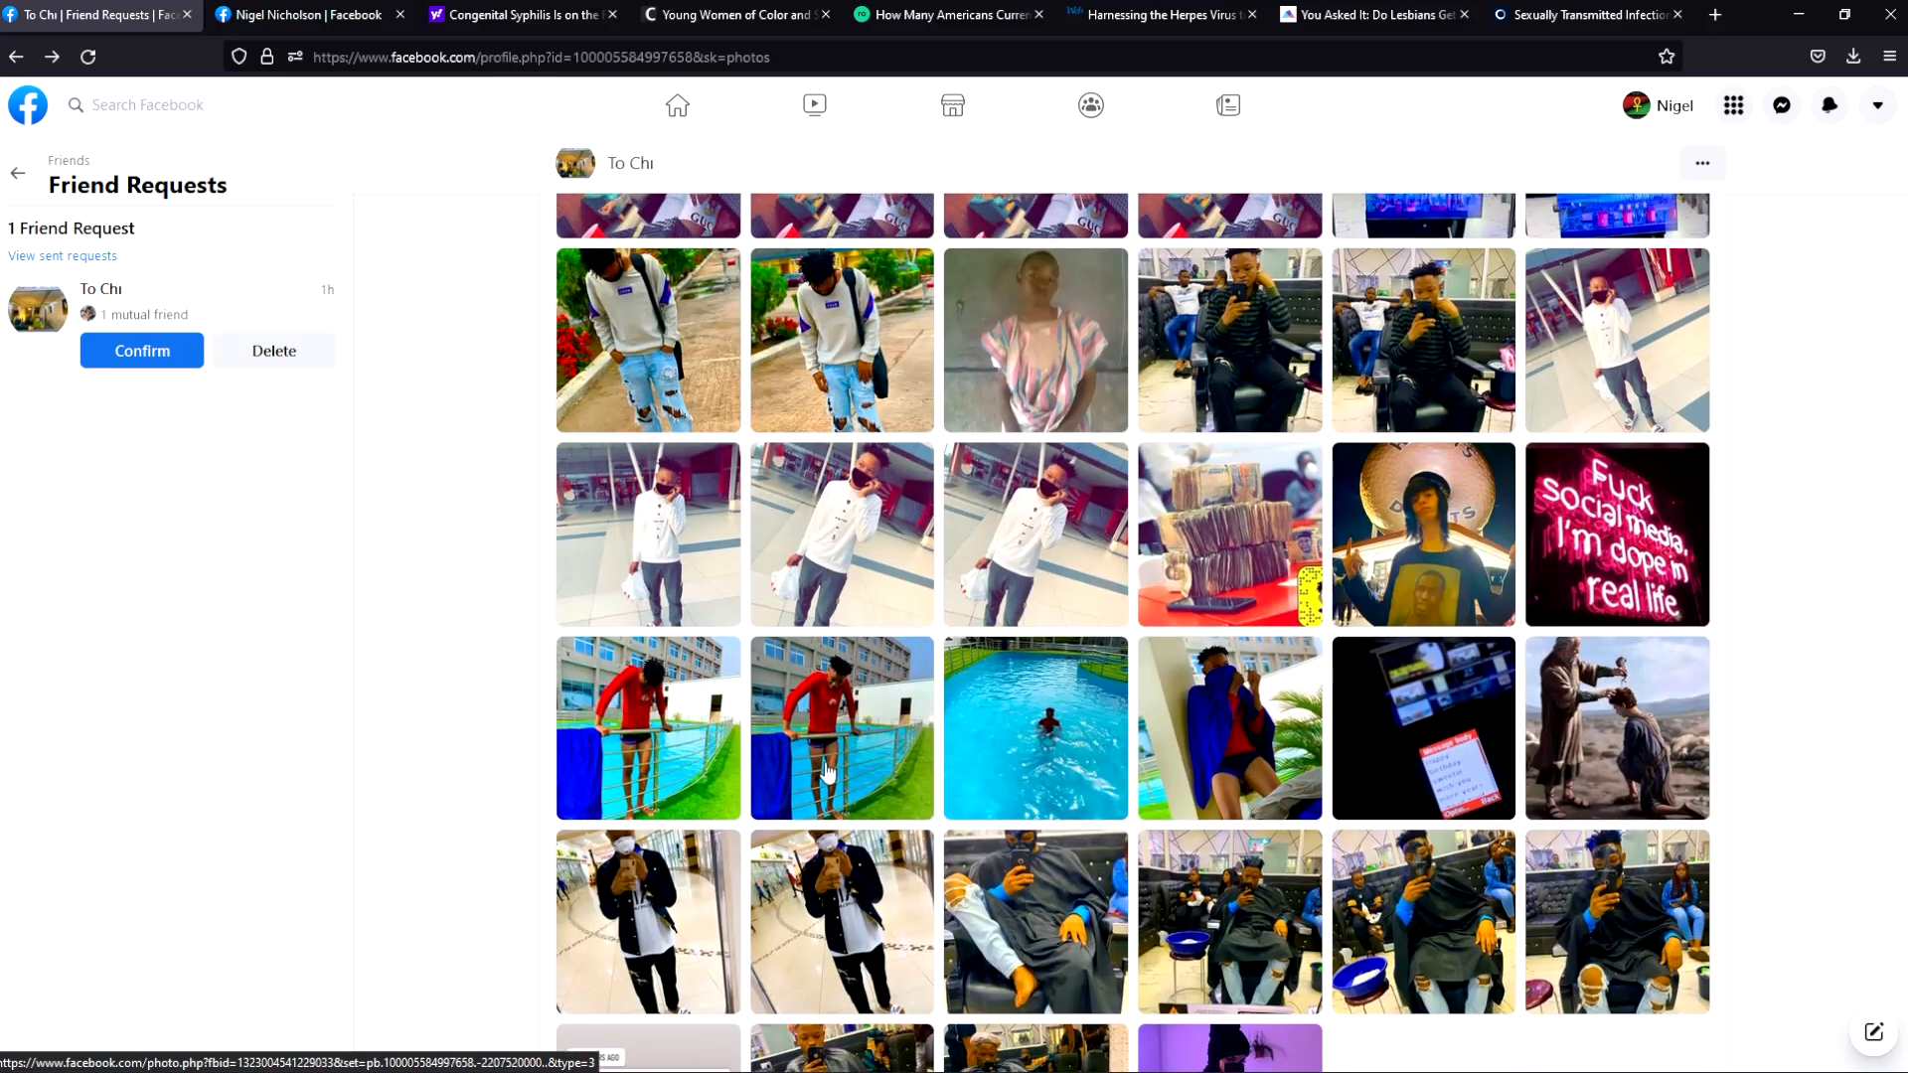
scroll(down, 3)
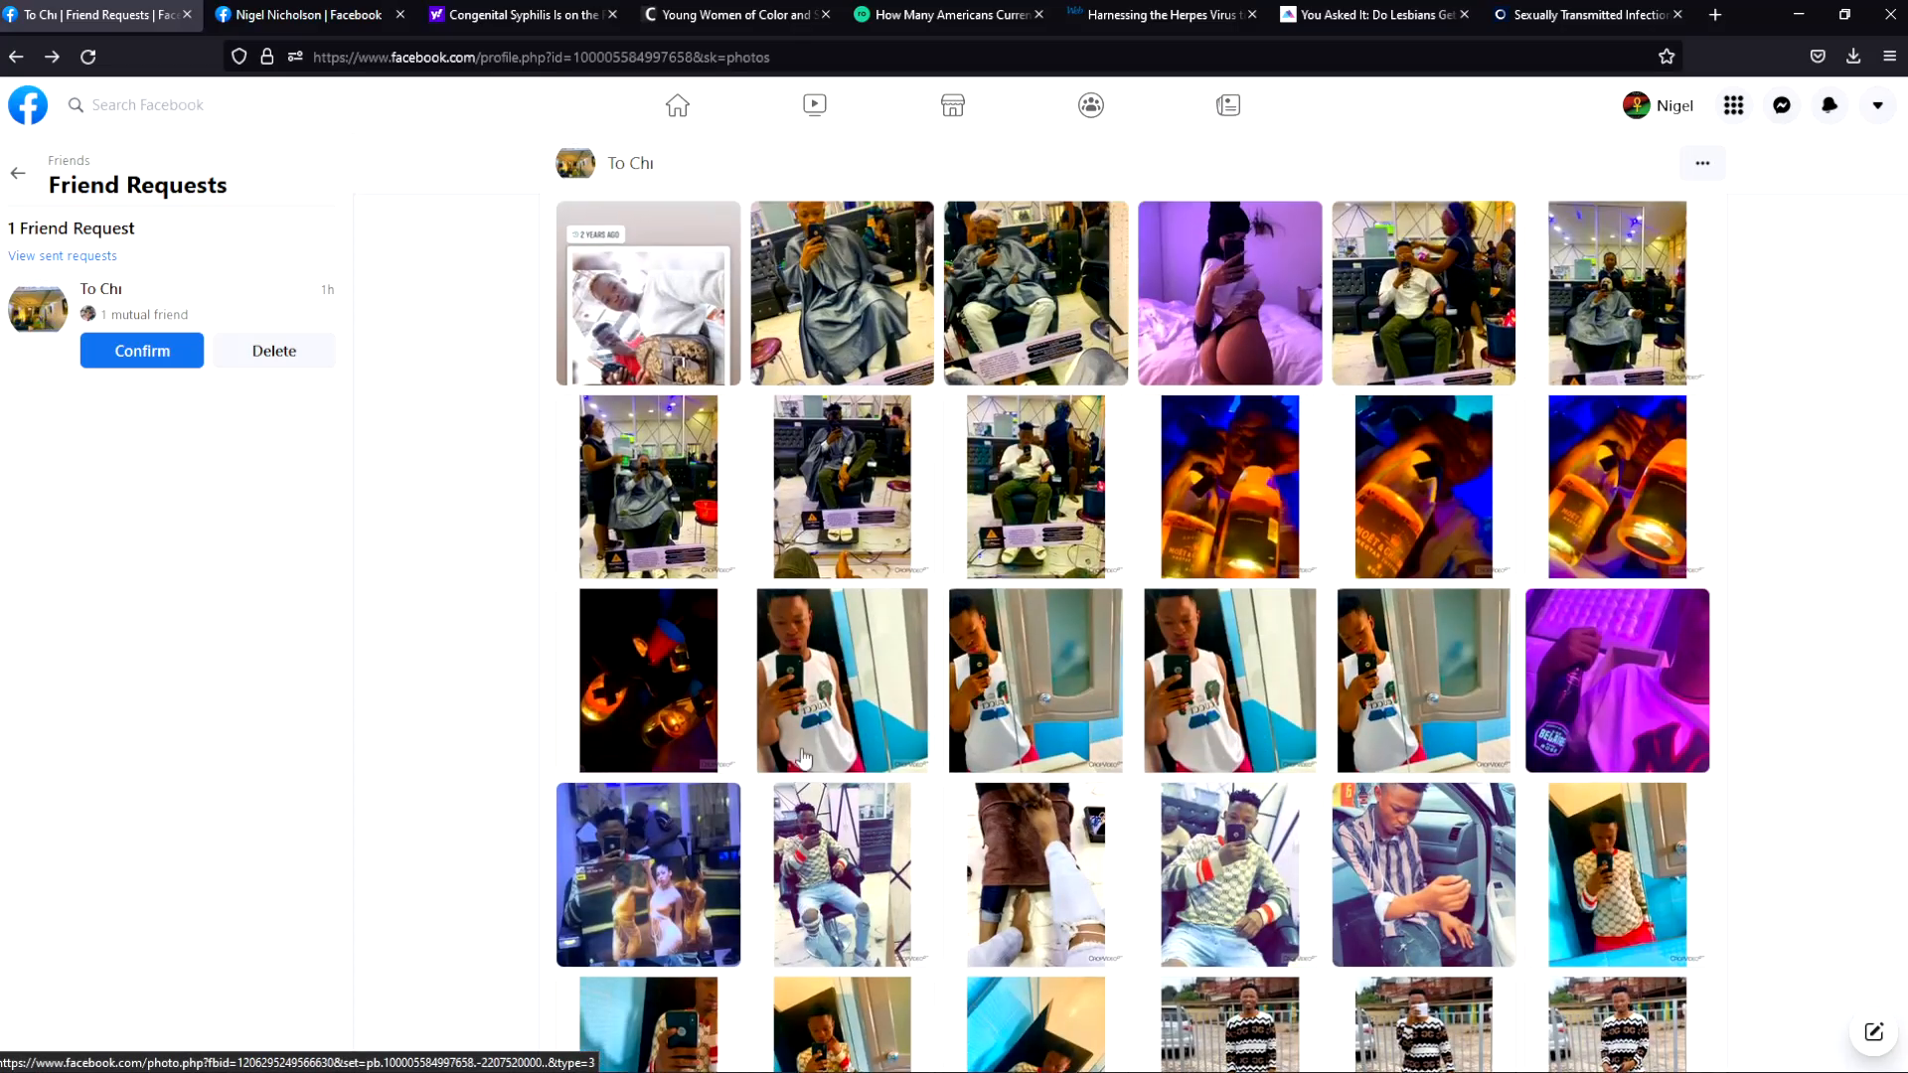
scroll(down, 3)
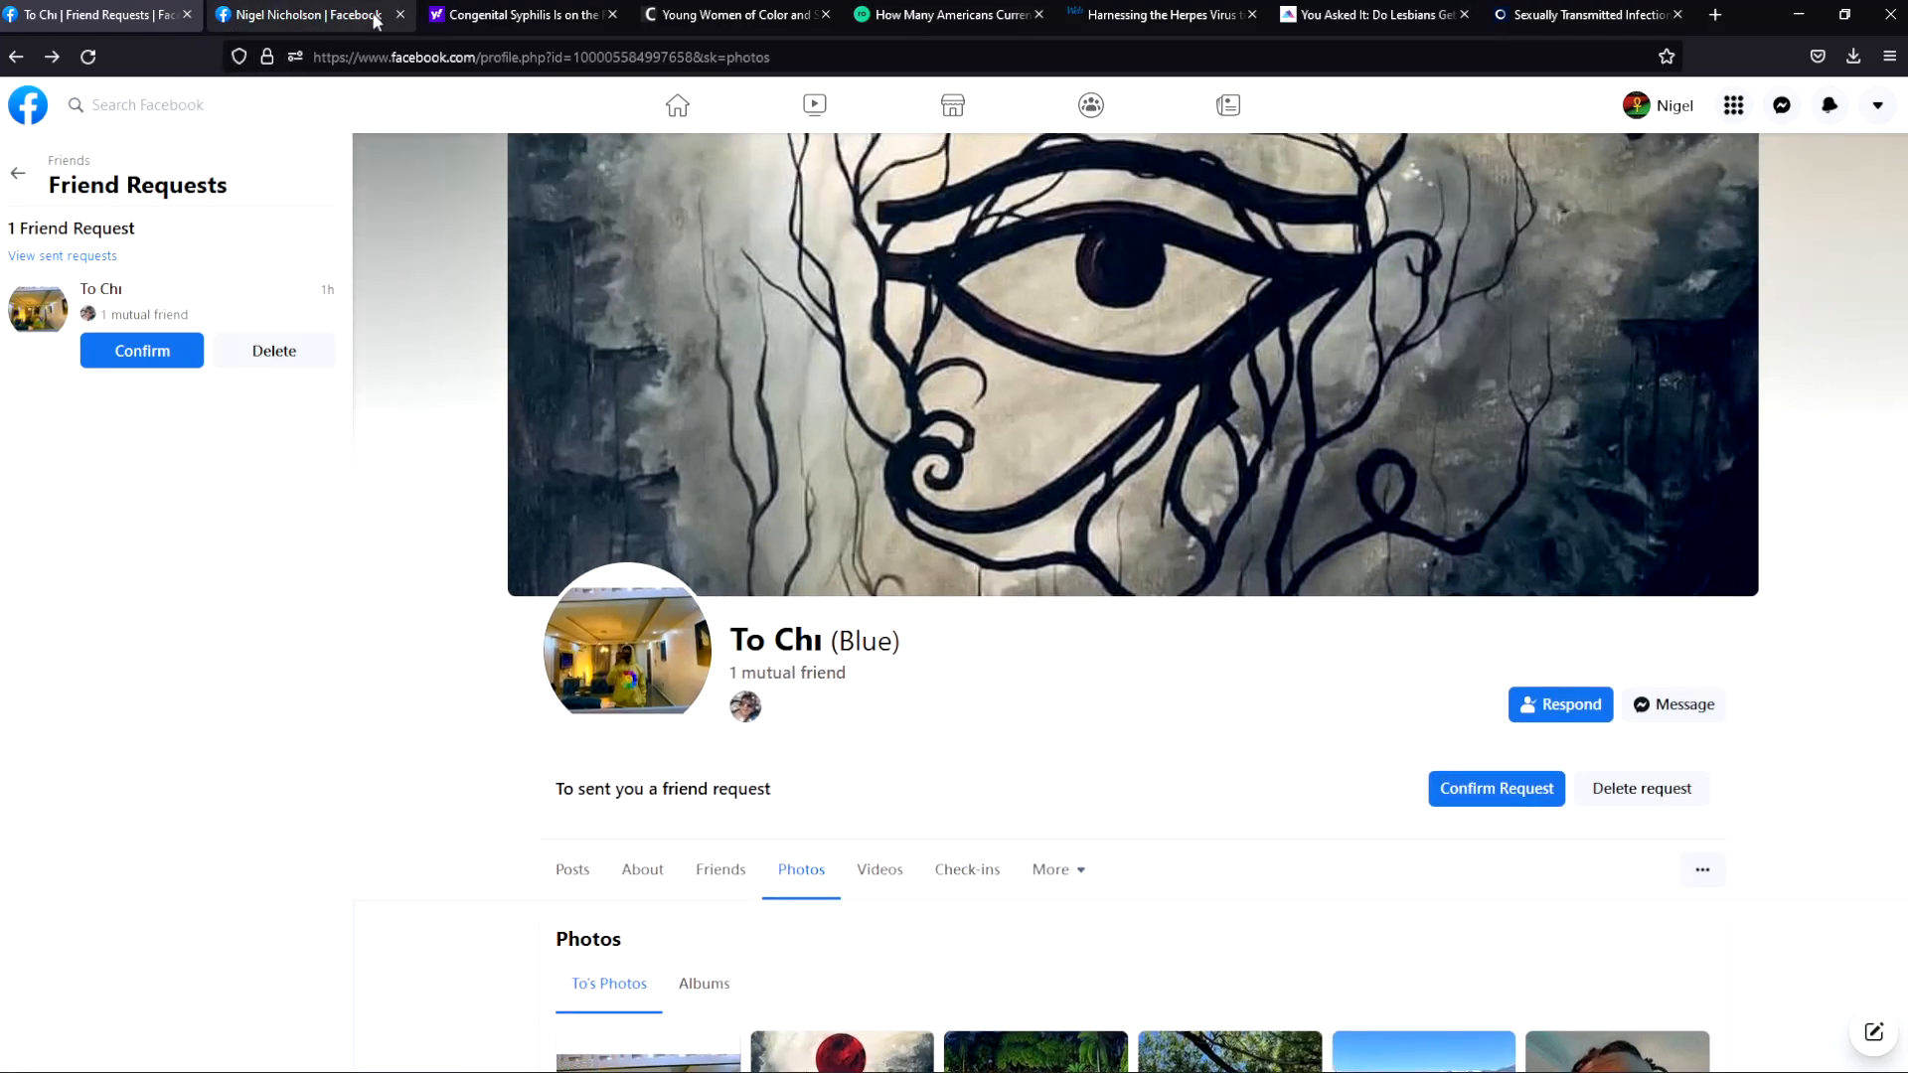
mouse_move(274, 350)
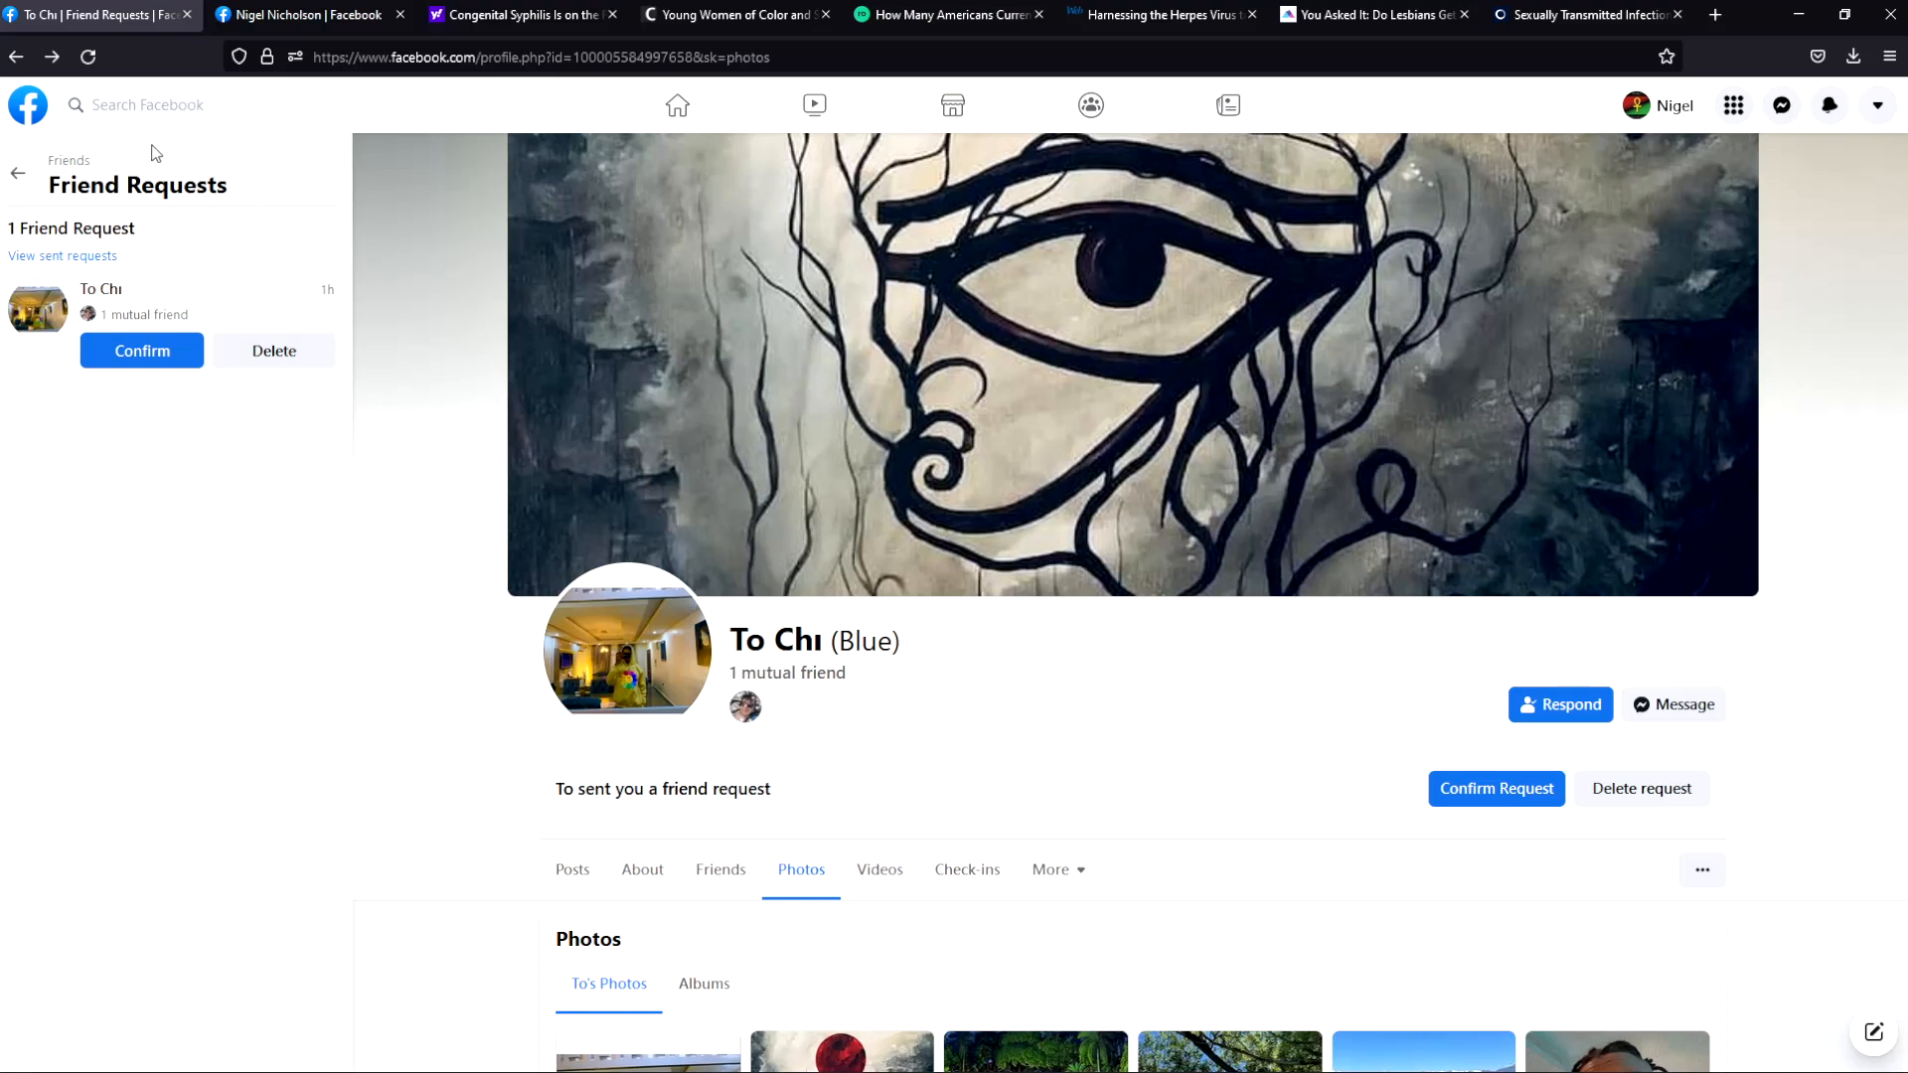
mouse_move(26, 106)
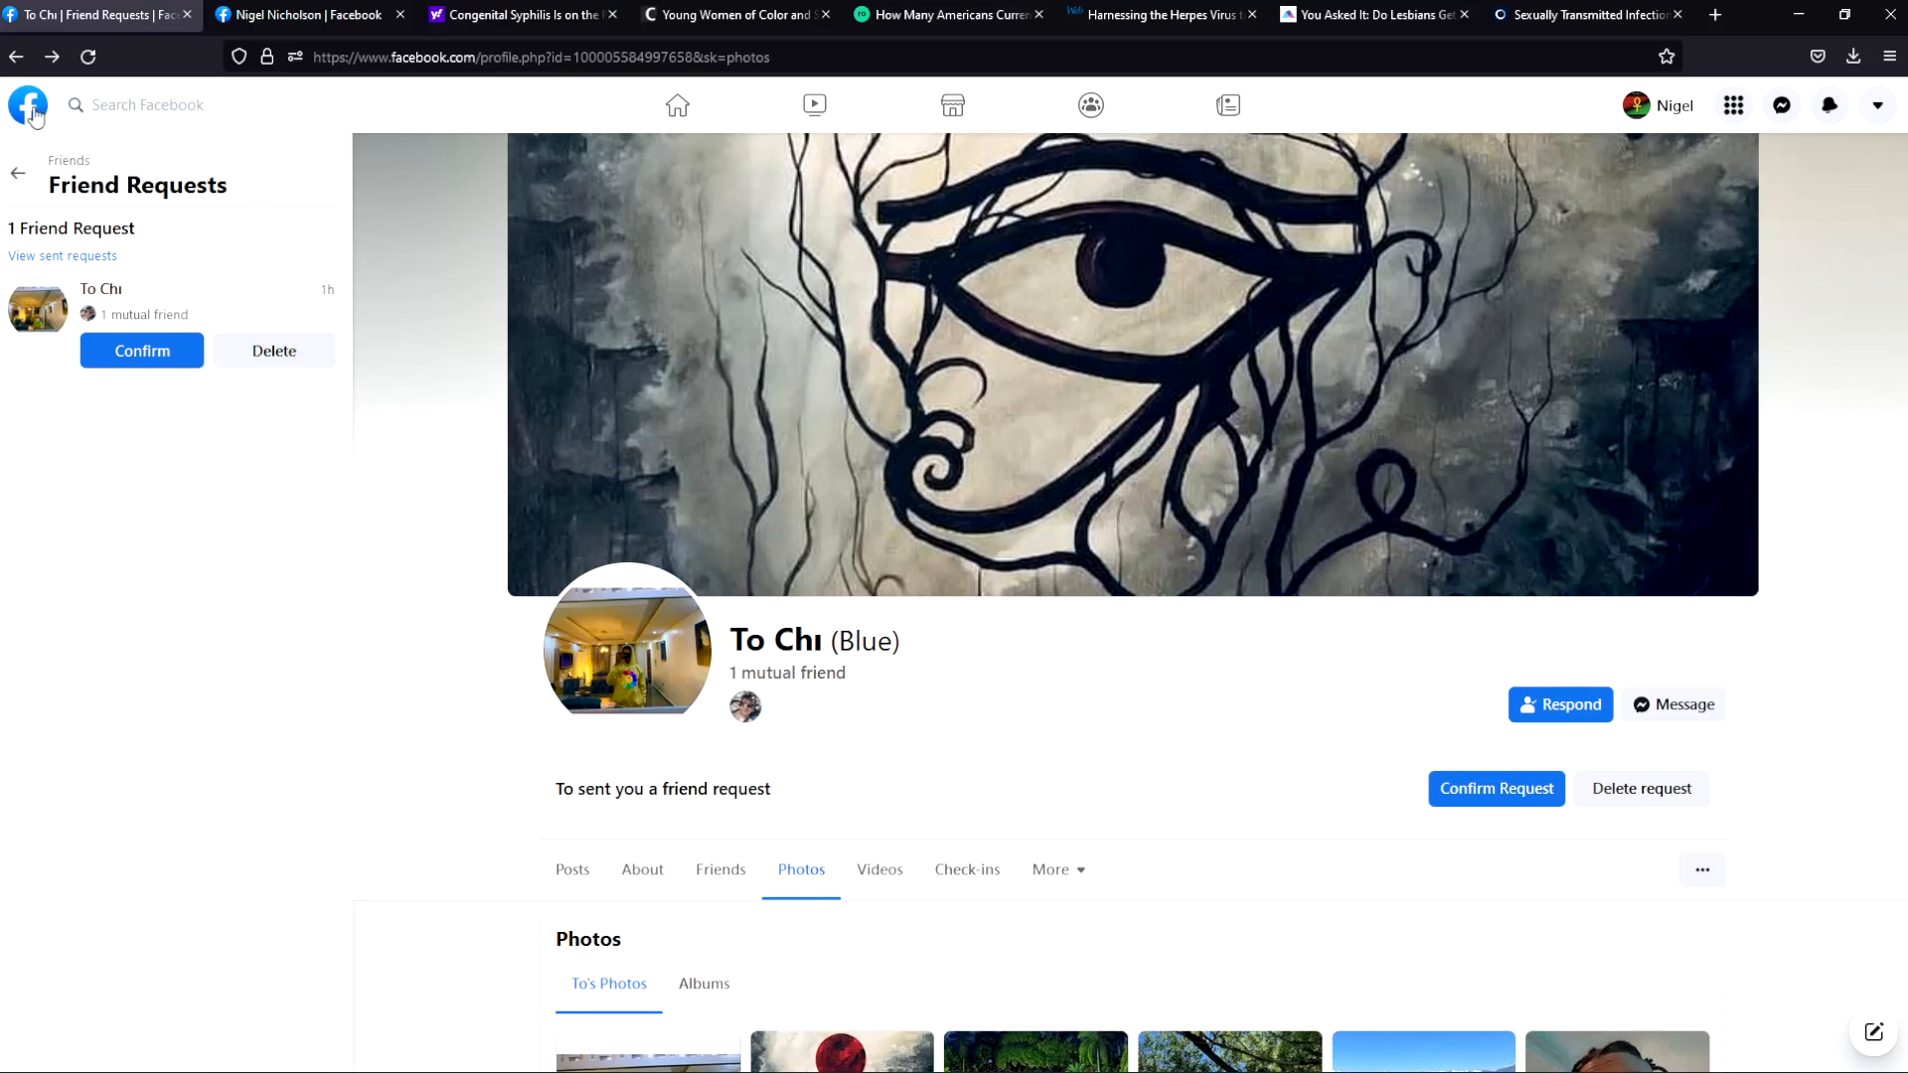
click(26, 106)
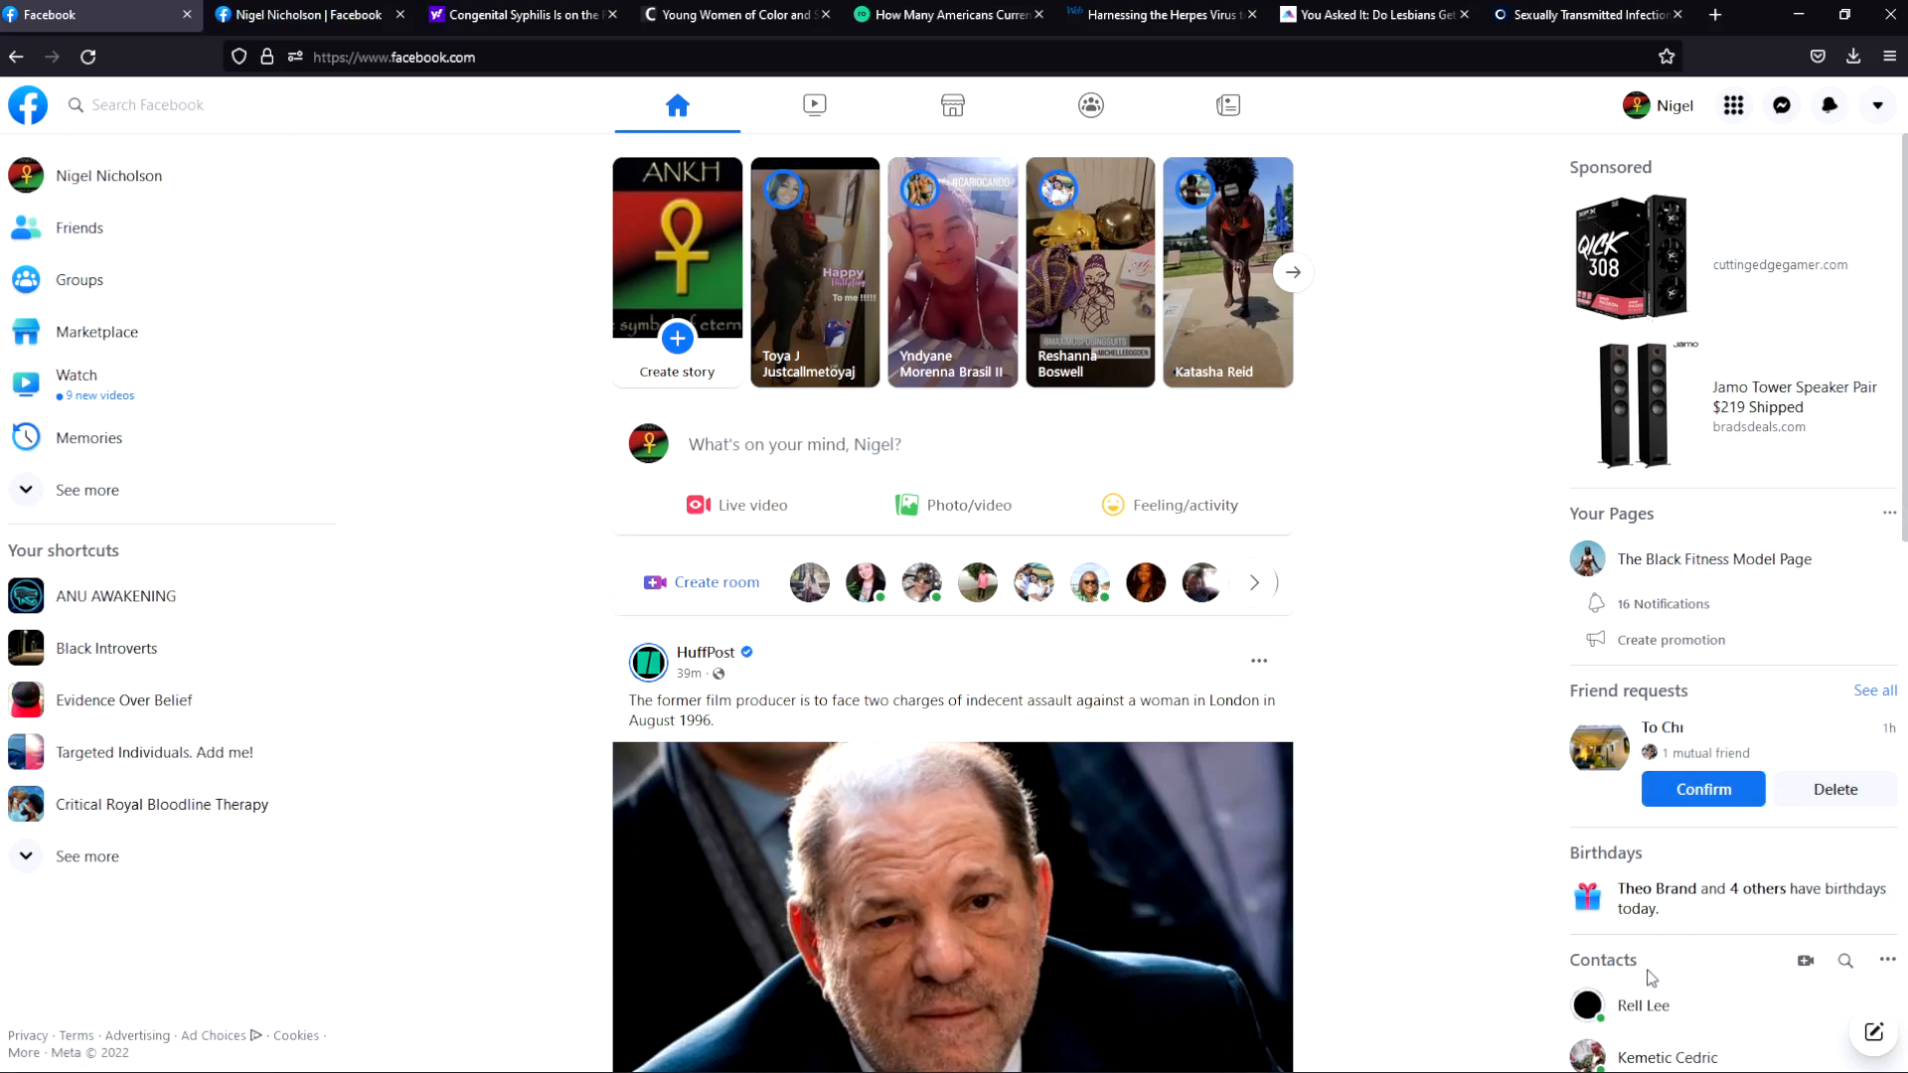
mouse_move(1713, 559)
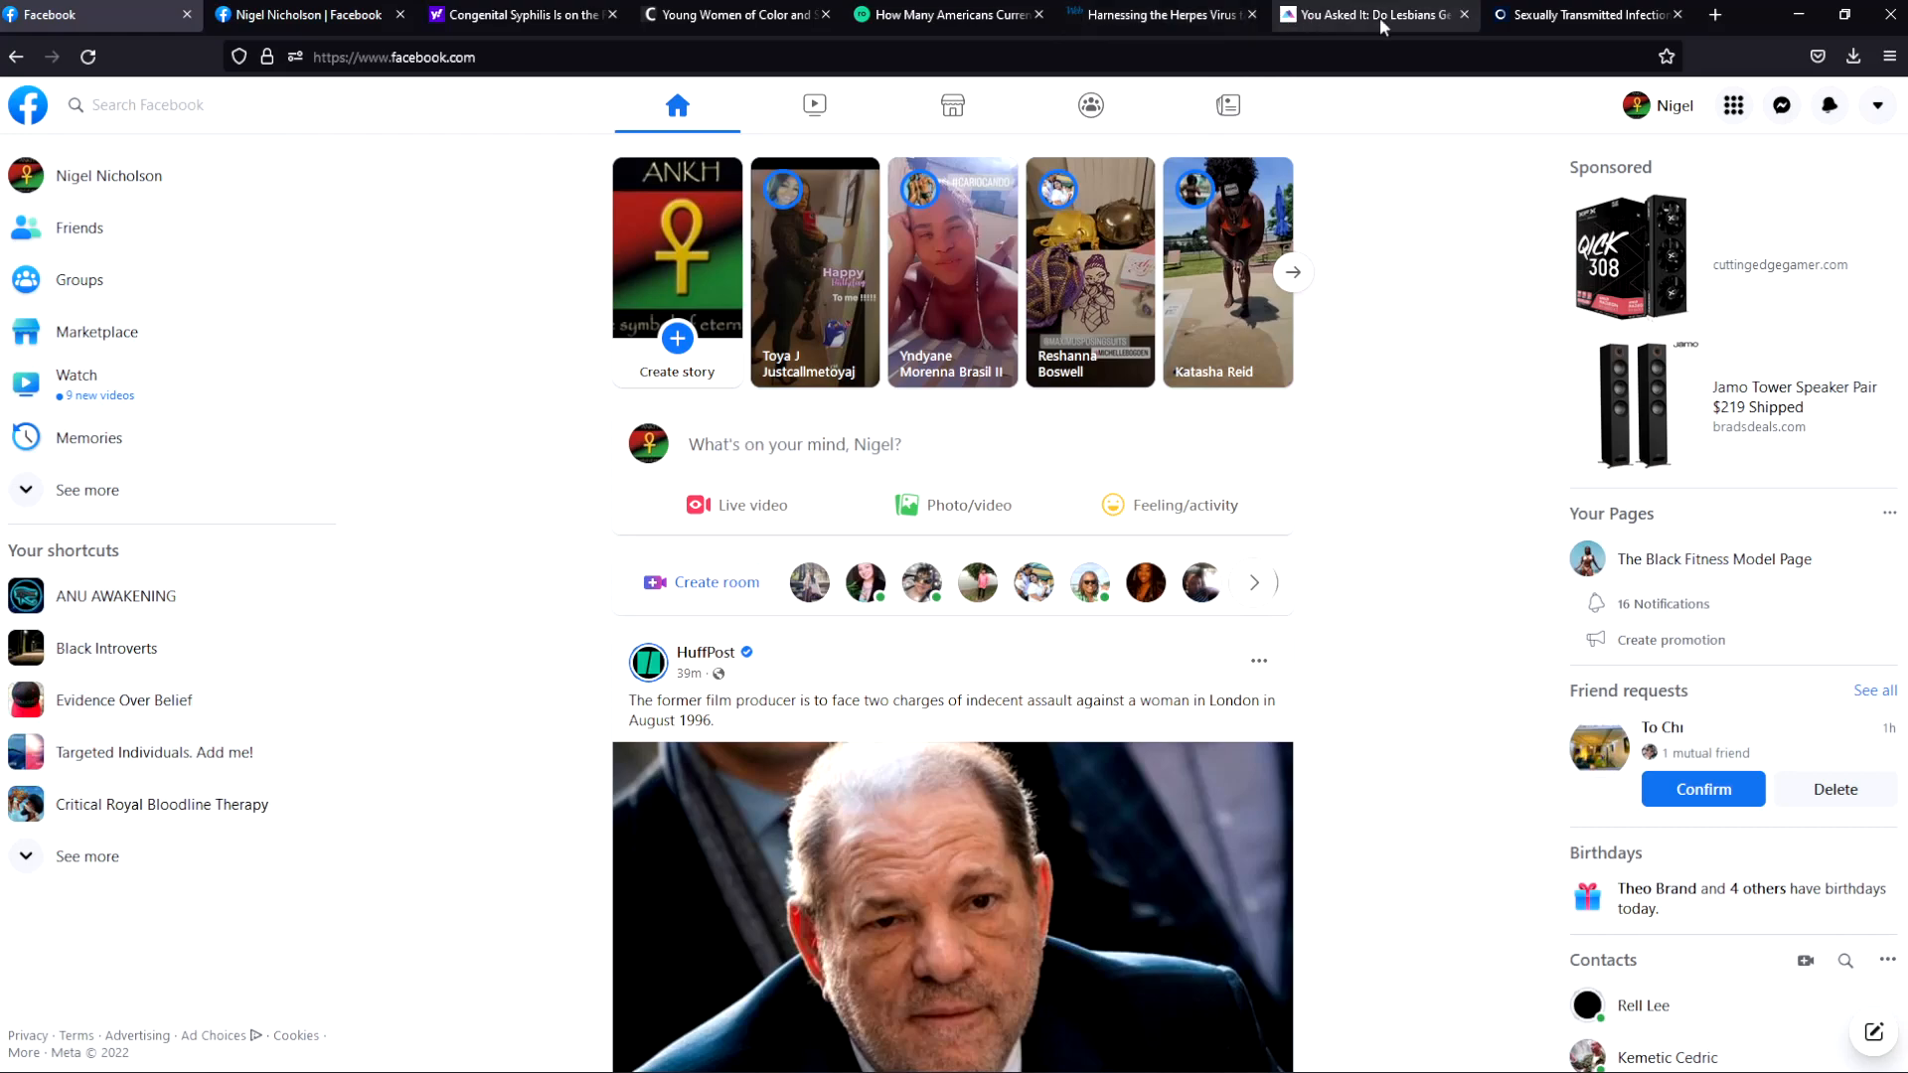
click(1582, 14)
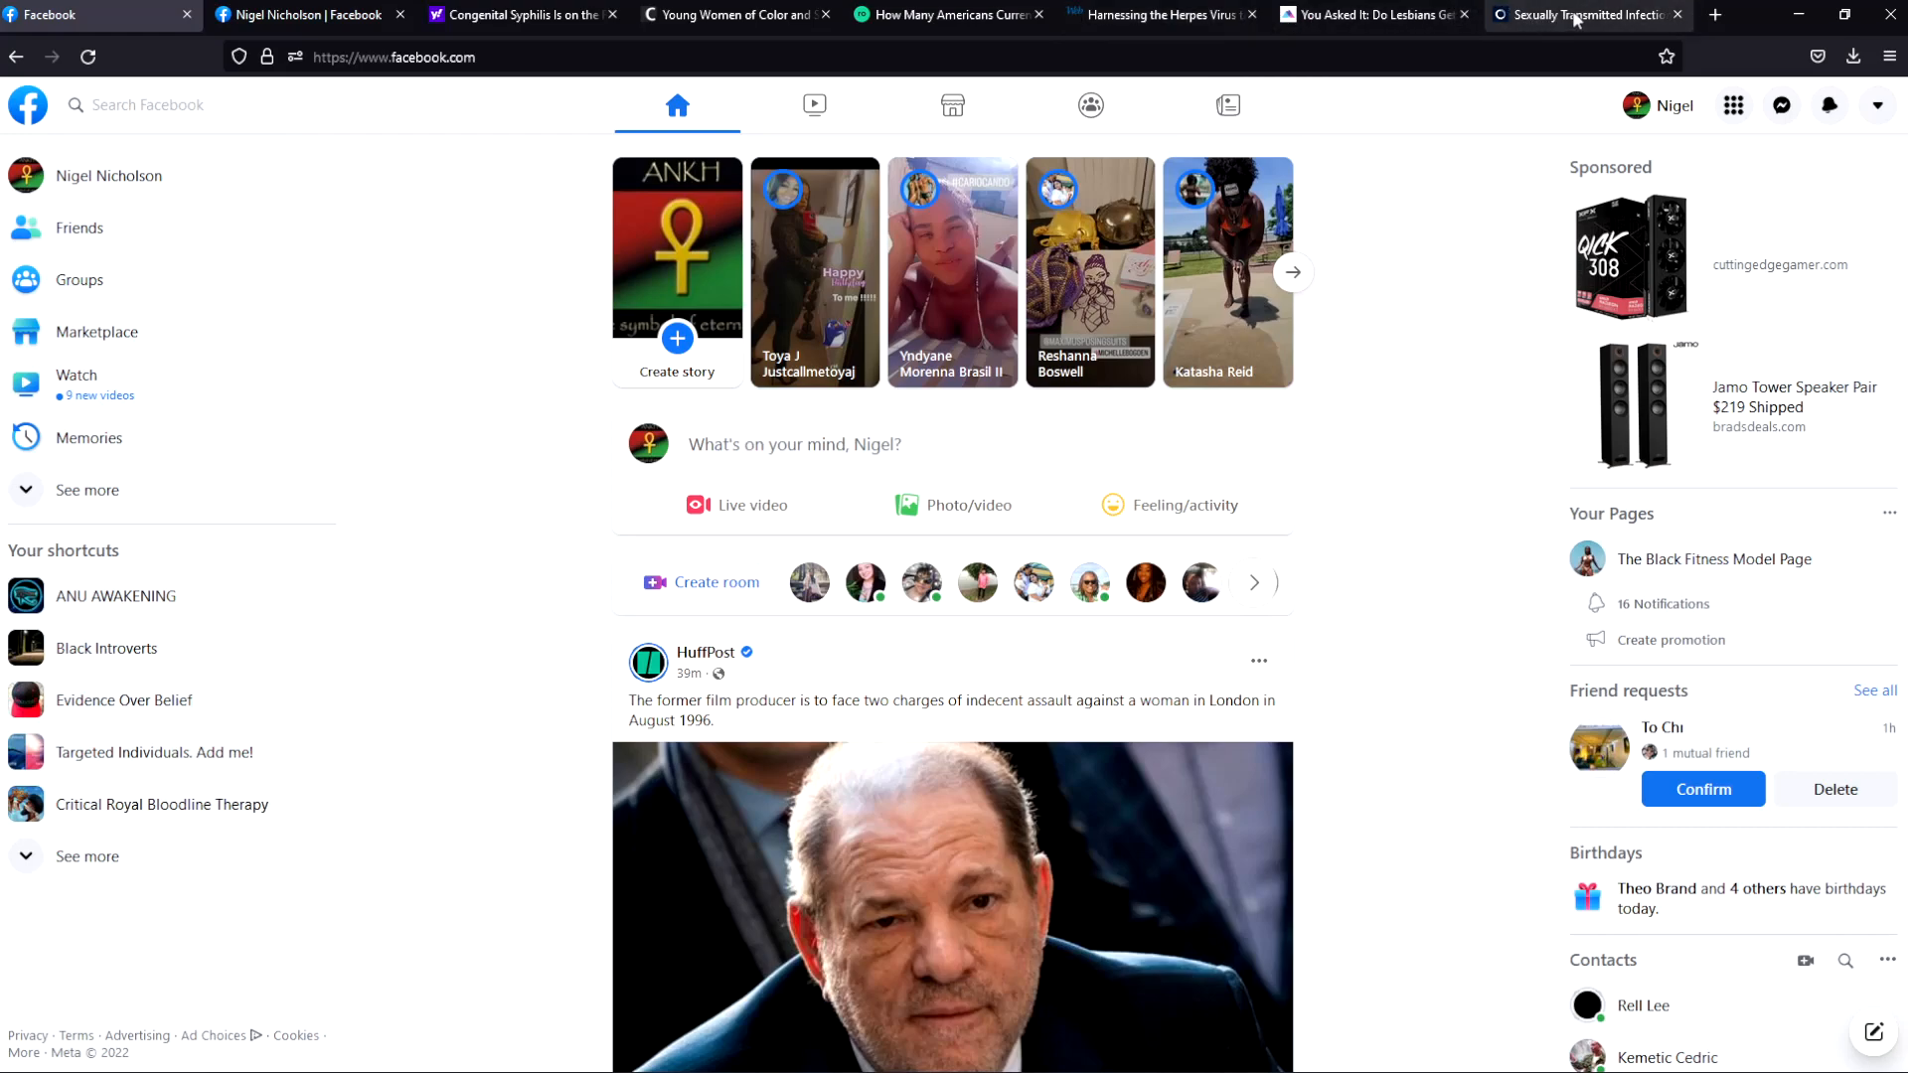
click(1585, 14)
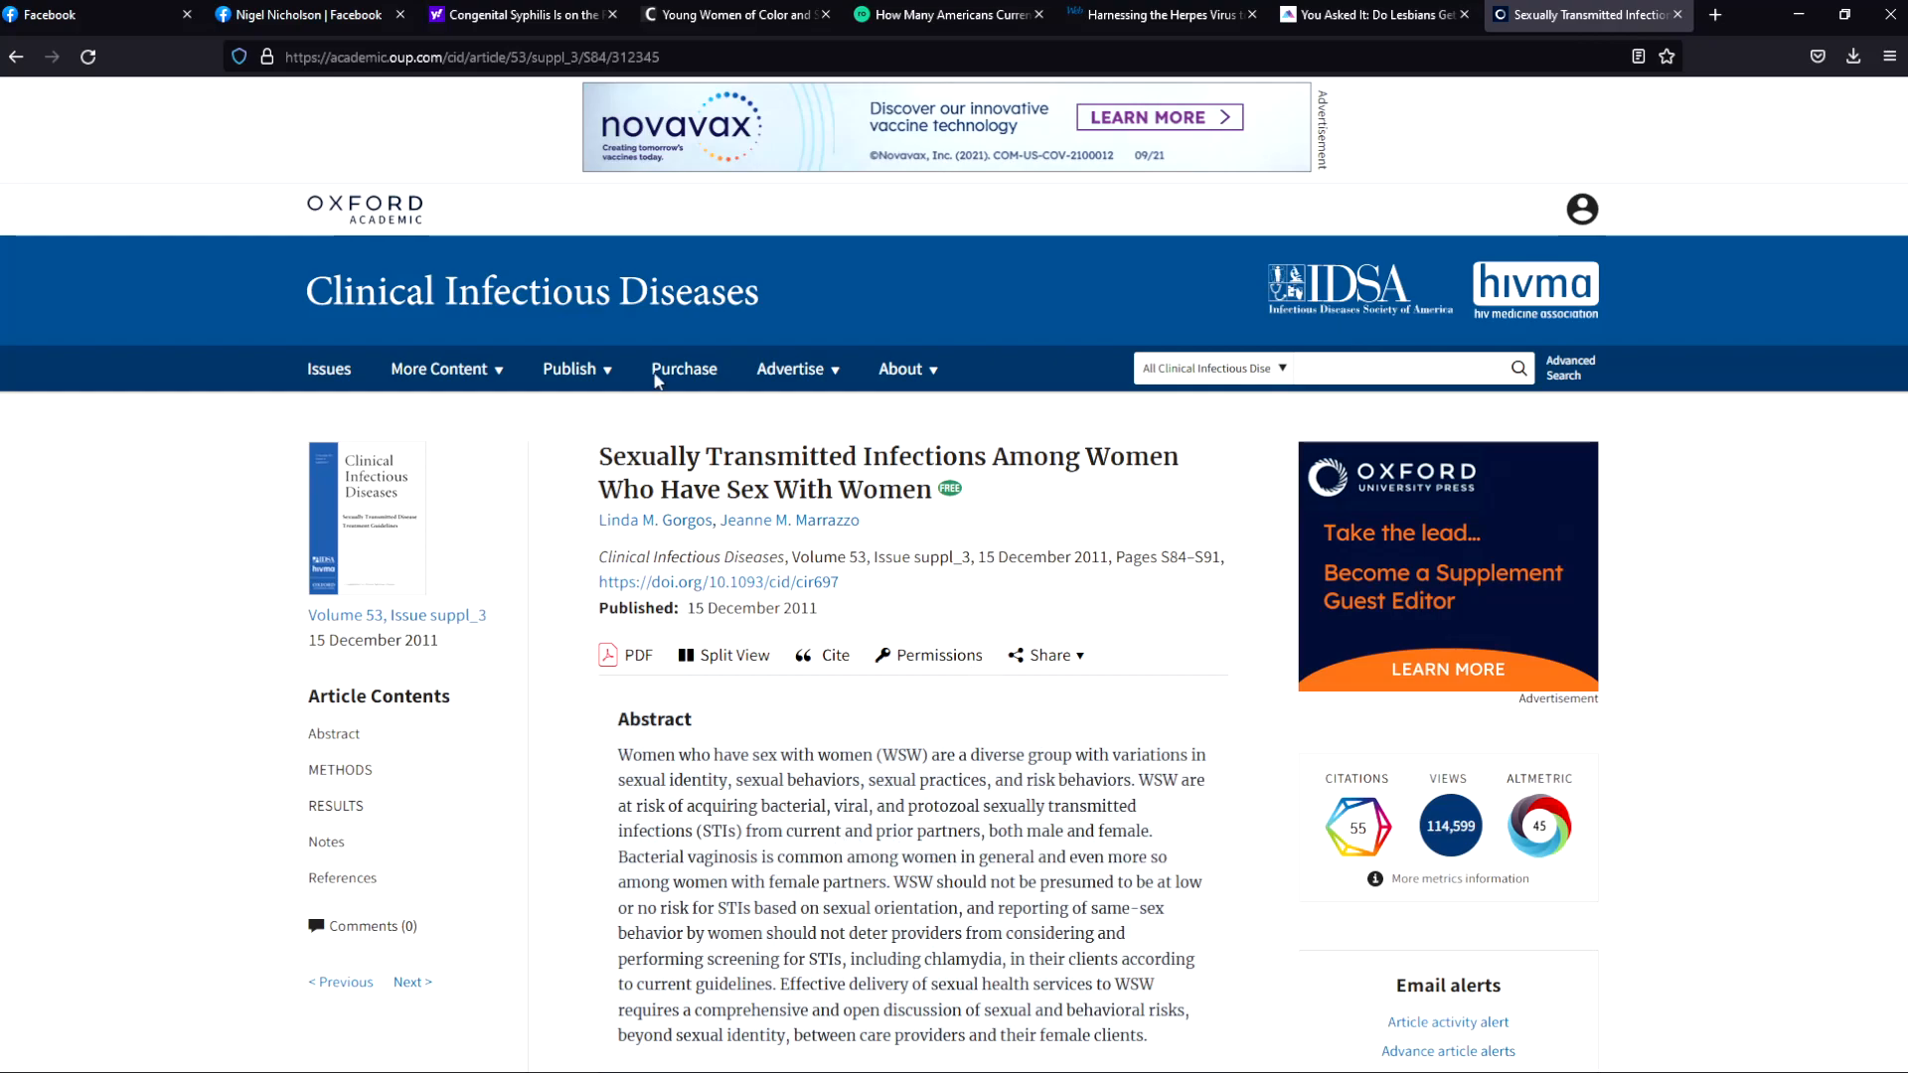
mouse_move(1152, 972)
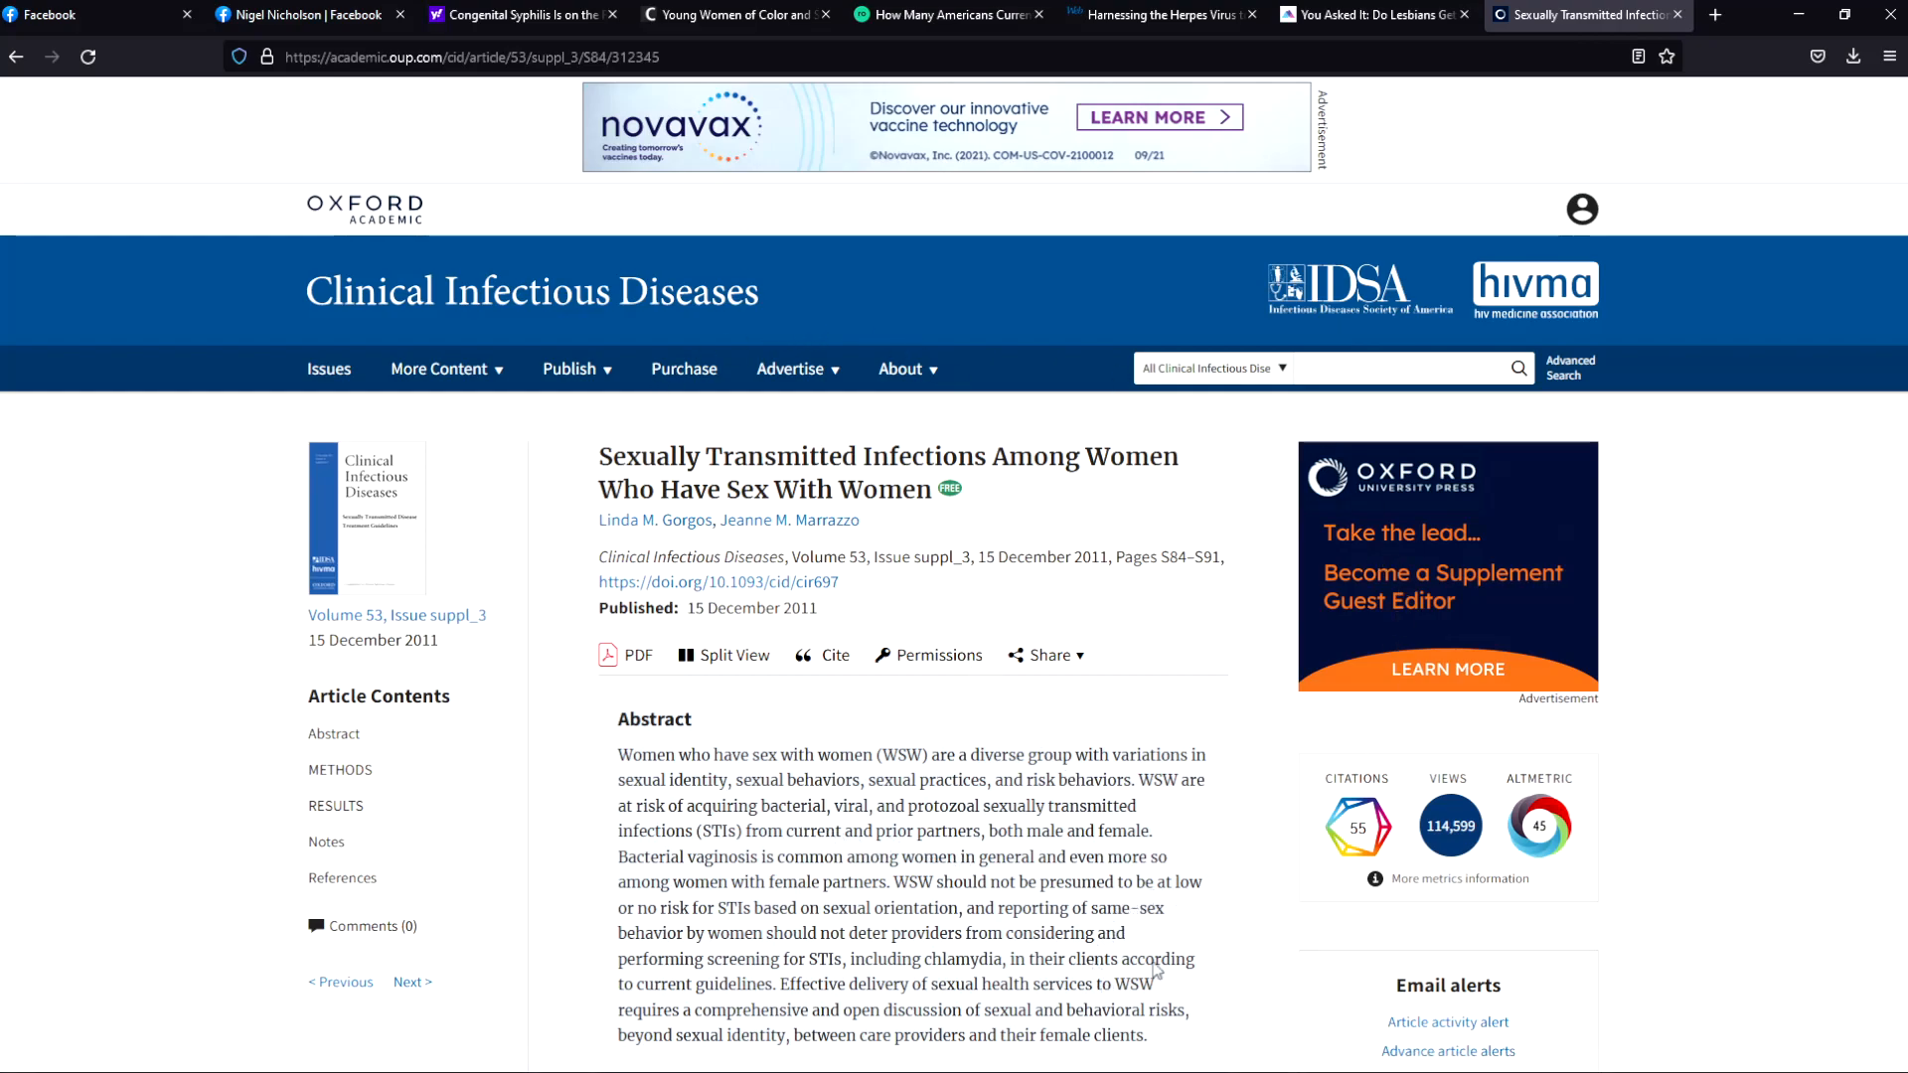
mouse_move(843, 741)
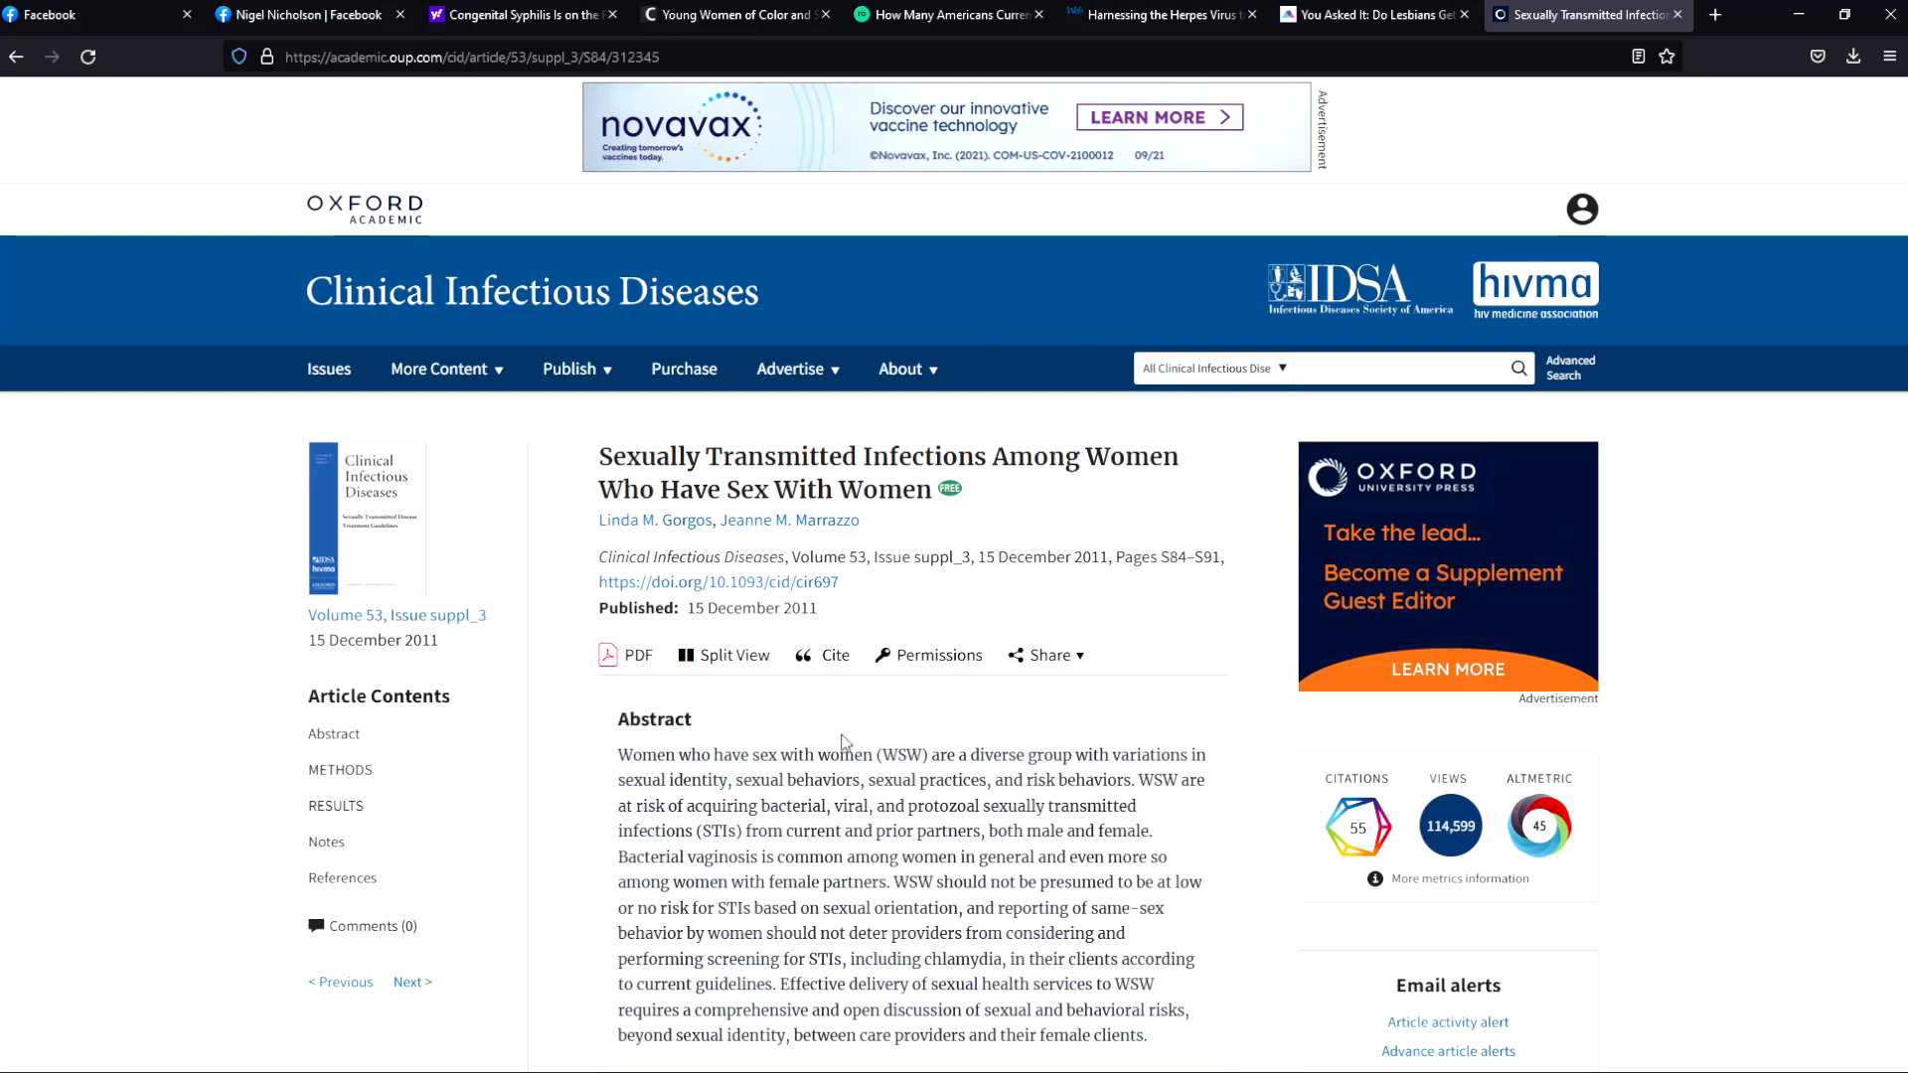
mouse_move(696, 898)
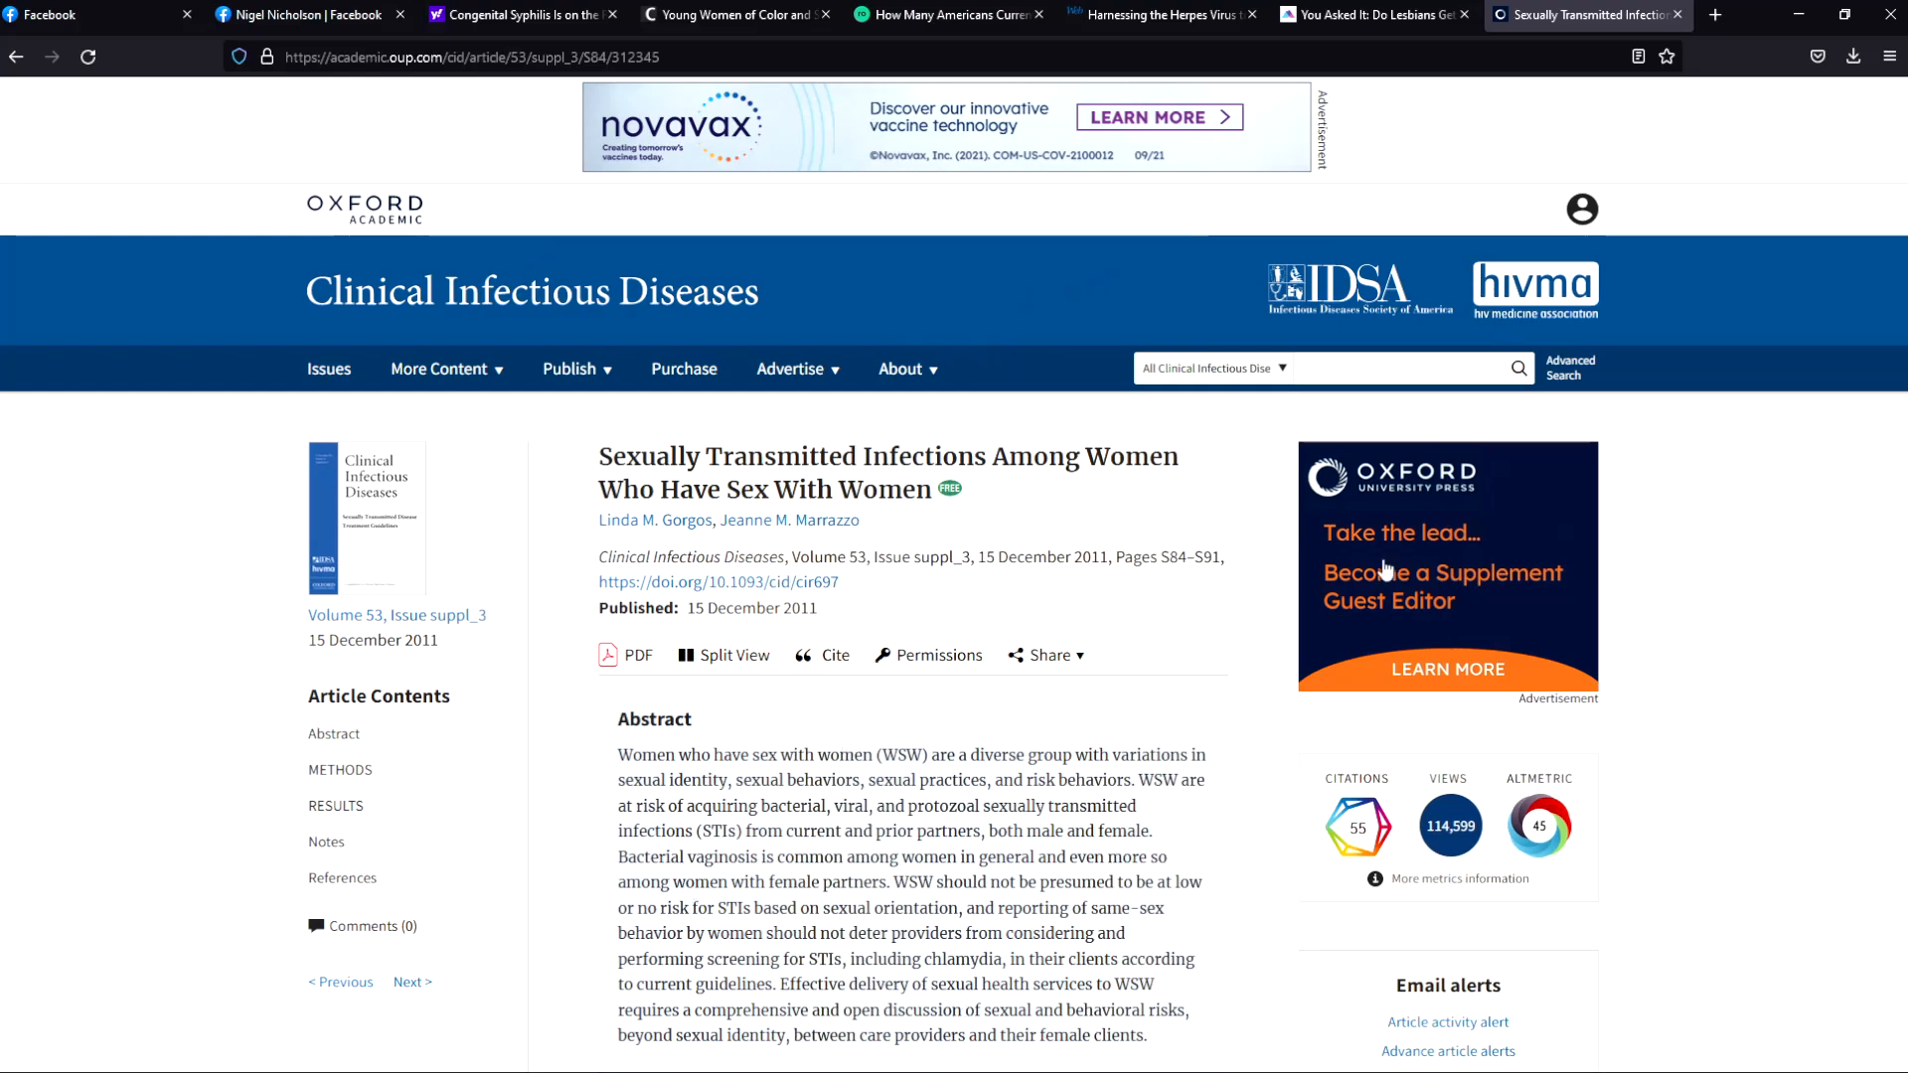
mouse_move(1356, 606)
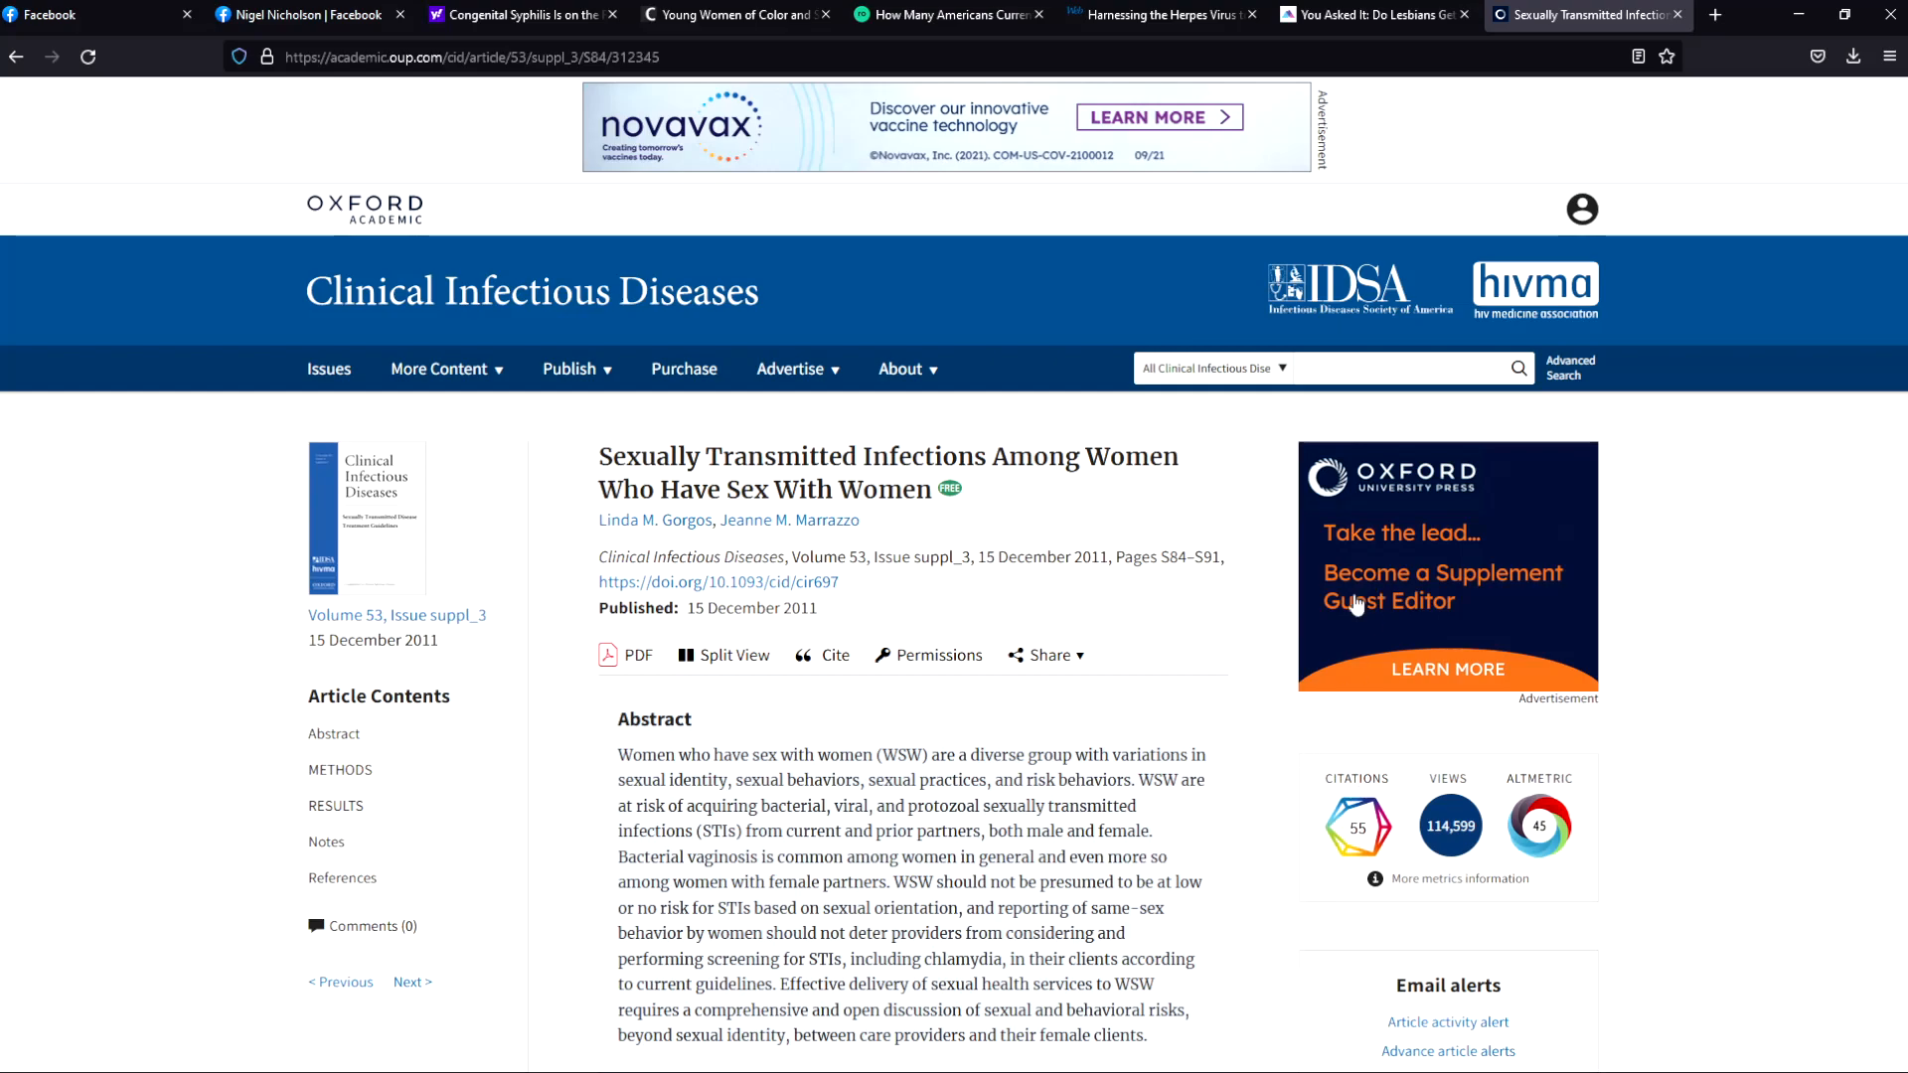
mouse_move(801, 785)
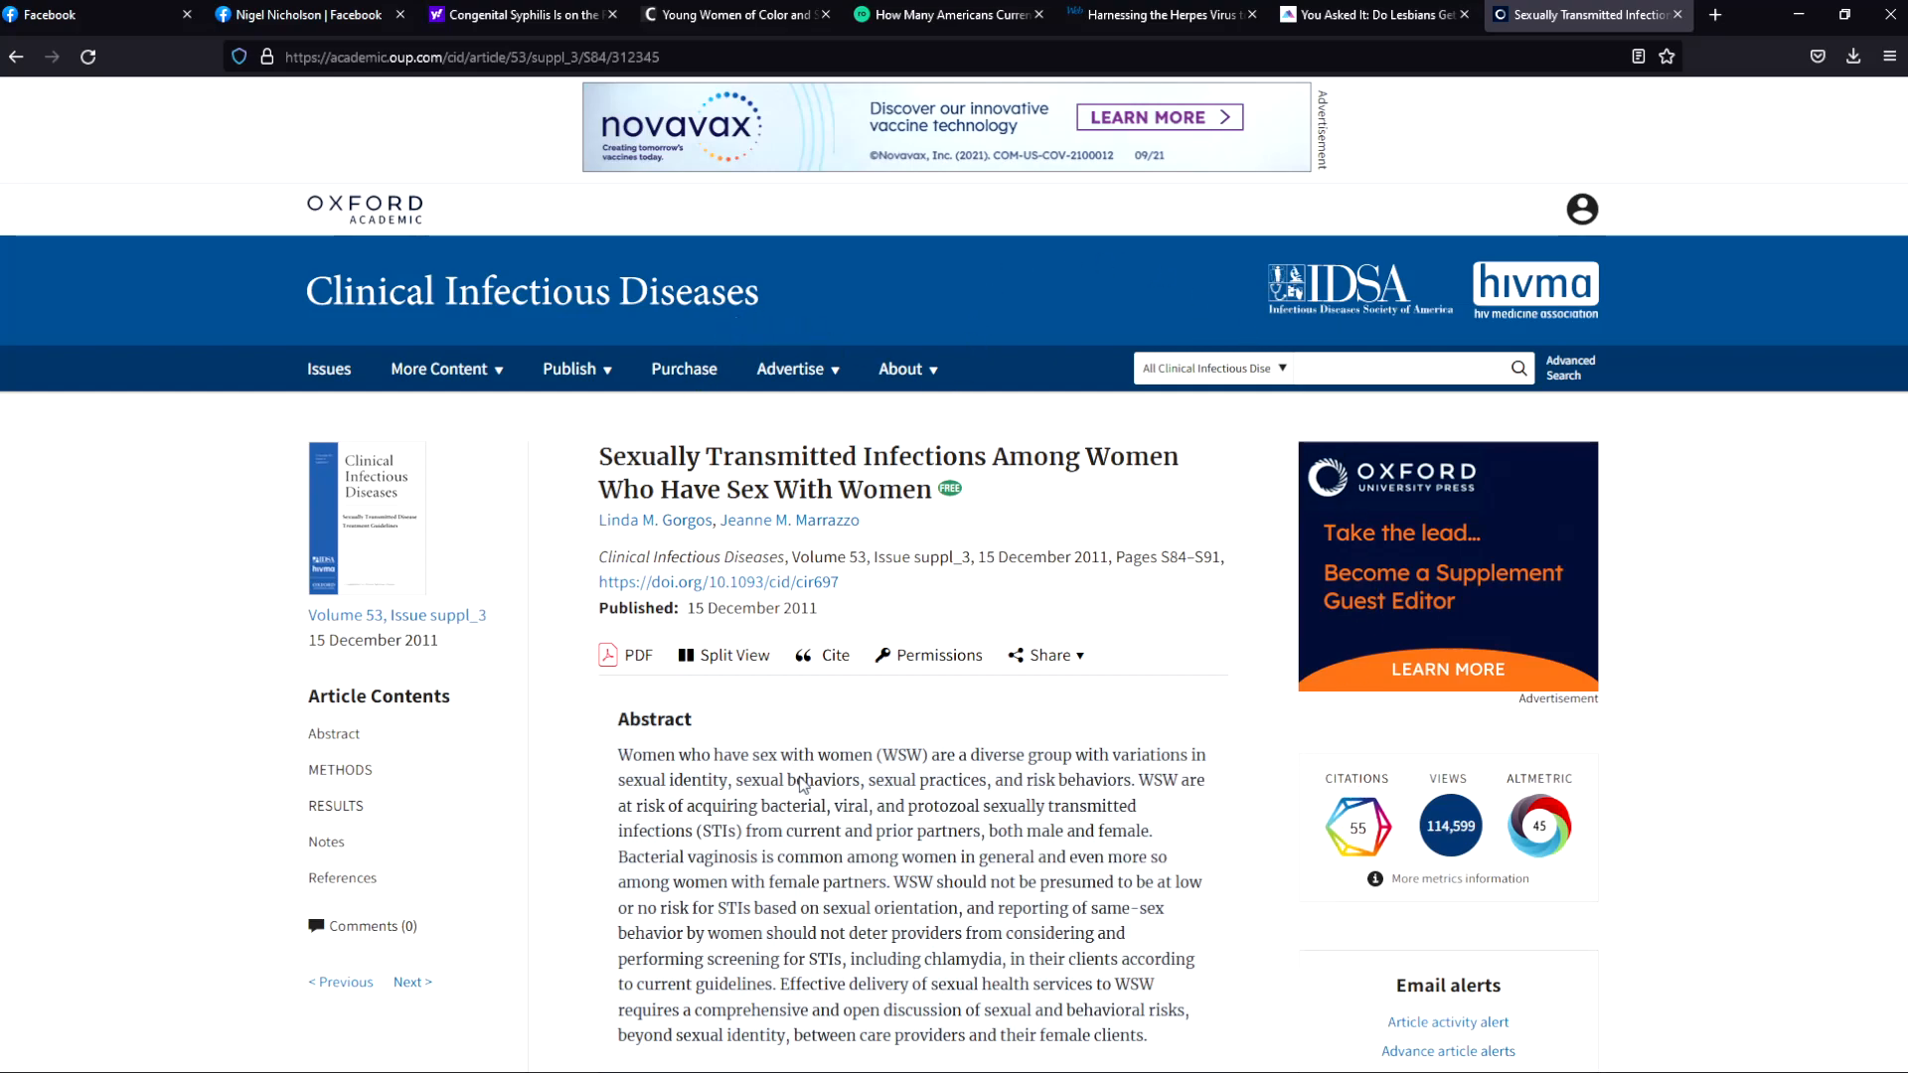
mouse_move(886, 702)
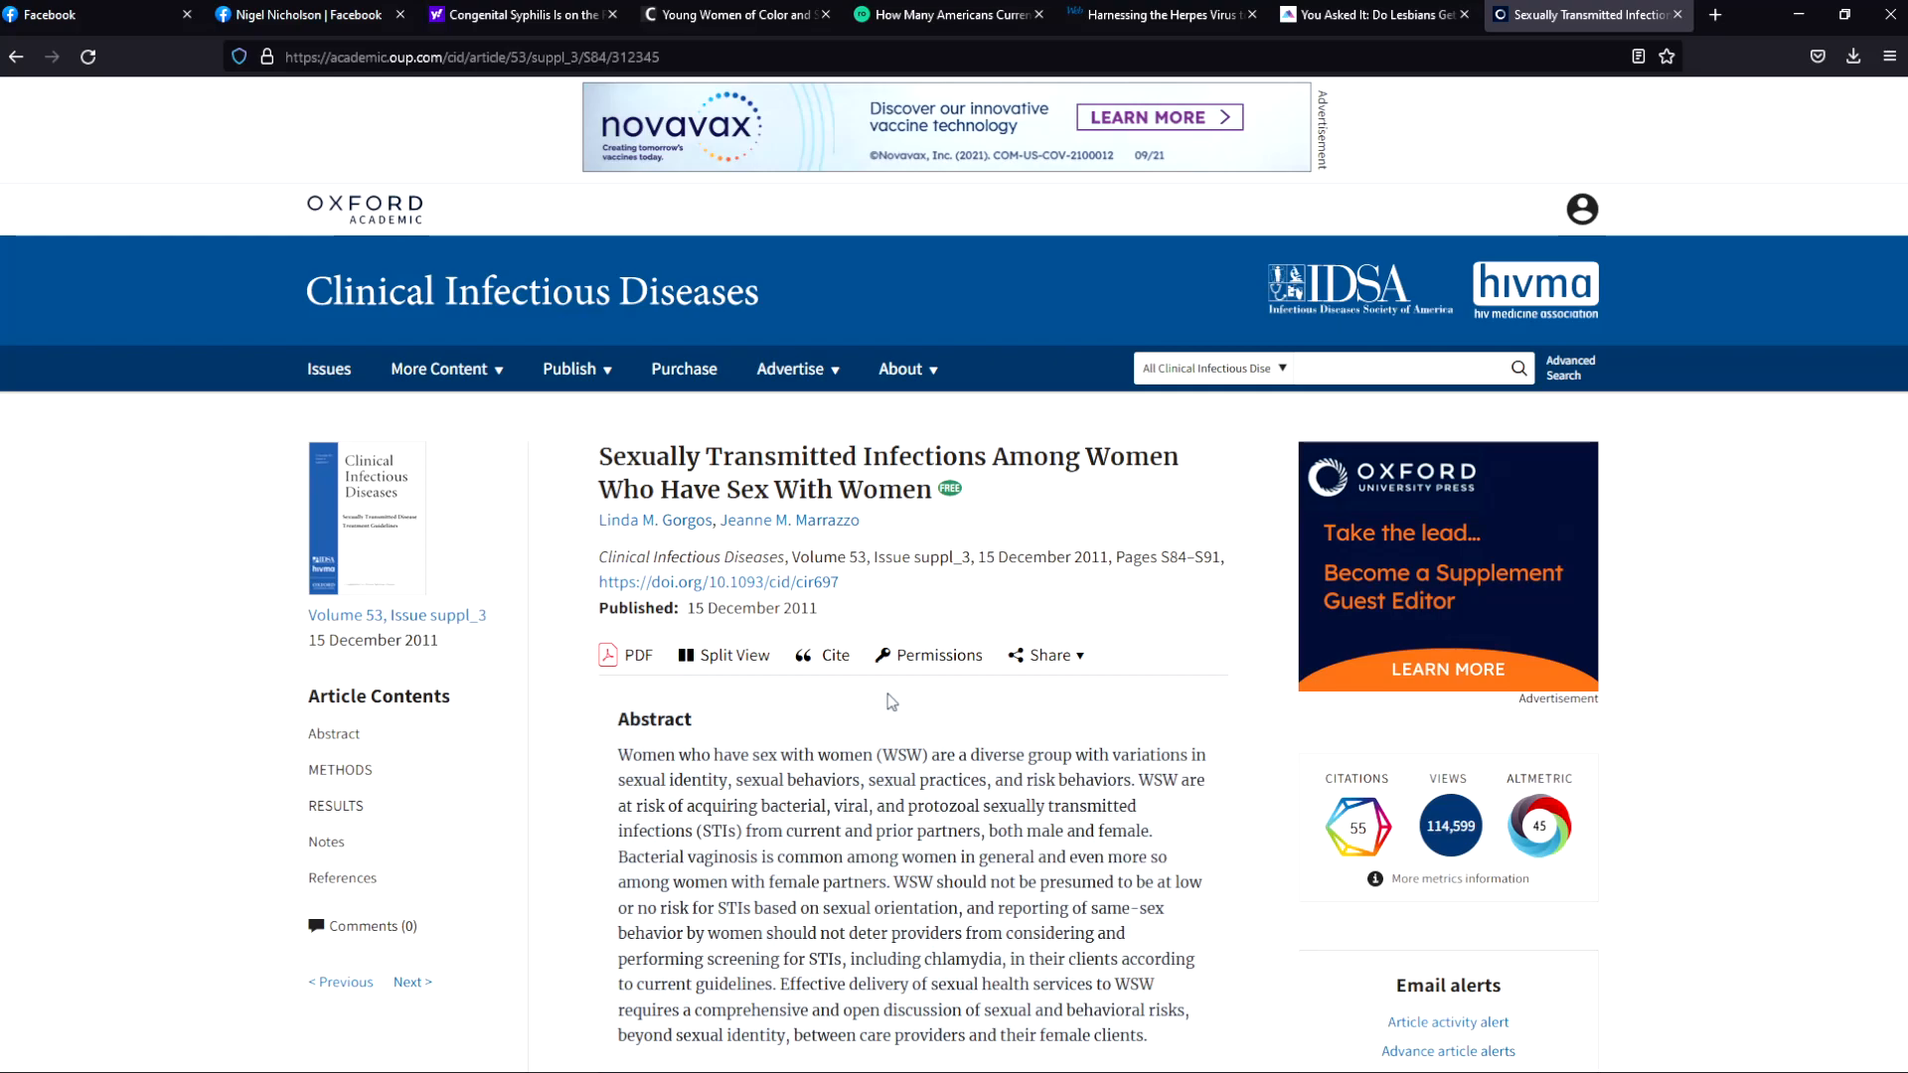
mouse_move(885, 708)
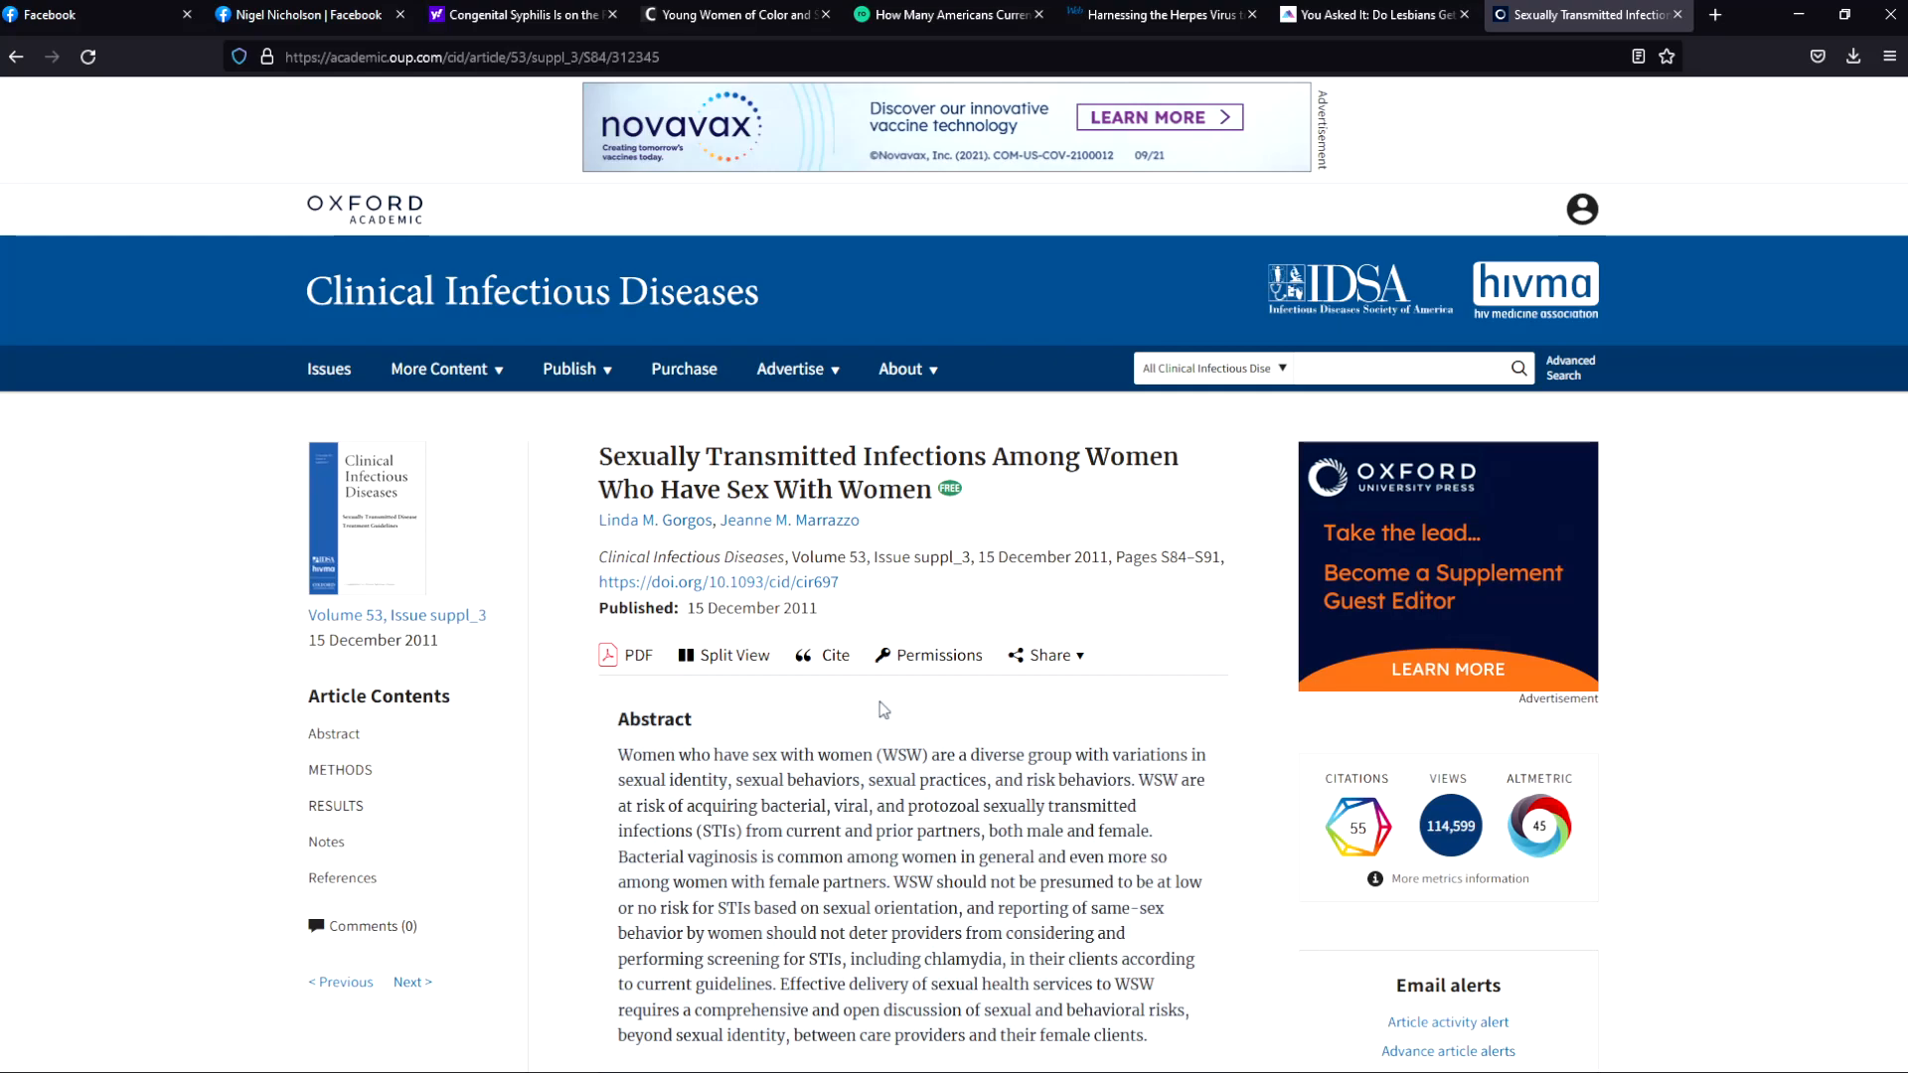
mouse_move(883, 709)
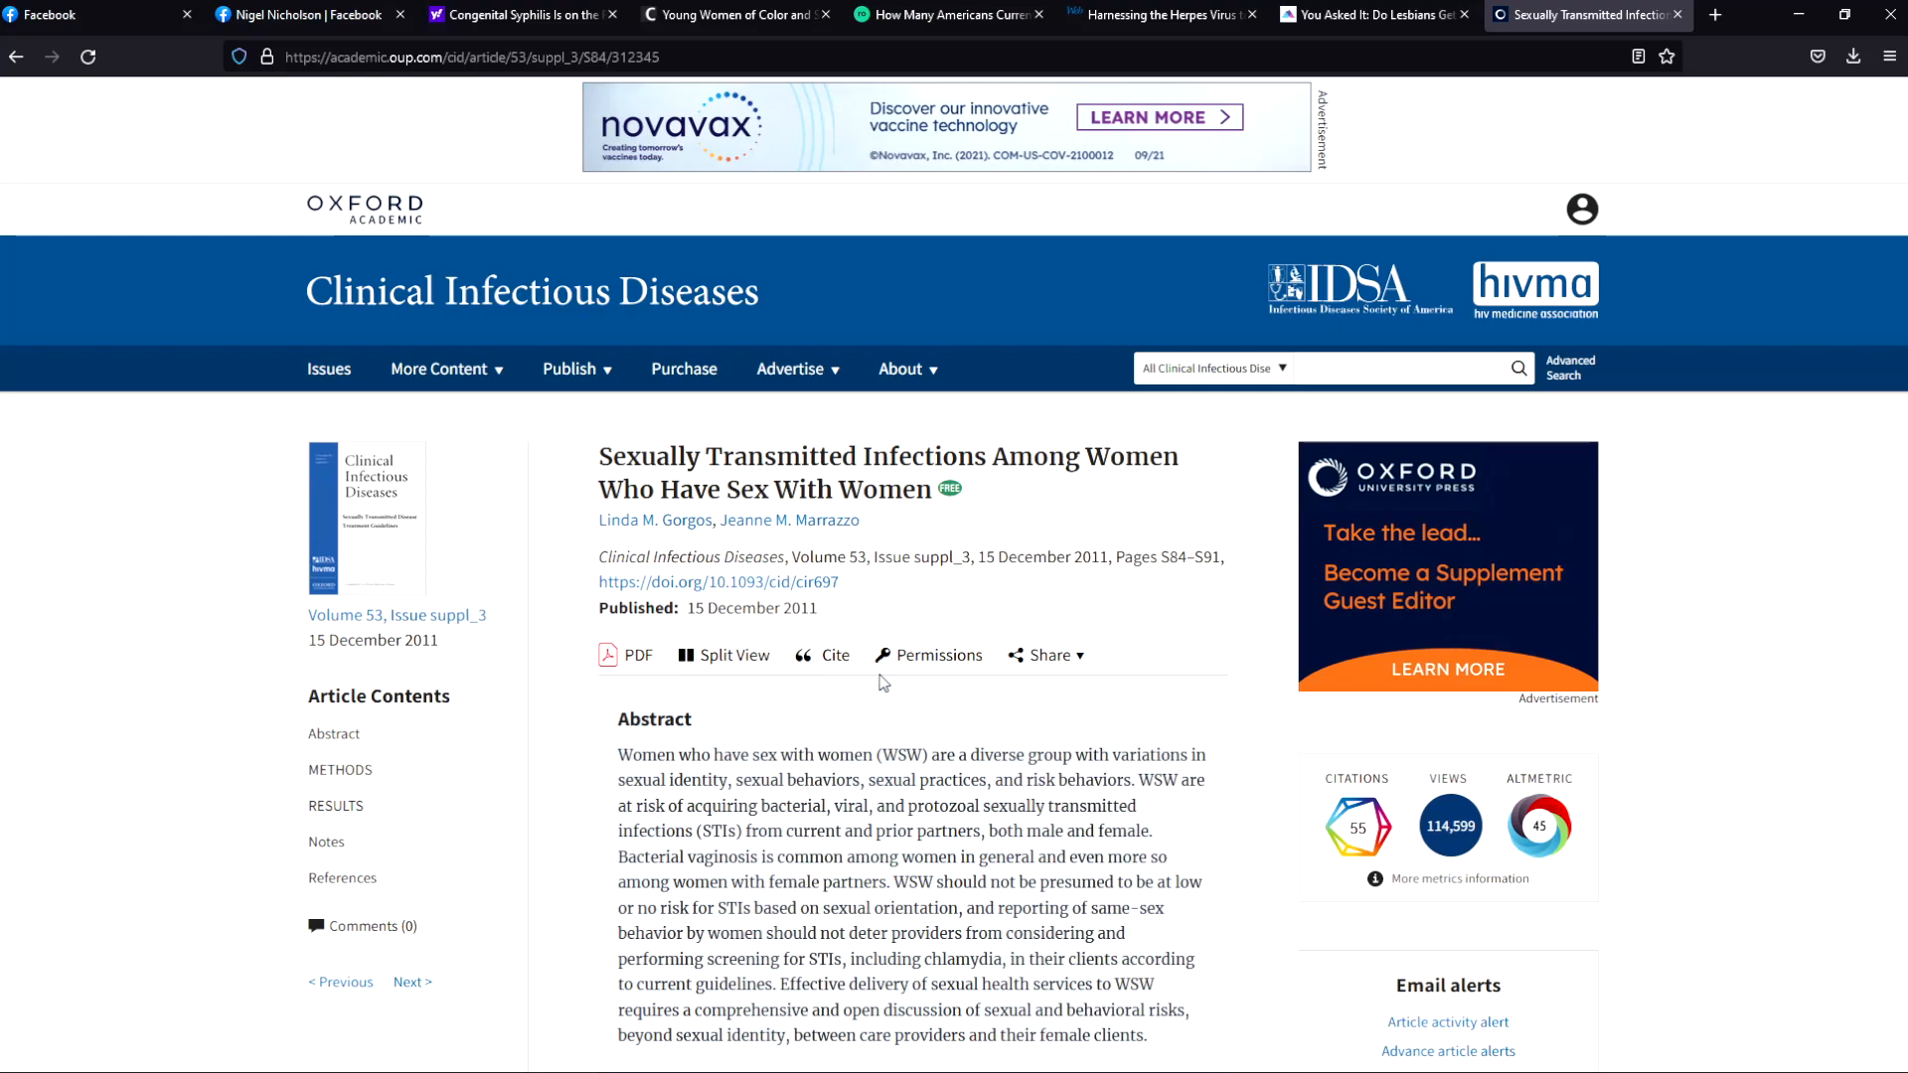
mouse_move(1091, 558)
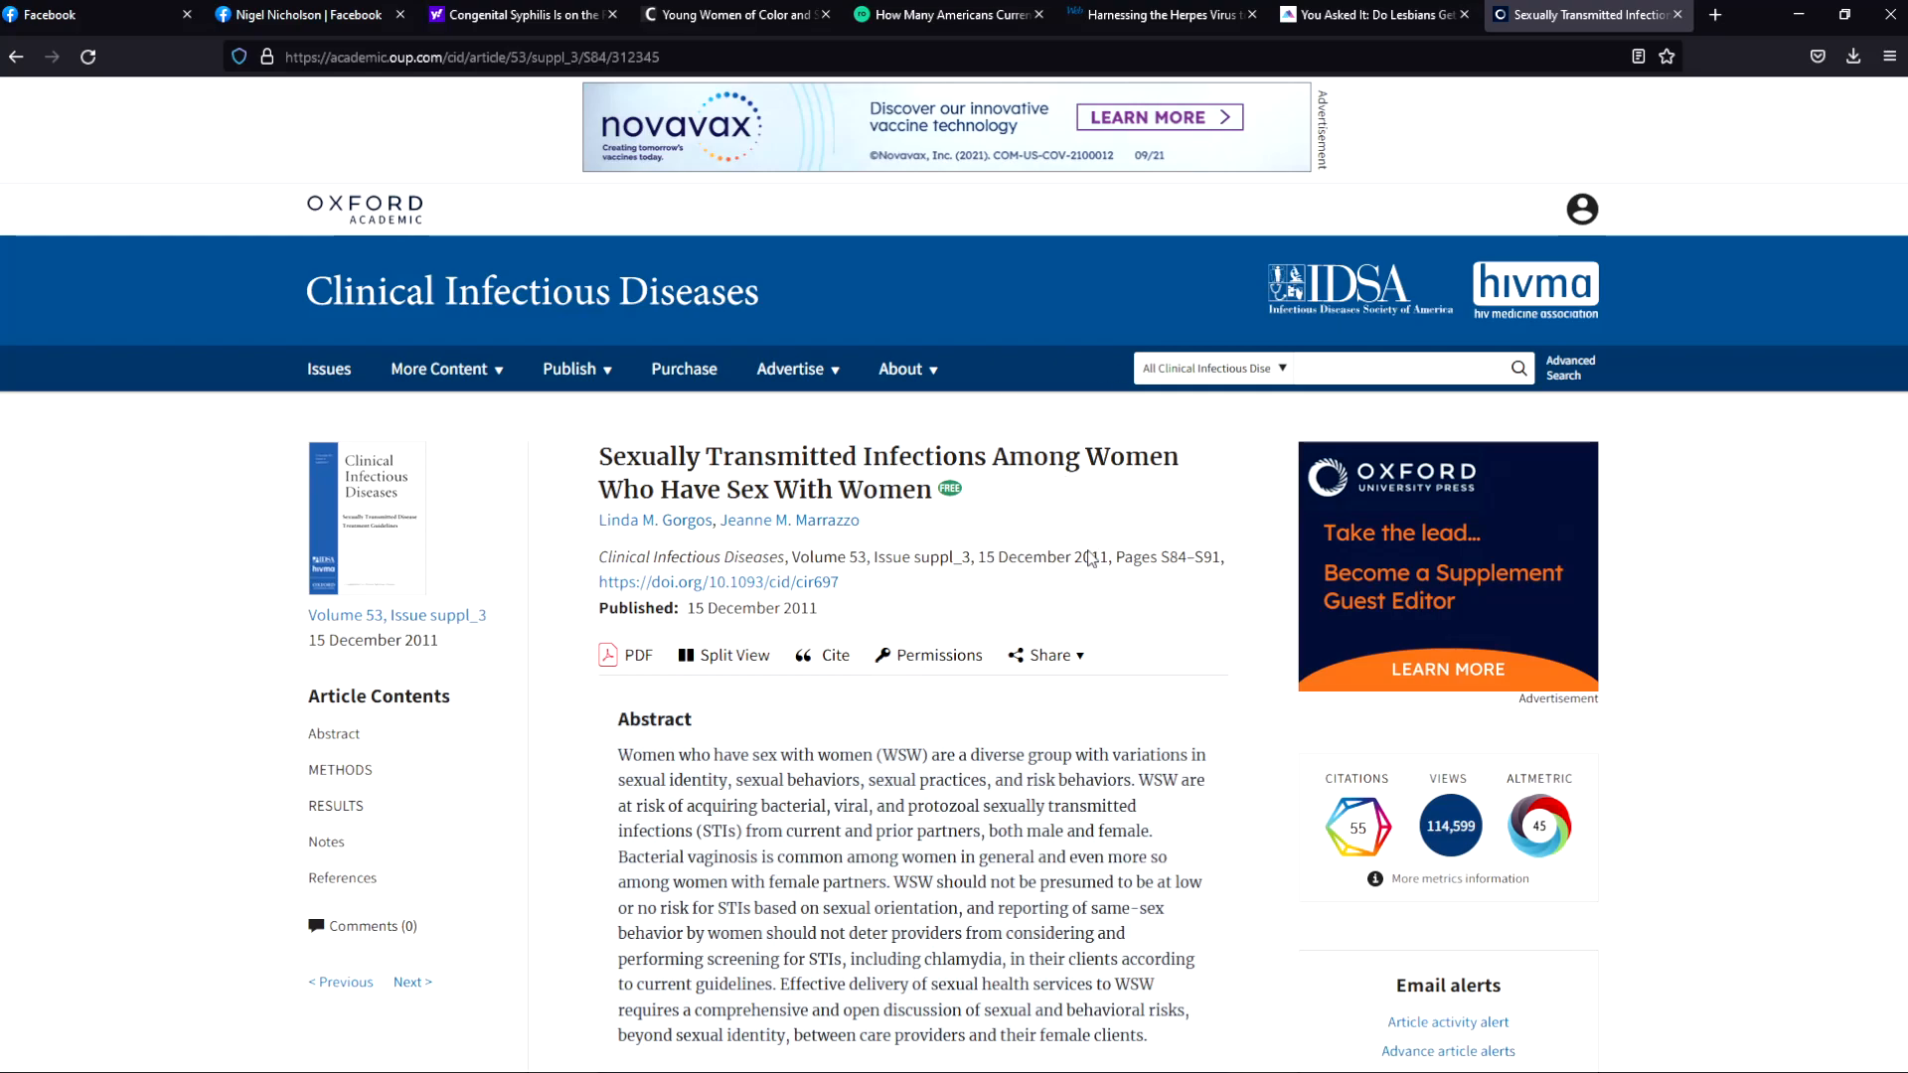
mouse_move(1006, 730)
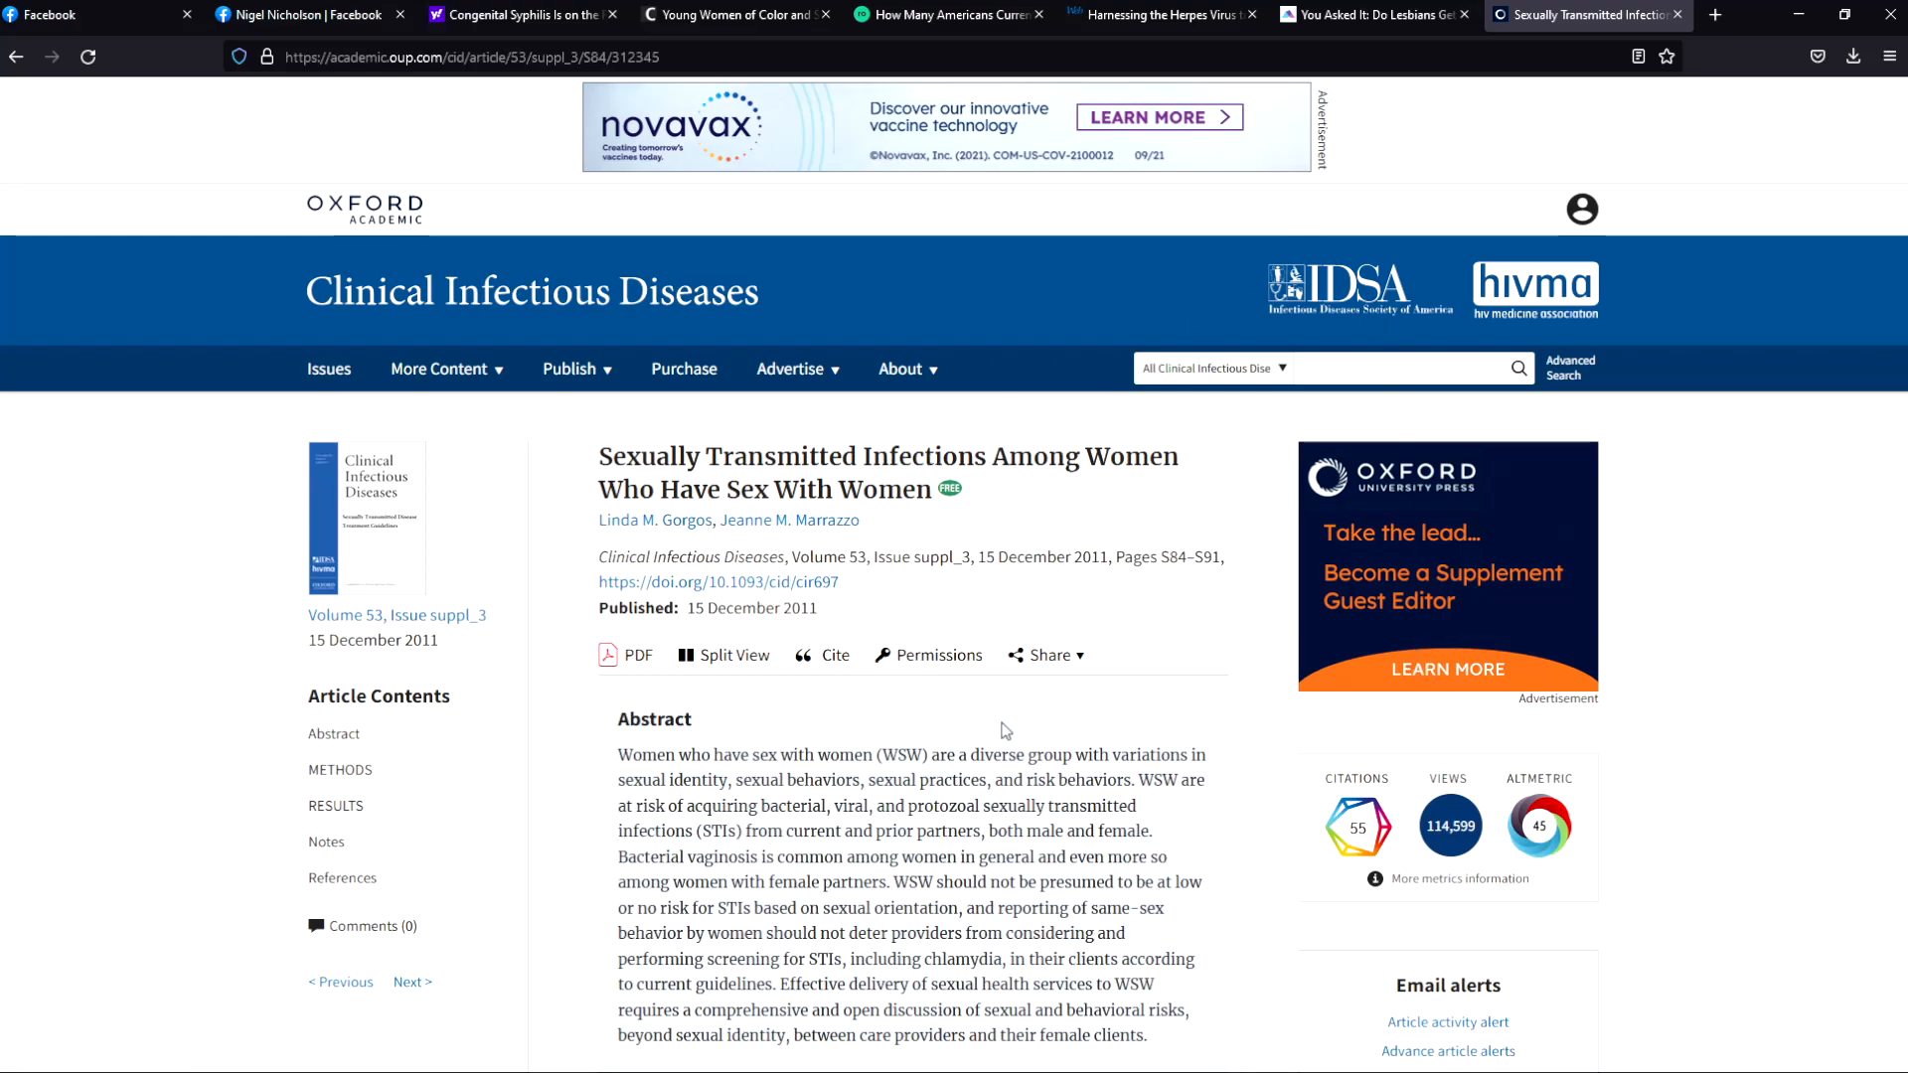
mouse_move(1049, 569)
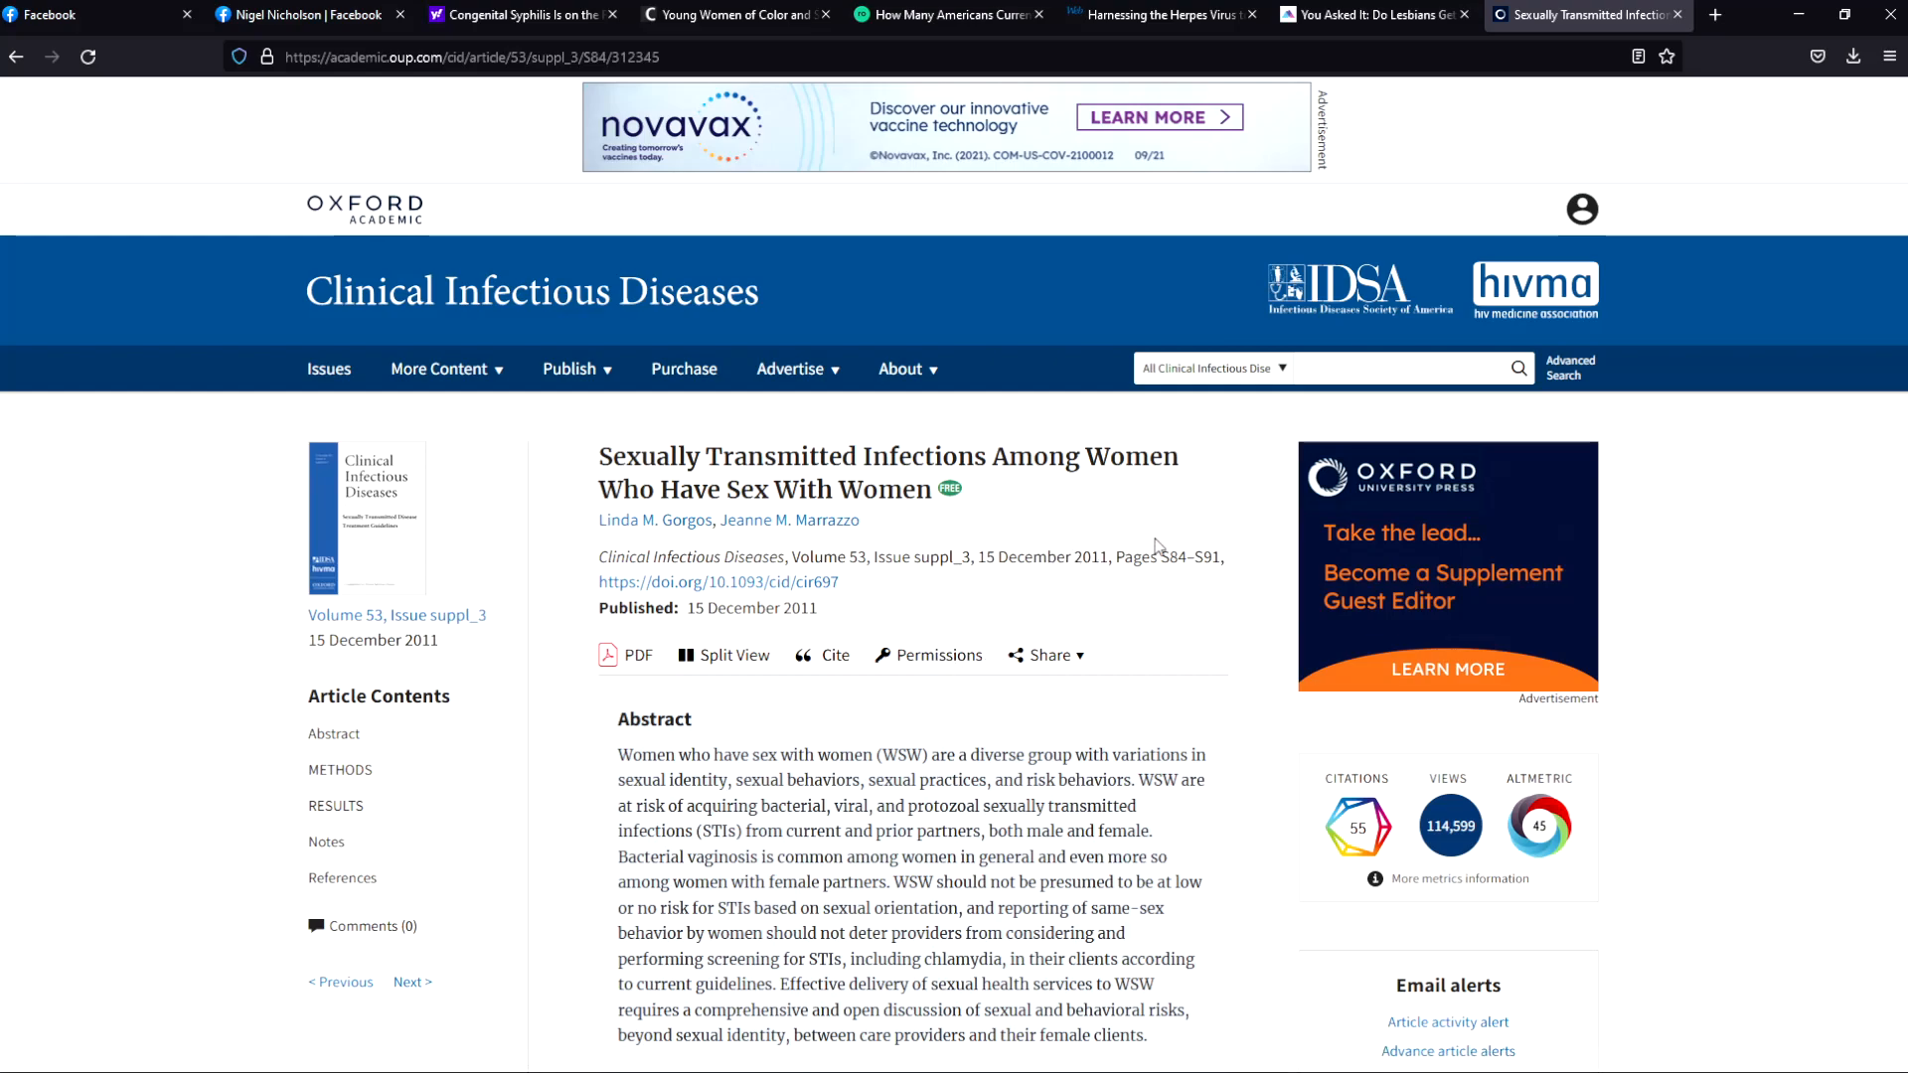
mouse_move(582, 344)
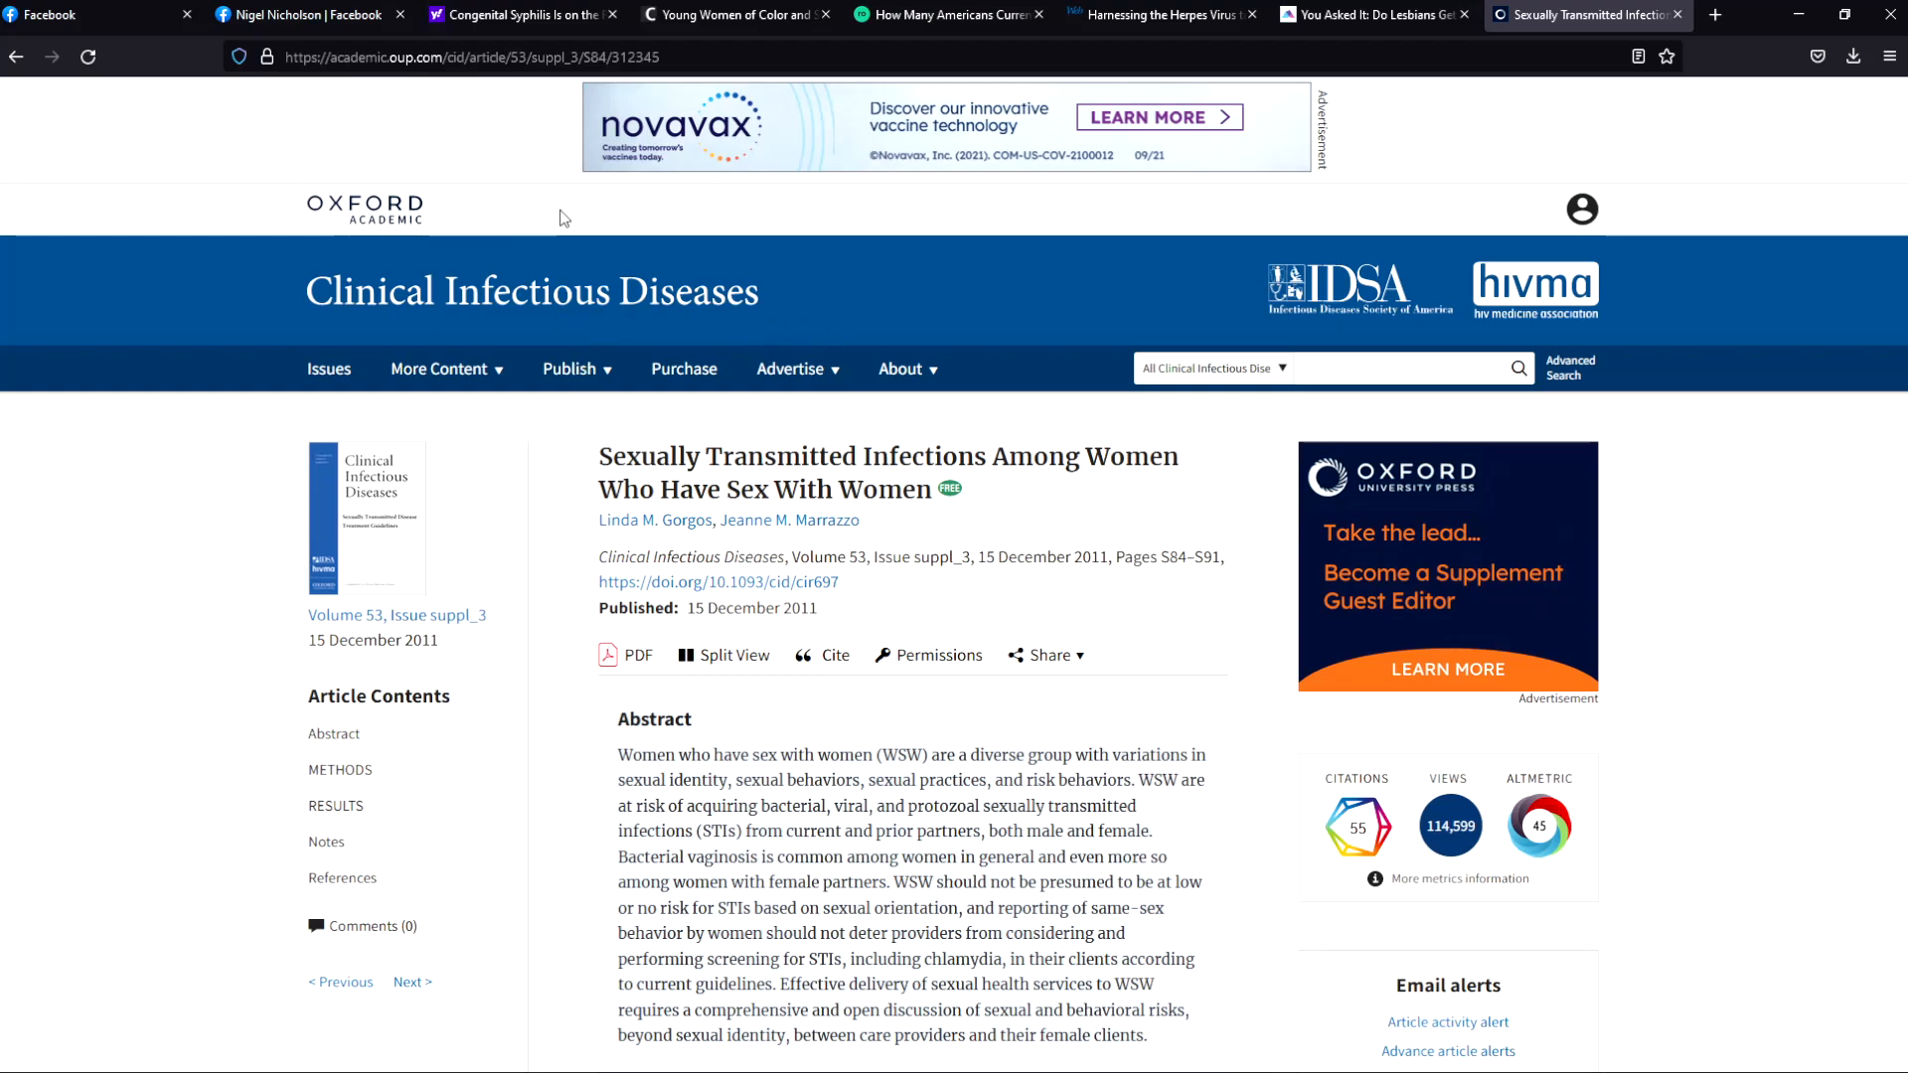
mouse_move(874, 841)
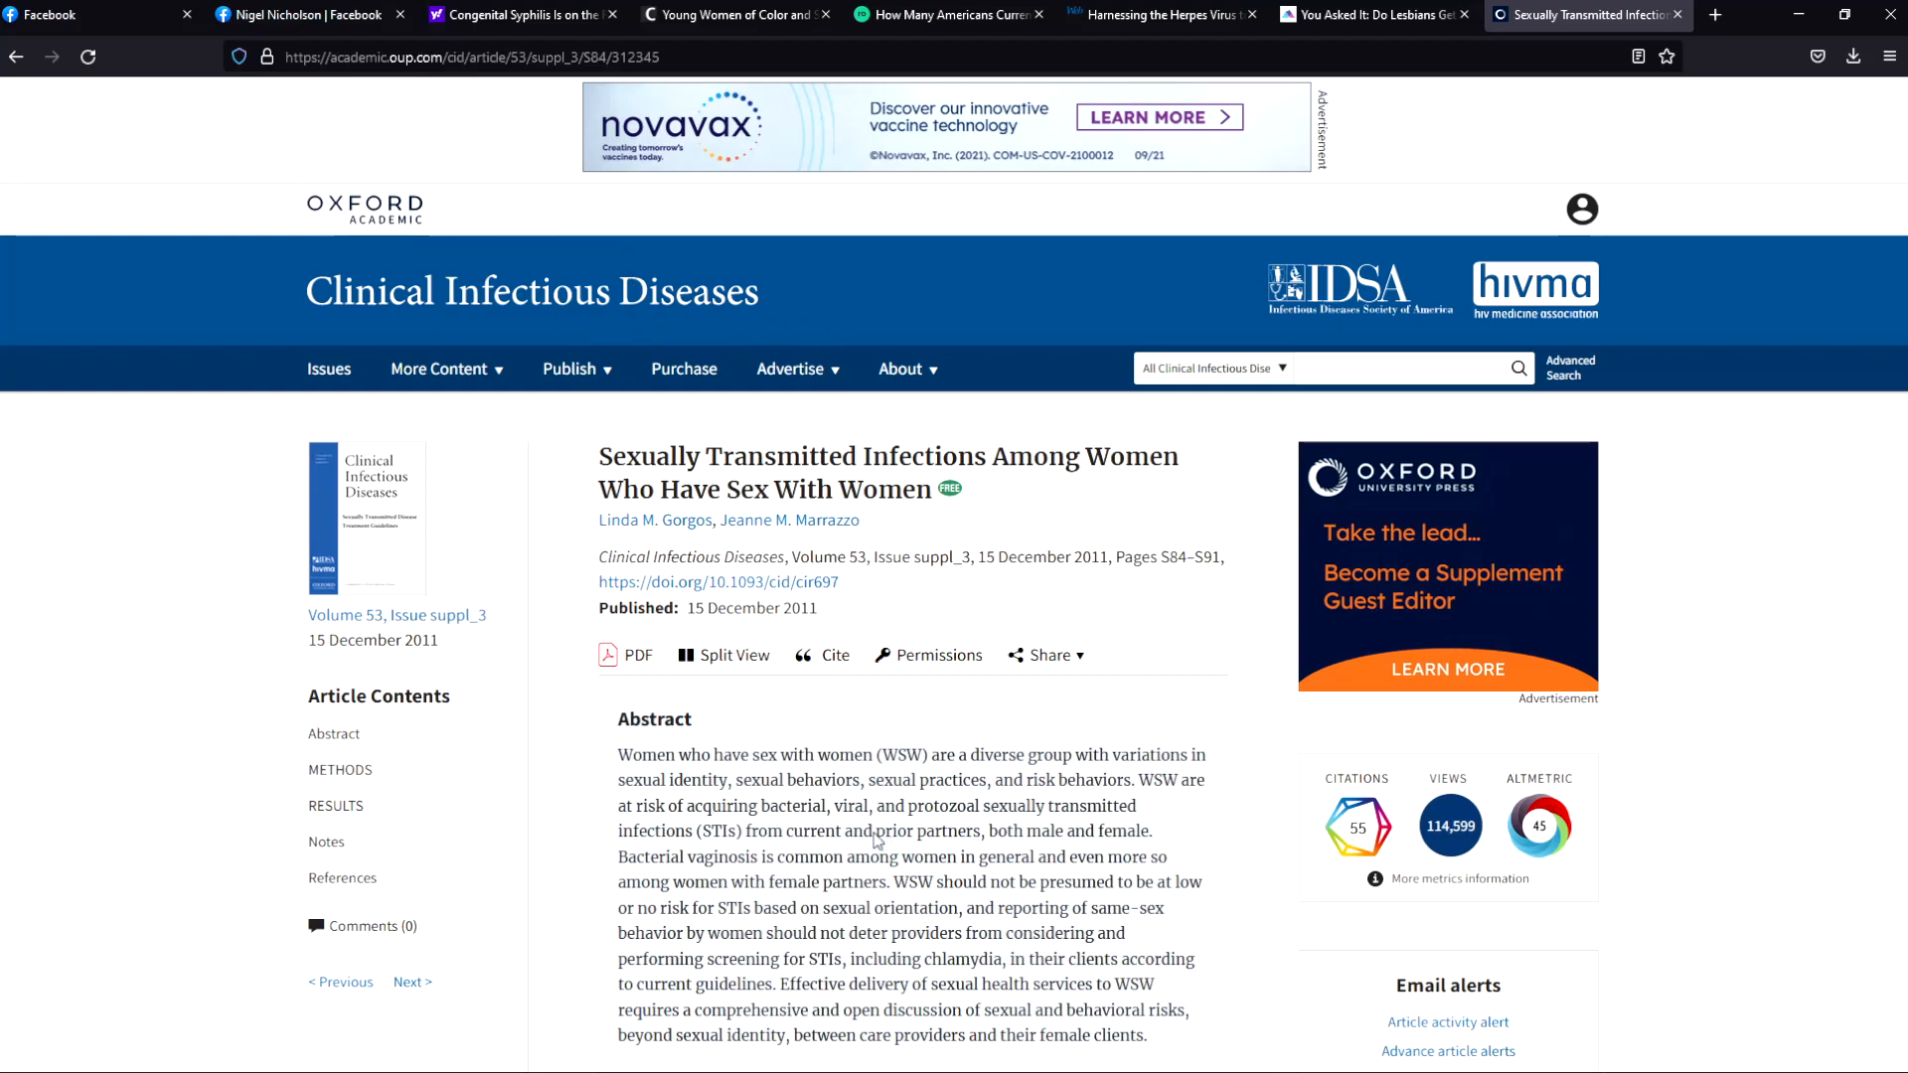
mouse_move(950, 890)
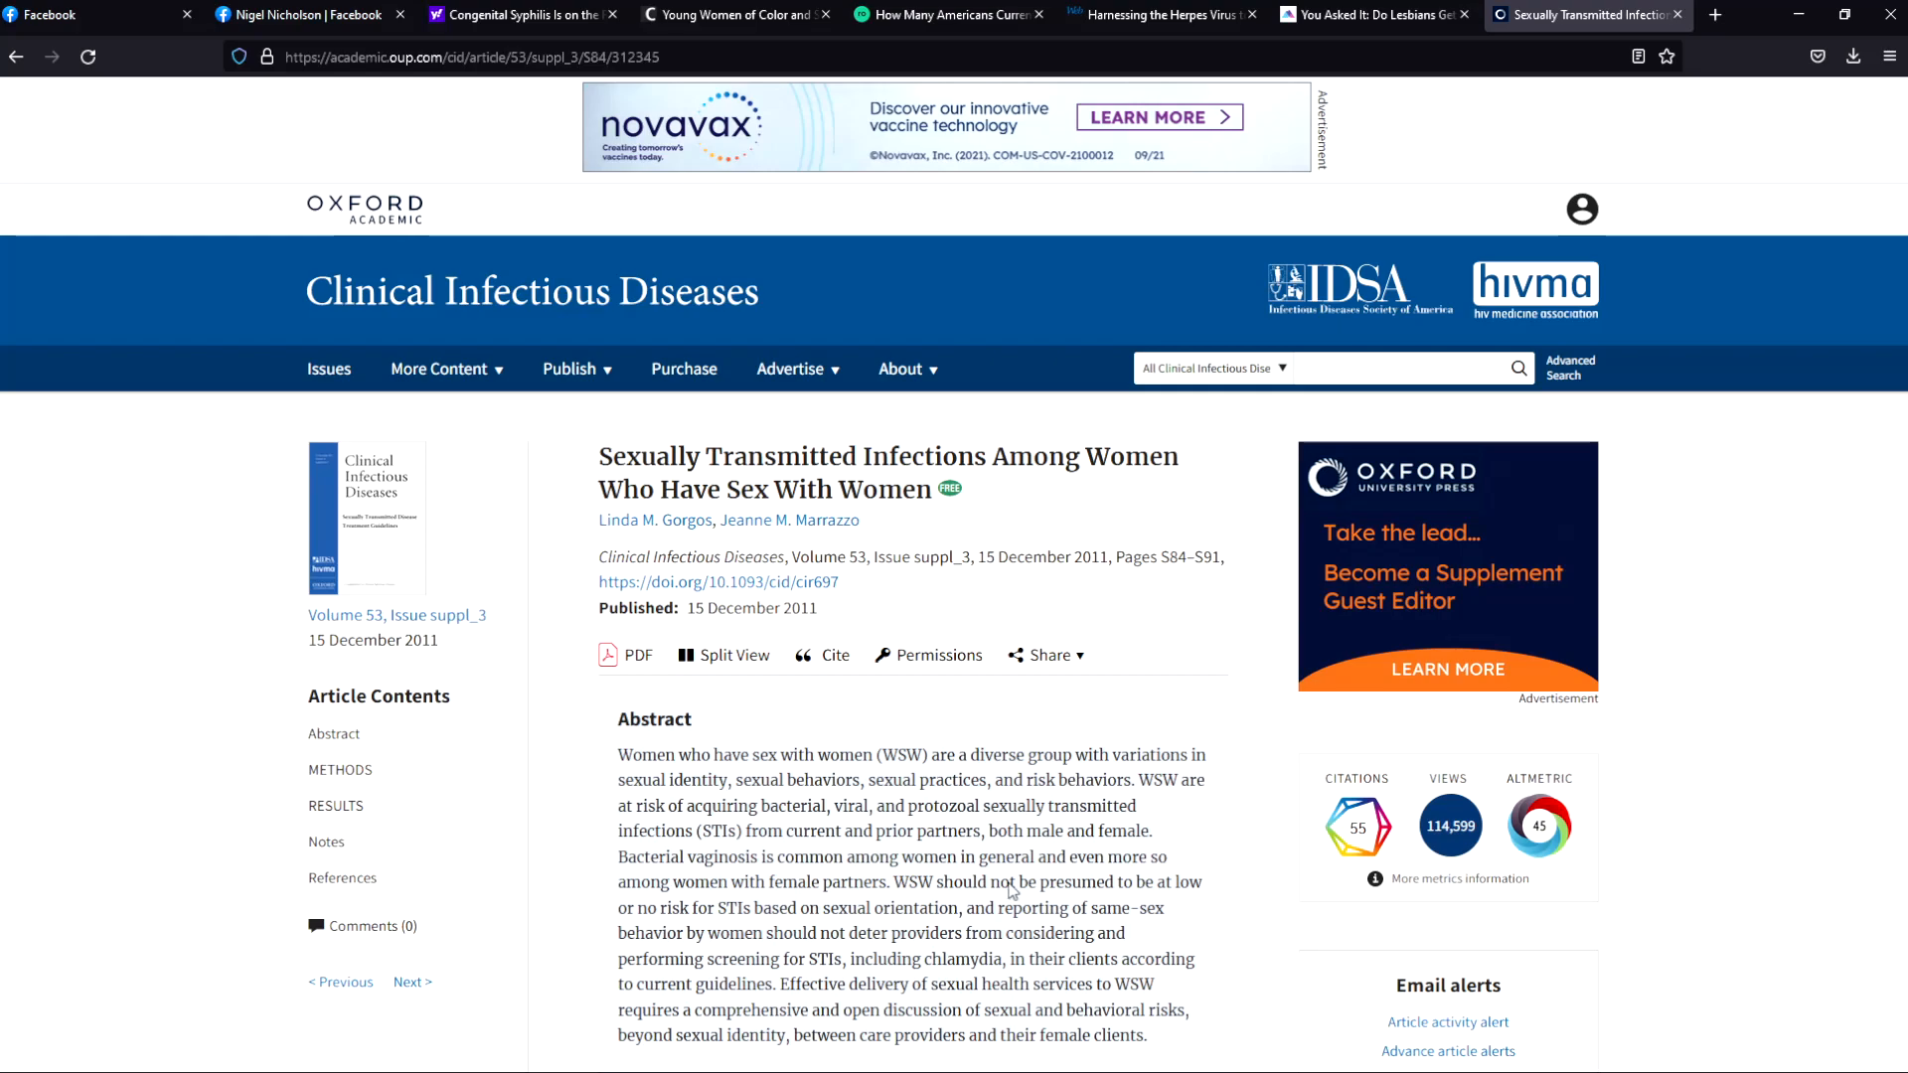
mouse_move(1008, 884)
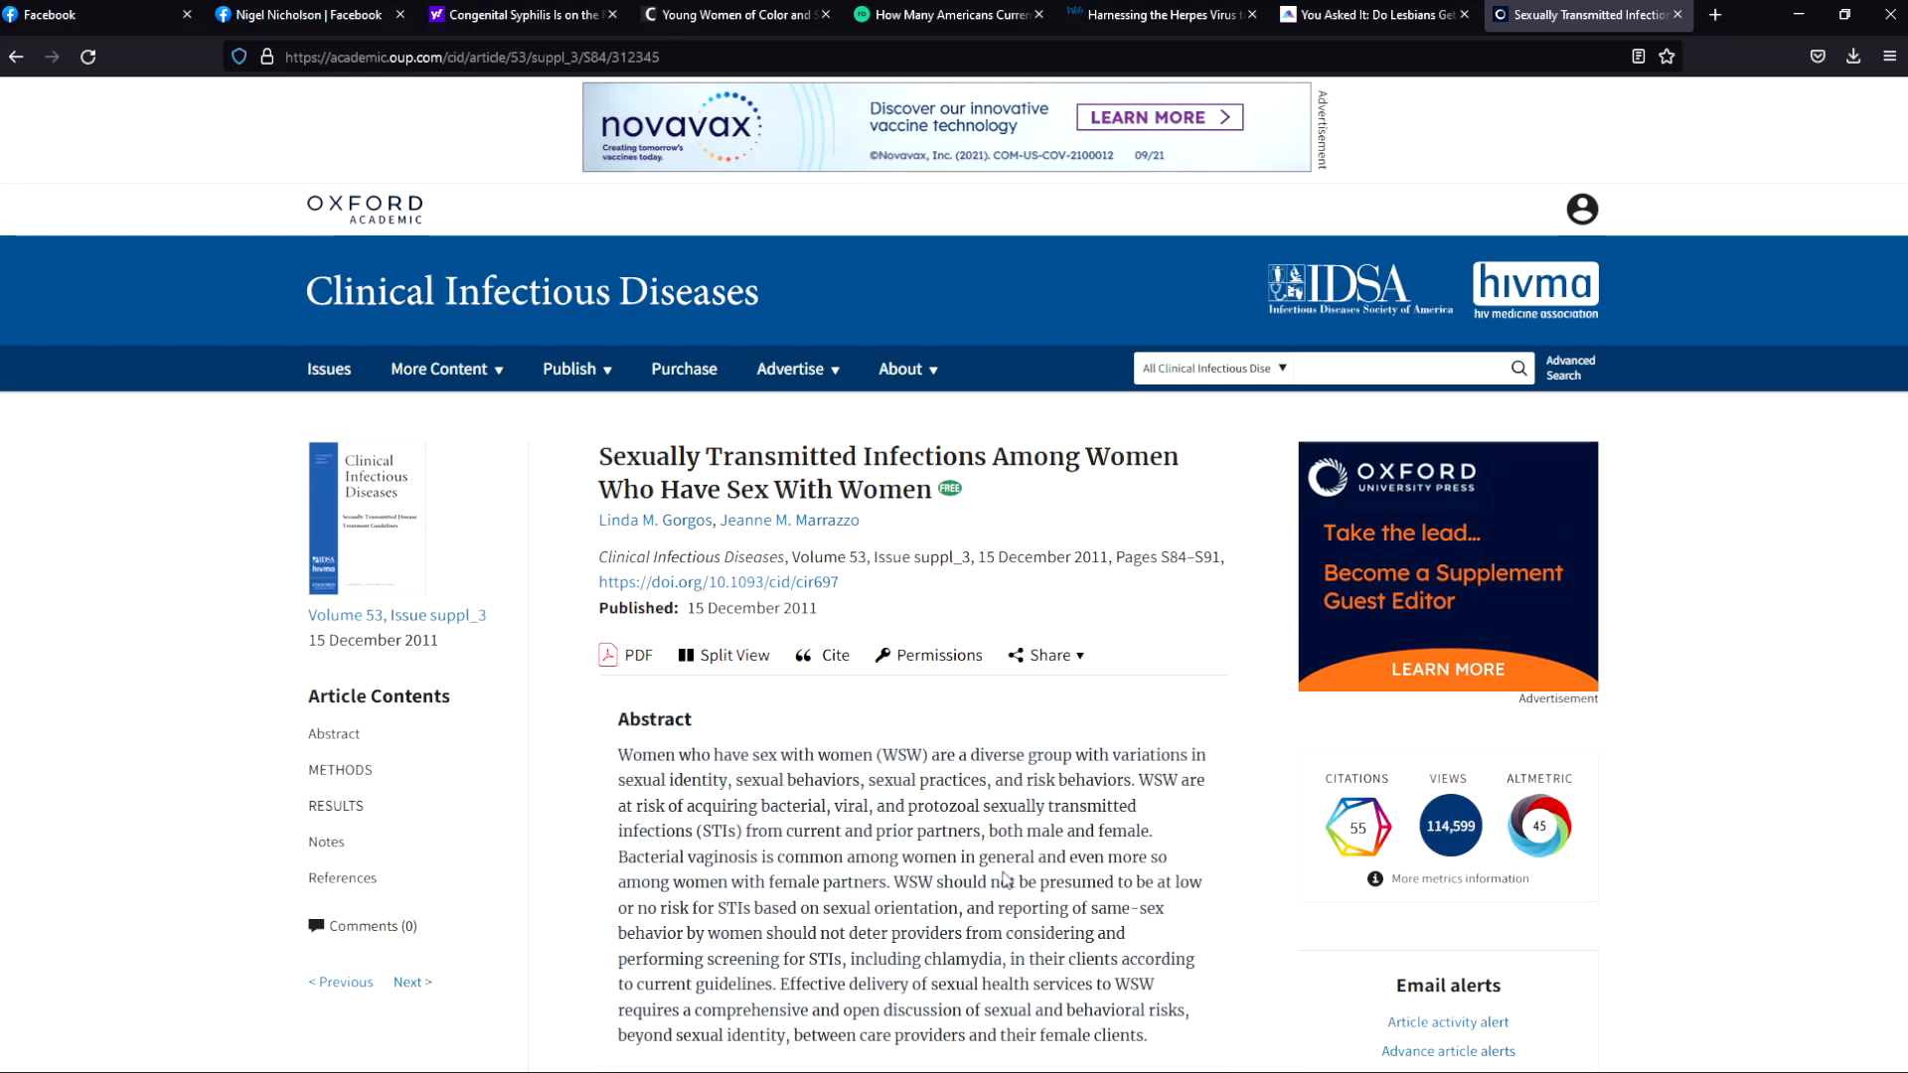
mouse_move(648, 625)
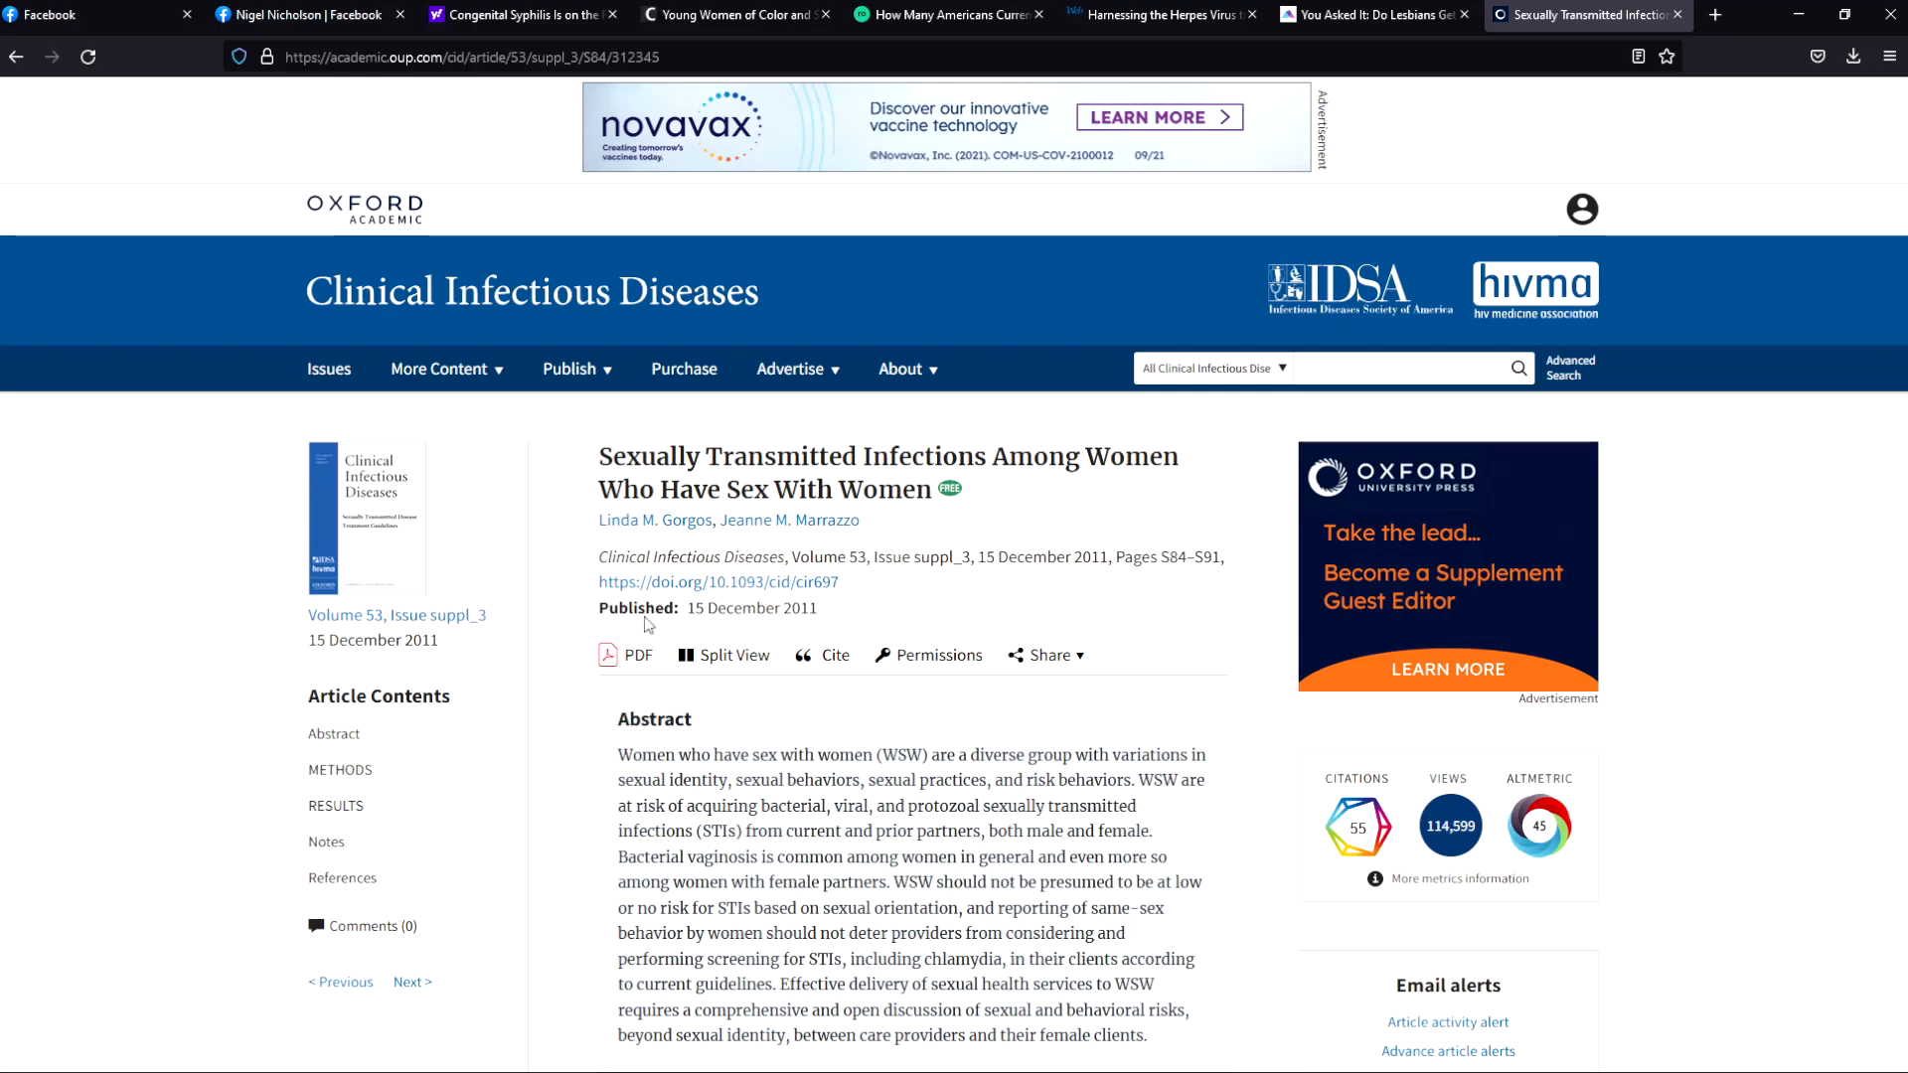
mouse_move(862, 624)
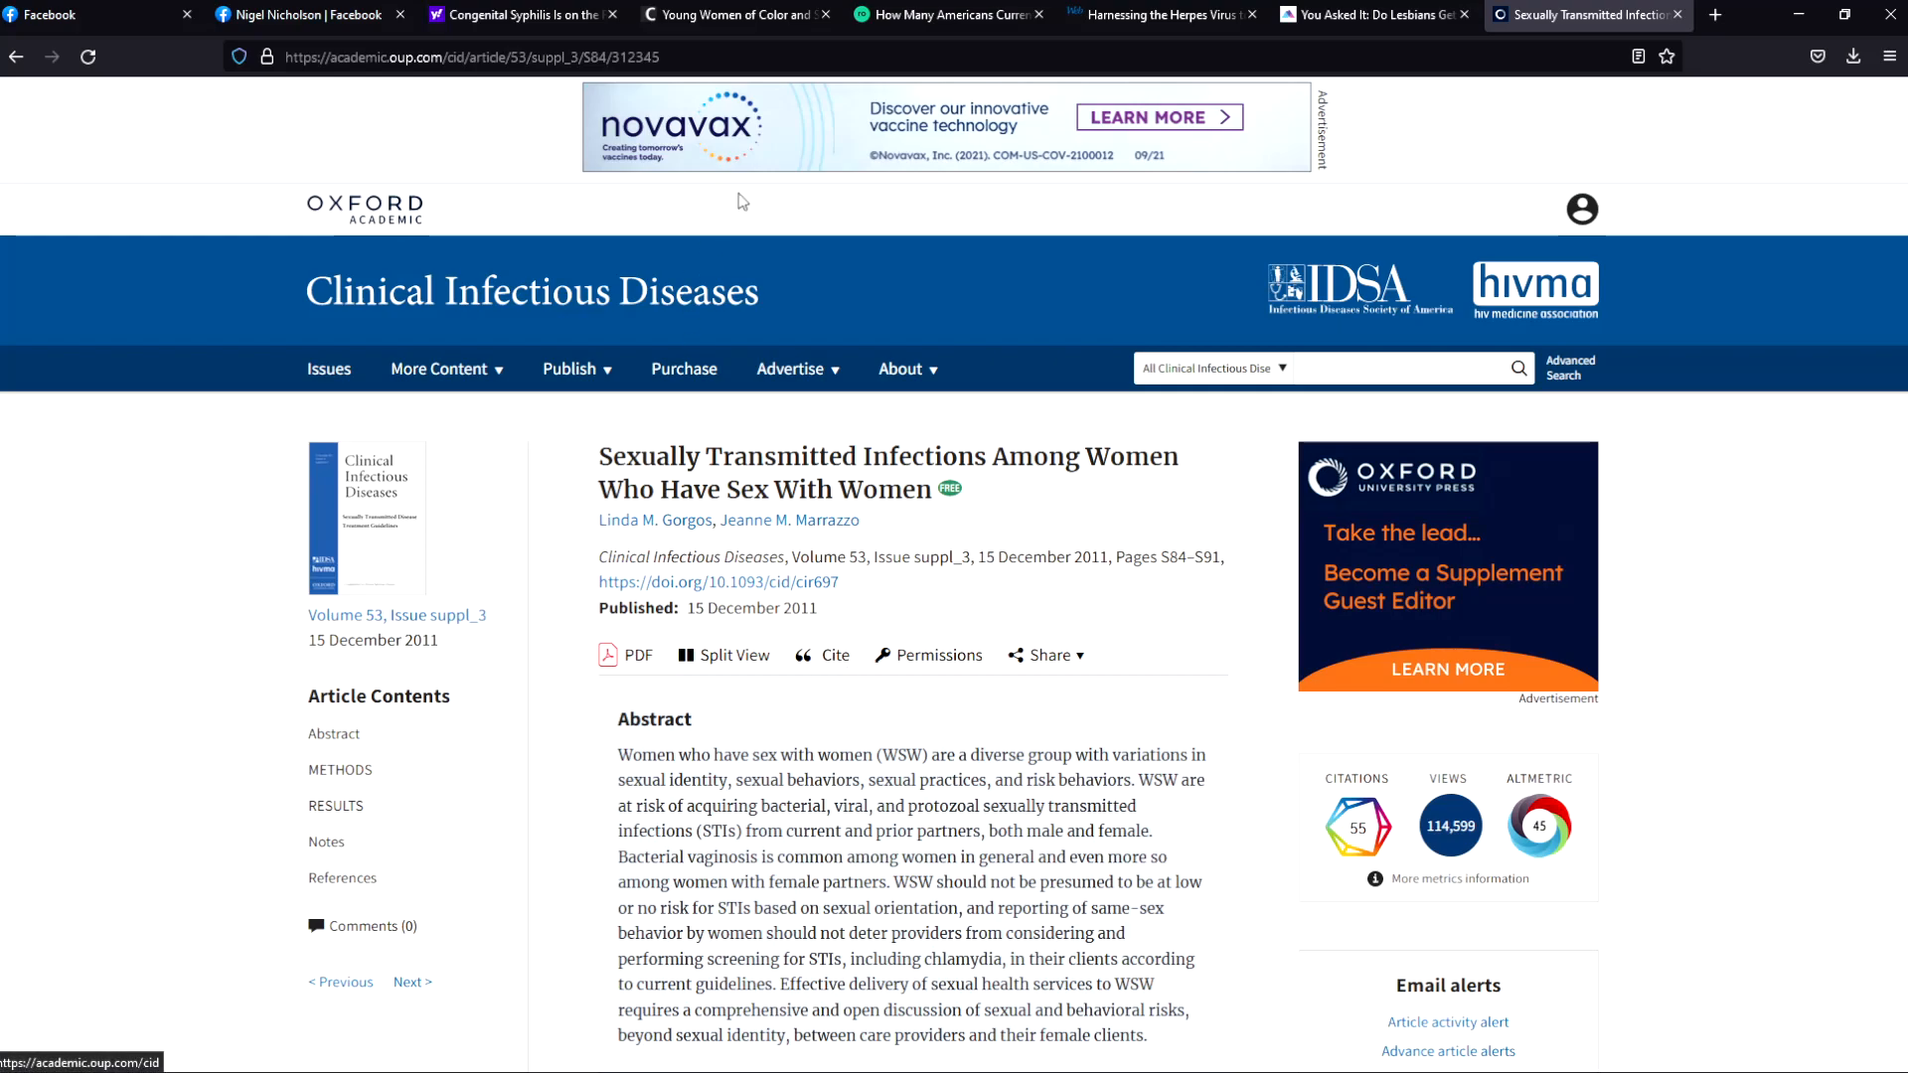
mouse_move(967, 460)
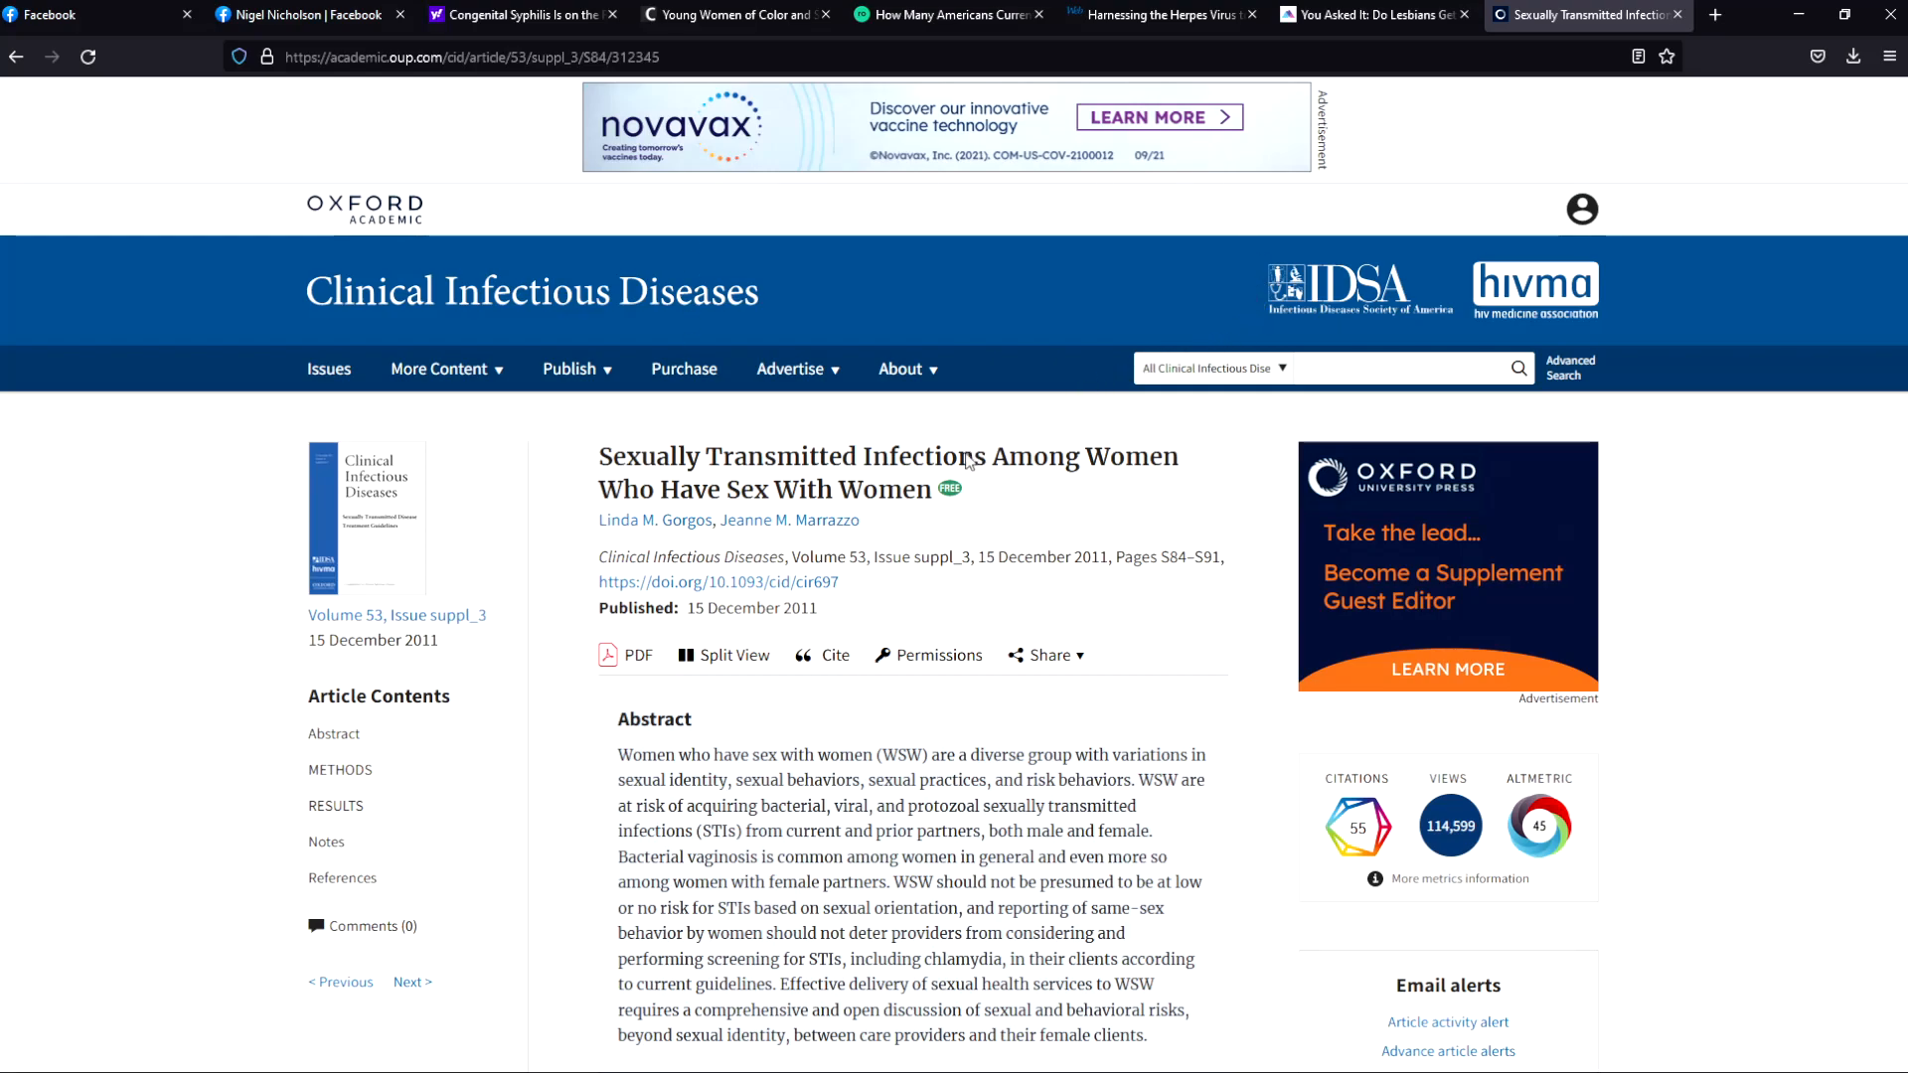
mouse_move(1002, 443)
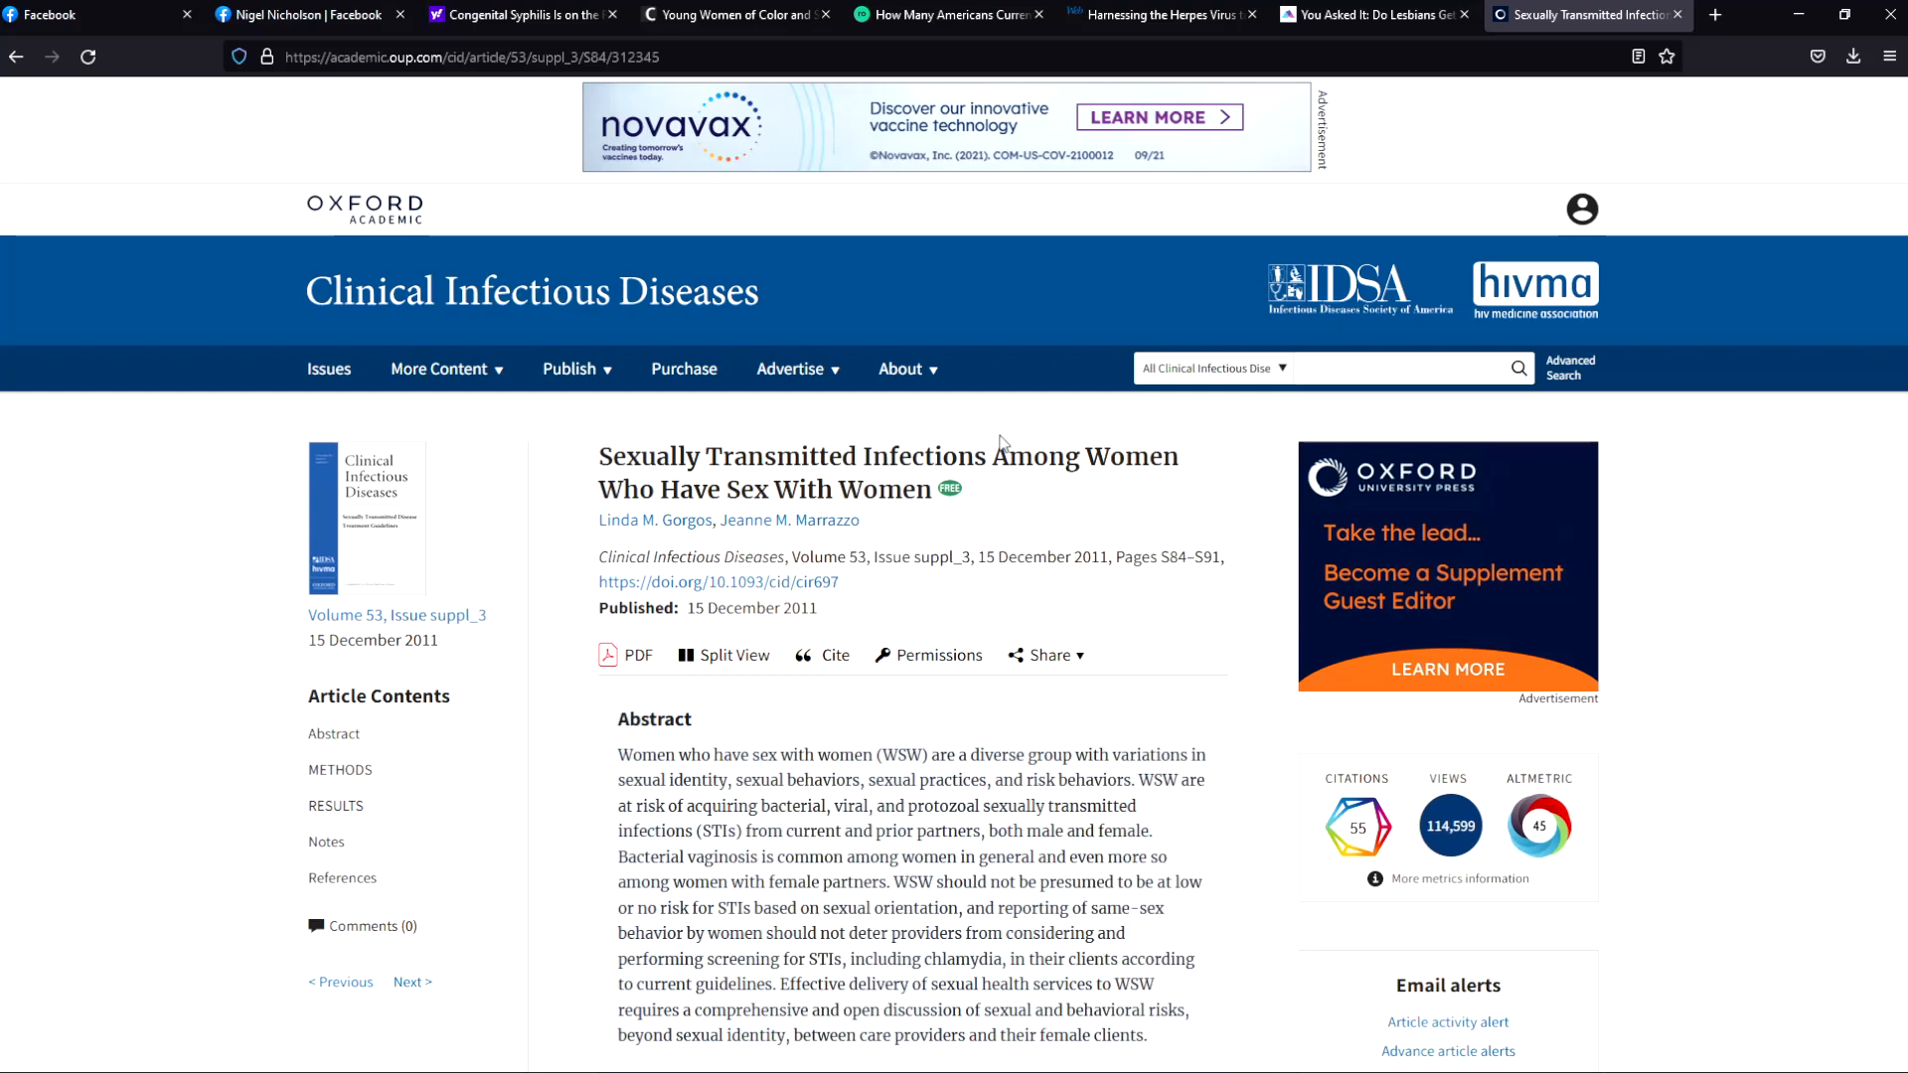
Step: Scroll past the abstract to the introduction on same-sex behavior prevalence among US women and Methods
scroll(down, 3)
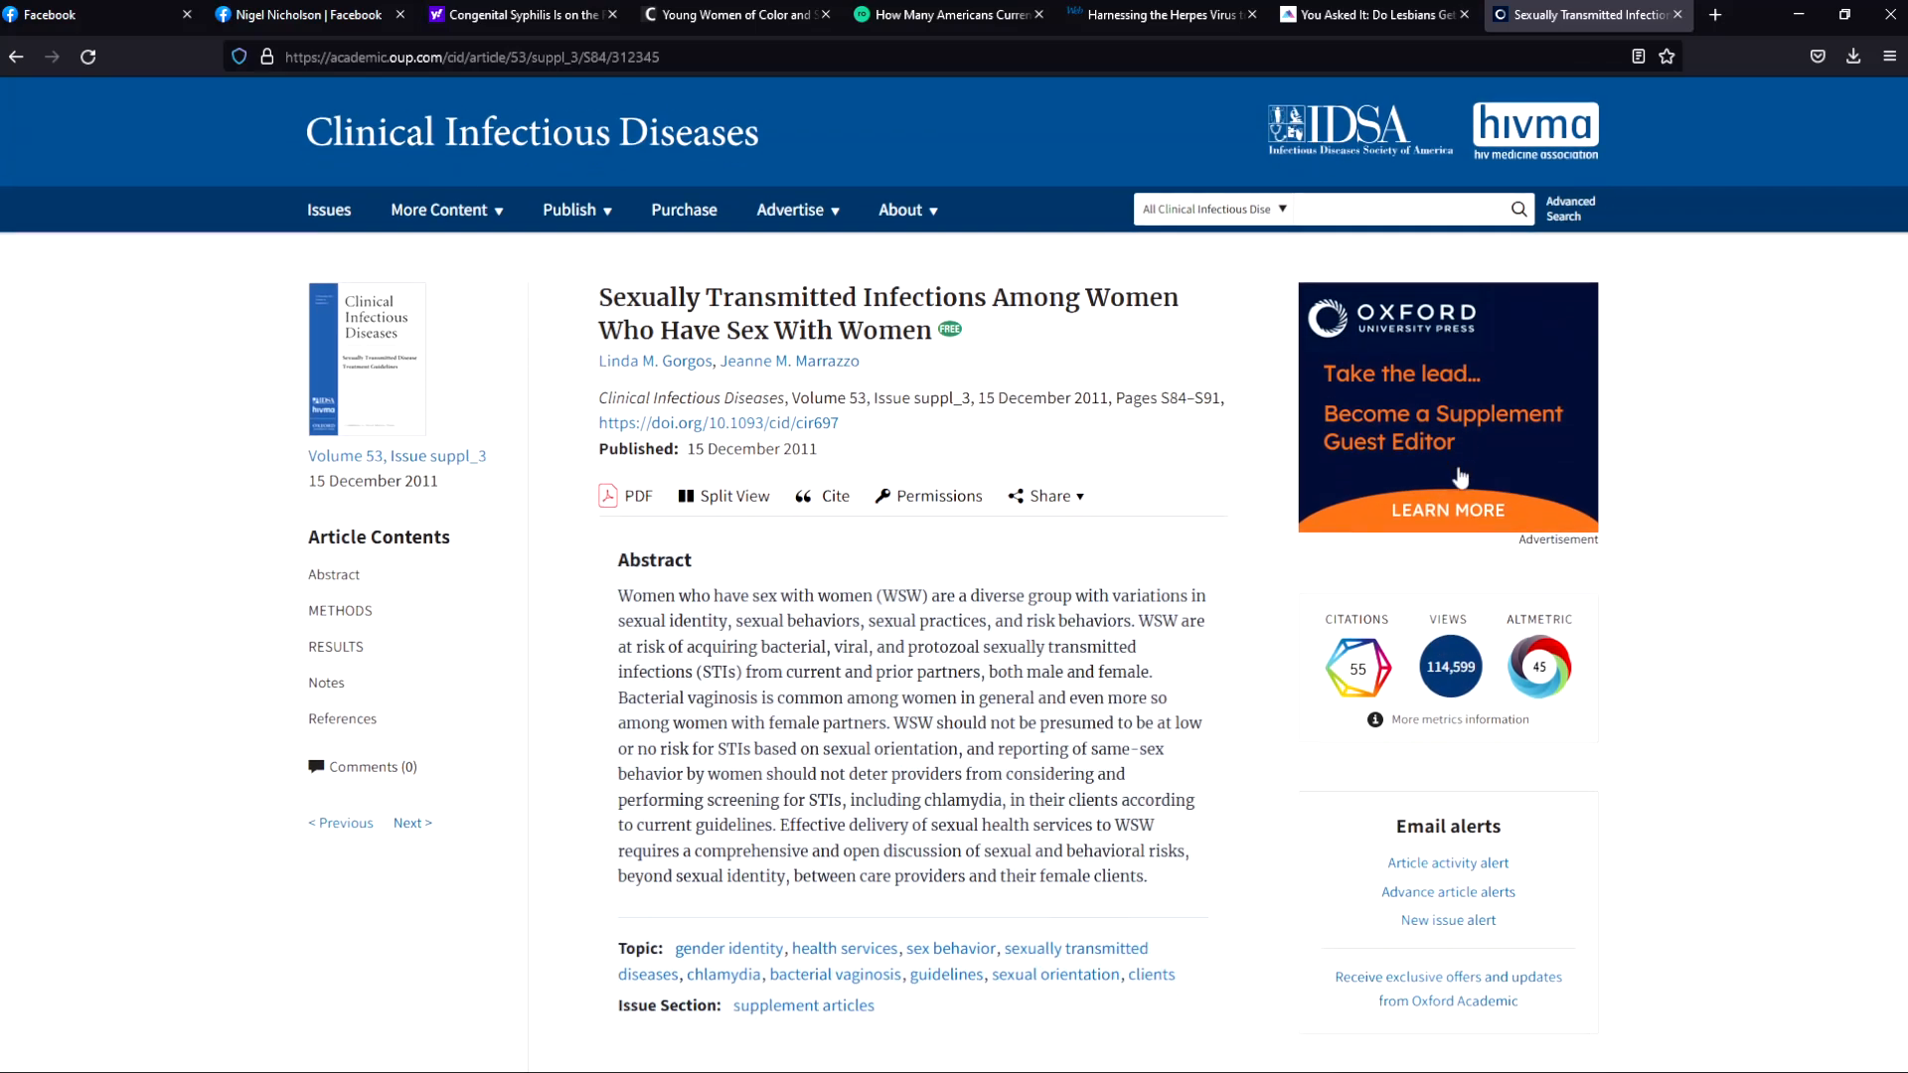
scroll(down, 3)
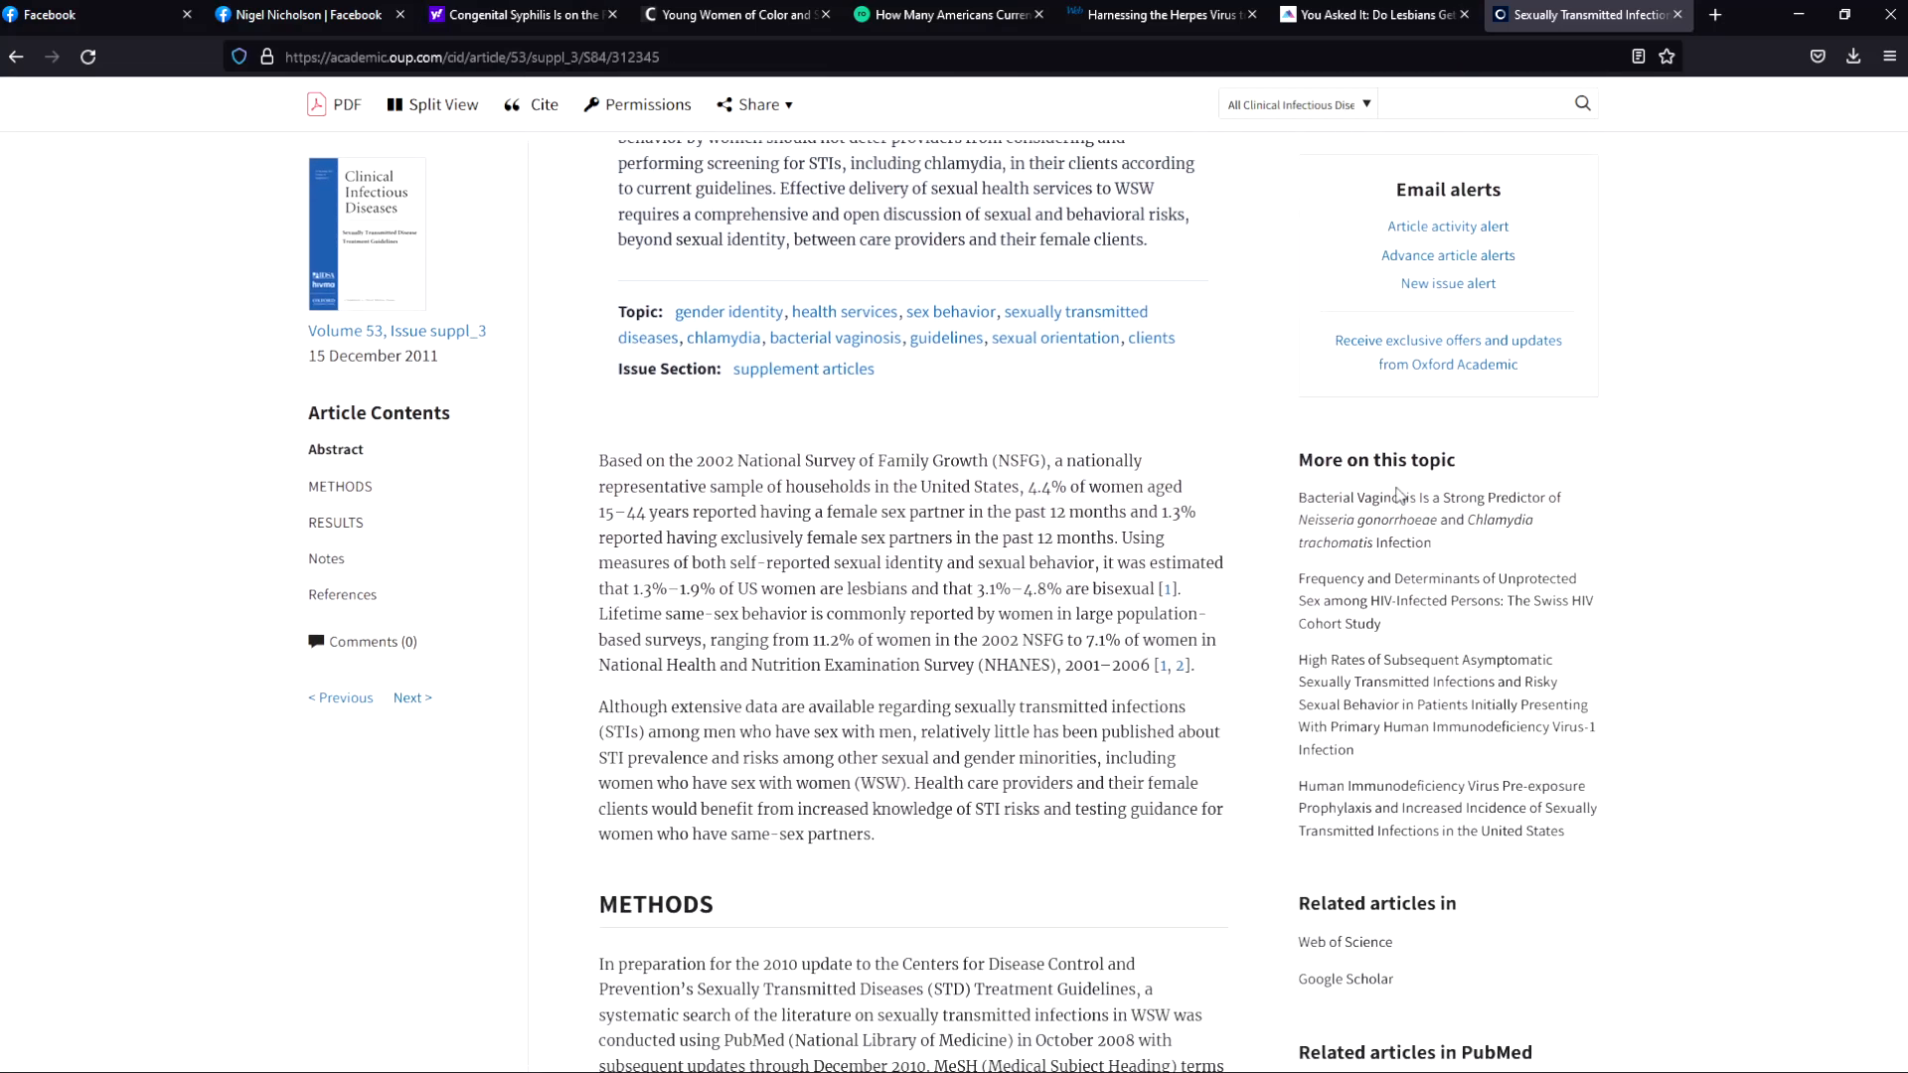
scroll(down, 3)
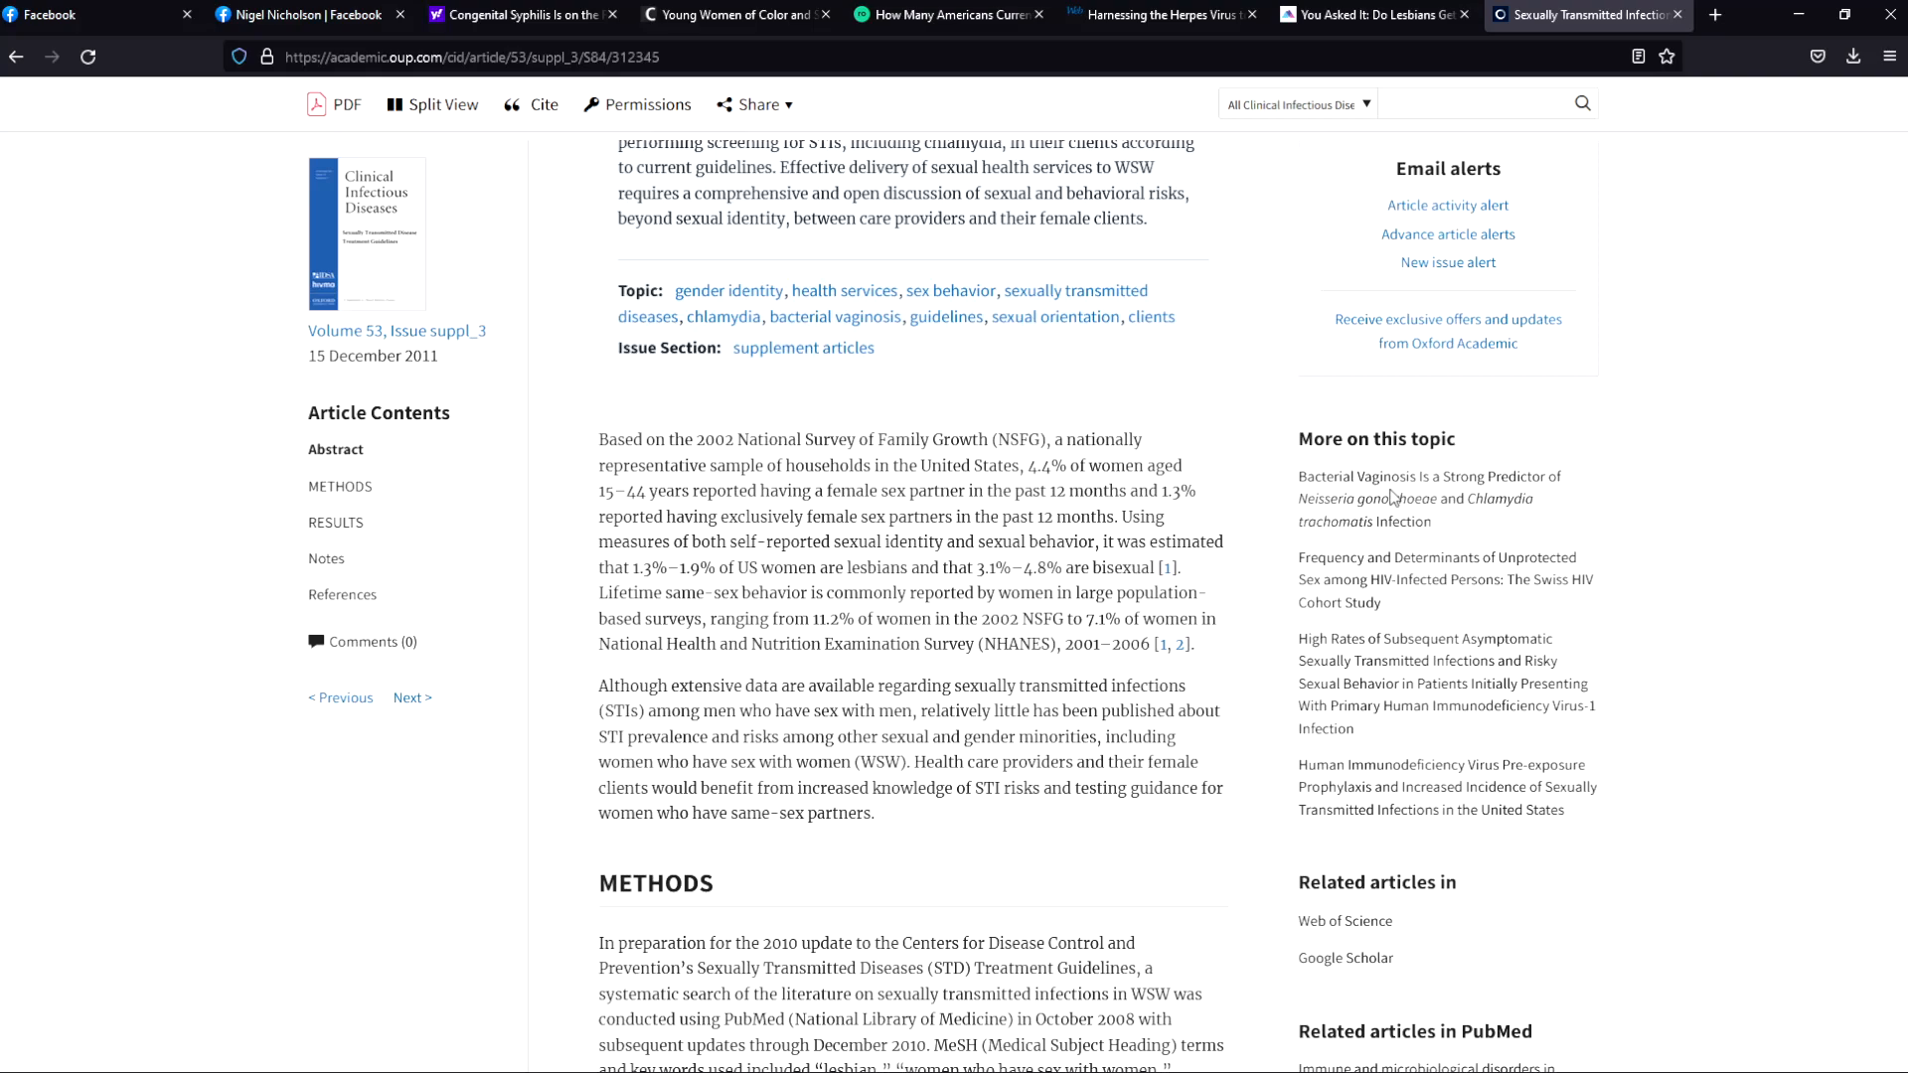
mouse_move(1473, 523)
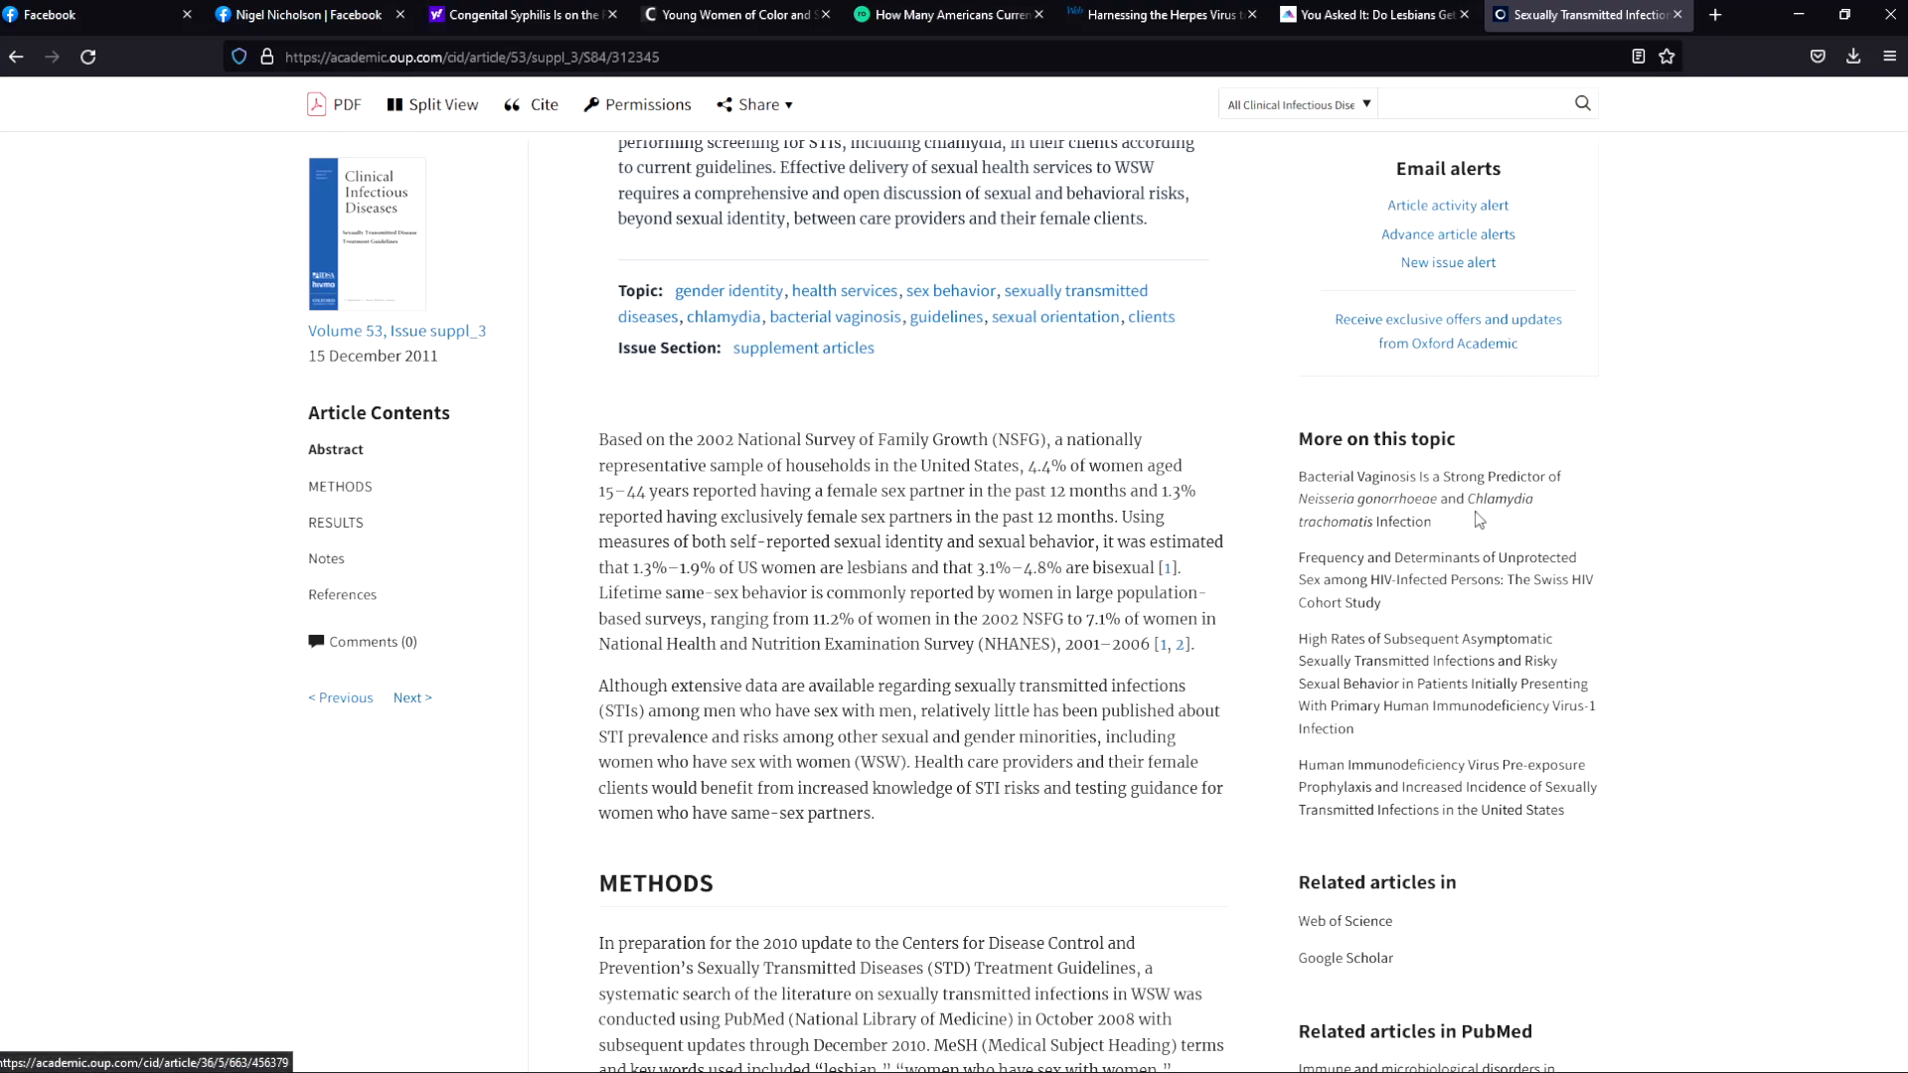
mouse_move(972, 811)
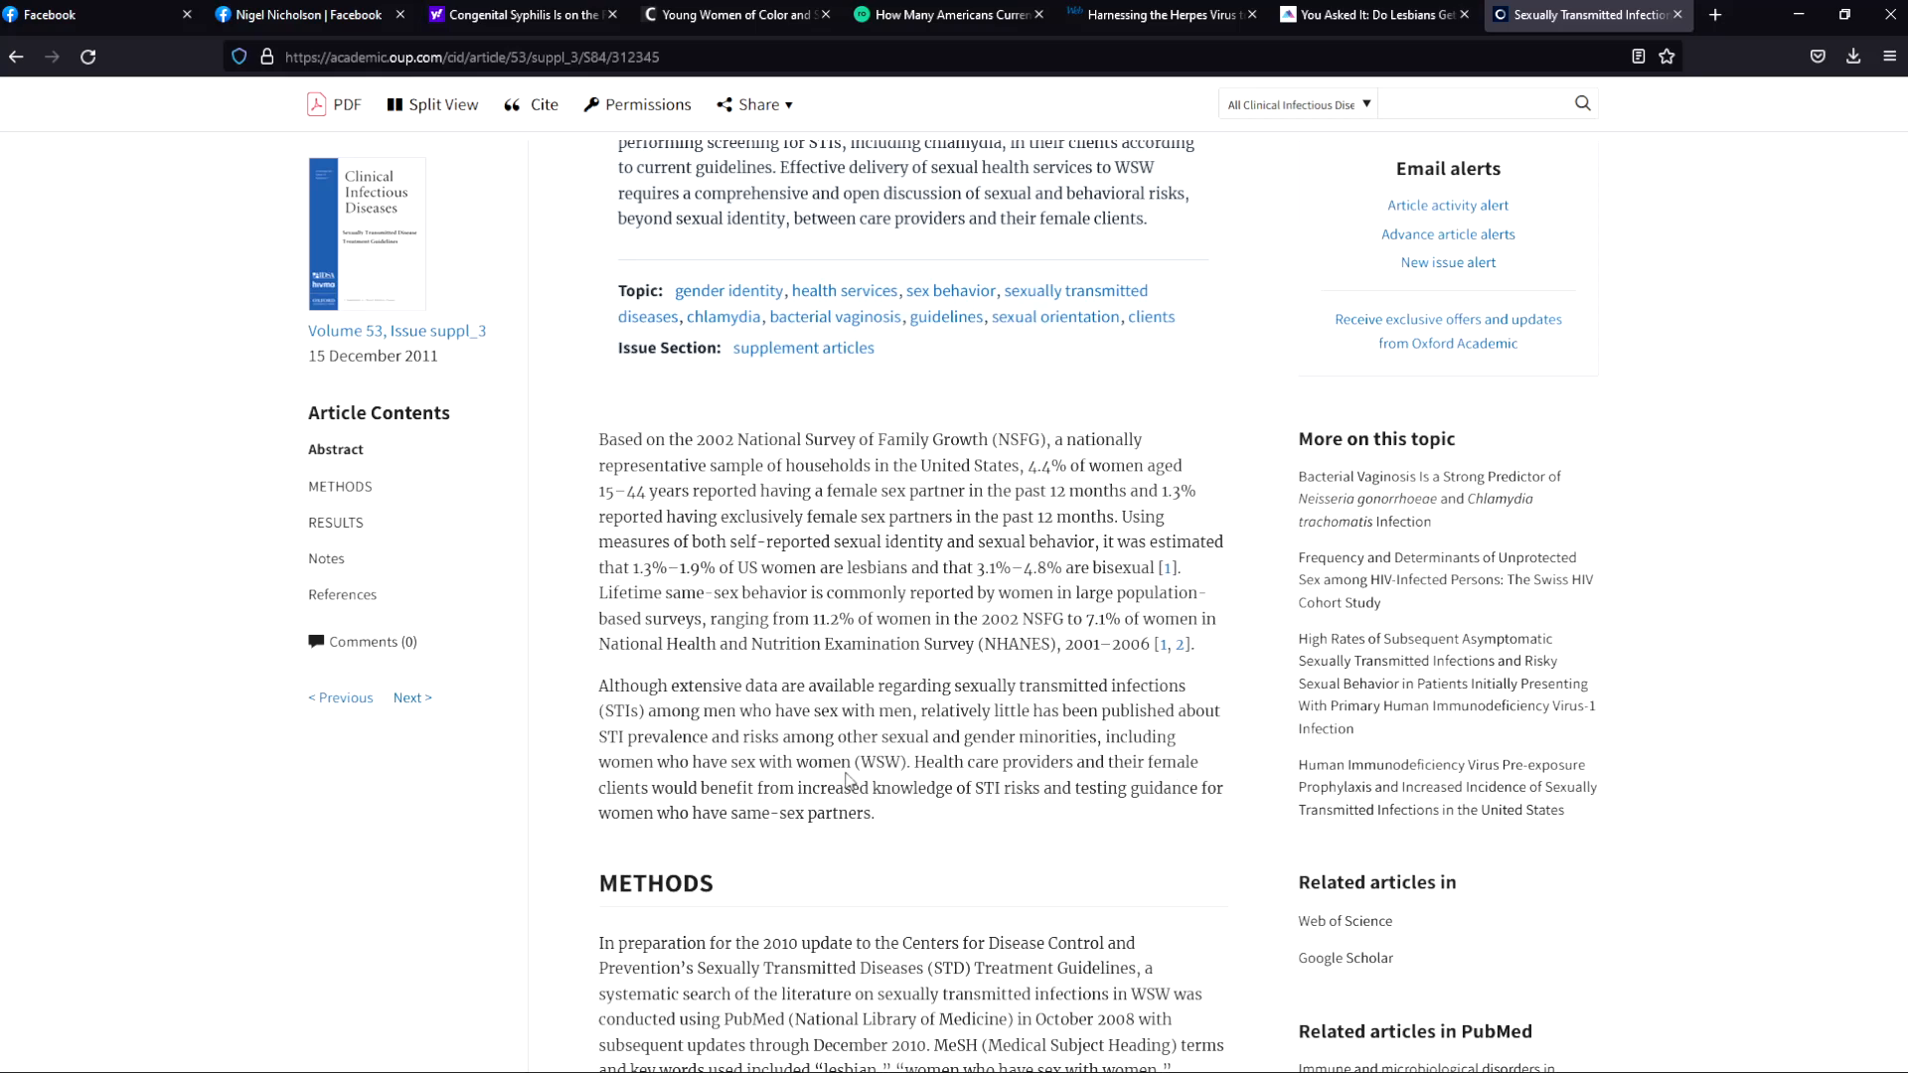
scroll(down, 3)
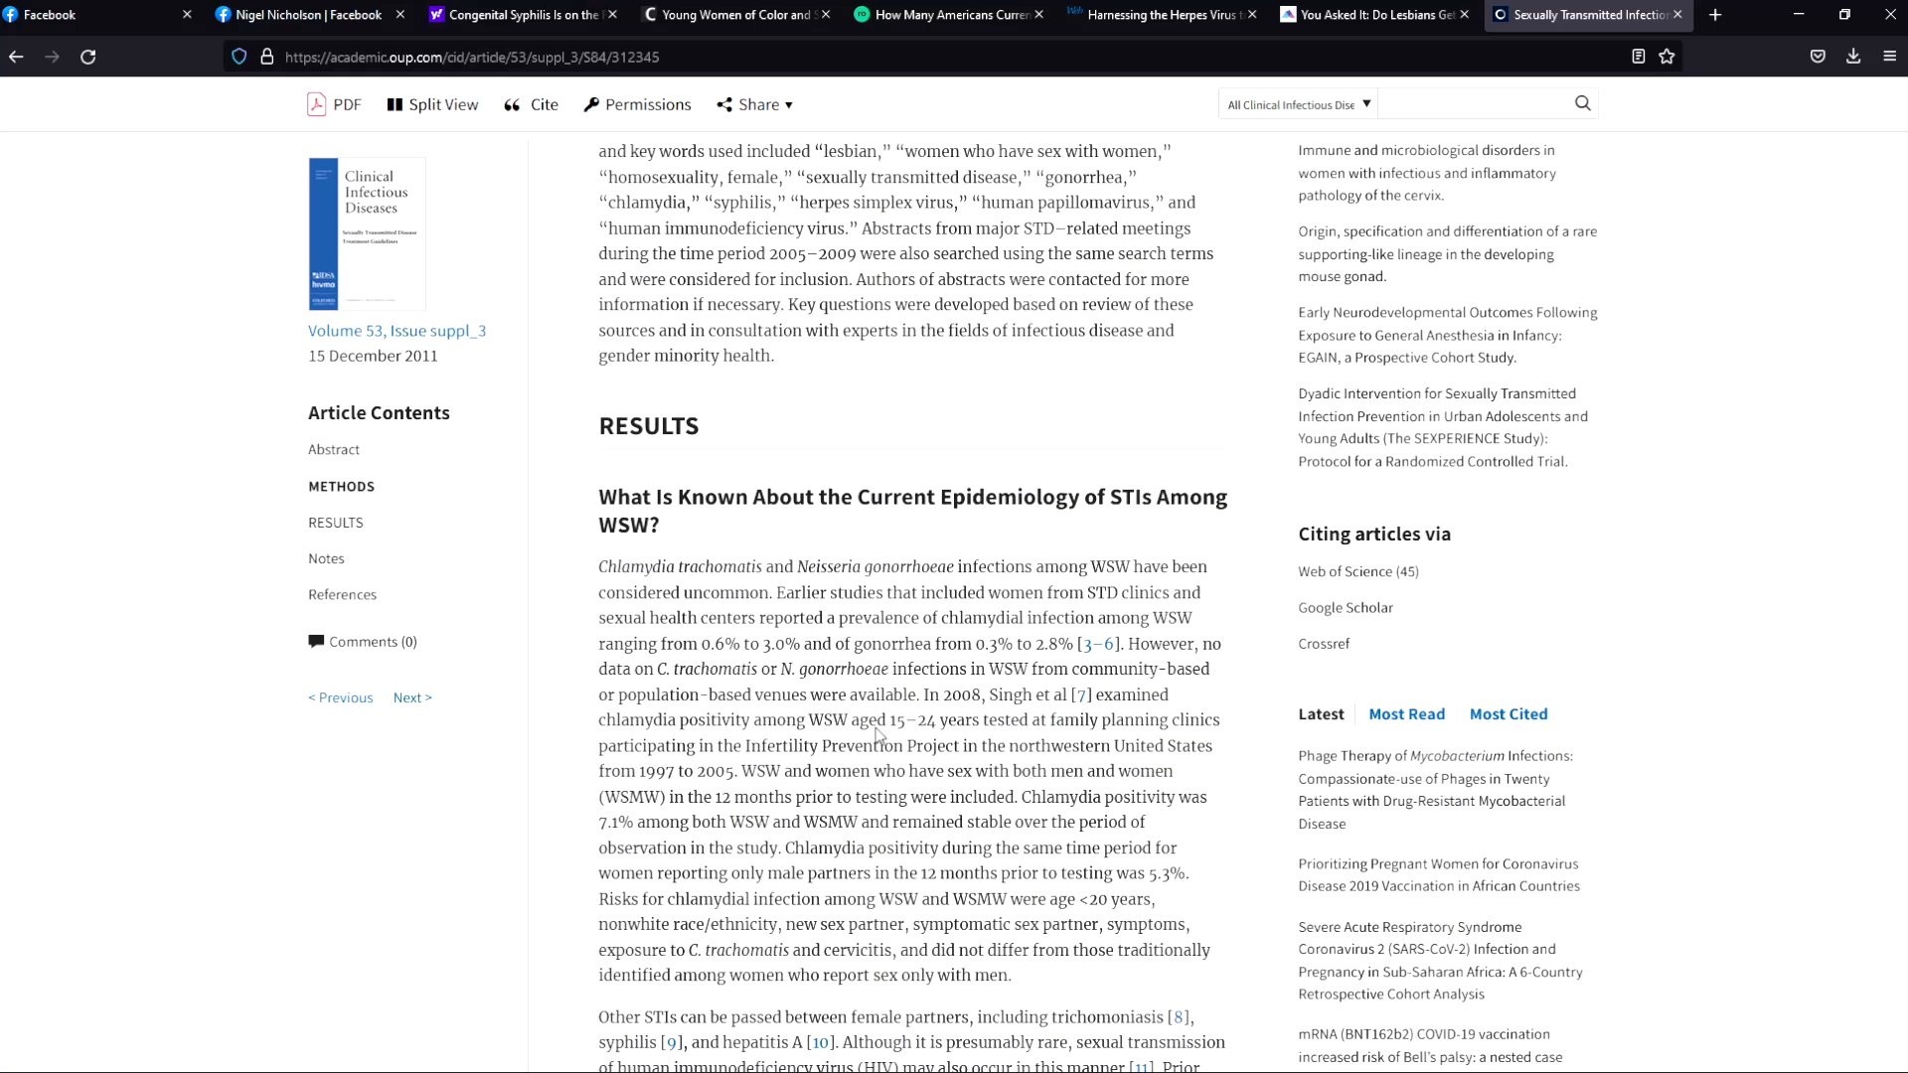
scroll(down, 3)
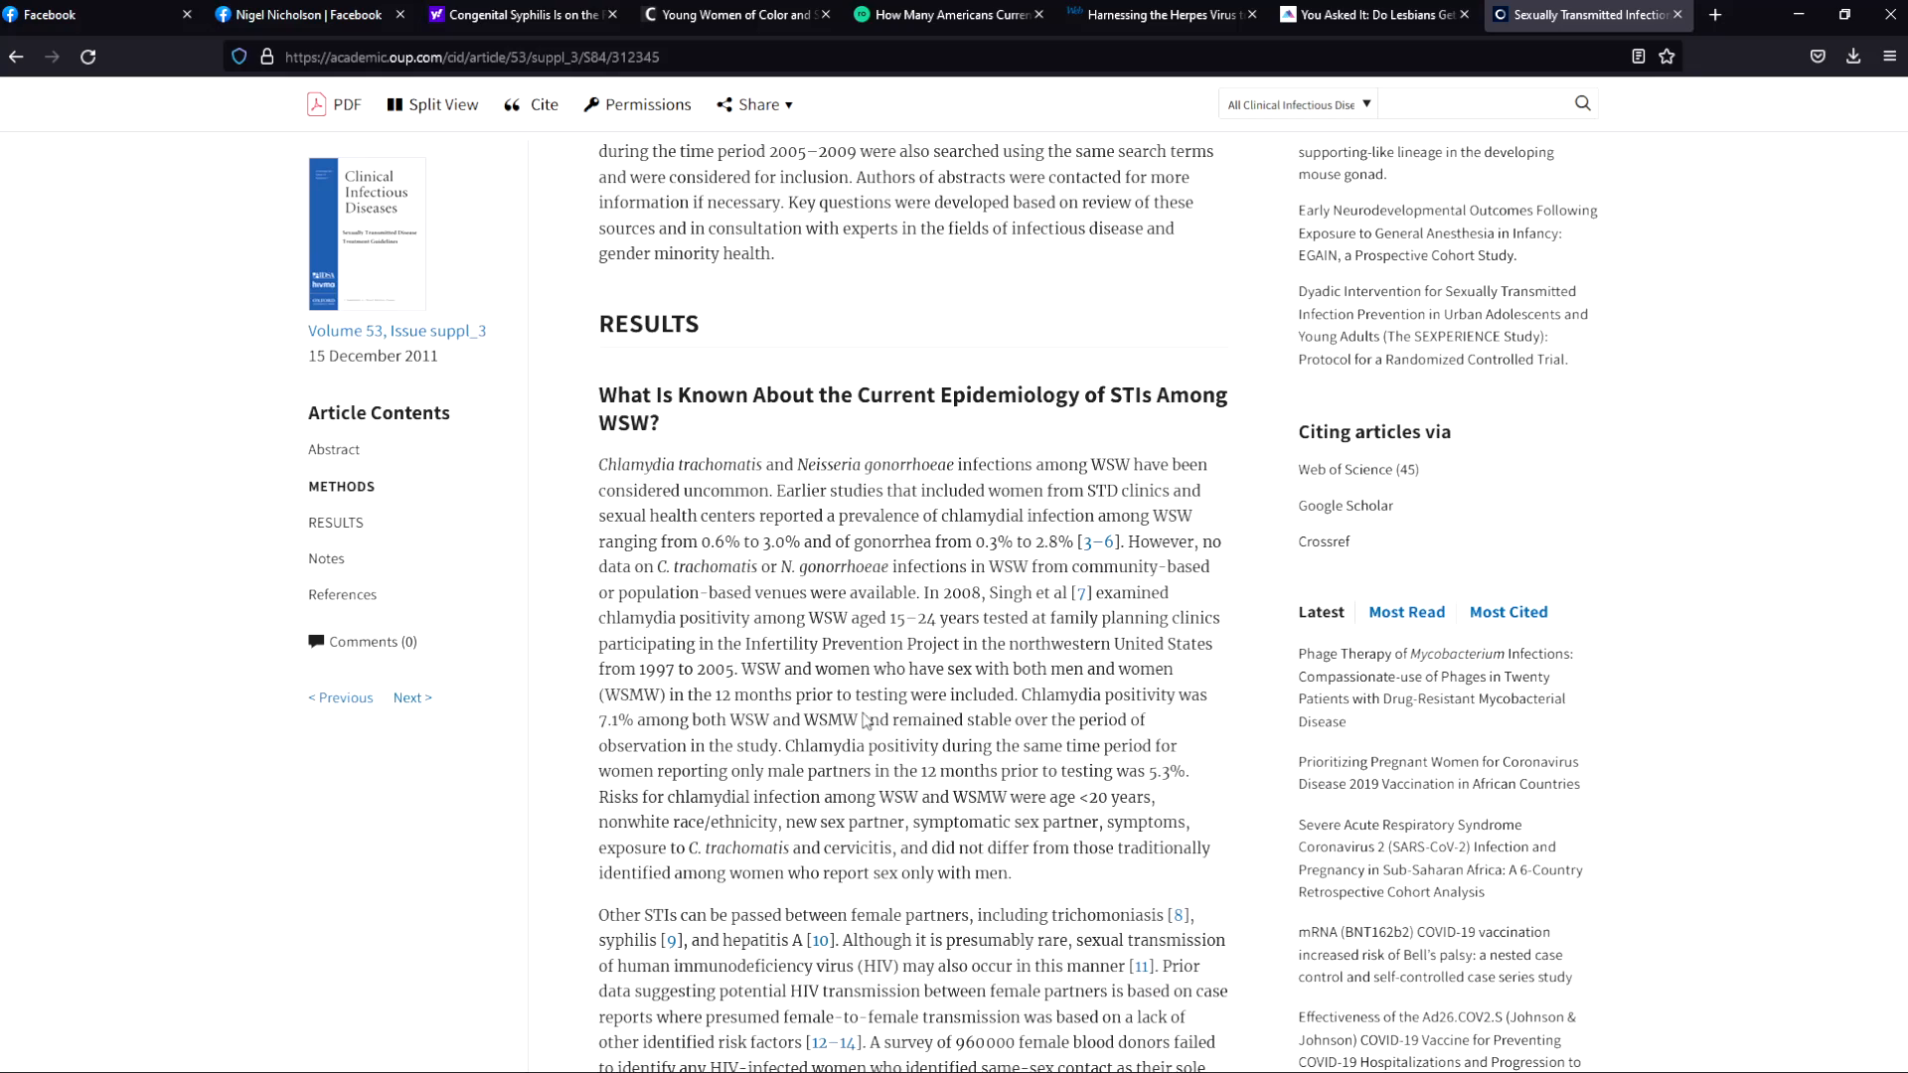
Step: Scroll to the Results paragraphs on HIV case reports and viral STIs among WSW
scroll(down, 3)
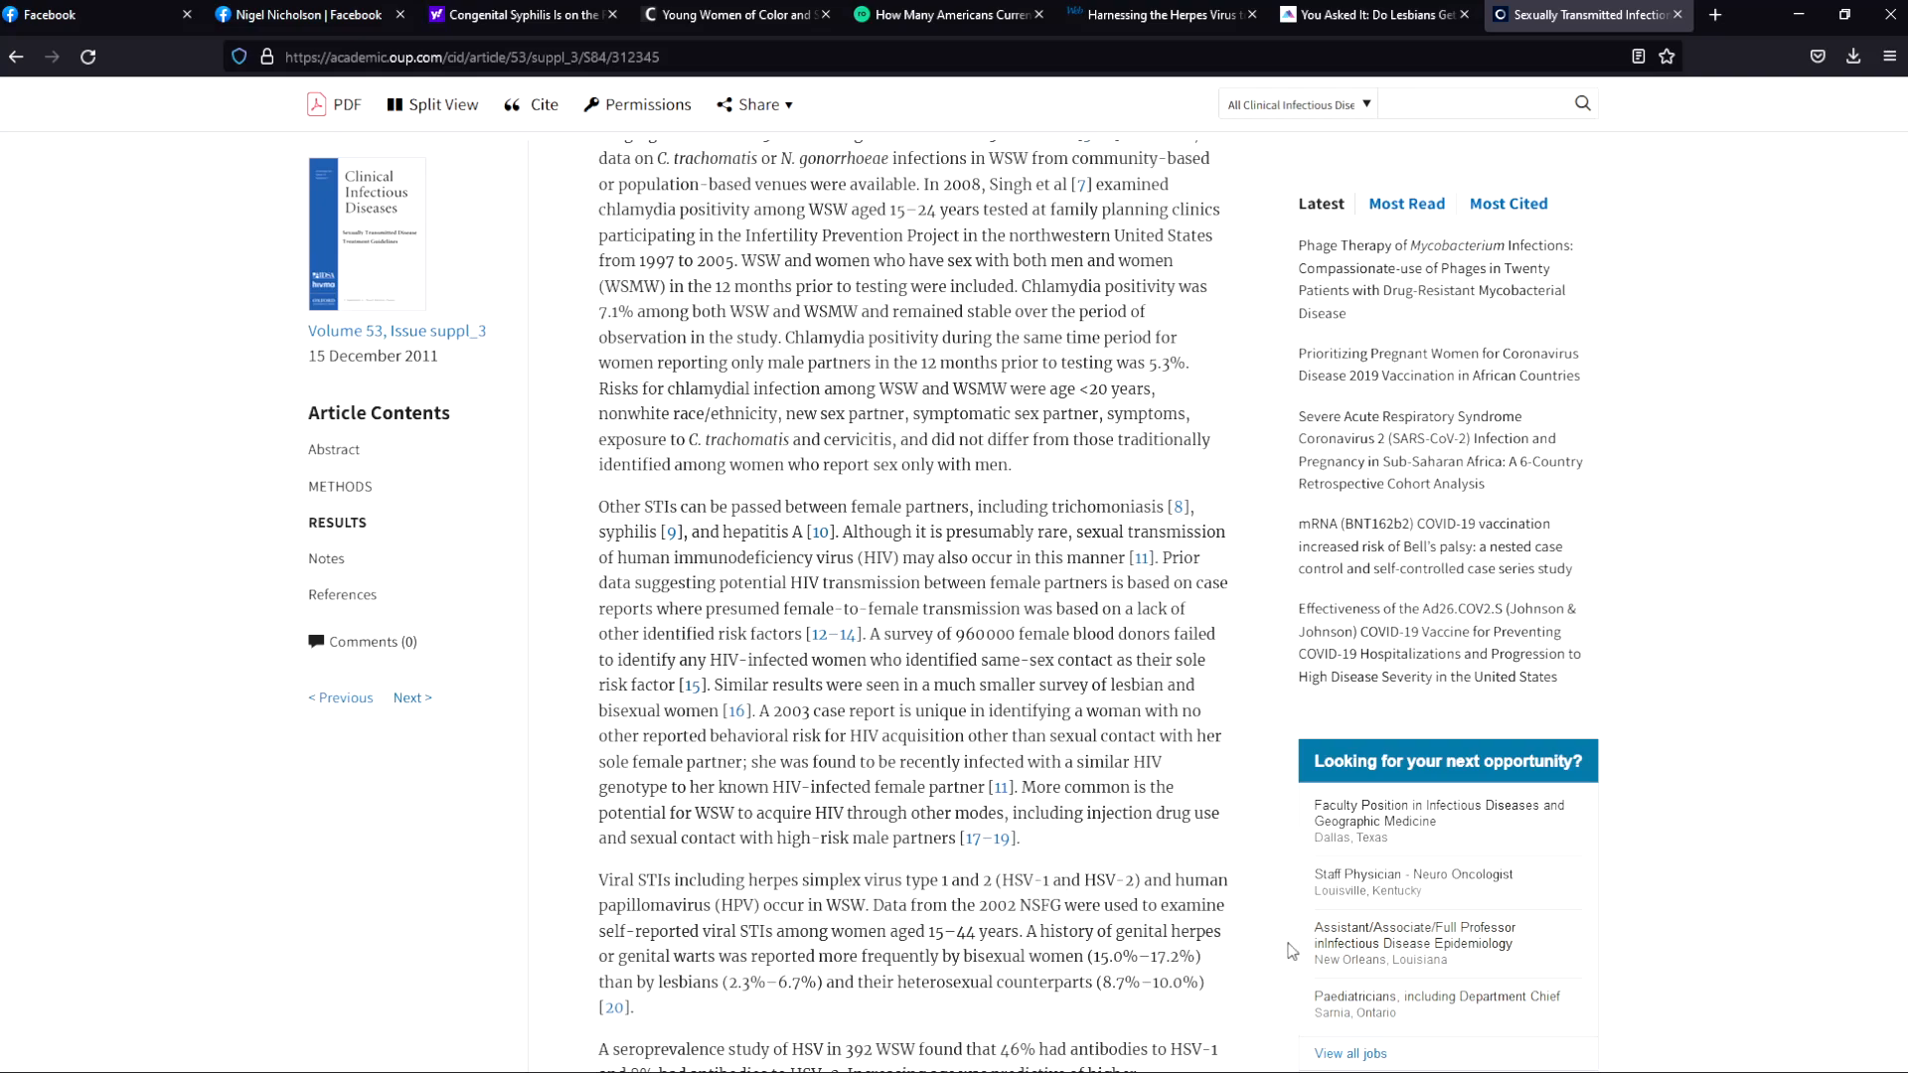
mouse_move(1358, 924)
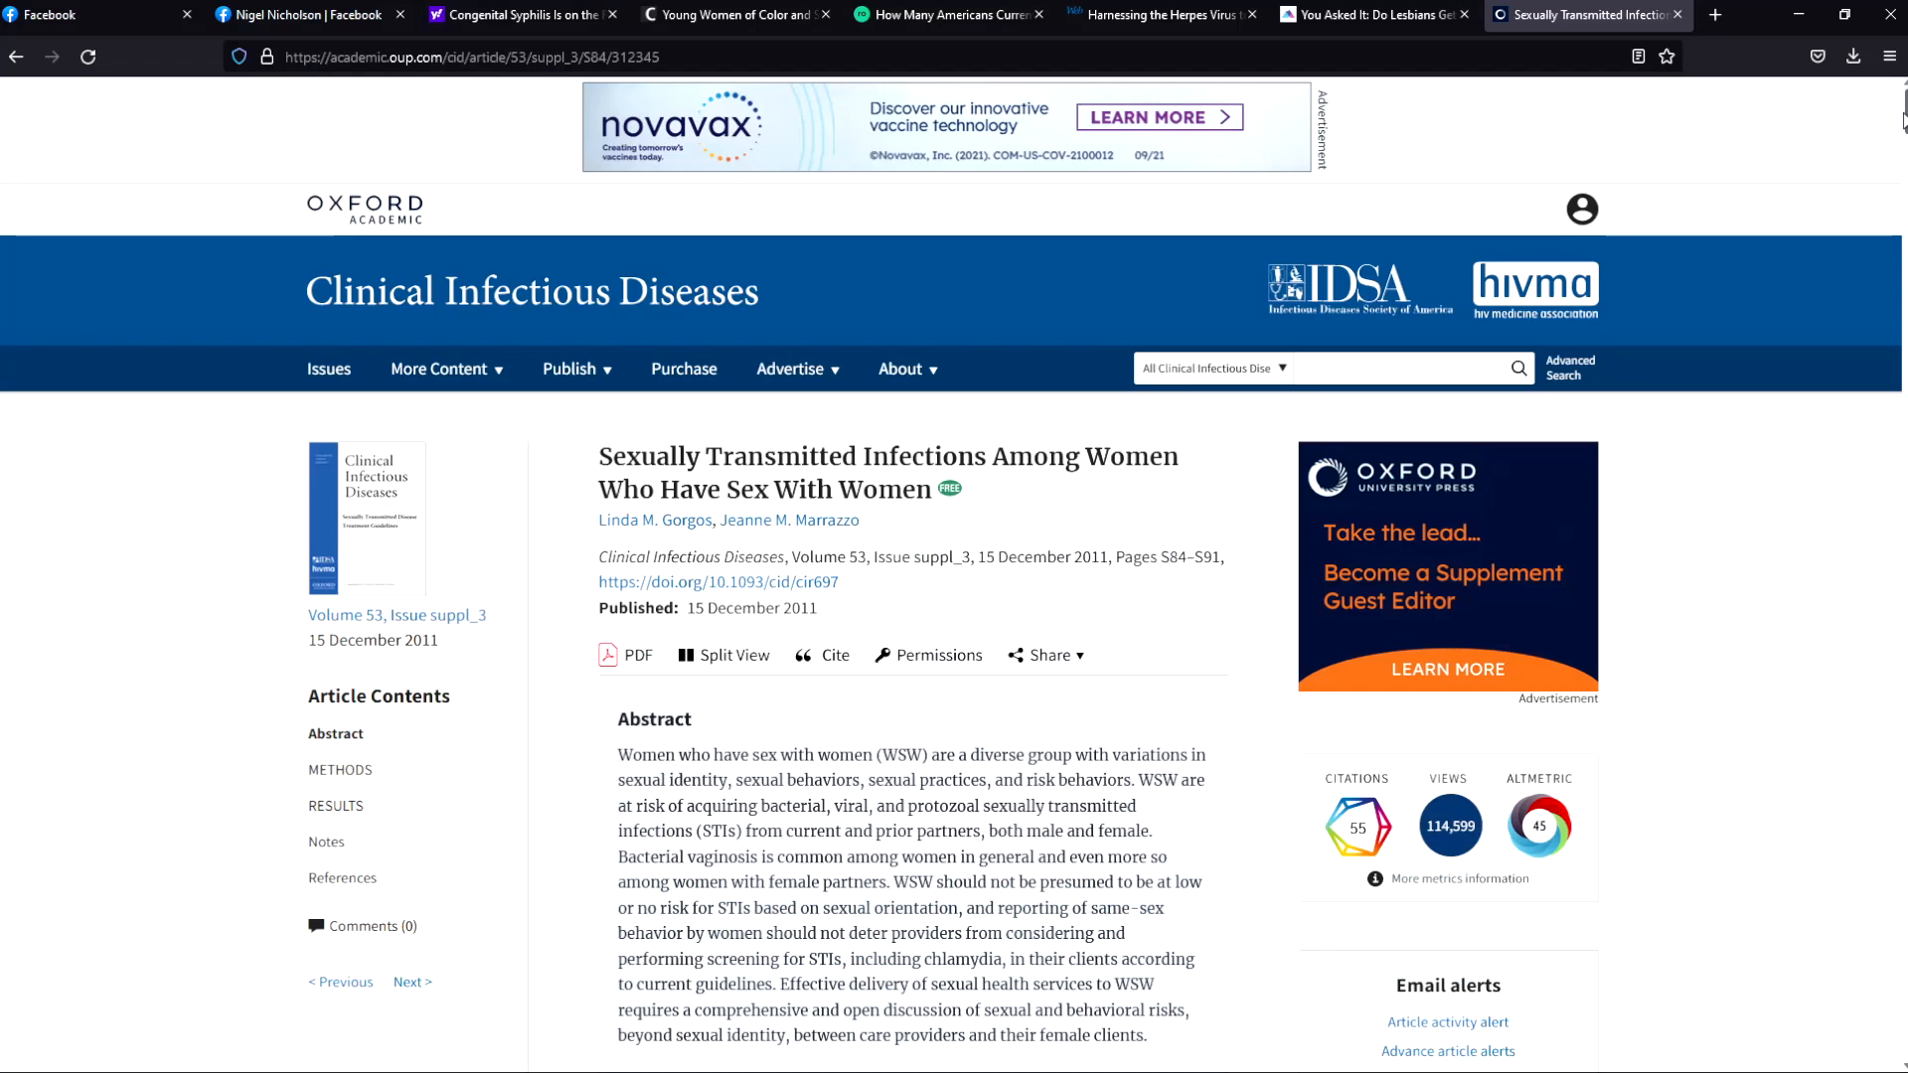
Step: Scroll through Results to the paragraphs on trichomoniasis, syphilis, HIV transmission and viral STIs
scroll(down, 3)
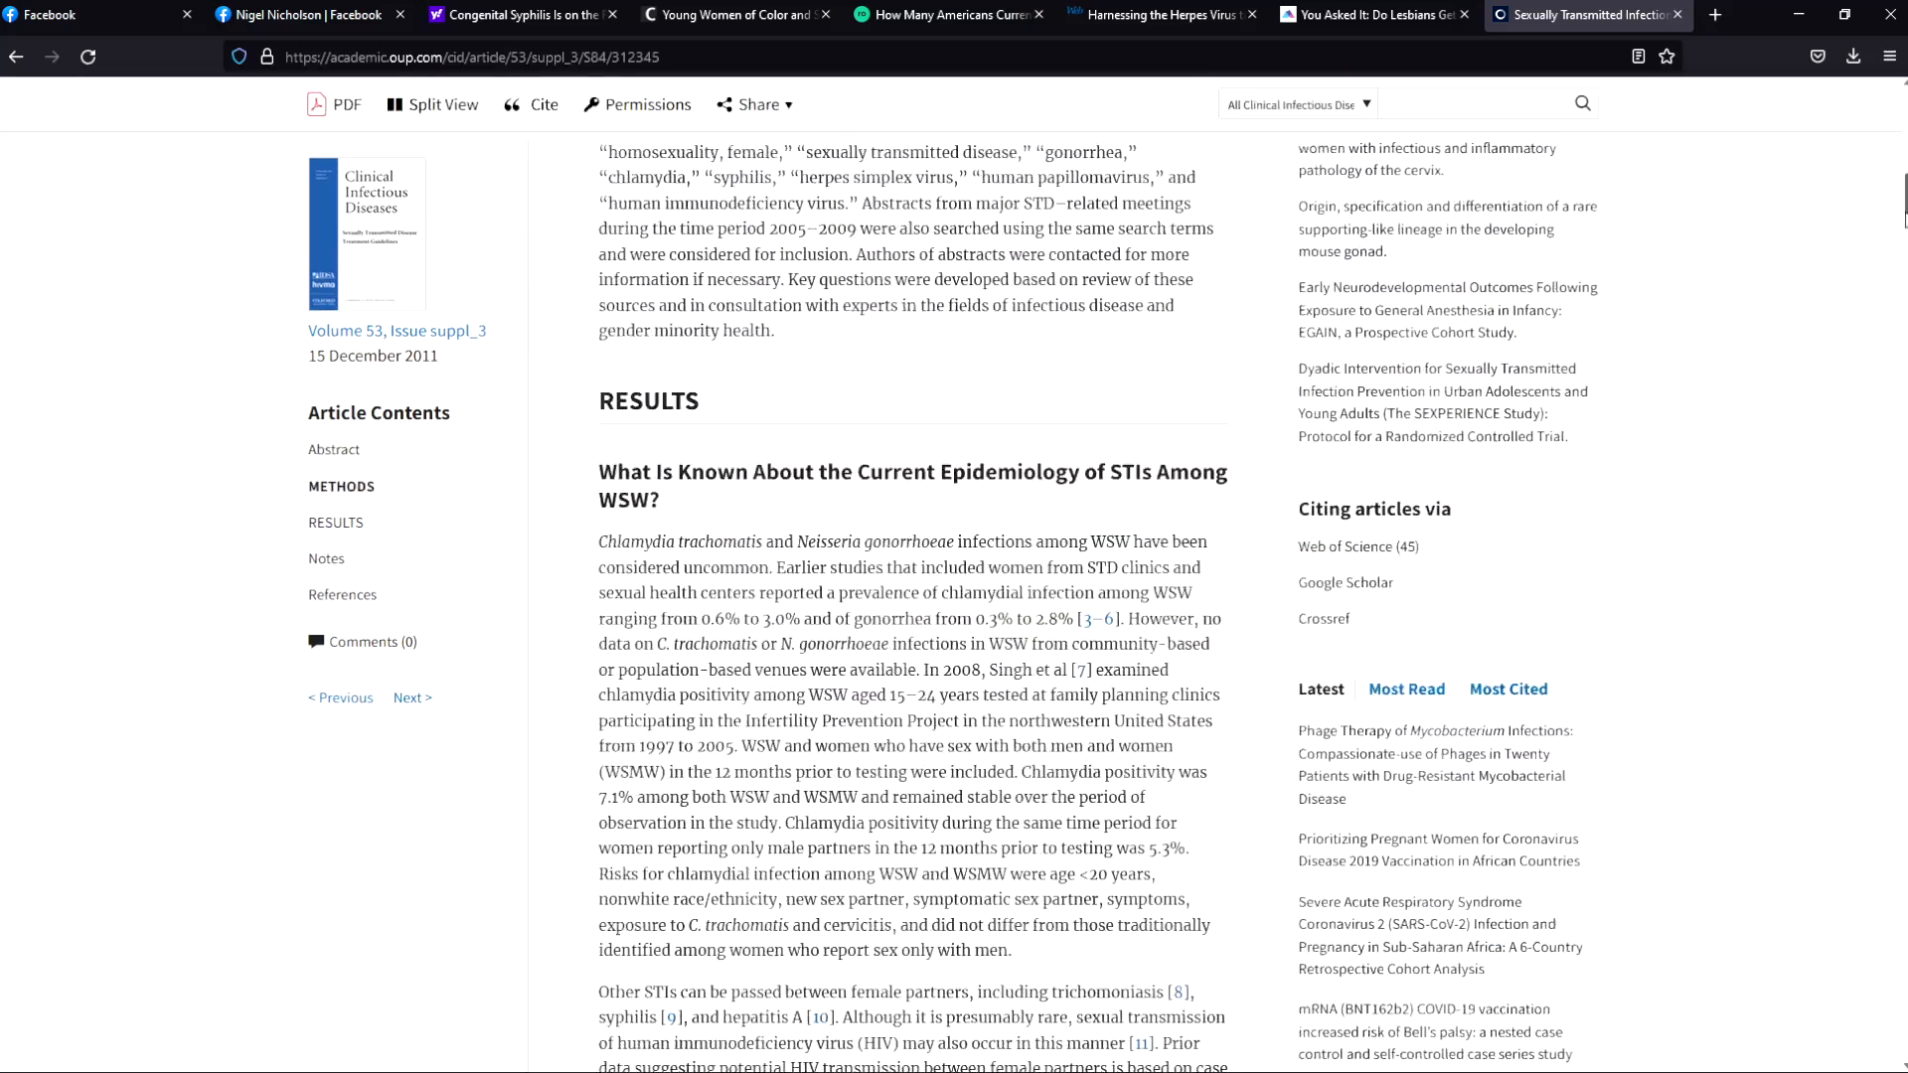
scroll(down, 3)
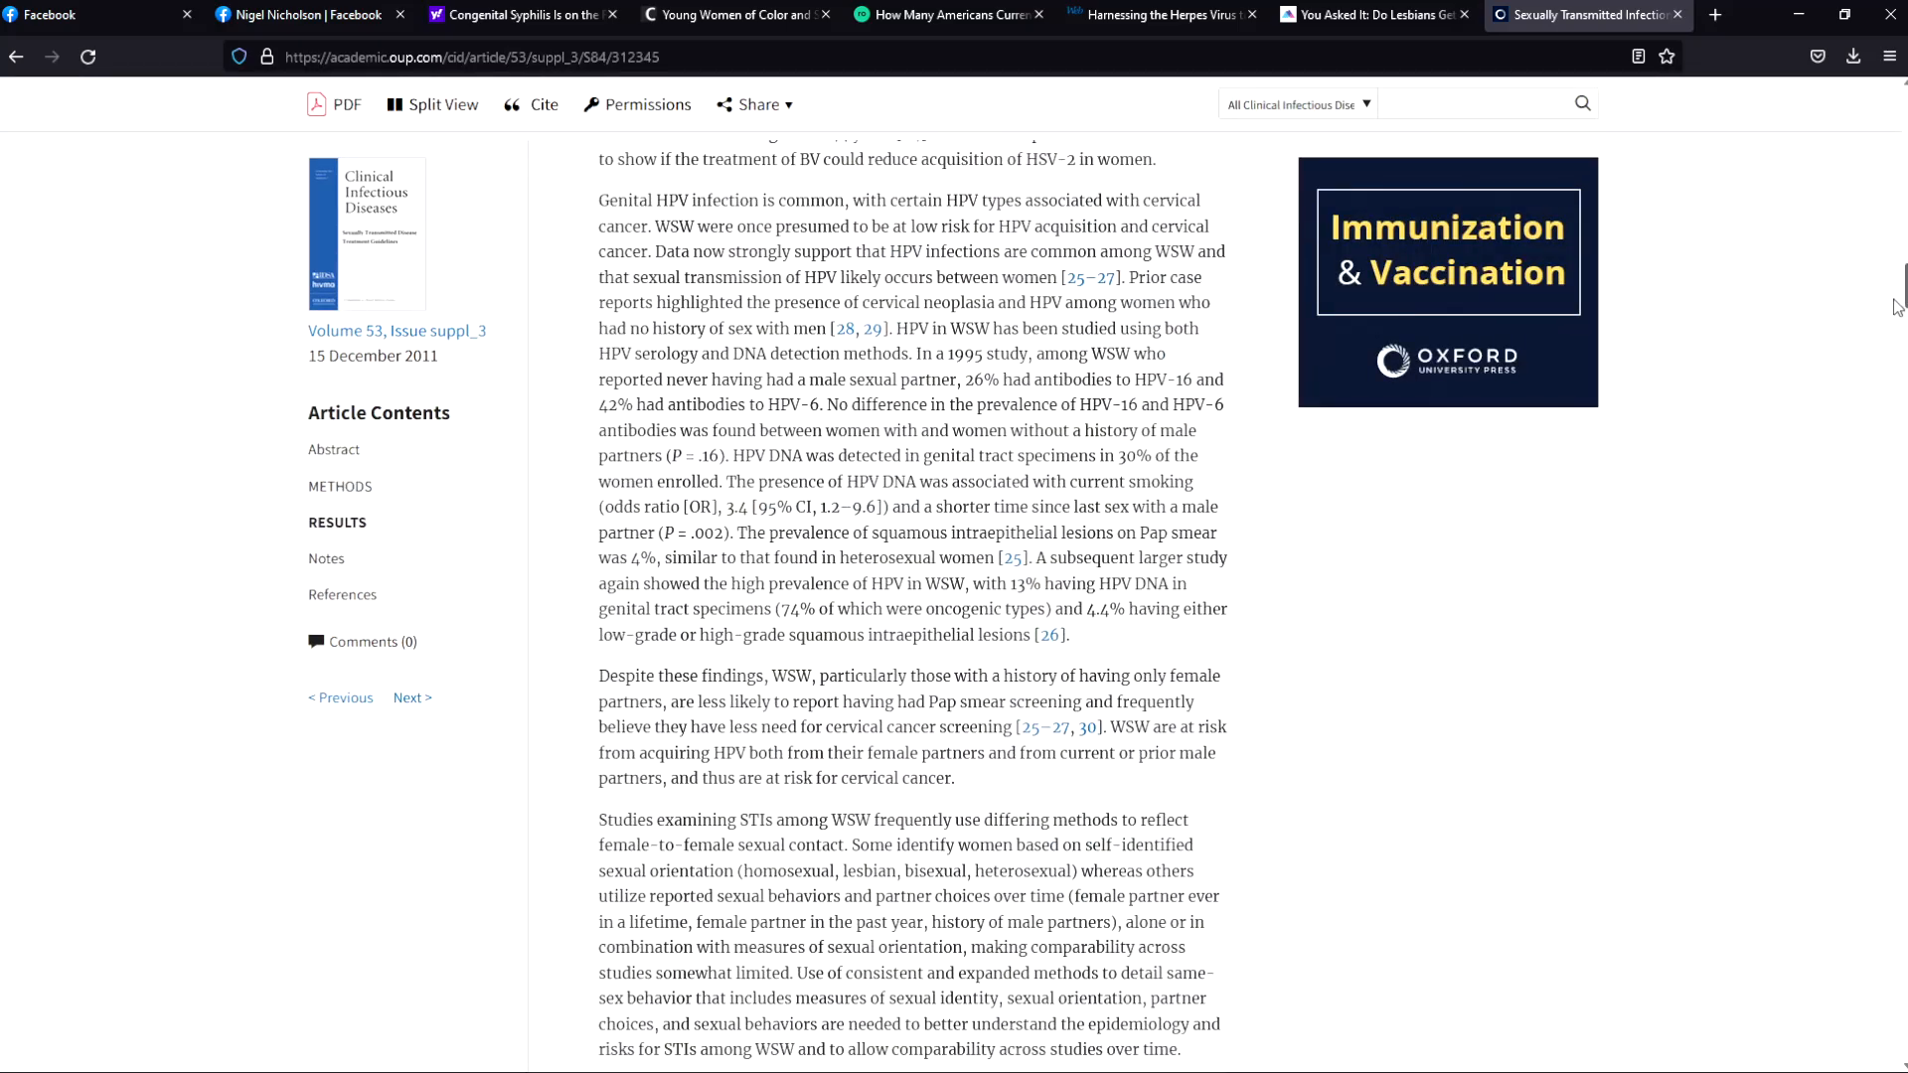
scroll(down, 3)
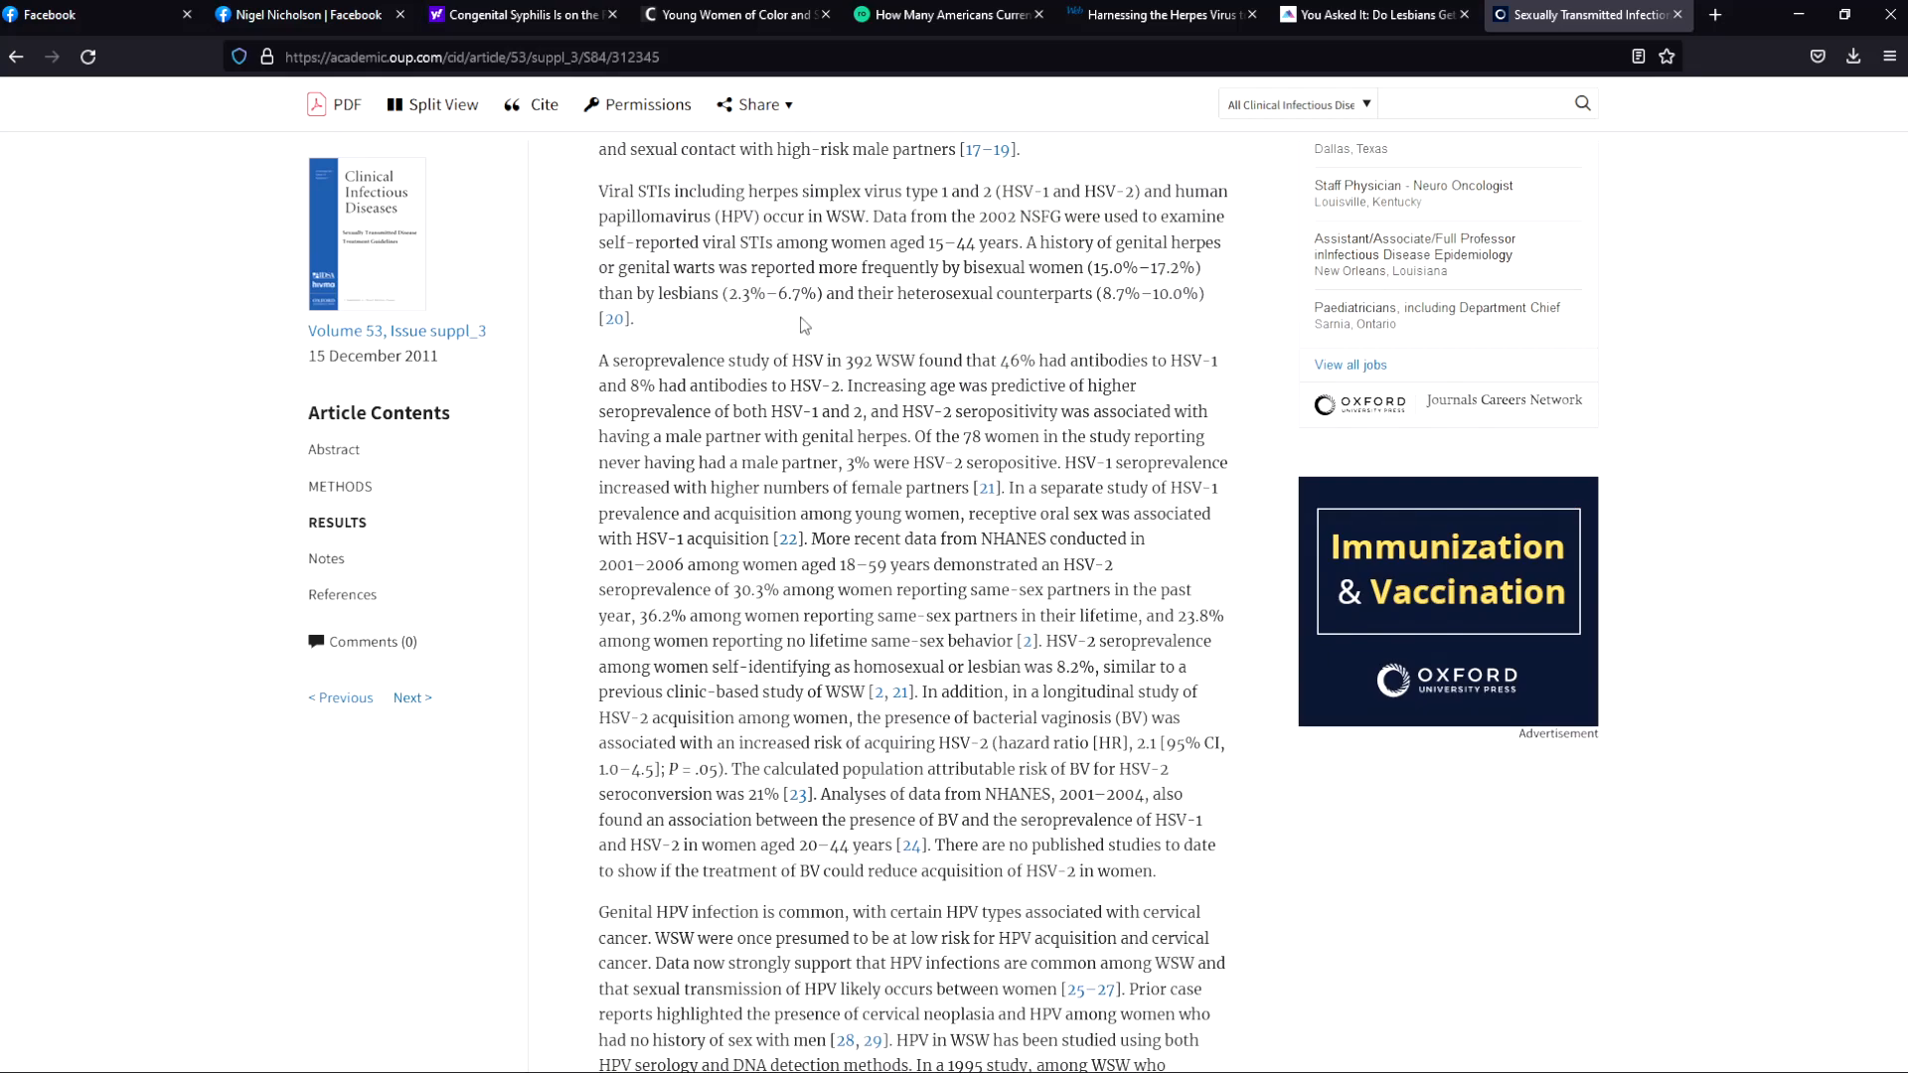
scroll(up, 3)
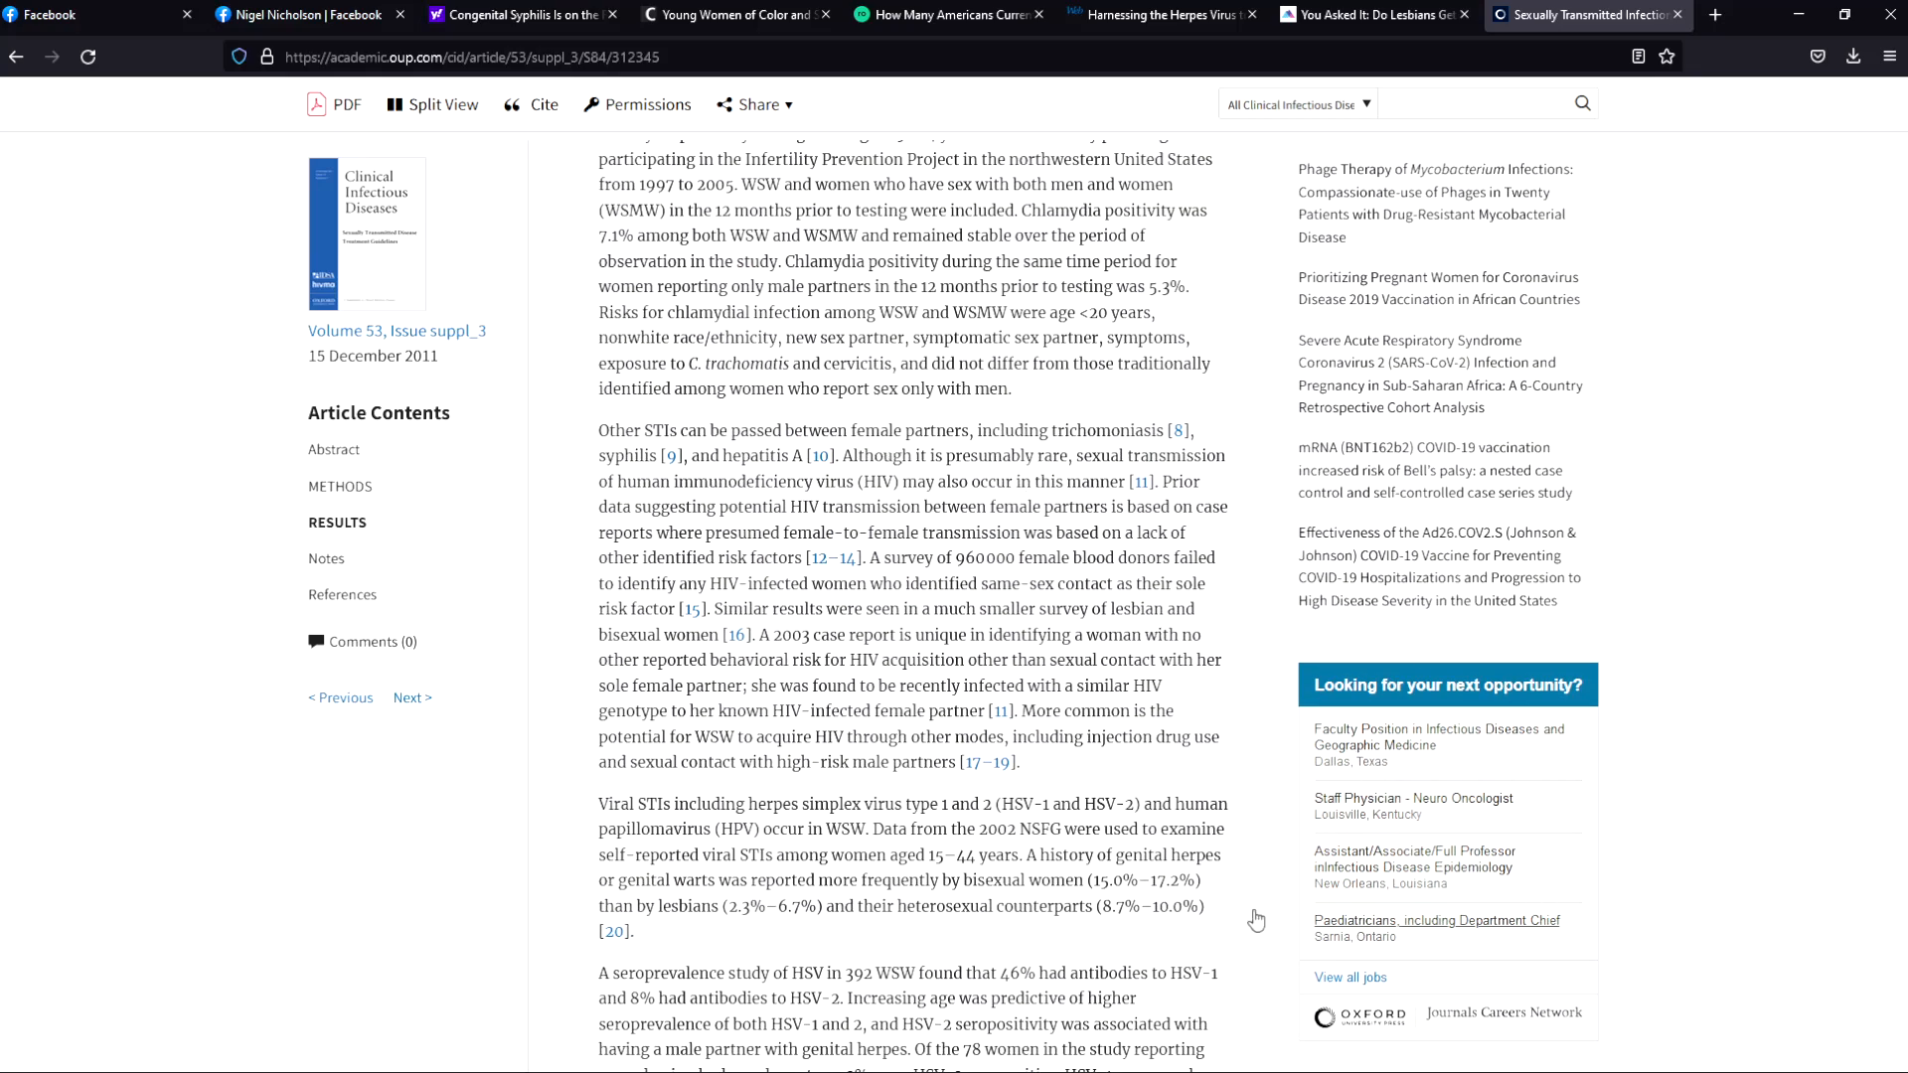
mouse_move(979, 878)
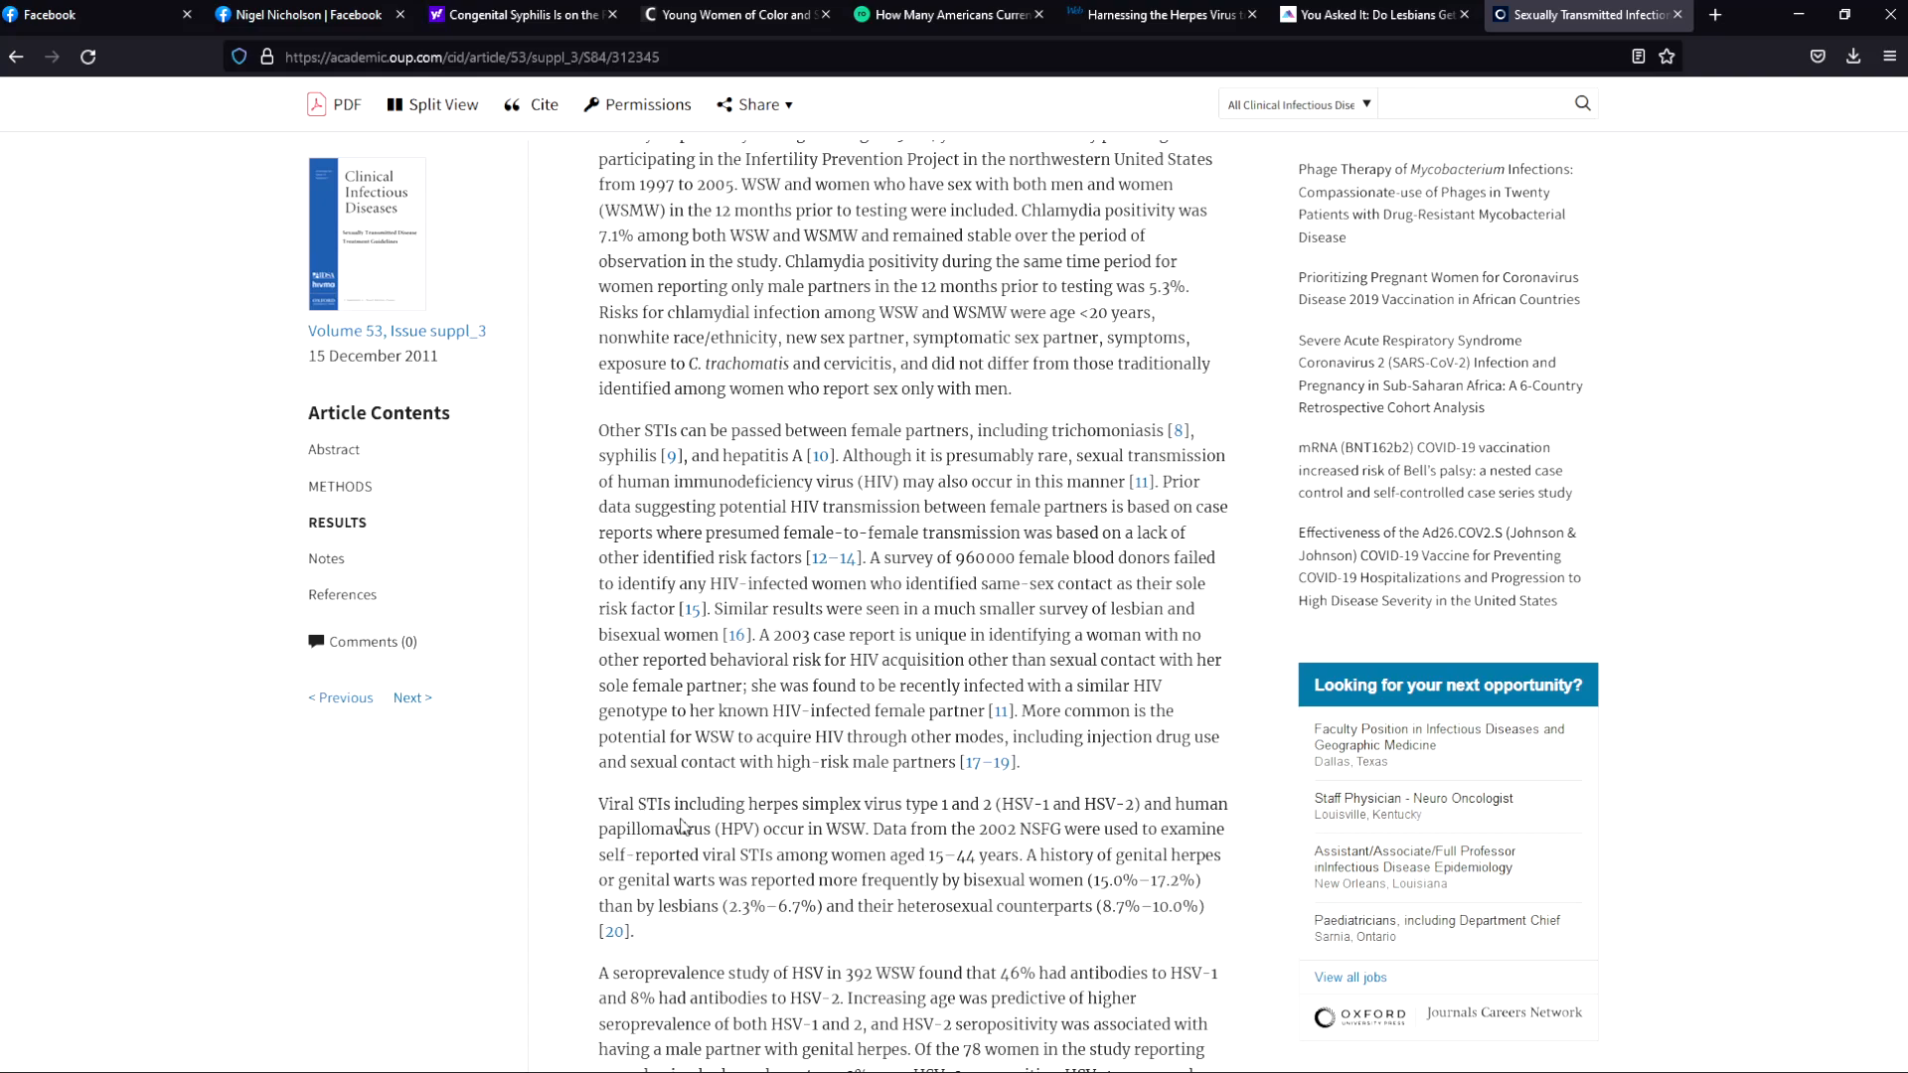
mouse_move(936, 821)
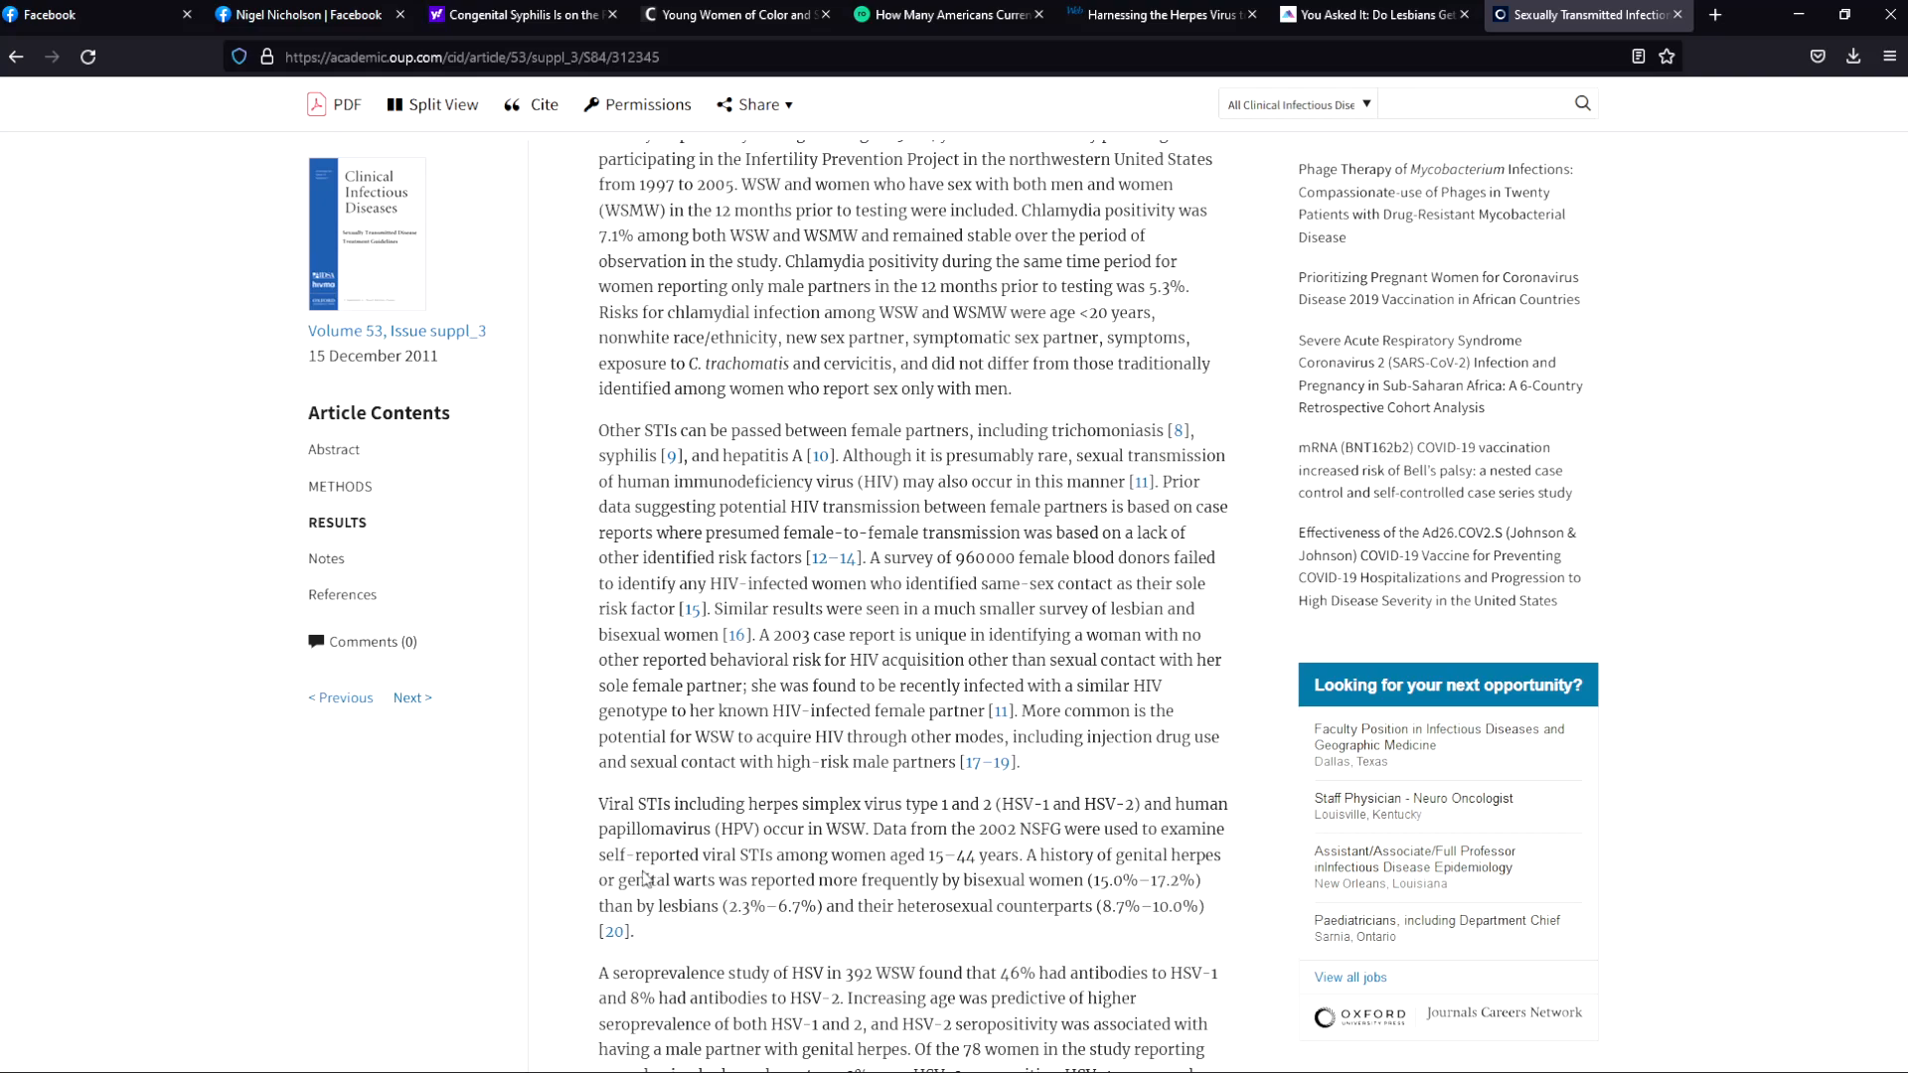
mouse_move(621, 843)
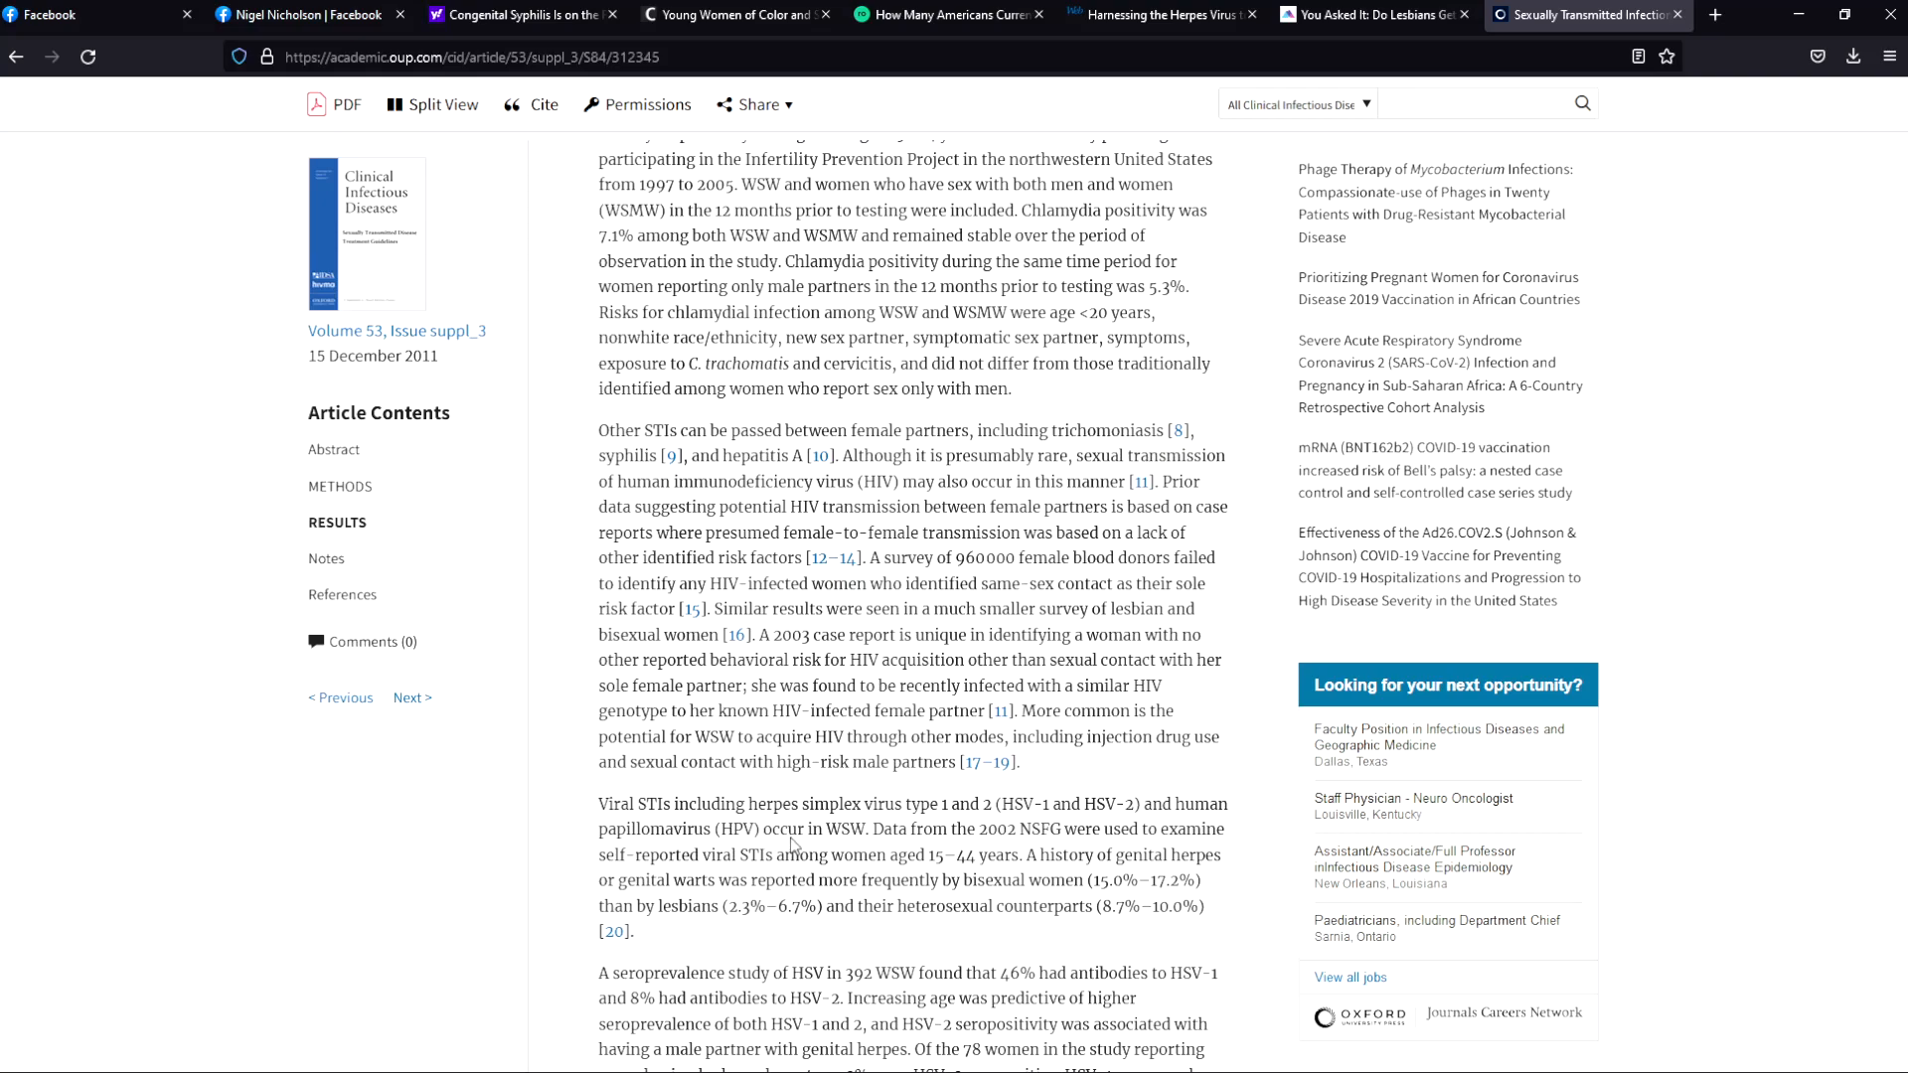
mouse_move(840, 847)
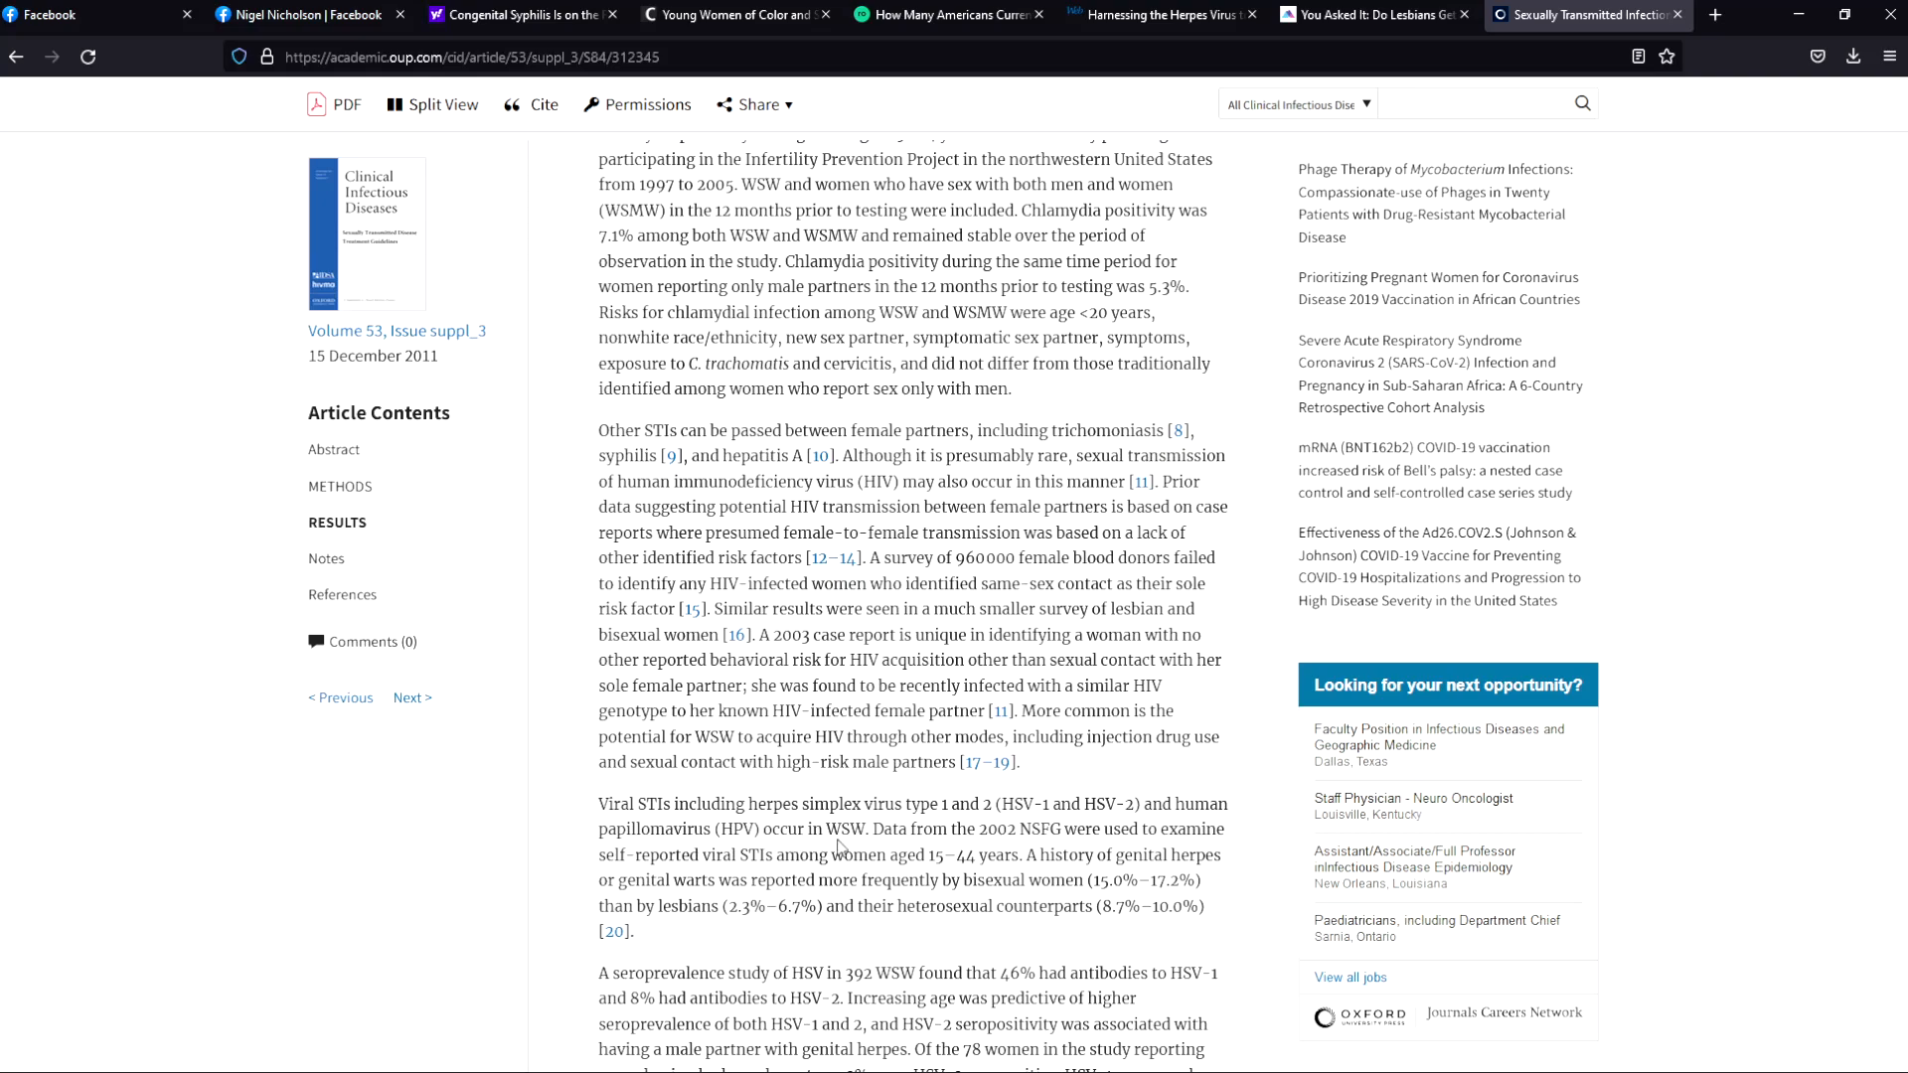
mouse_move(862, 848)
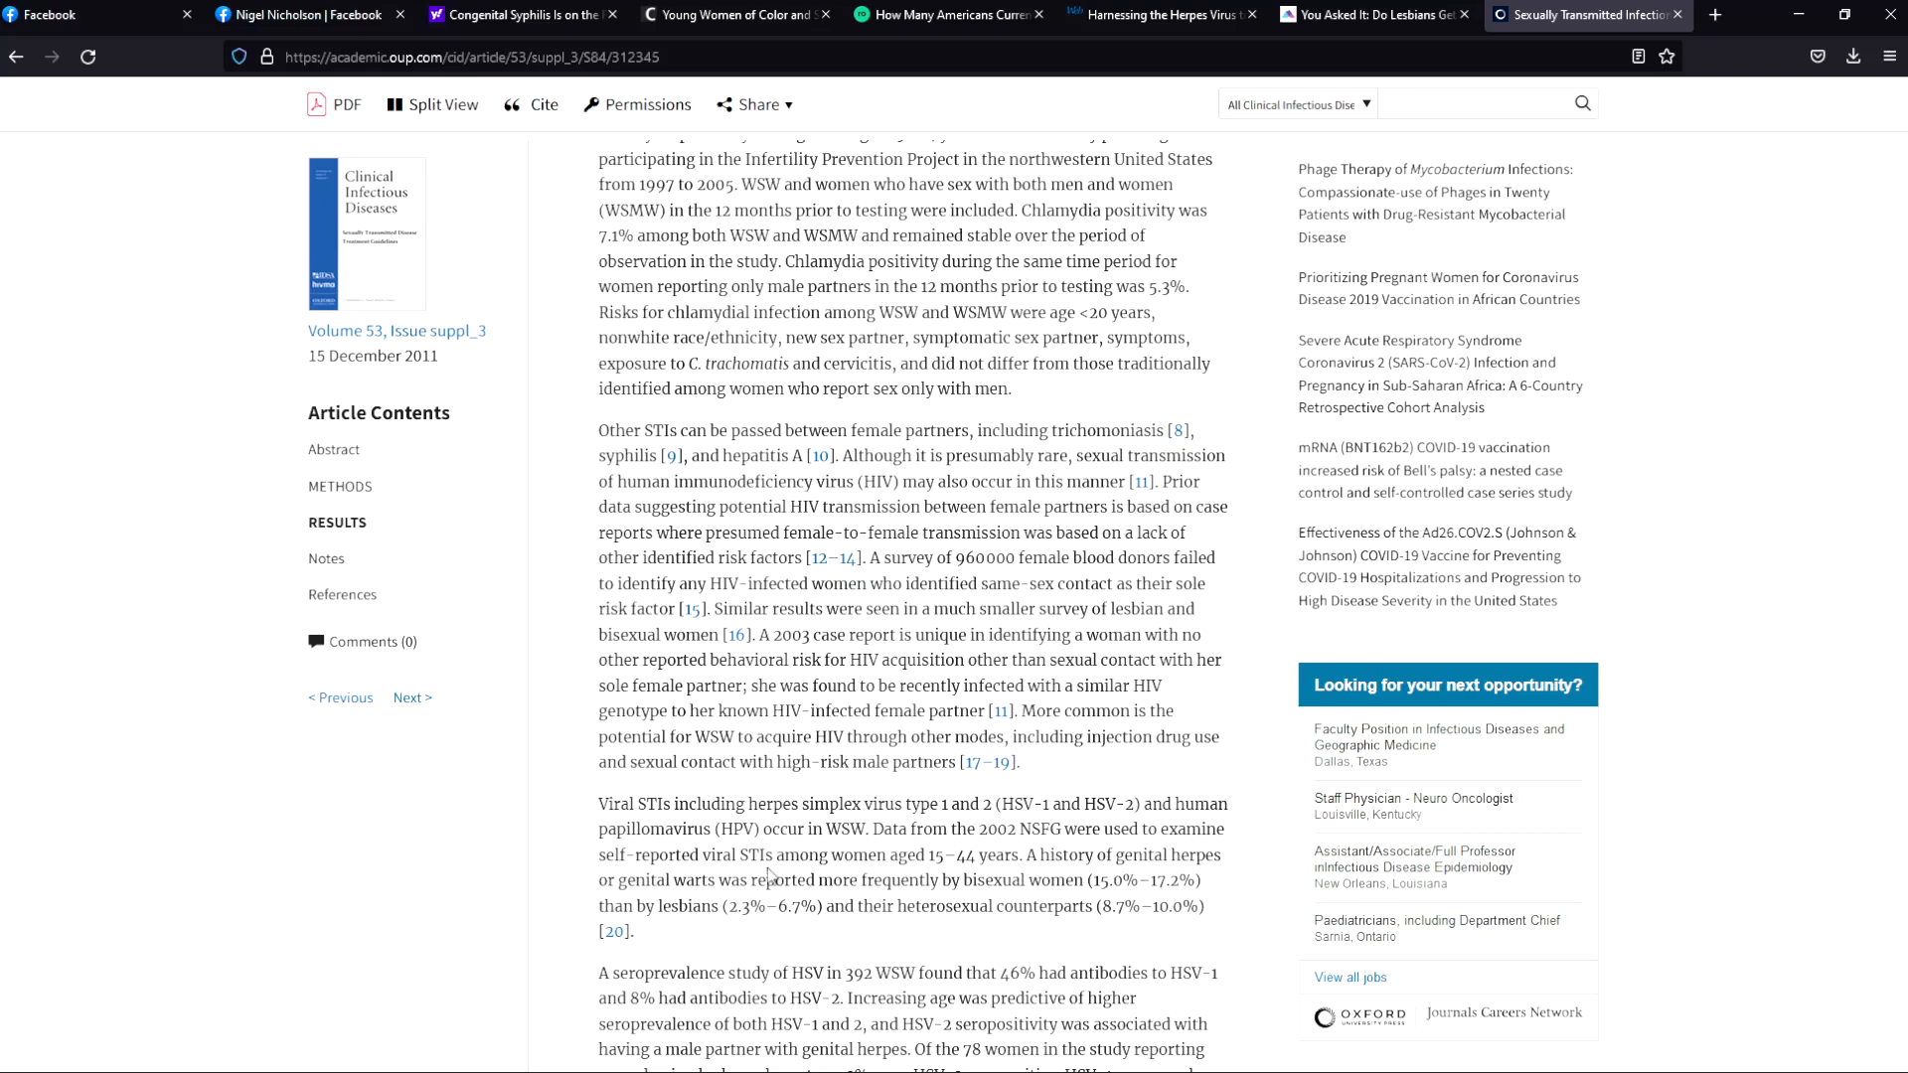
mouse_move(830, 875)
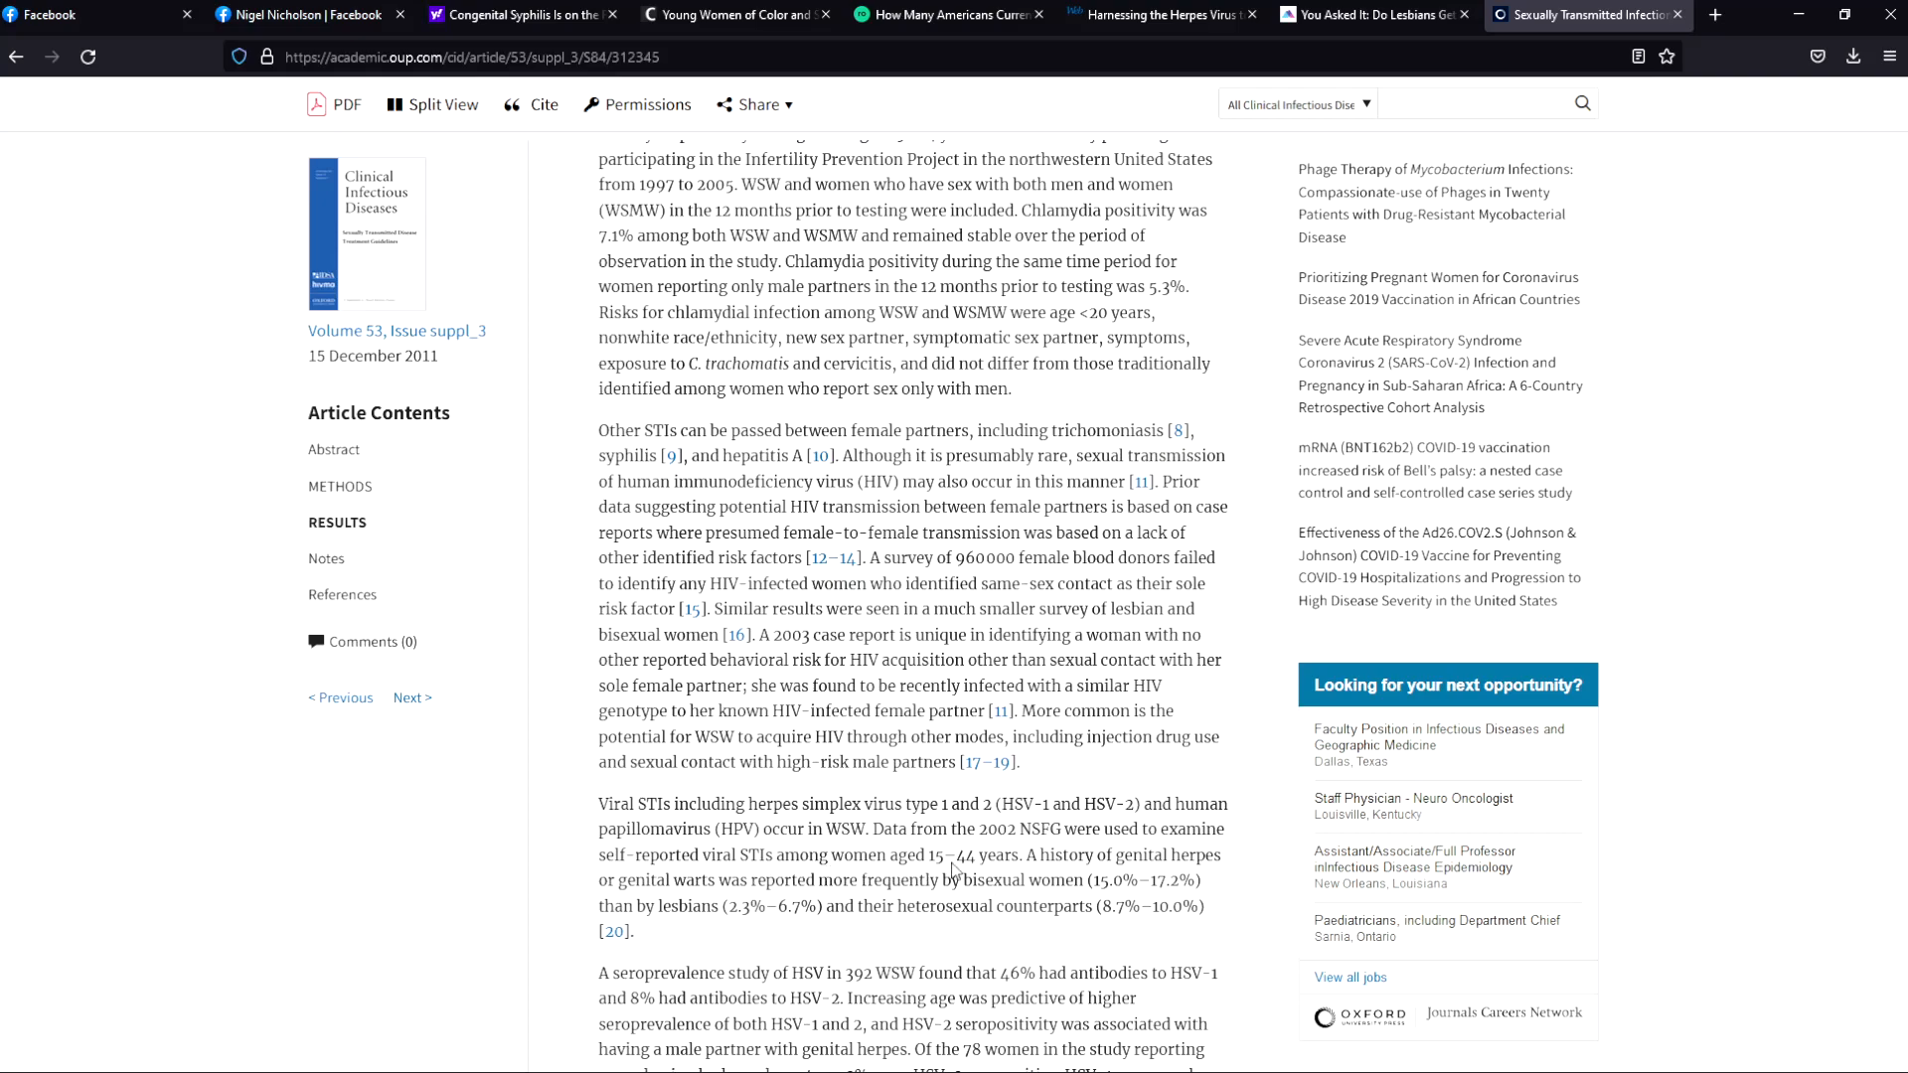
mouse_move(1135, 871)
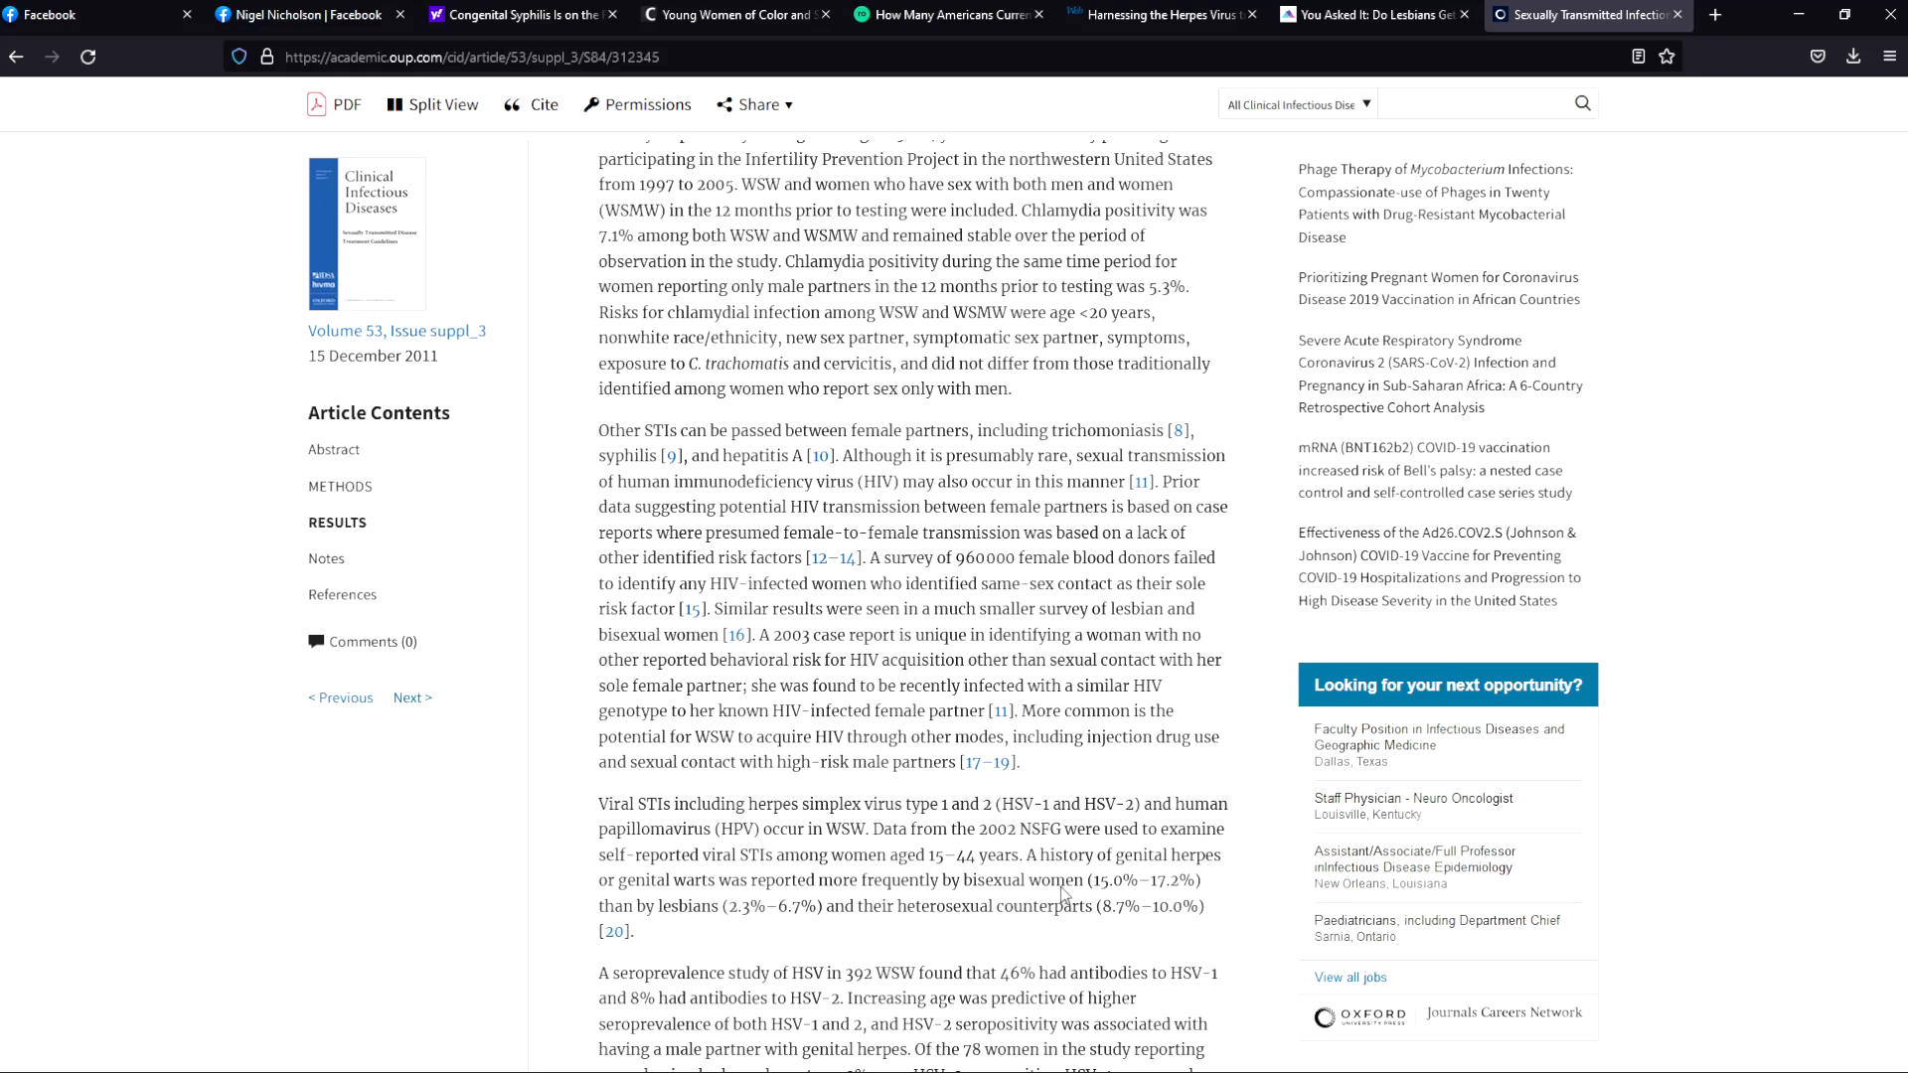
mouse_move(1061, 897)
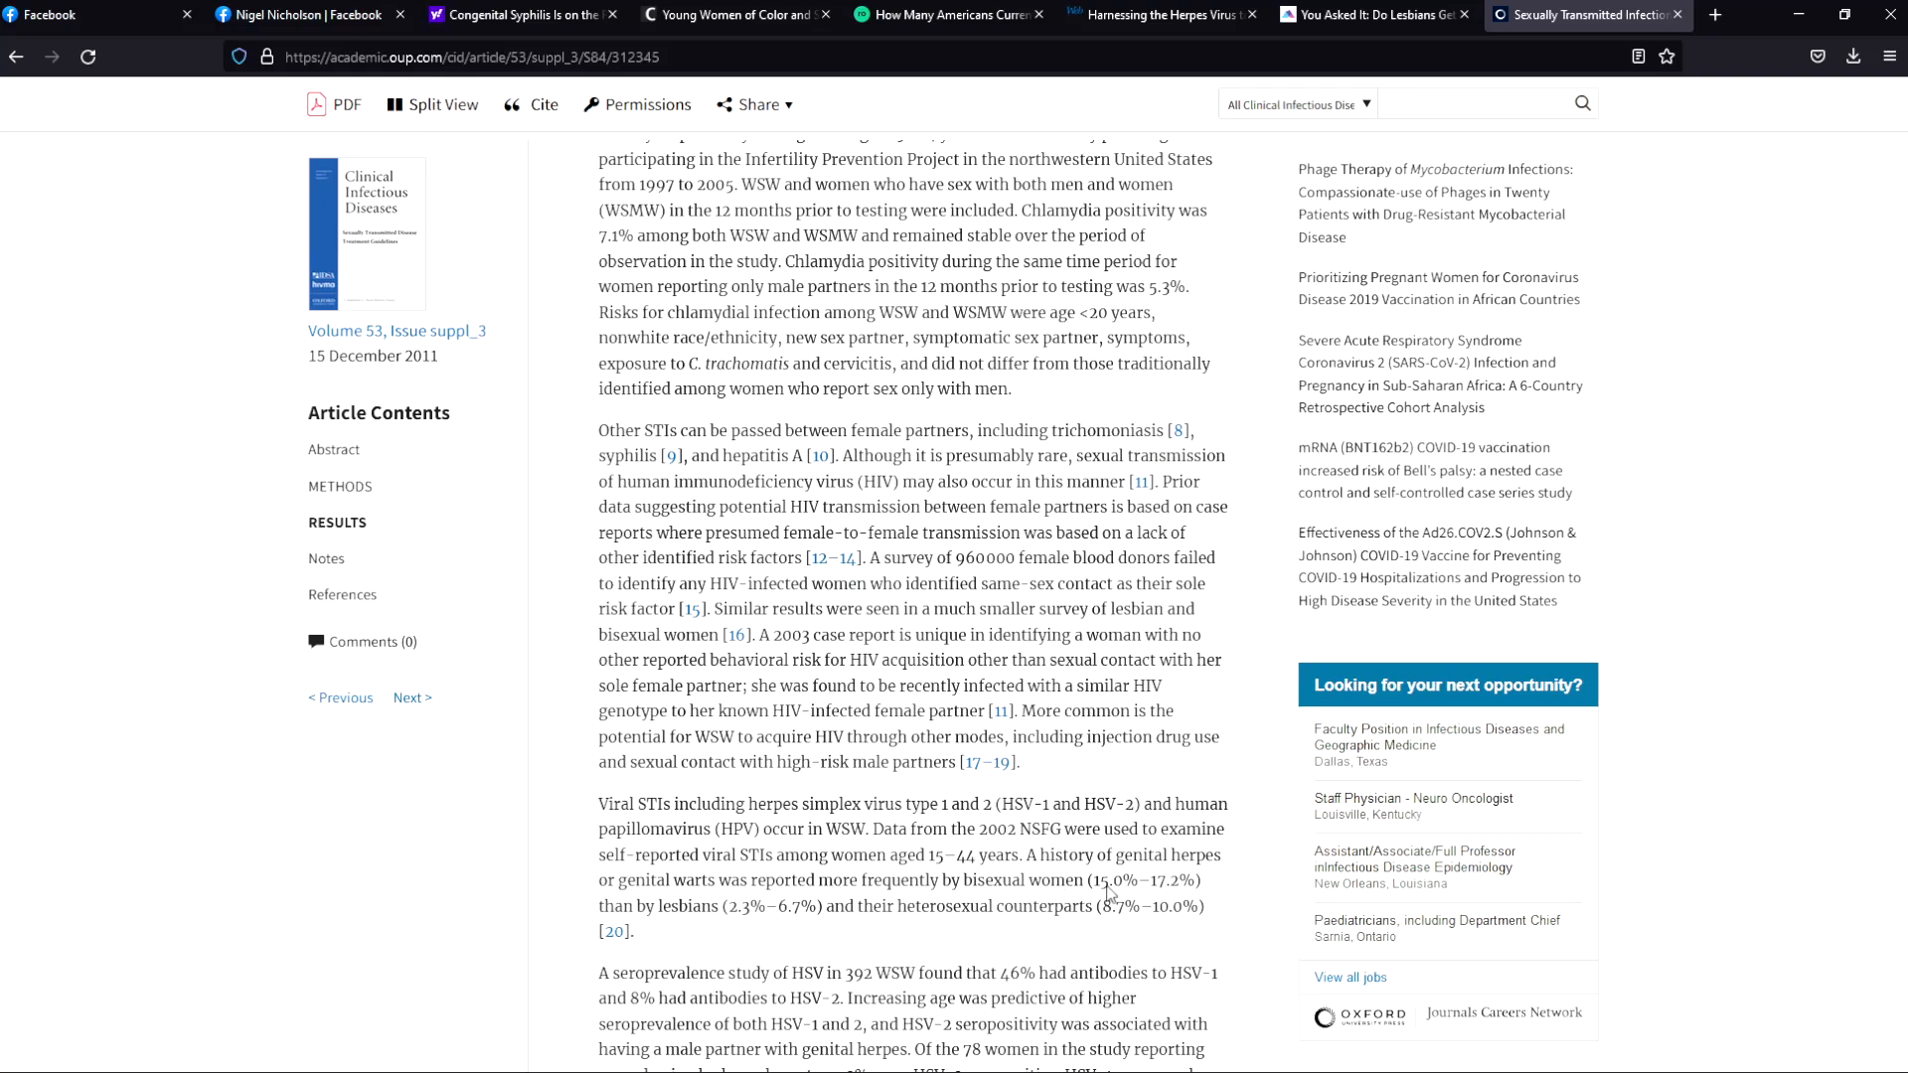
mouse_move(1175, 916)
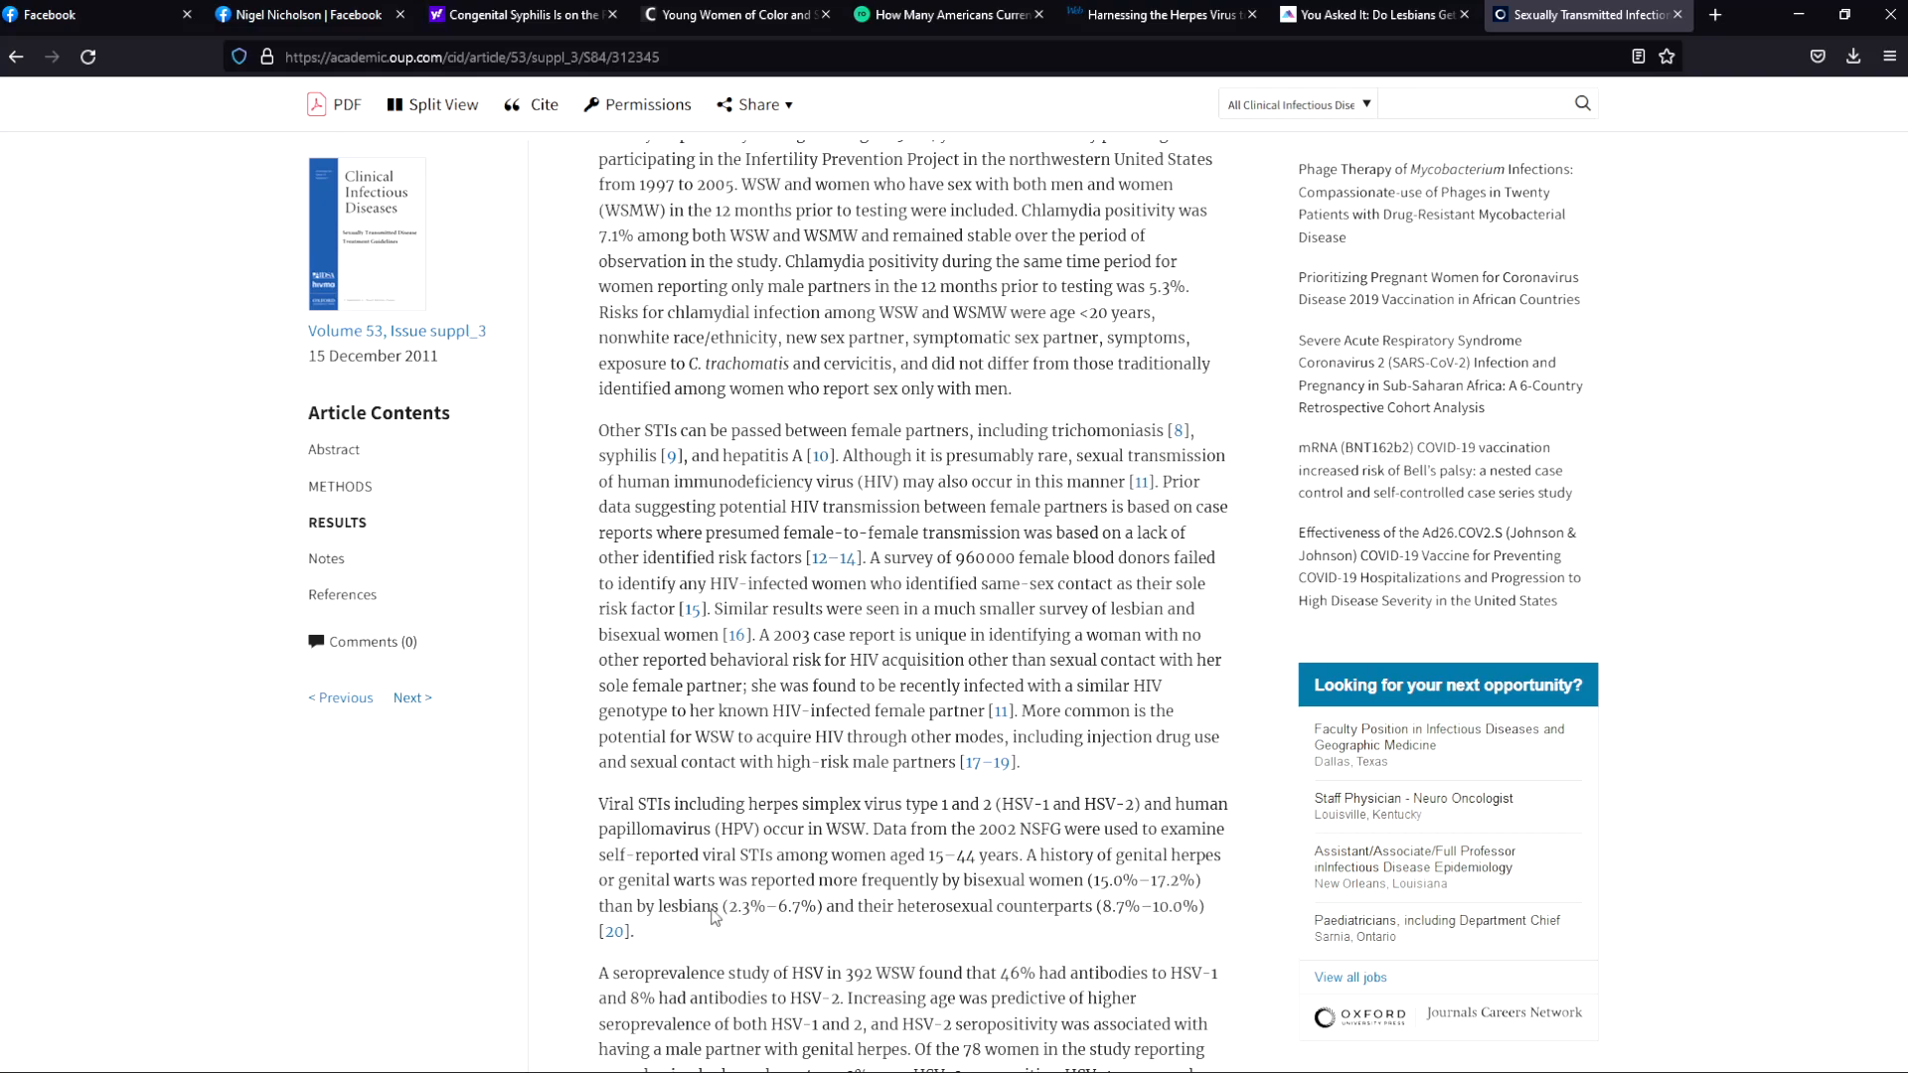
mouse_move(733, 911)
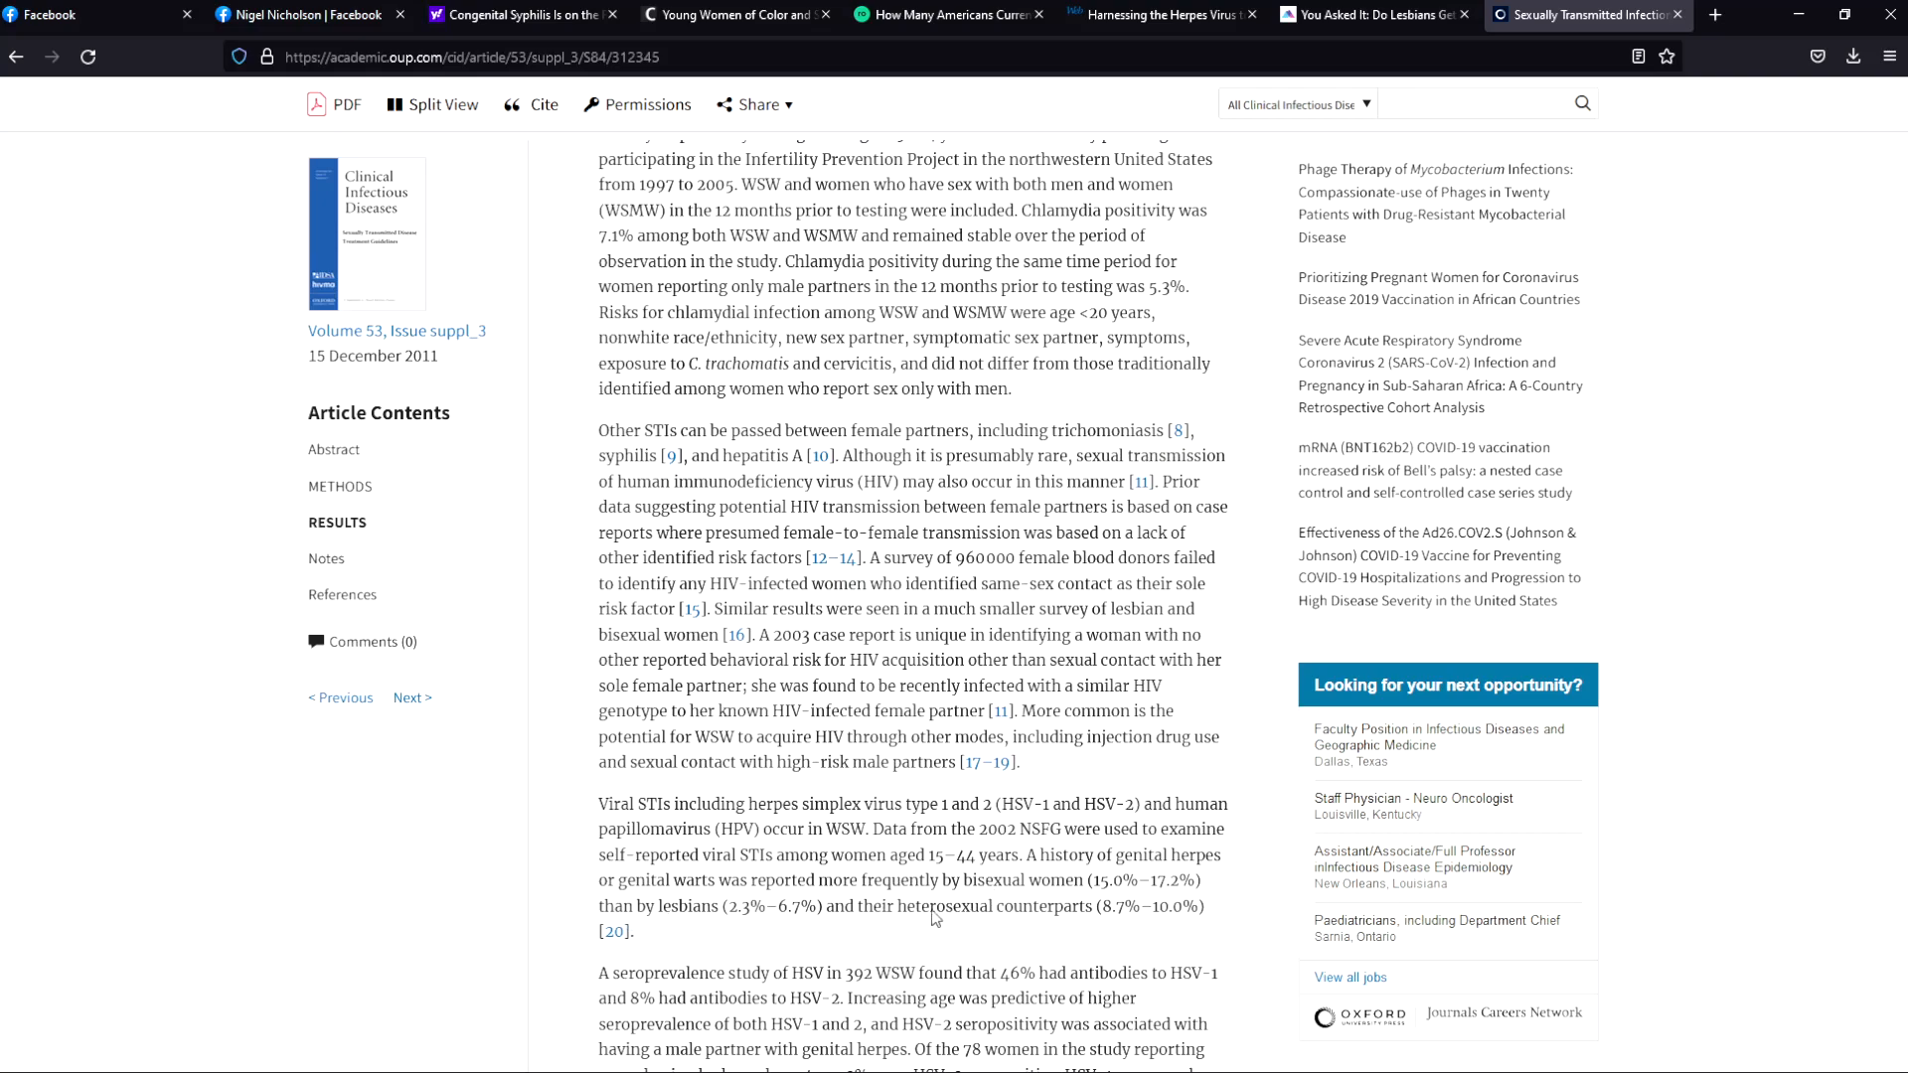
mouse_move(1153, 914)
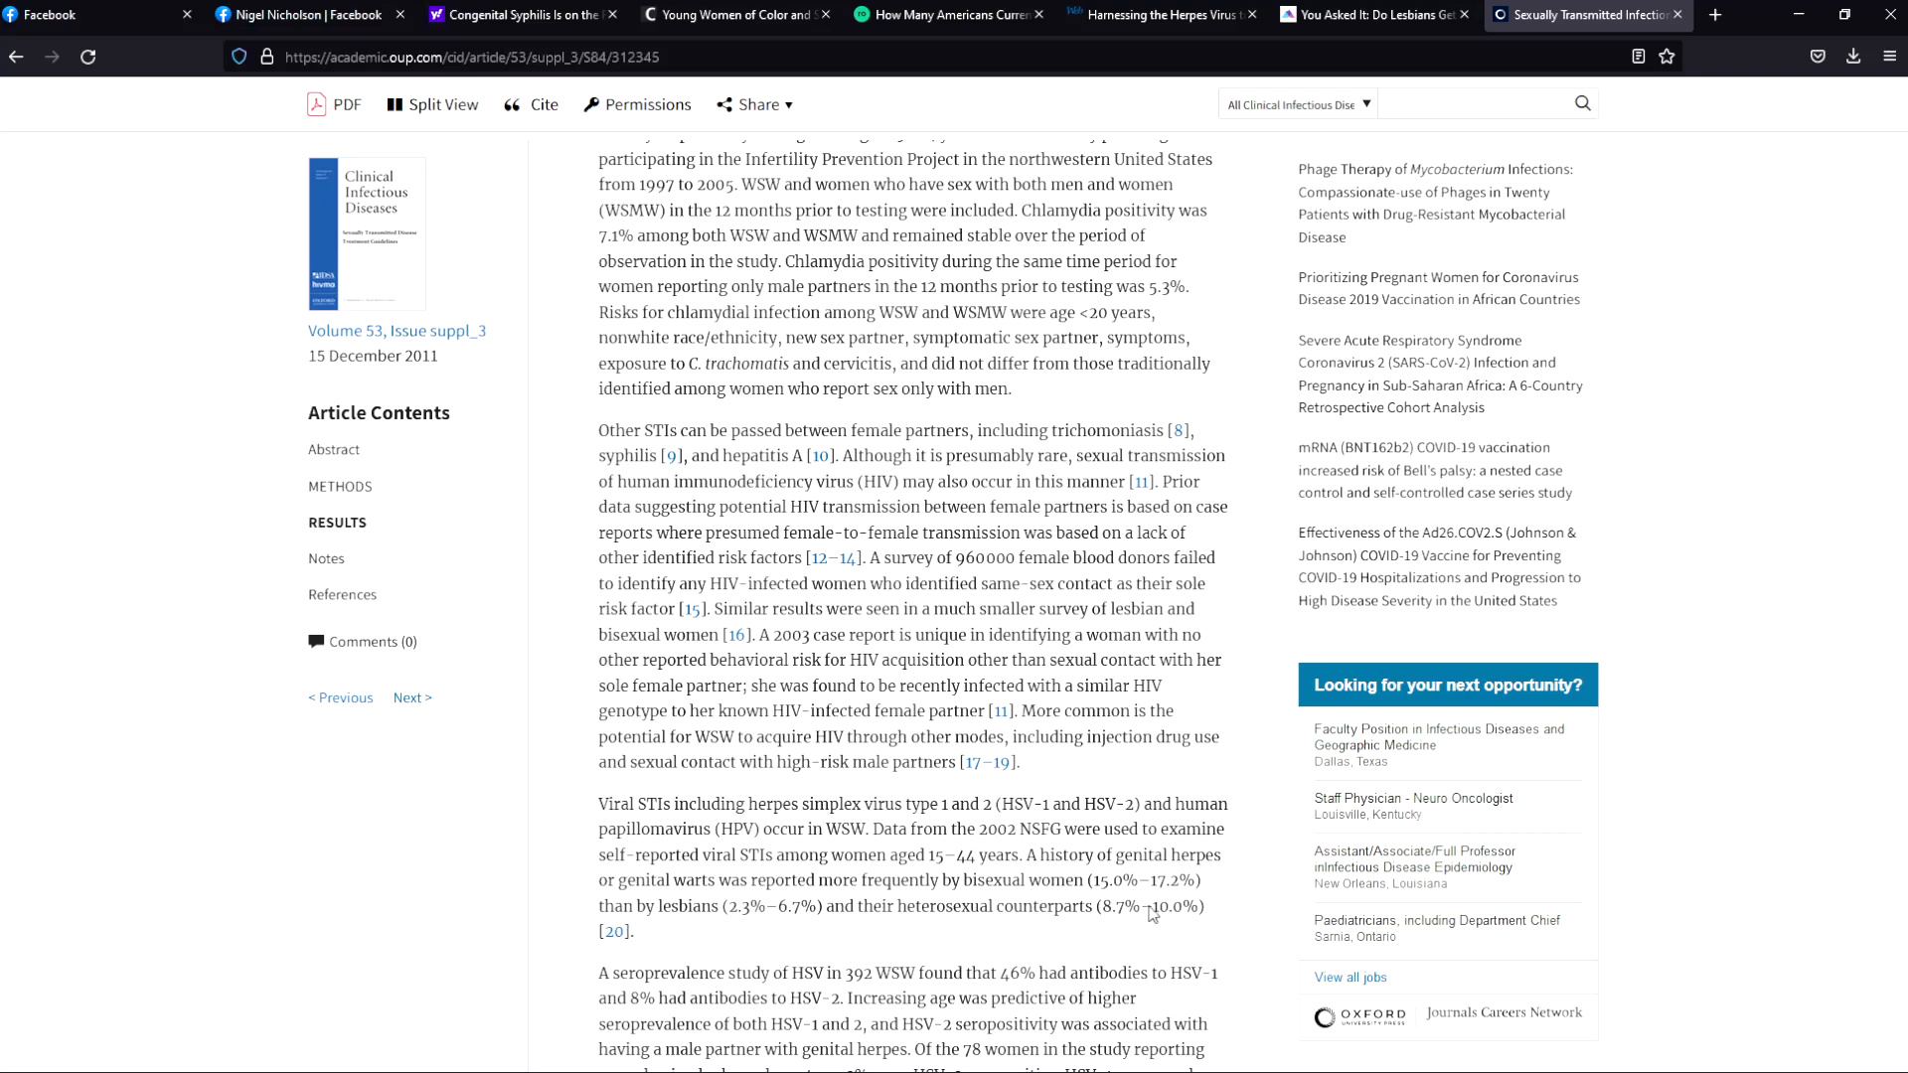
mouse_move(1155, 917)
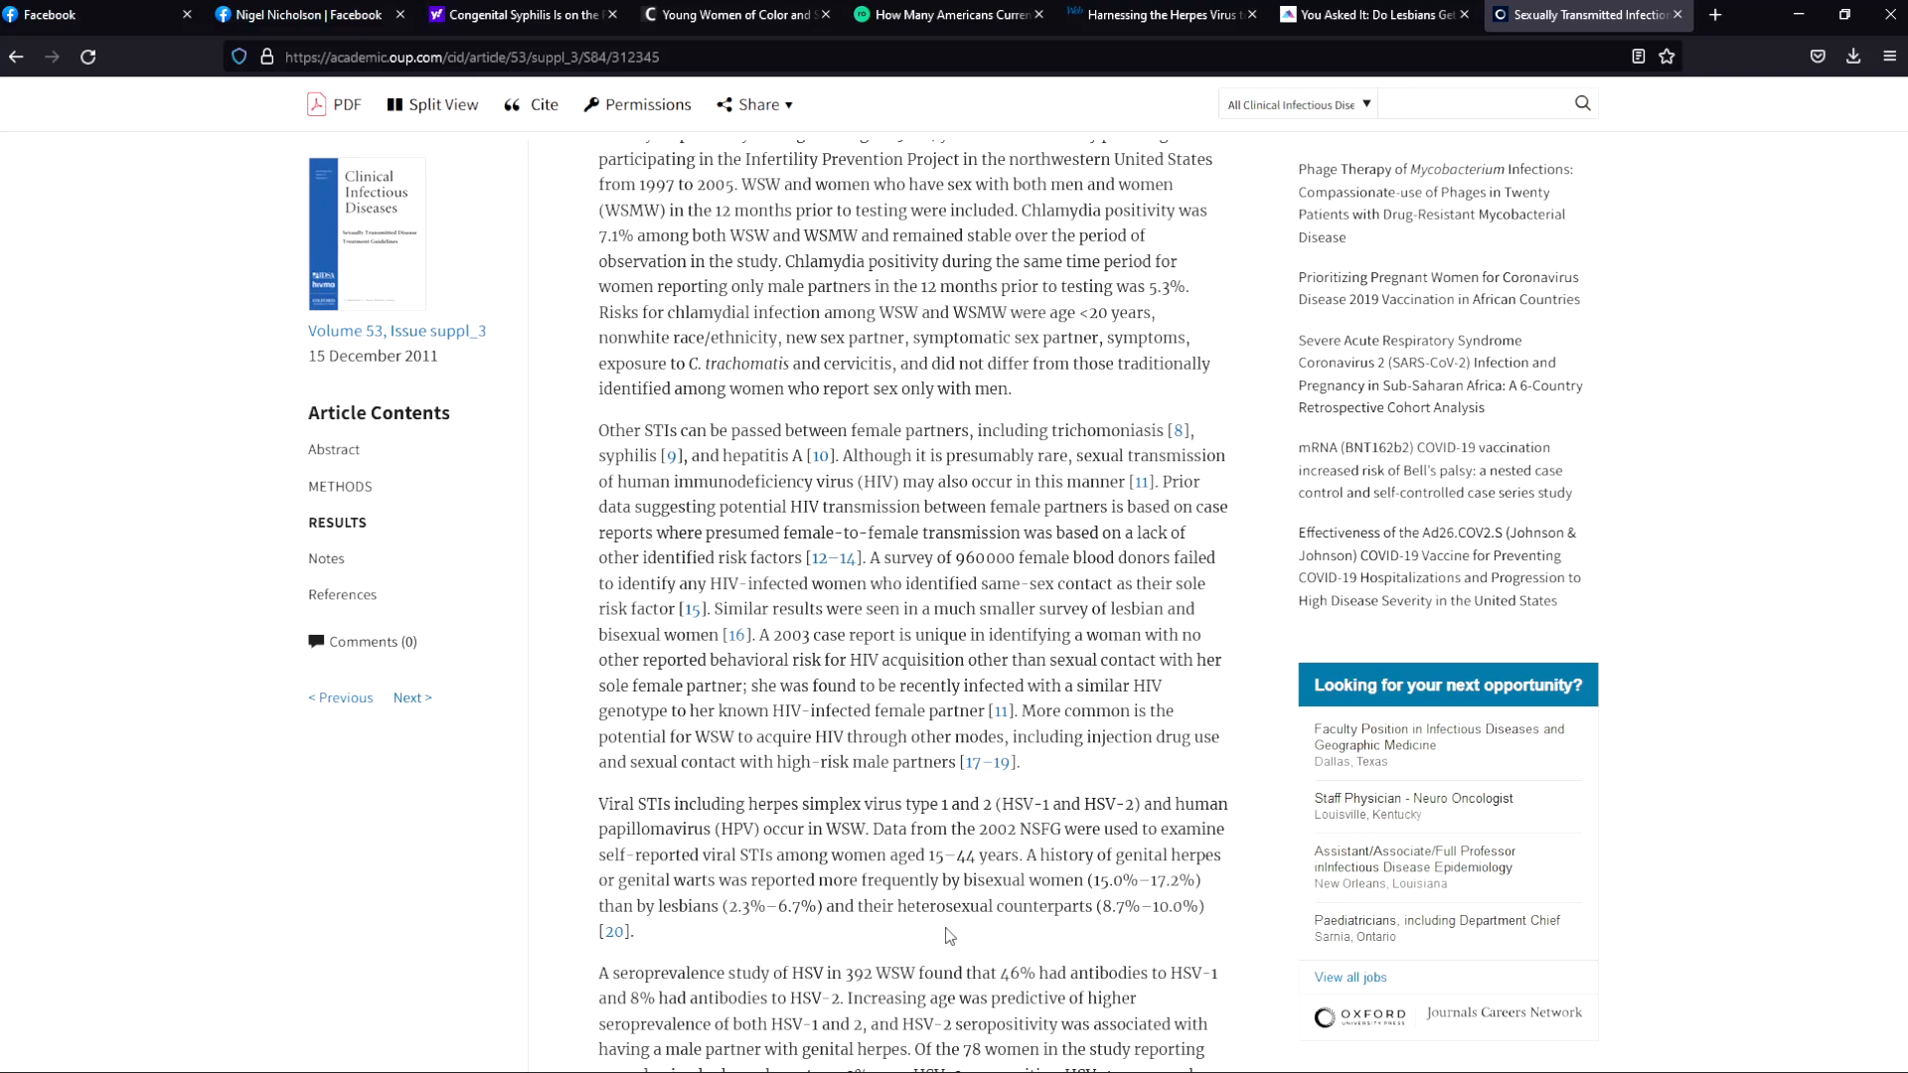
mouse_move(1026, 827)
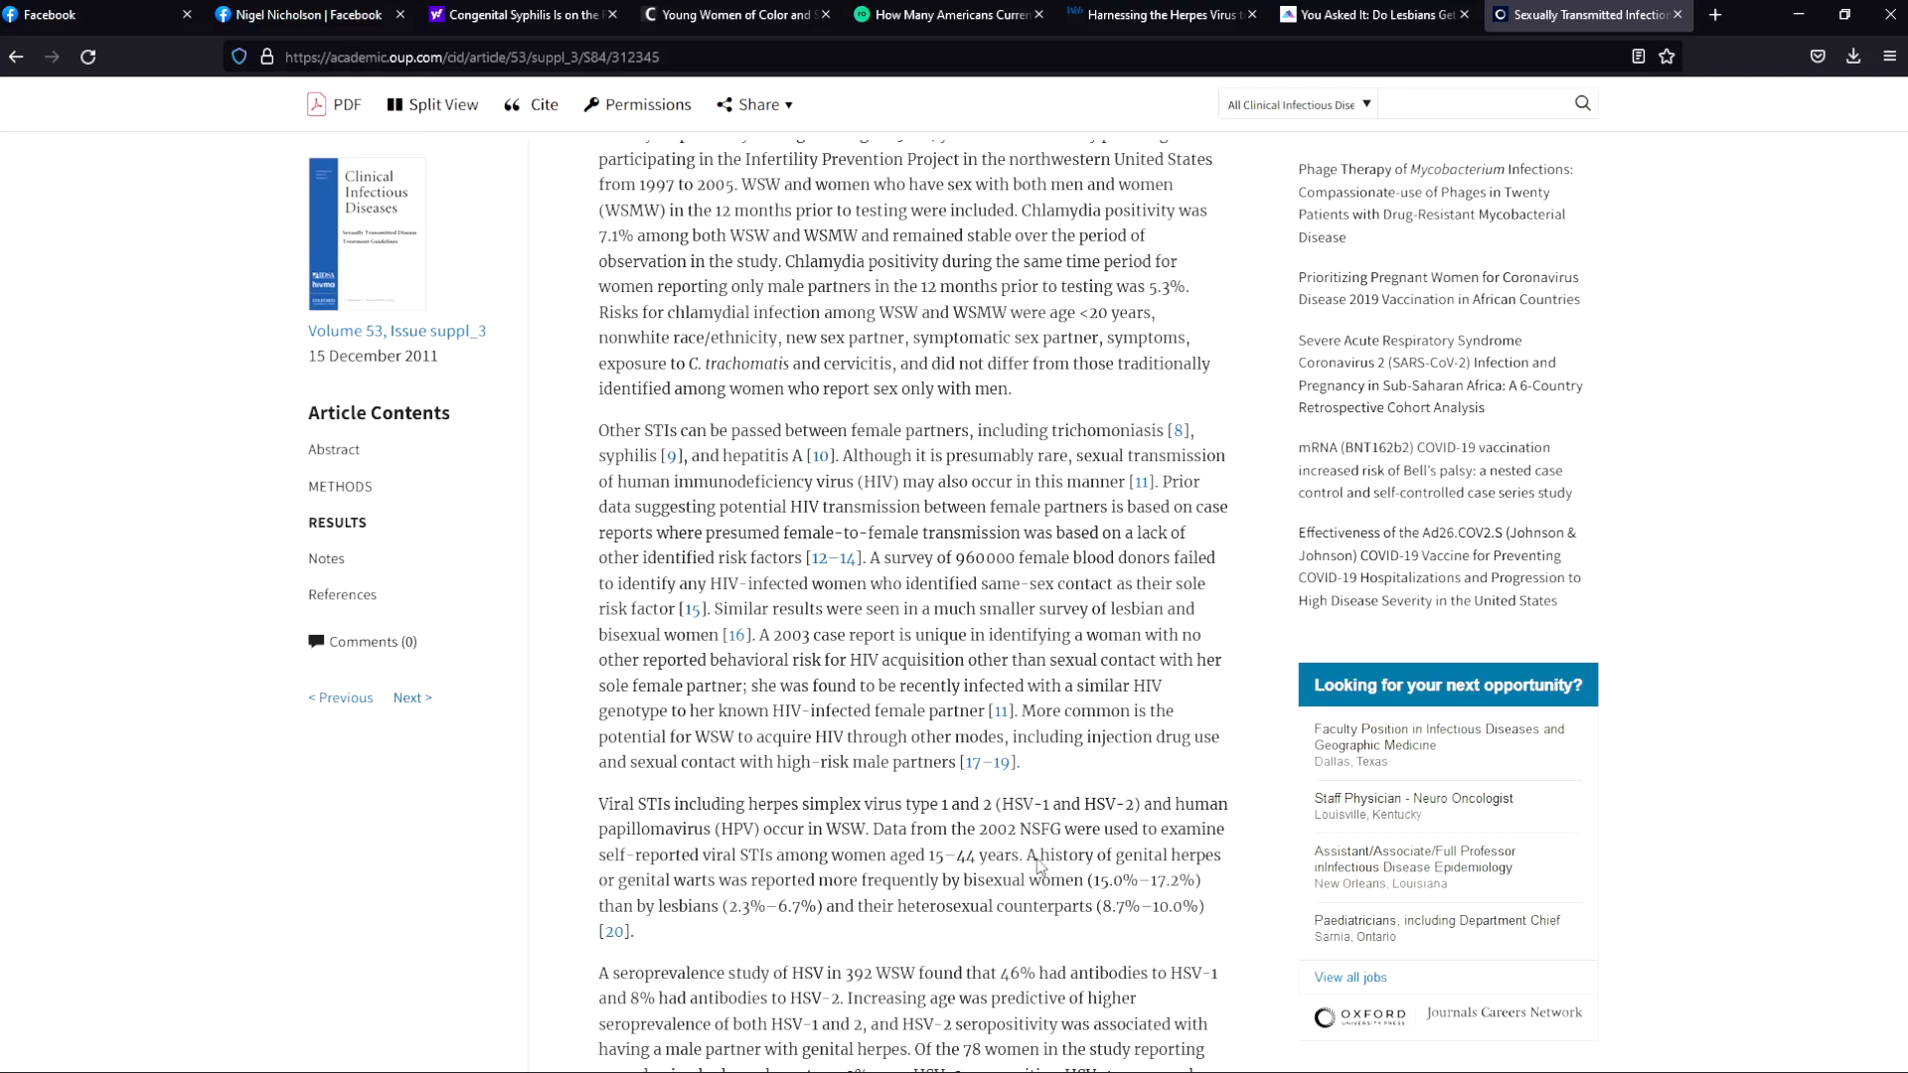
mouse_move(1049, 852)
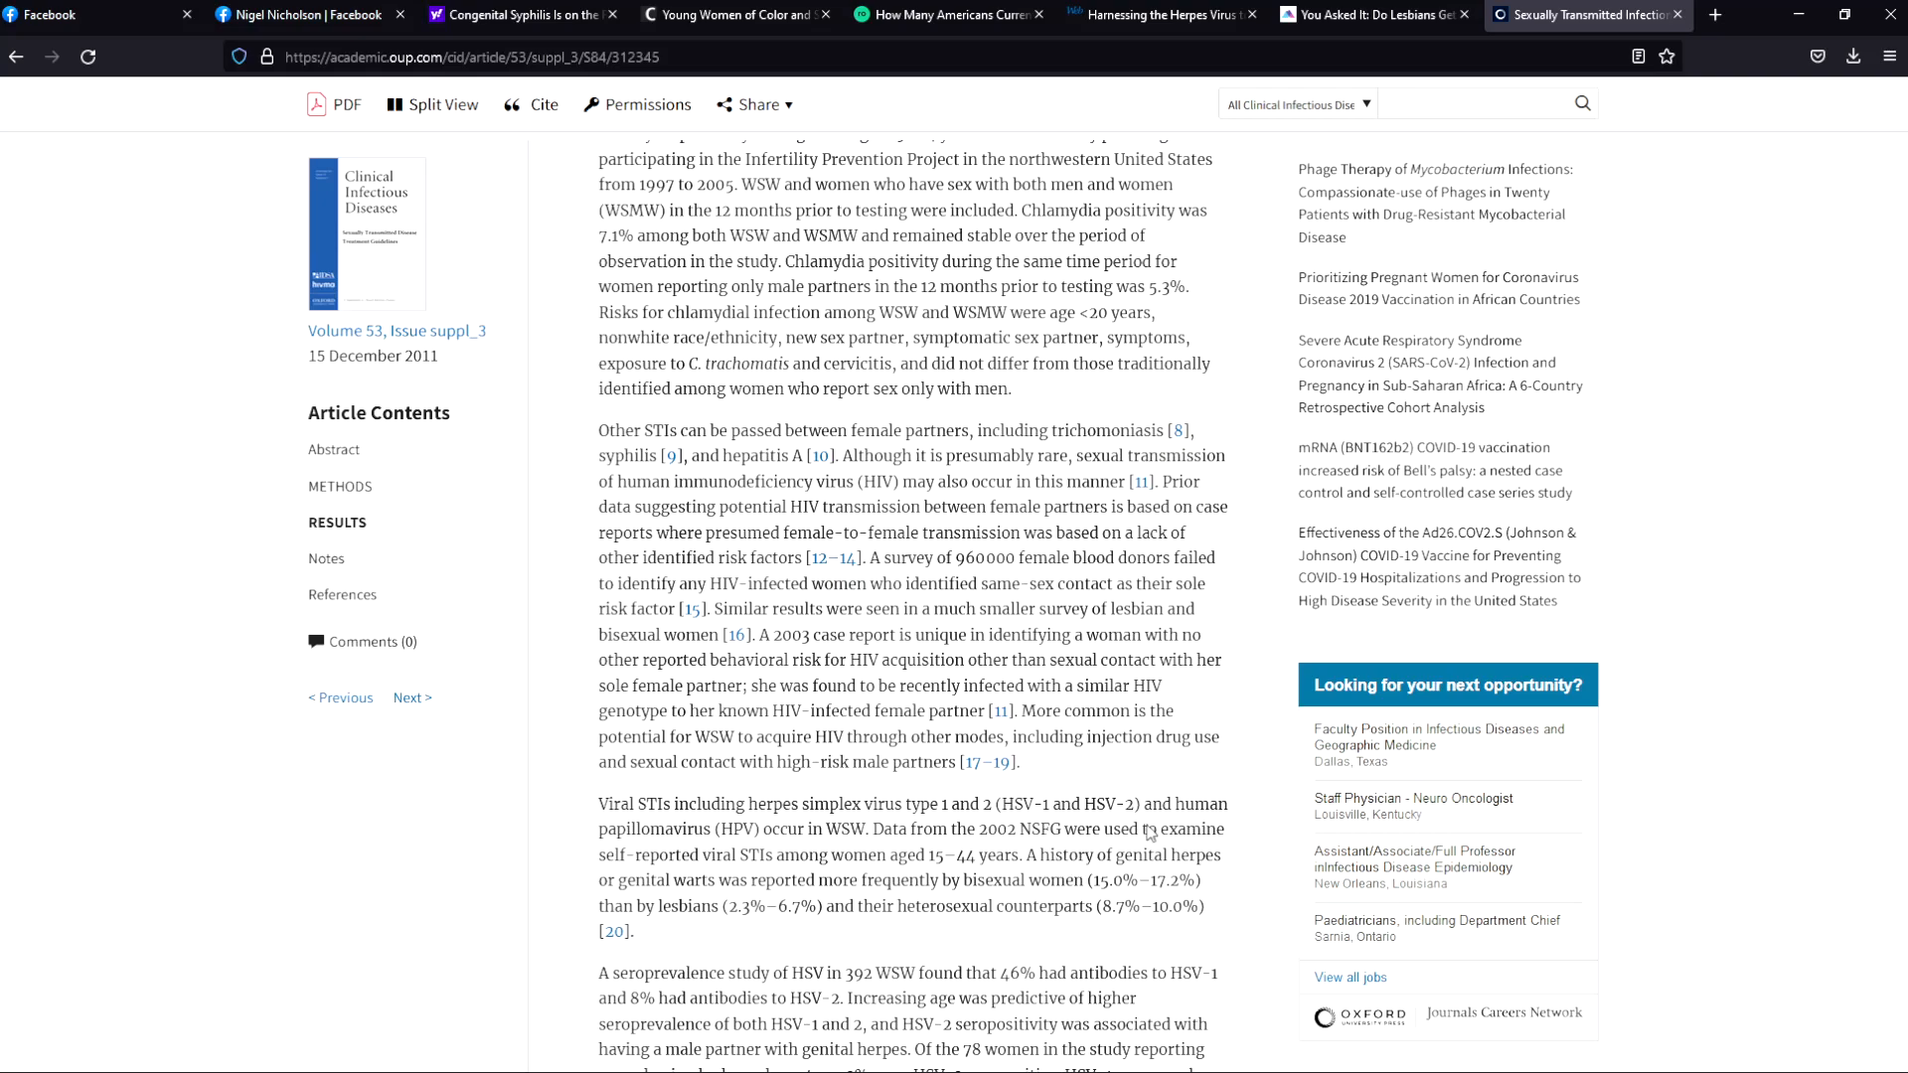
mouse_move(1117, 823)
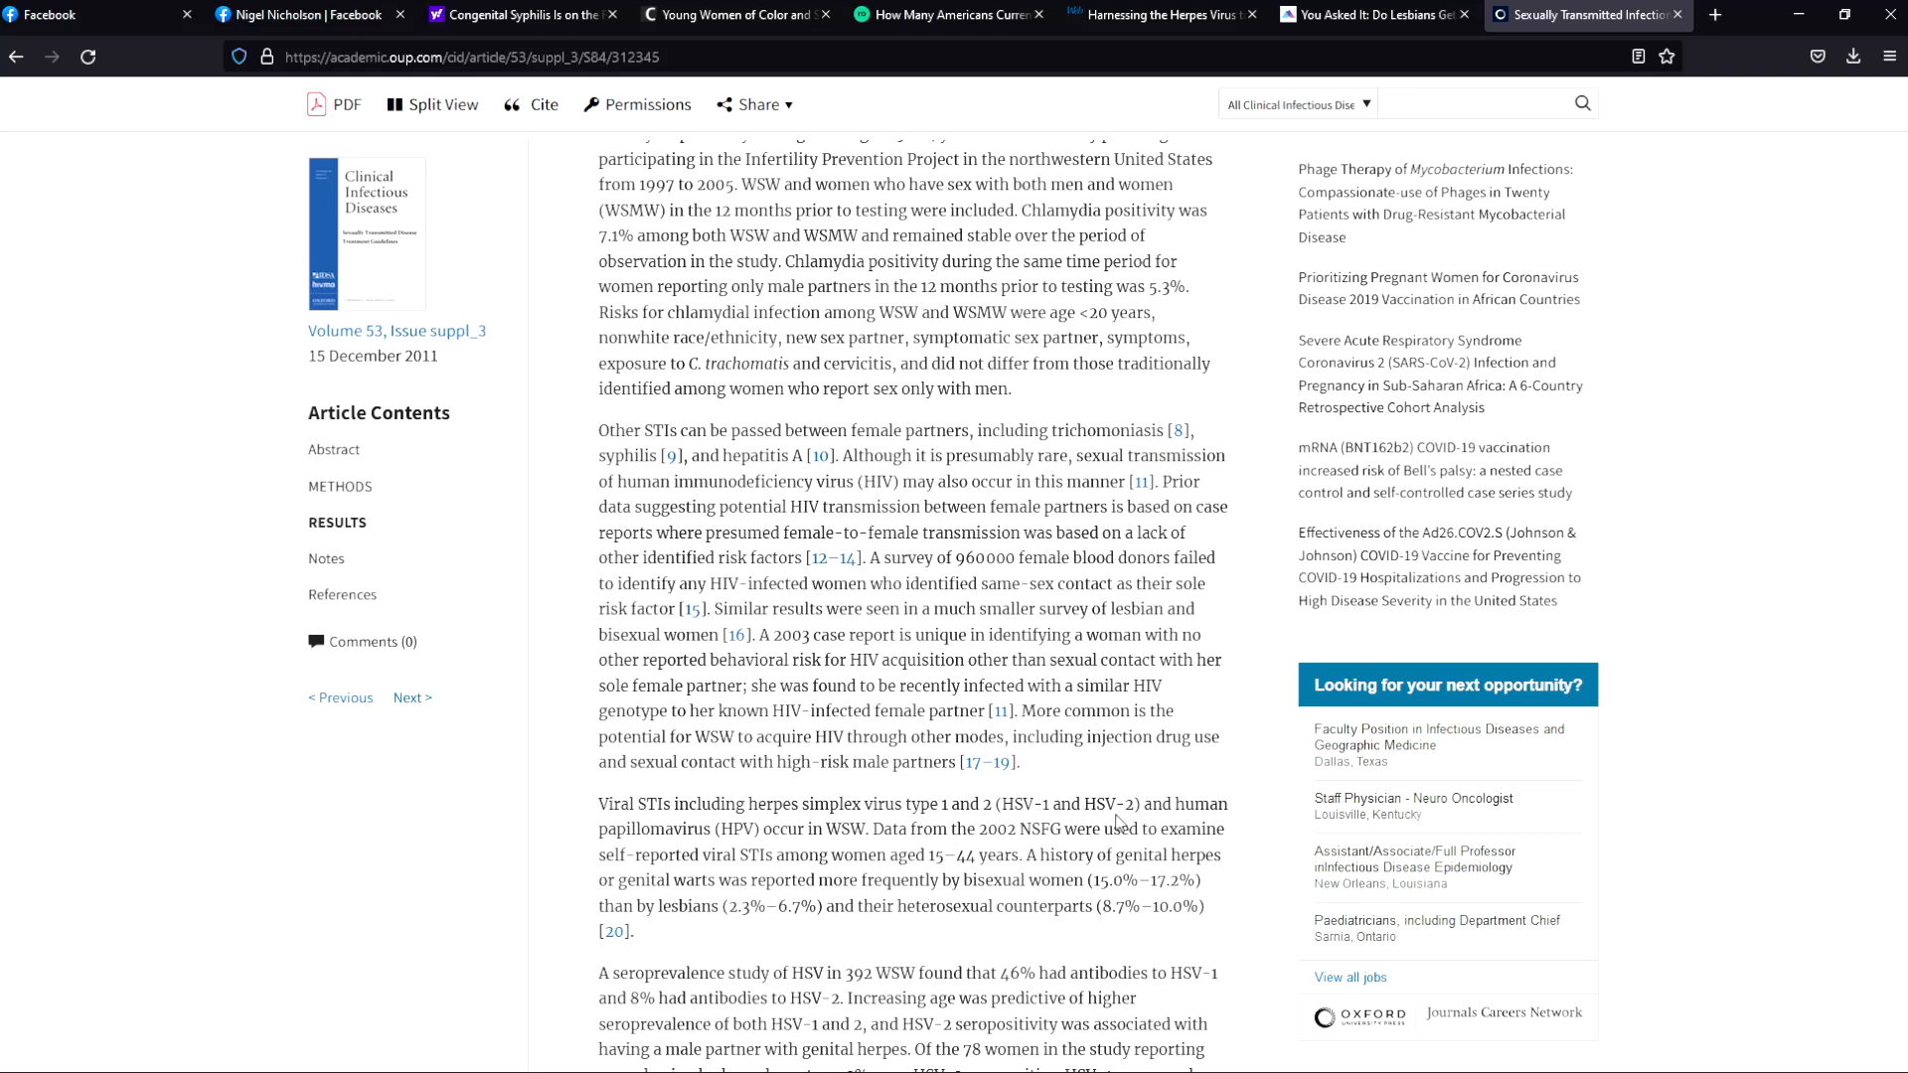
Step: Scroll the article down to the HSV seroprevalence and genital HPV (HPV-16, HPV-6) paragraphs
scroll(down, 3)
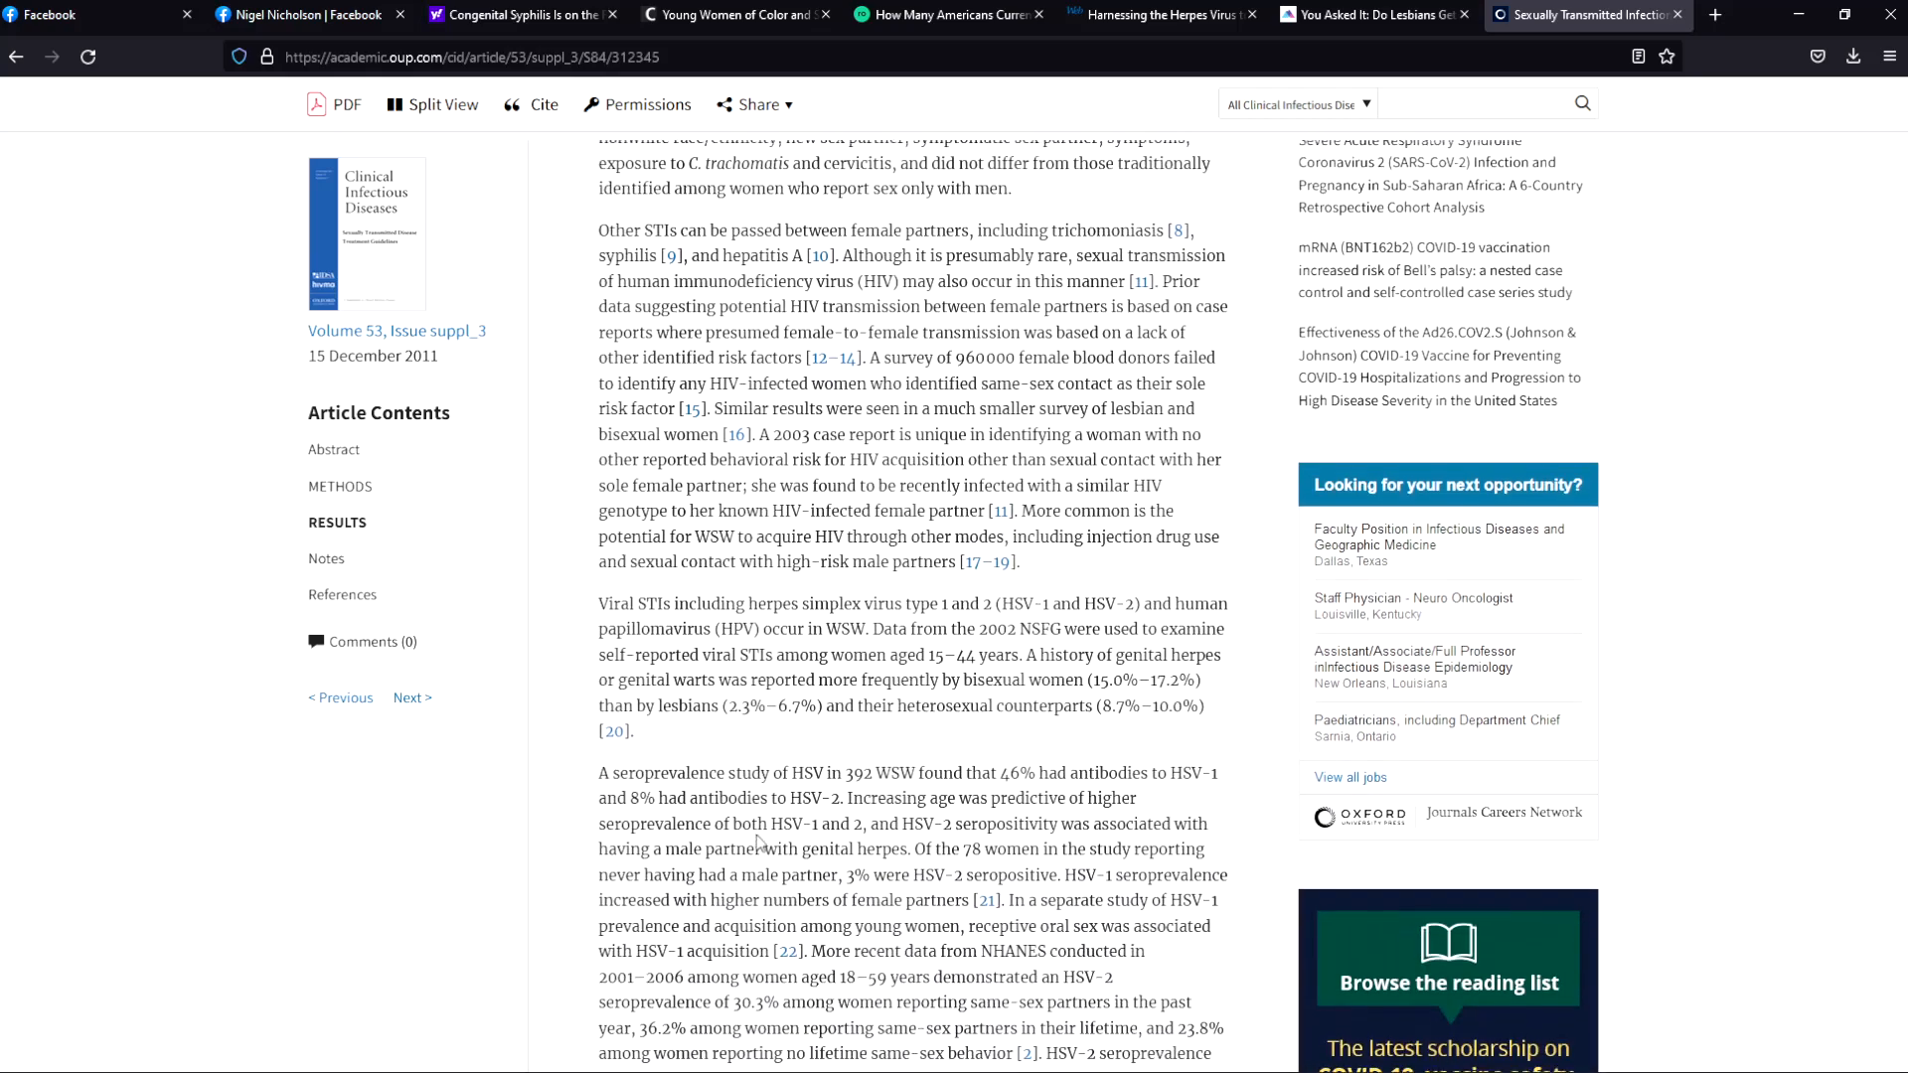
scroll(down, 3)
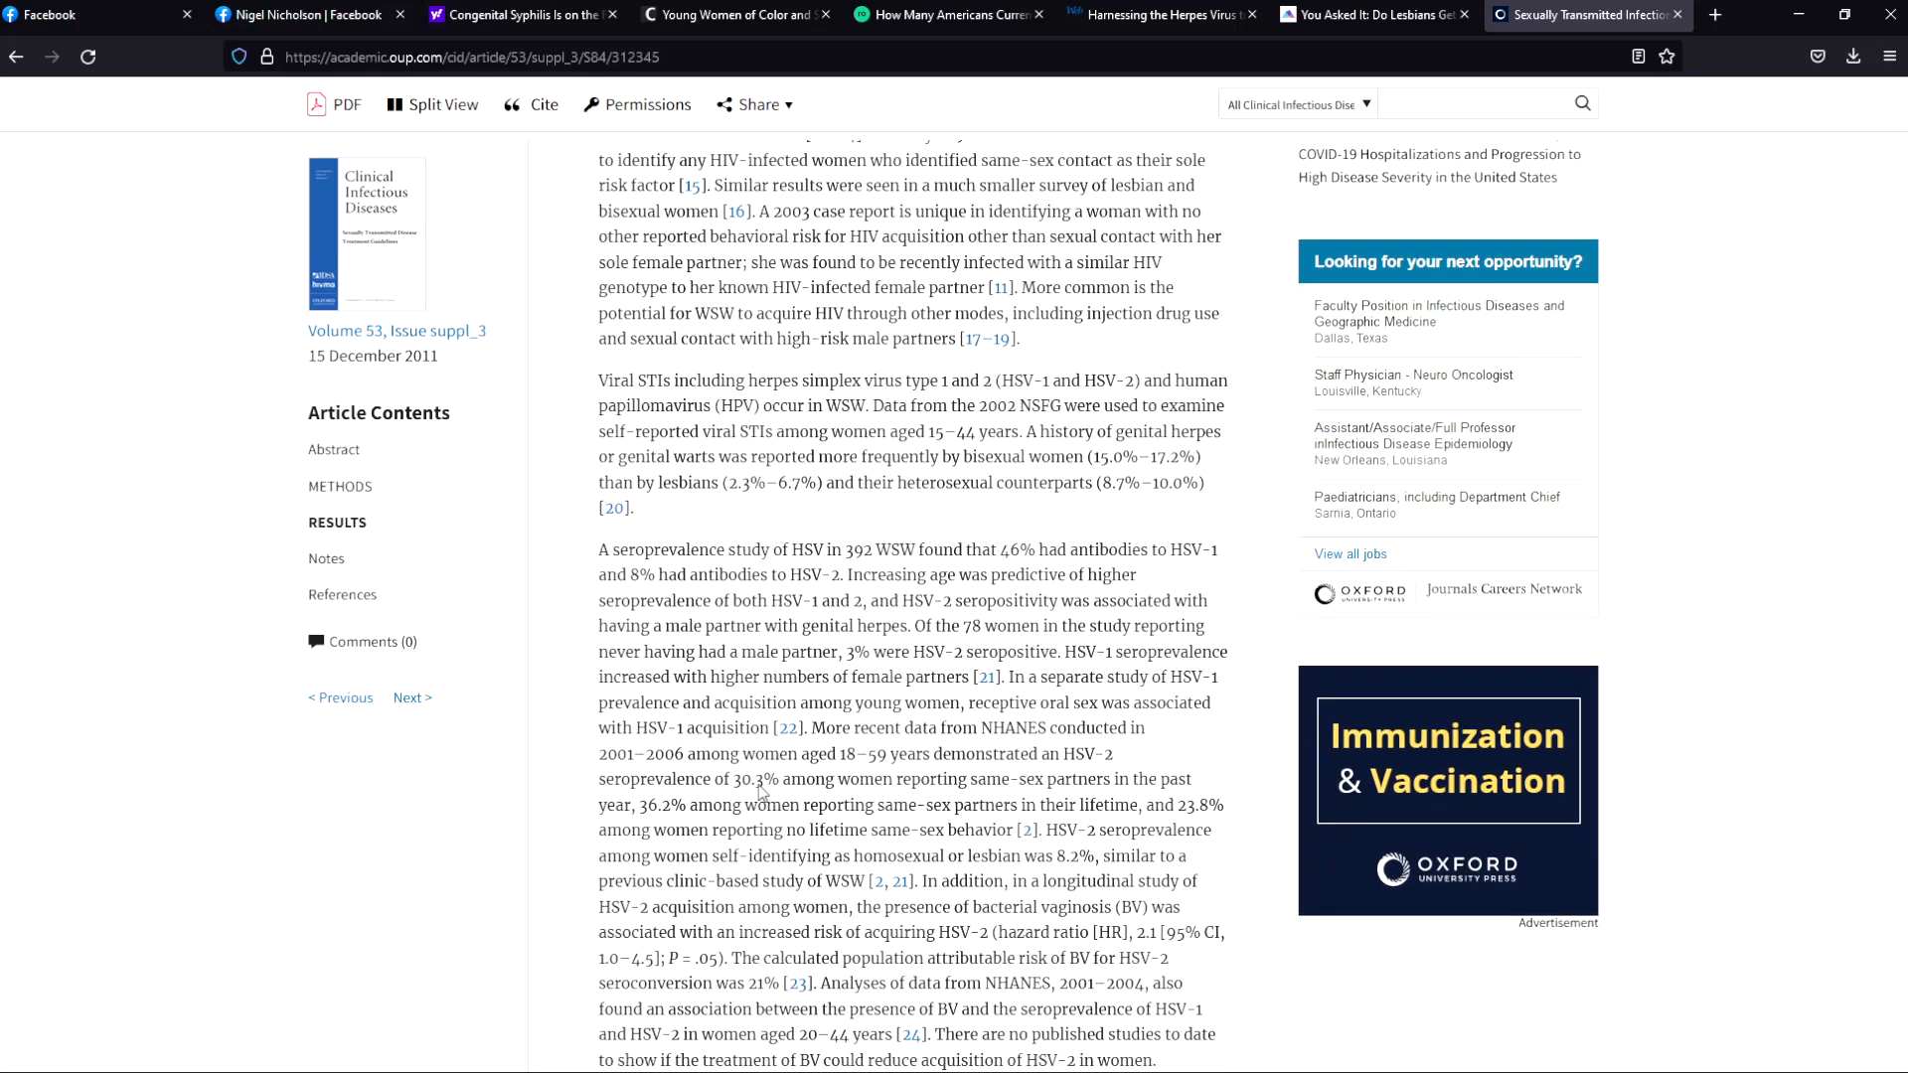
scroll(down, 3)
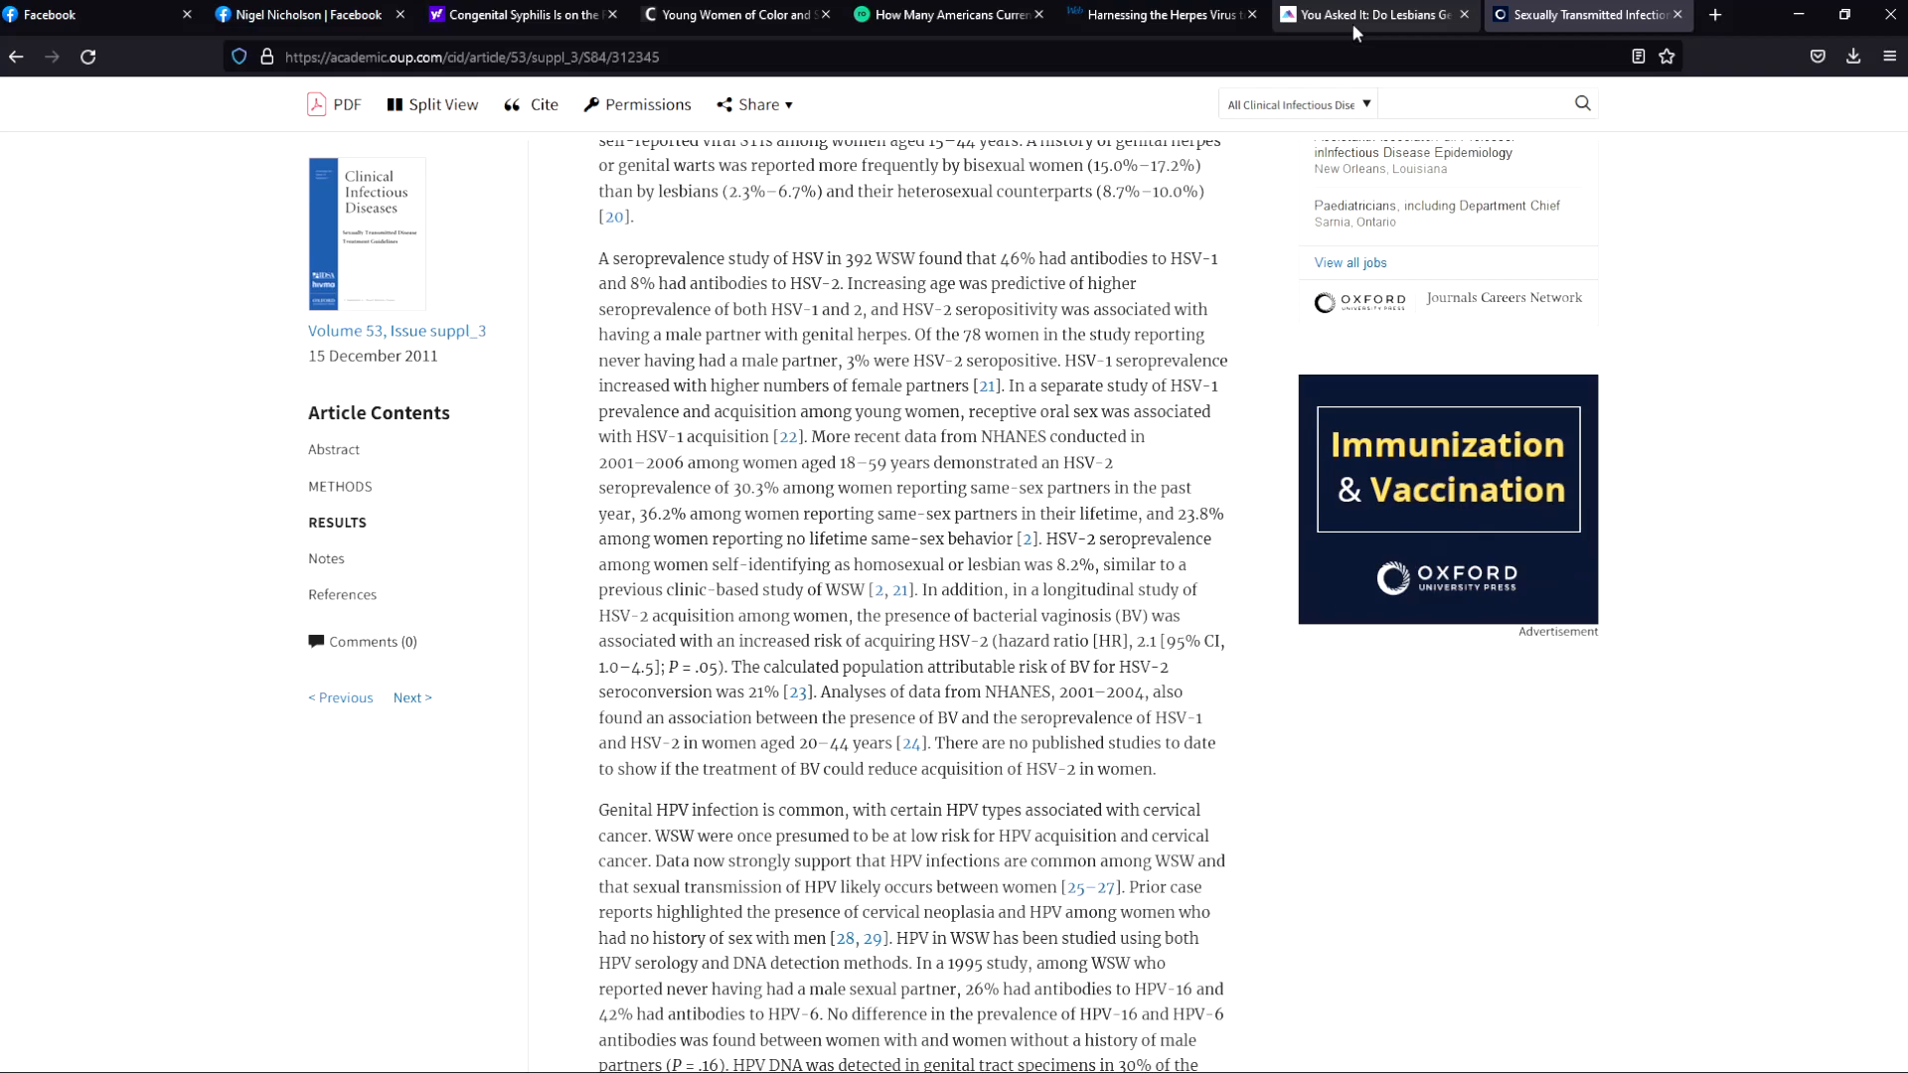
Step: Switch to the Mount Sinai blog post "You Asked It: Do Lesbians Get STIs?"
click(1375, 14)
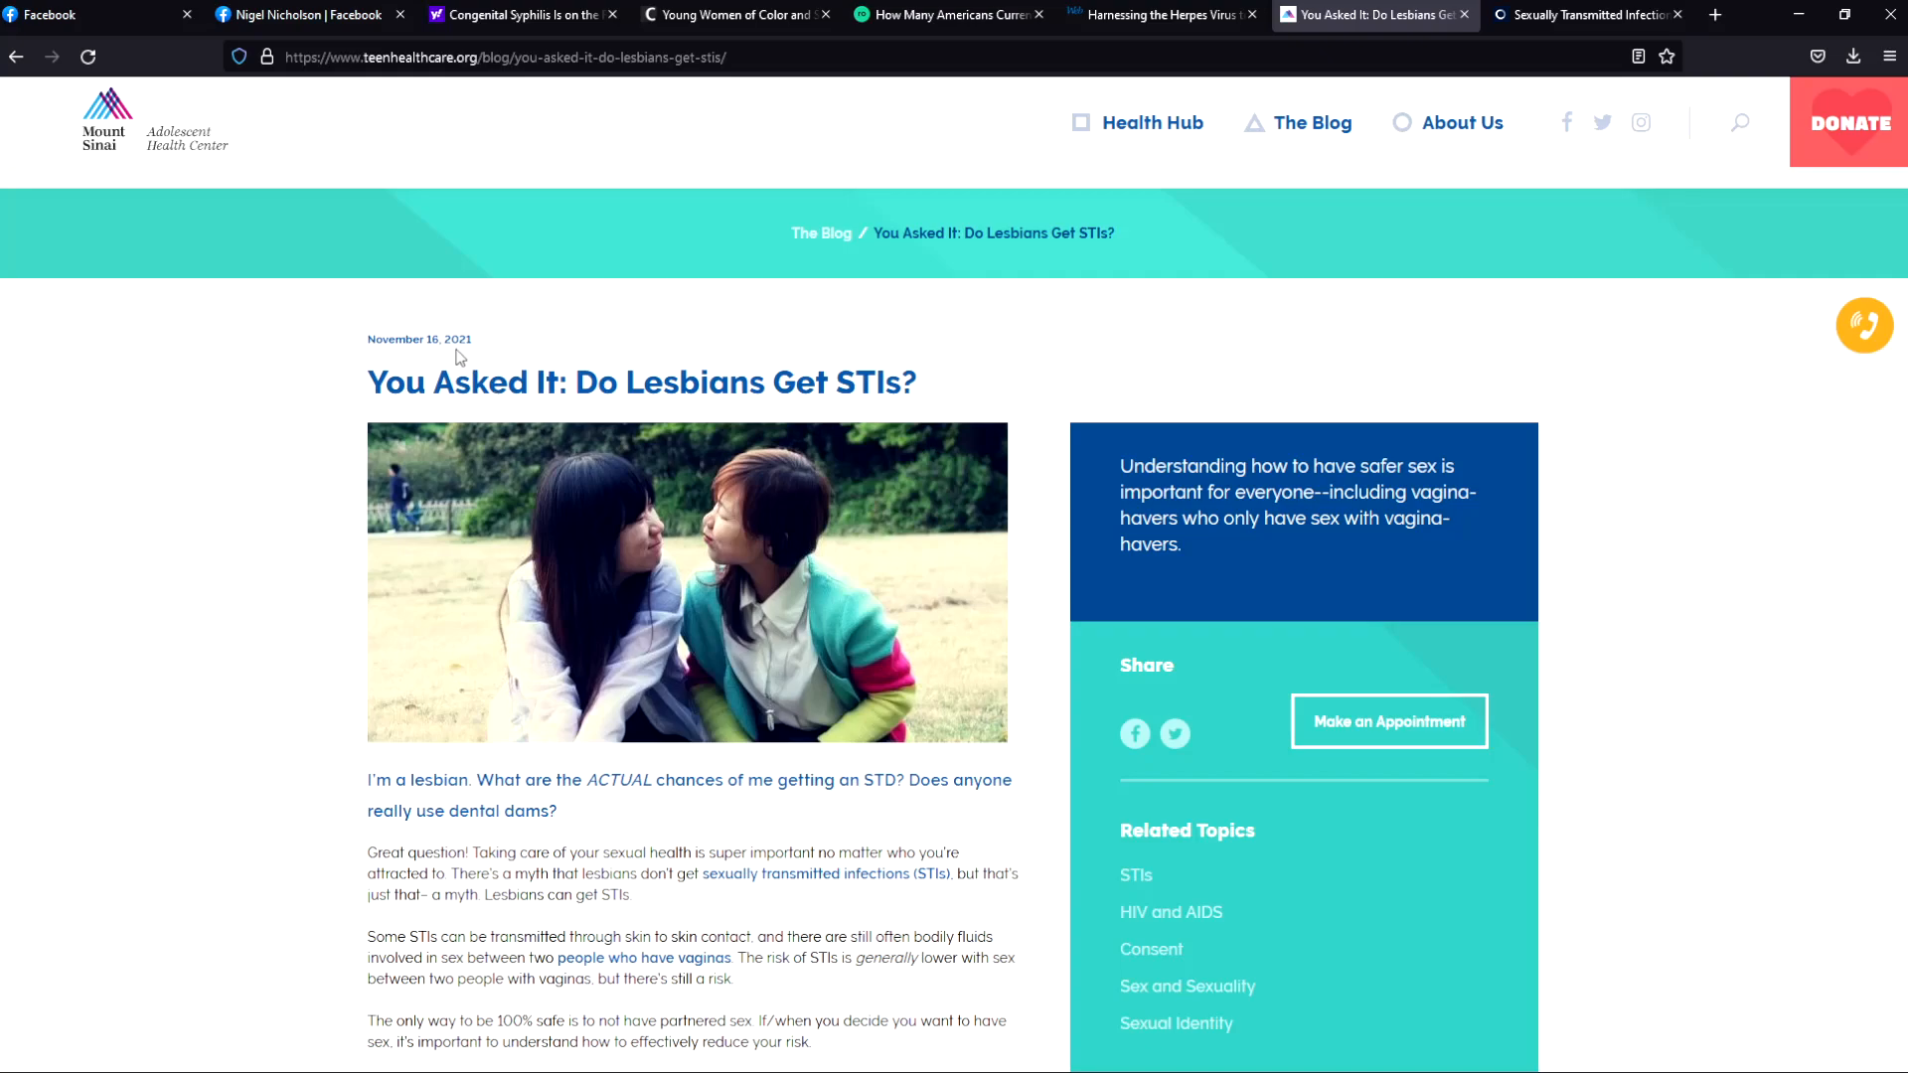
mouse_move(630, 362)
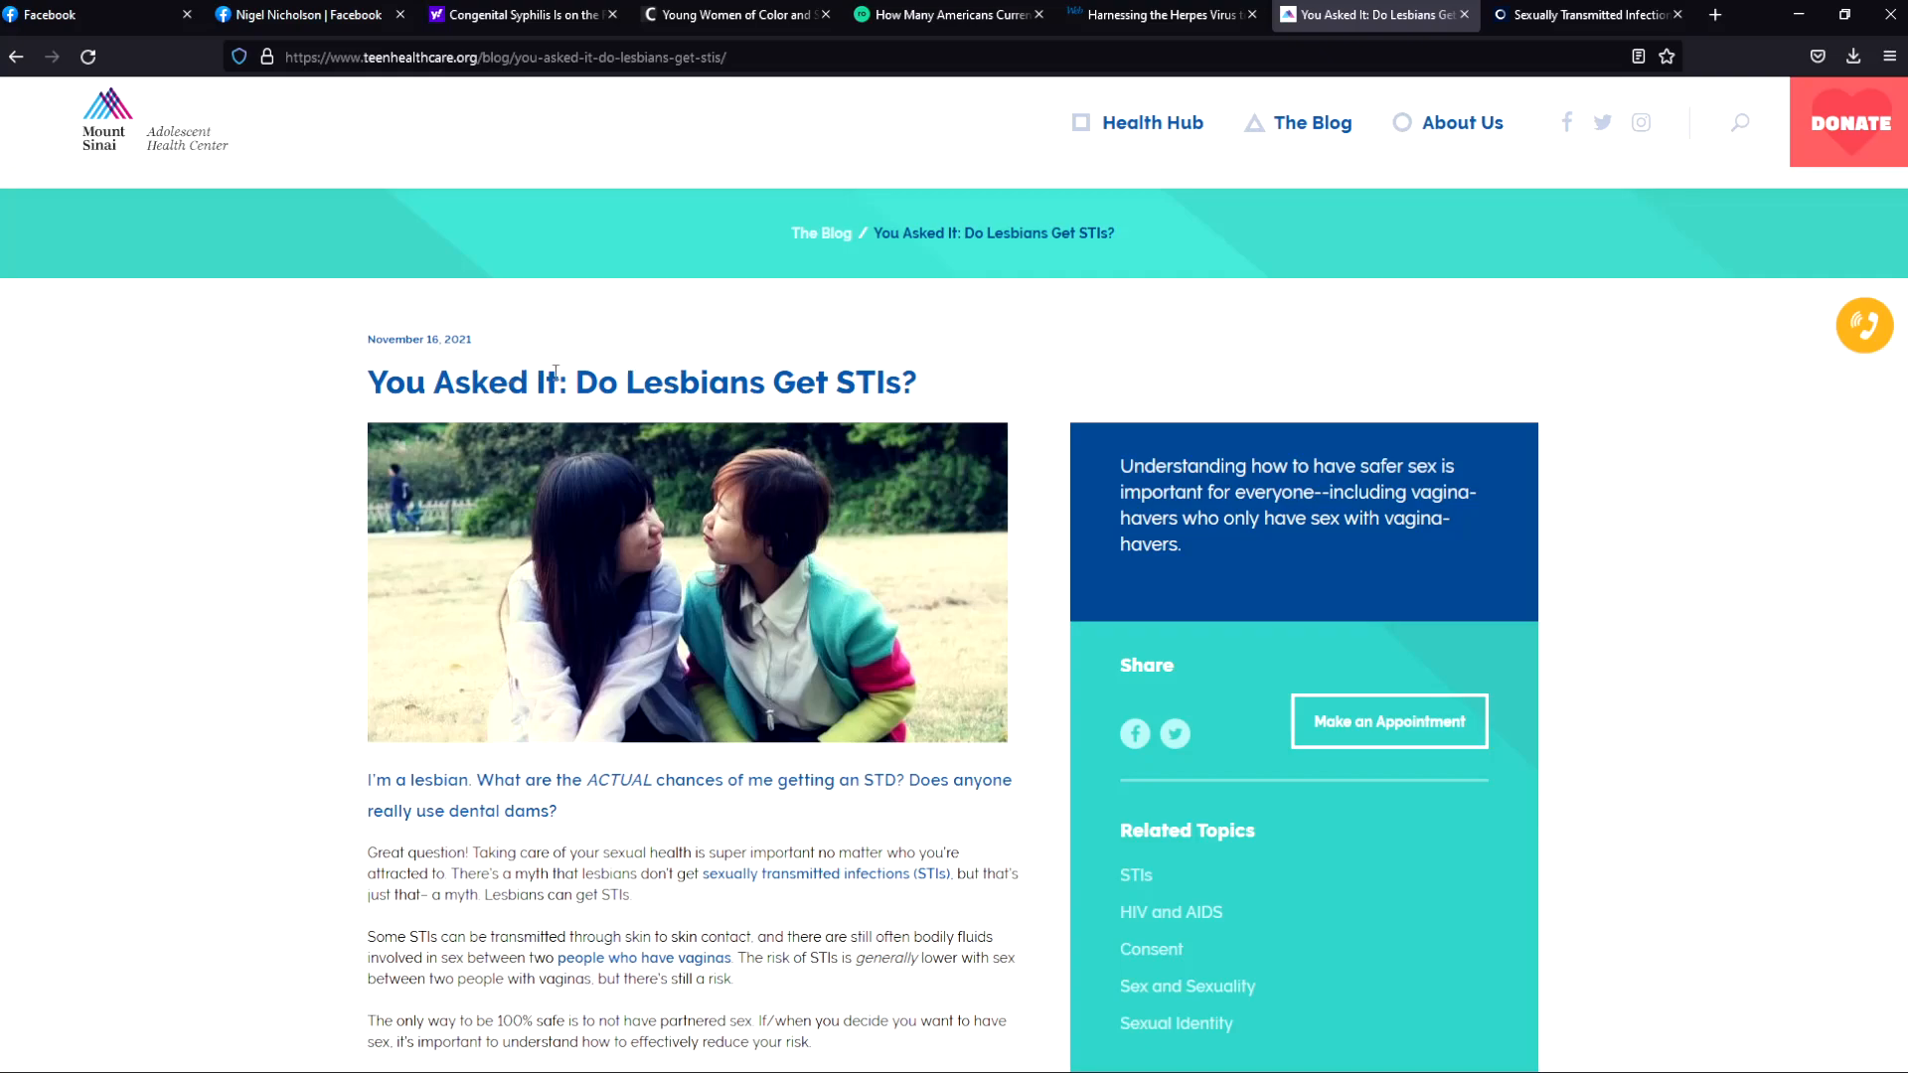
mouse_move(954, 371)
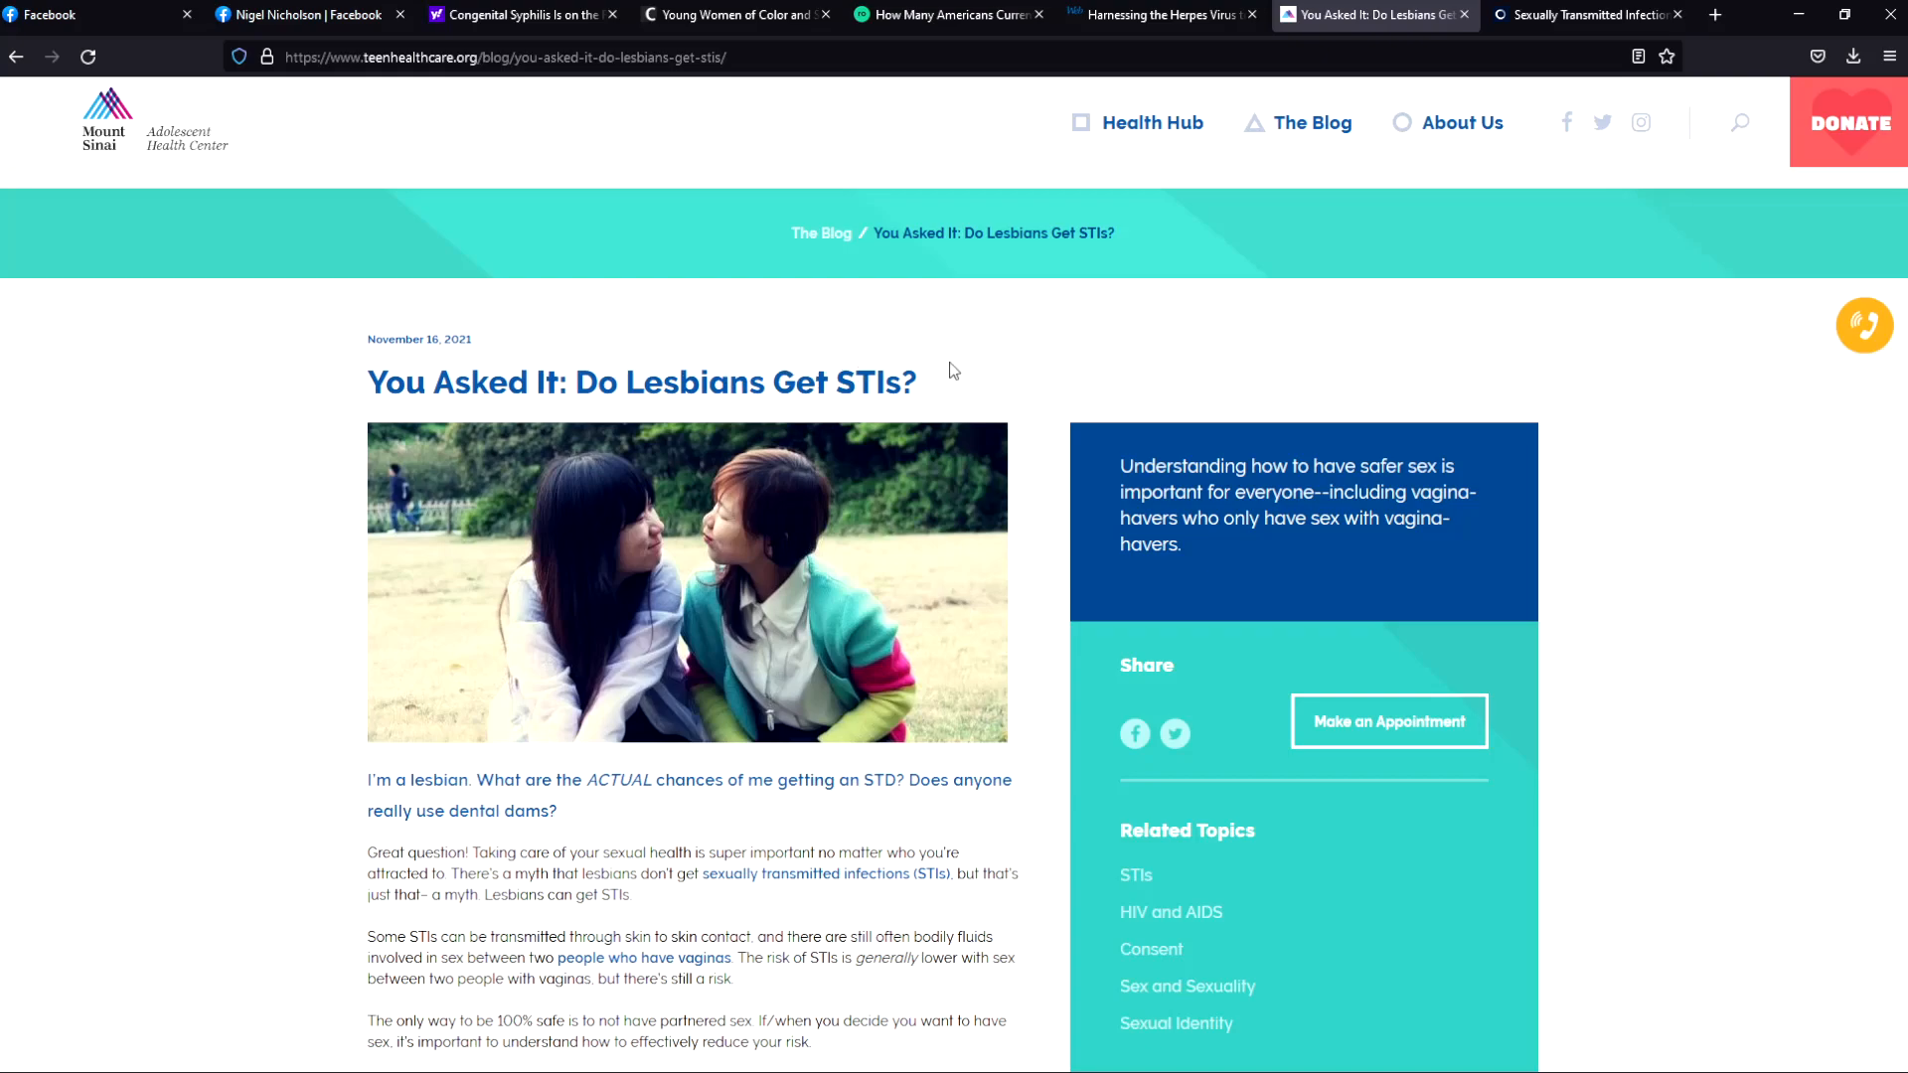
mouse_move(821, 455)
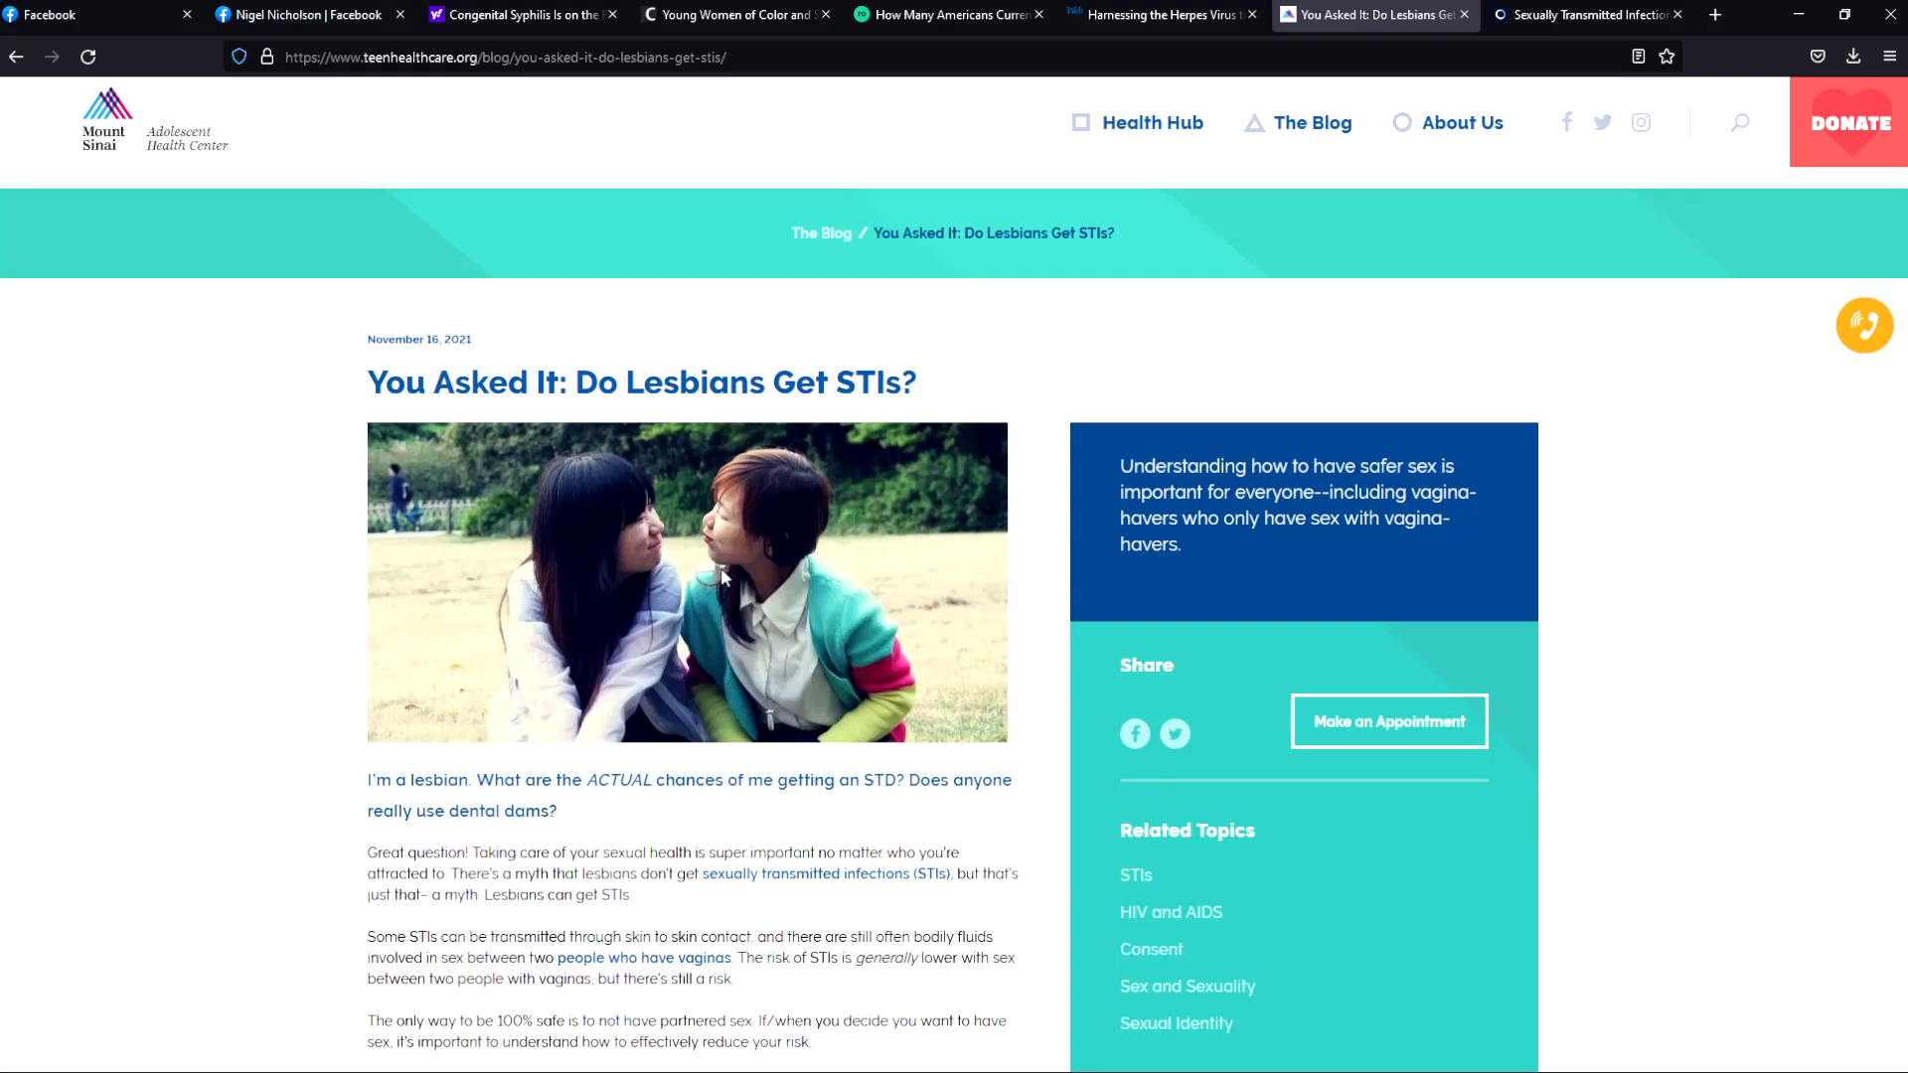
scroll(down, 3)
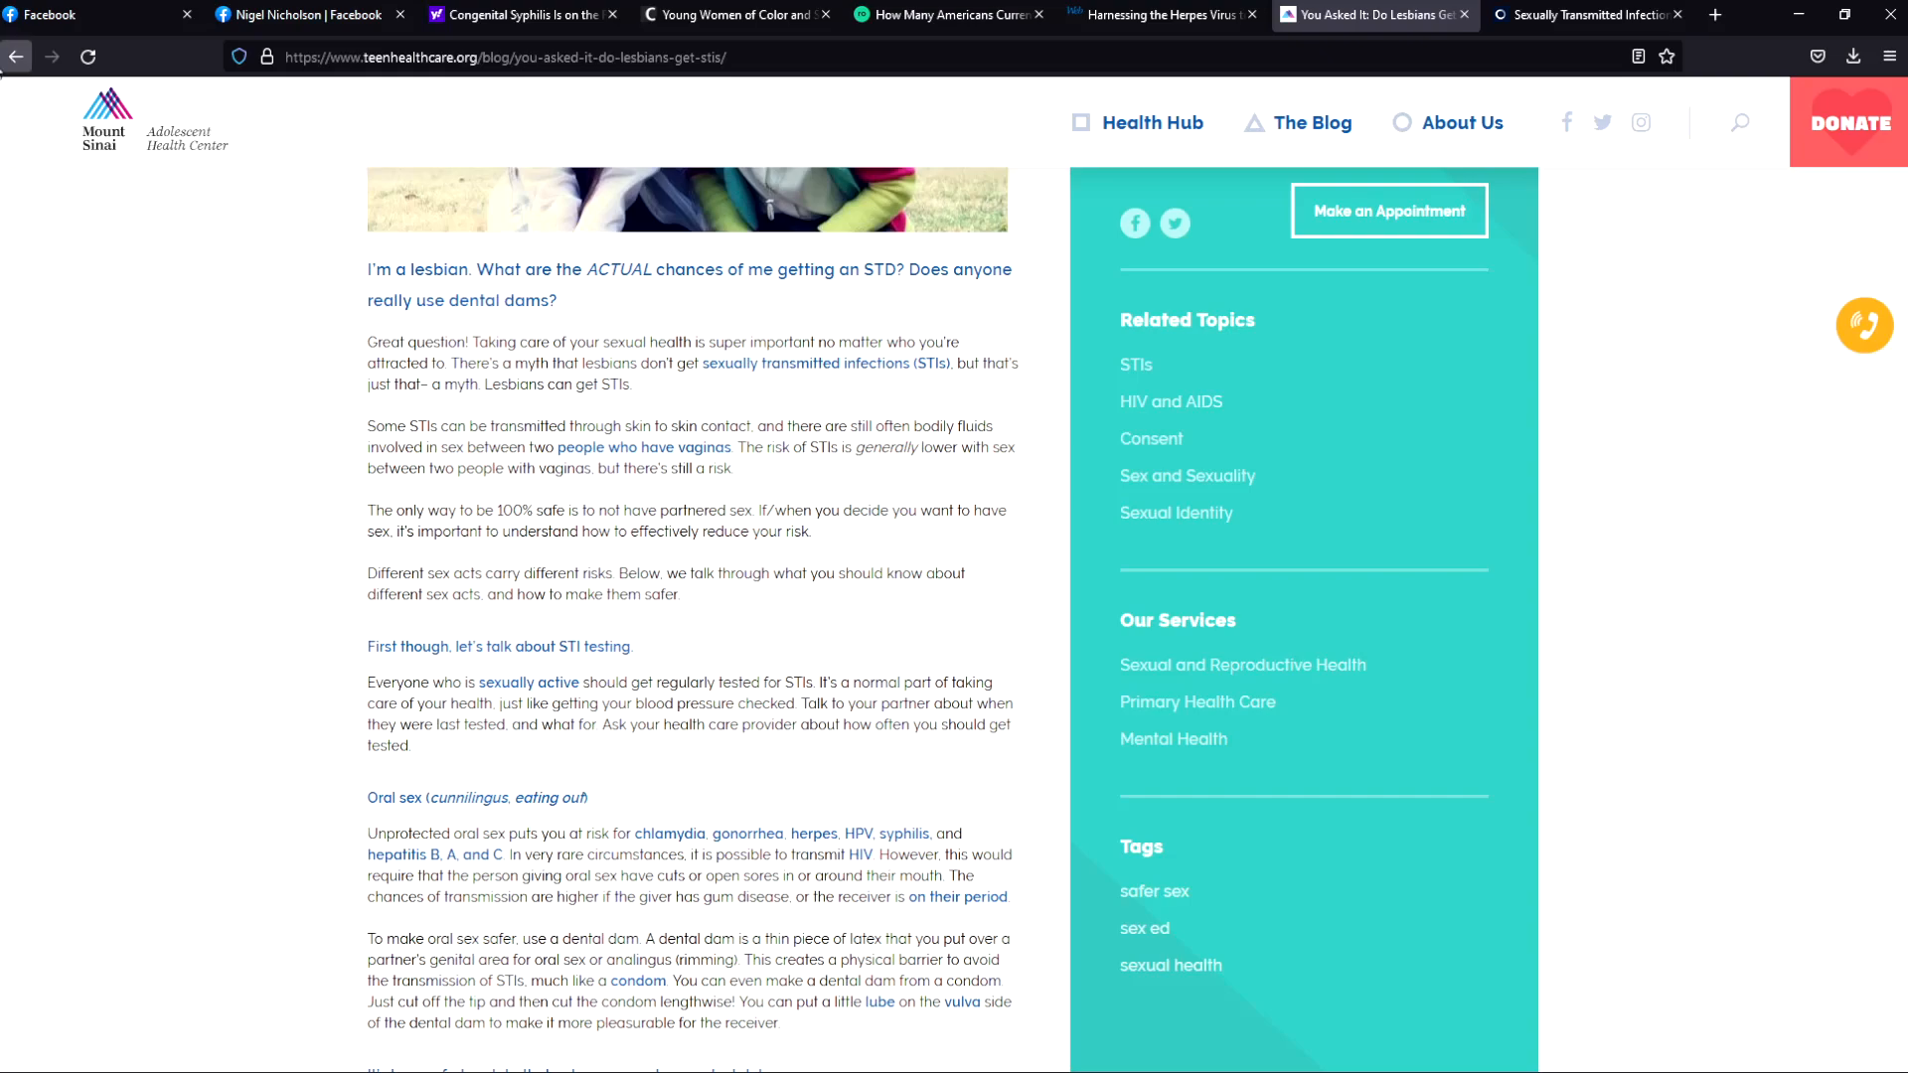
mouse_move(575, 621)
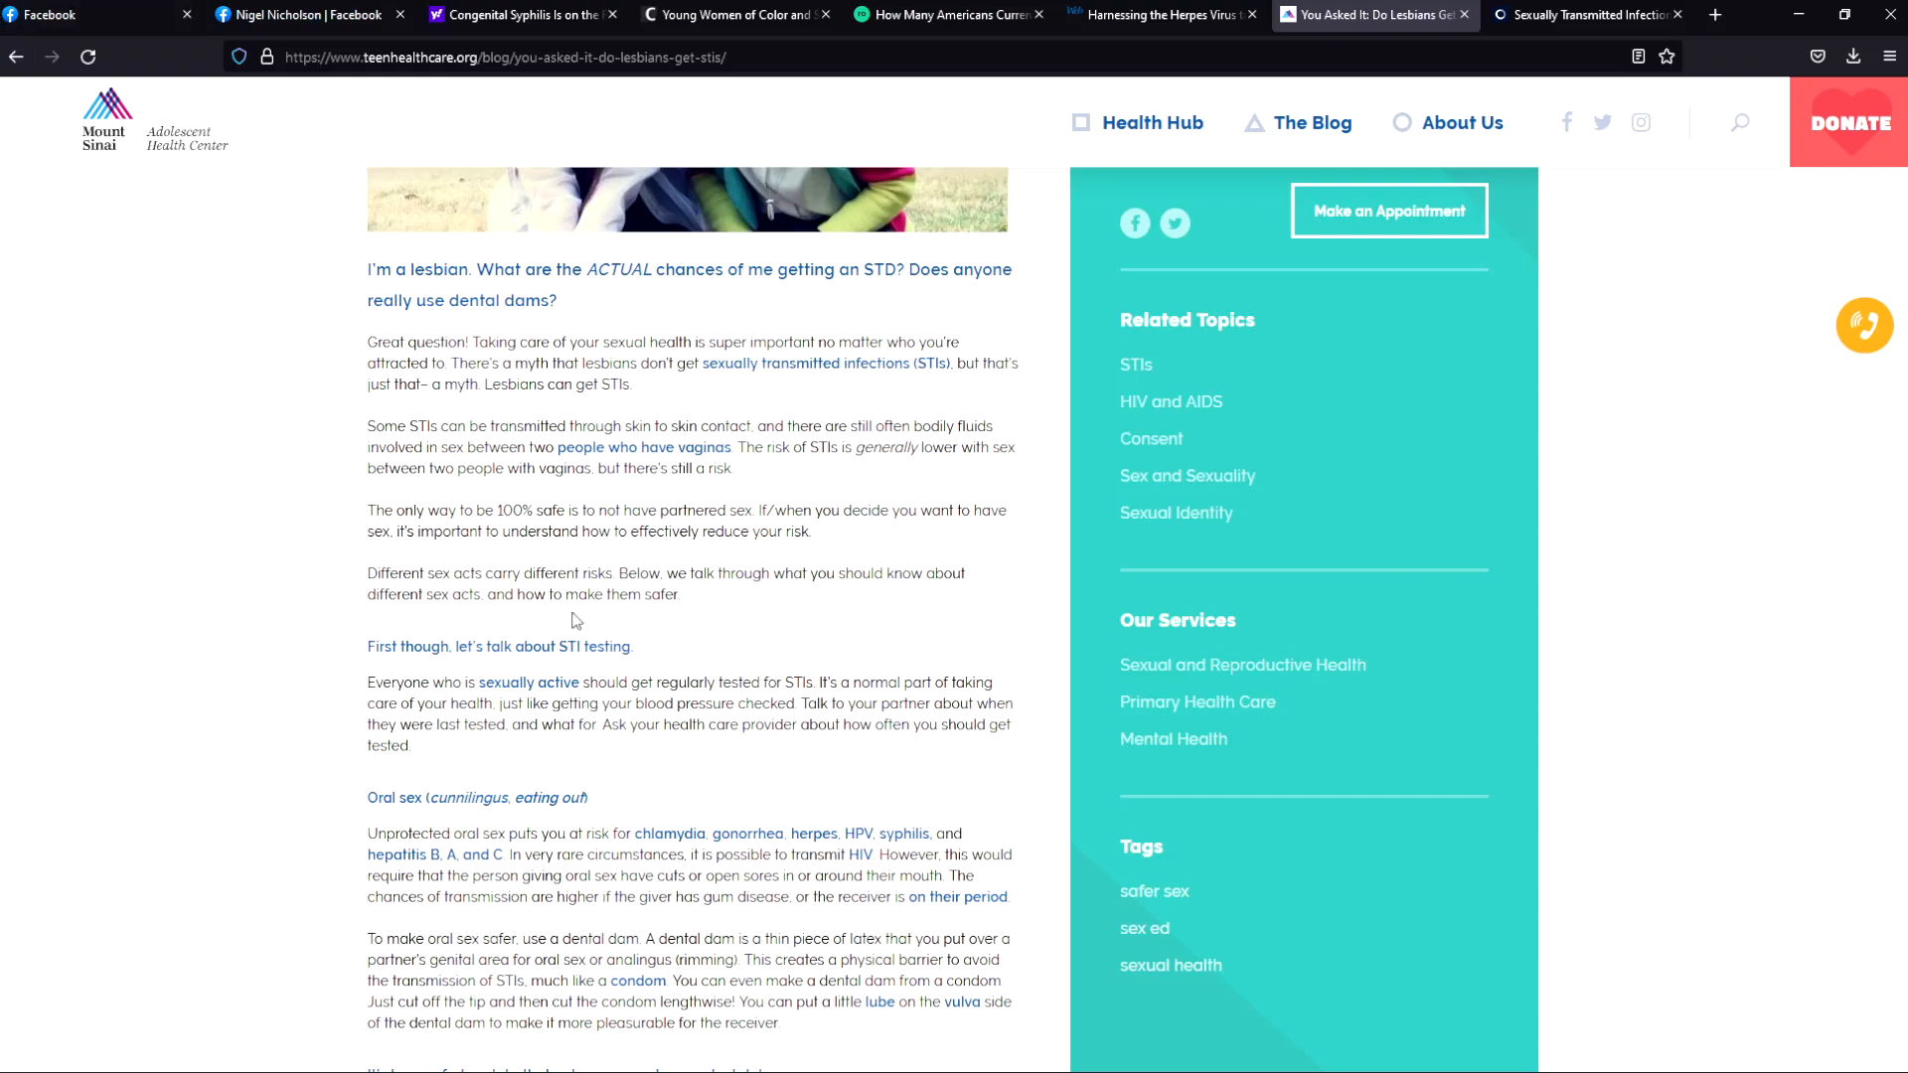
mouse_move(702, 434)
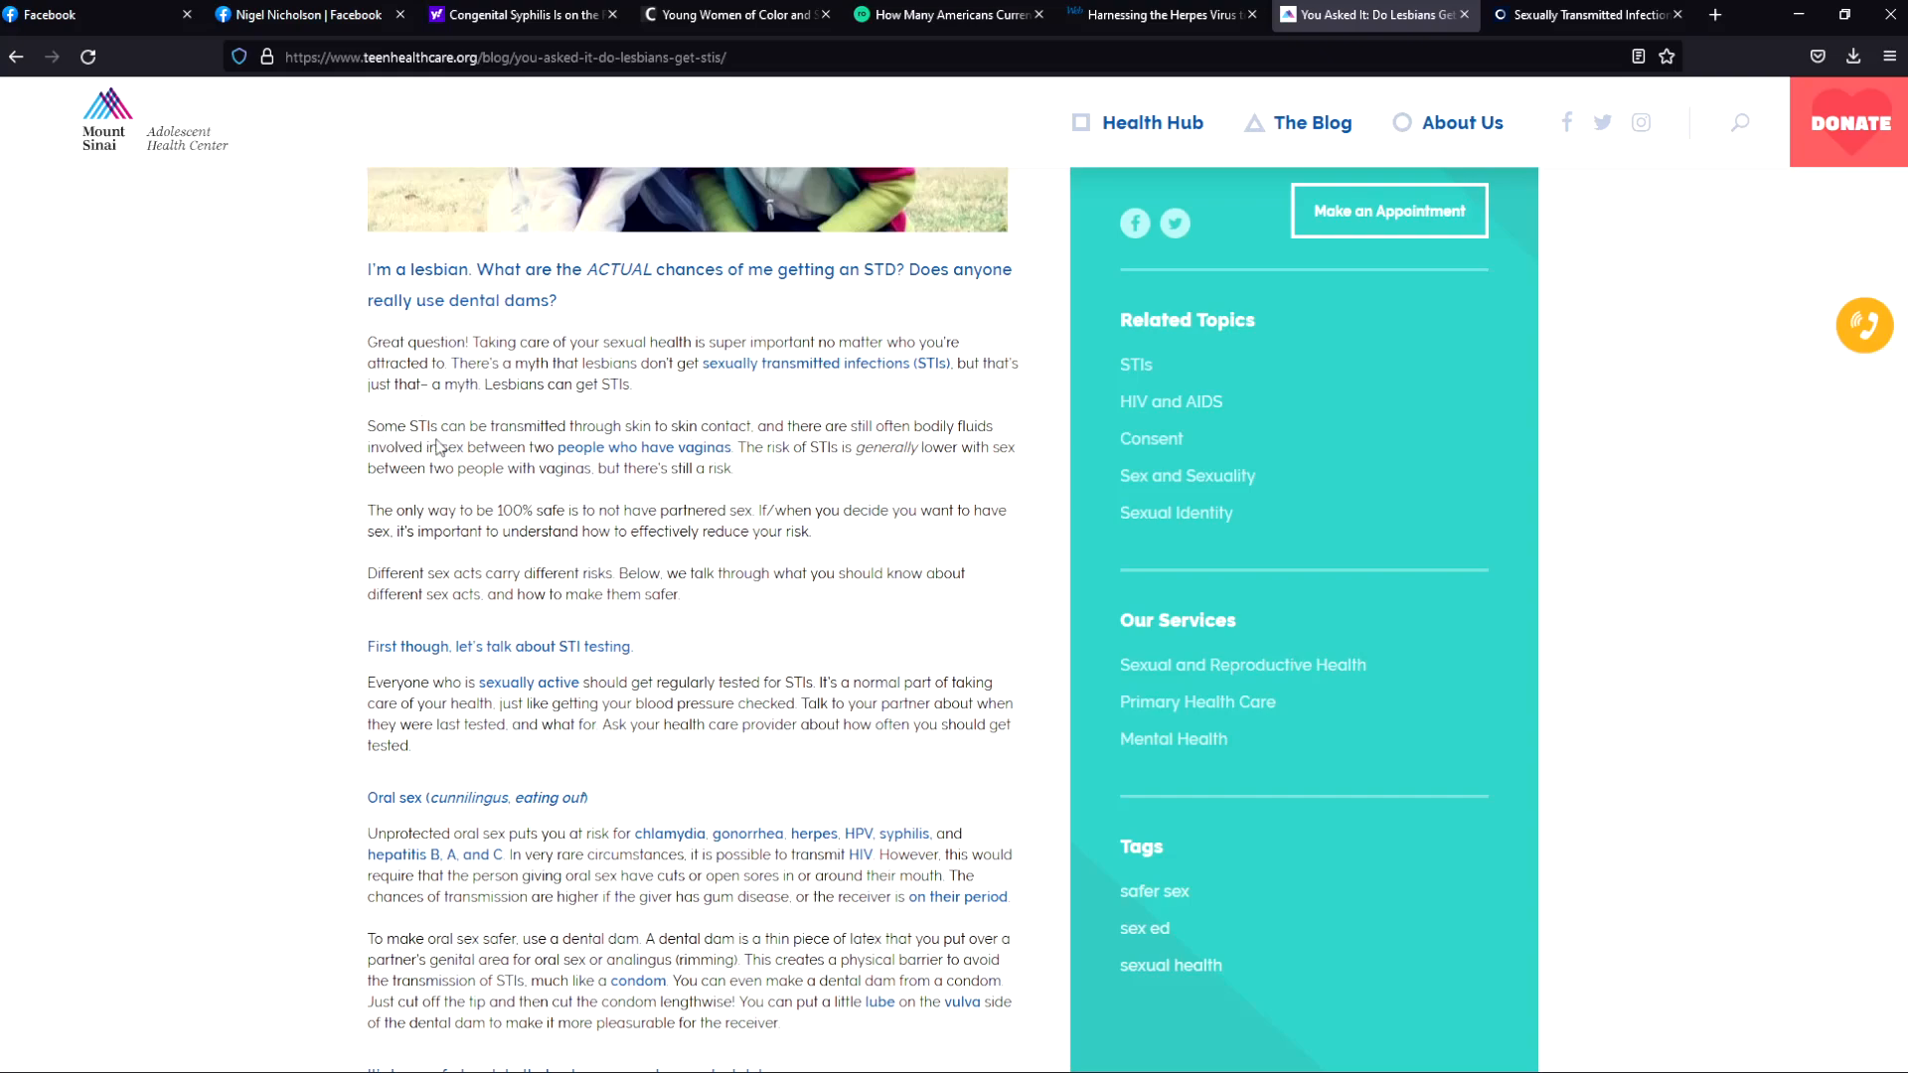
mouse_move(751, 431)
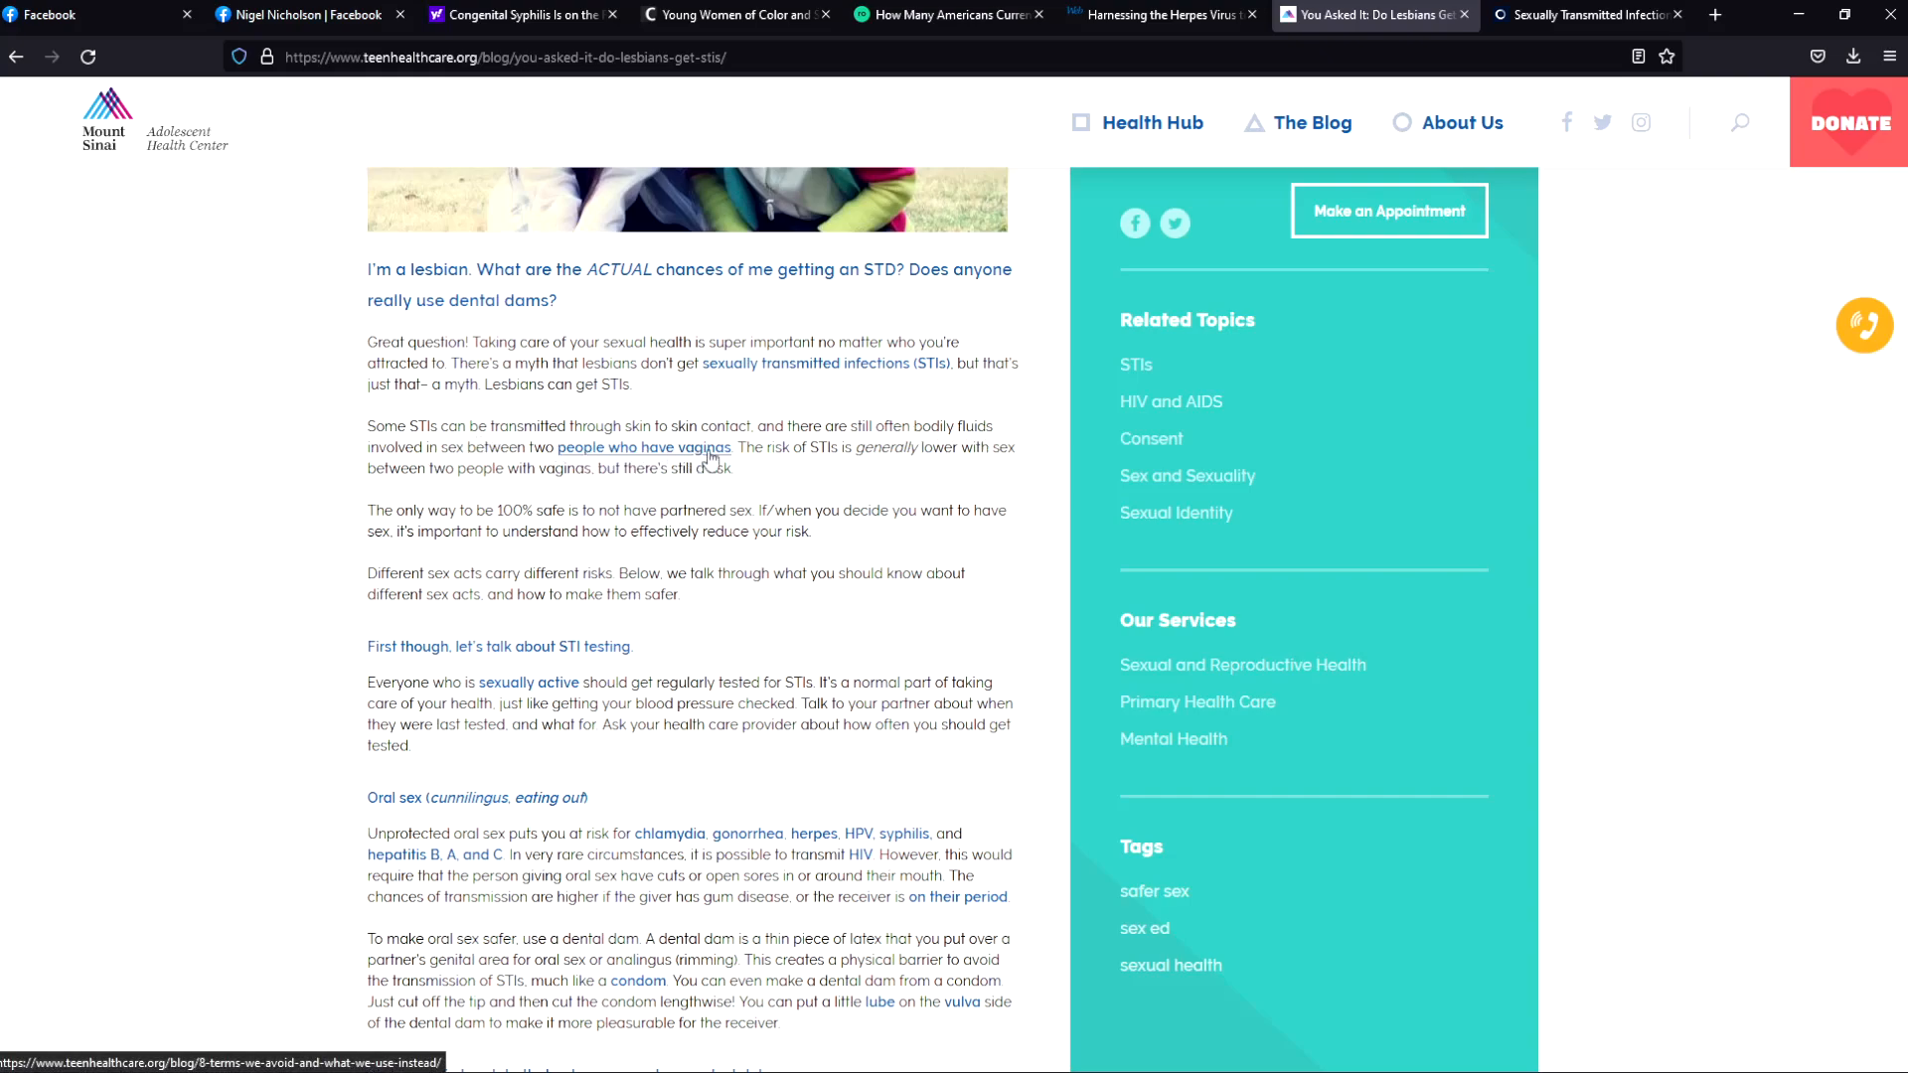
mouse_move(855, 463)
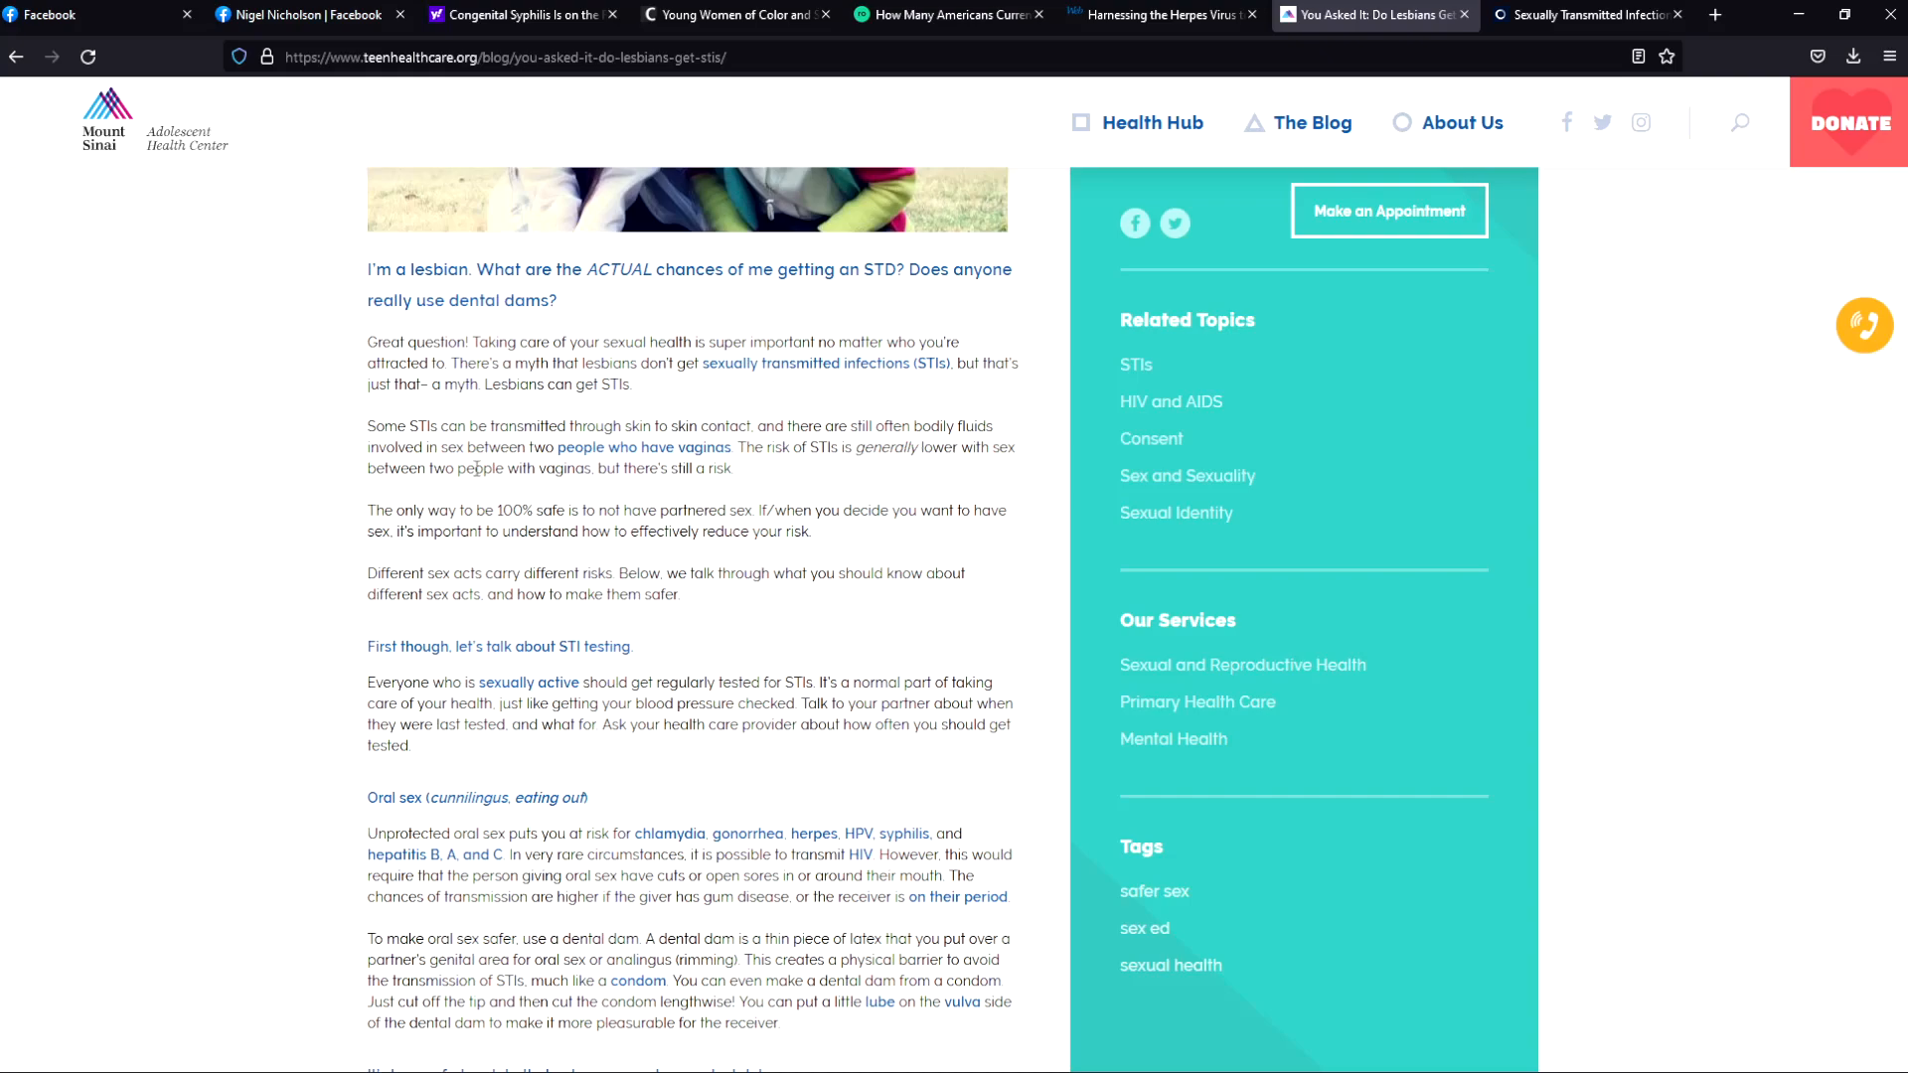
mouse_move(755, 483)
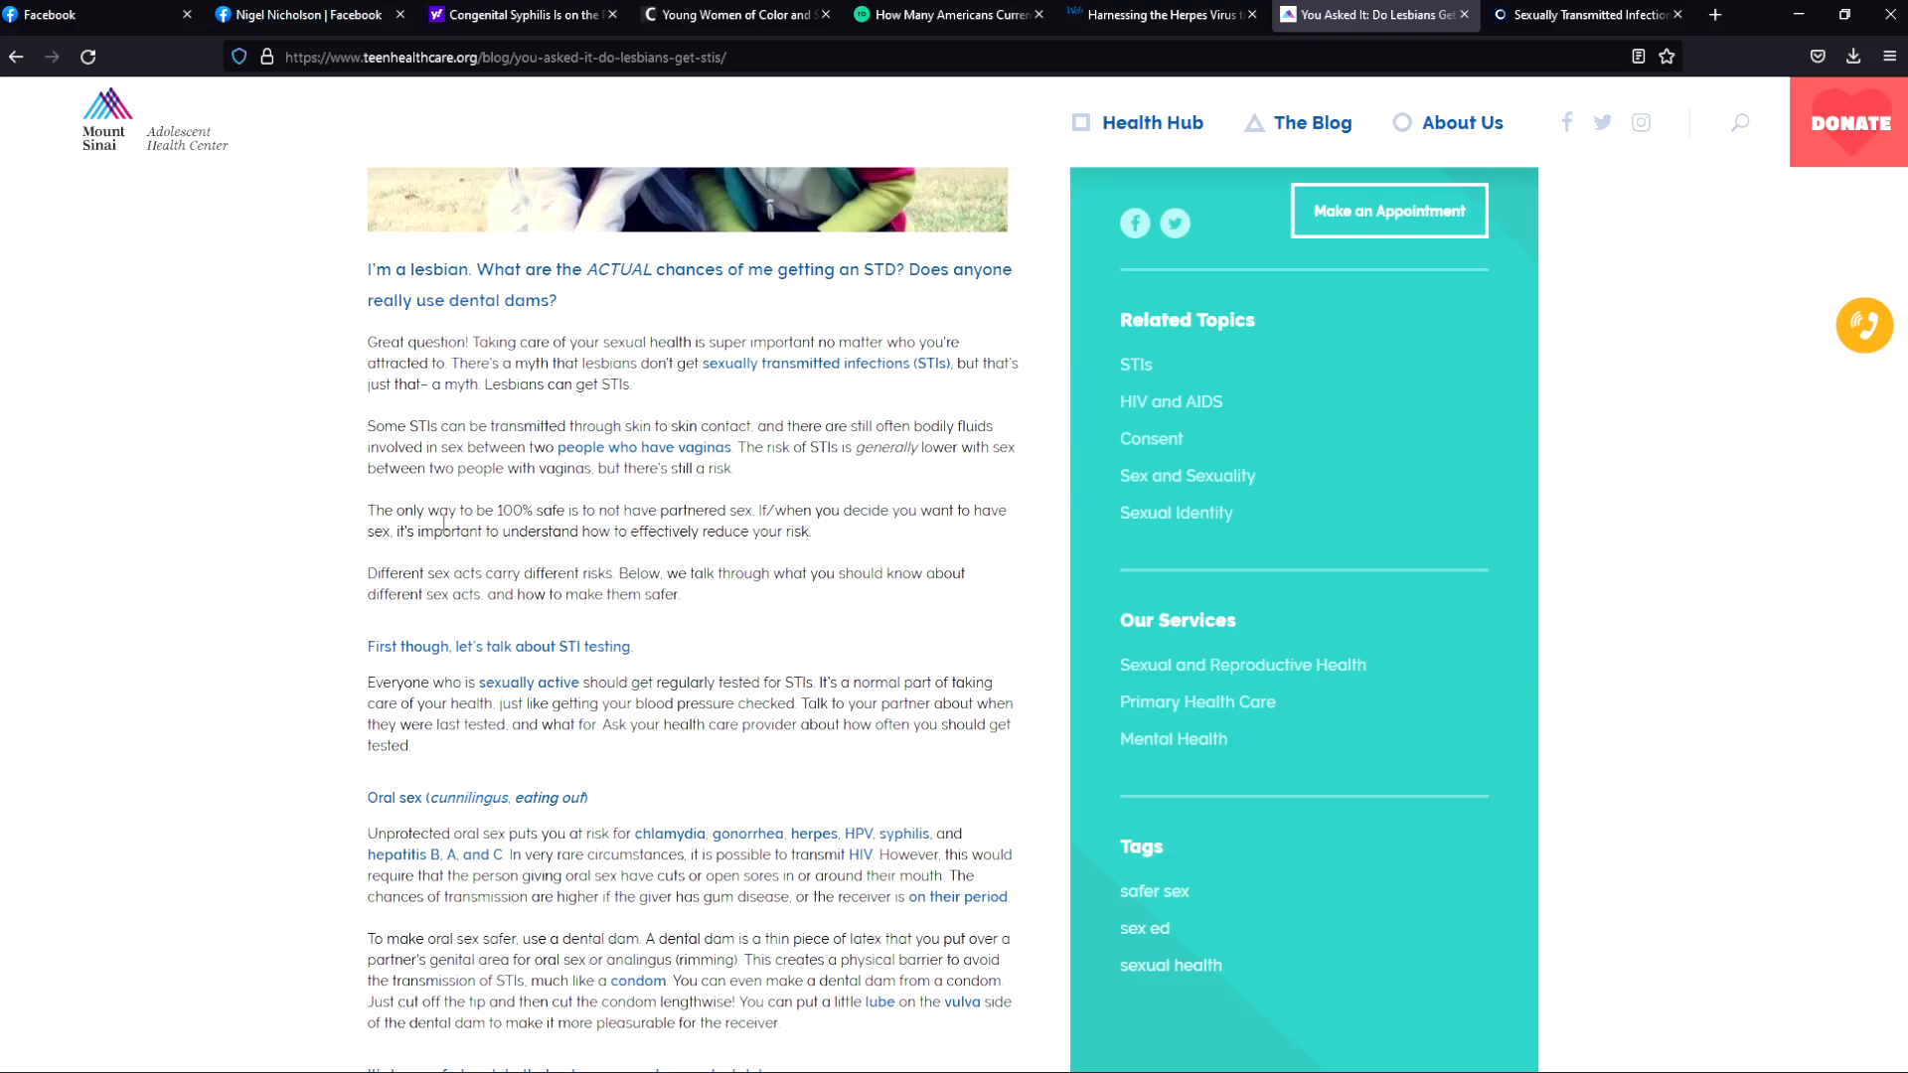
mouse_move(886, 475)
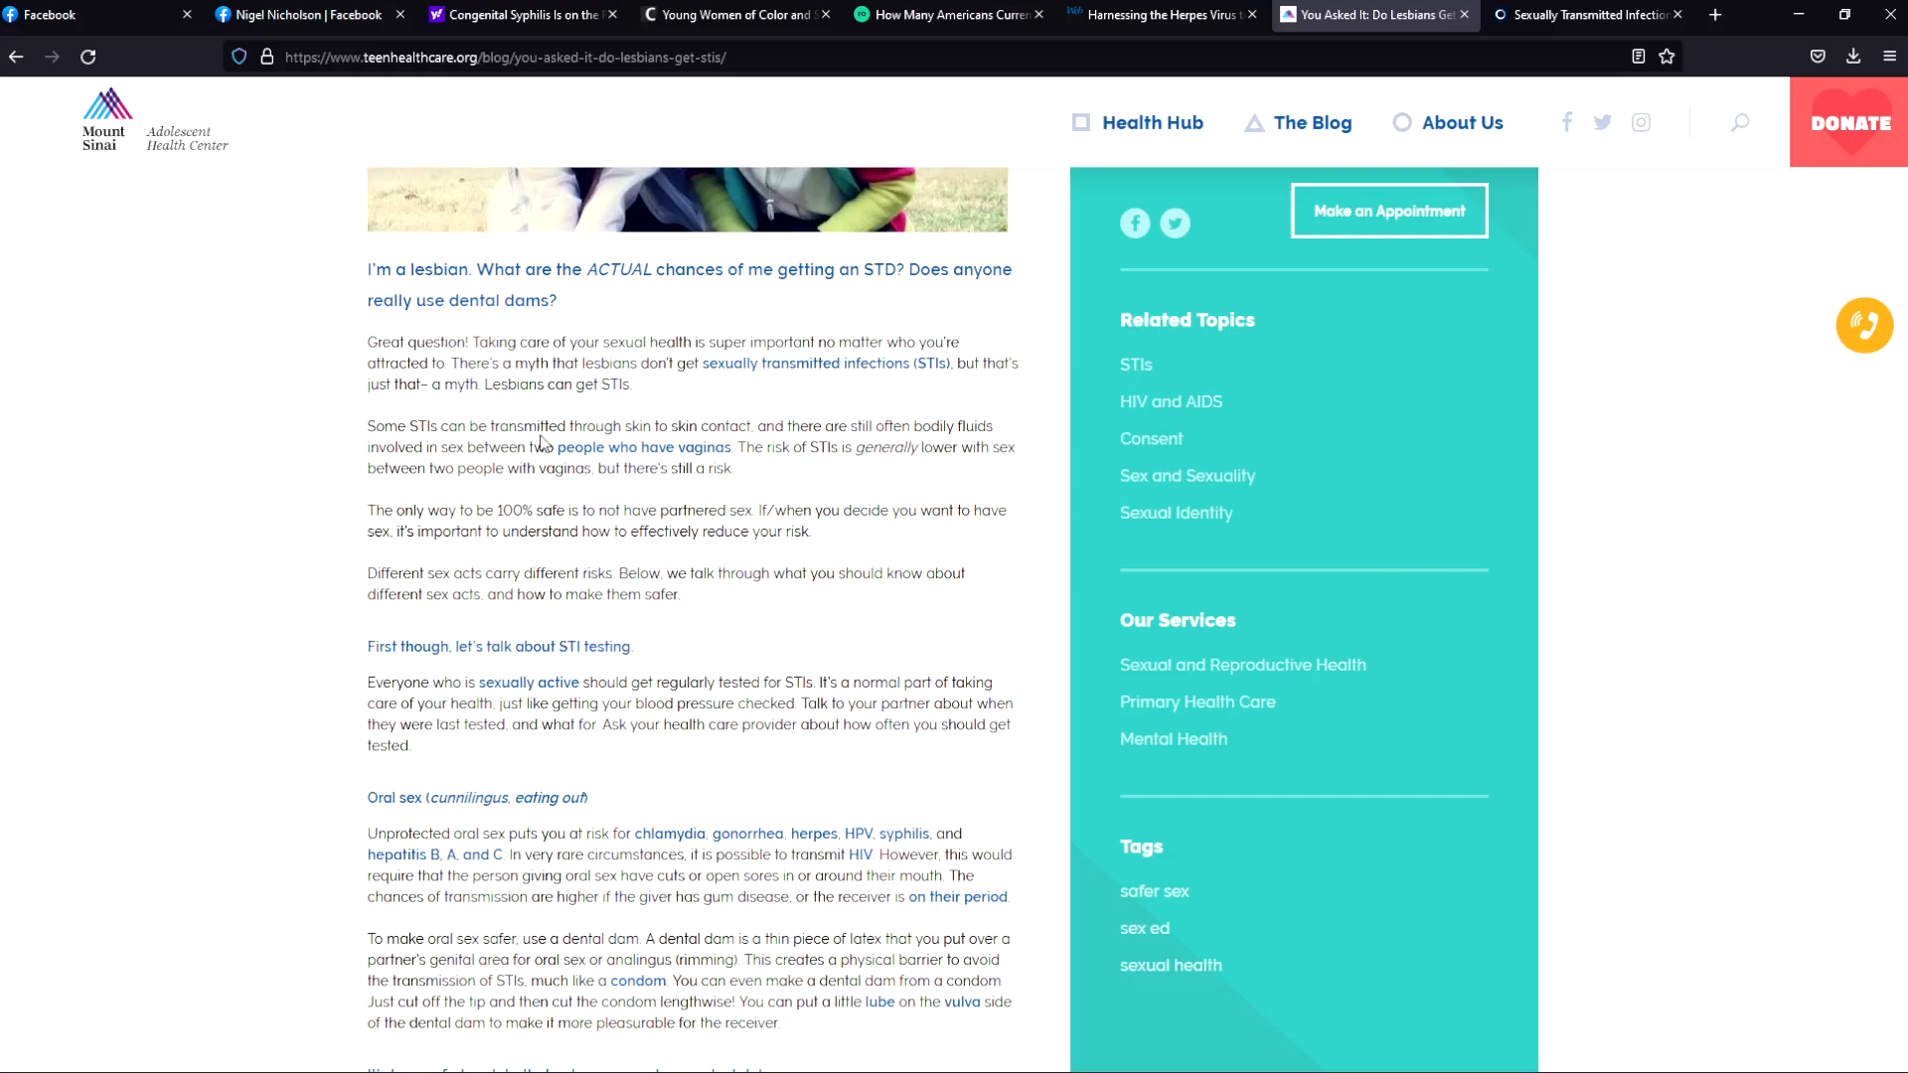
mouse_move(751, 449)
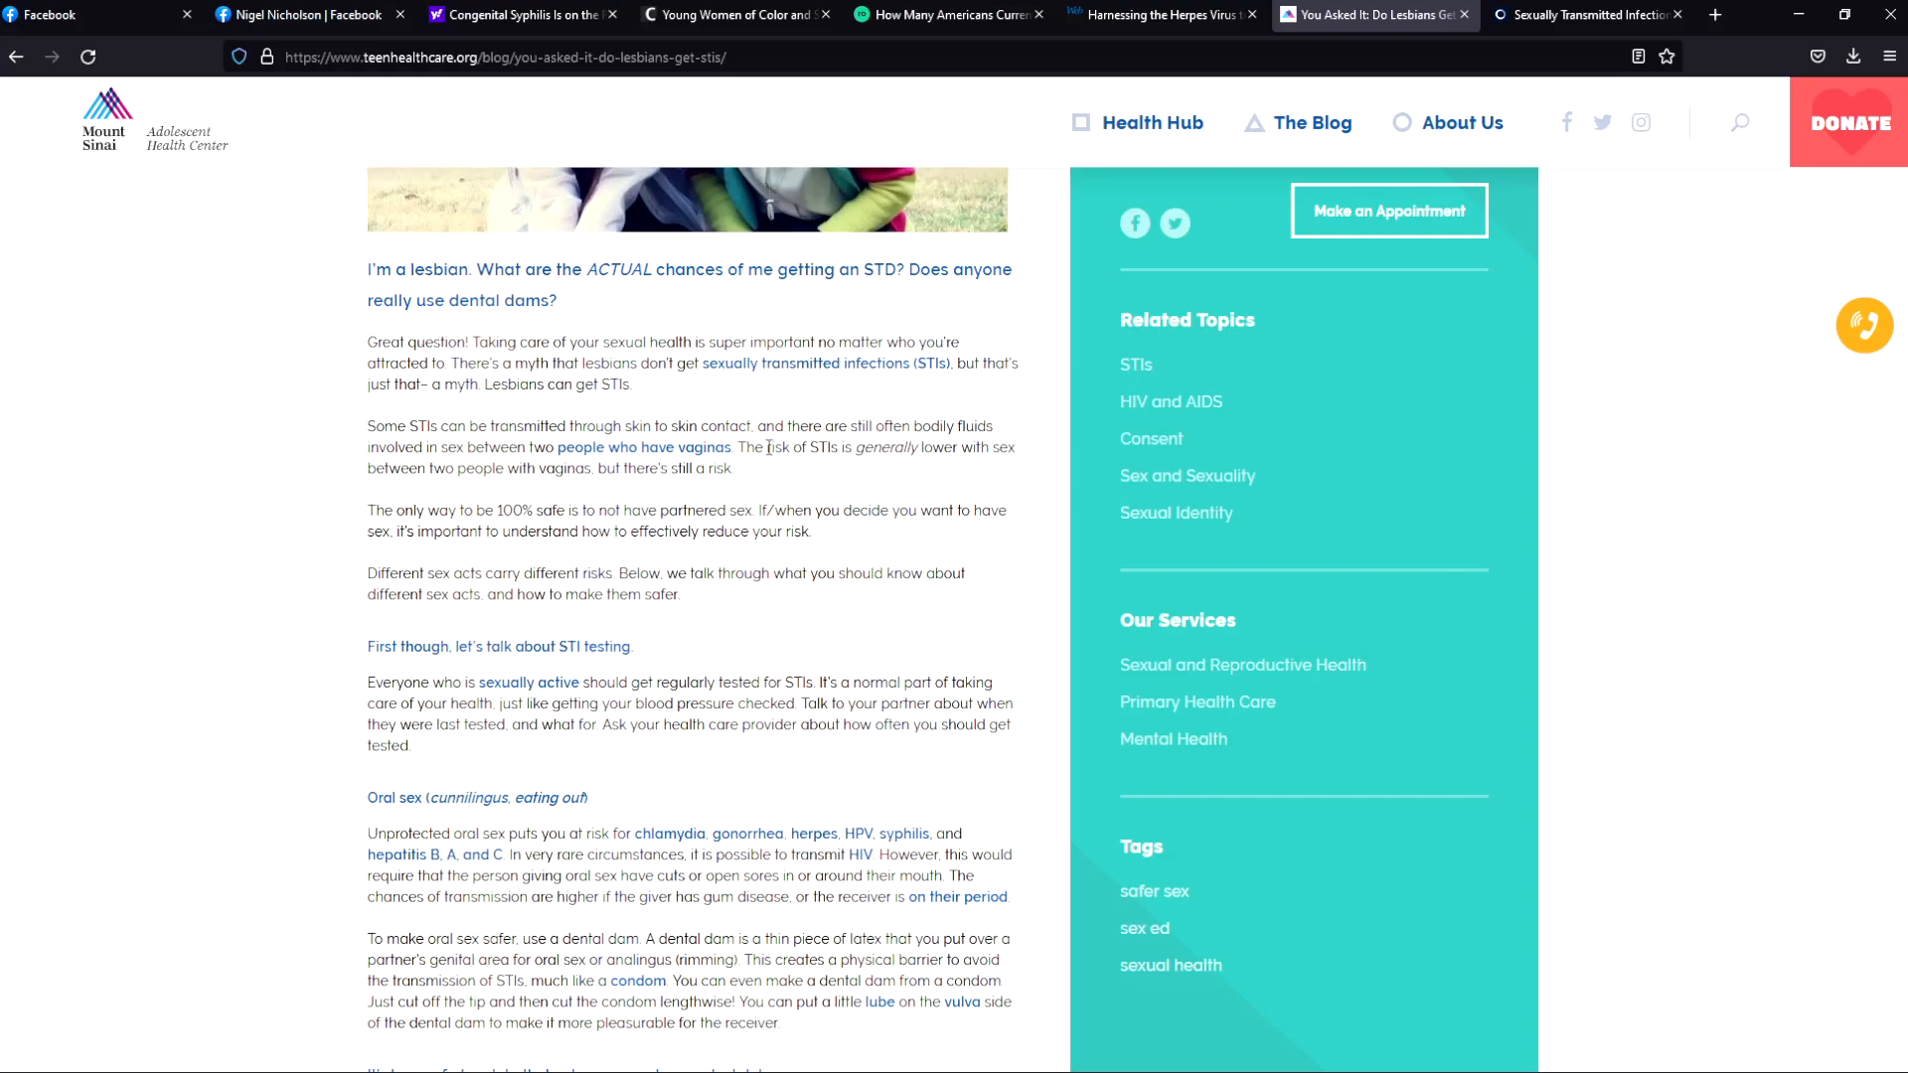
mouse_move(638, 420)
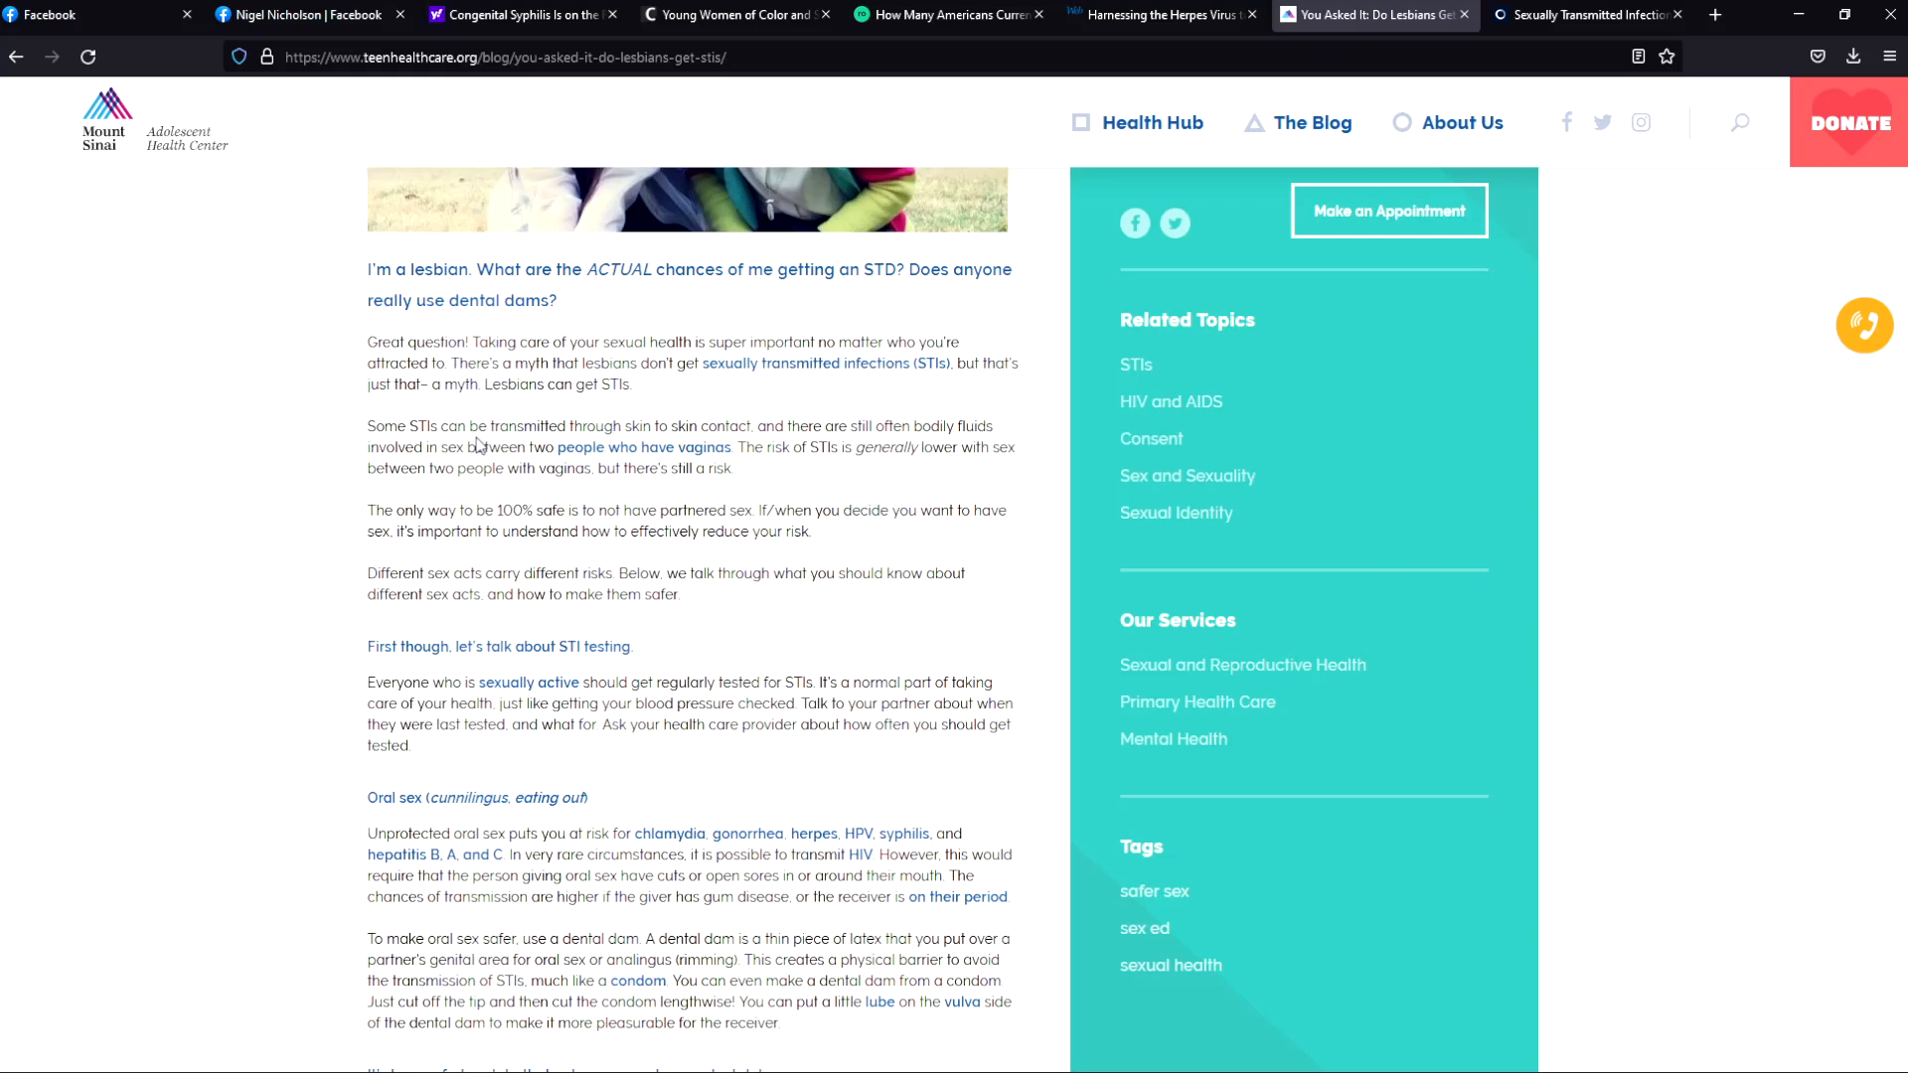
mouse_move(529, 604)
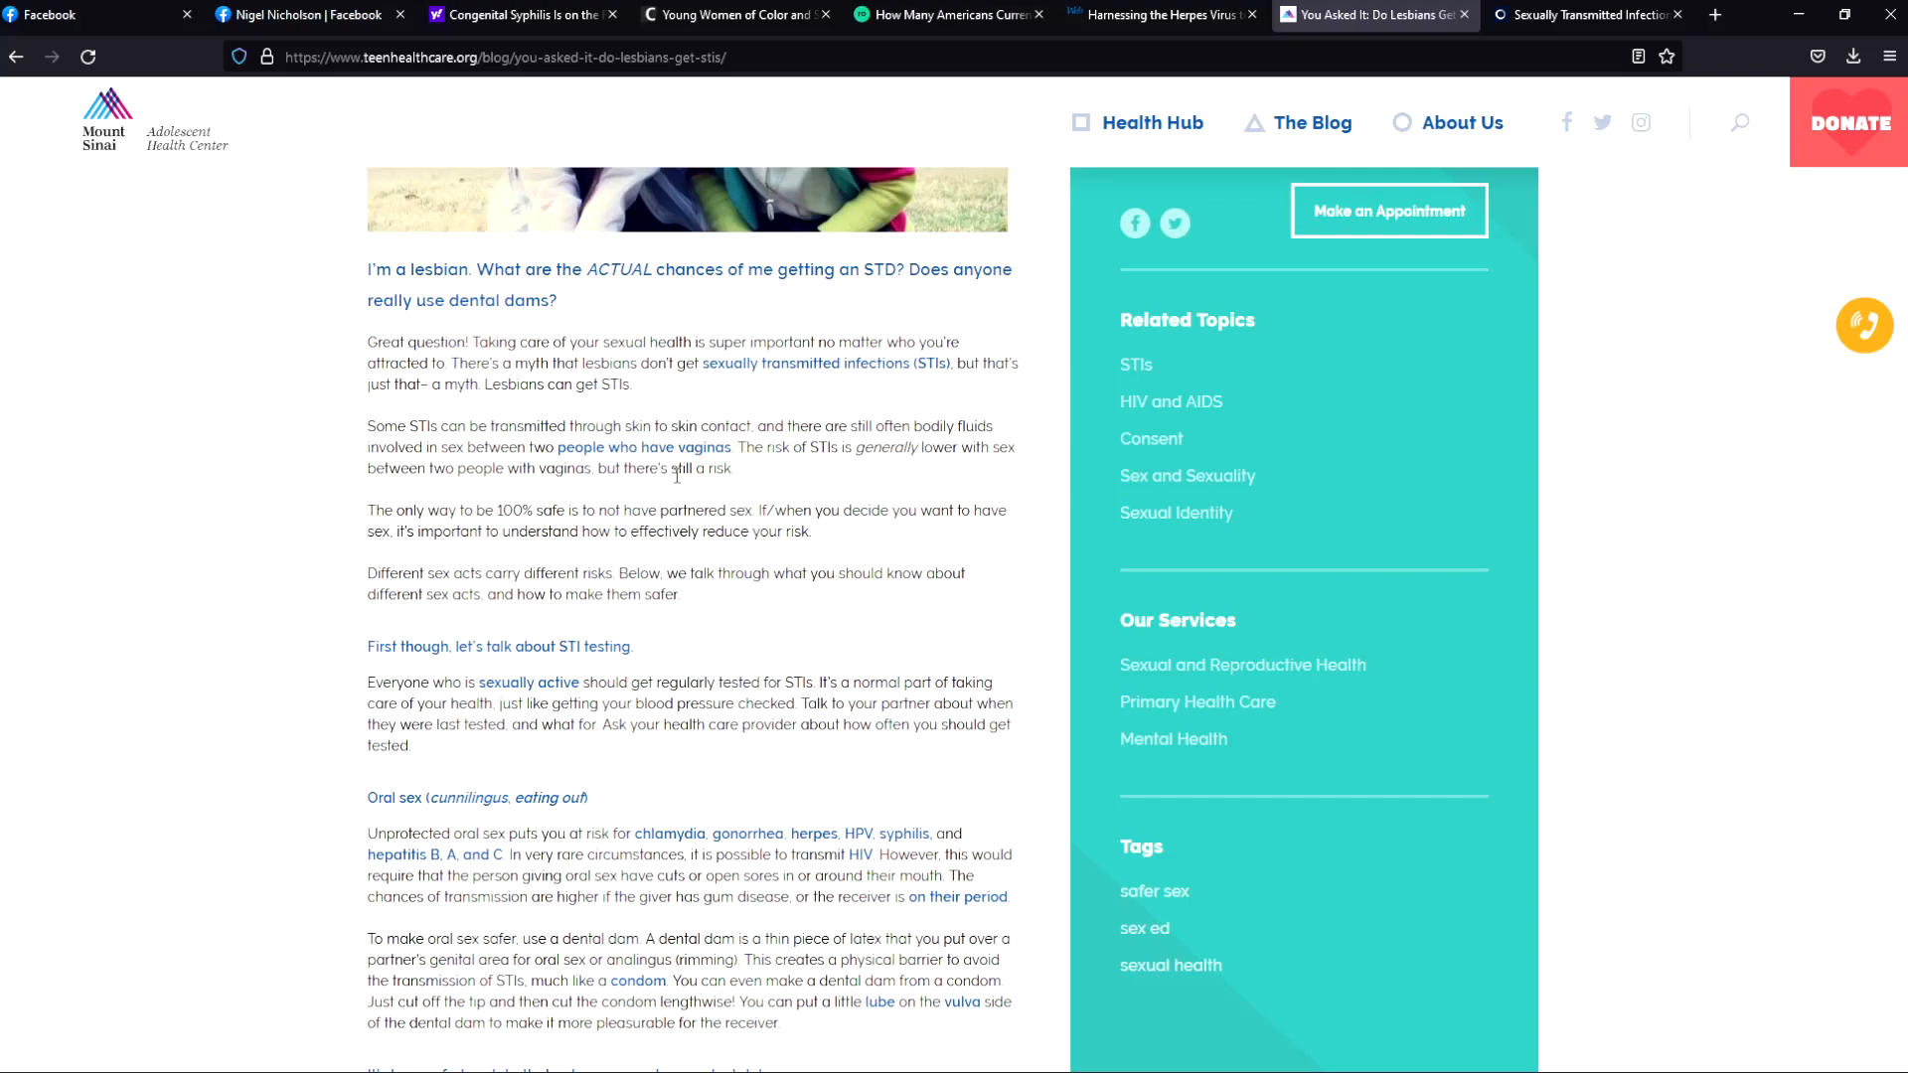
mouse_move(676, 768)
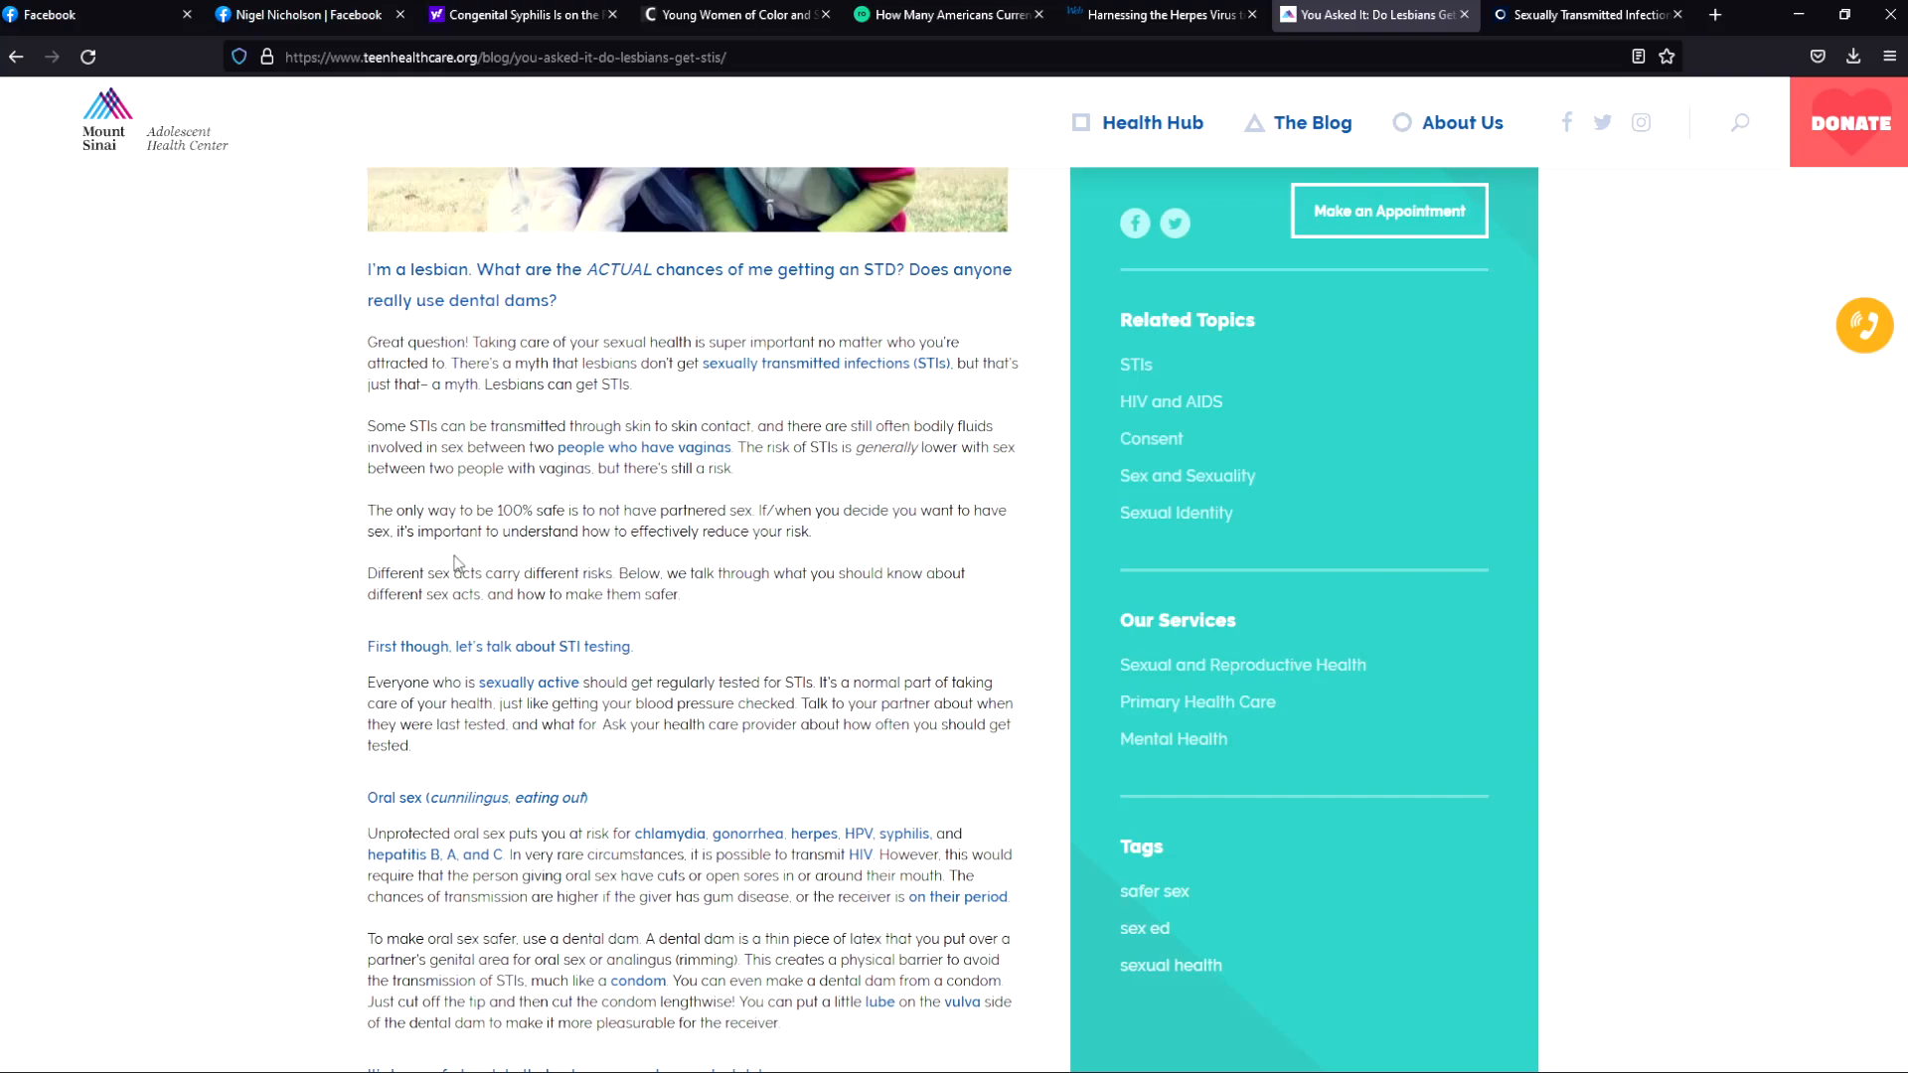
mouse_move(682, 542)
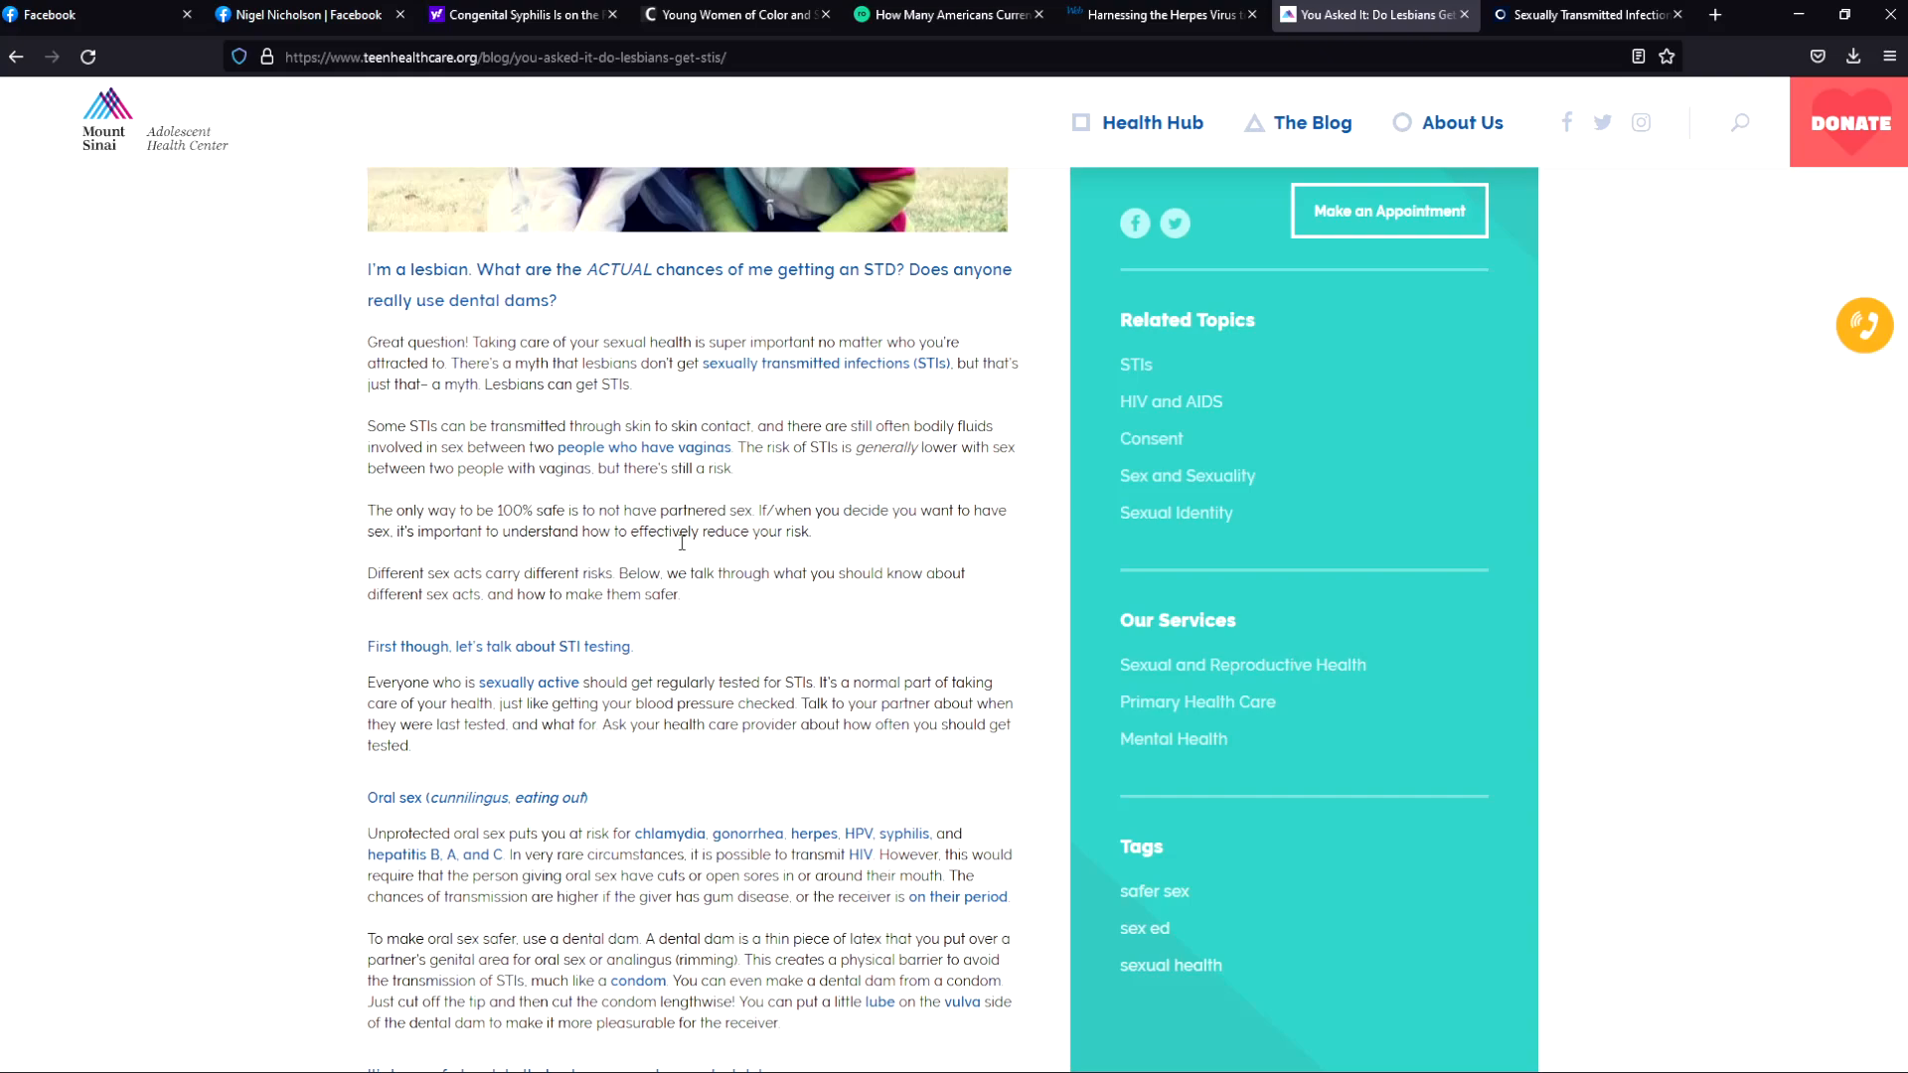
mouse_move(789, 535)
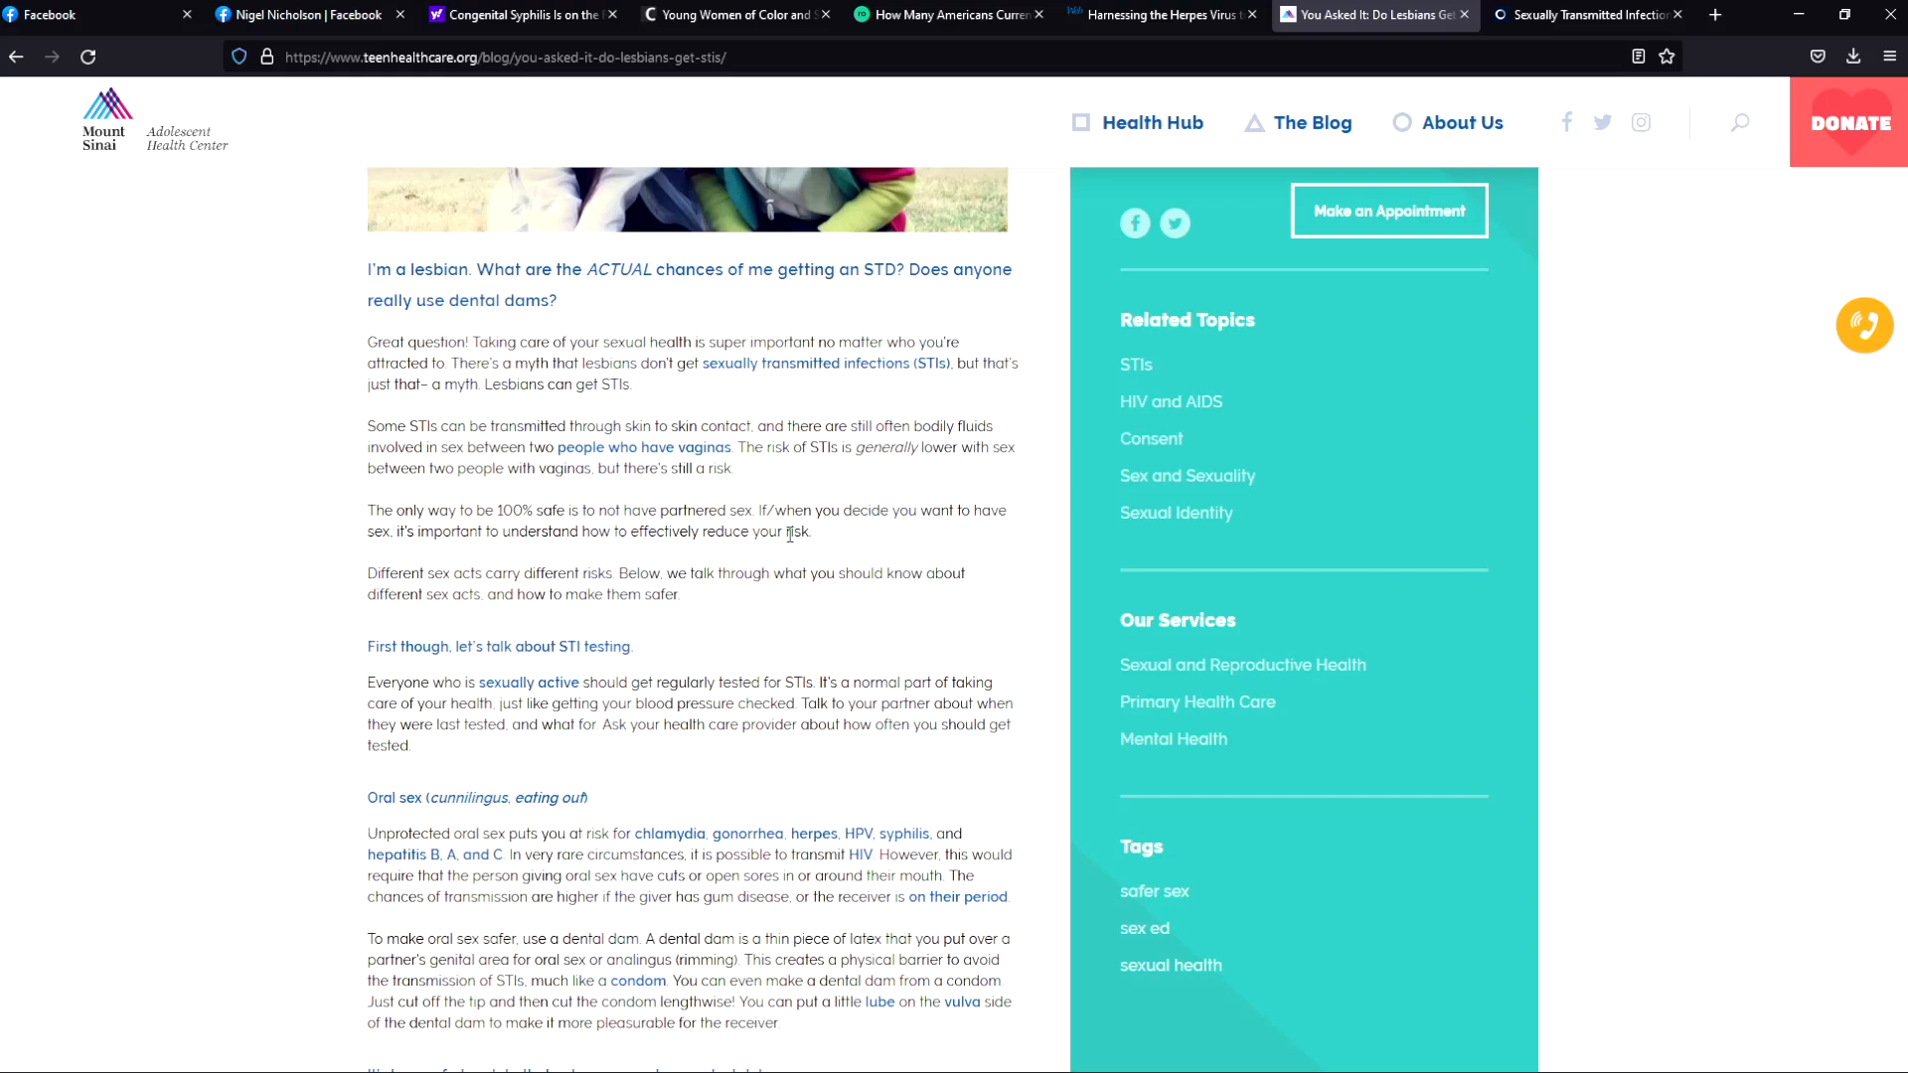
mouse_move(525, 573)
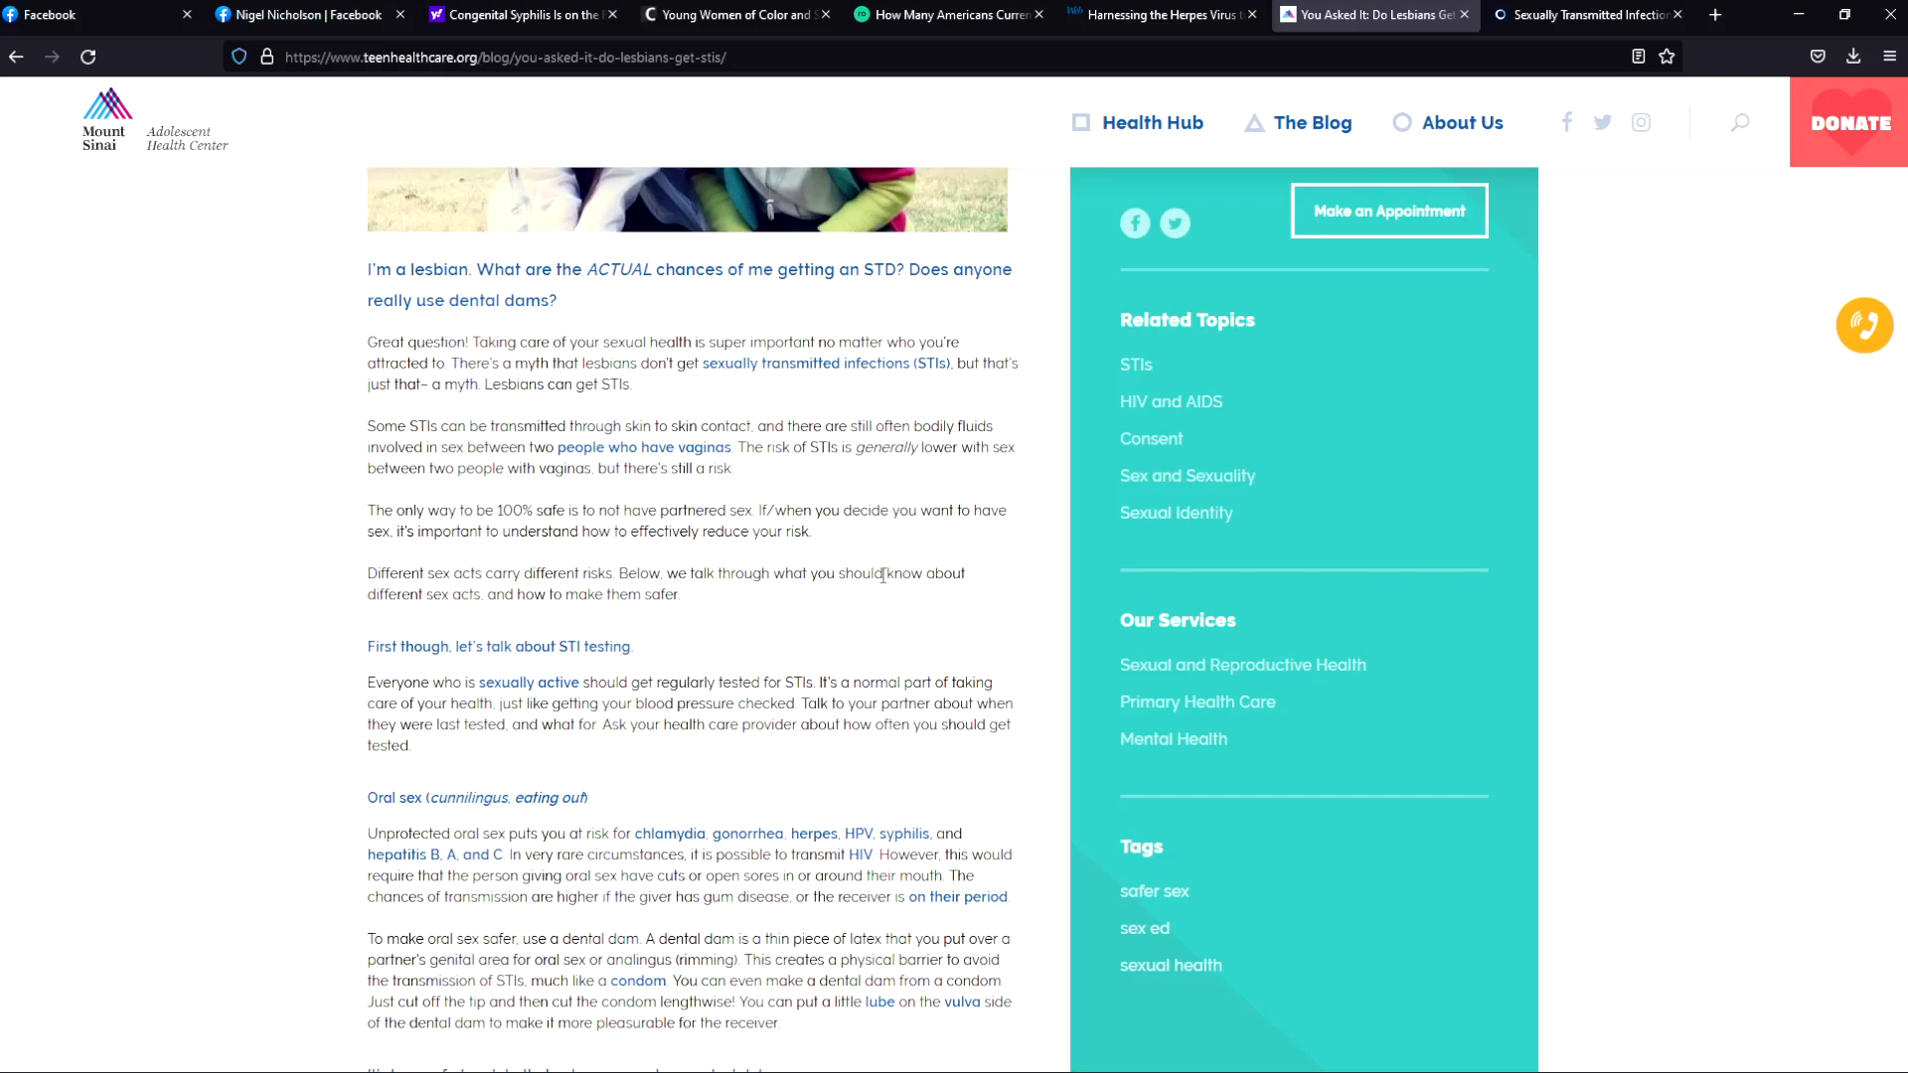
mouse_move(757, 617)
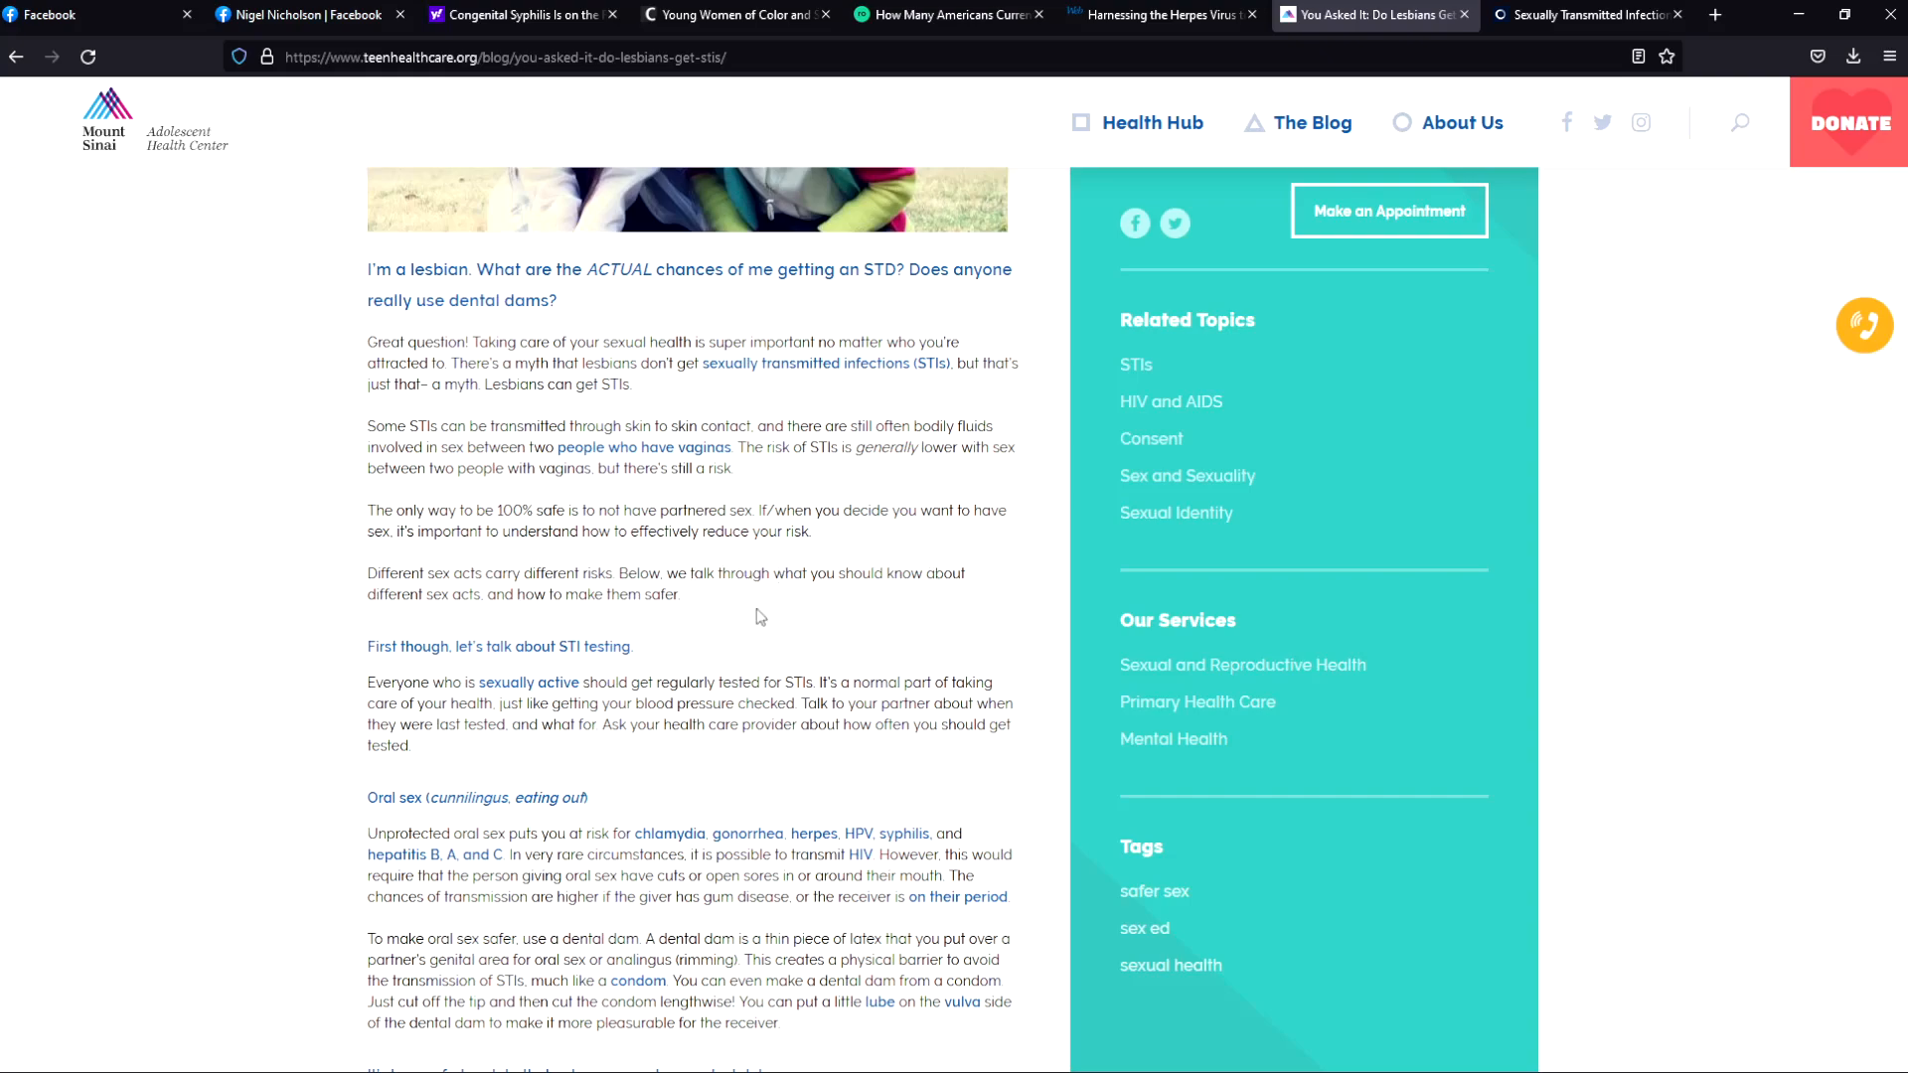
Step: Scroll down to the oral sex, dental dam and manual sex (latex gloves, lube) advice
scroll(down, 3)
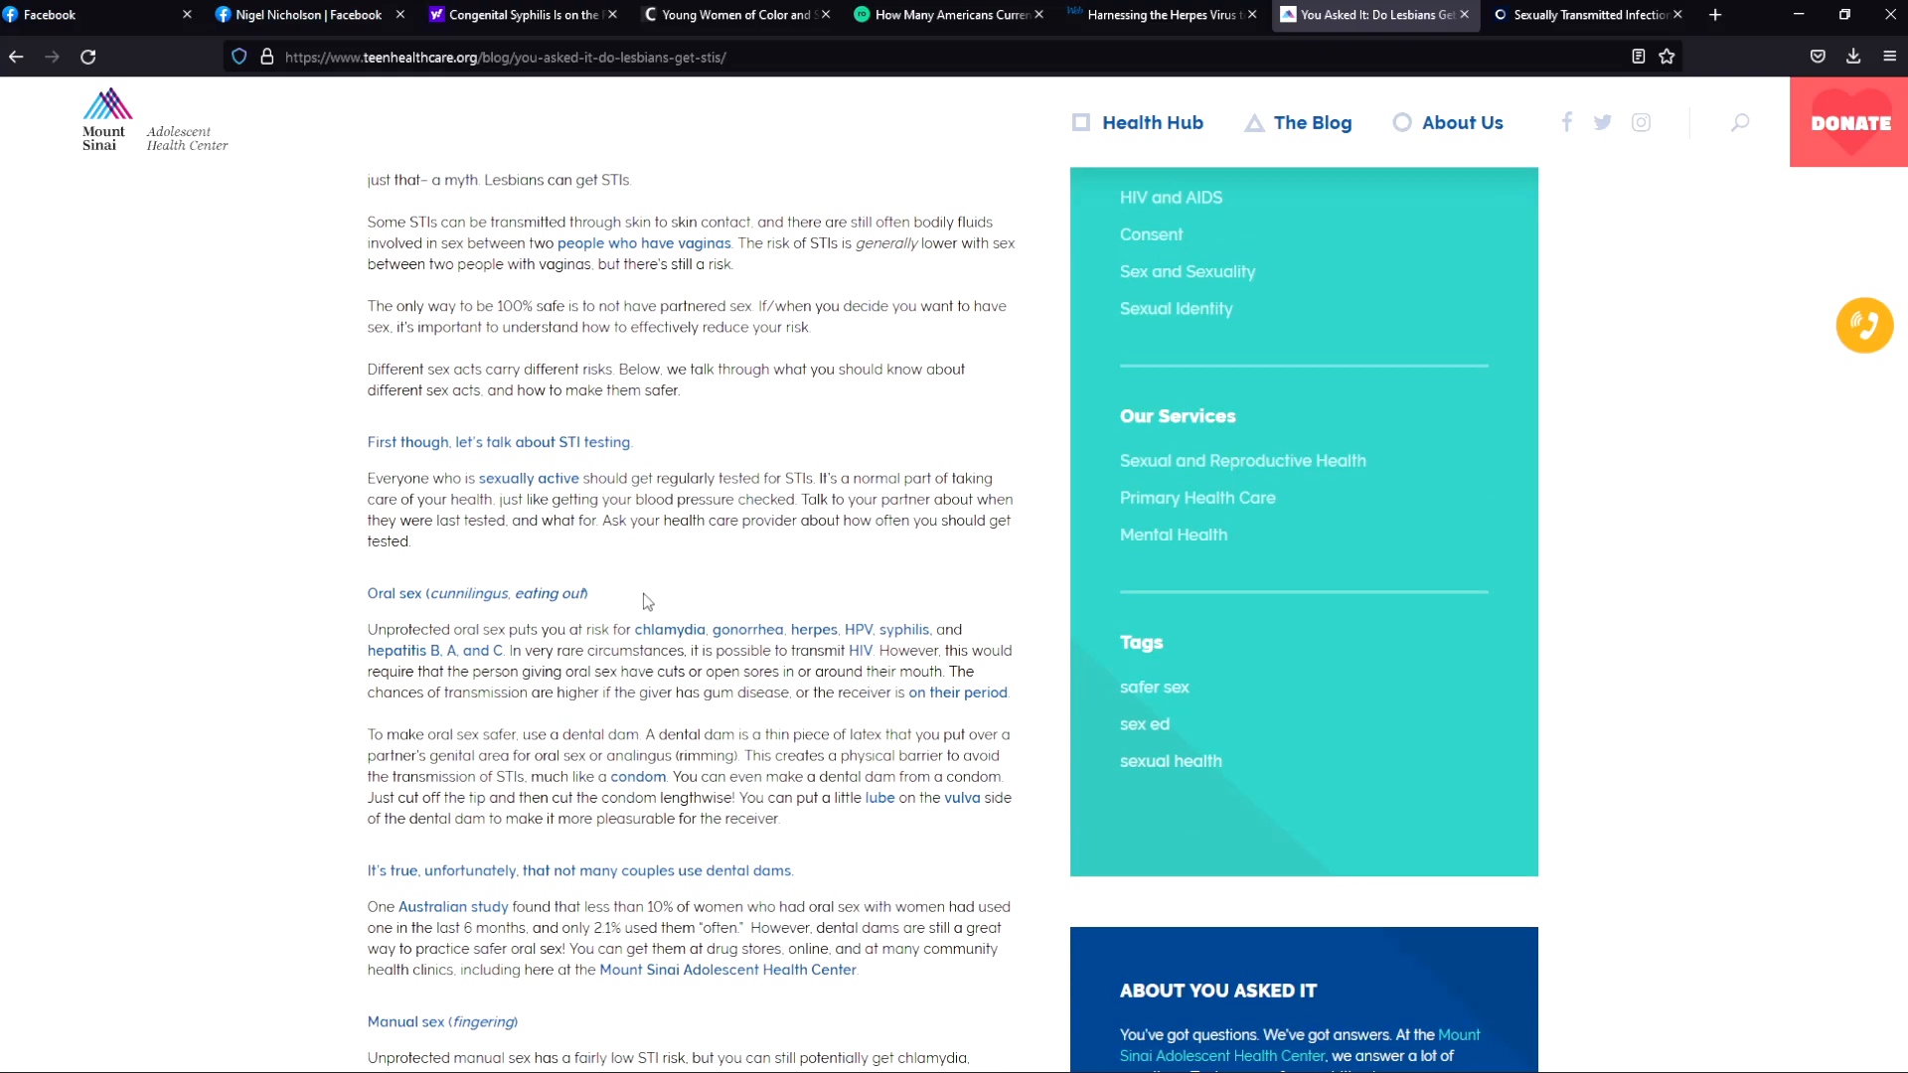
scroll(down, 3)
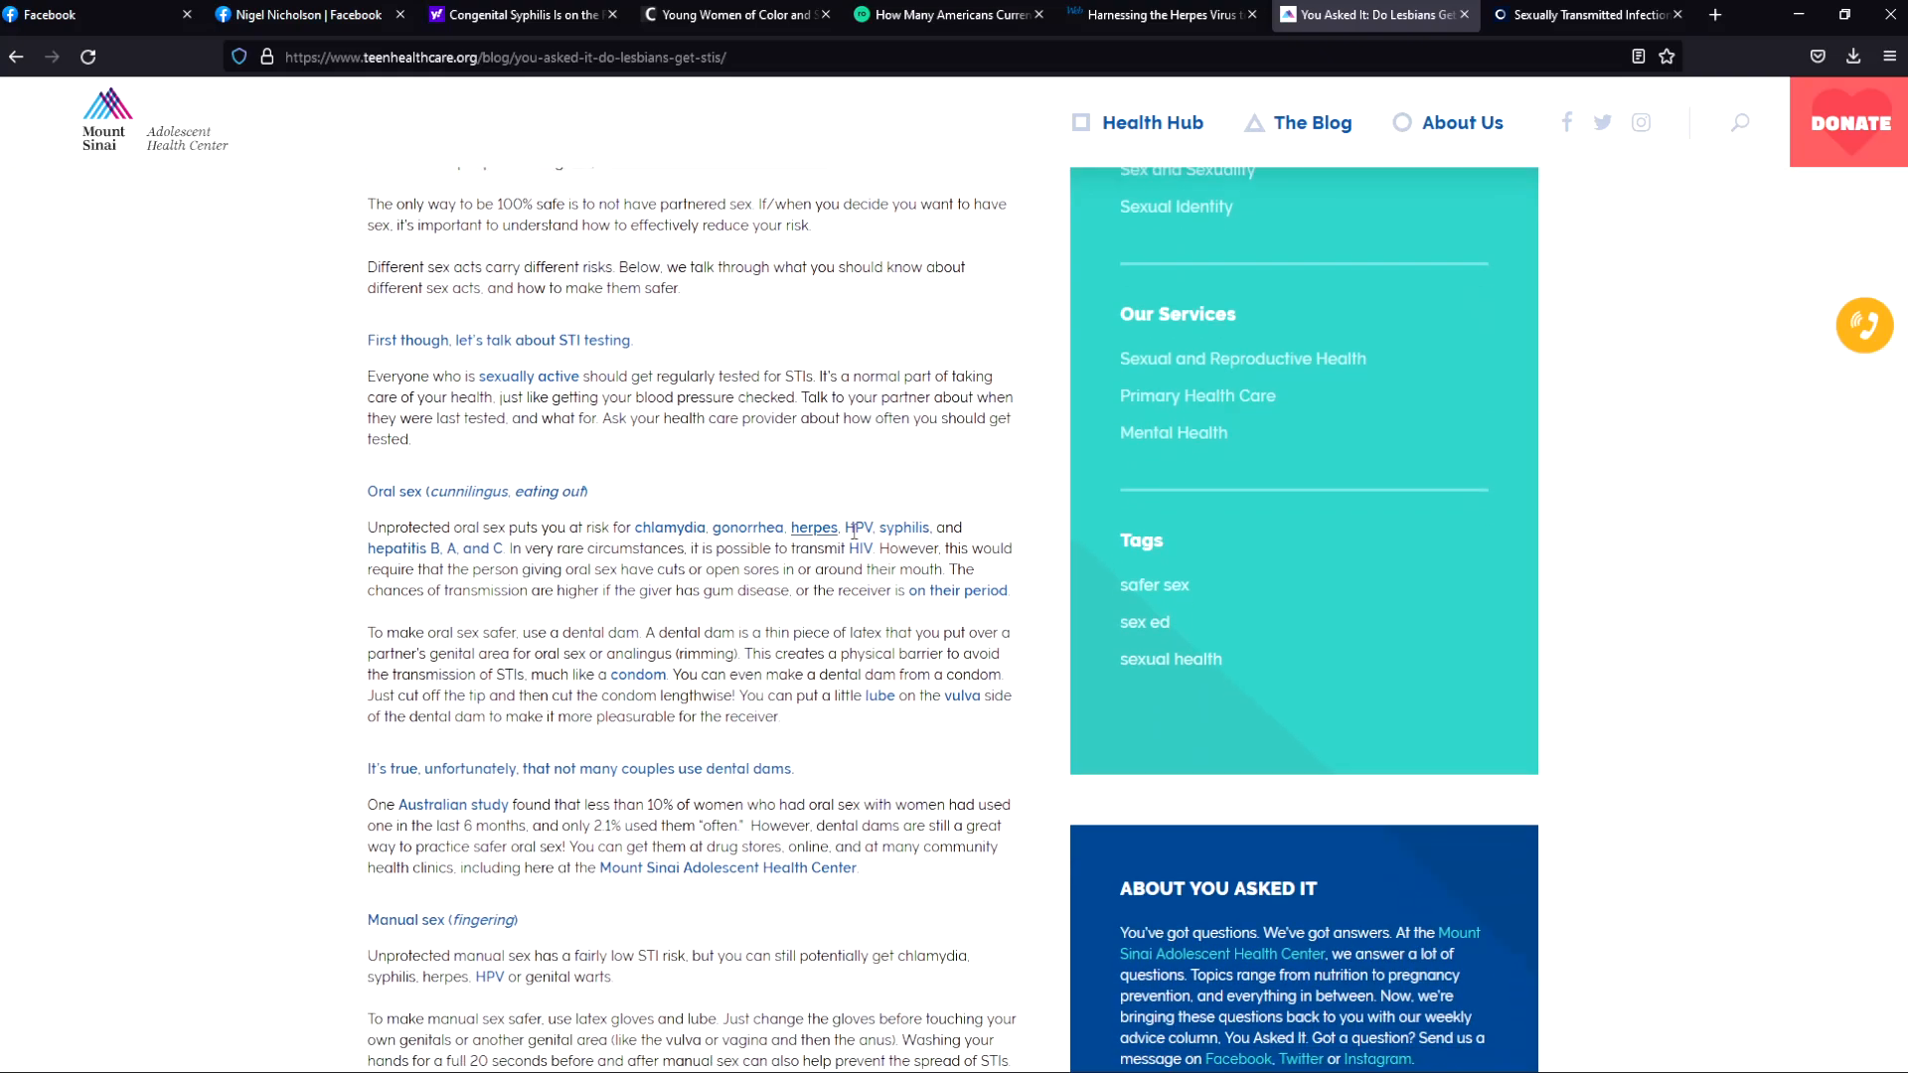
mouse_move(903, 527)
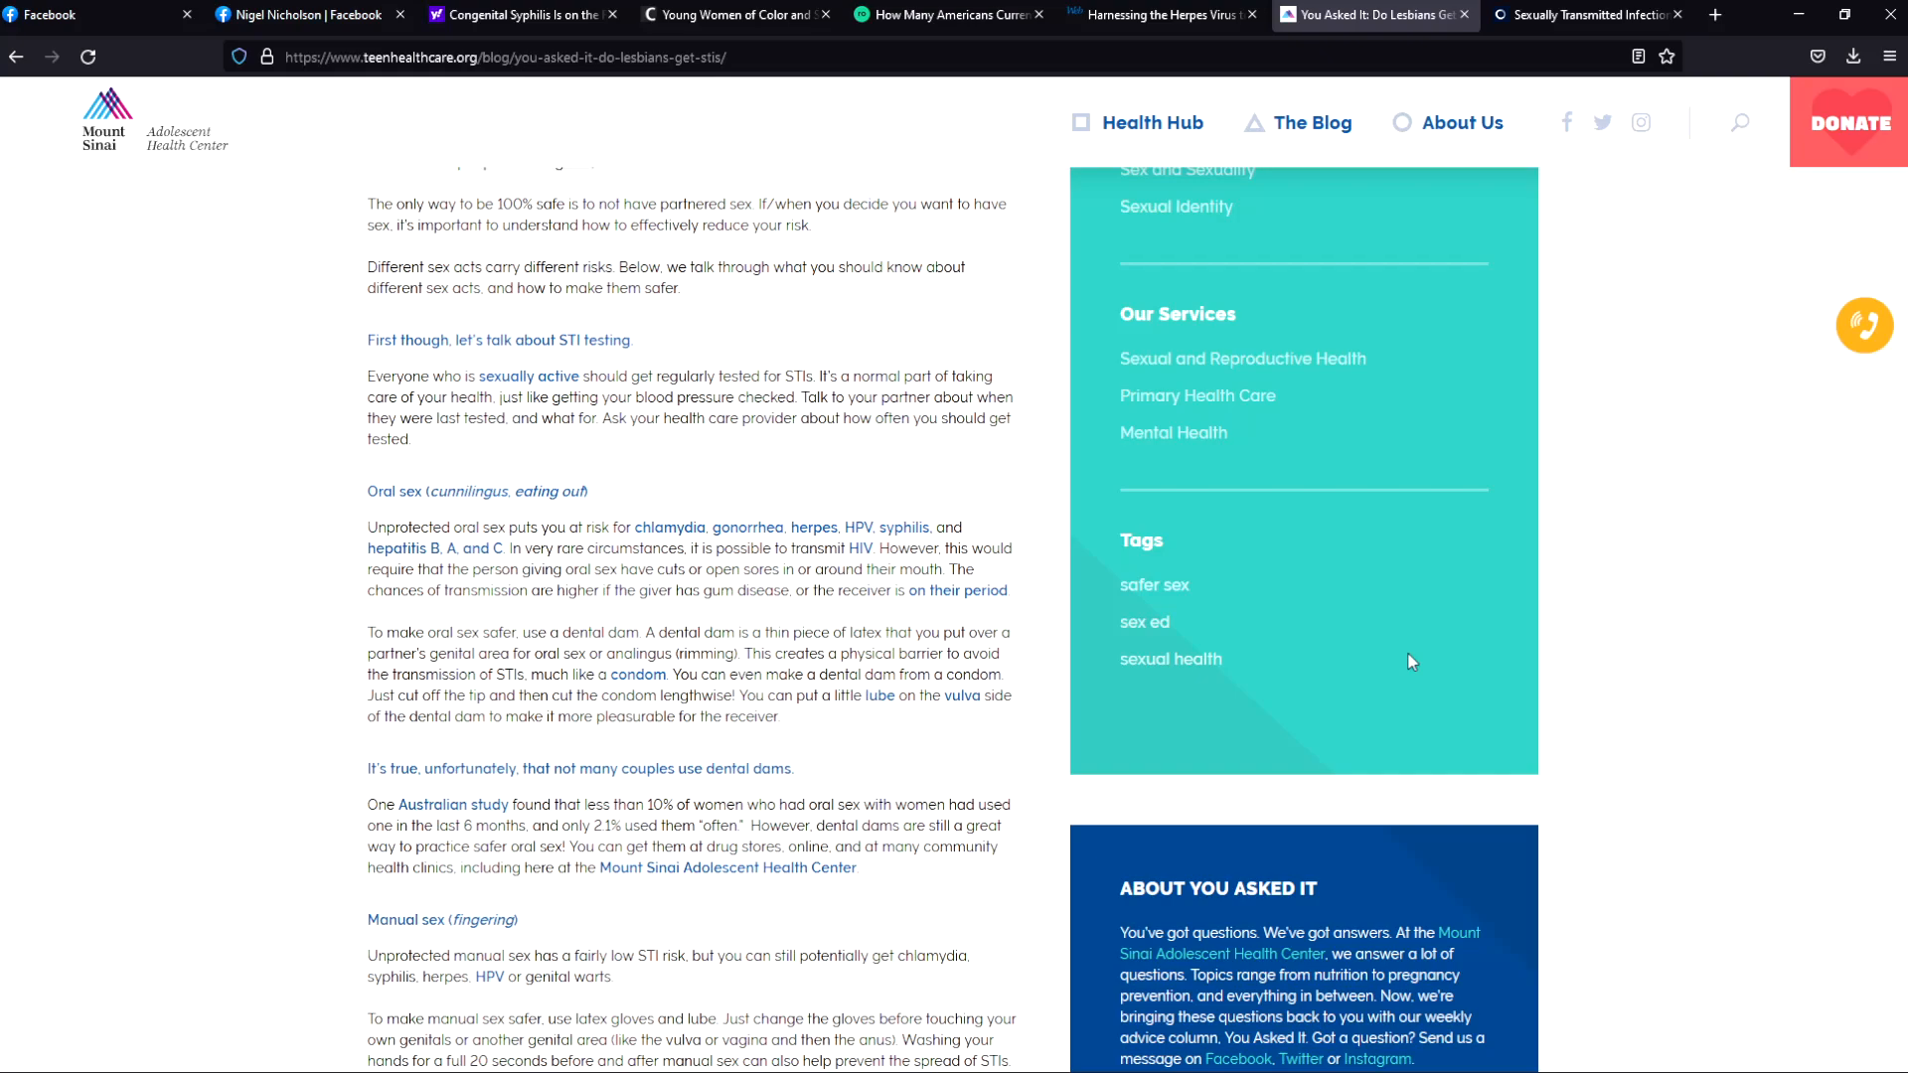
mouse_move(1646, 779)
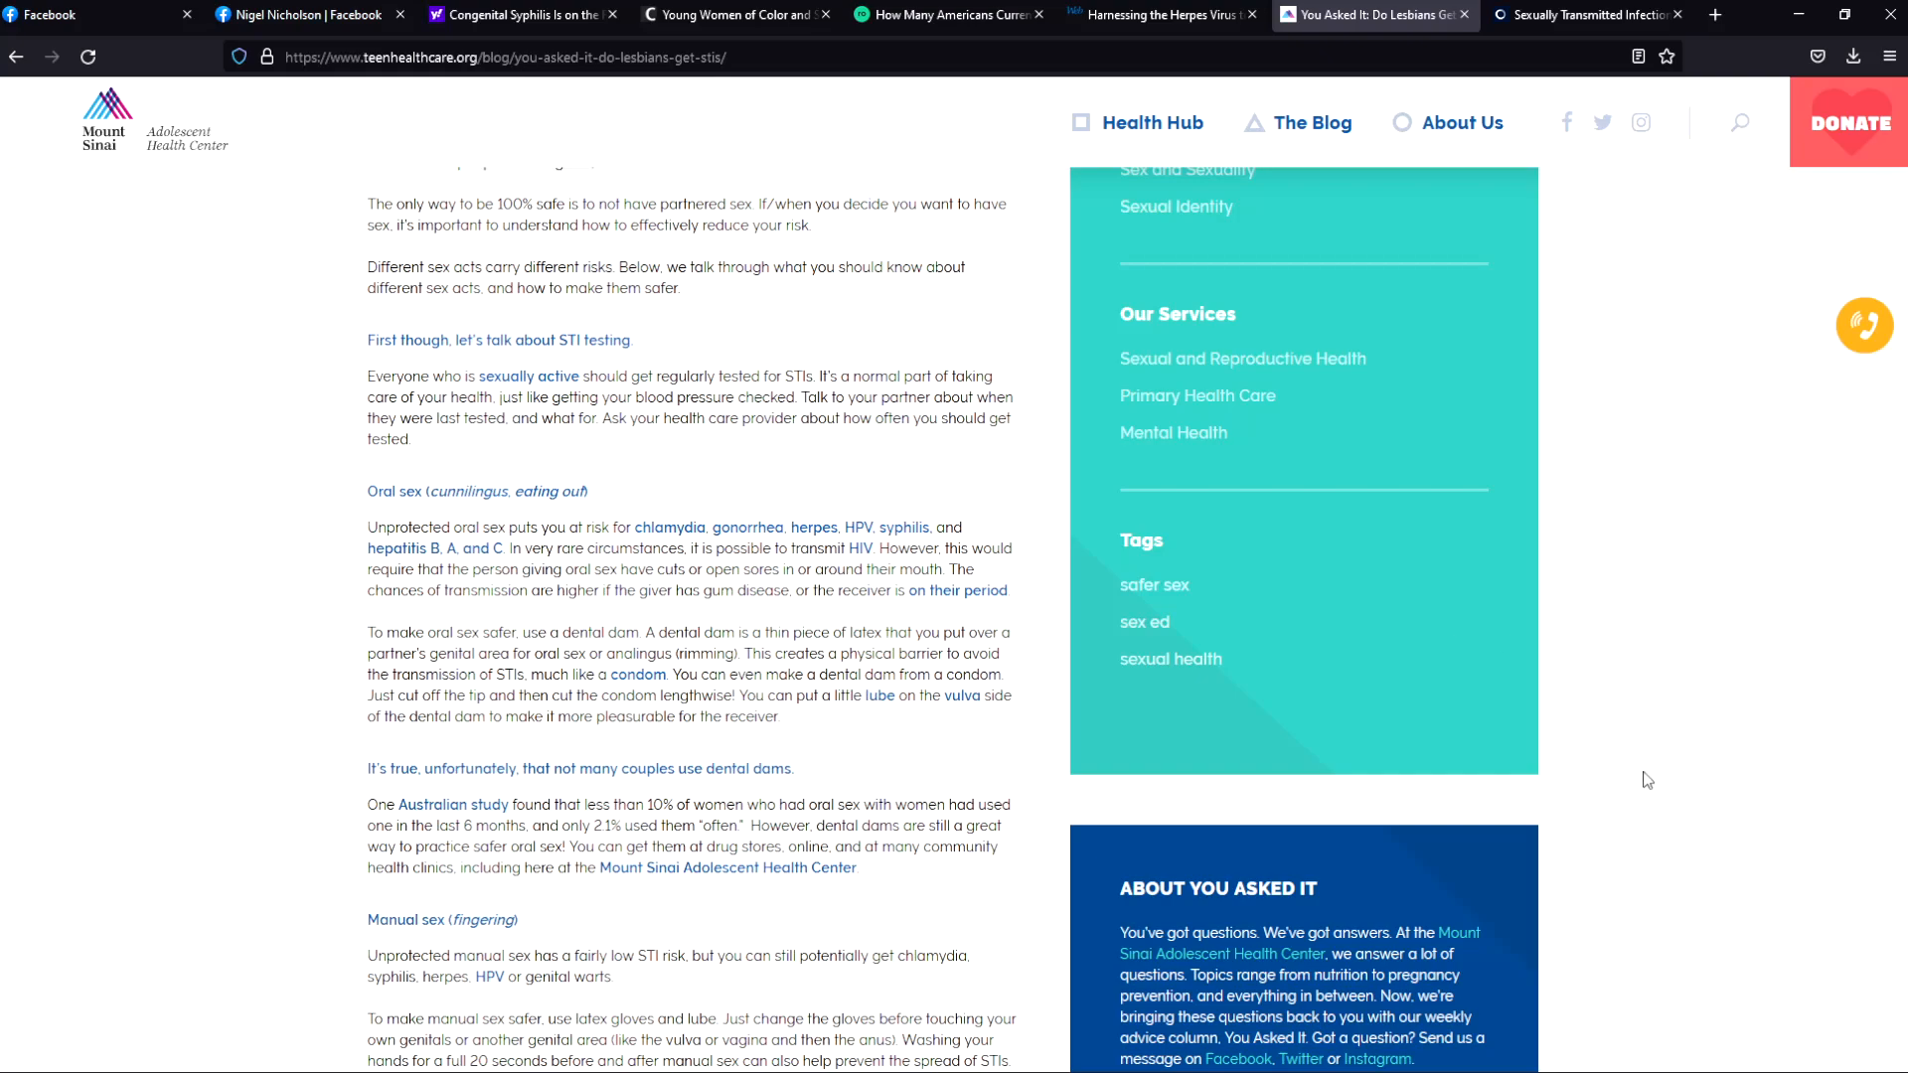
mouse_move(682, 902)
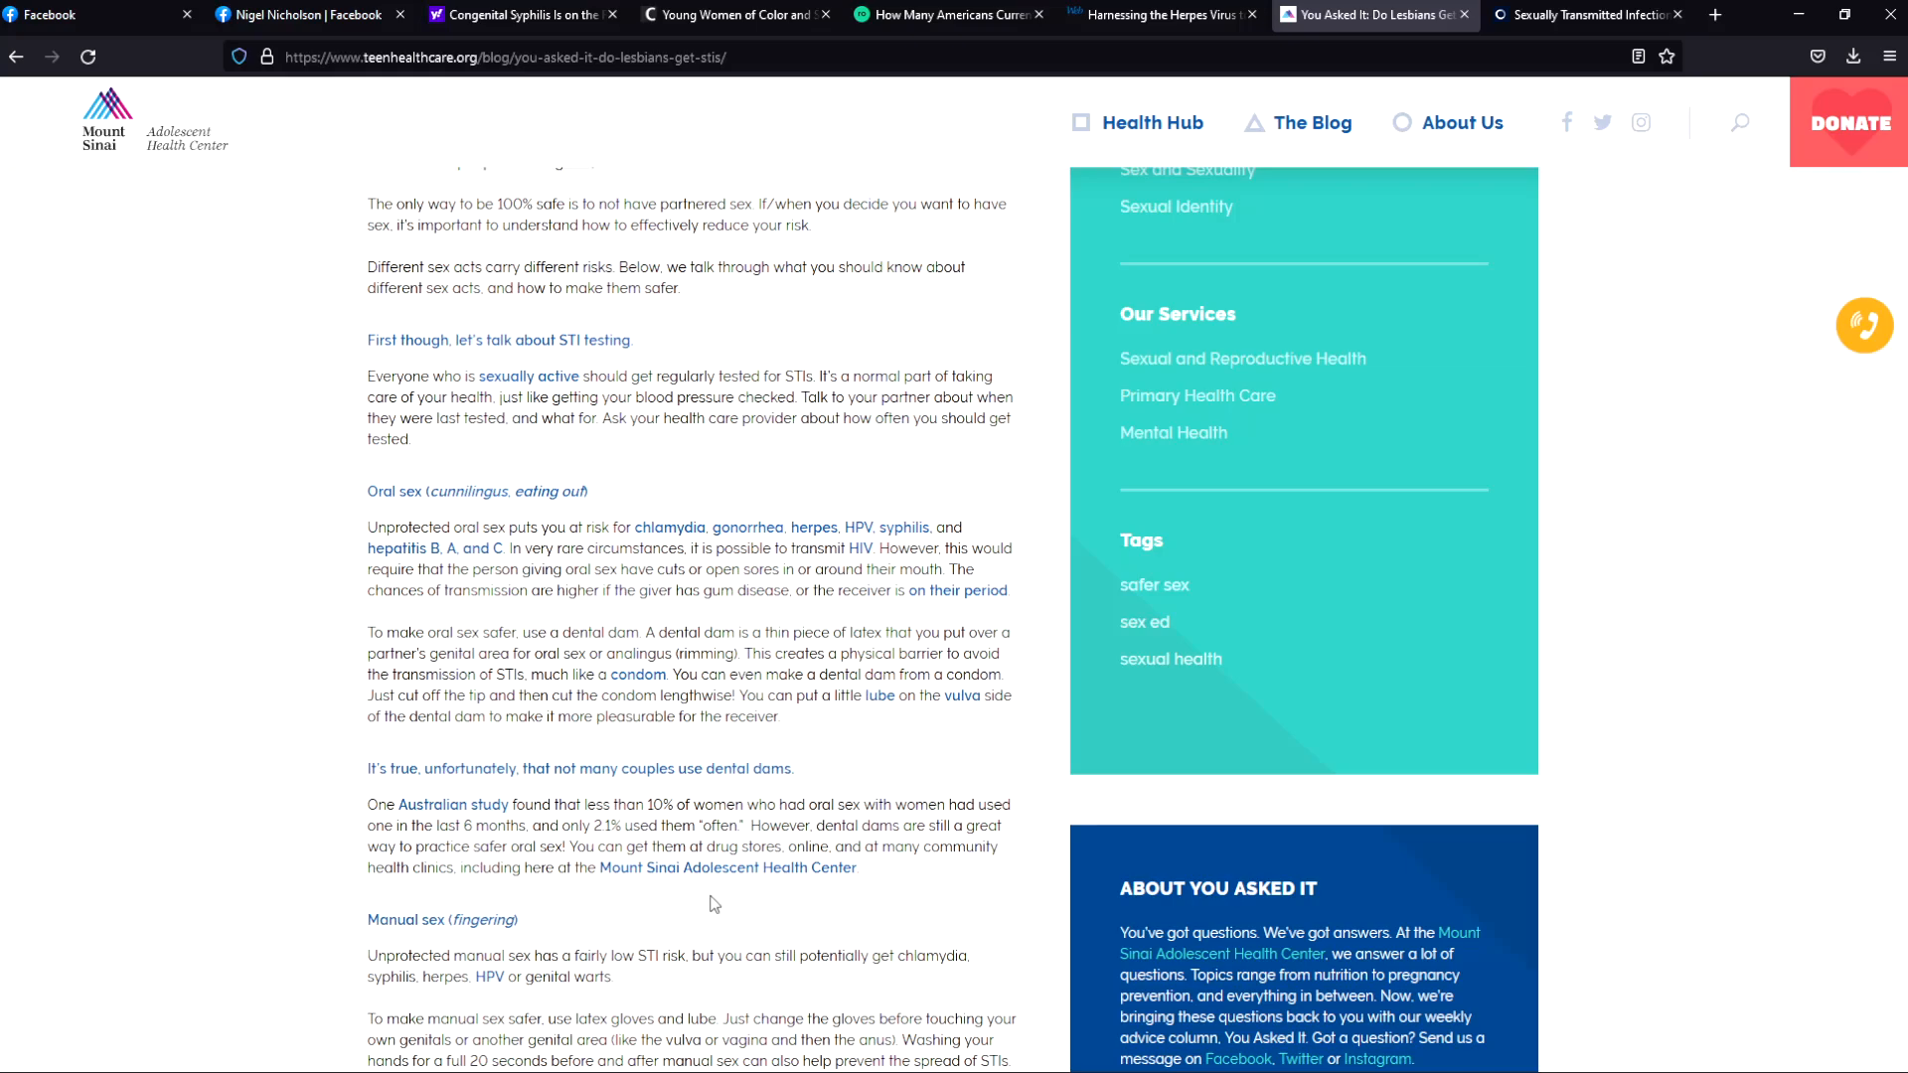
mouse_move(758, 951)
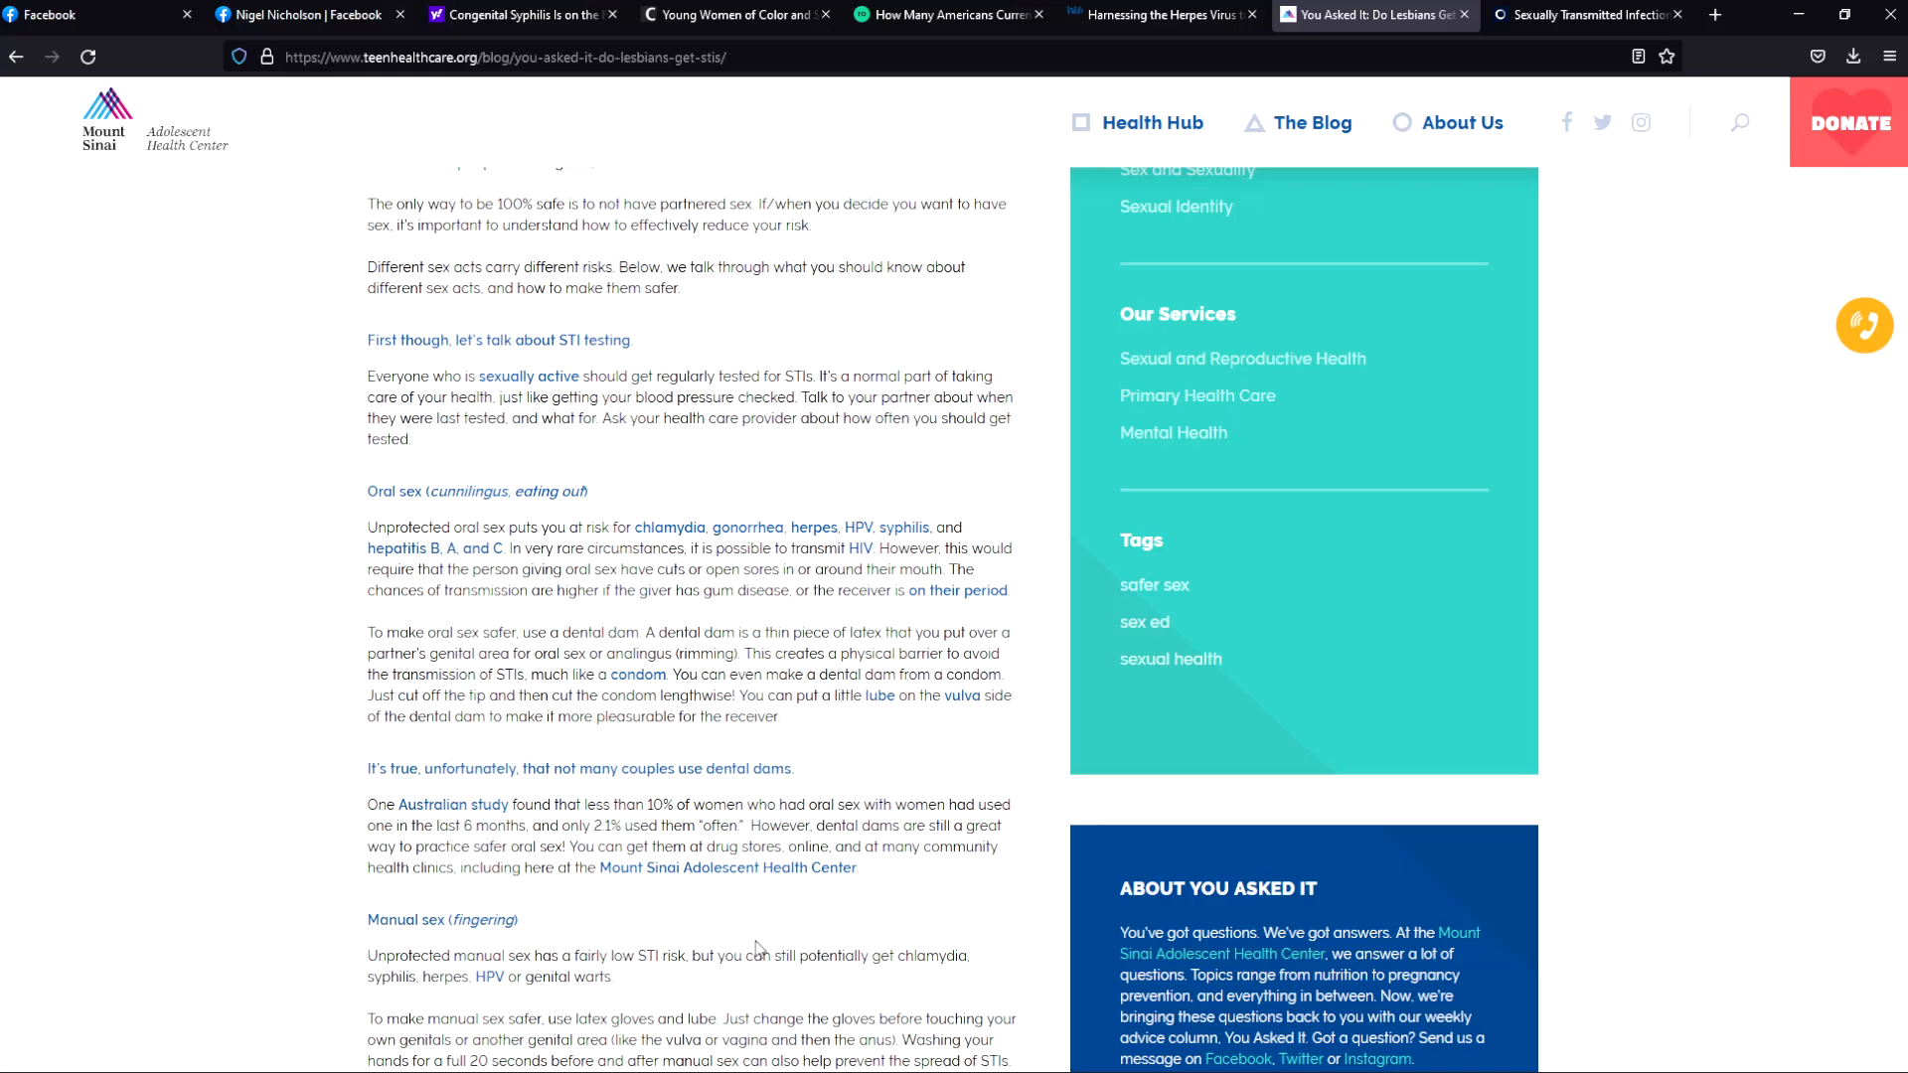
scroll(down, 3)
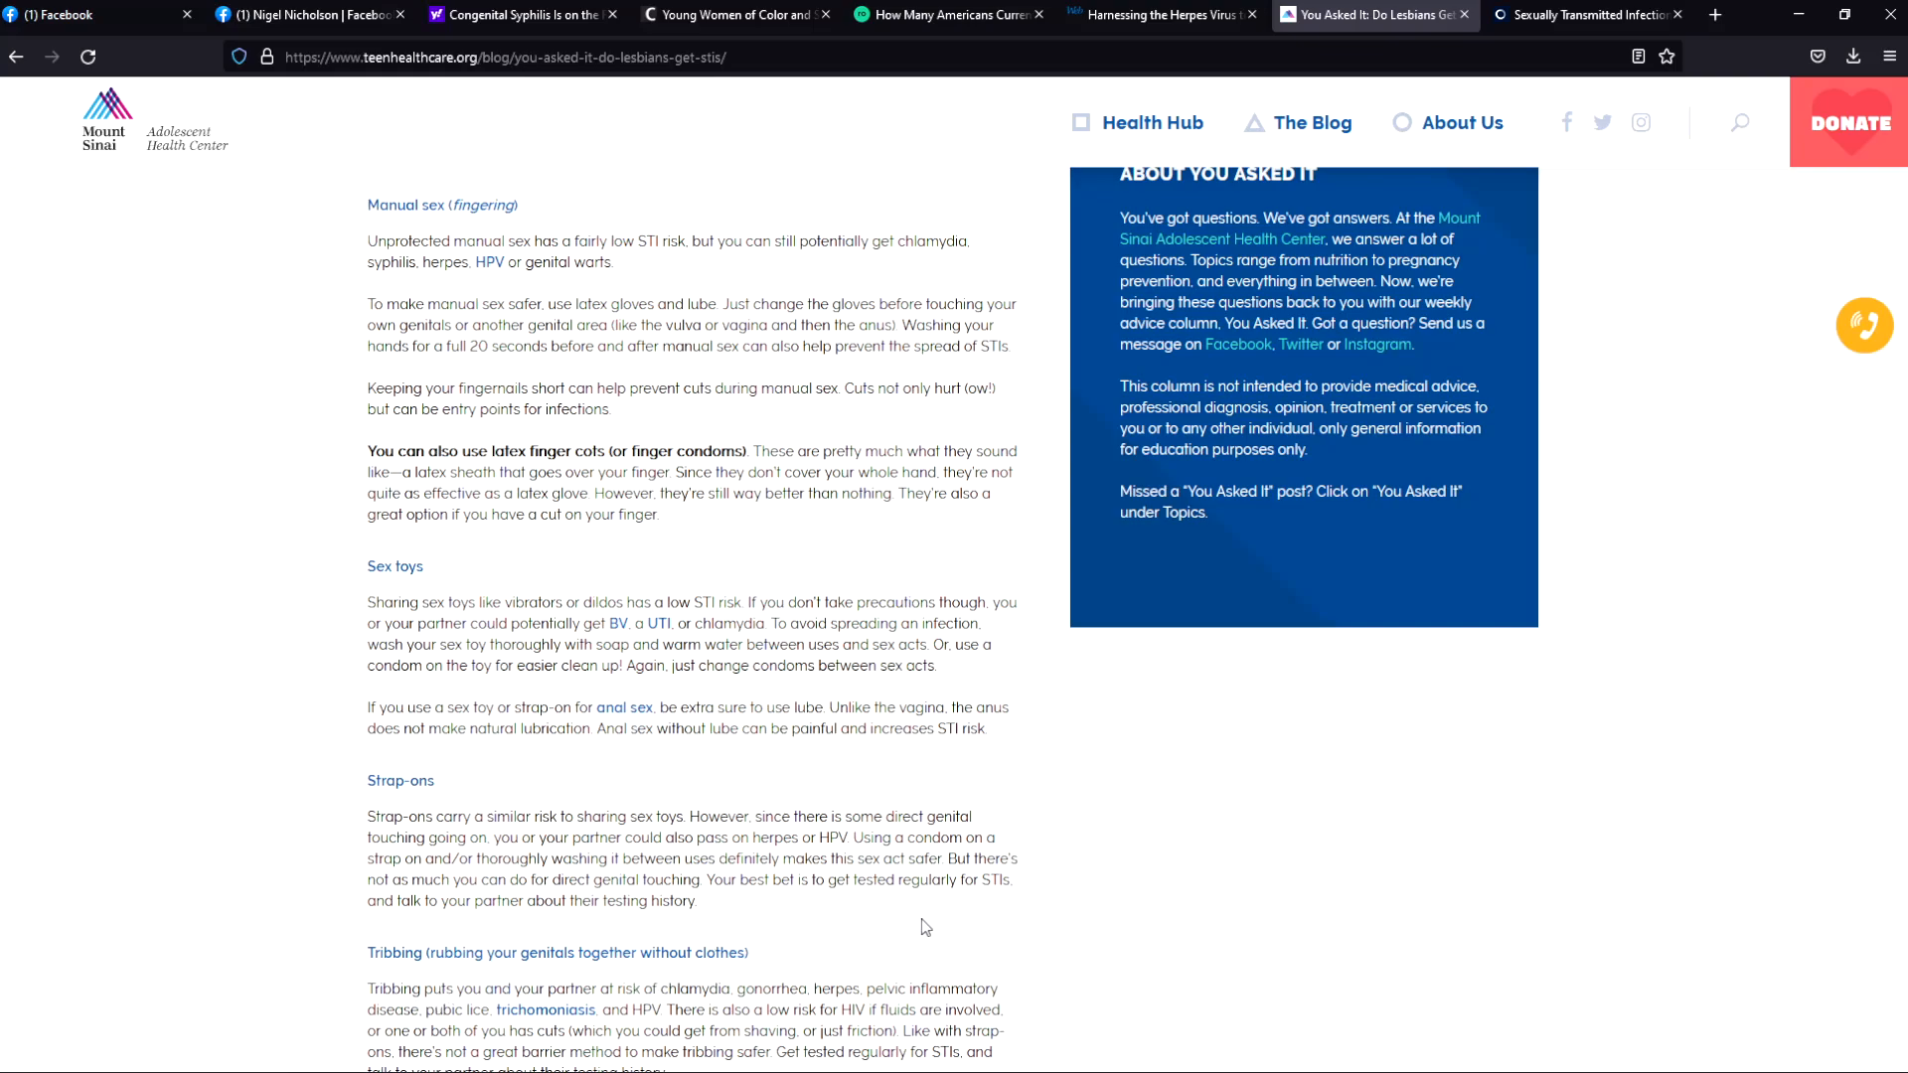
scroll(down, 3)
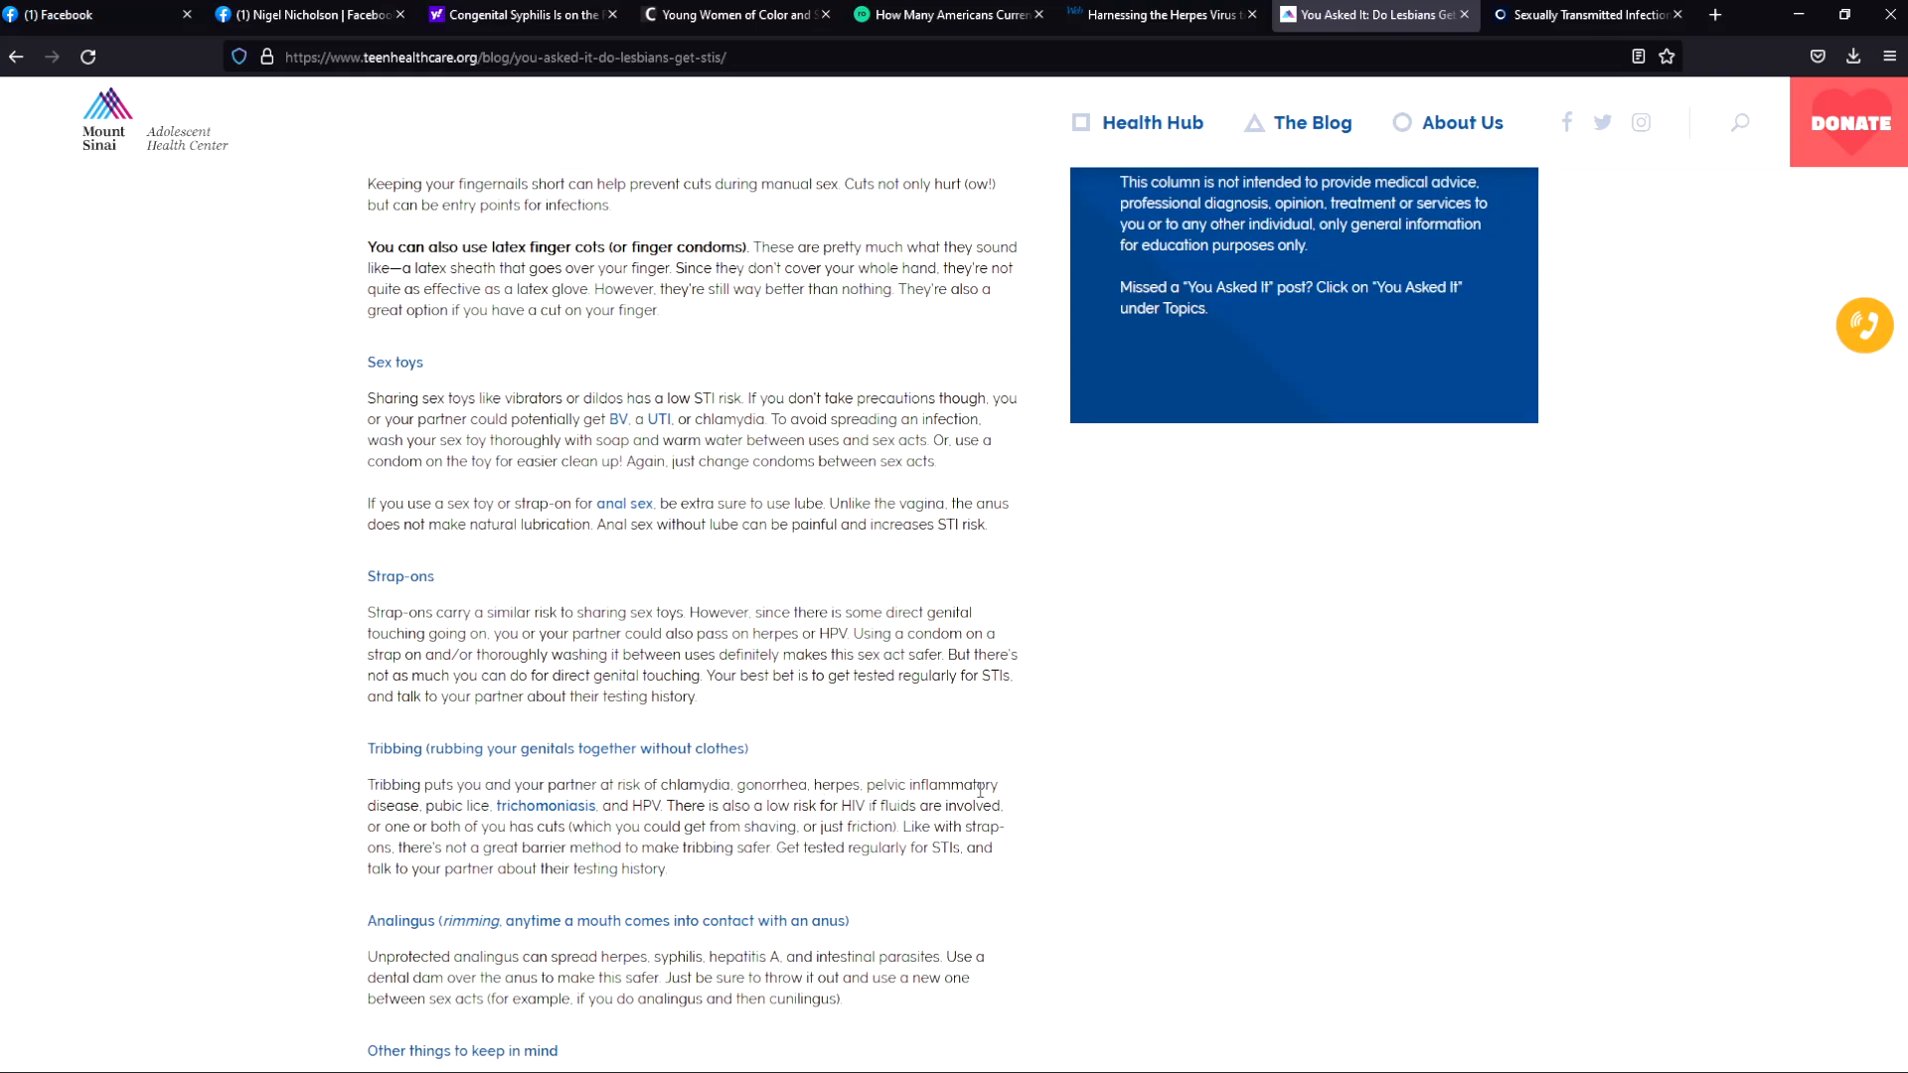
mouse_move(1075, 803)
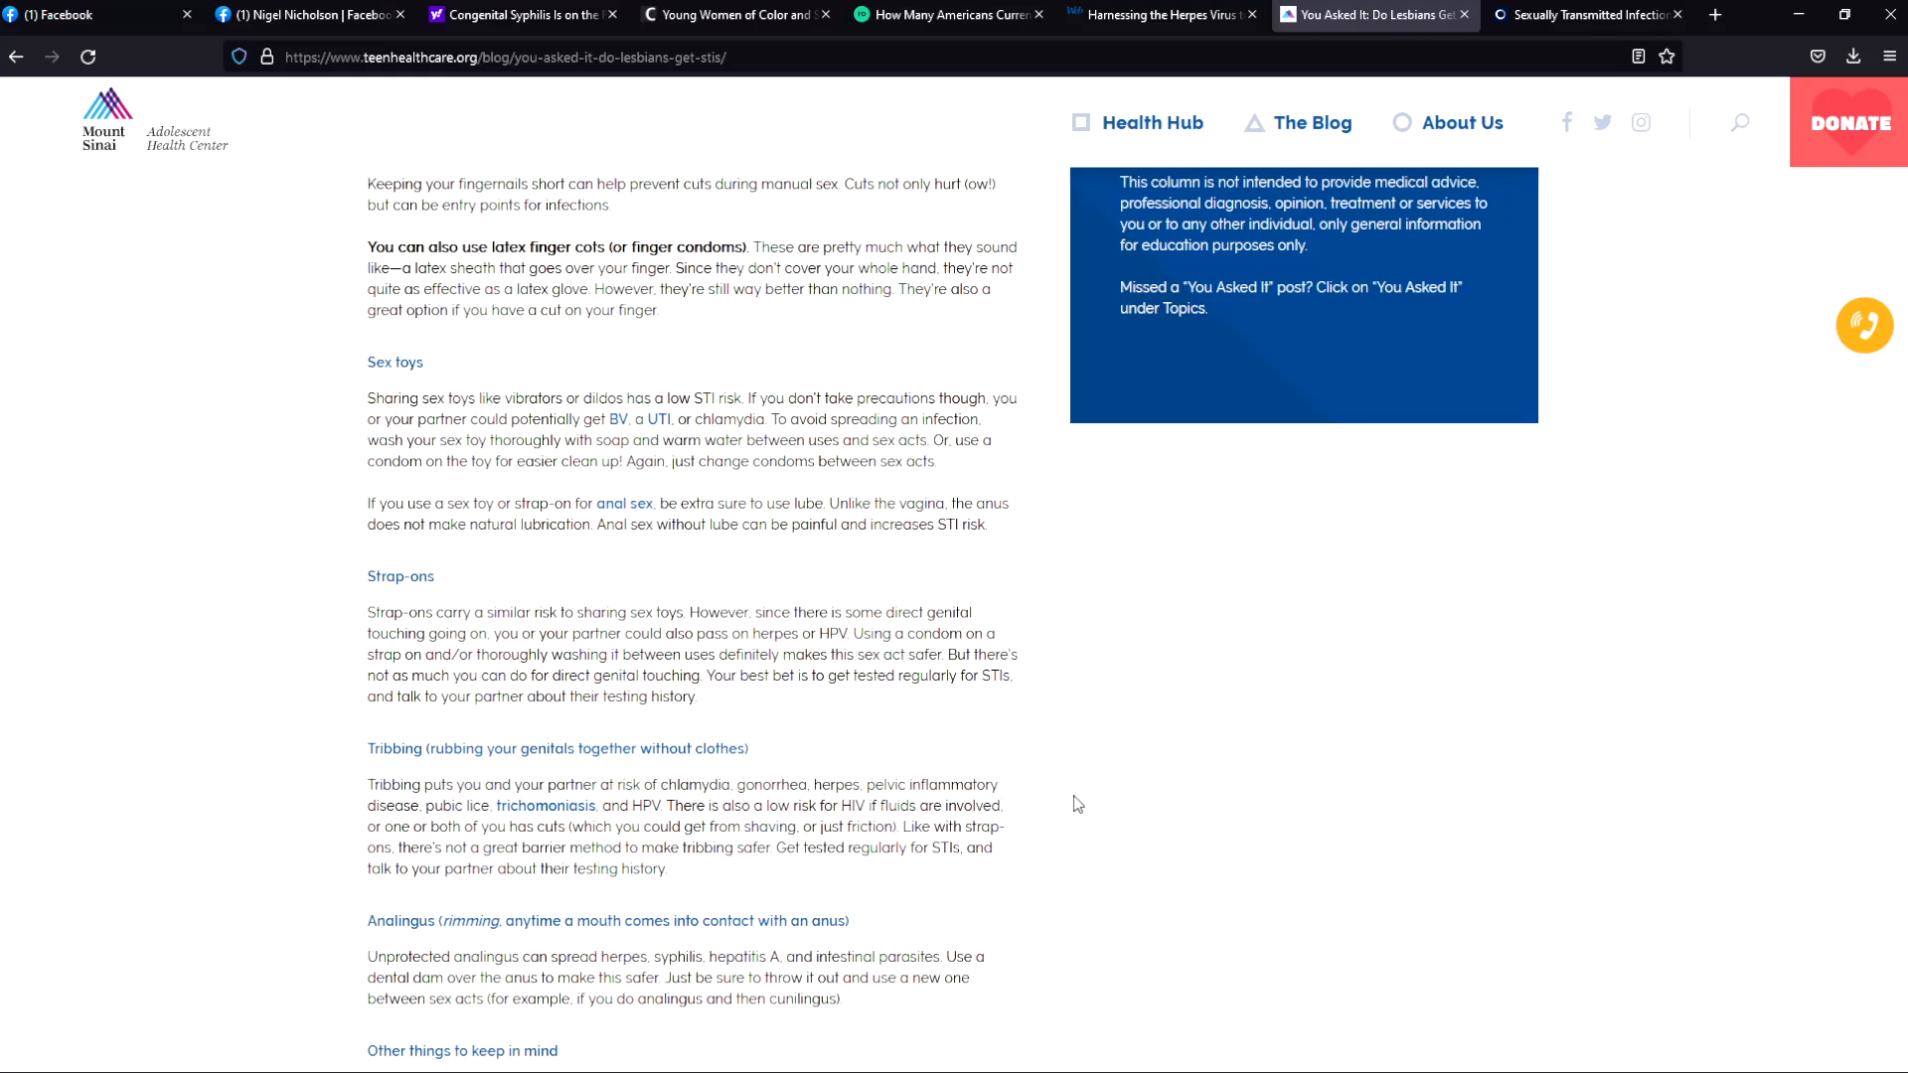
mouse_move(1049, 839)
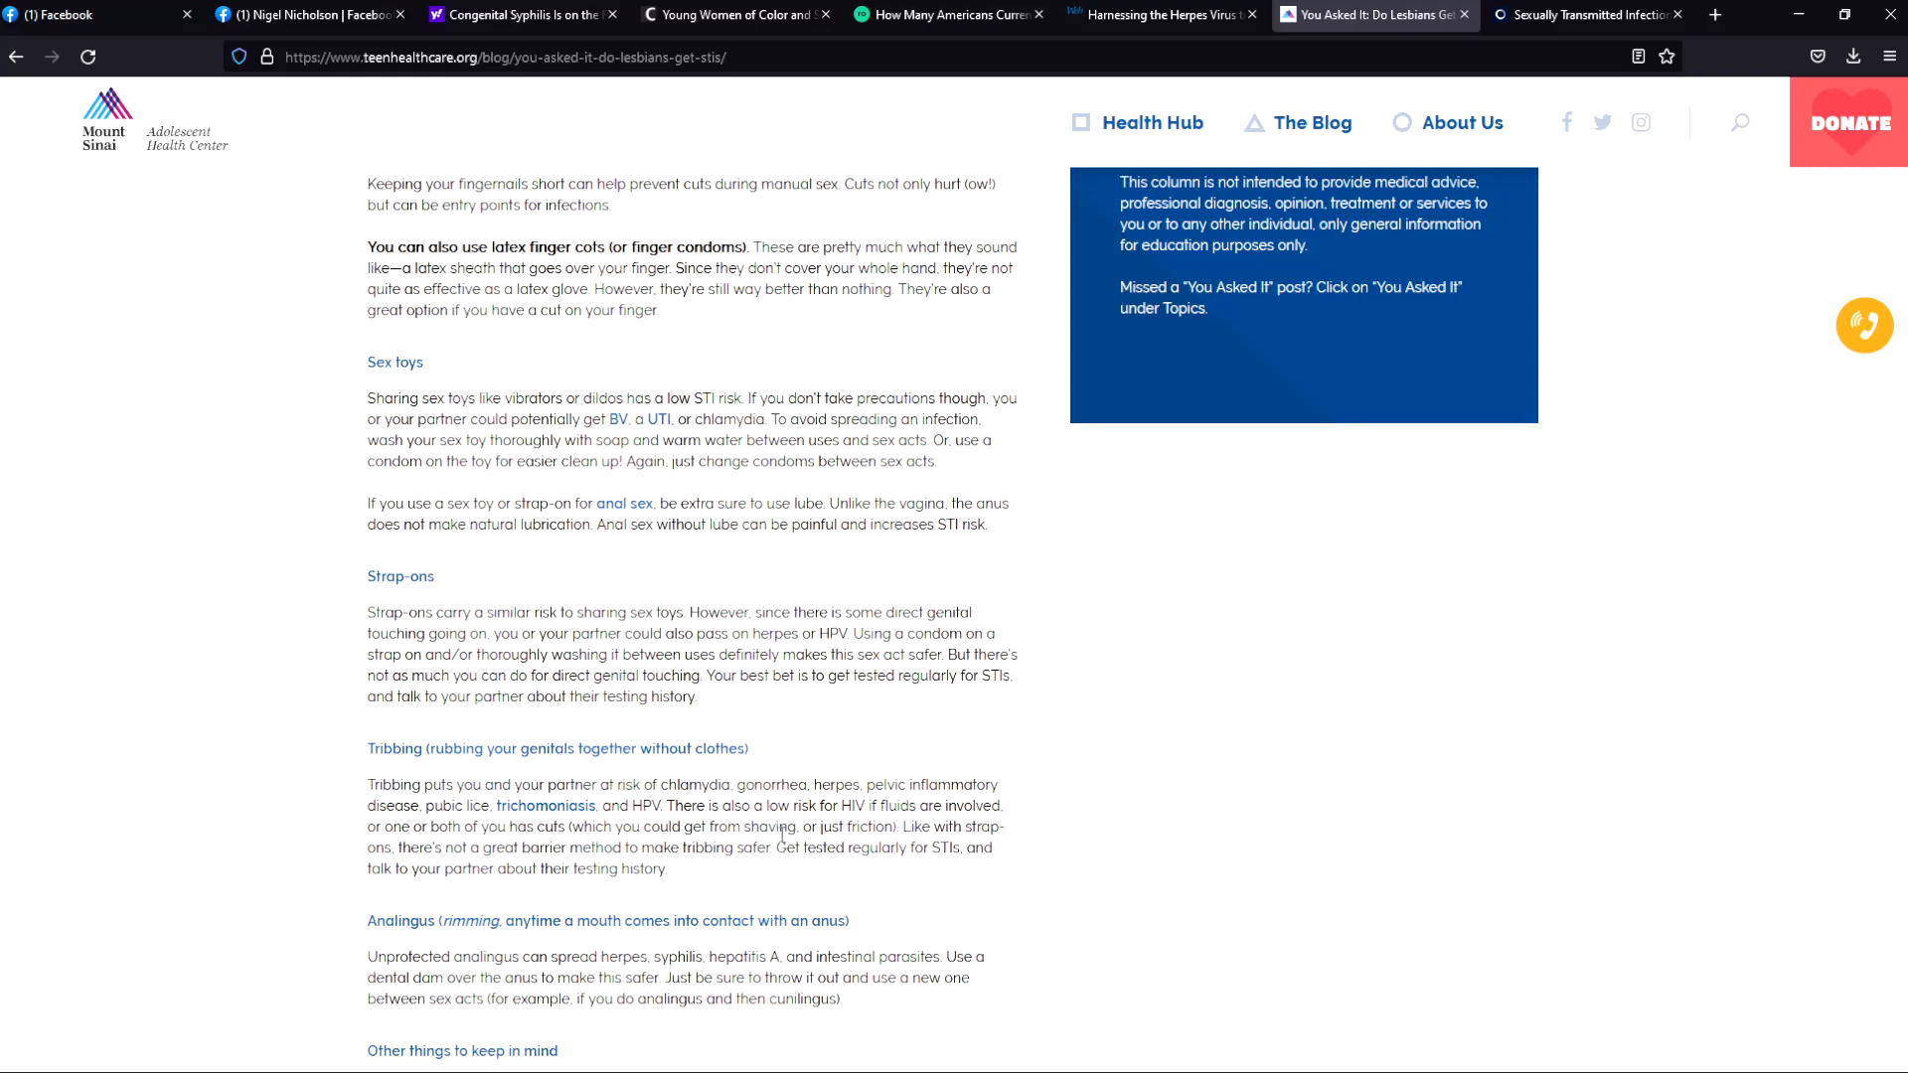
mouse_move(852, 817)
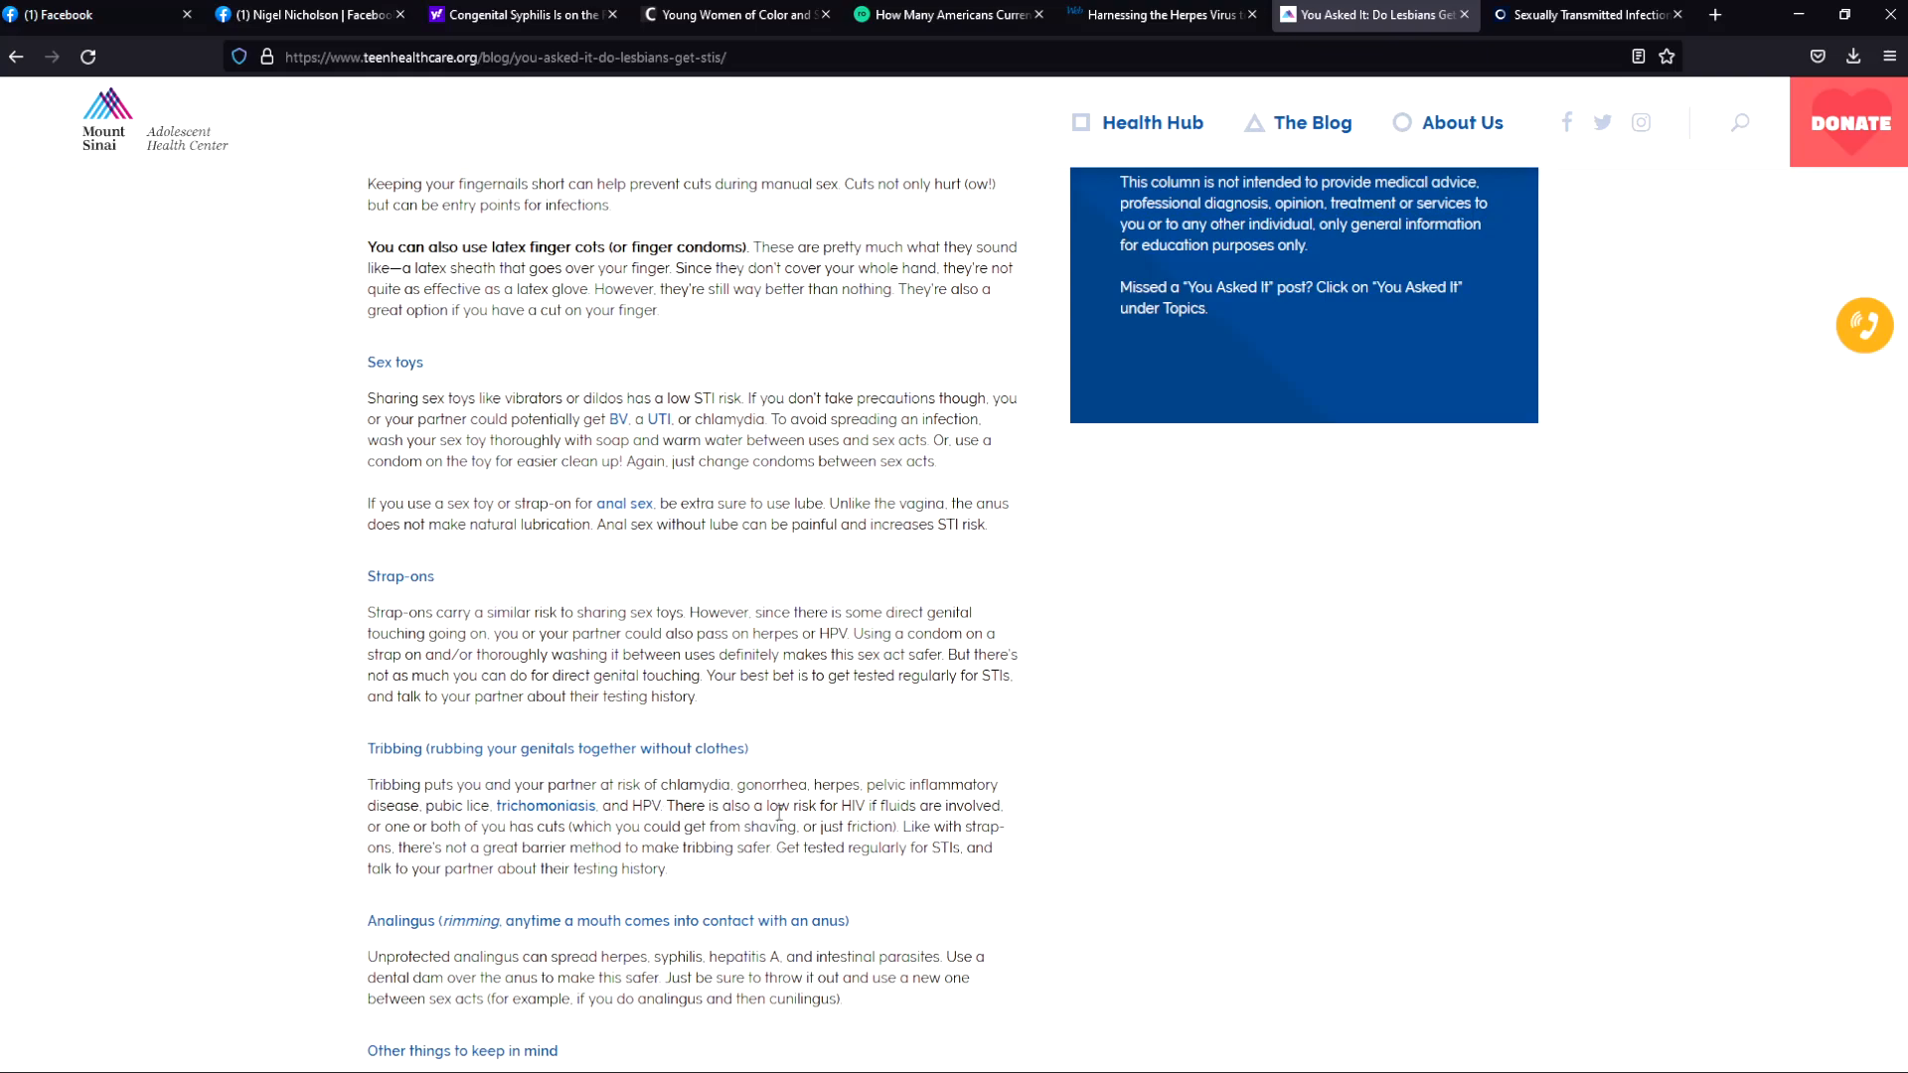
mouse_move(1025, 823)
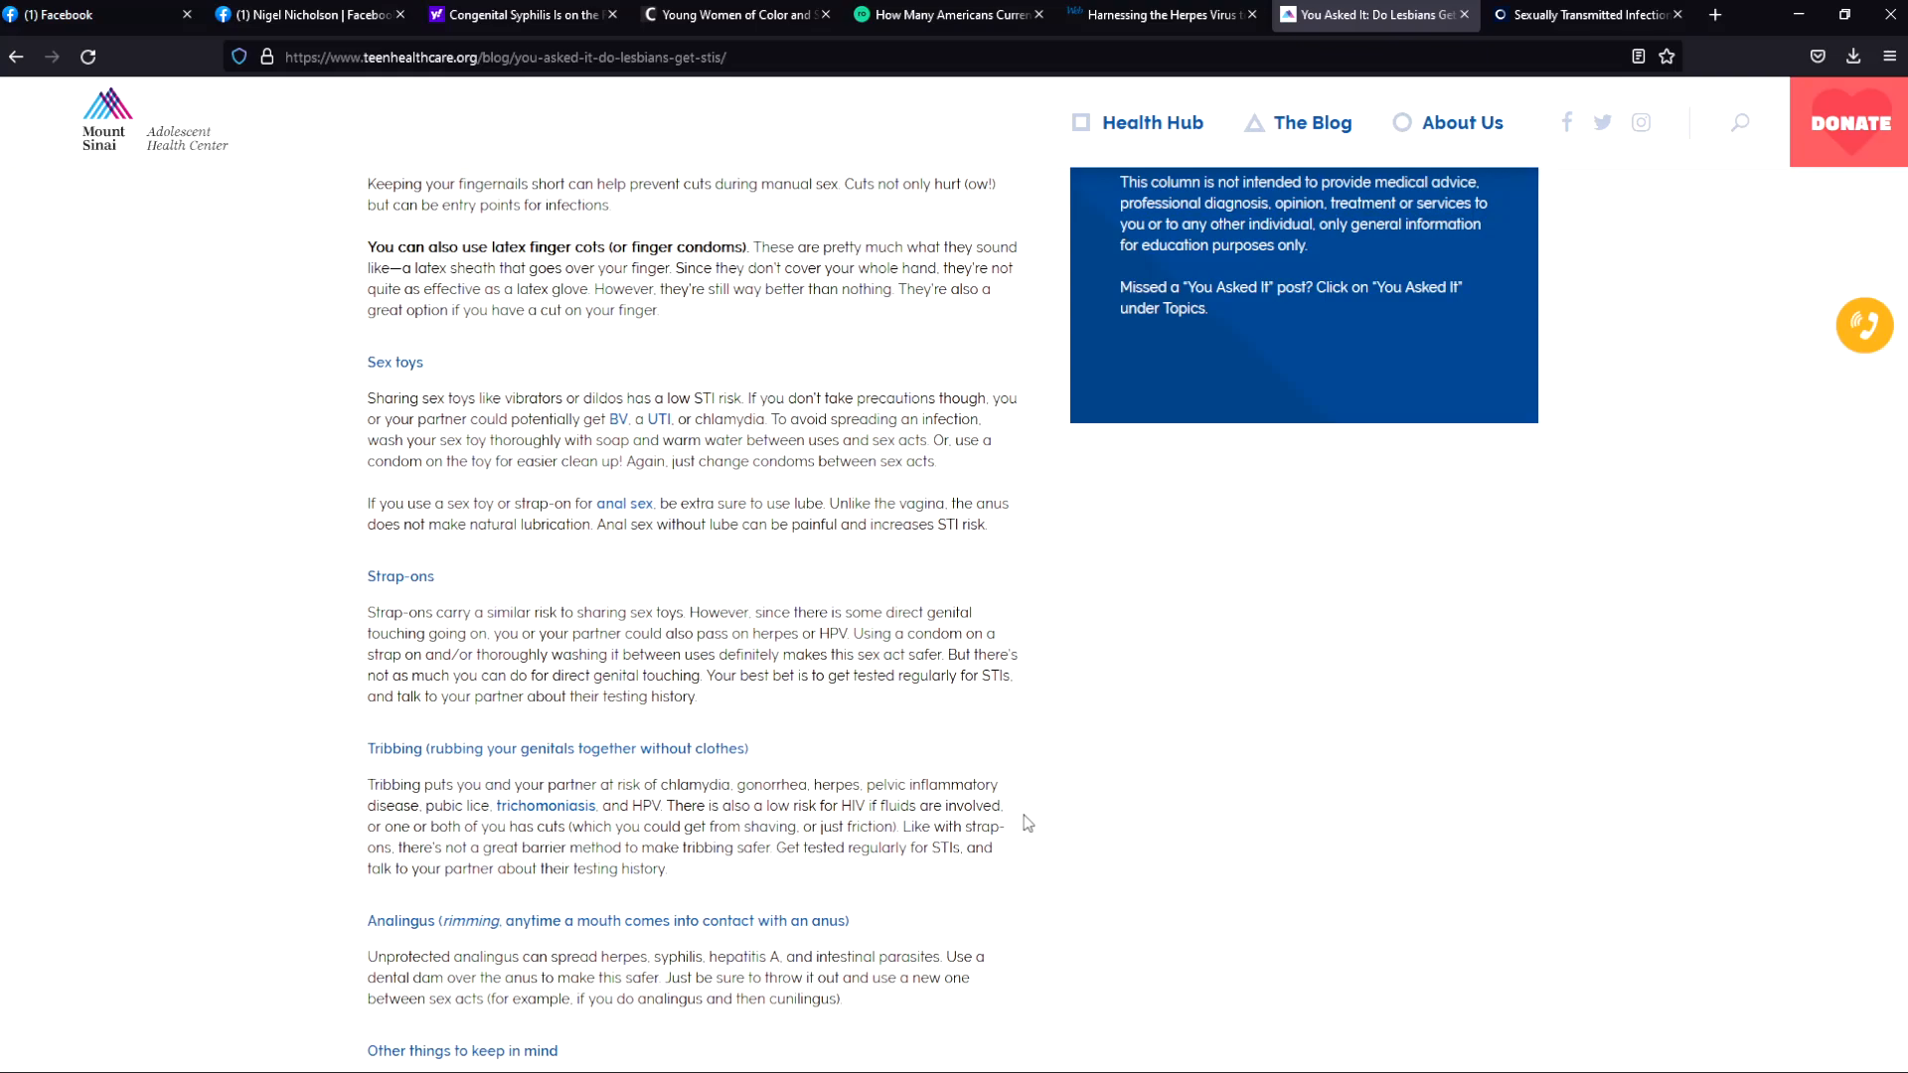
mouse_move(459, 847)
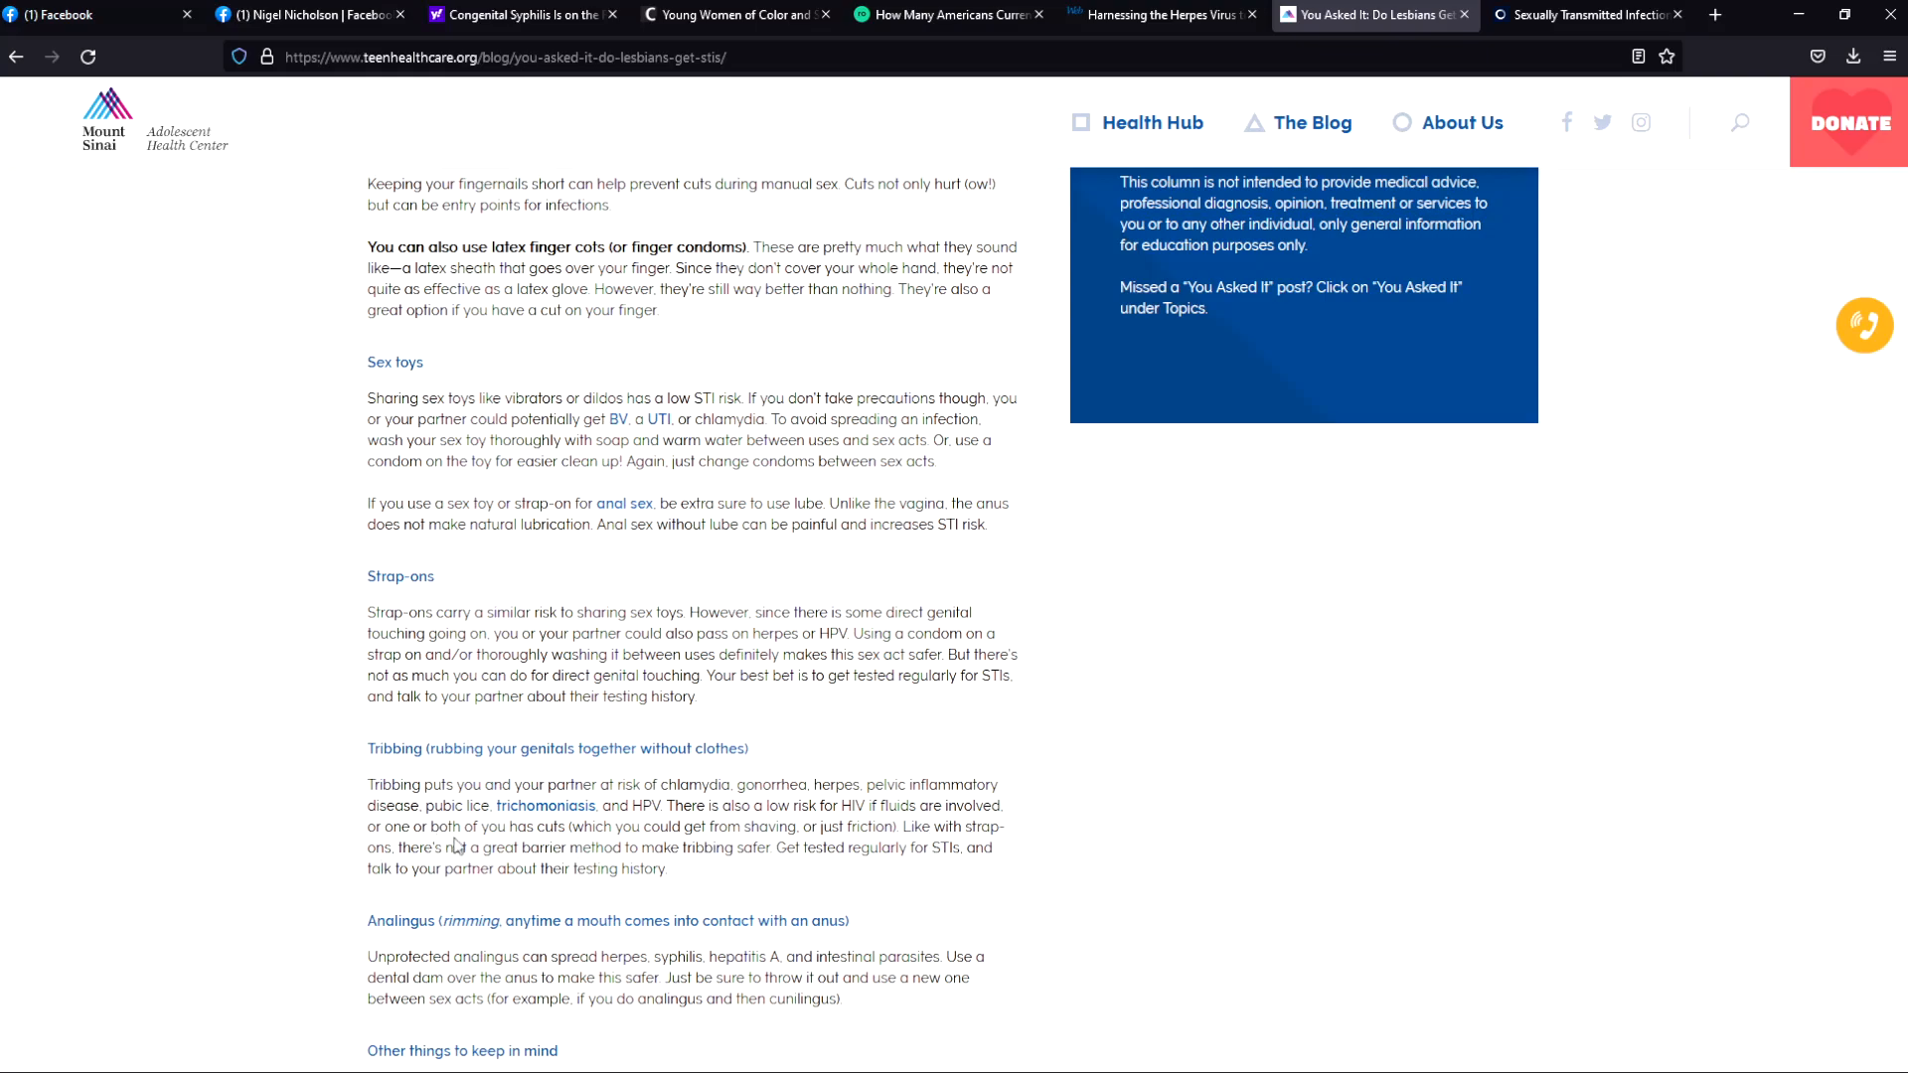
mouse_move(704, 848)
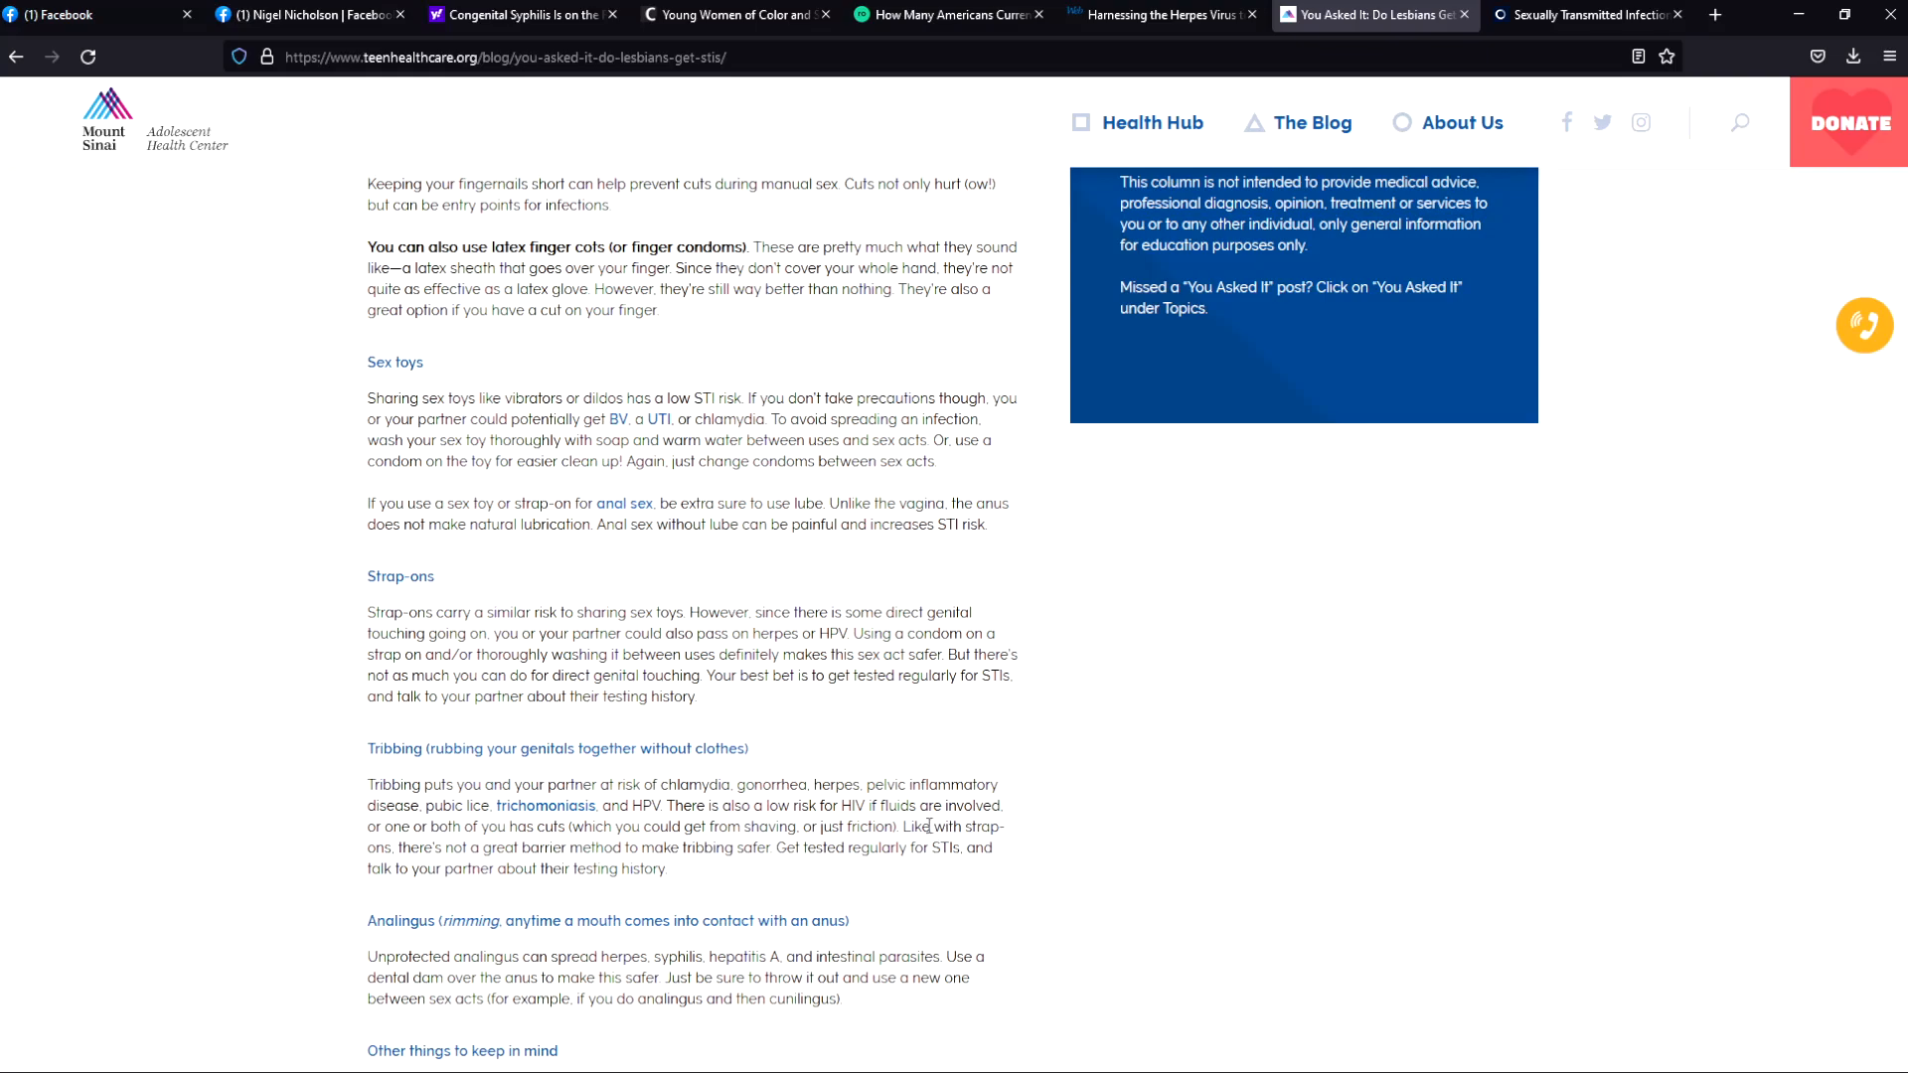
mouse_move(923, 843)
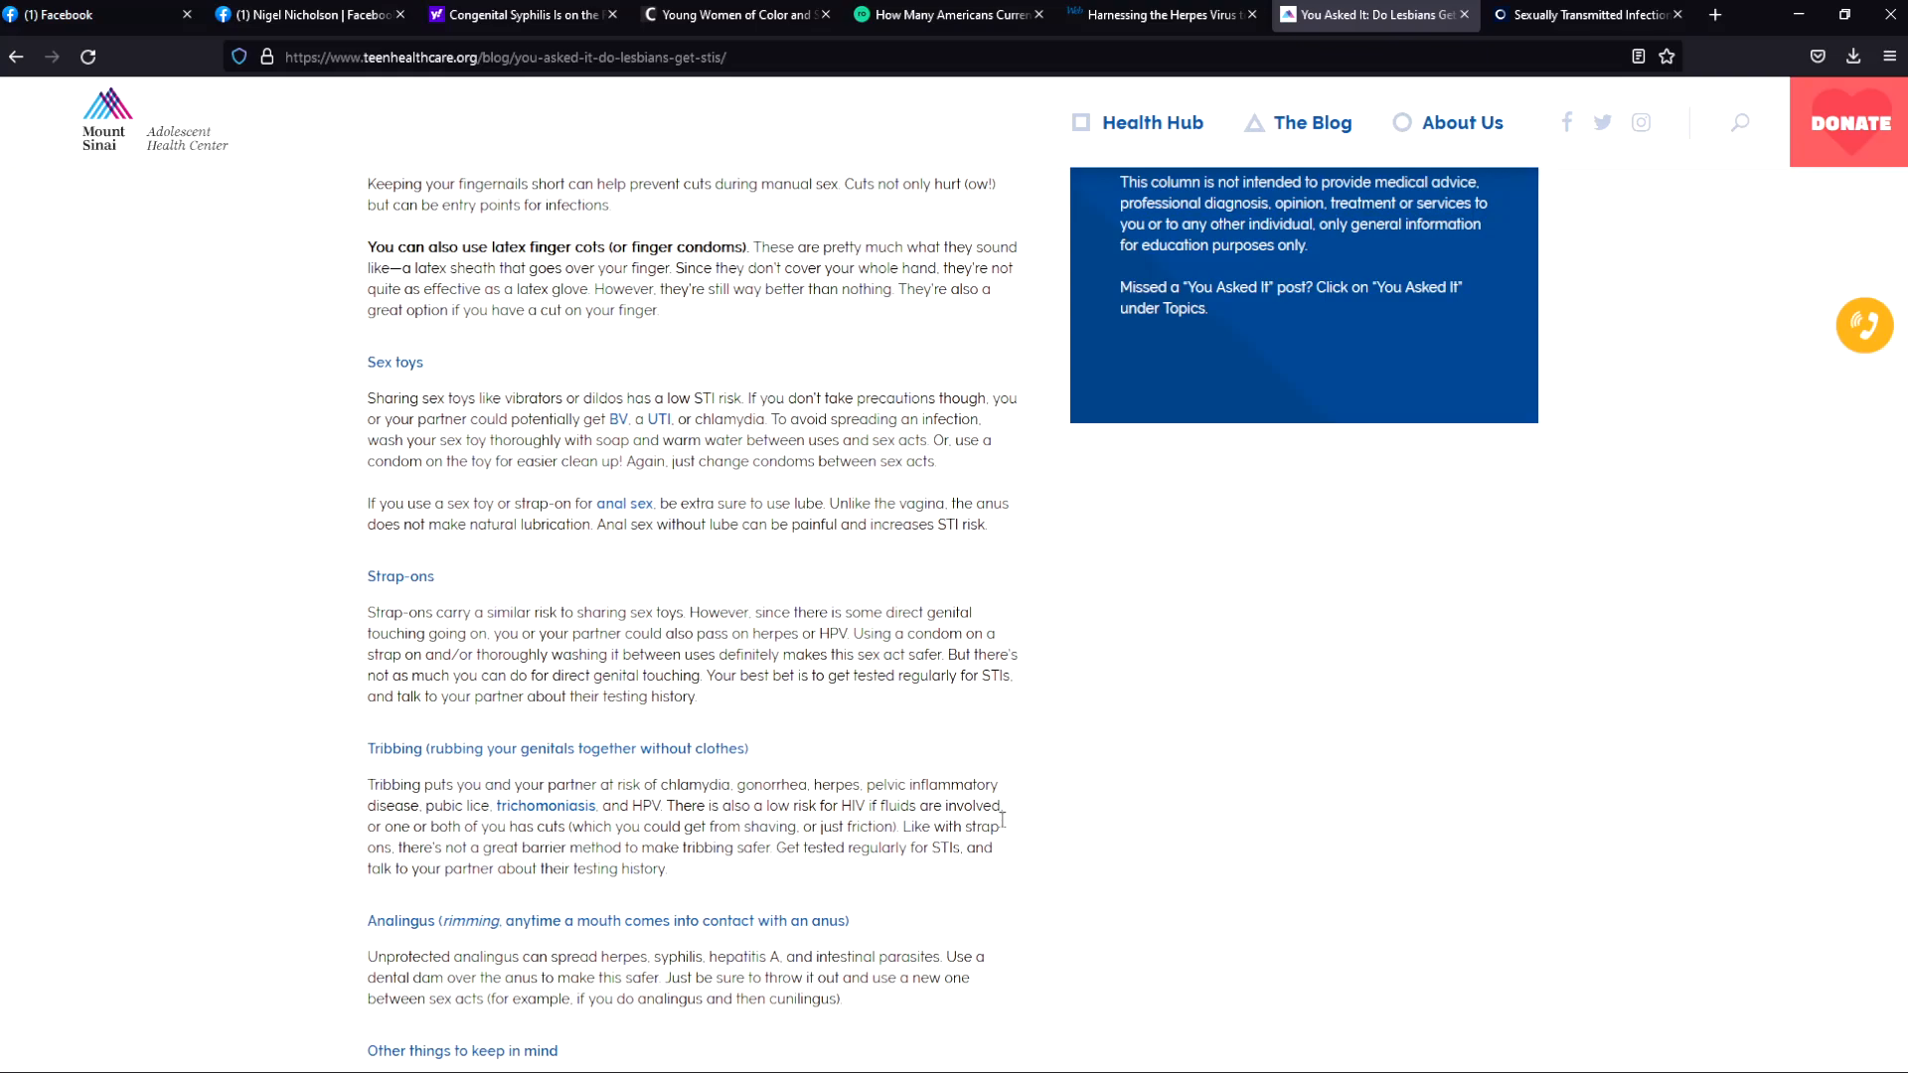
scroll(down, 3)
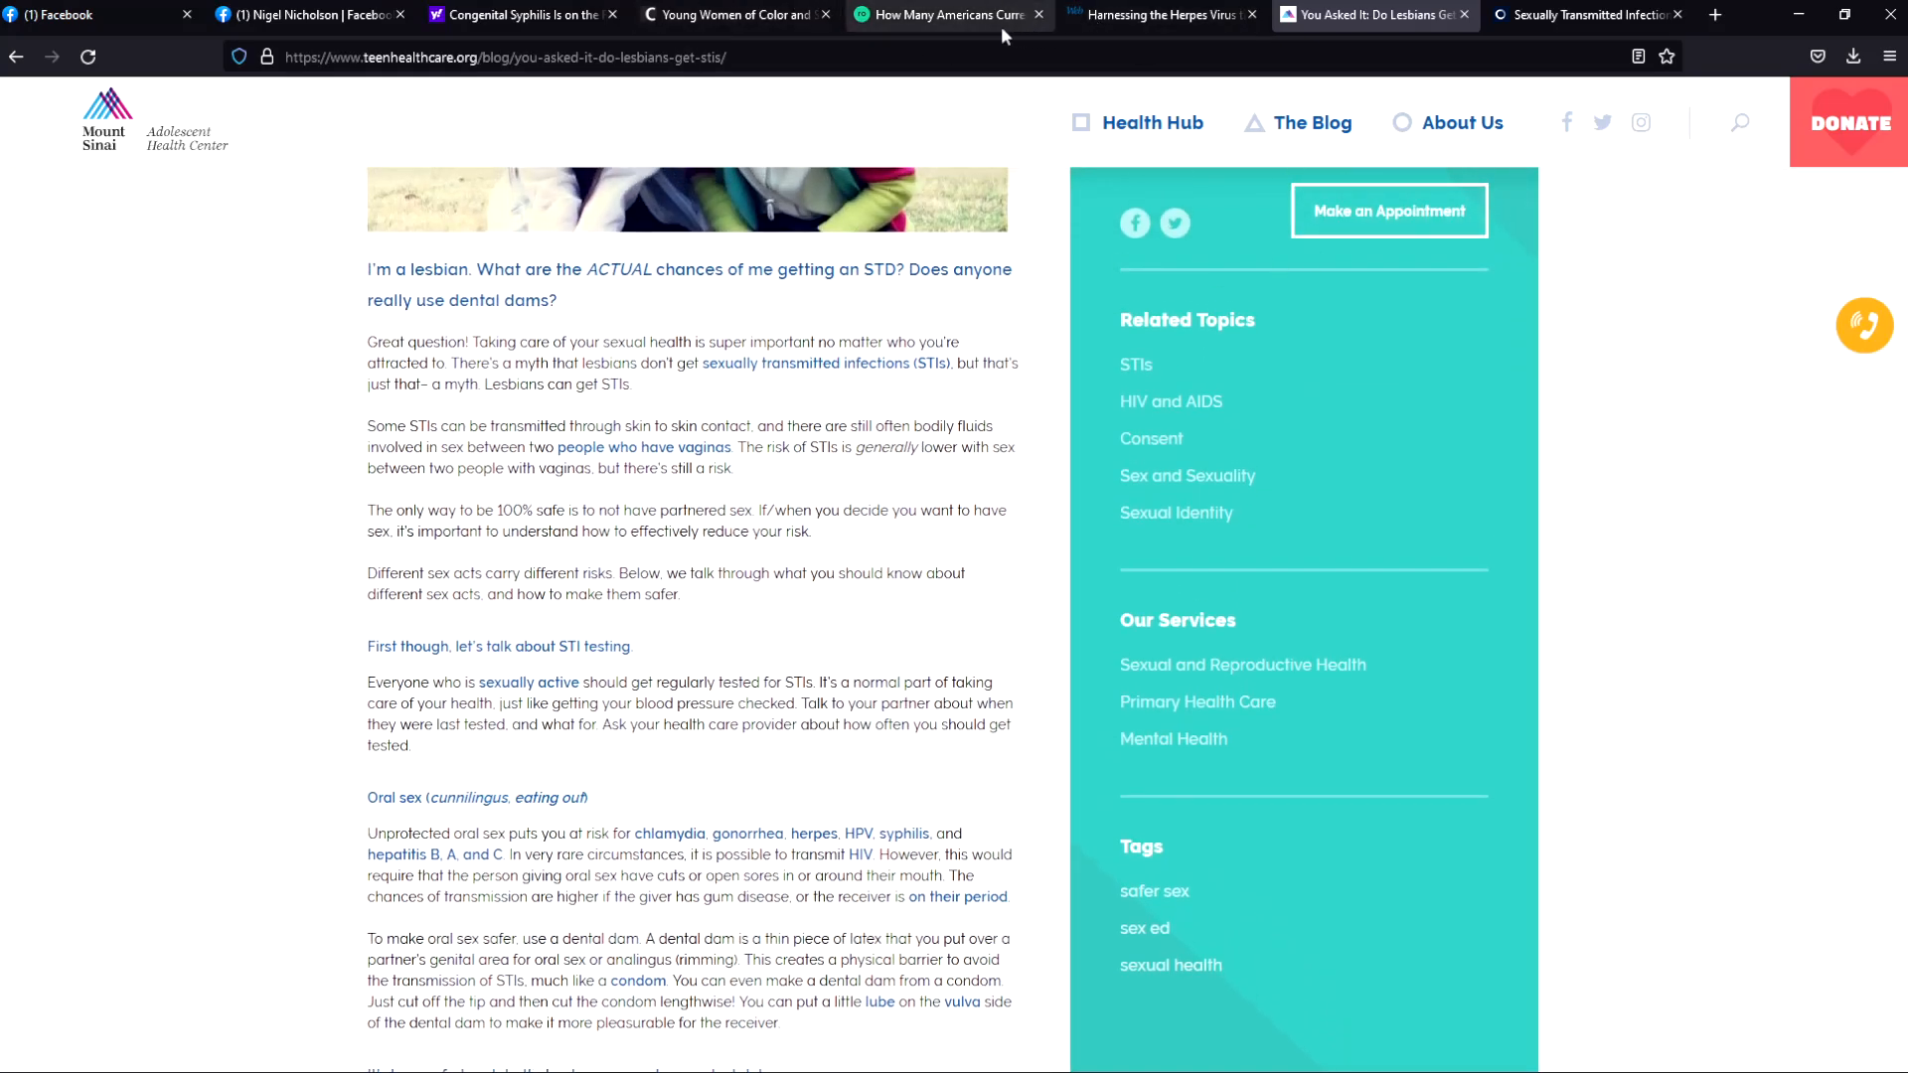
click(1157, 14)
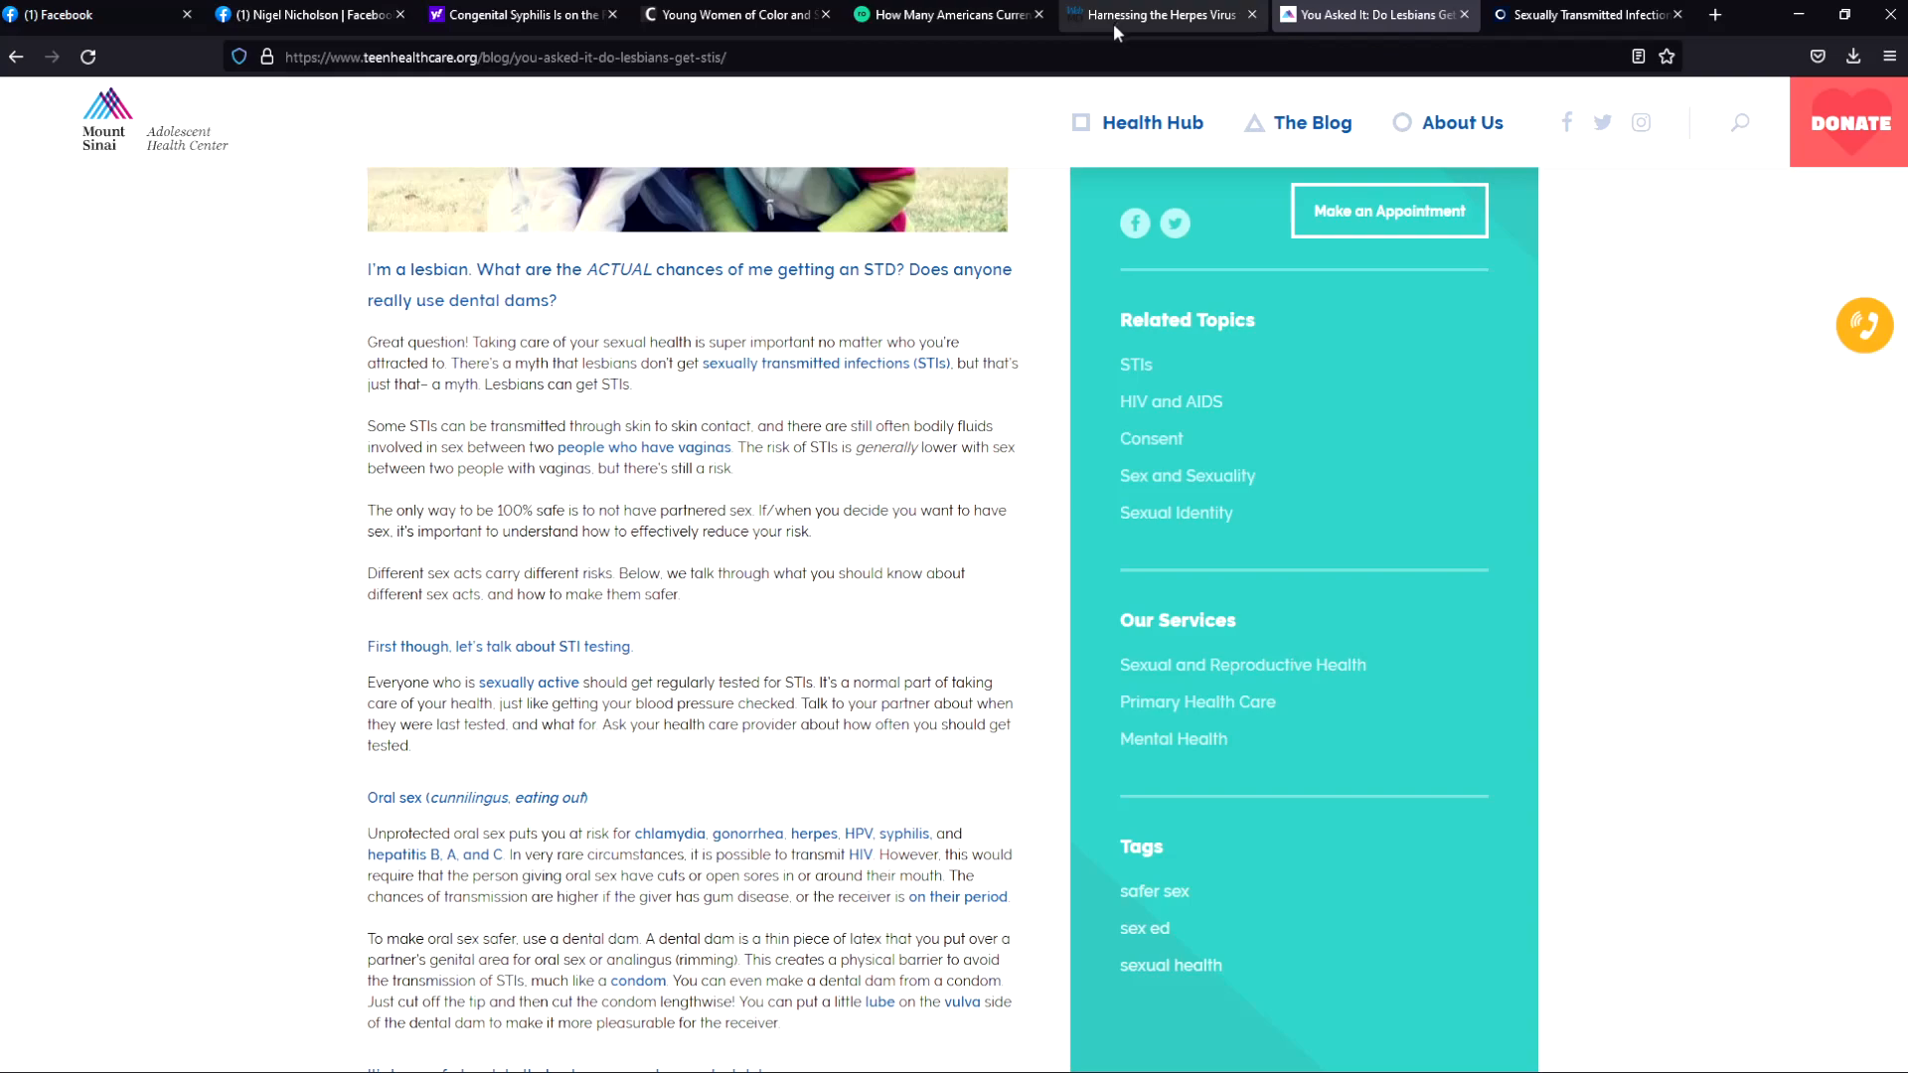
Step: Switch to the WebMD article "Harnessing the Herpes Virus to Beat a Deadly Brain Cancer"
click(1157, 14)
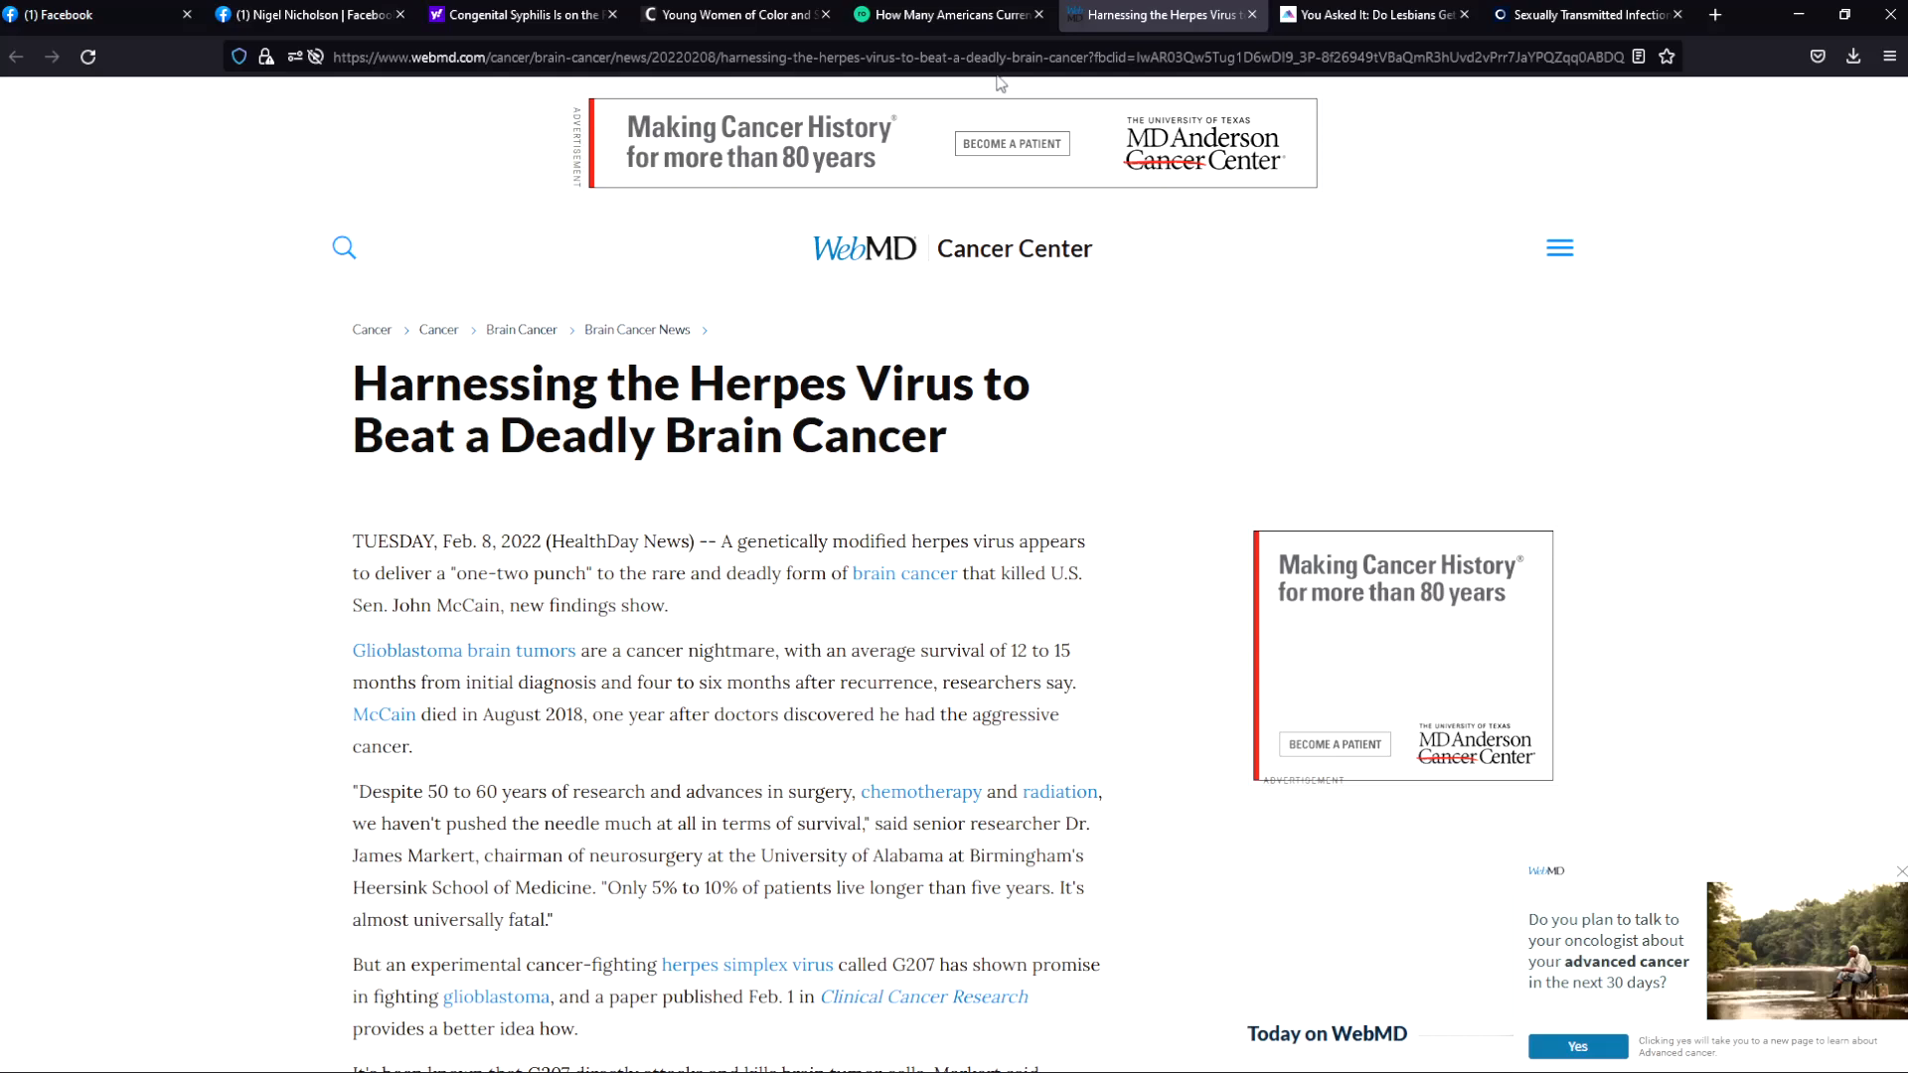
mouse_move(995, 86)
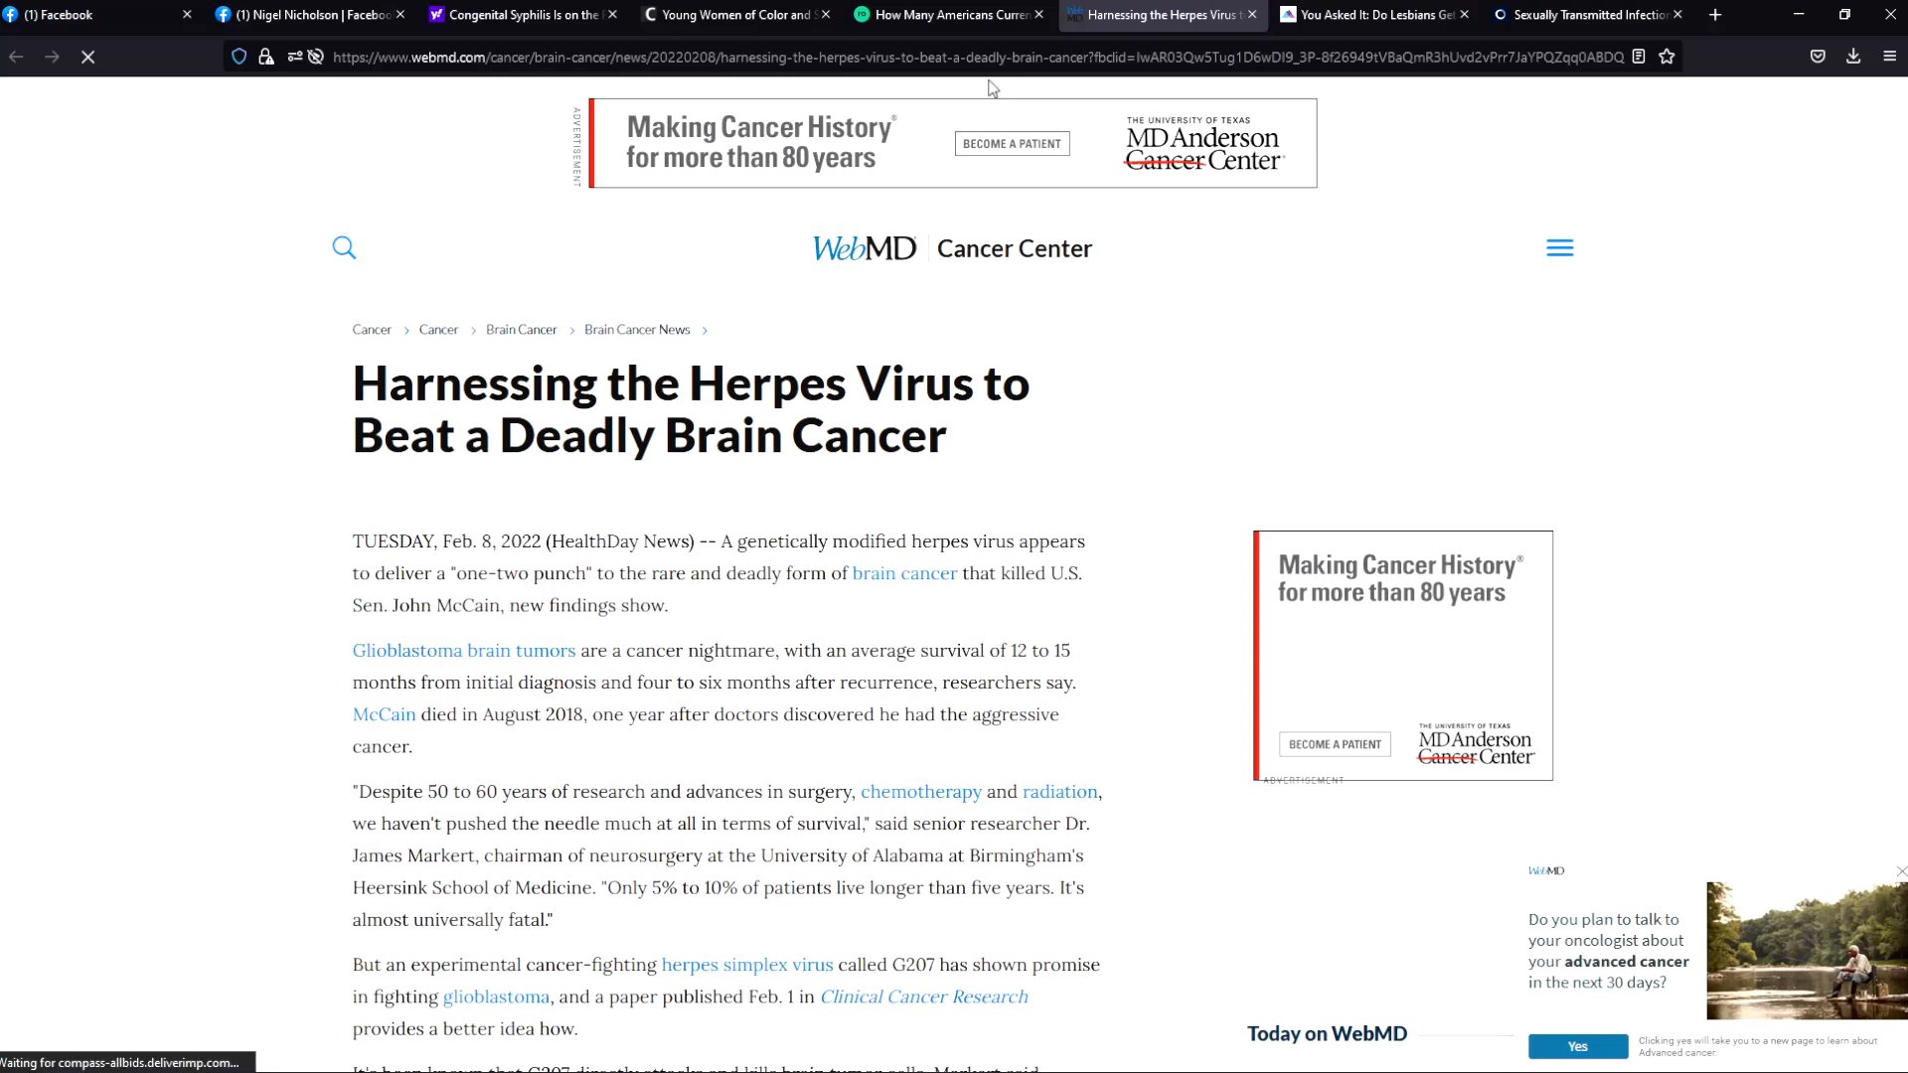
click(86, 55)
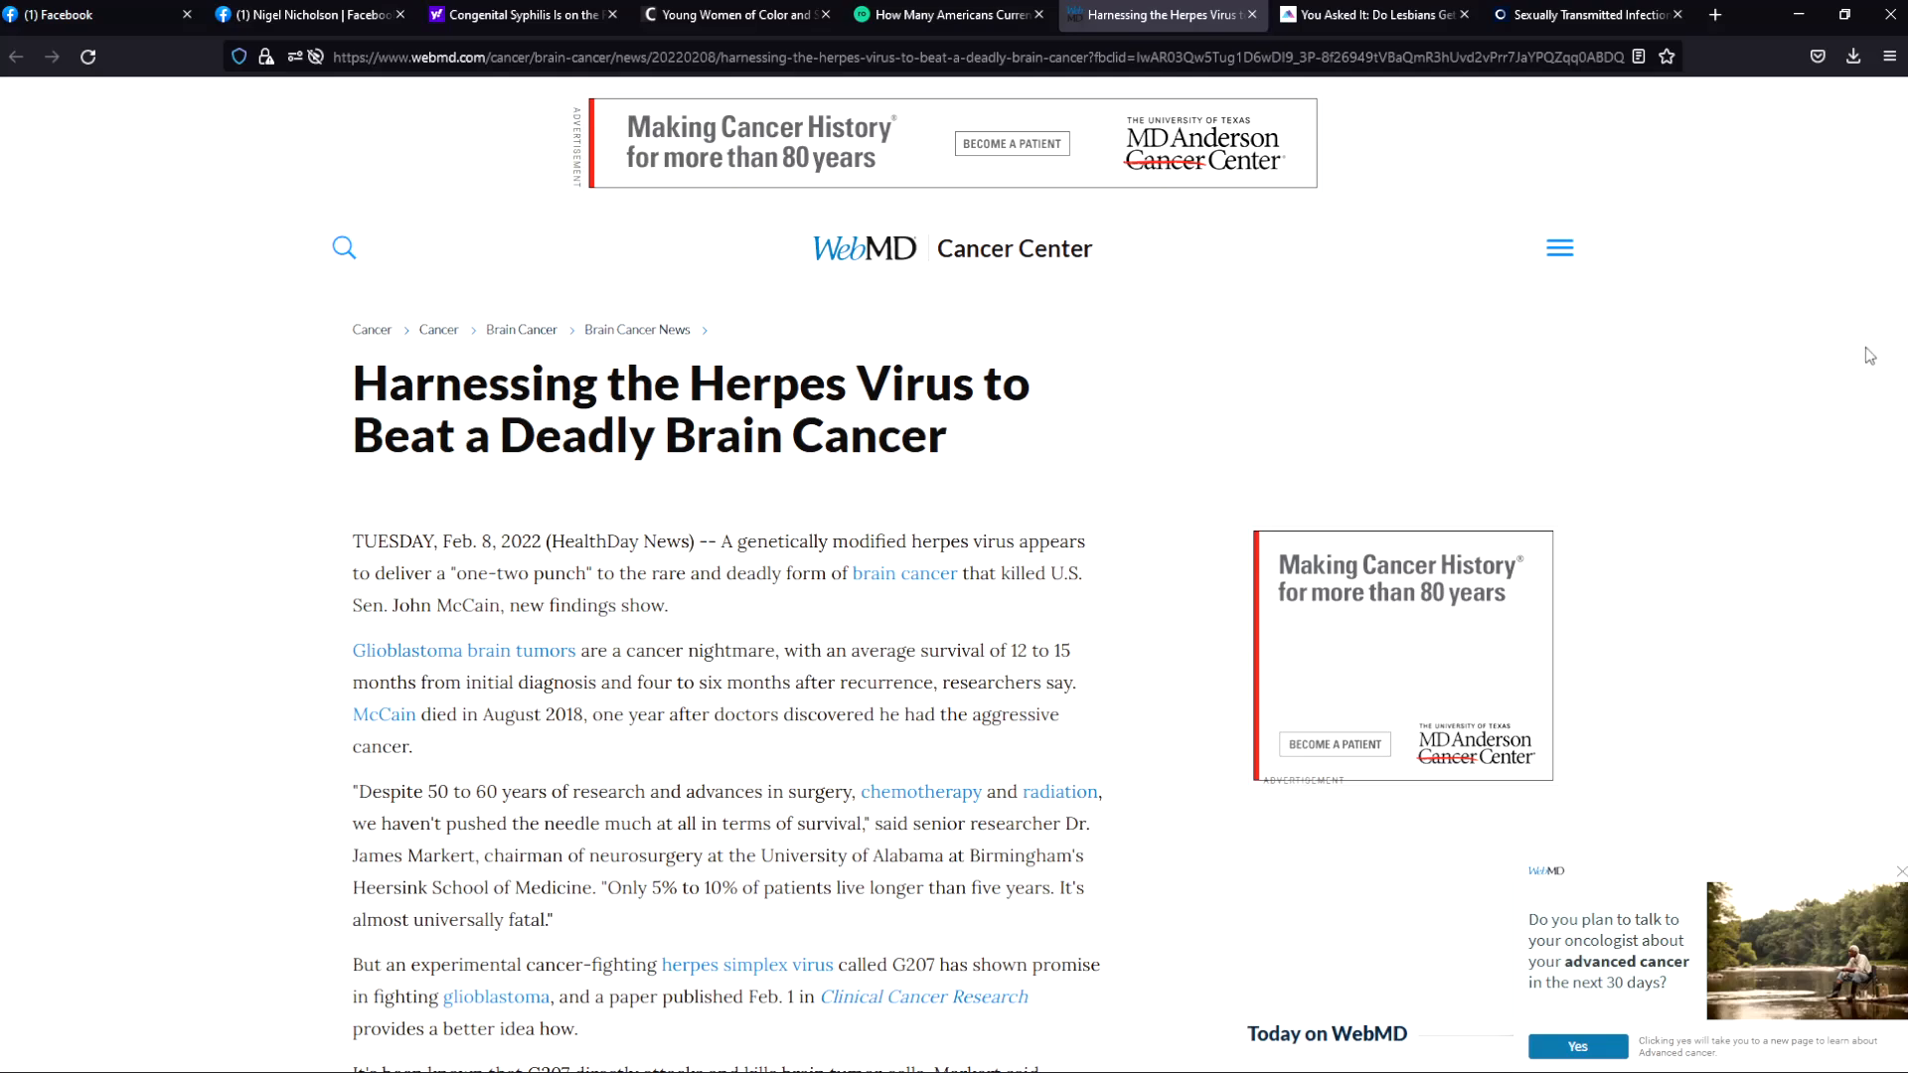
scroll(down, 3)
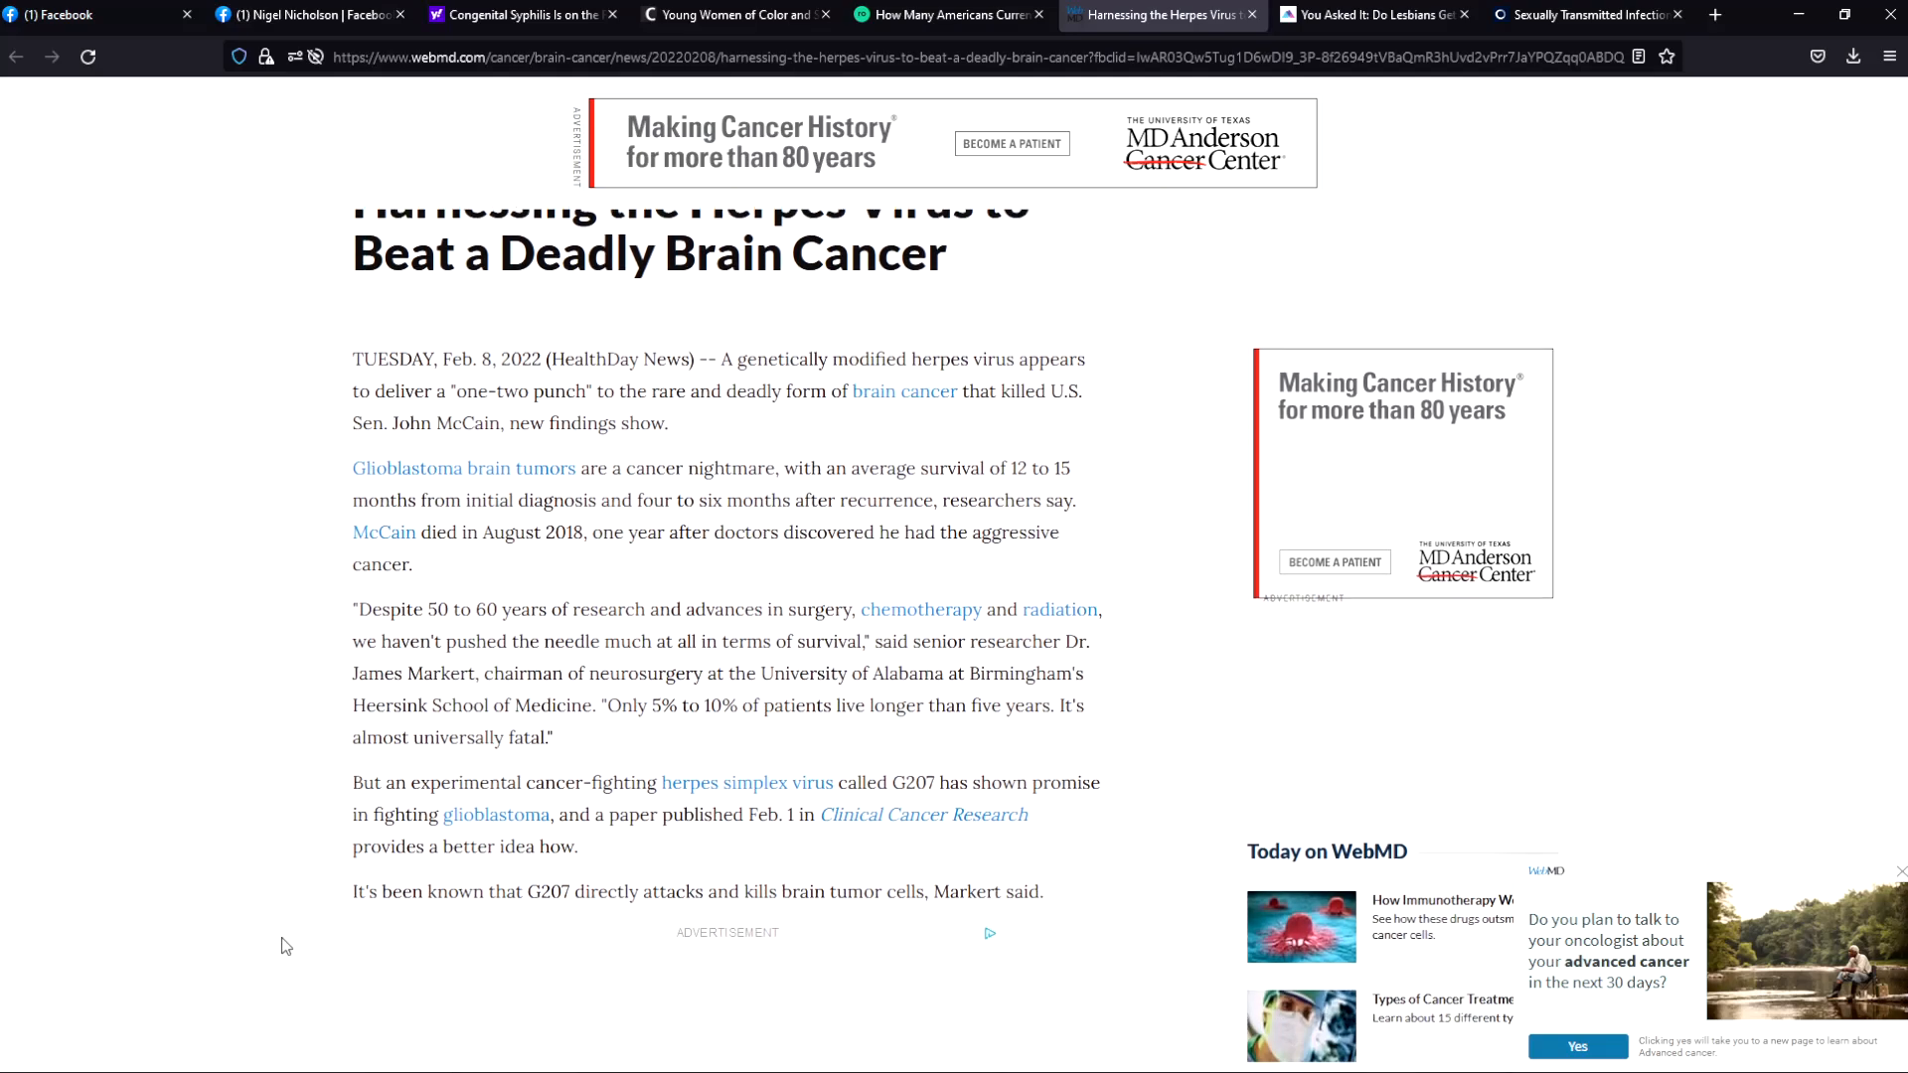
scroll(down, 3)
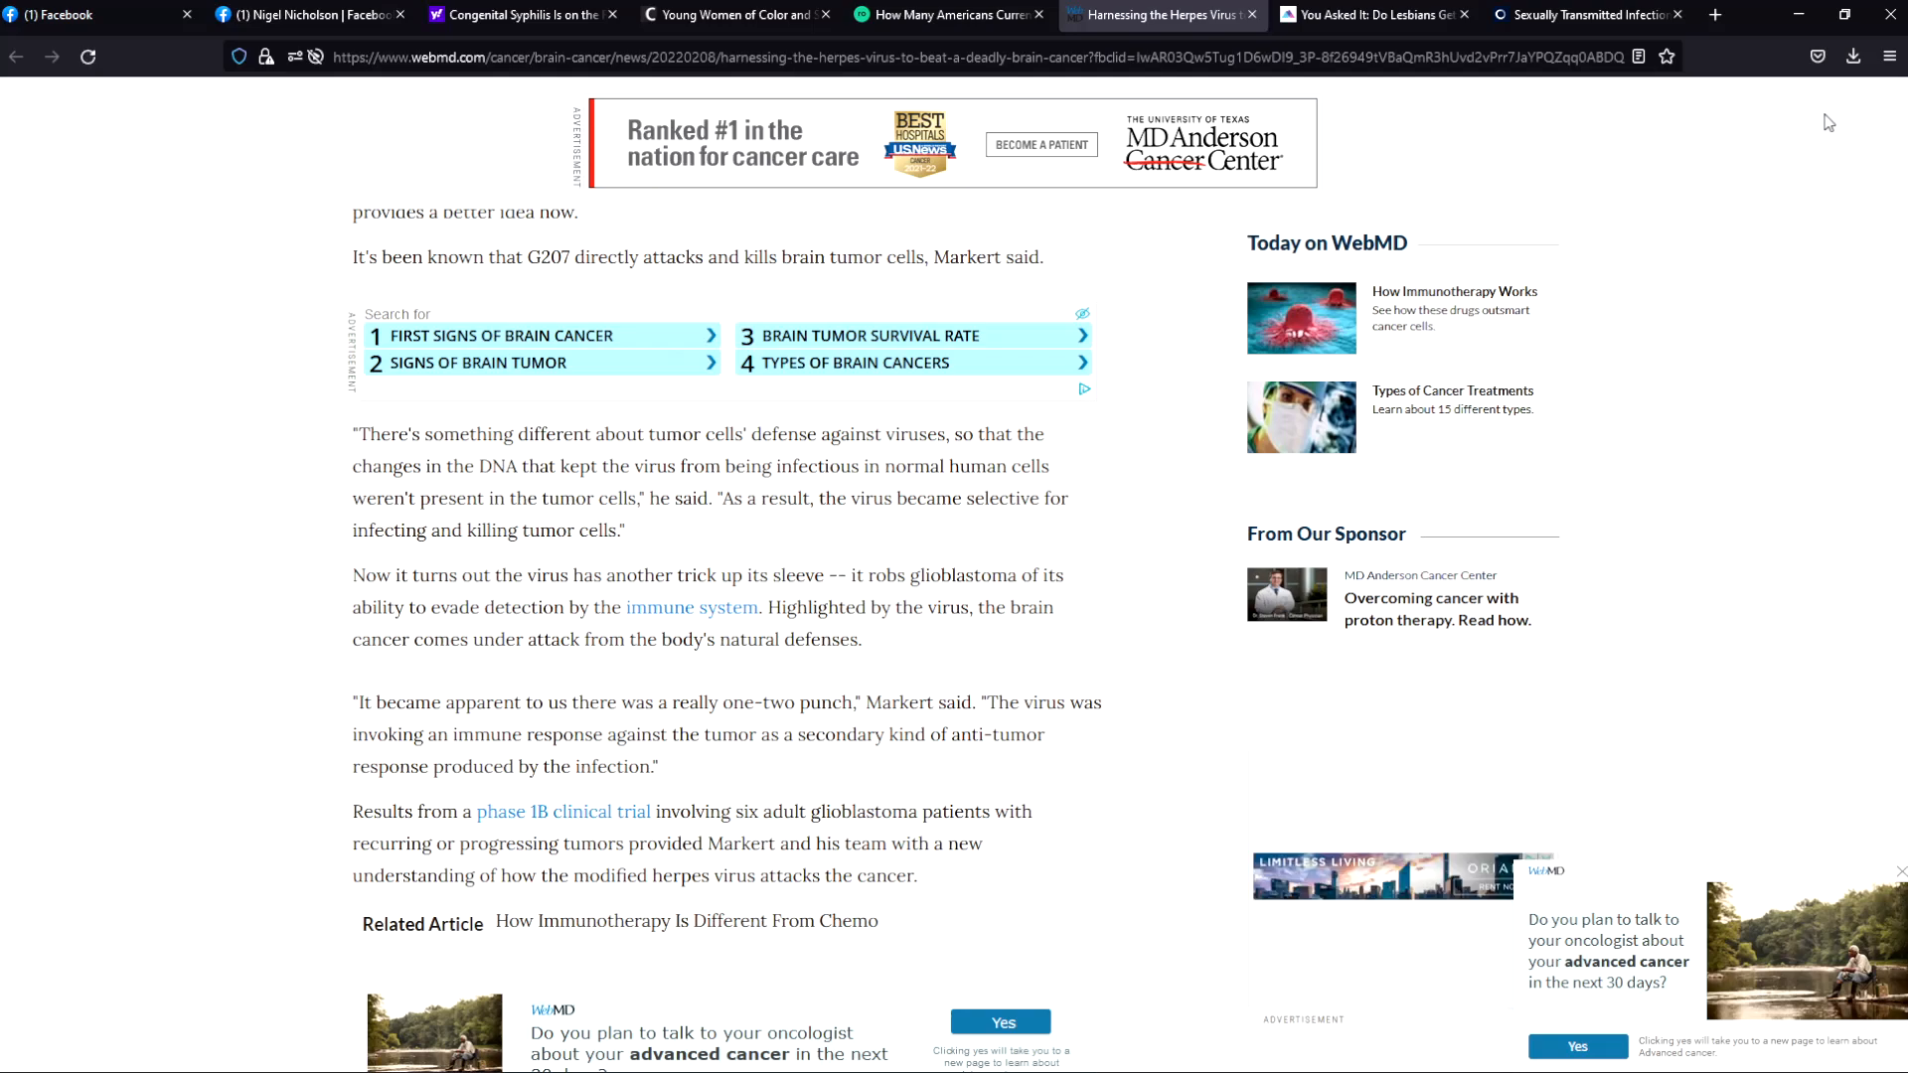
mouse_move(1763, 127)
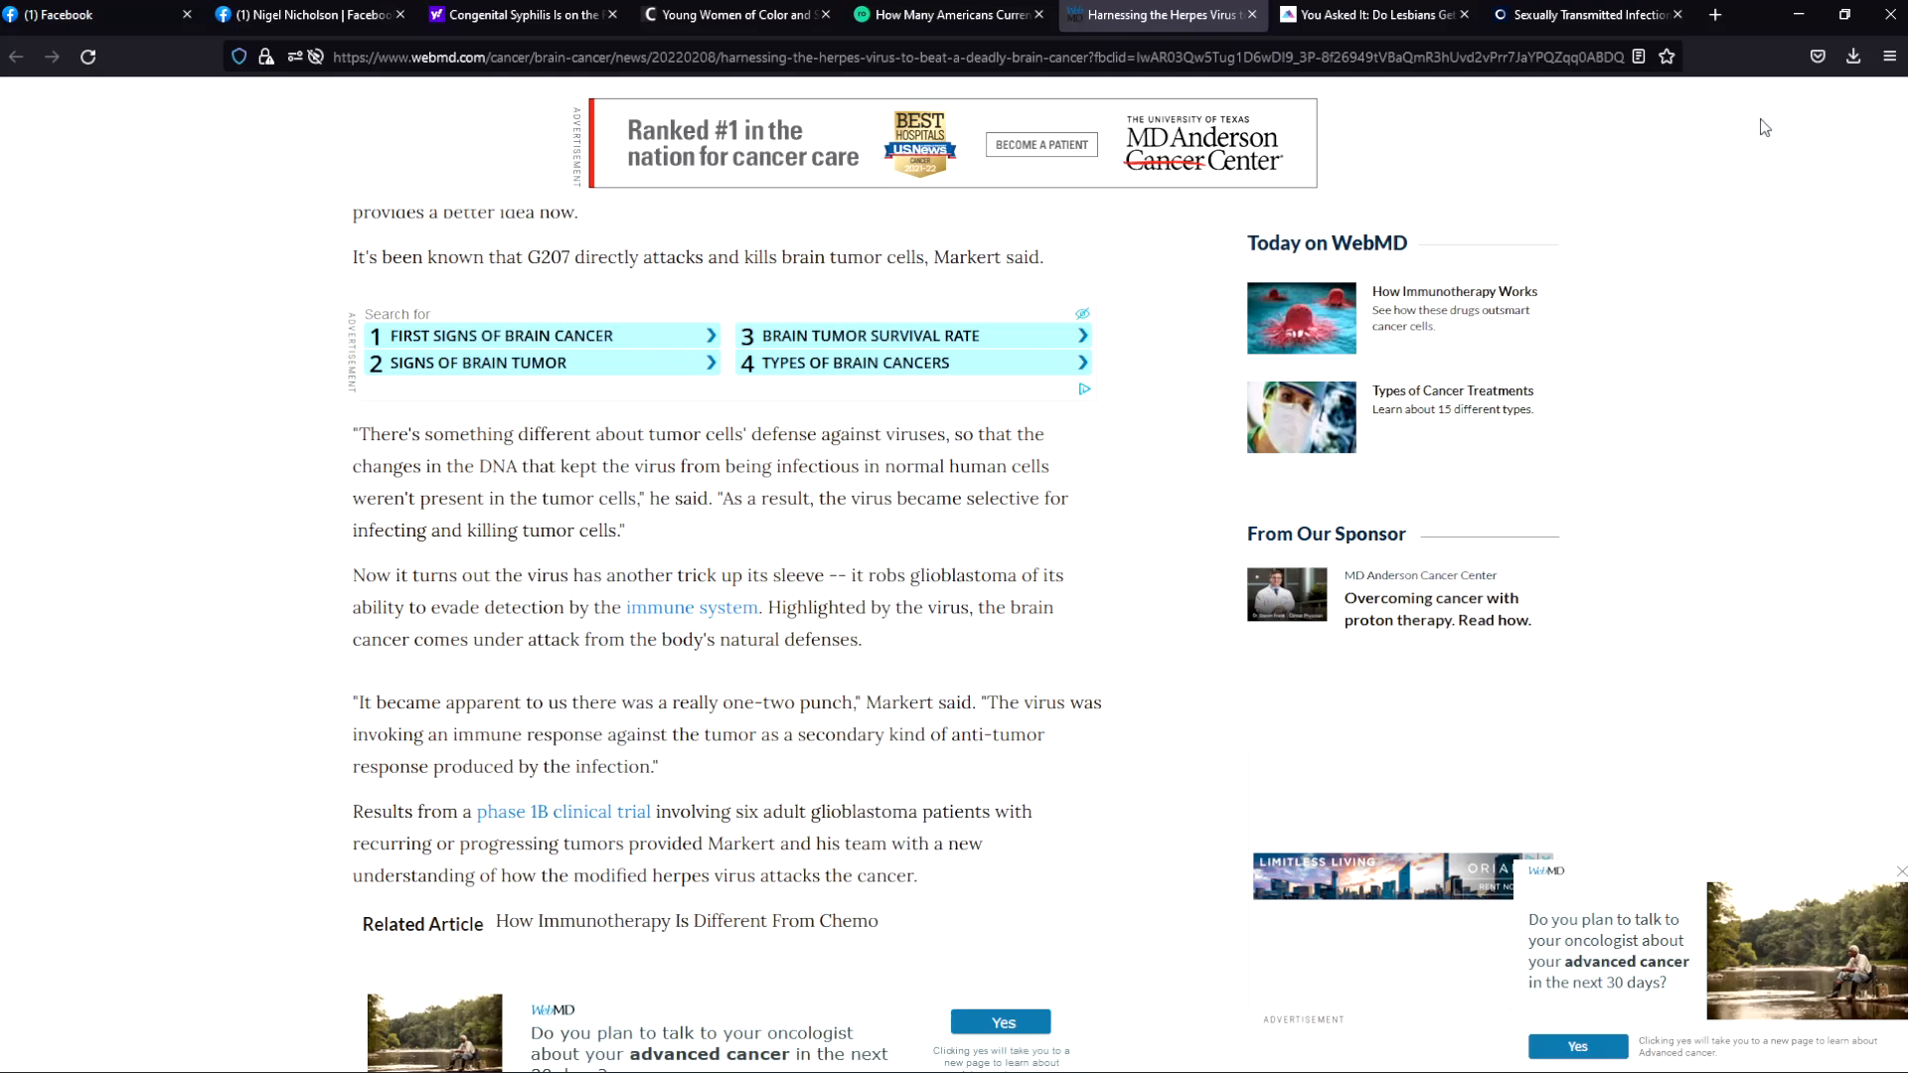
mouse_move(1725, 127)
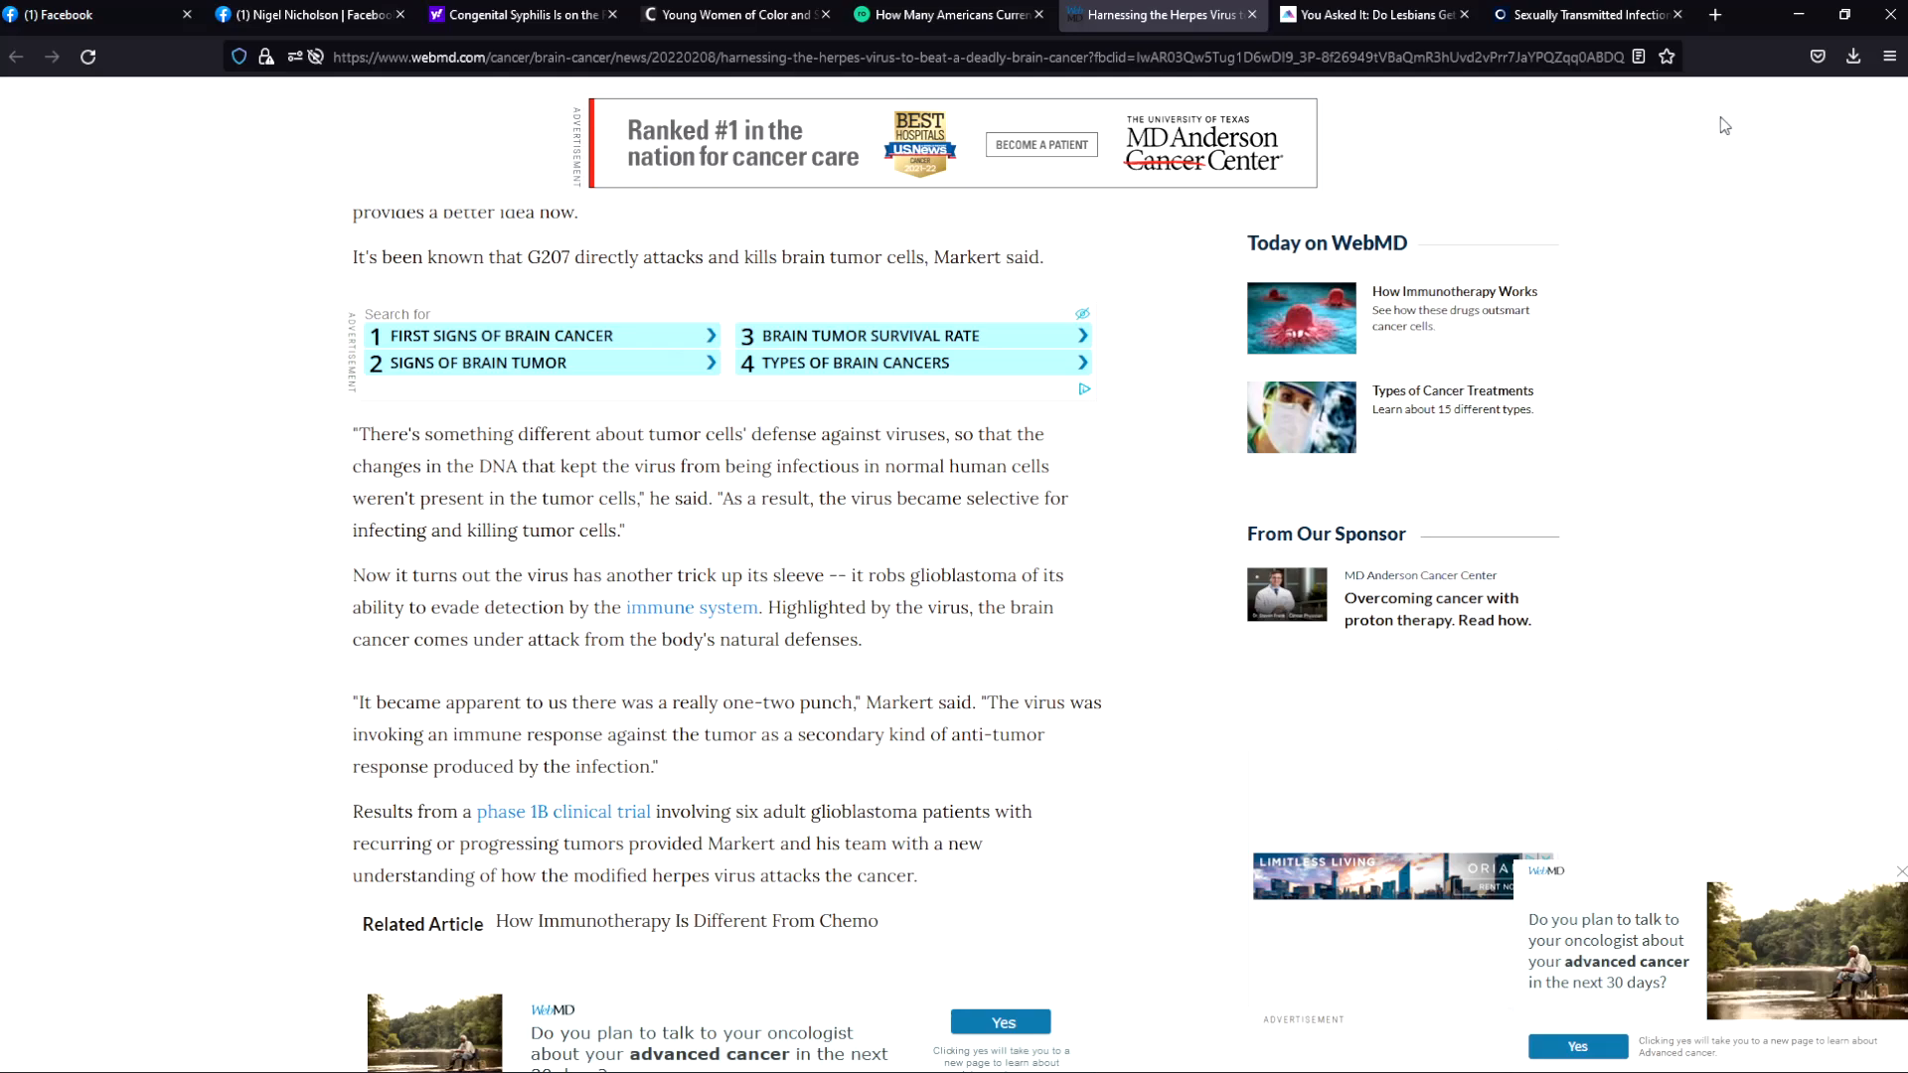
mouse_move(1725, 99)
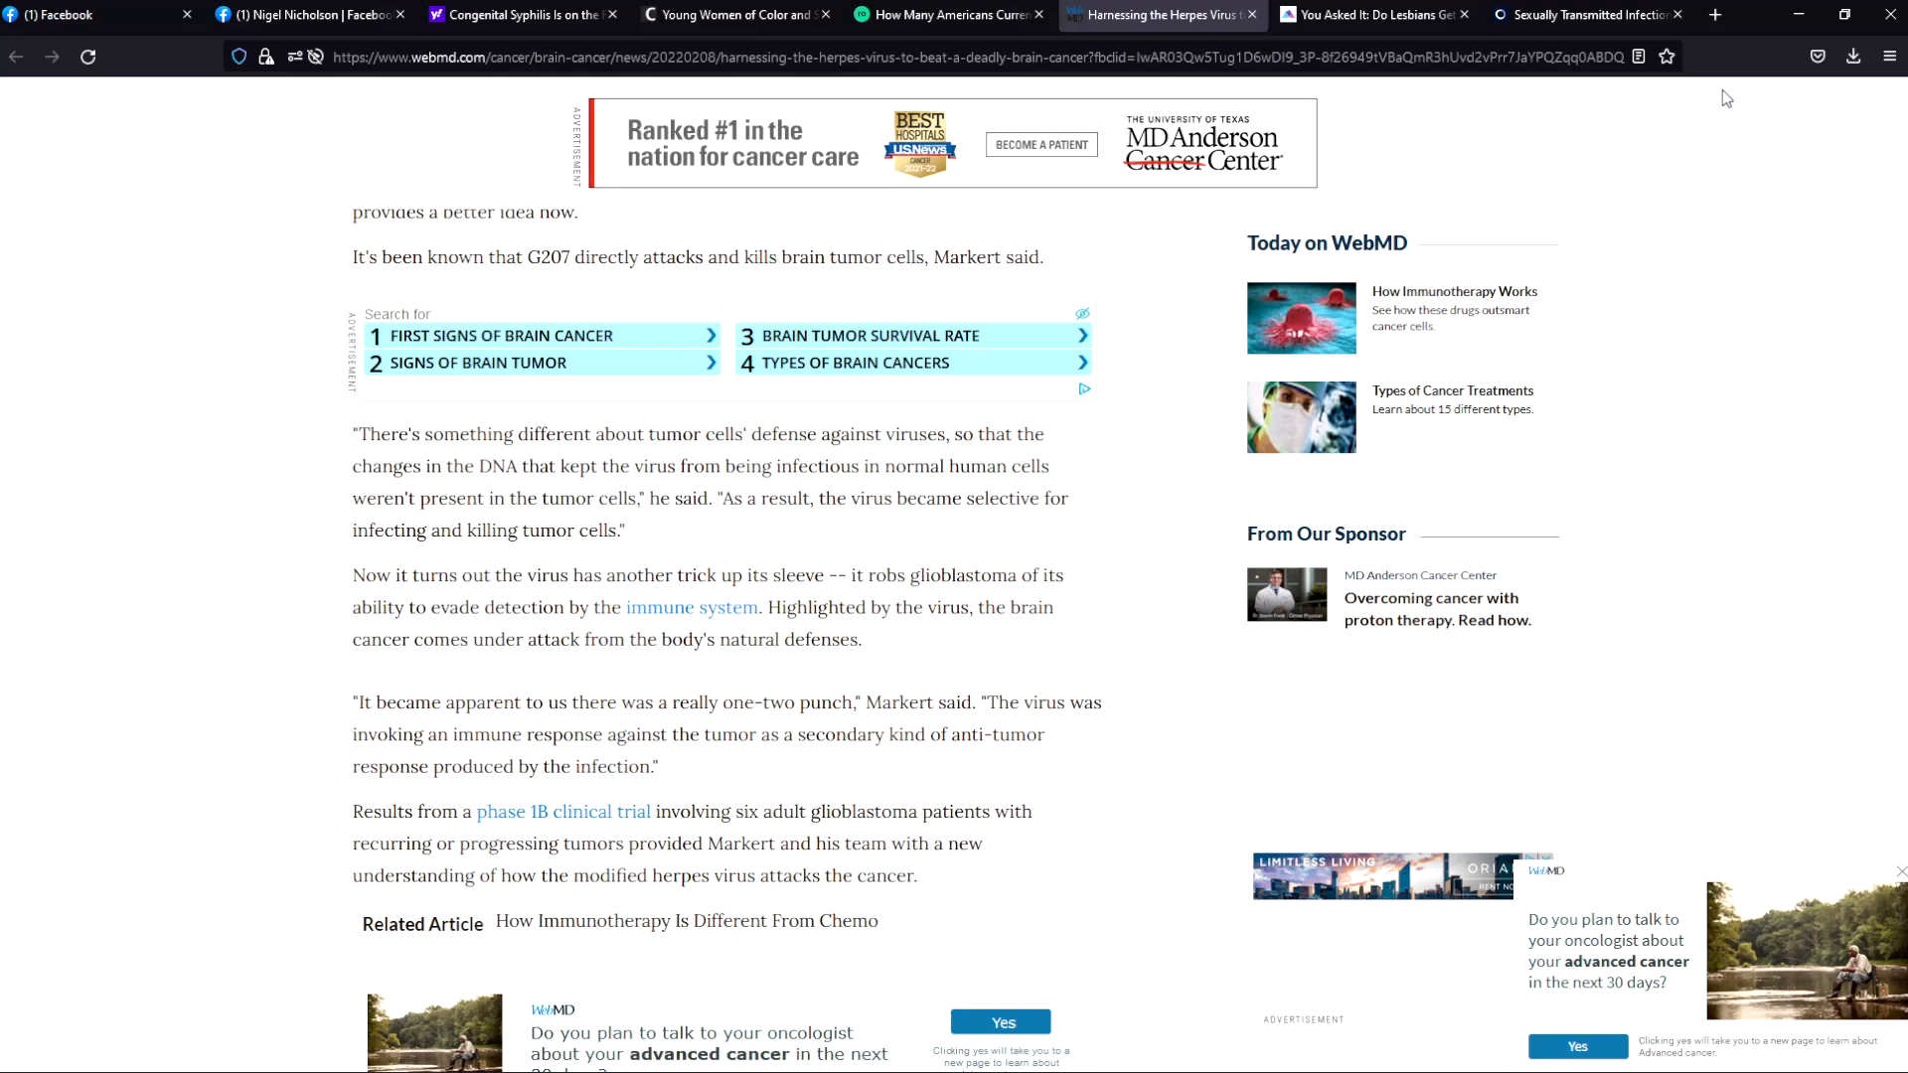
mouse_move(1741, 115)
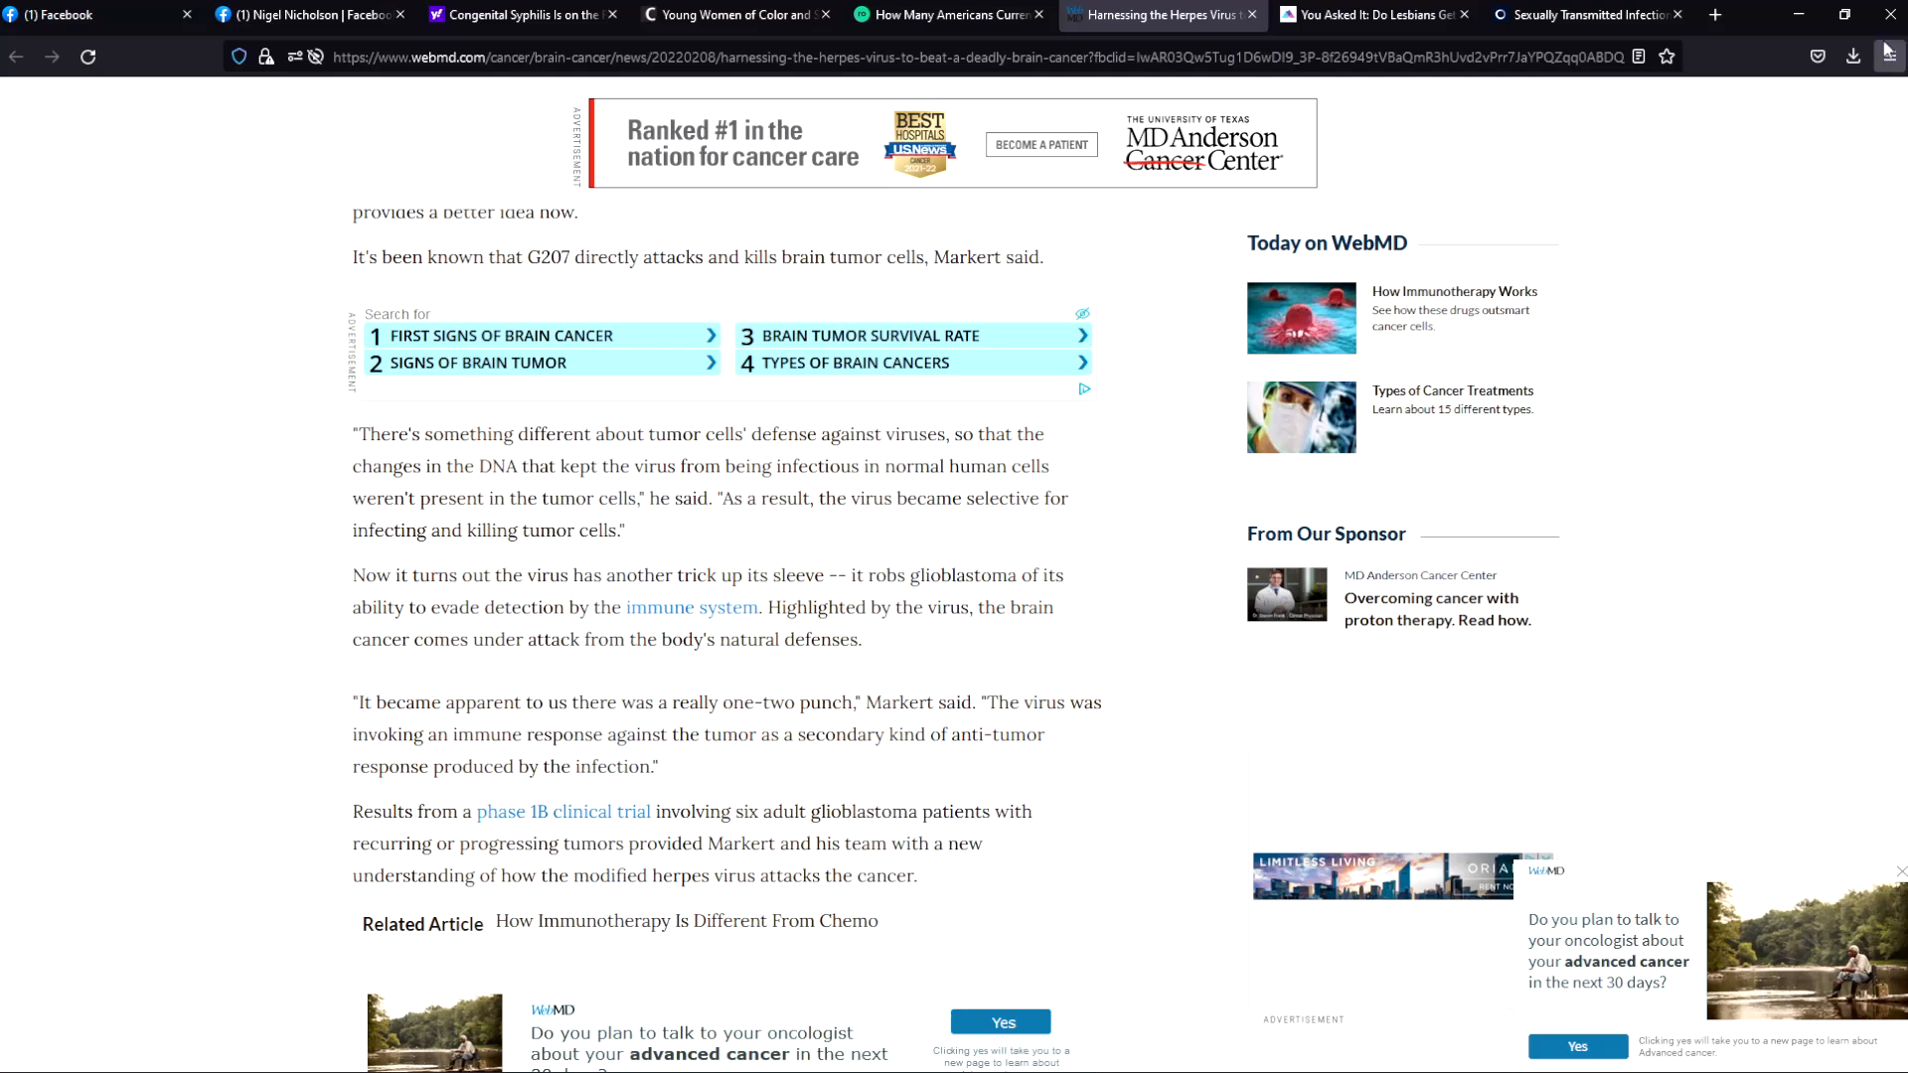
mouse_move(1888, 20)
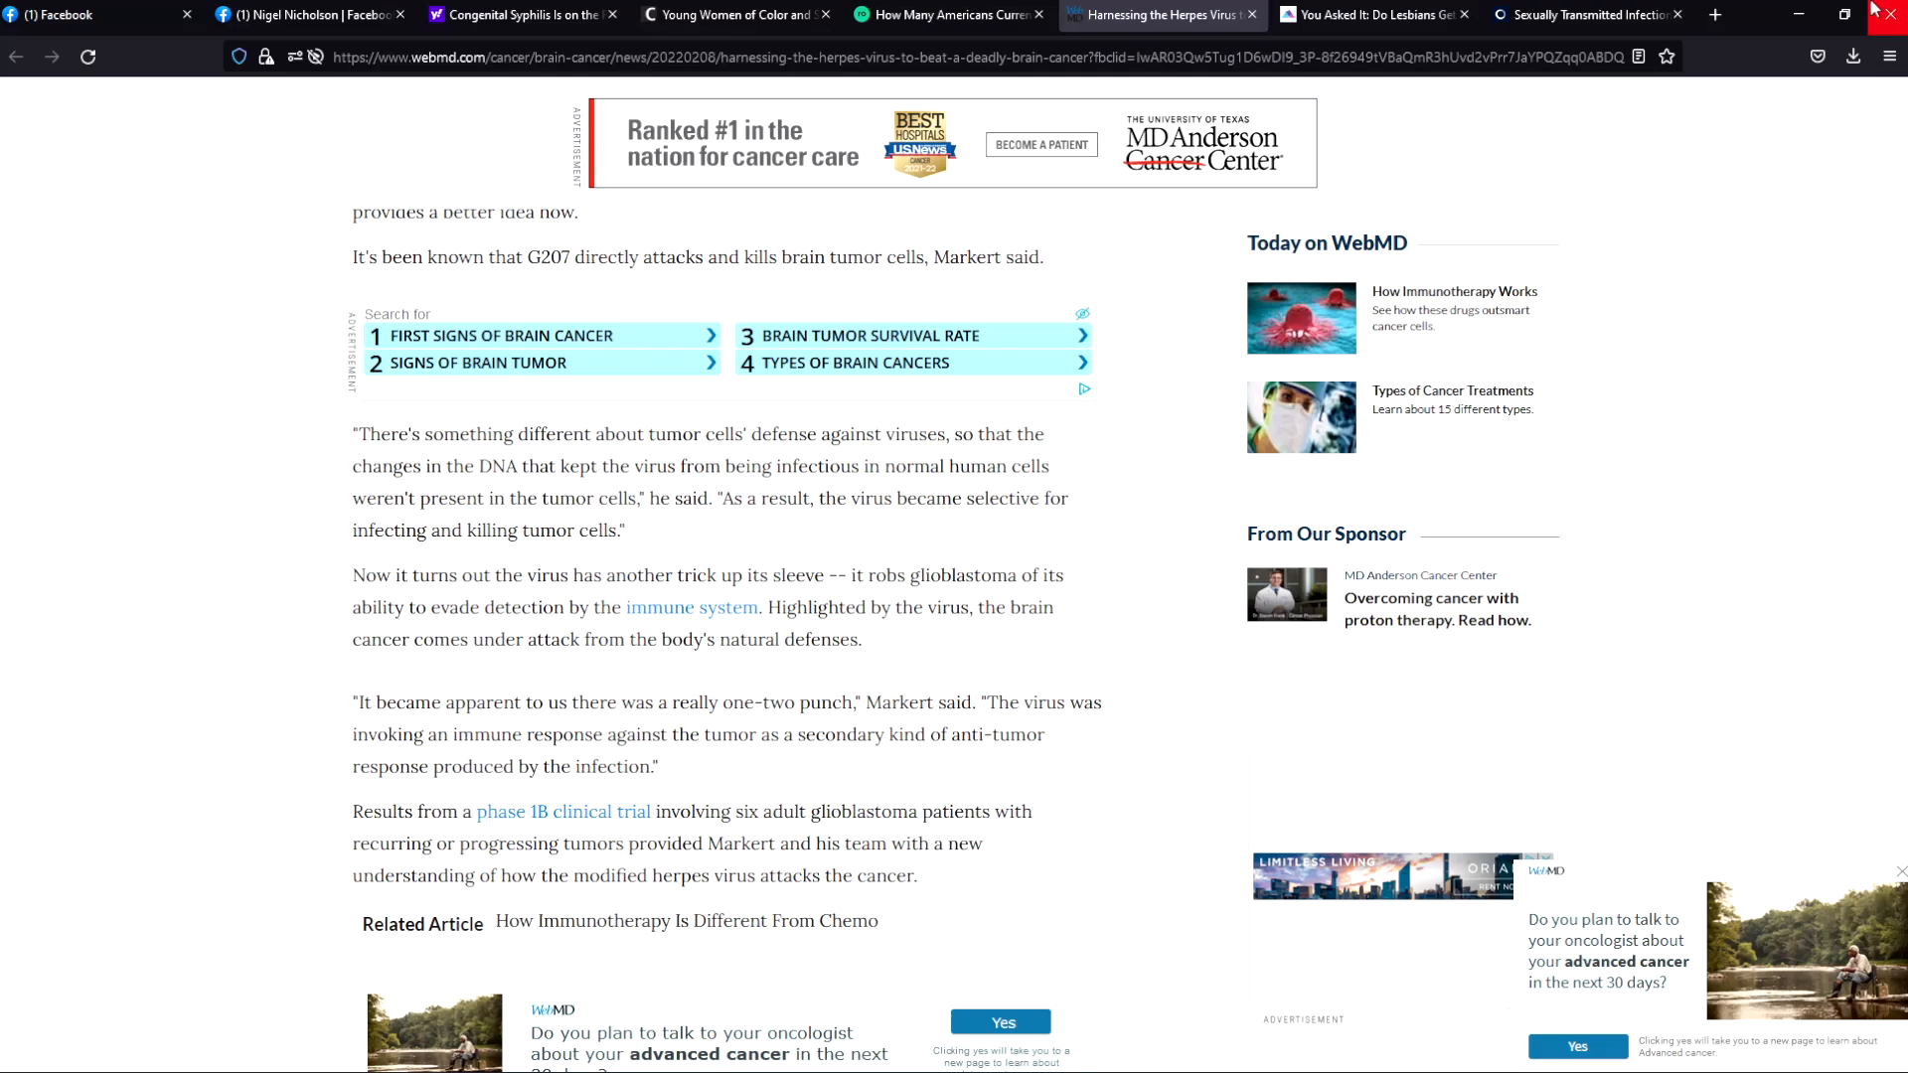
mouse_move(1594, 121)
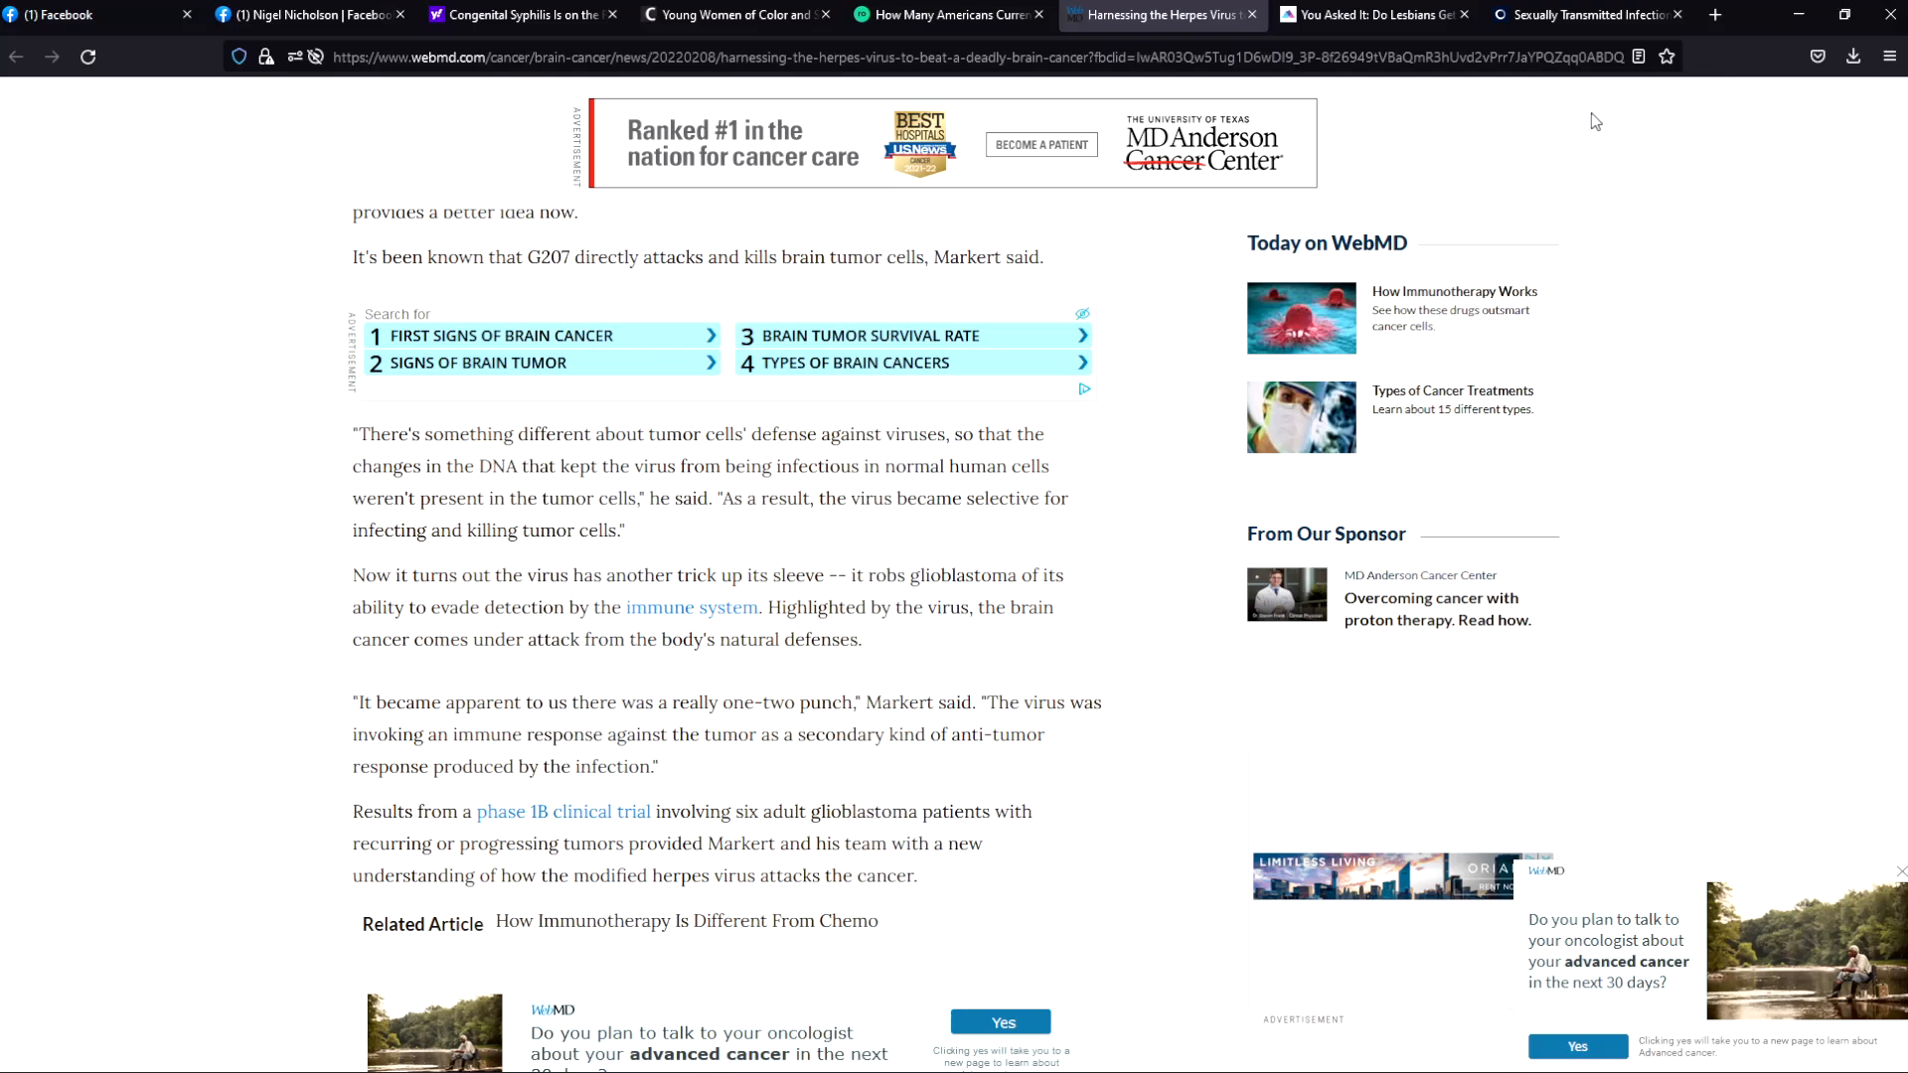
click(1586, 14)
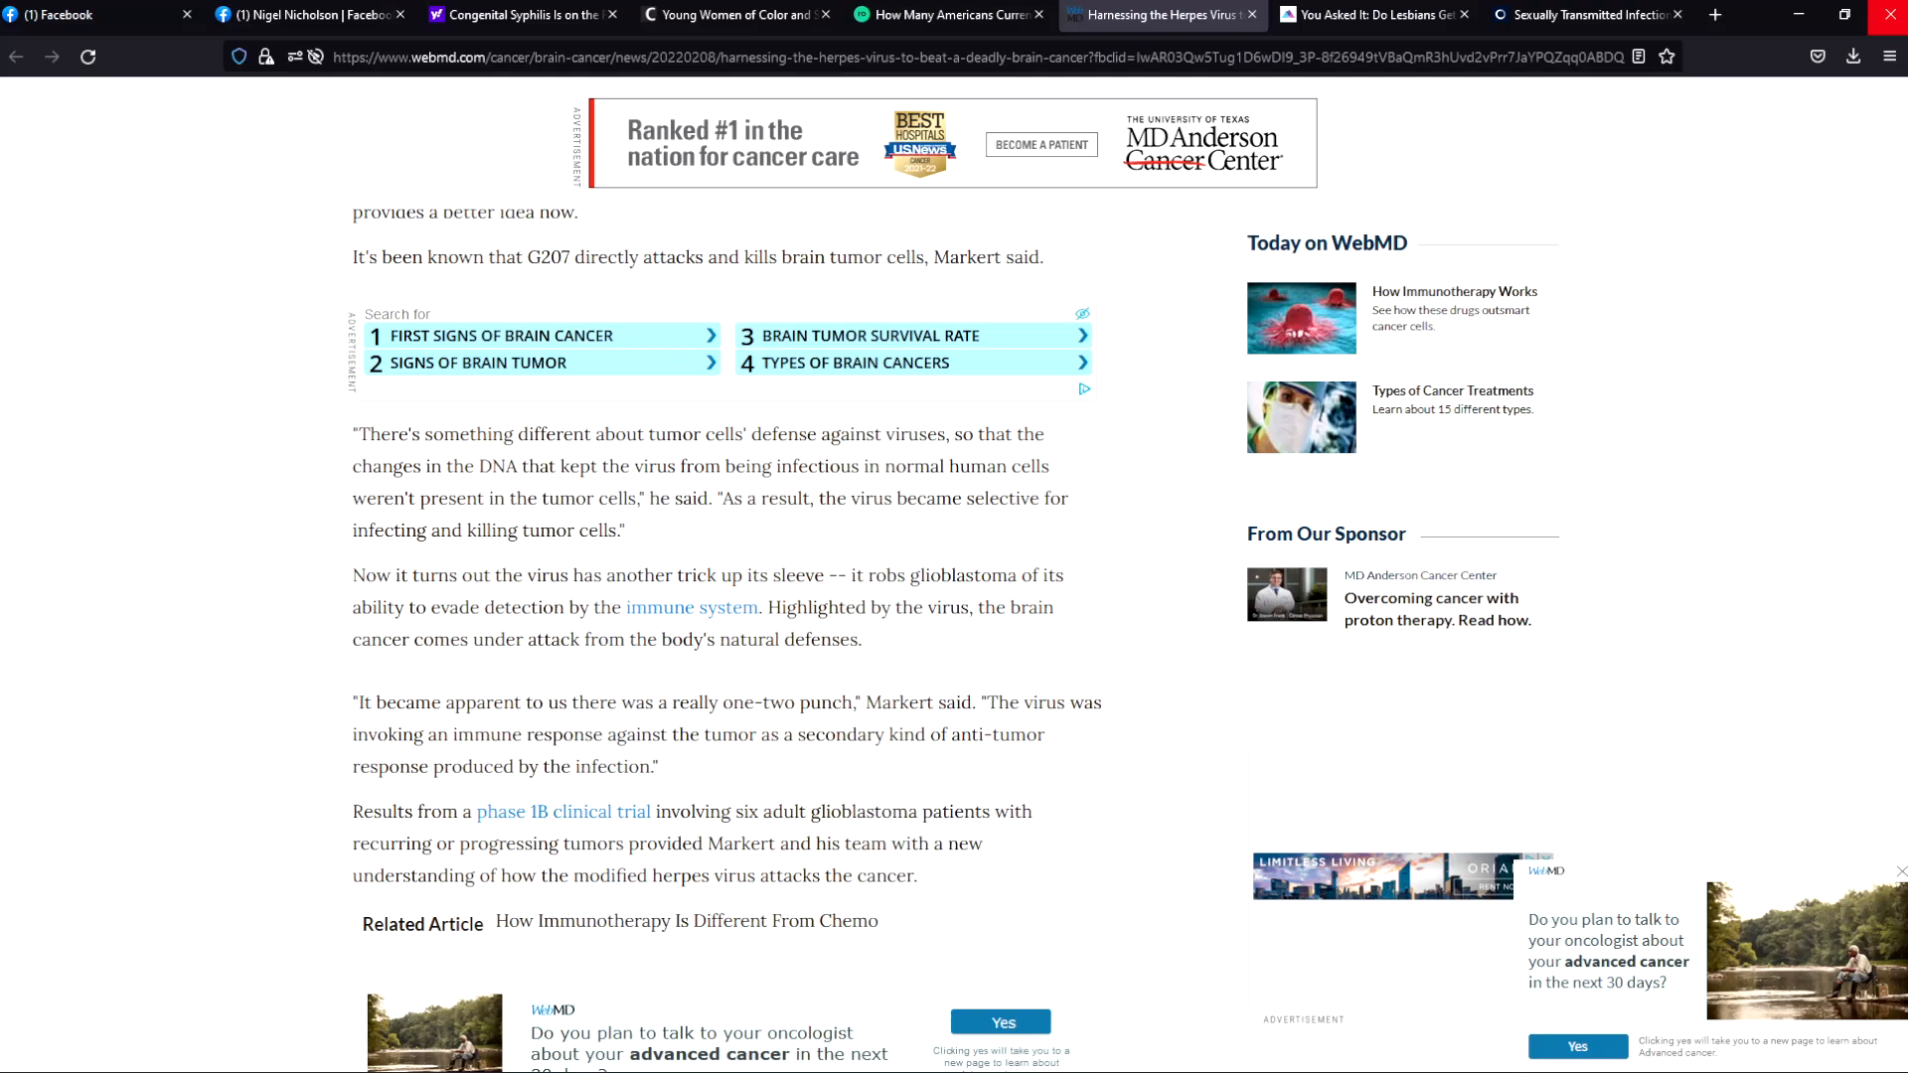
mouse_move(1828, 115)
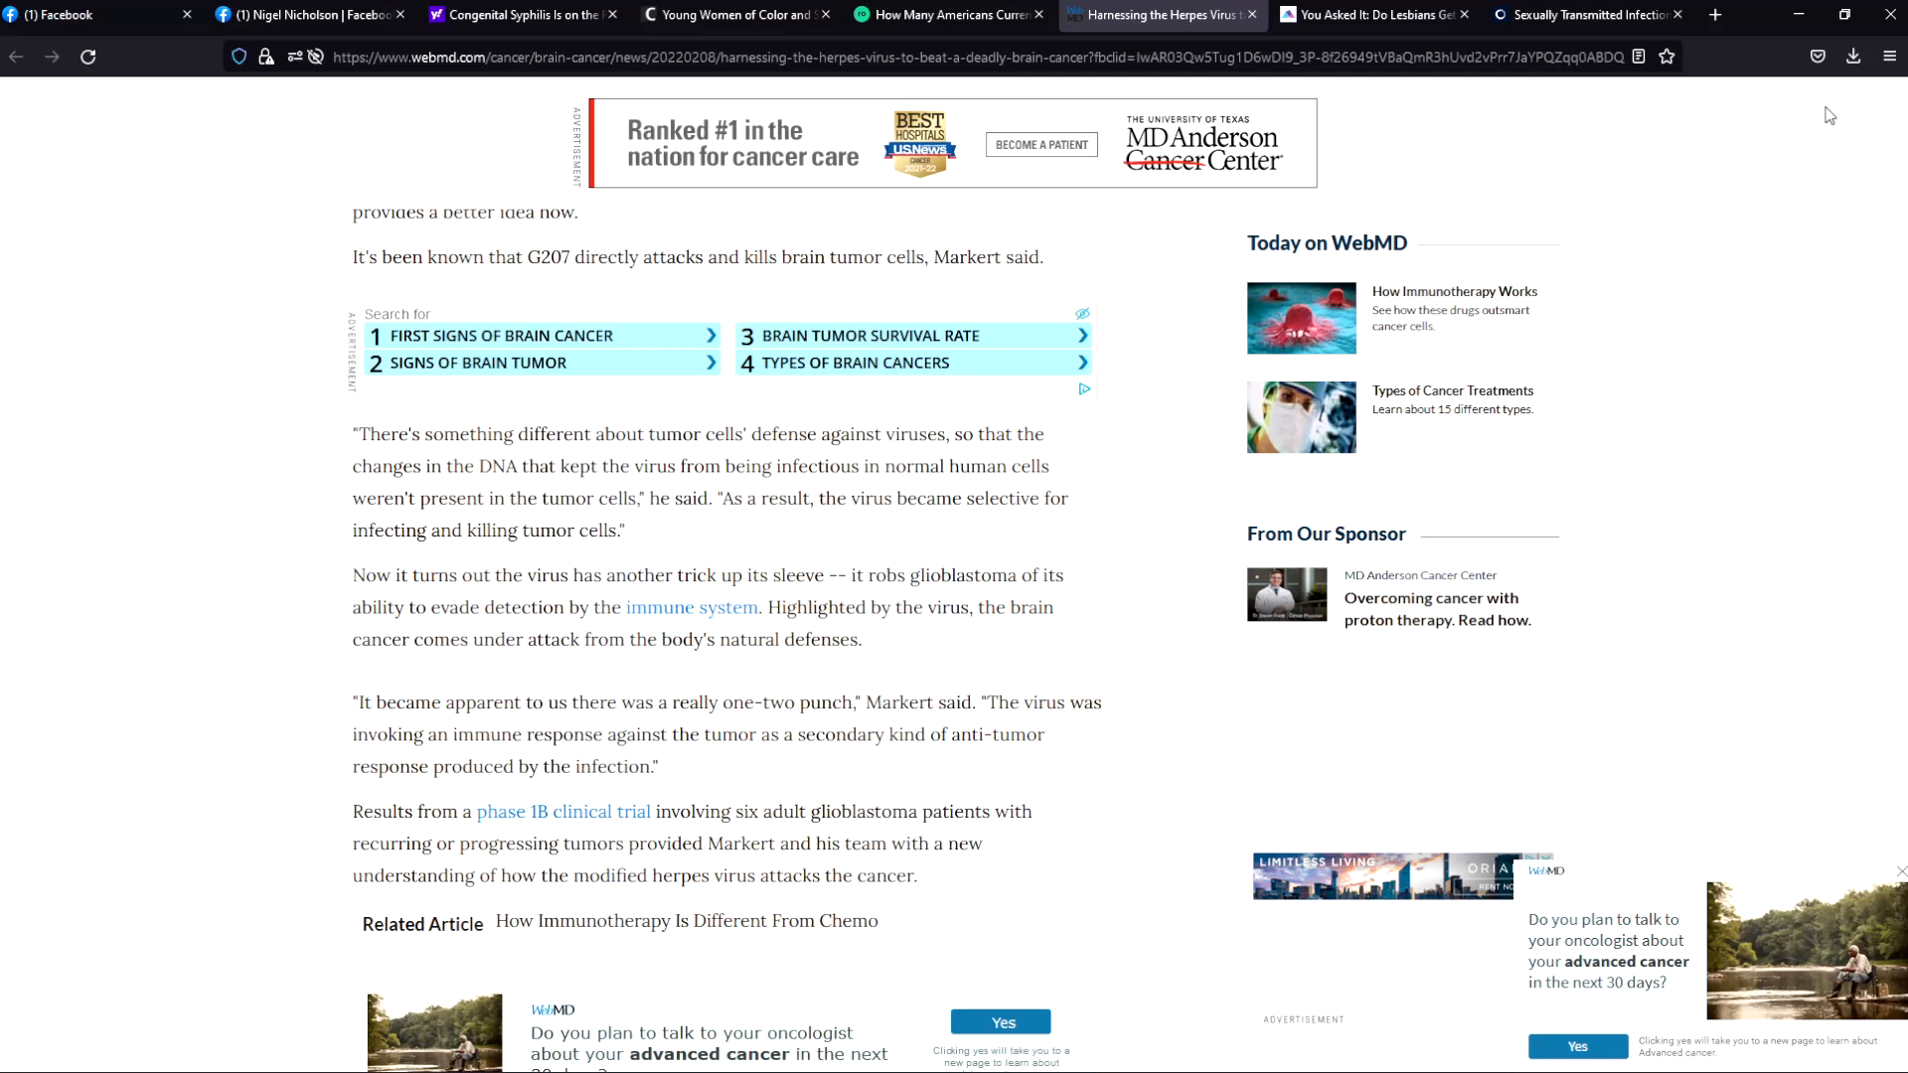
mouse_move(1697, 379)
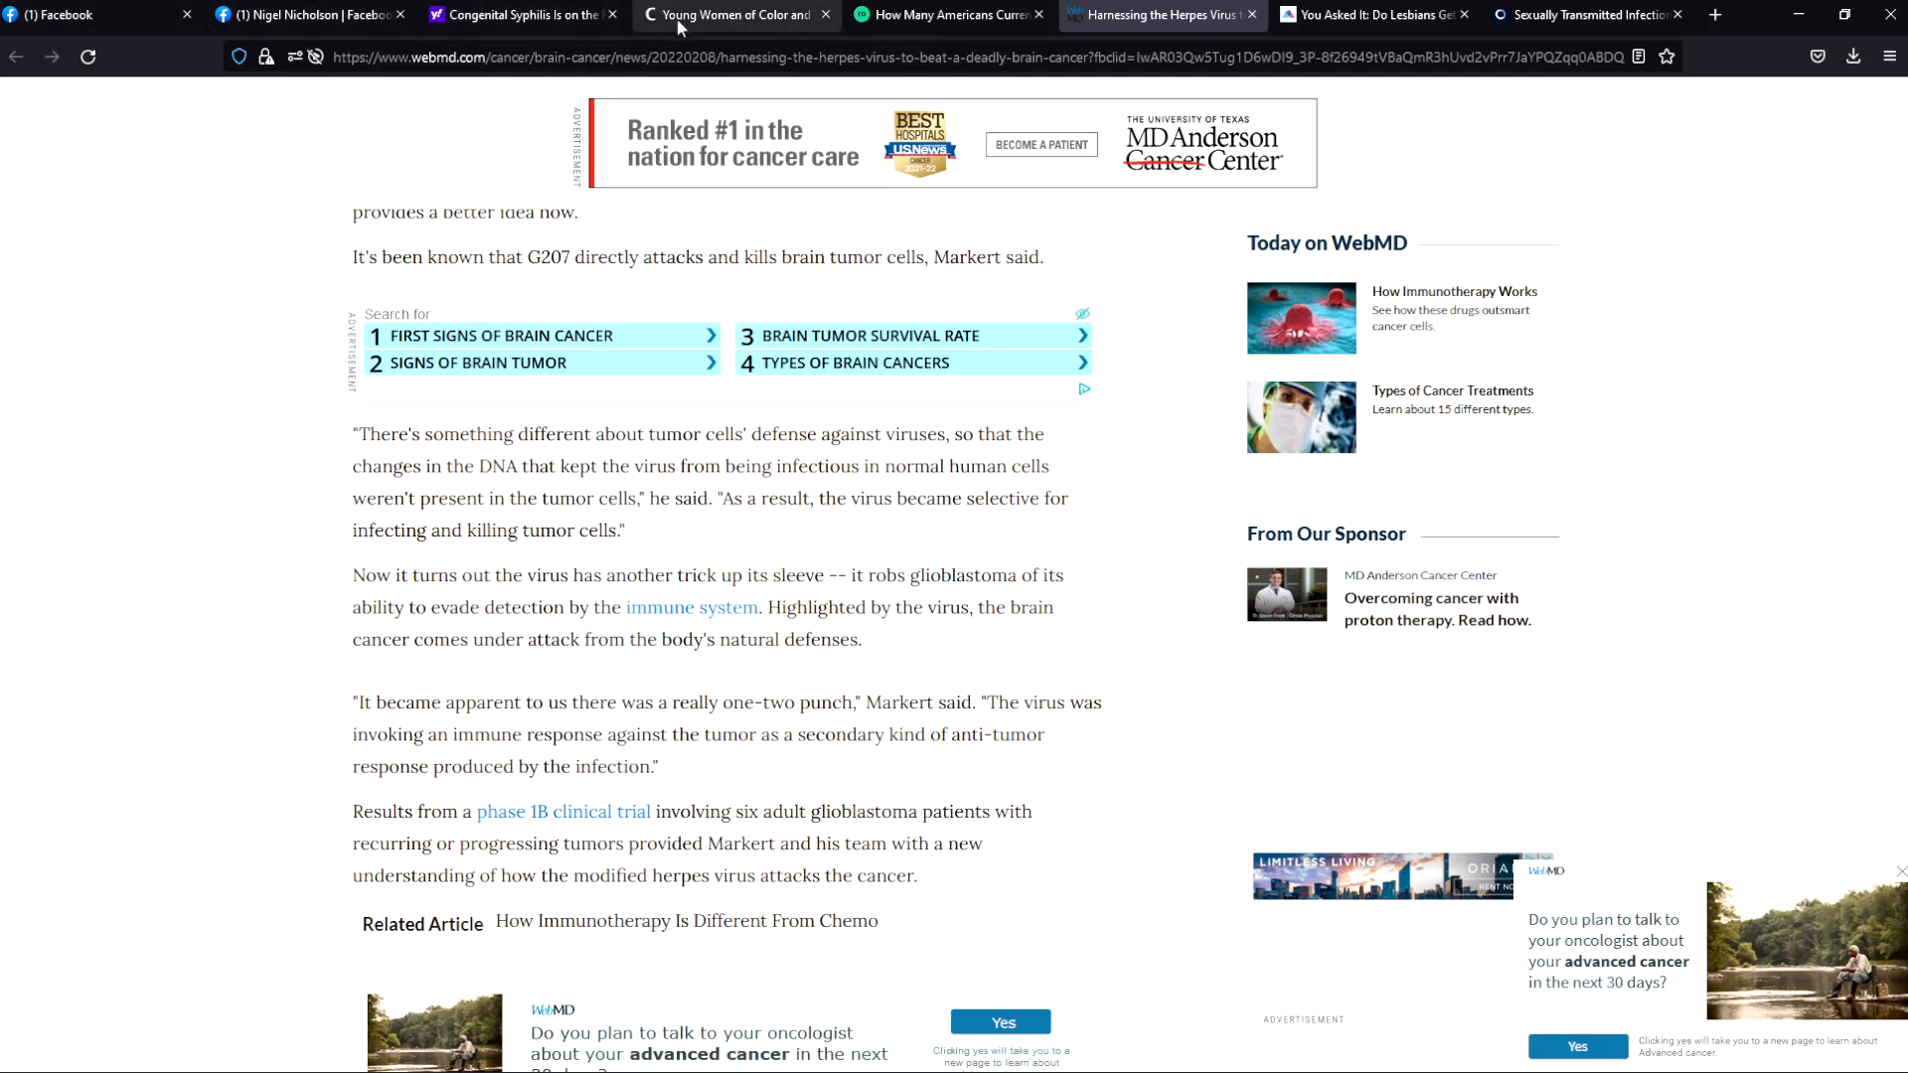
mouse_move(694, 22)
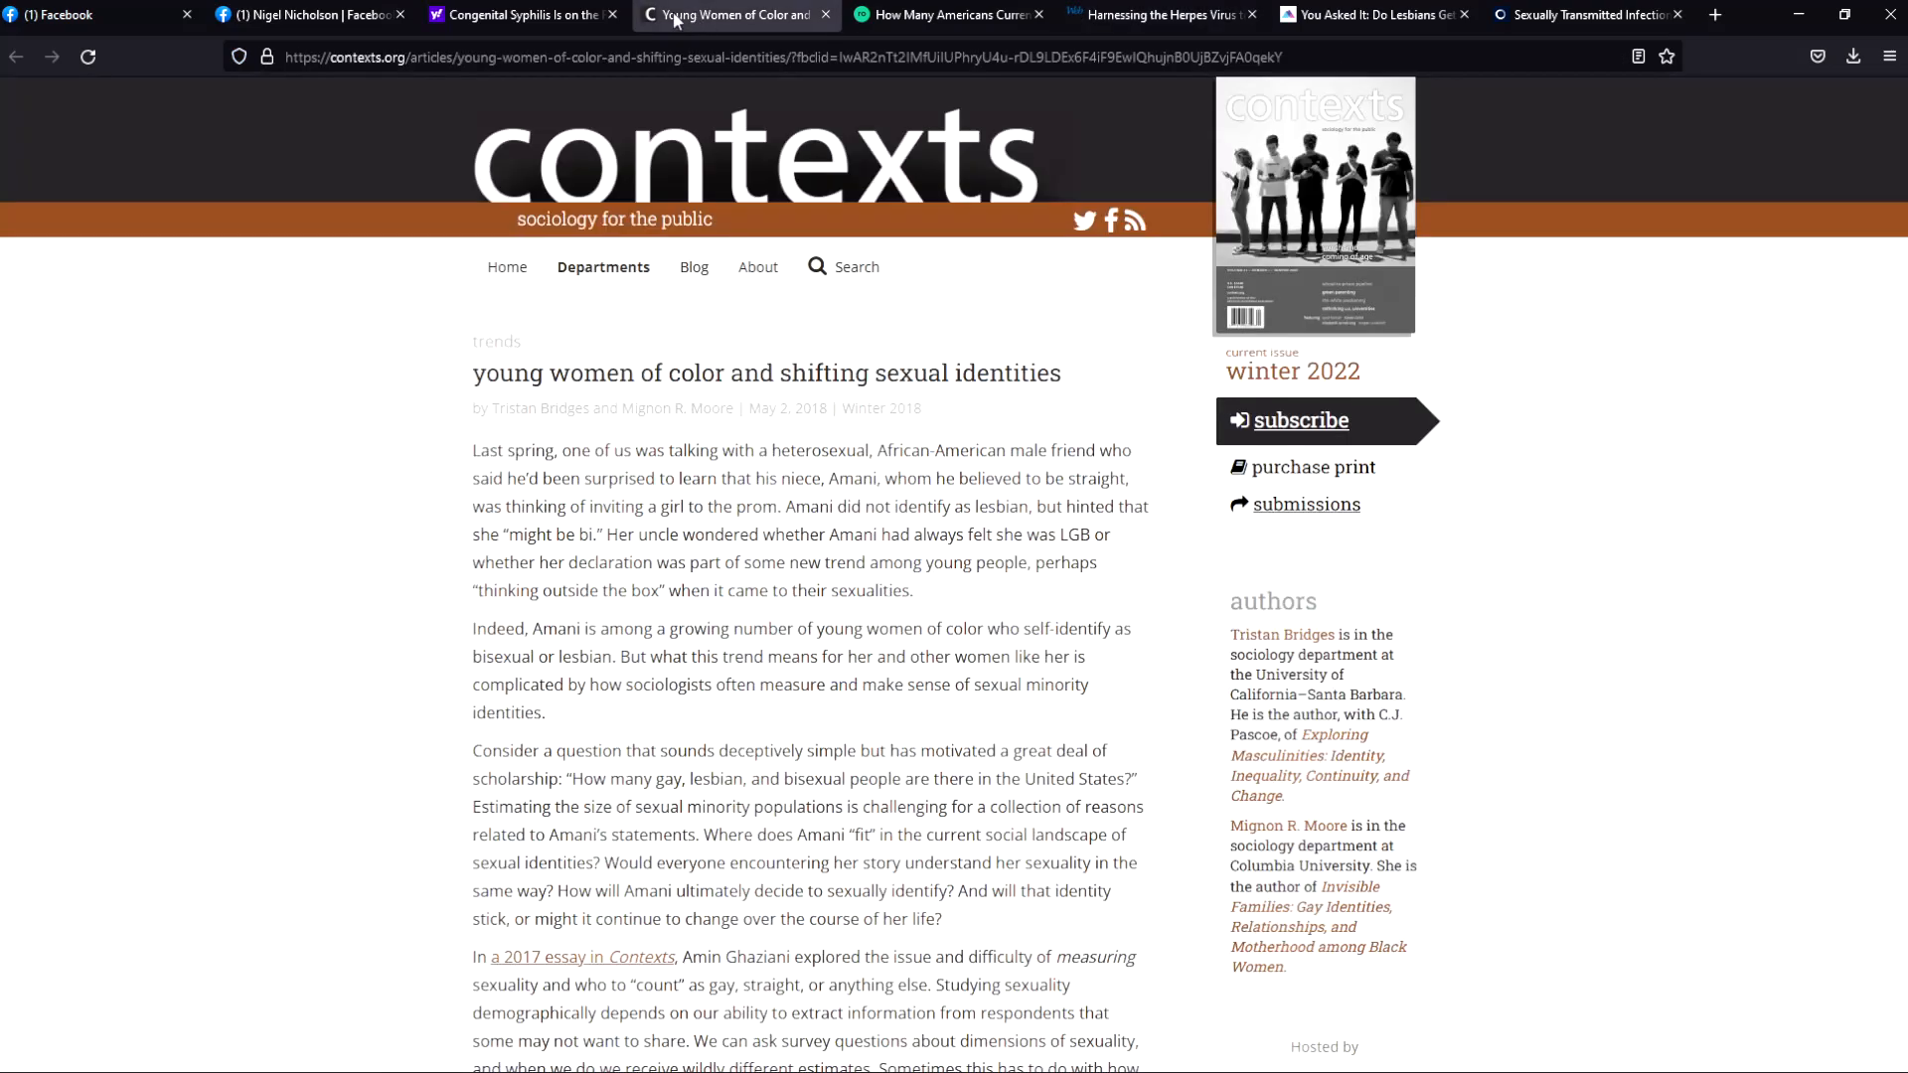
Step: Switch to the Contexts article "young women of color and shifting sexual identities"
click(522, 13)
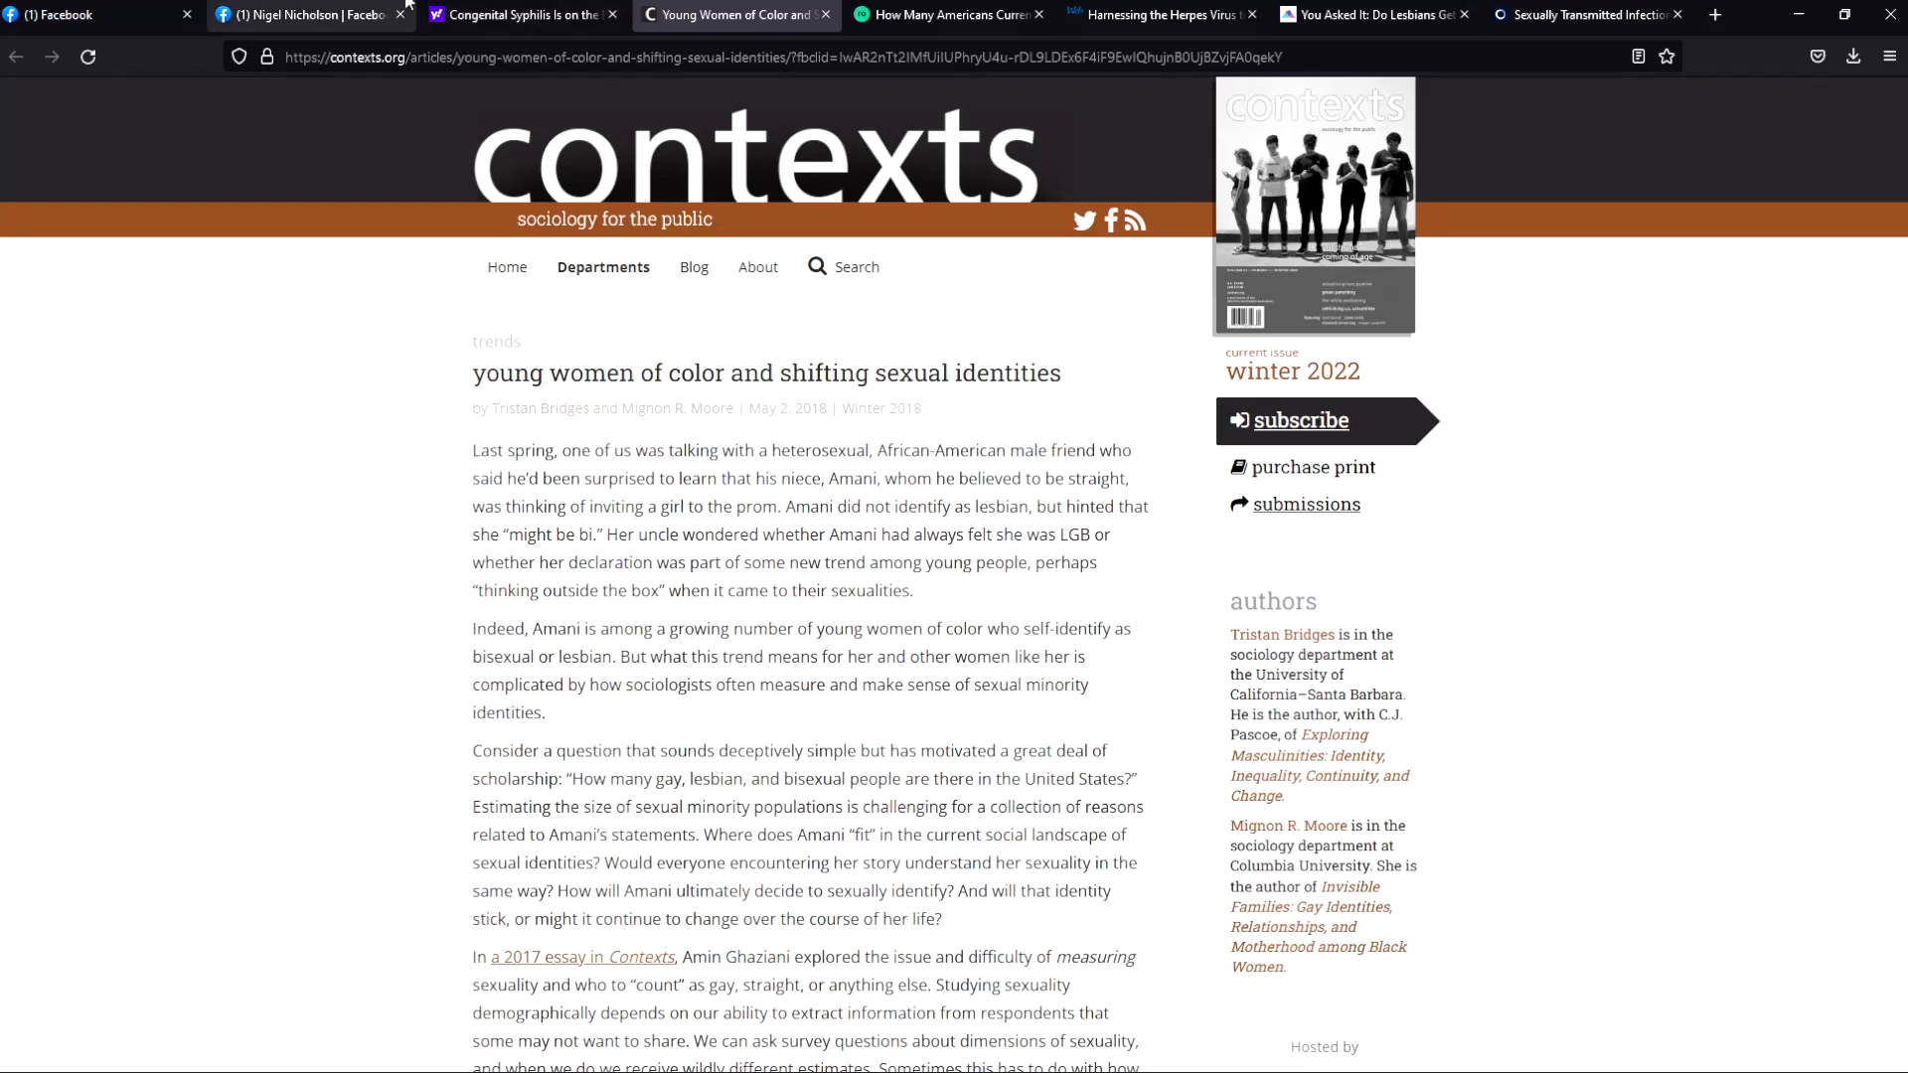
mouse_move(354, 12)
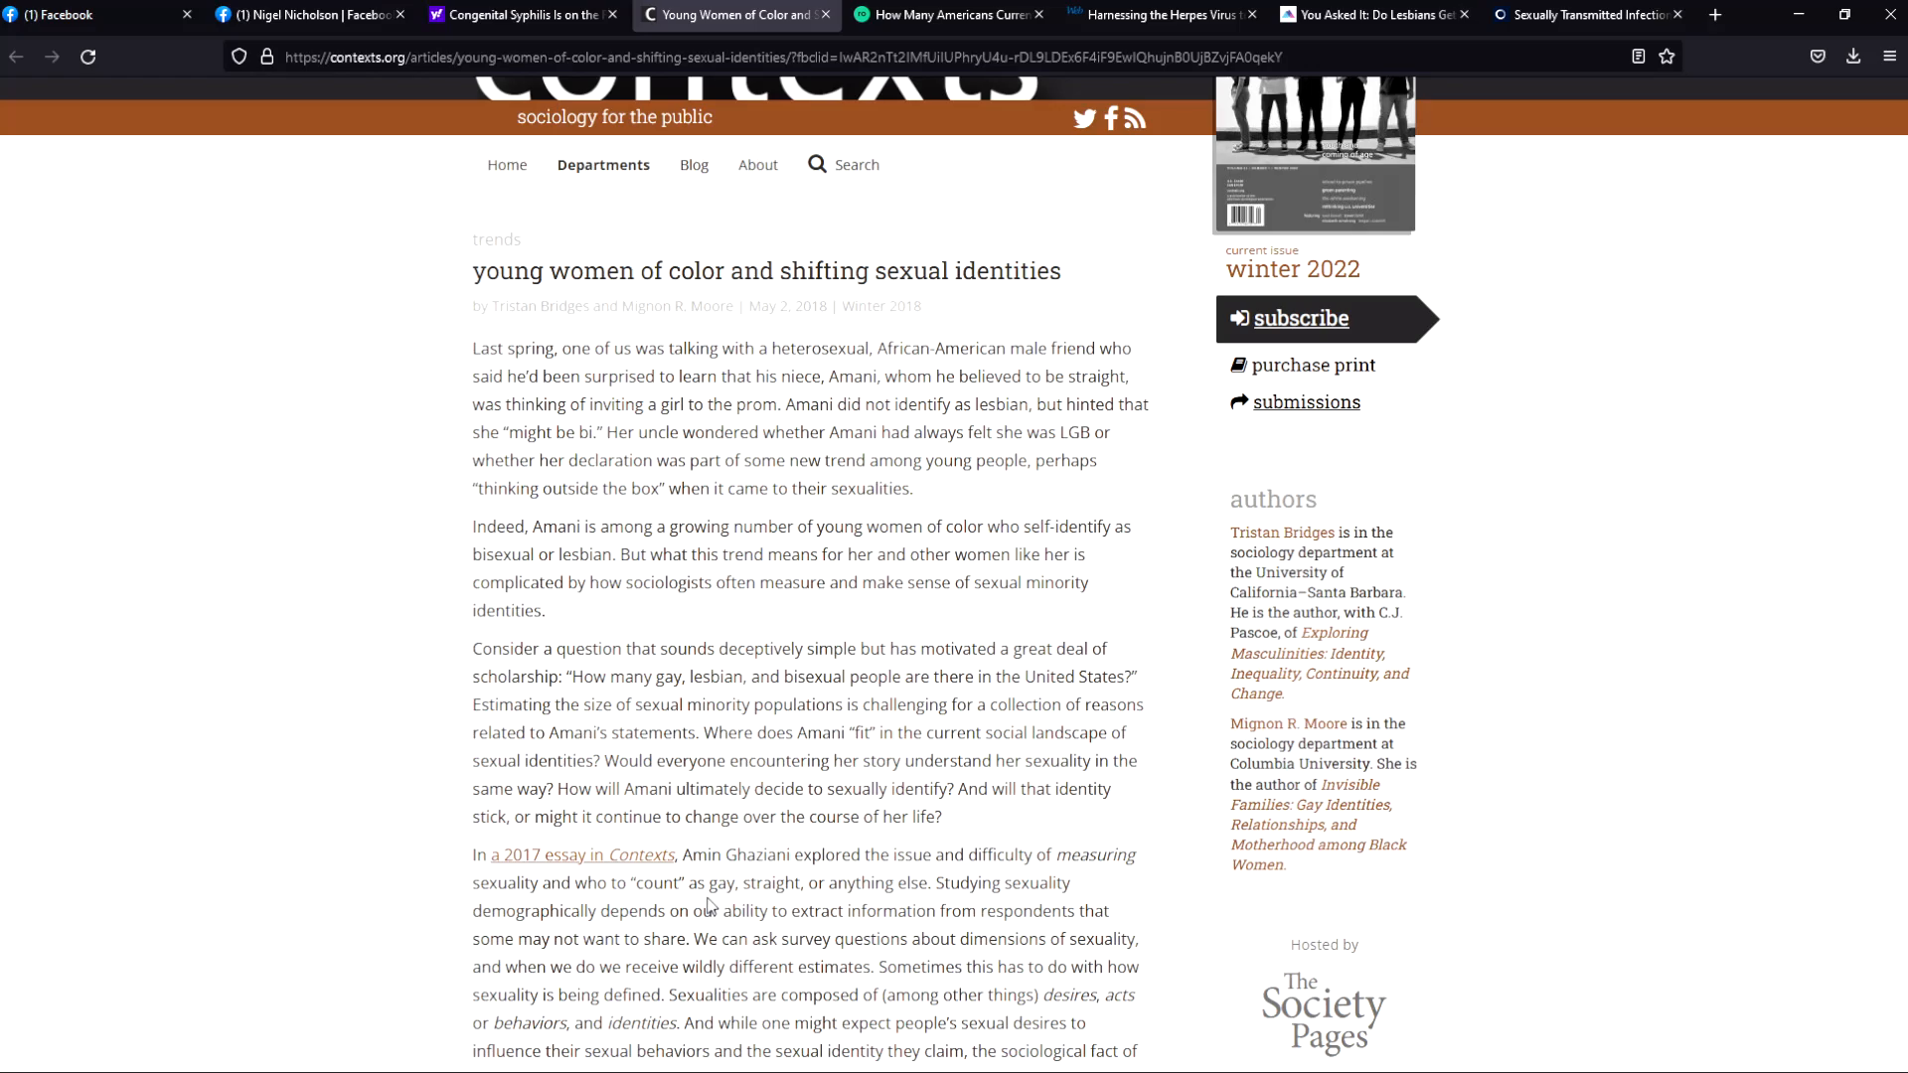
scroll(down, 3)
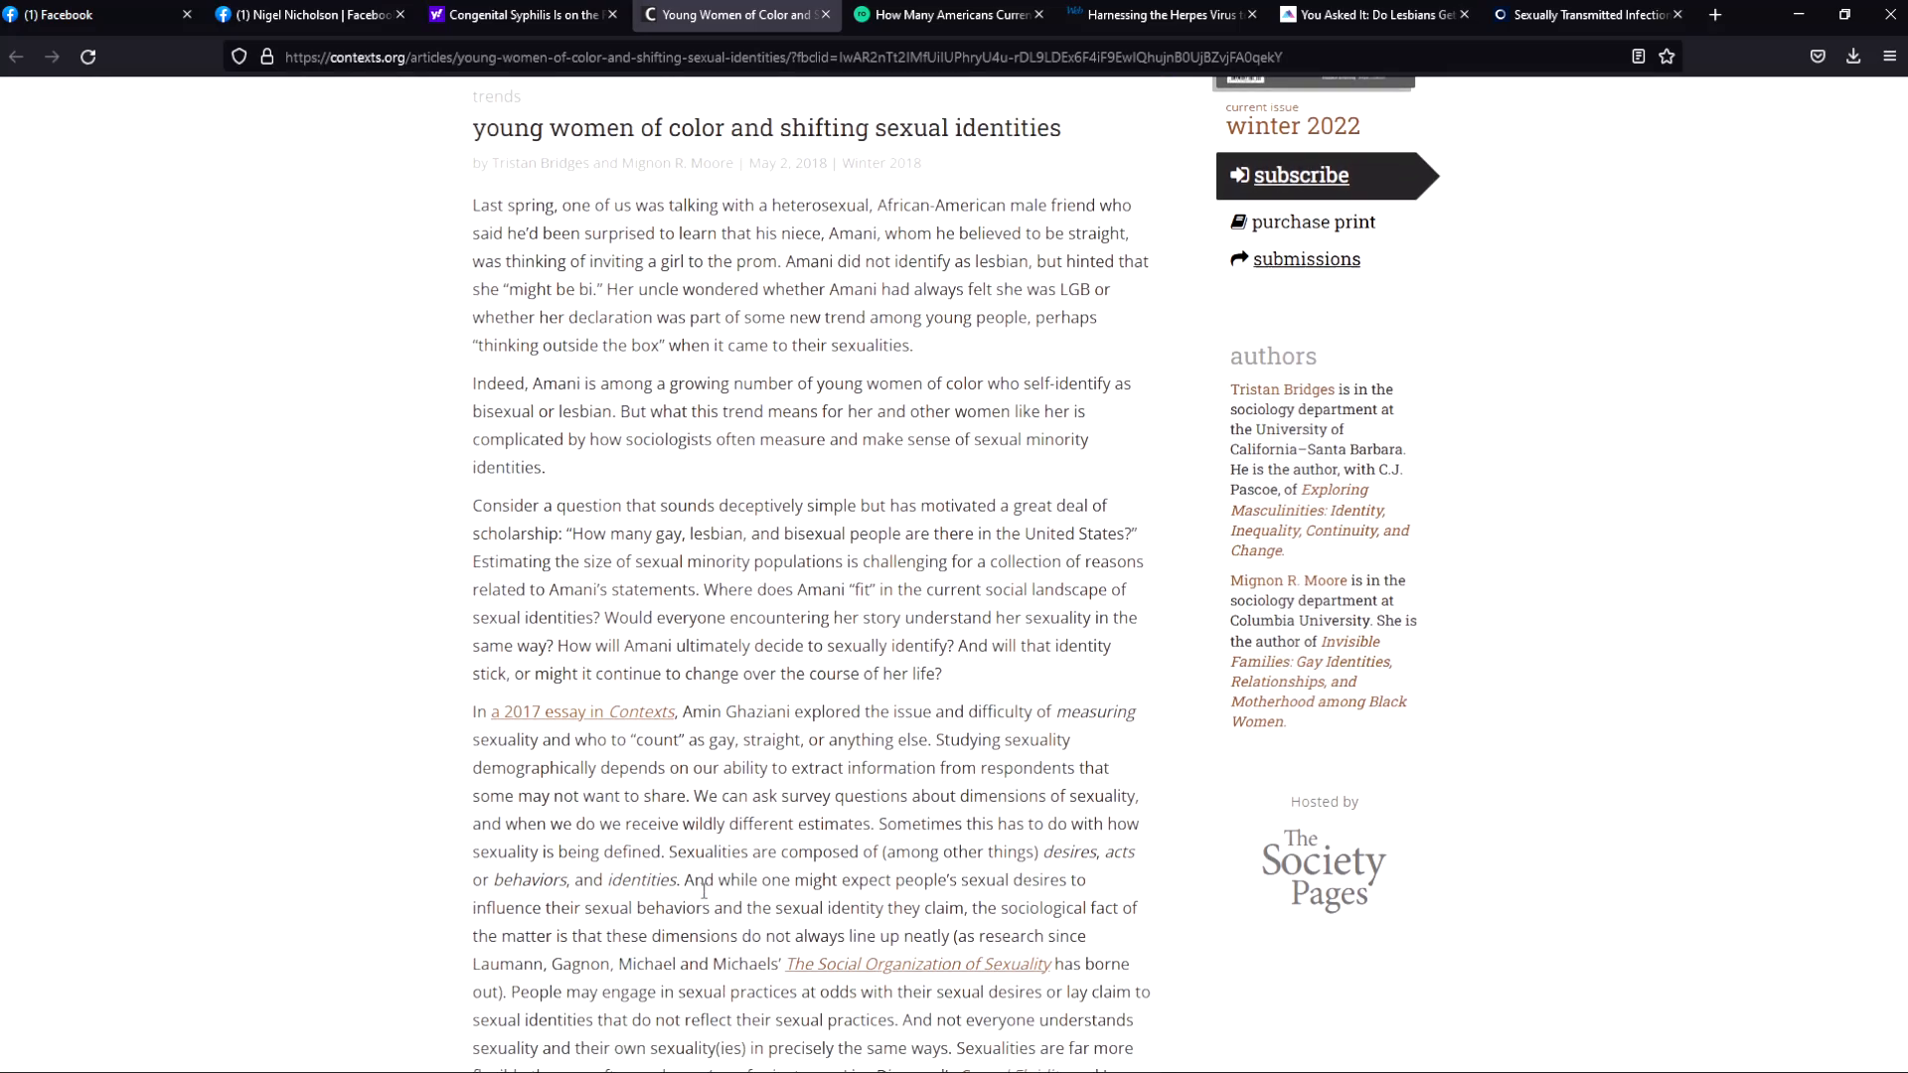
scroll(down, 3)
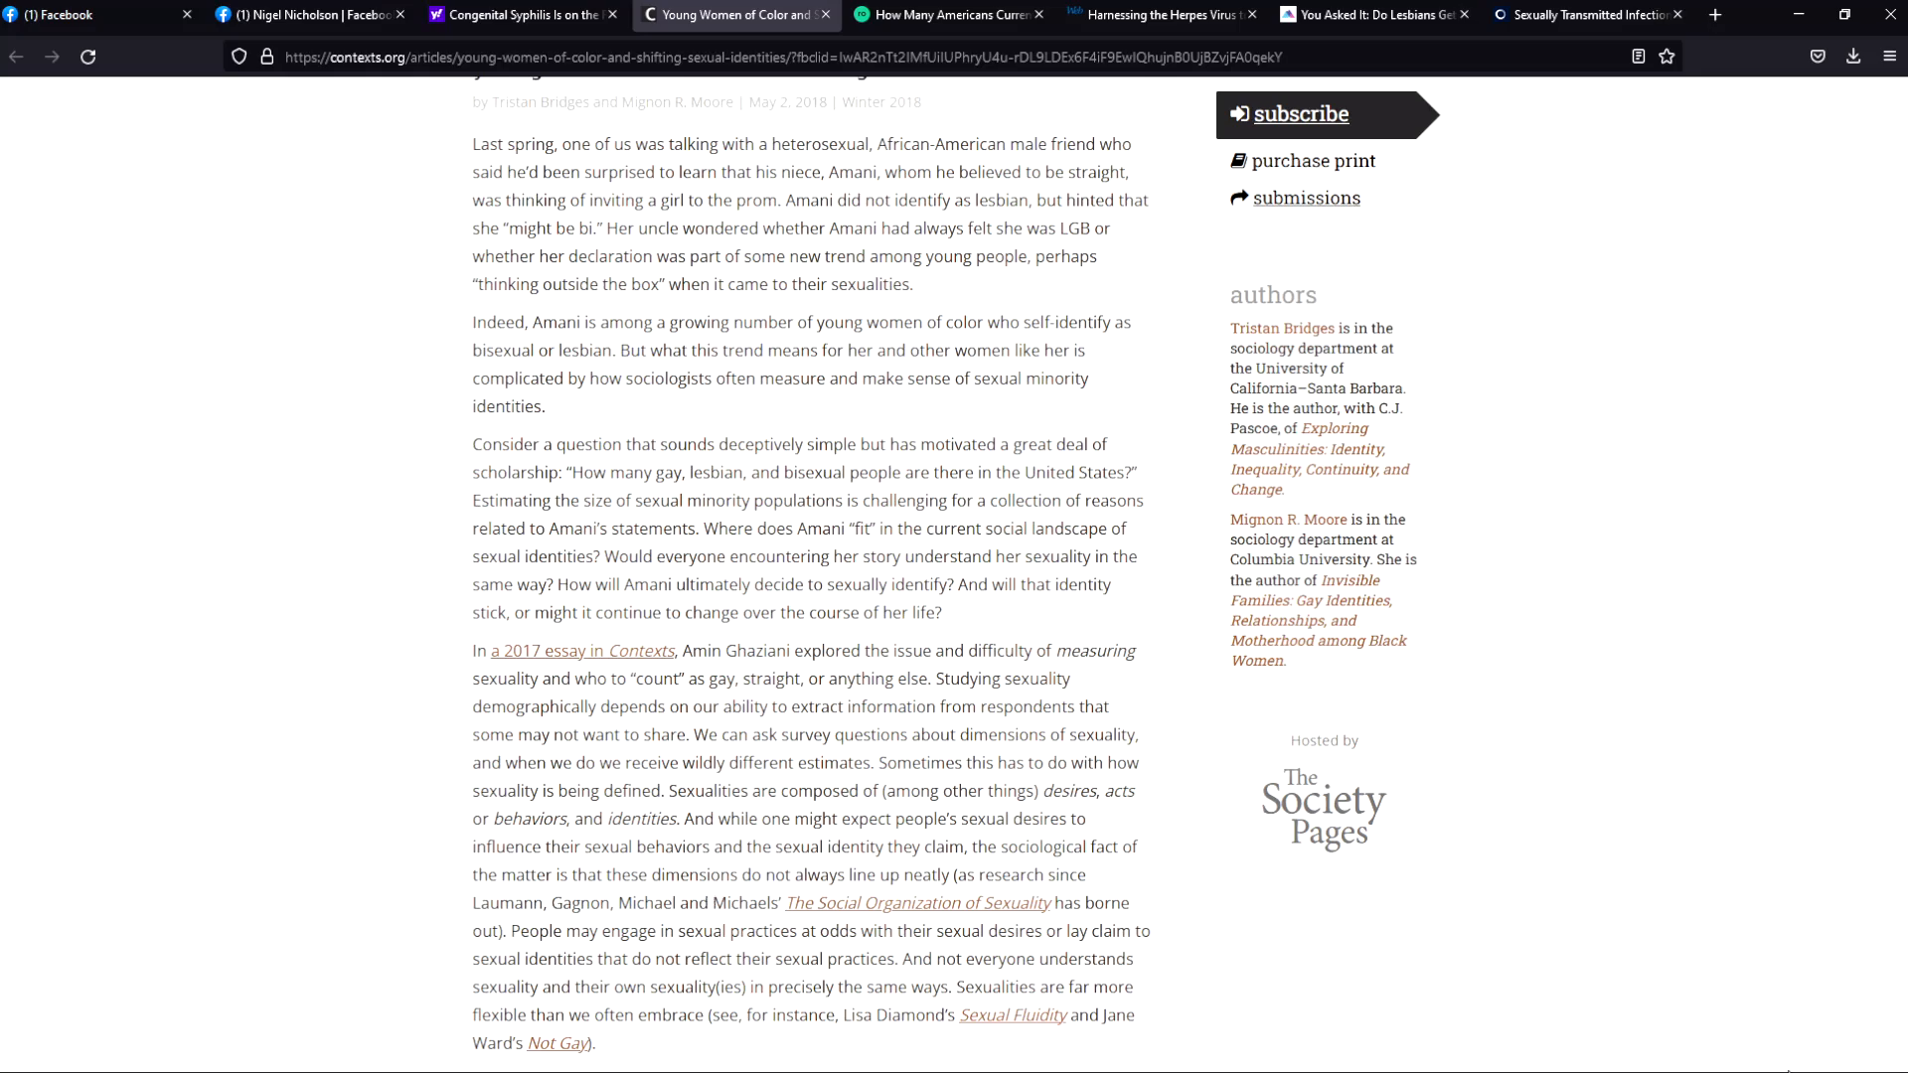
Step: Scroll down to the GSS figures and the chart of Americans identifying as LGB, 2008–2016
scroll(down, 3)
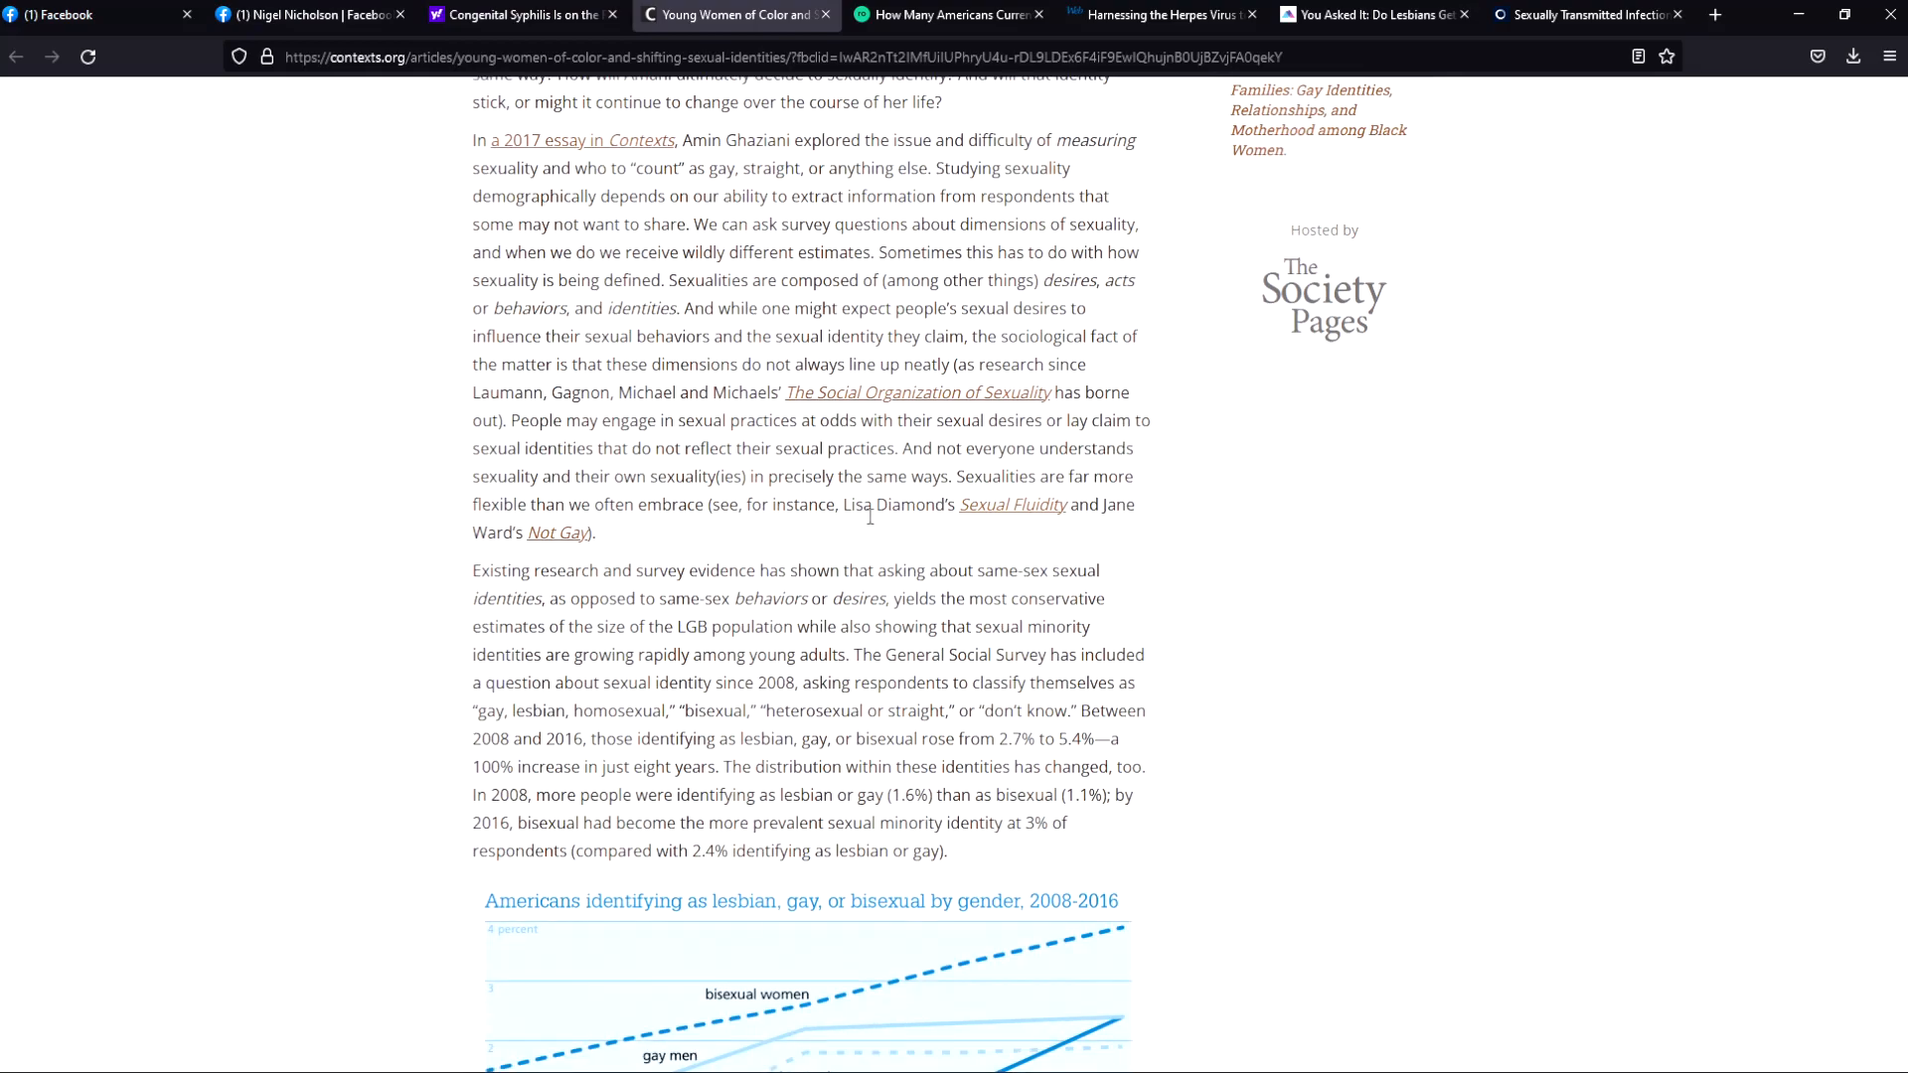
scroll(down, 3)
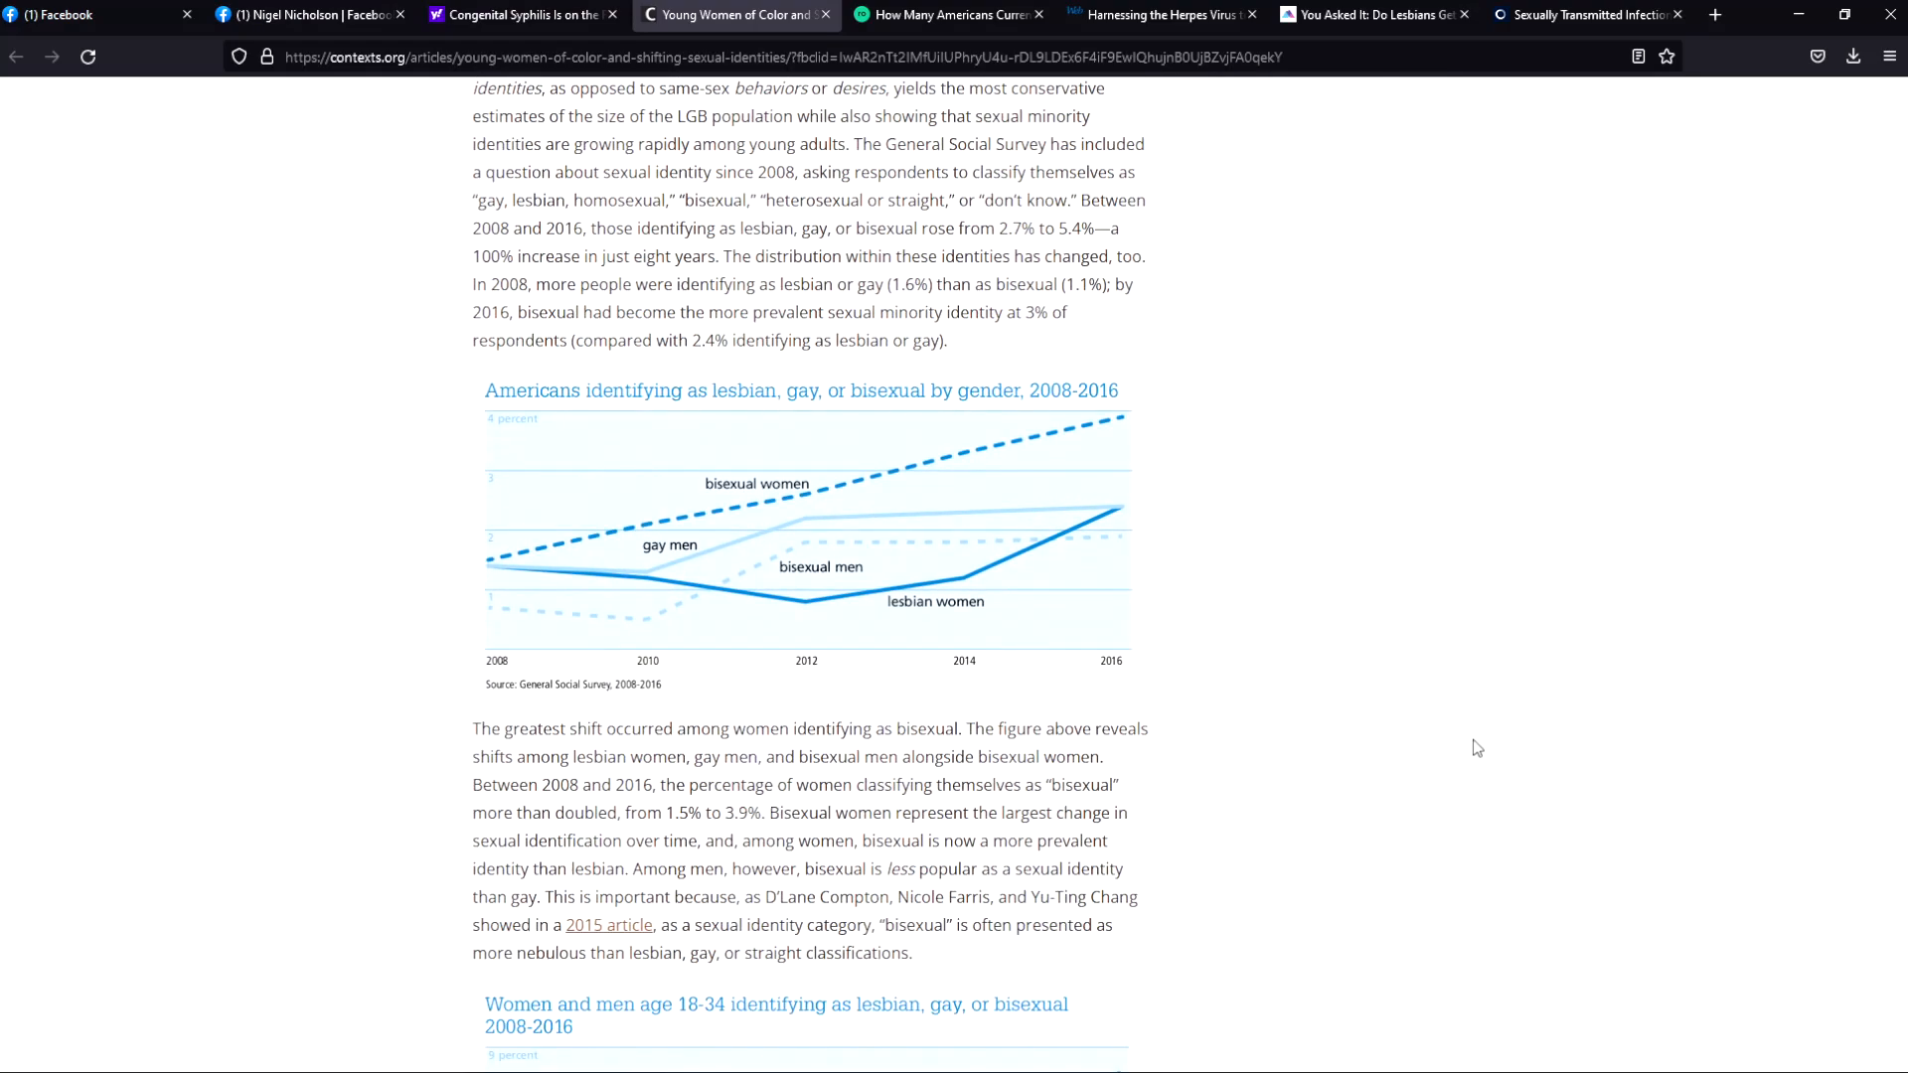
mouse_move(1439, 738)
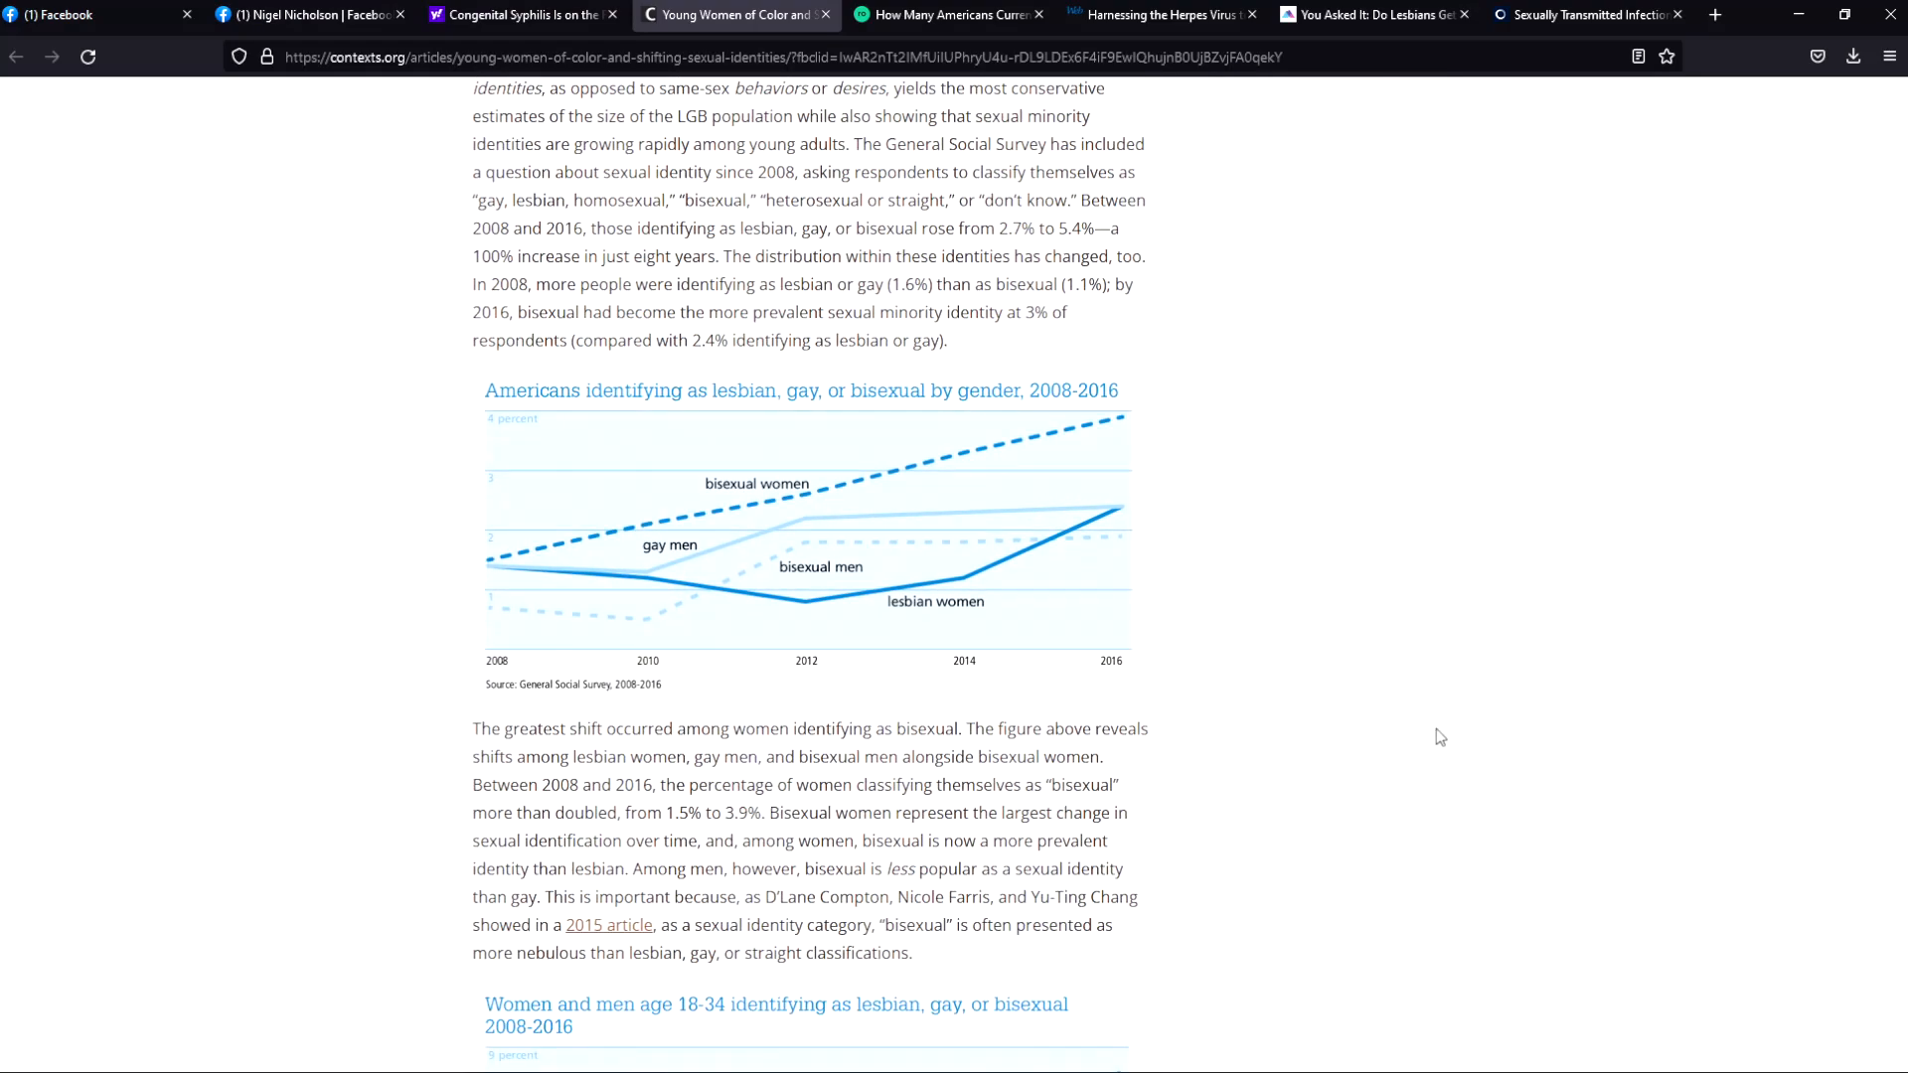
mouse_move(1423, 734)
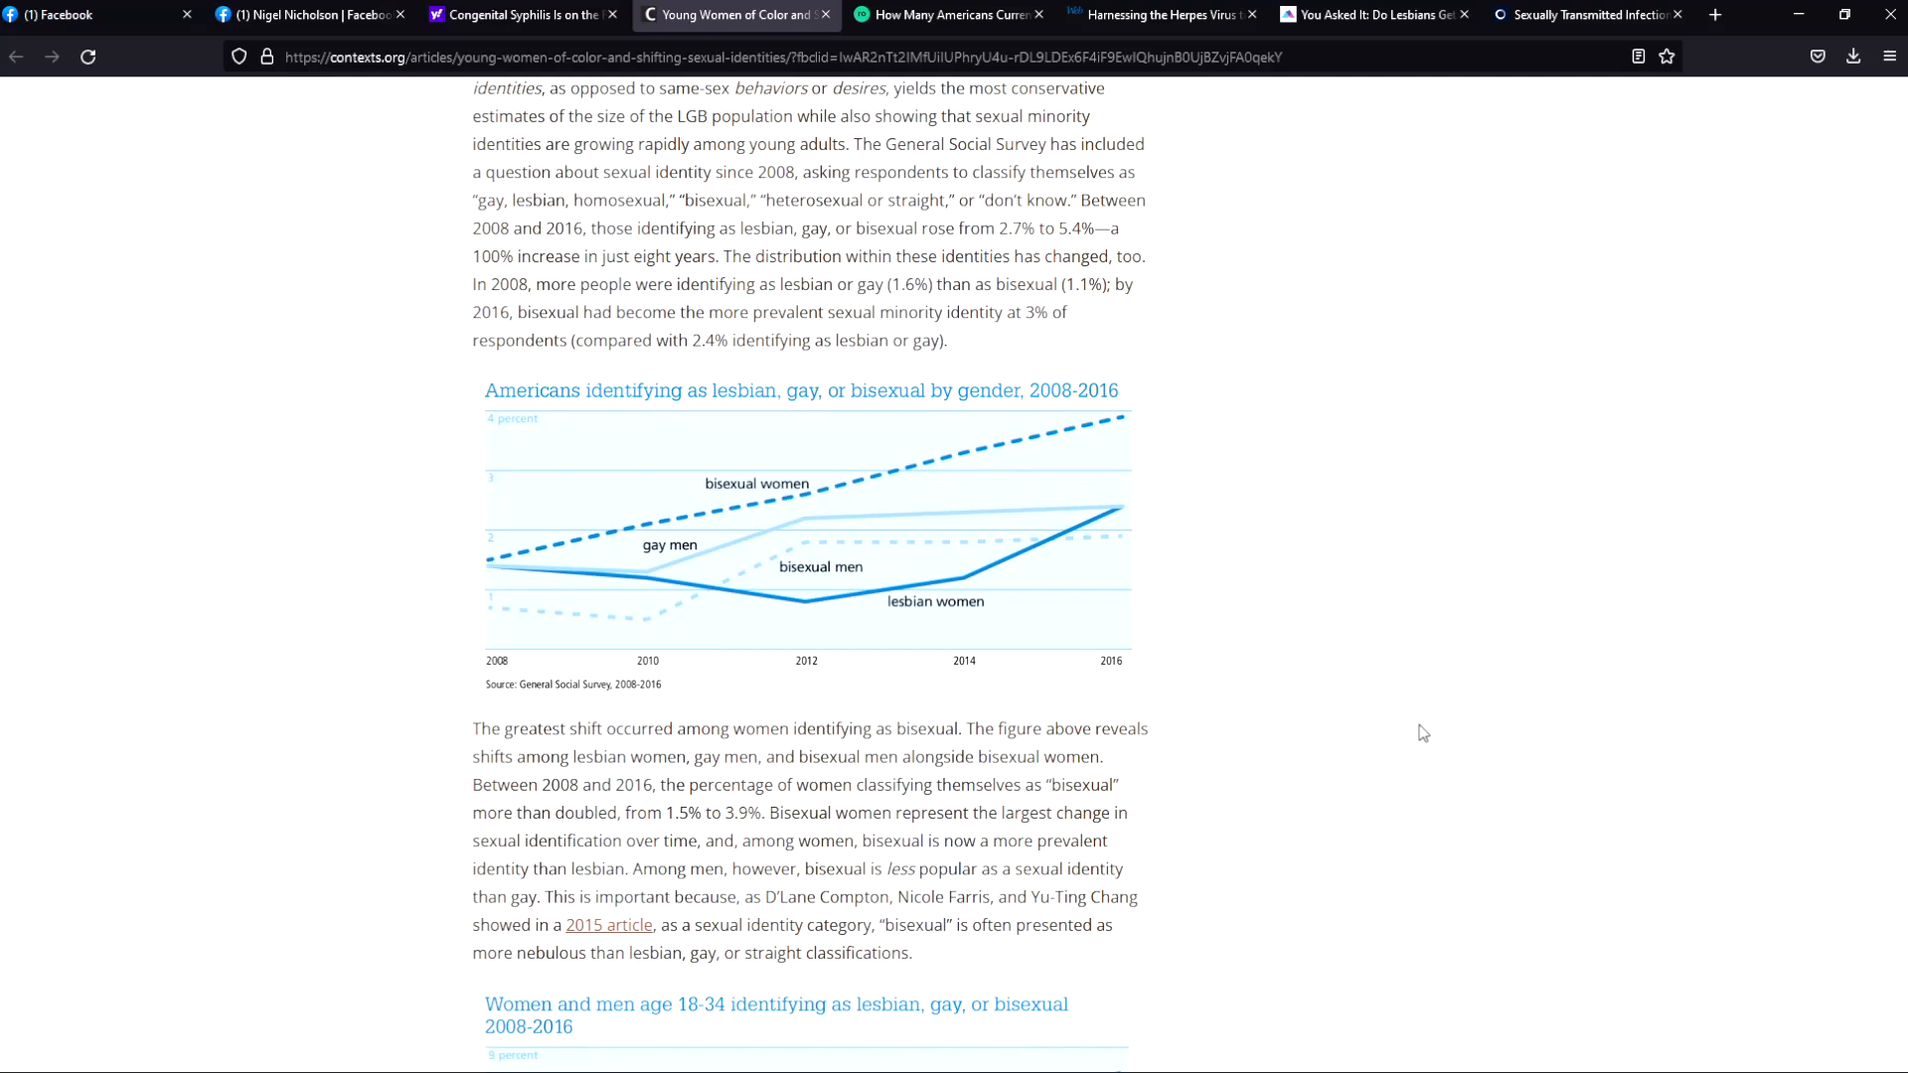
mouse_move(1280, 693)
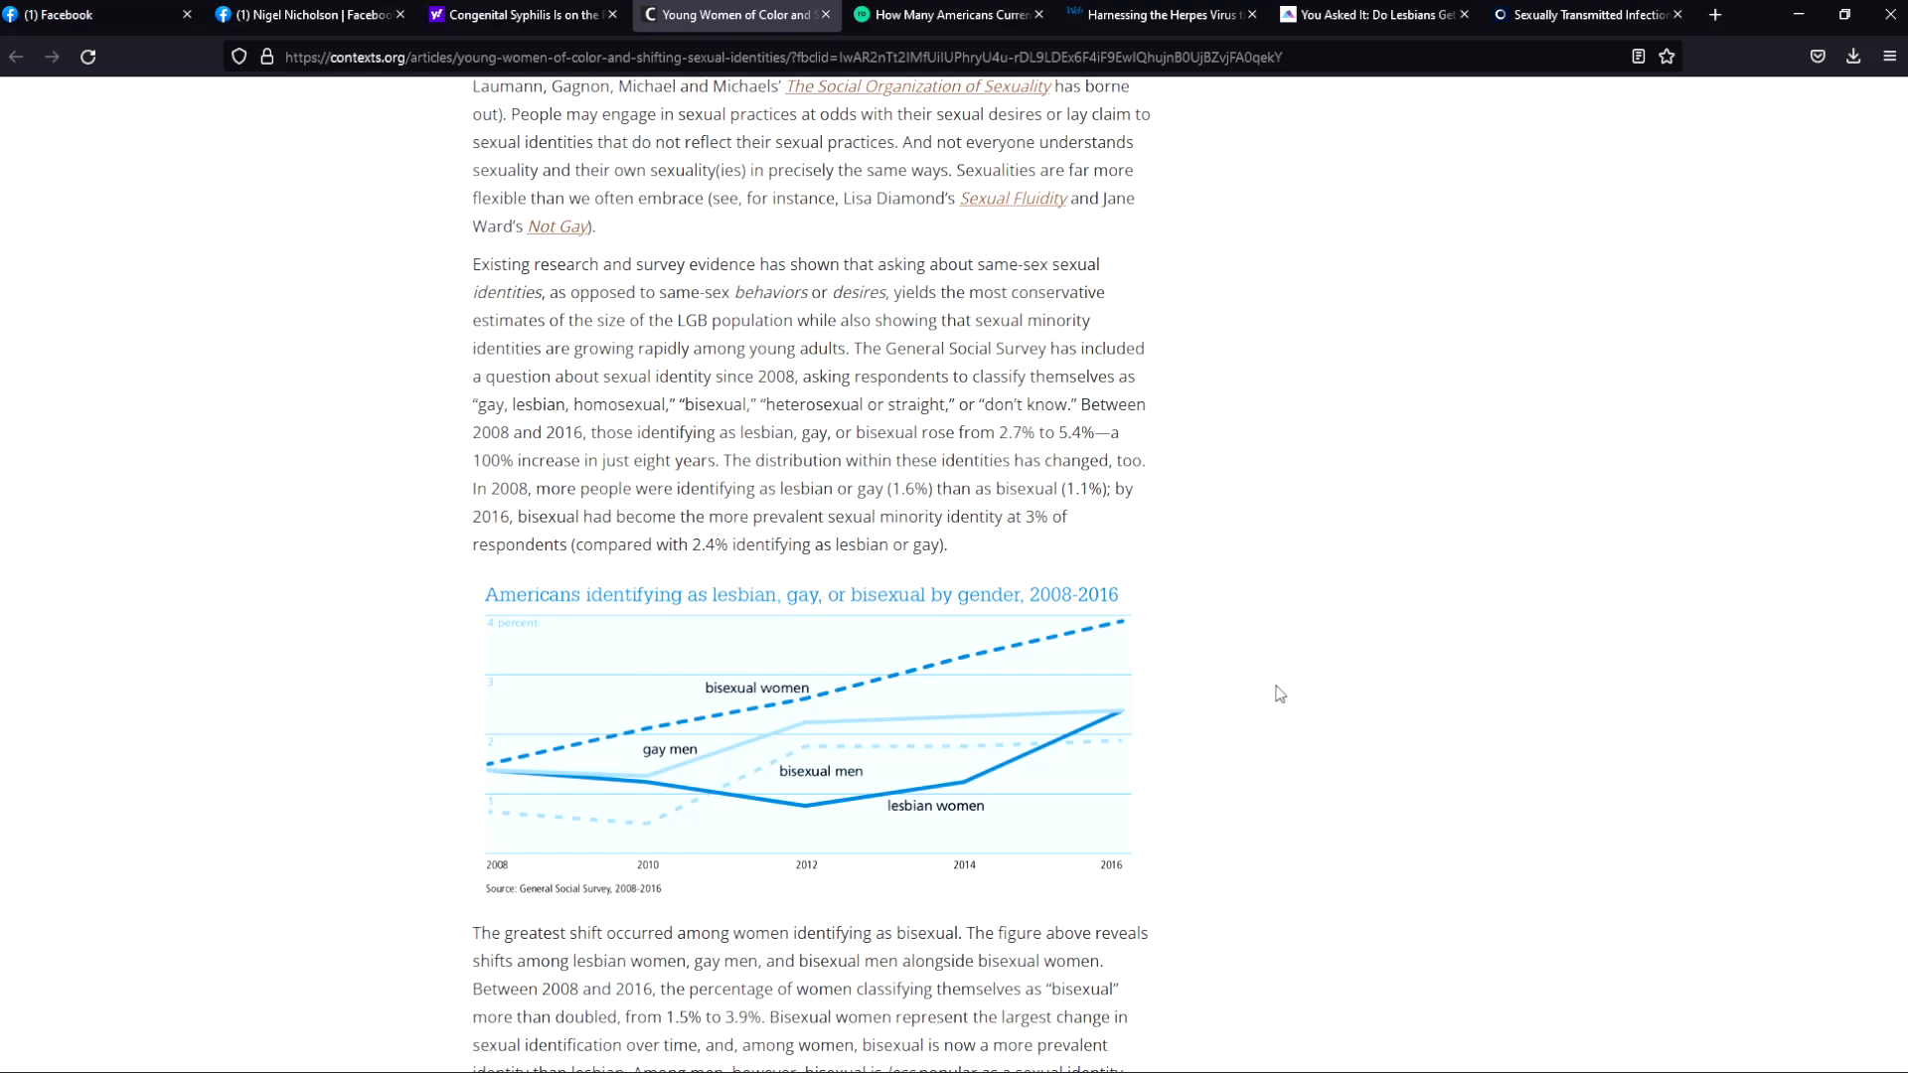
mouse_move(1286, 841)
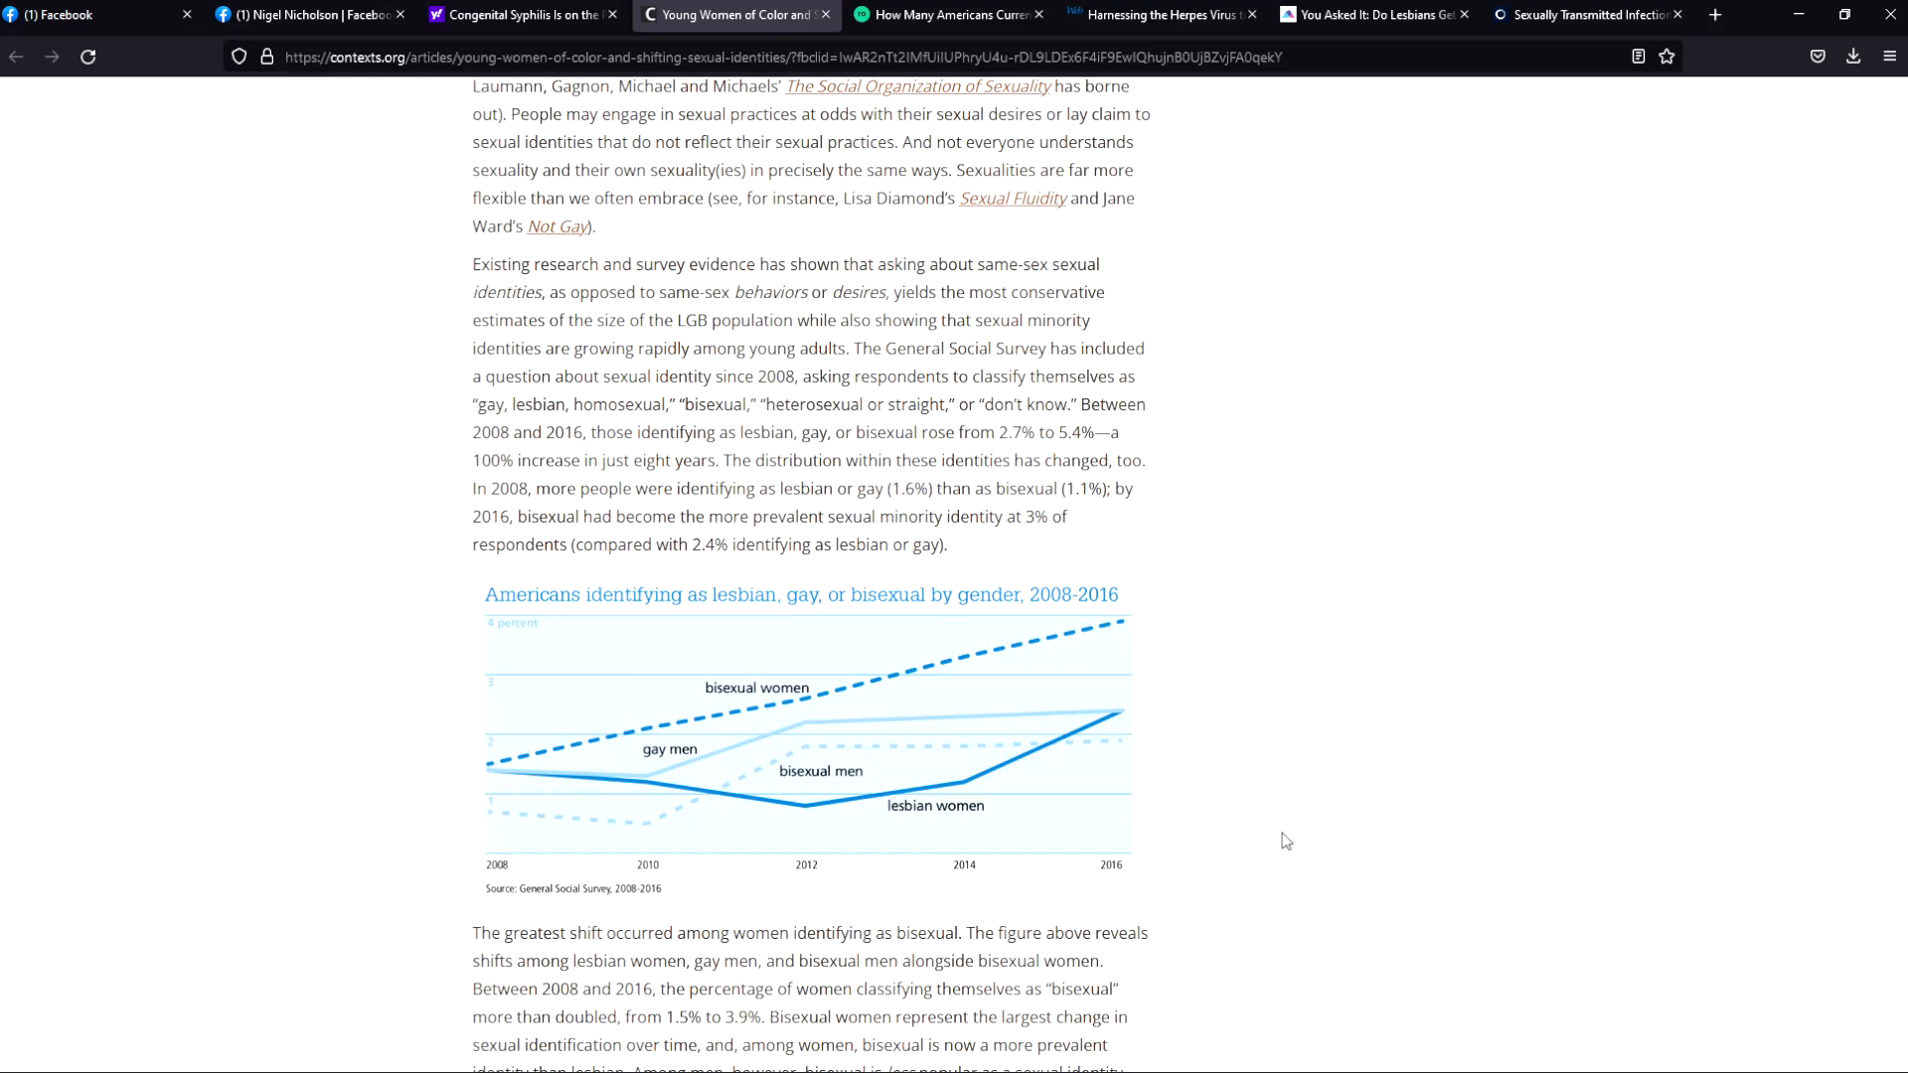
mouse_move(442, 779)
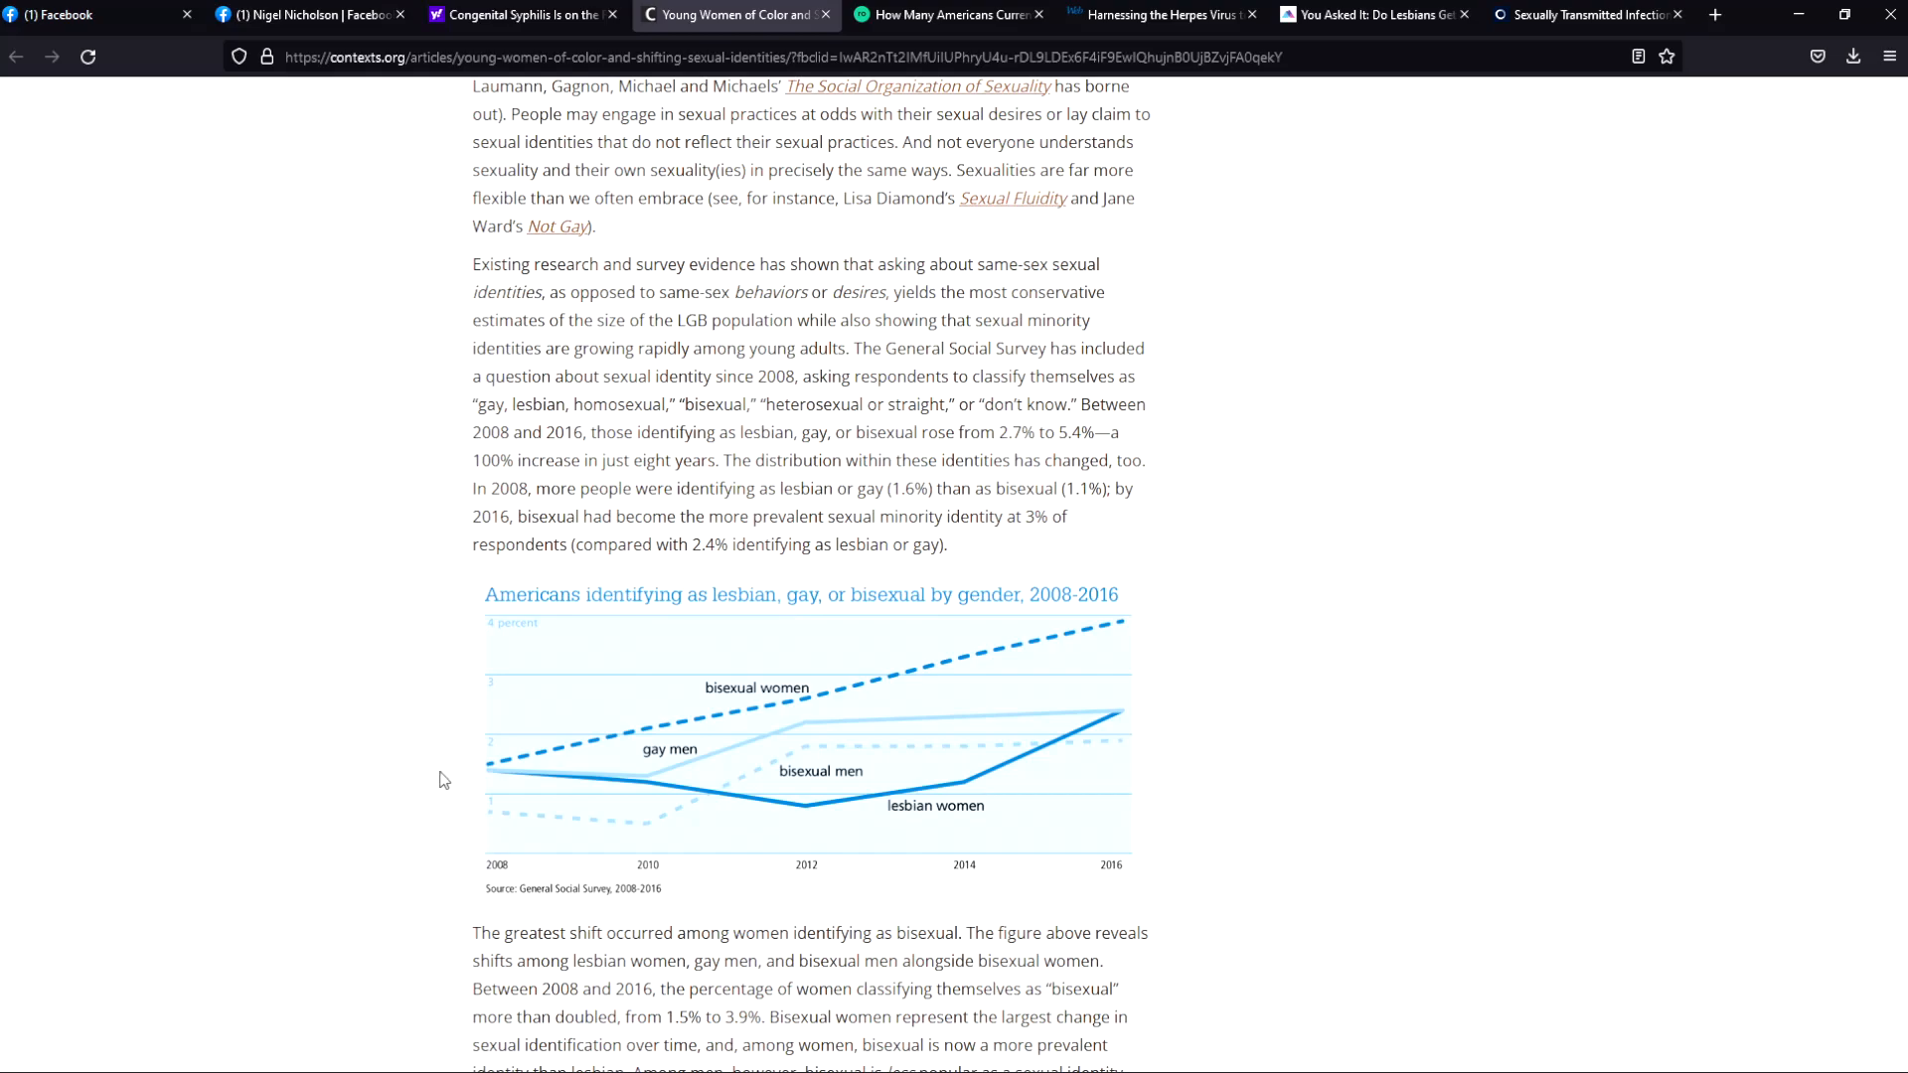
mouse_move(1166, 660)
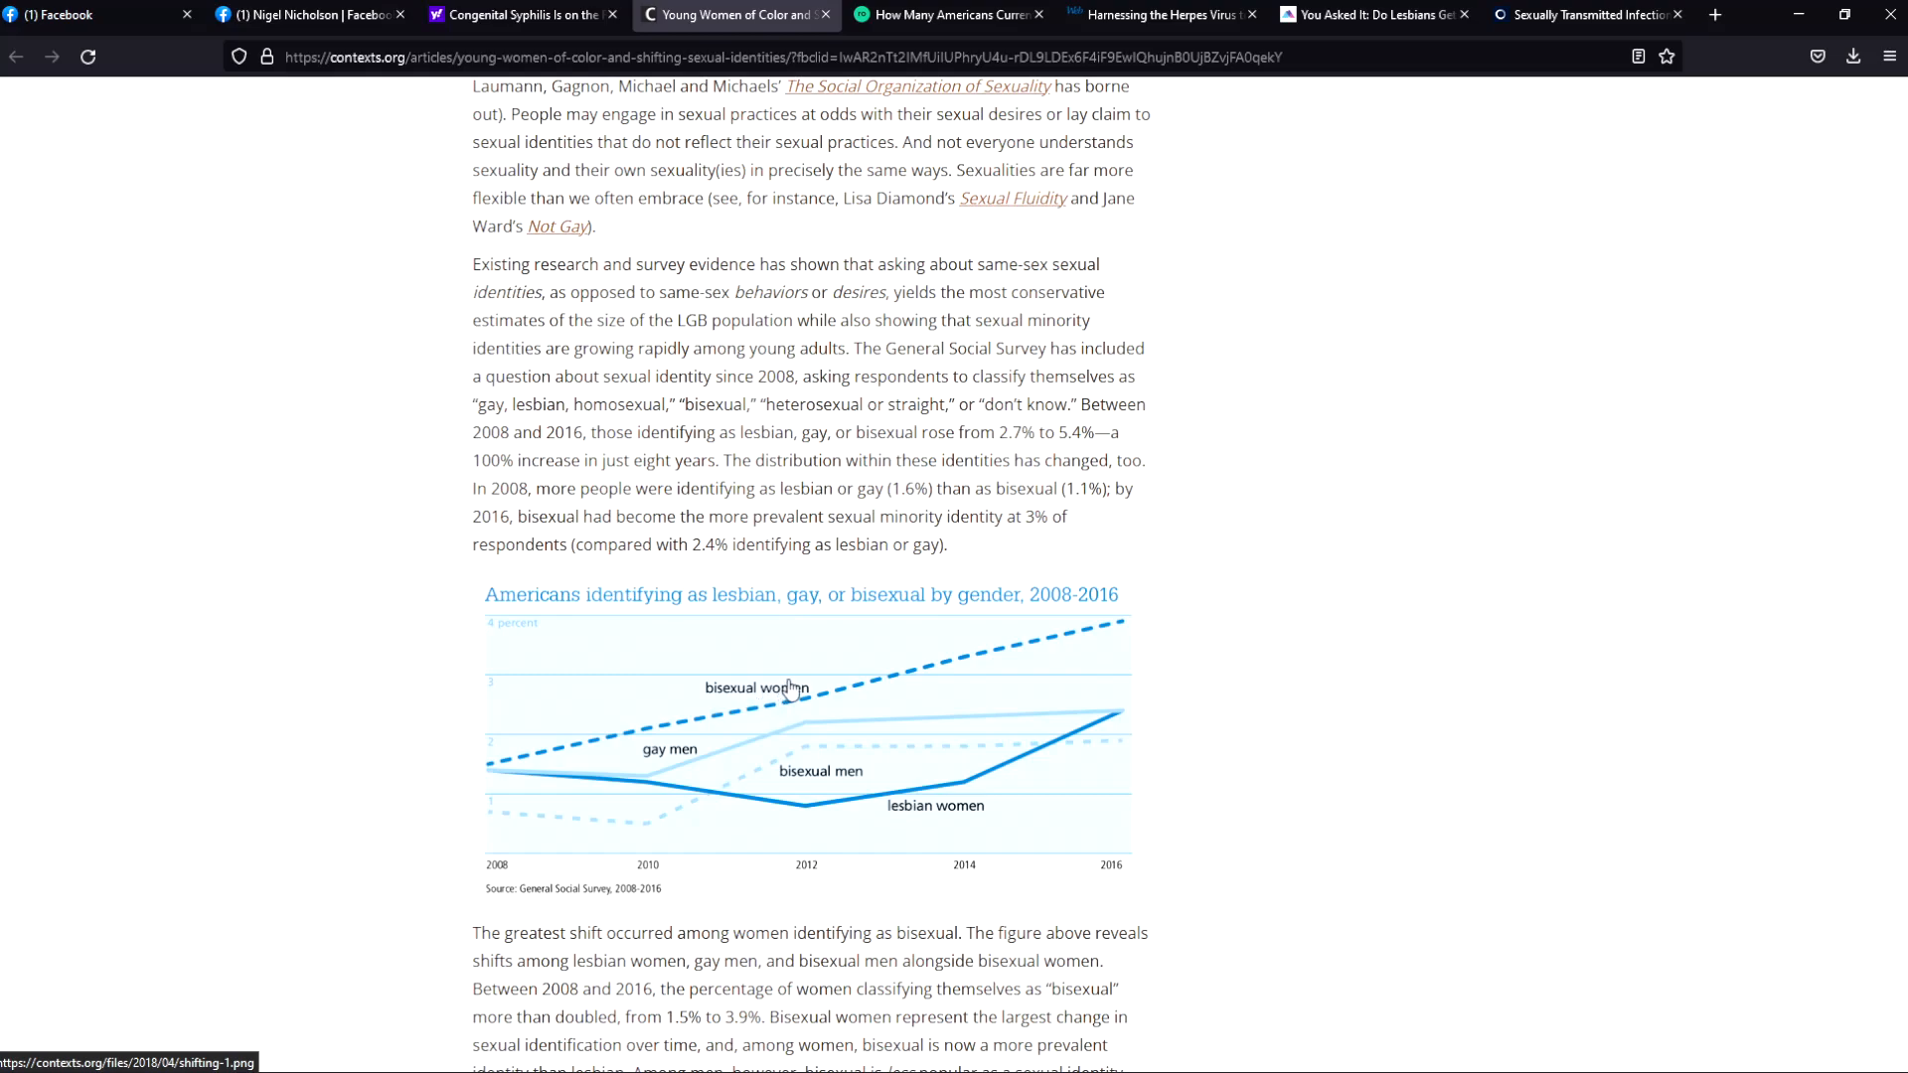
mouse_move(549, 777)
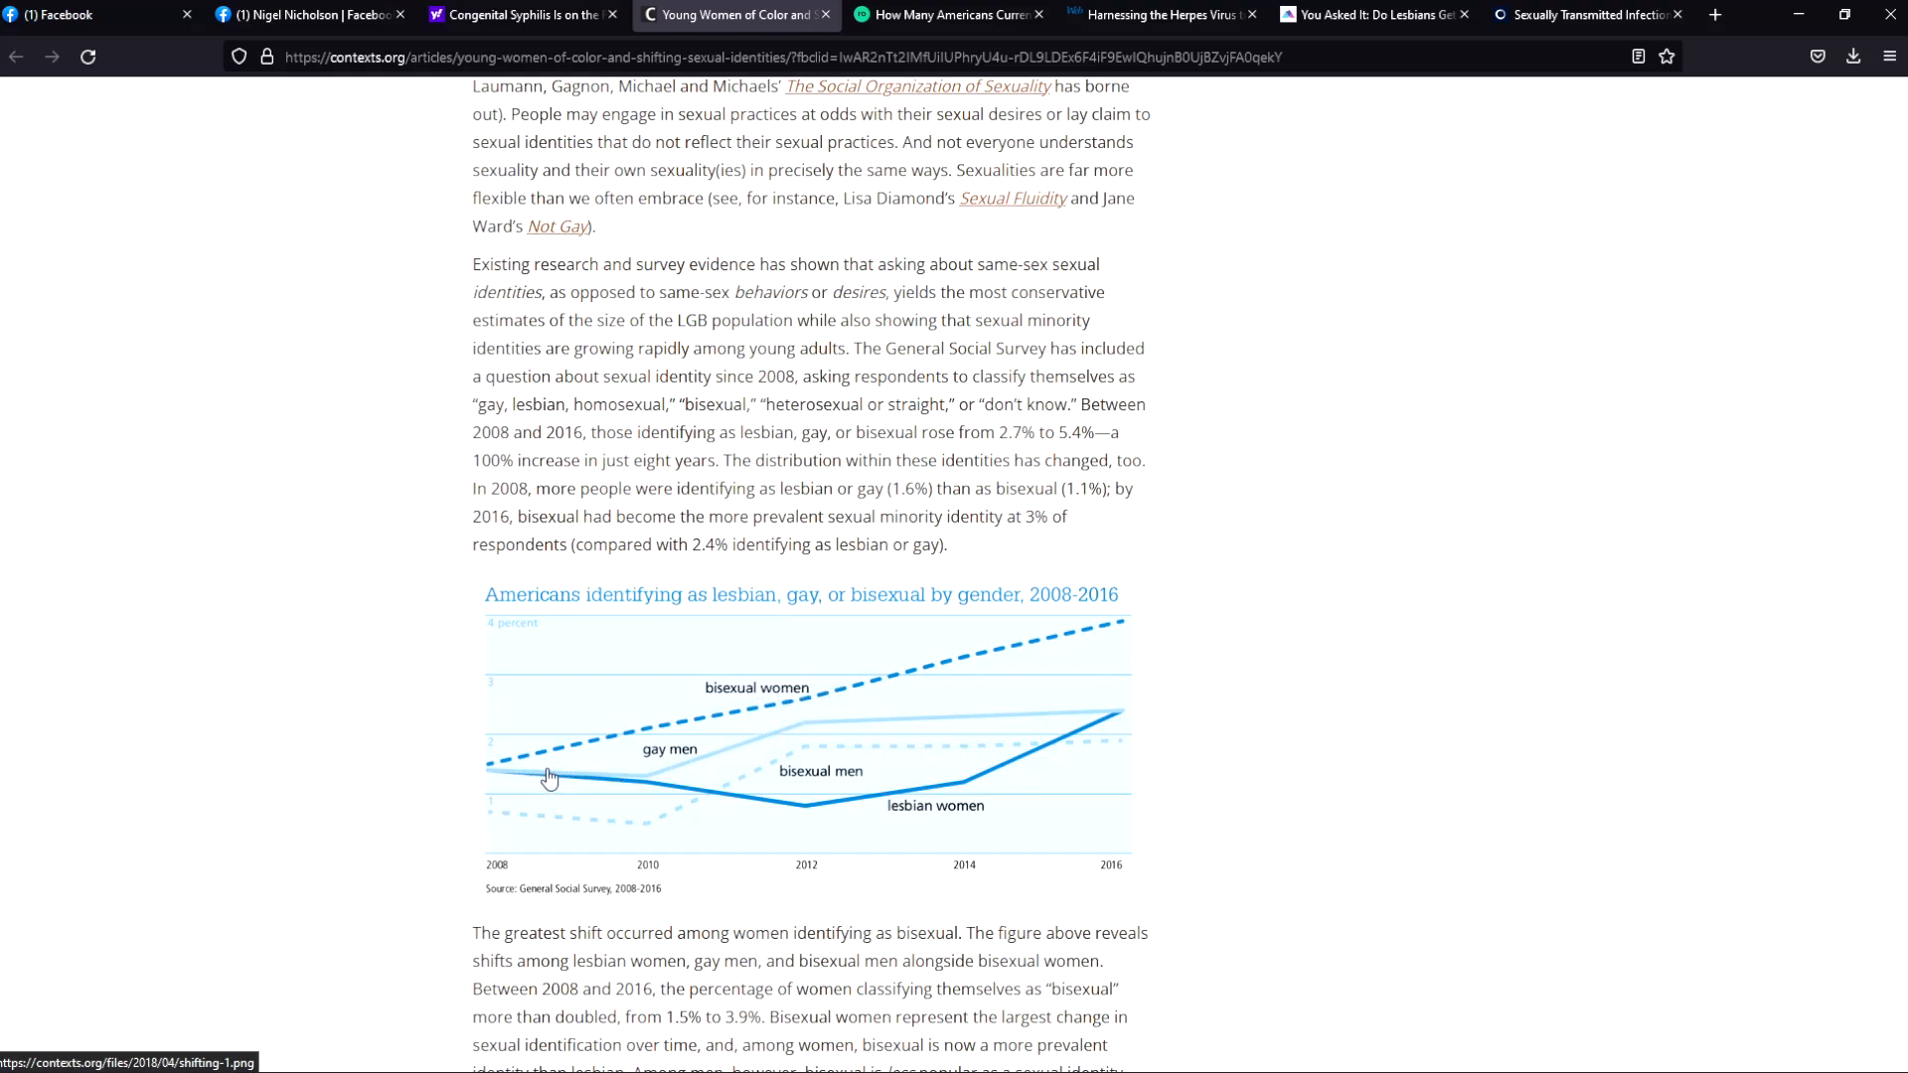
mouse_move(502, 779)
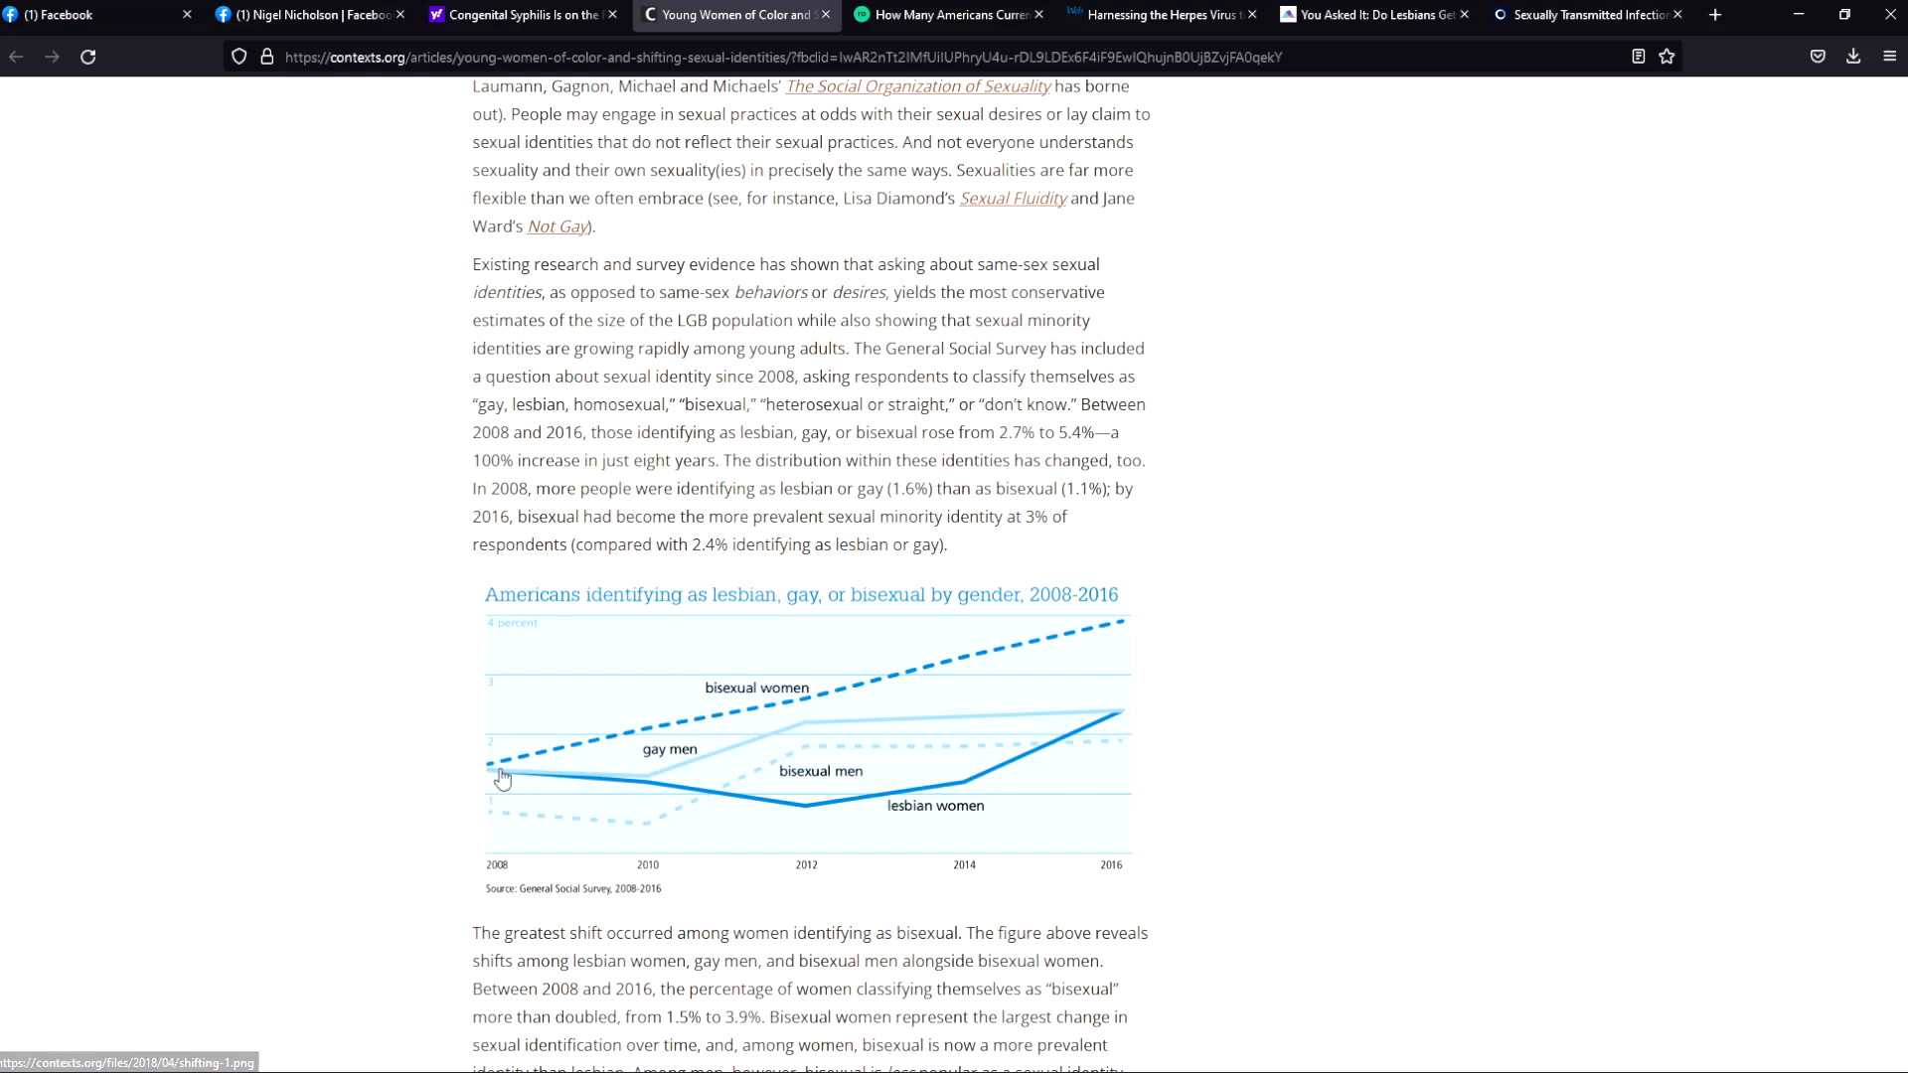
mouse_move(807, 749)
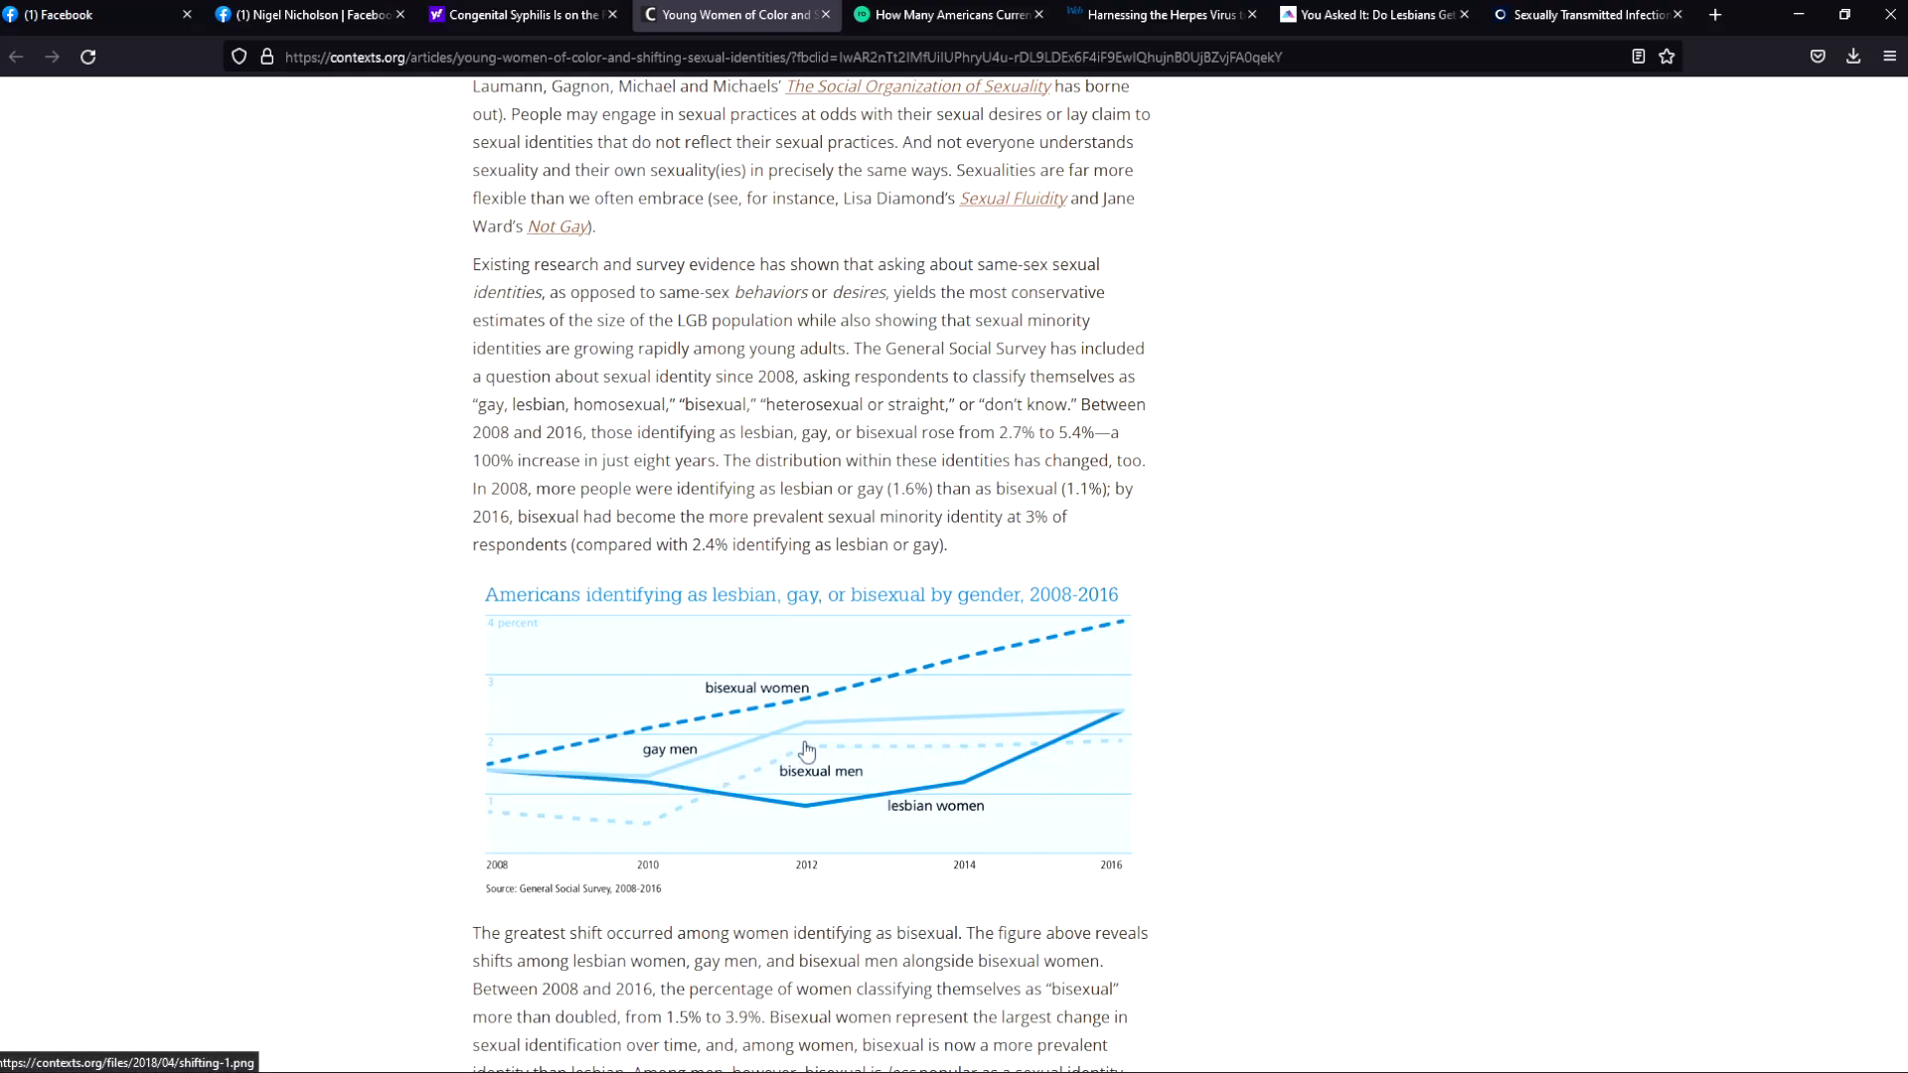
mouse_move(1165, 729)
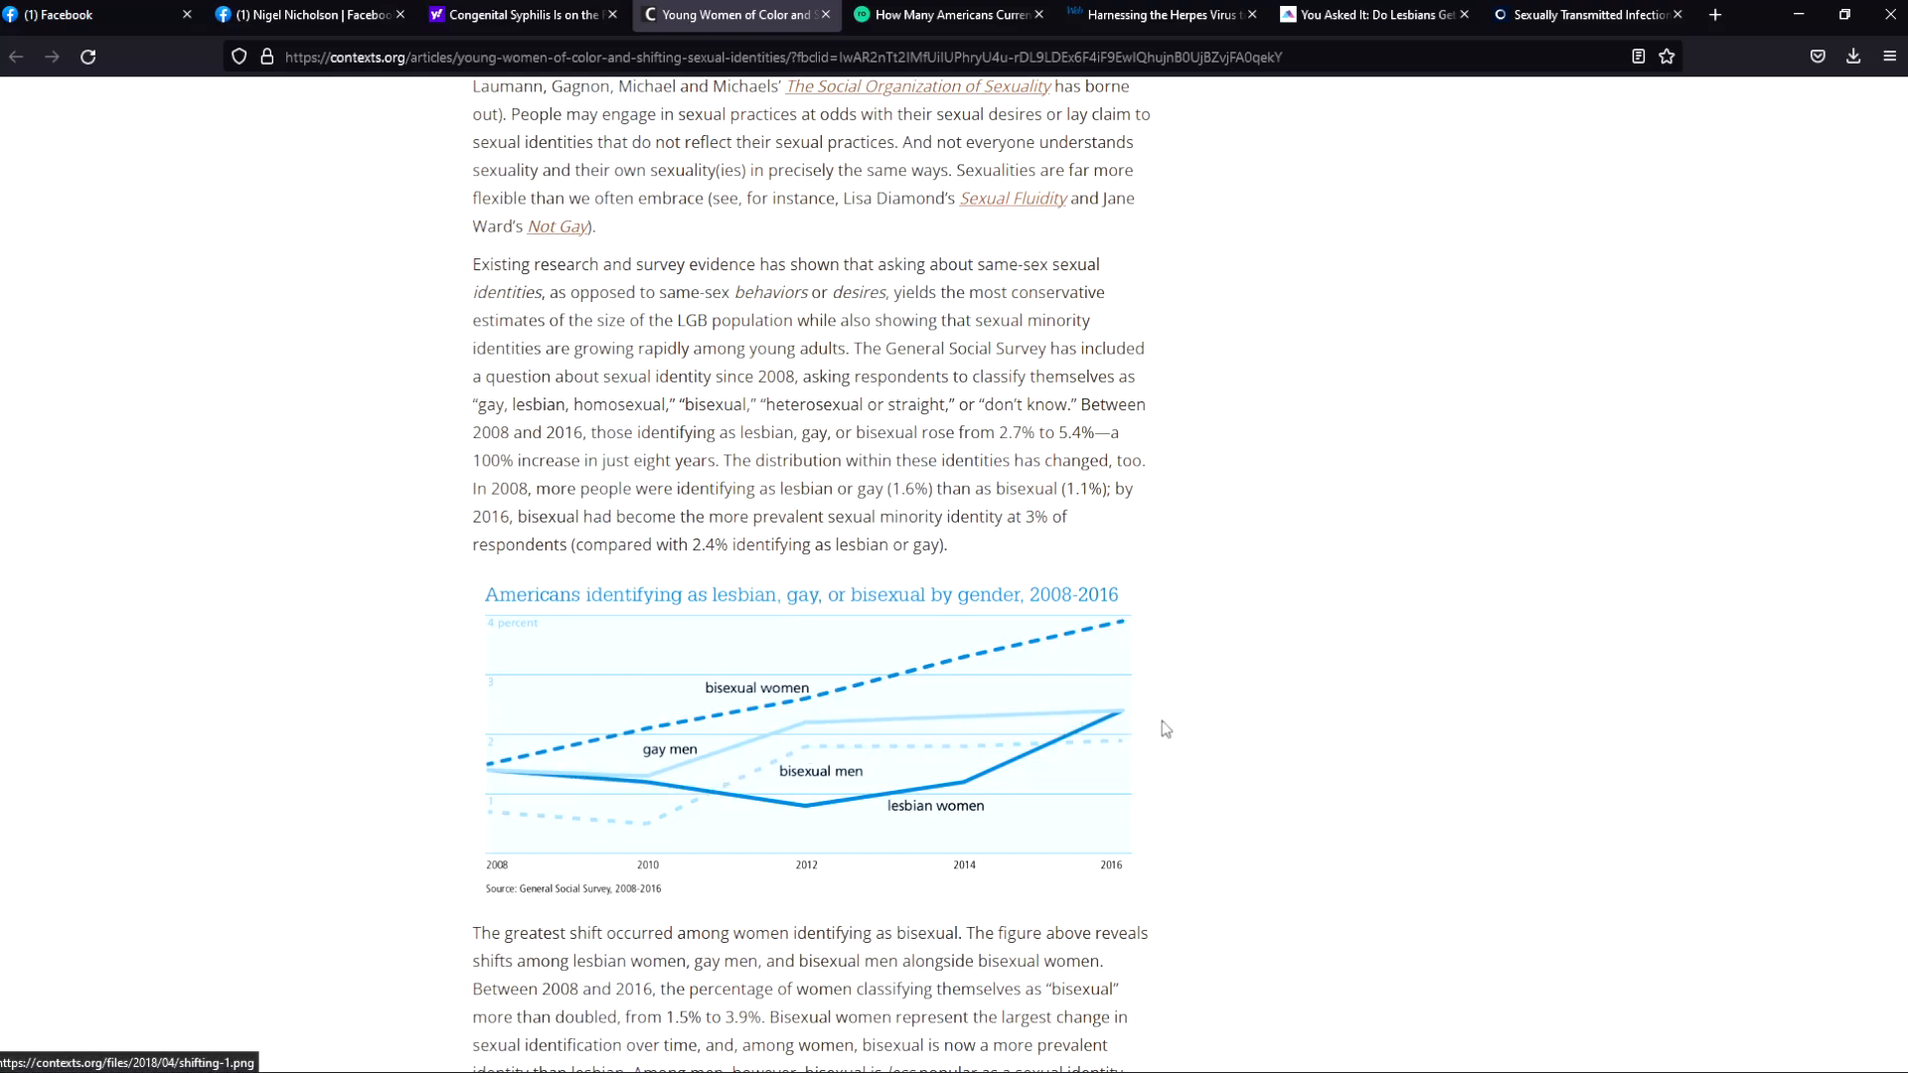
mouse_move(1040, 743)
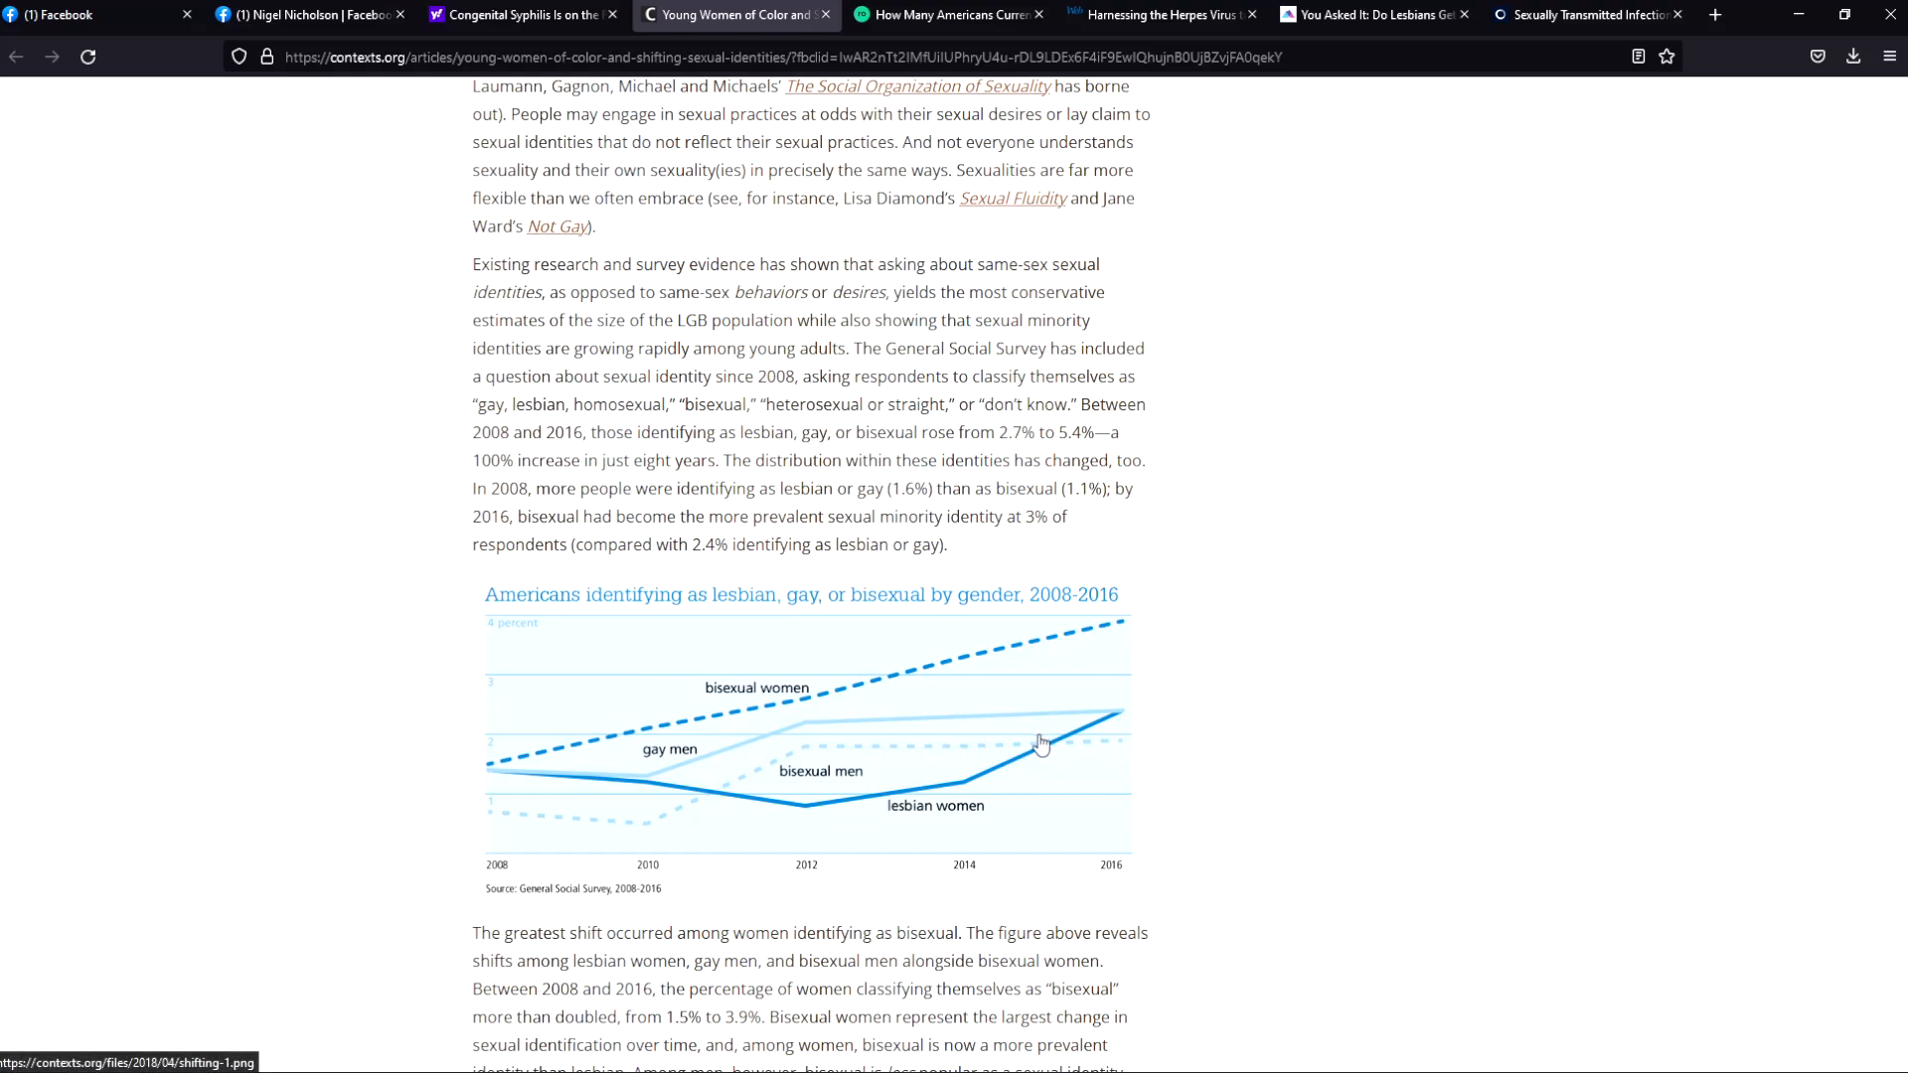
mouse_move(996, 745)
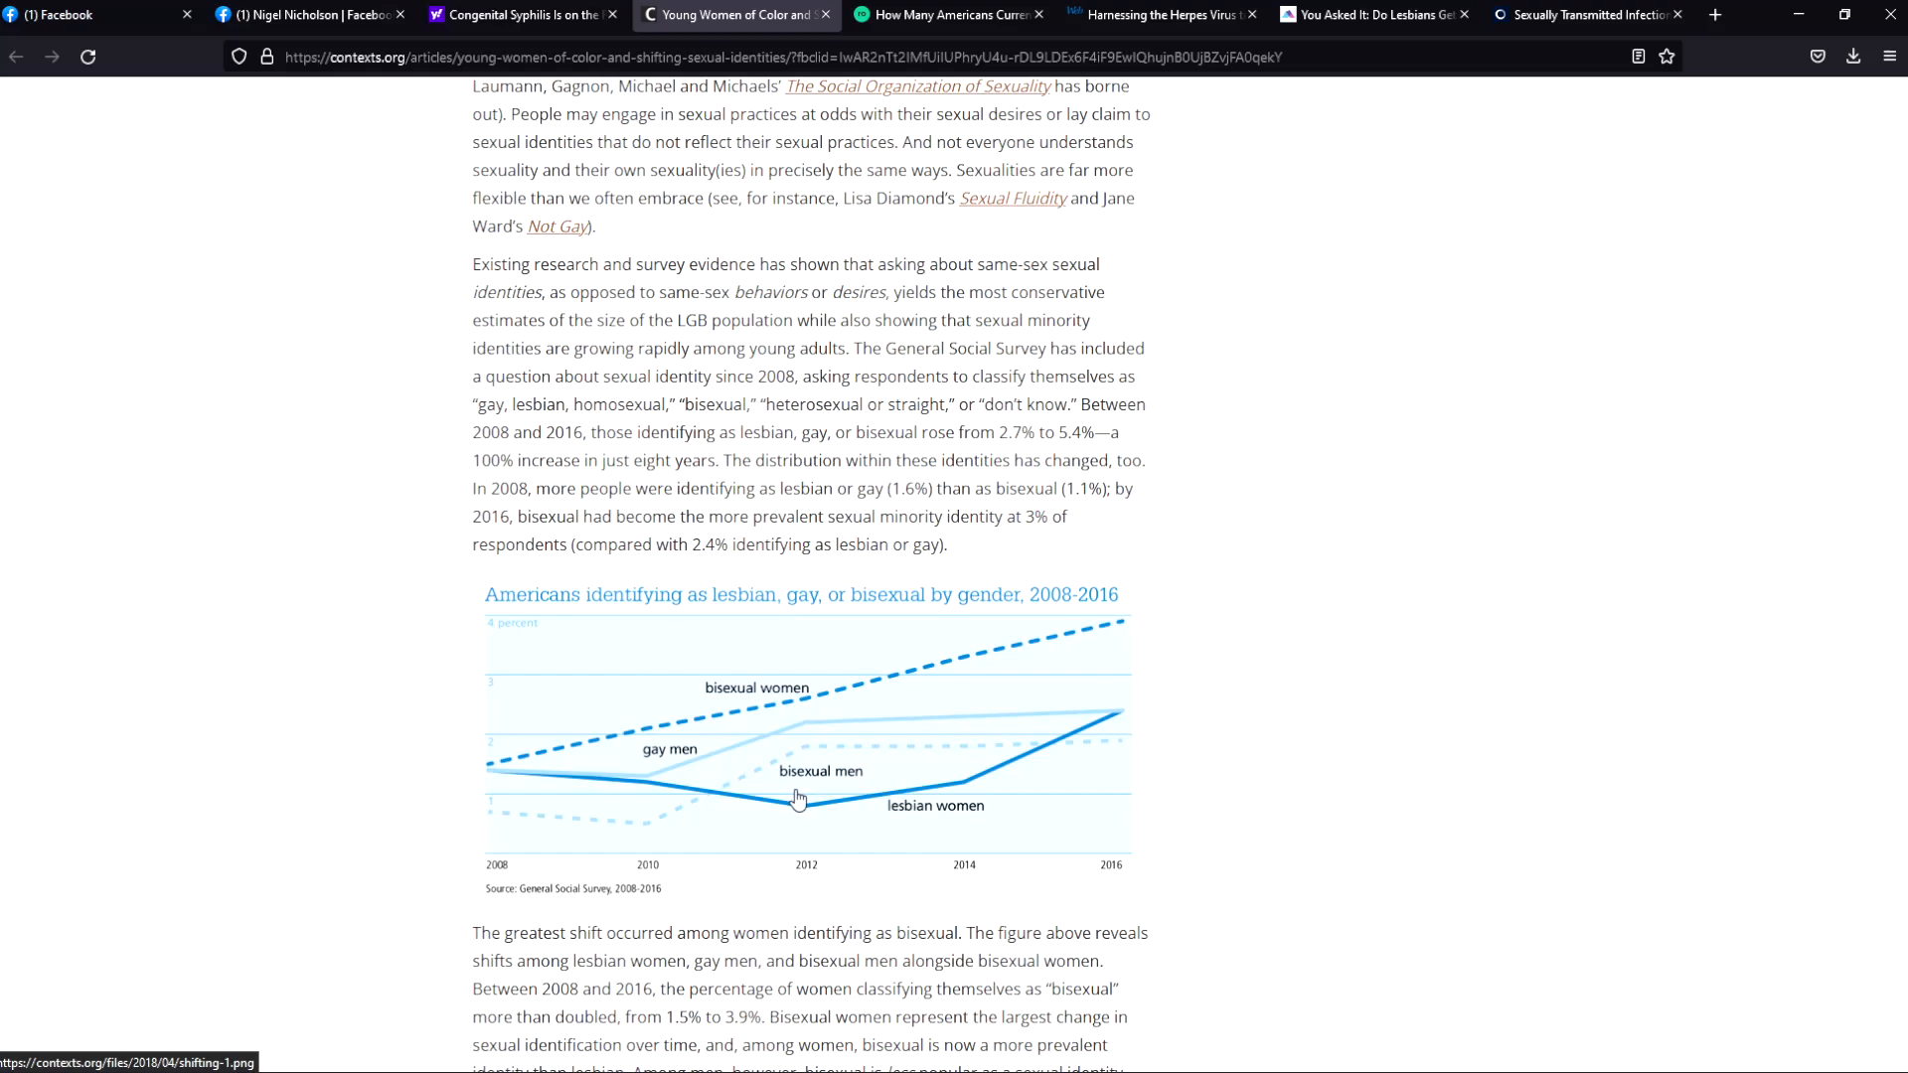
mouse_move(815, 777)
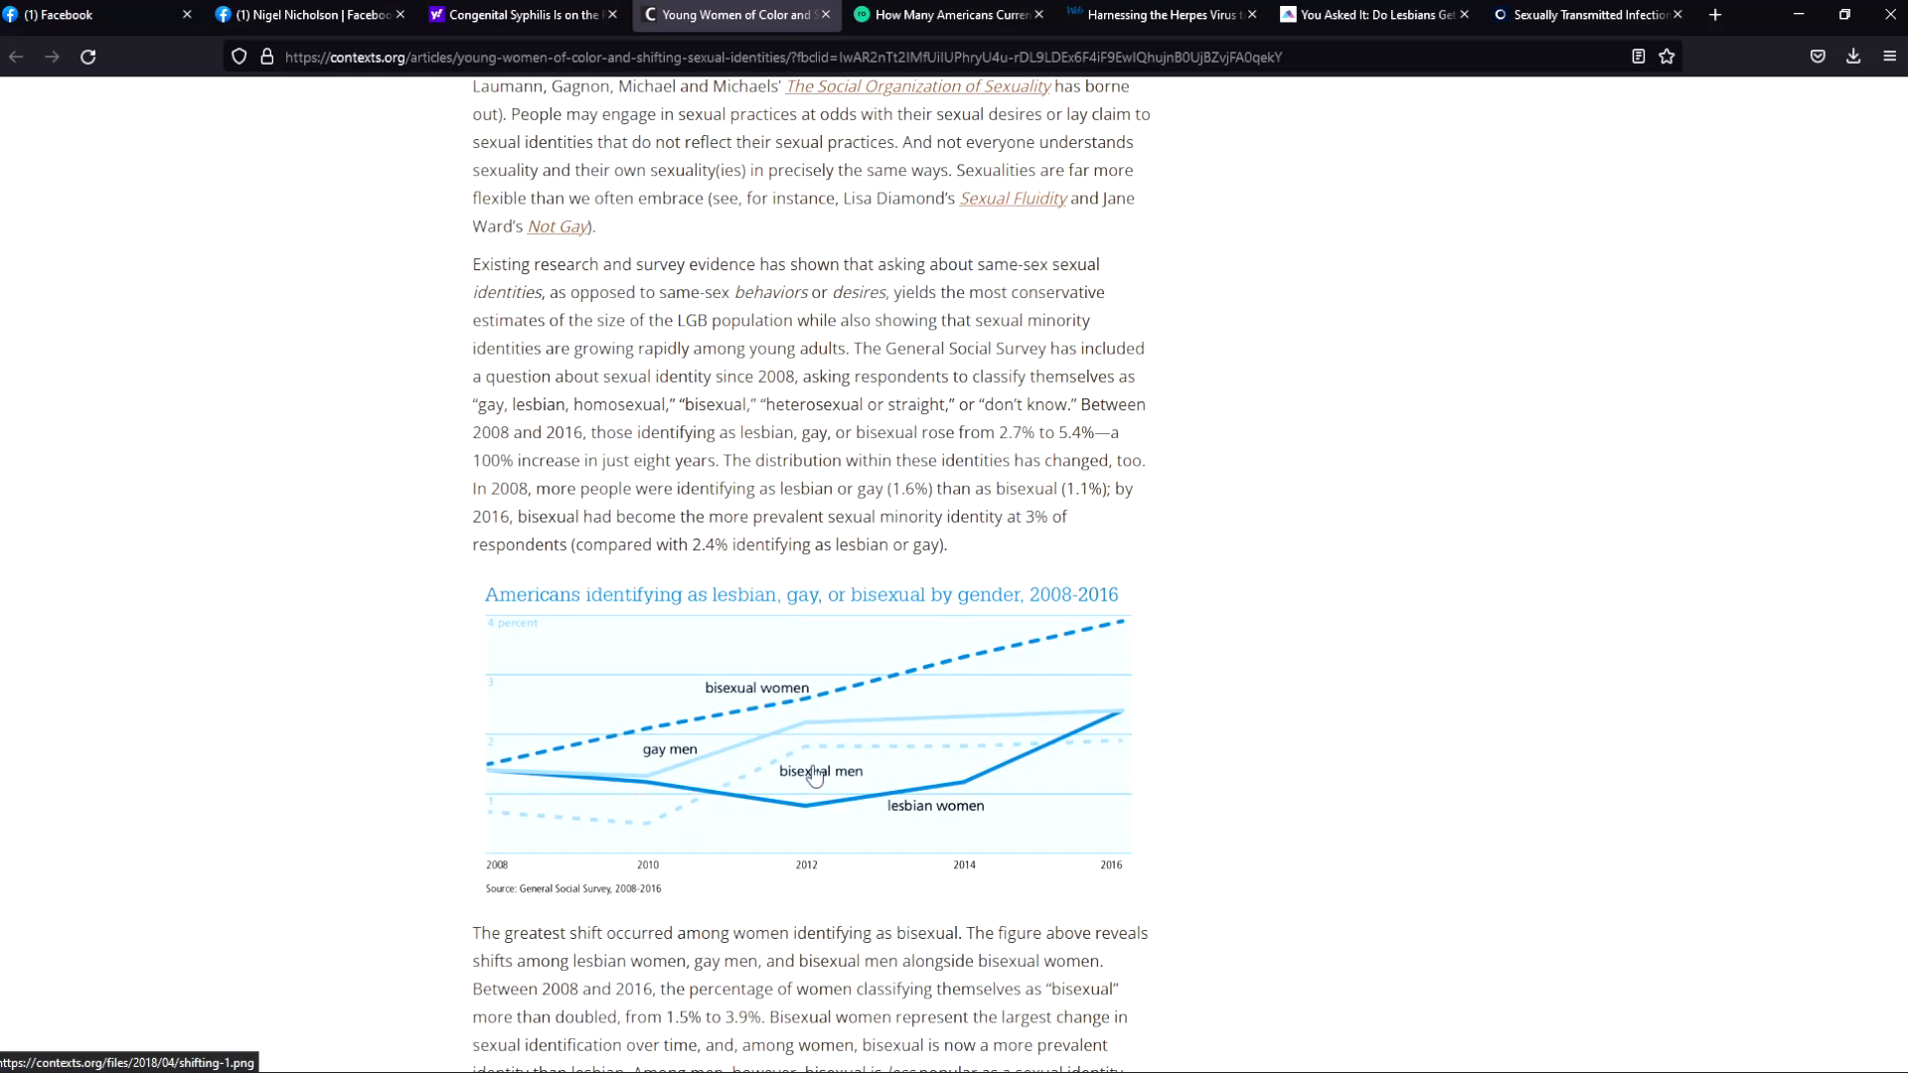
mouse_move(832, 761)
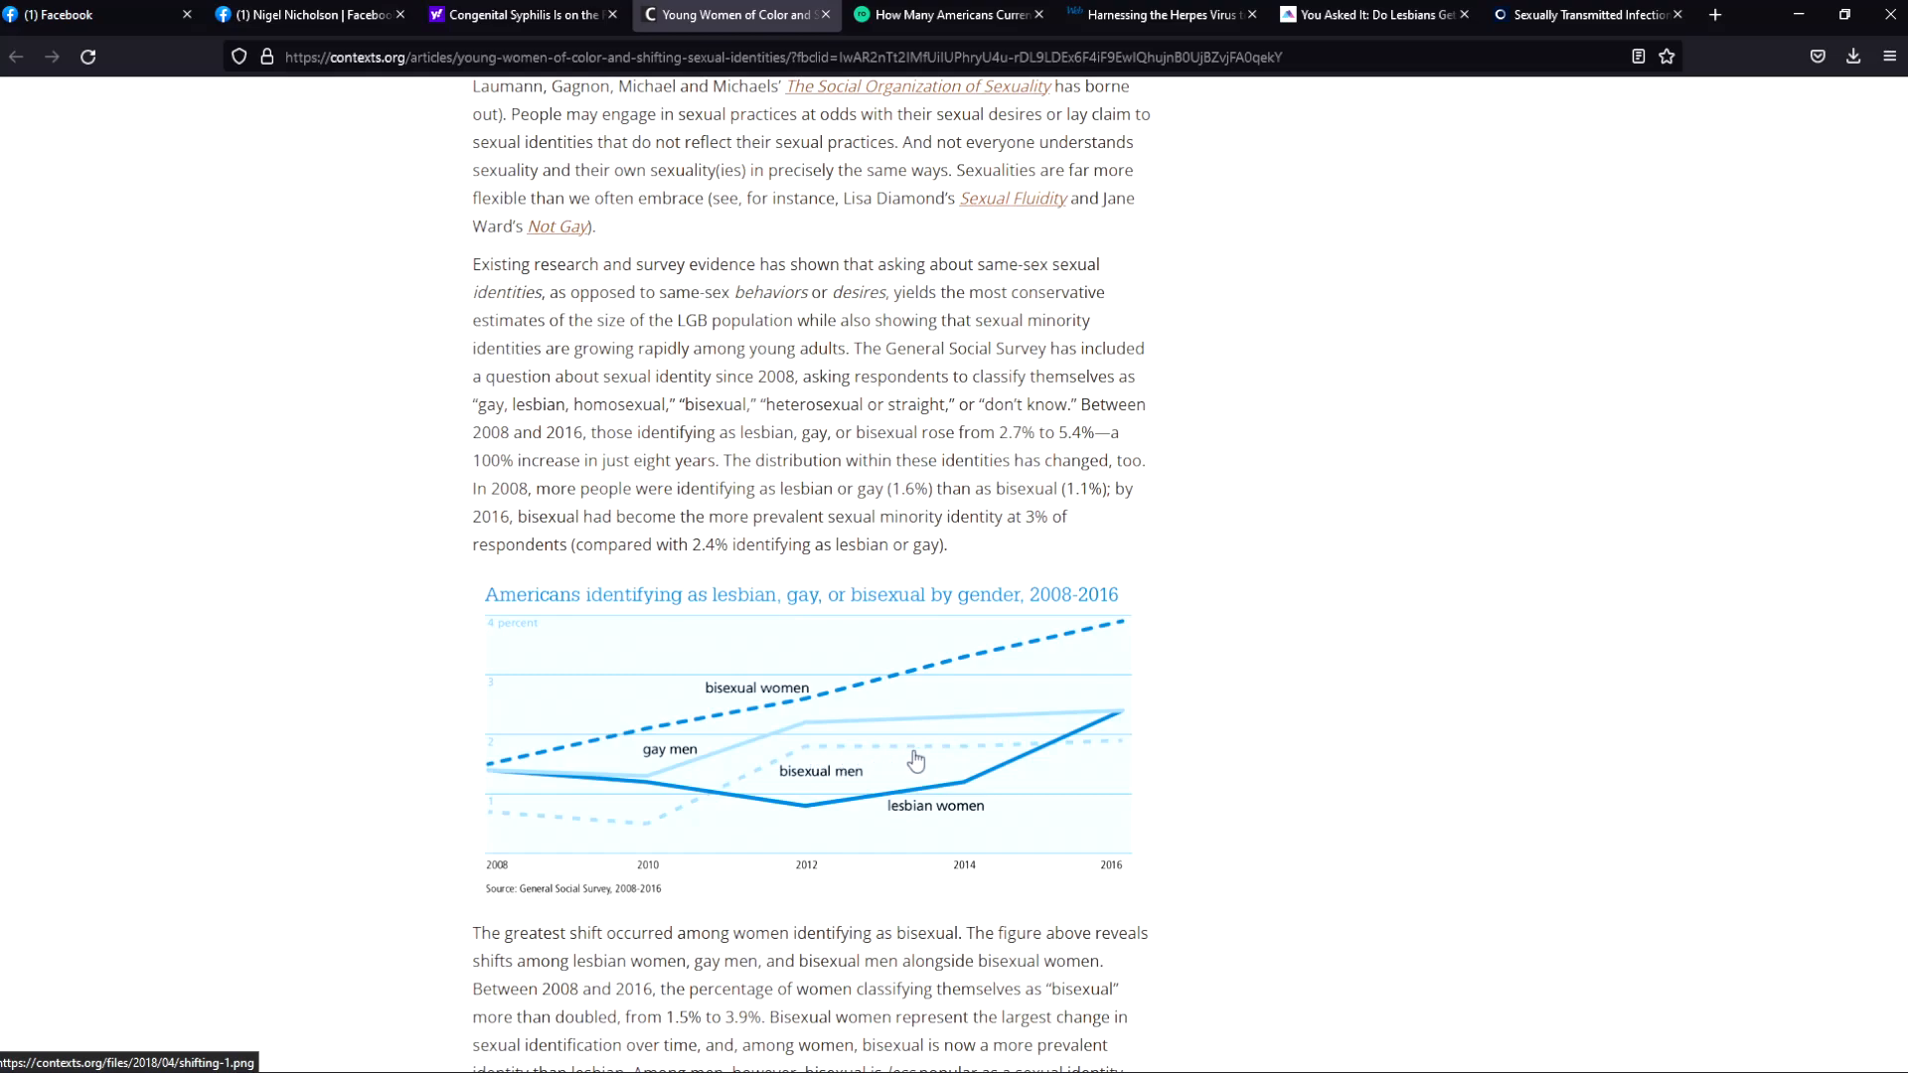
mouse_move(956, 757)
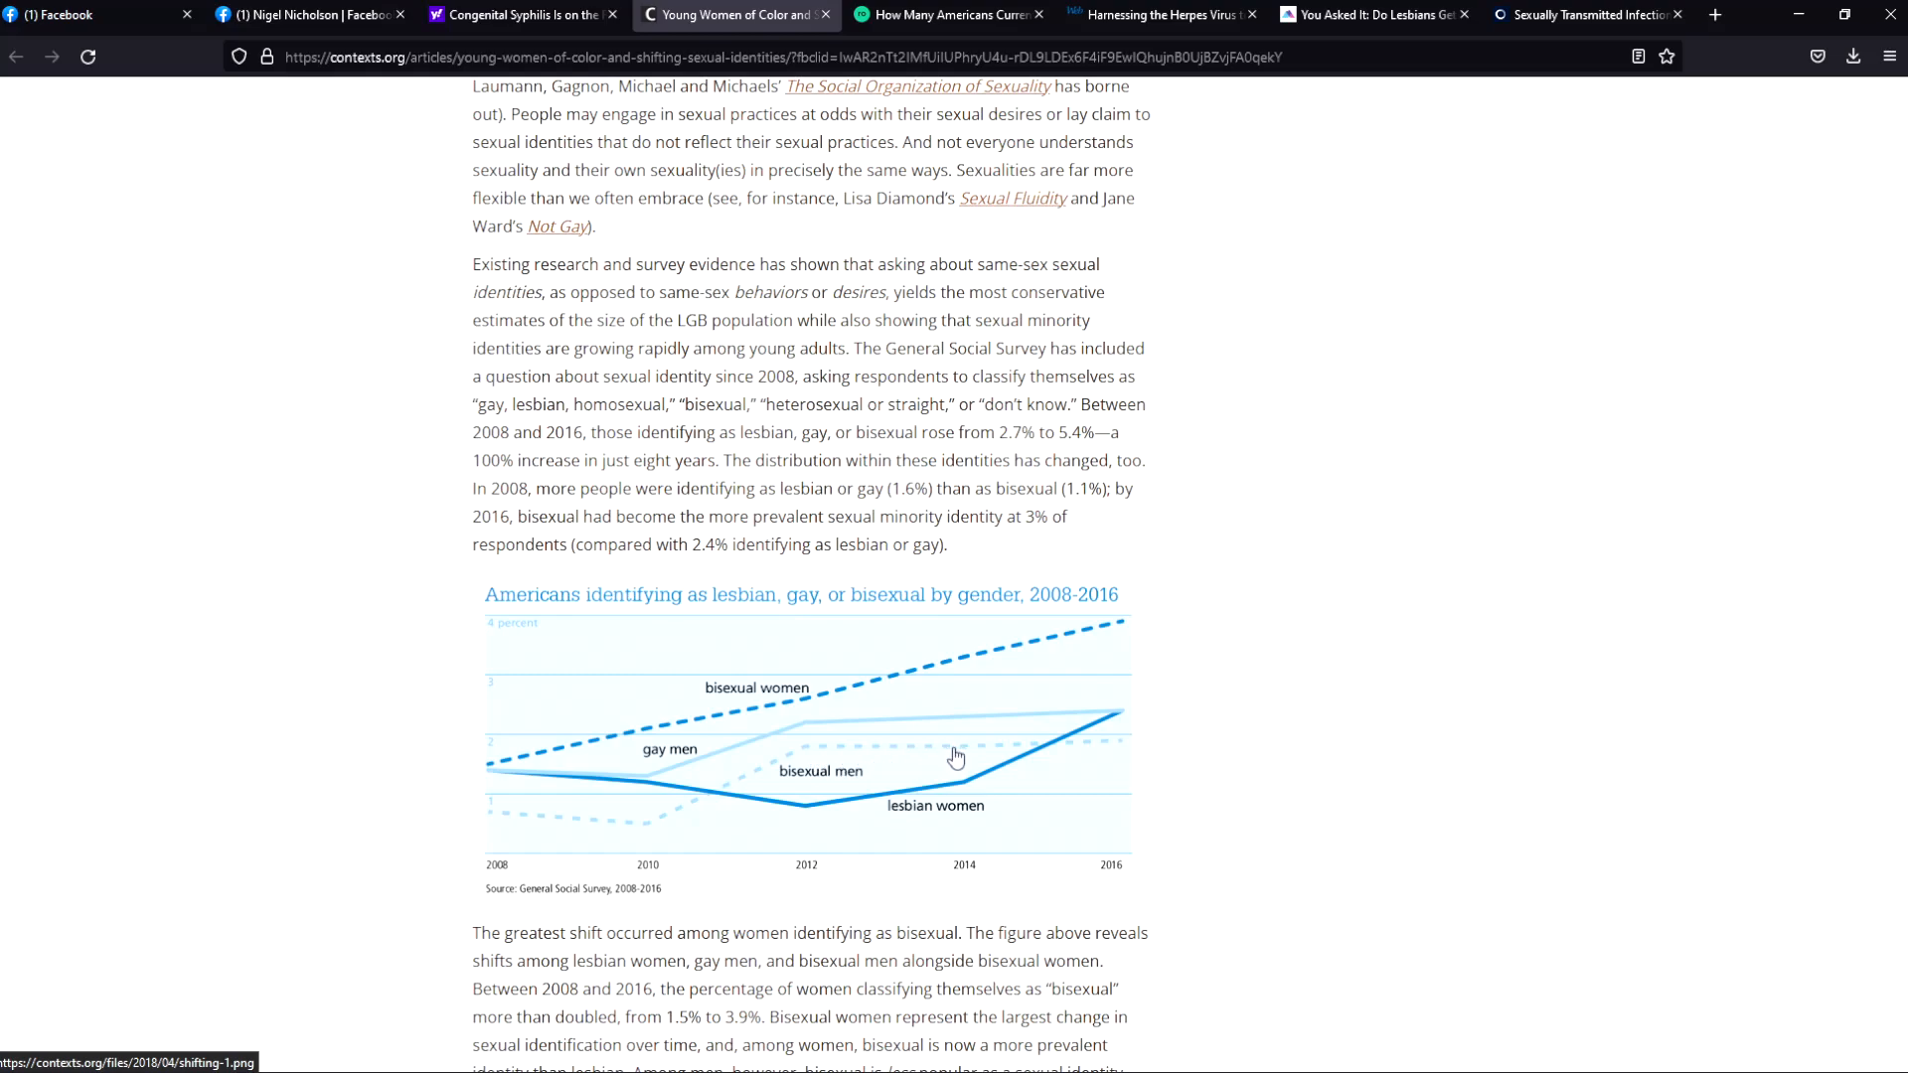
mouse_move(1196, 771)
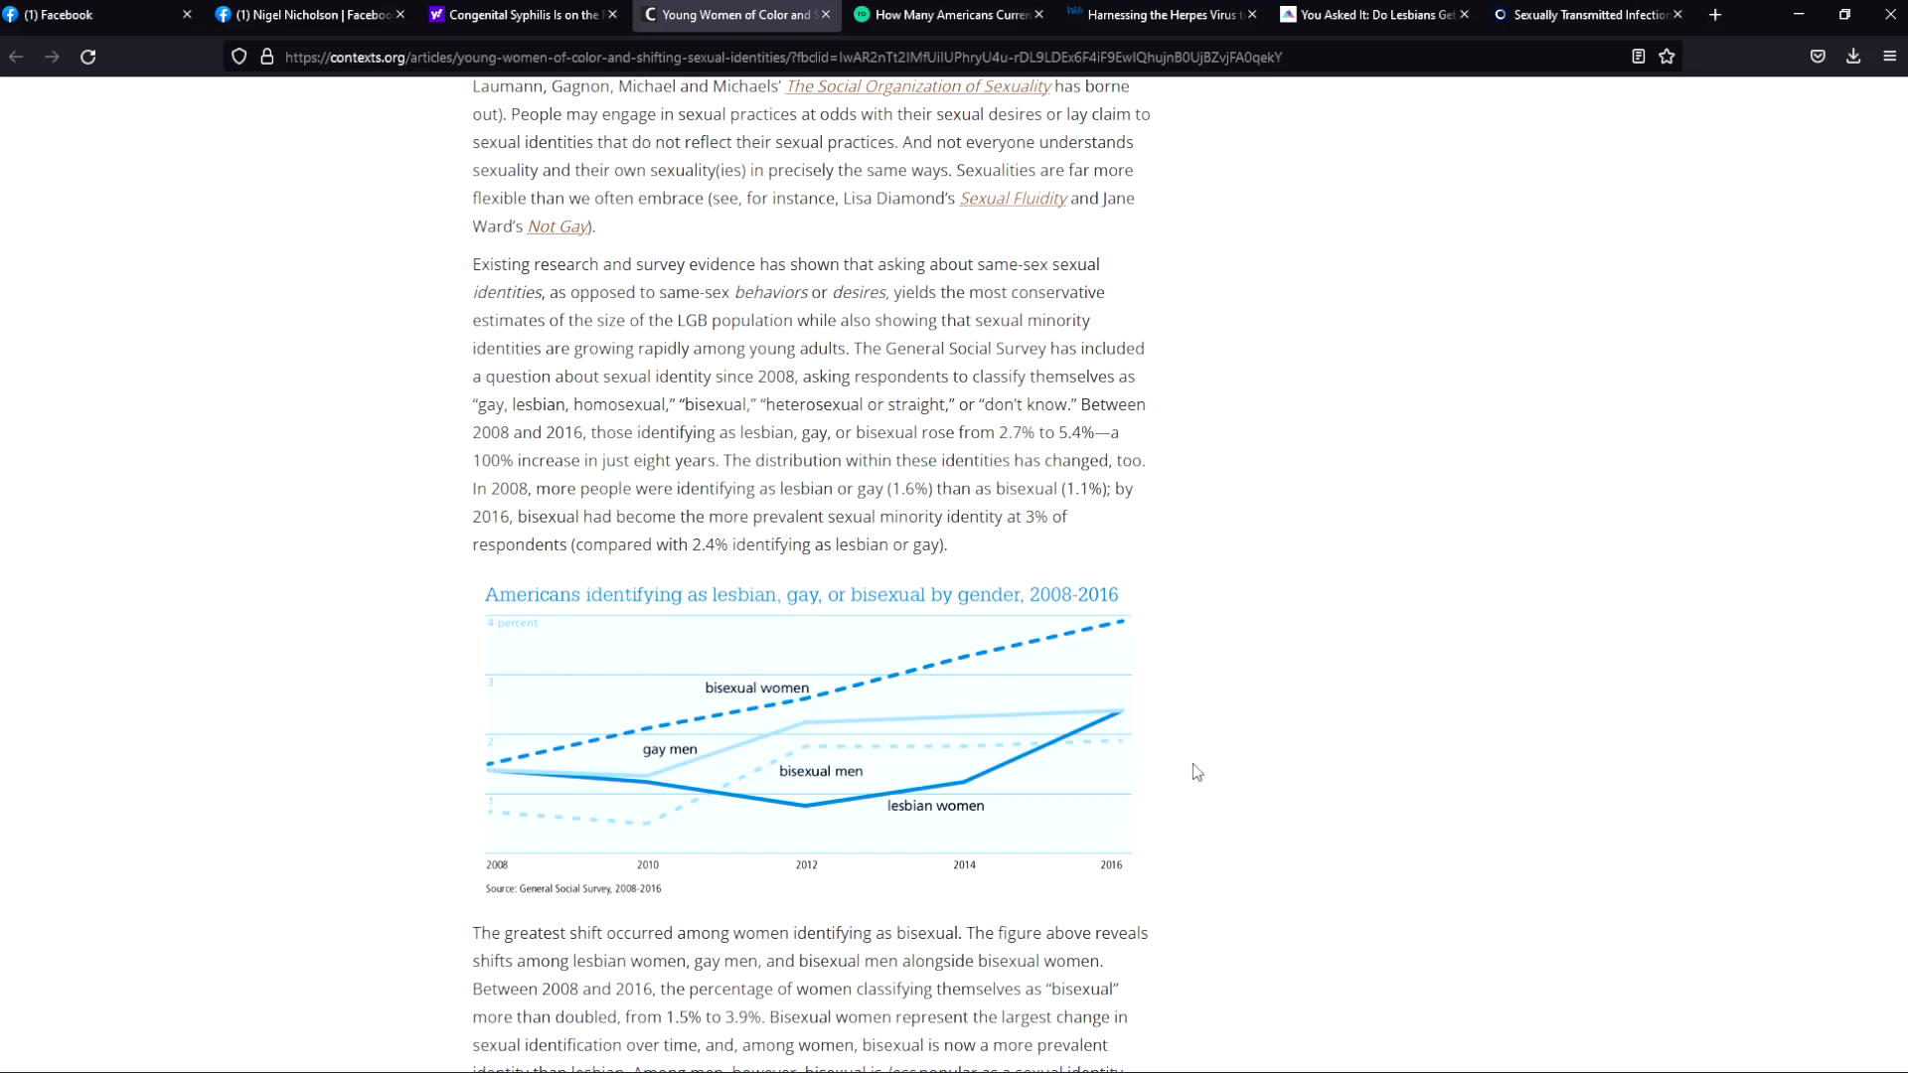
mouse_move(628, 809)
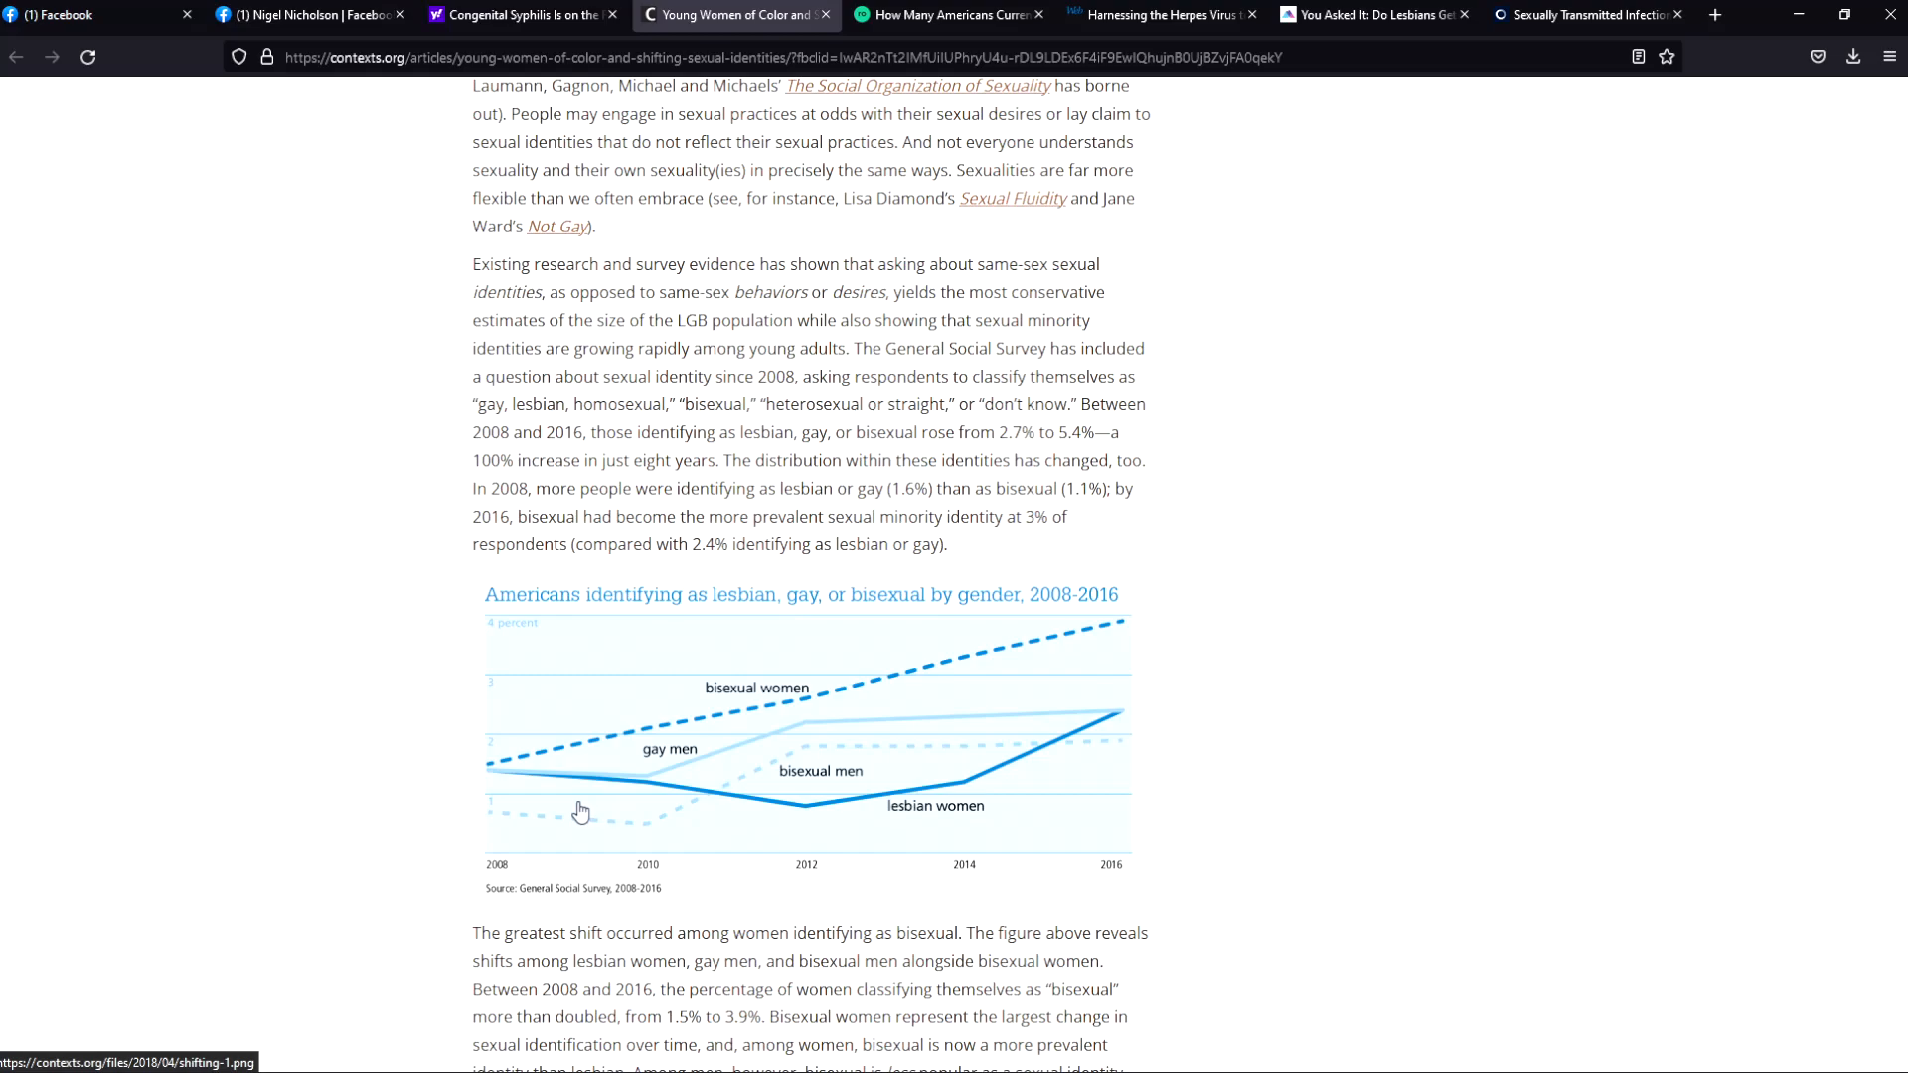
mouse_move(779, 805)
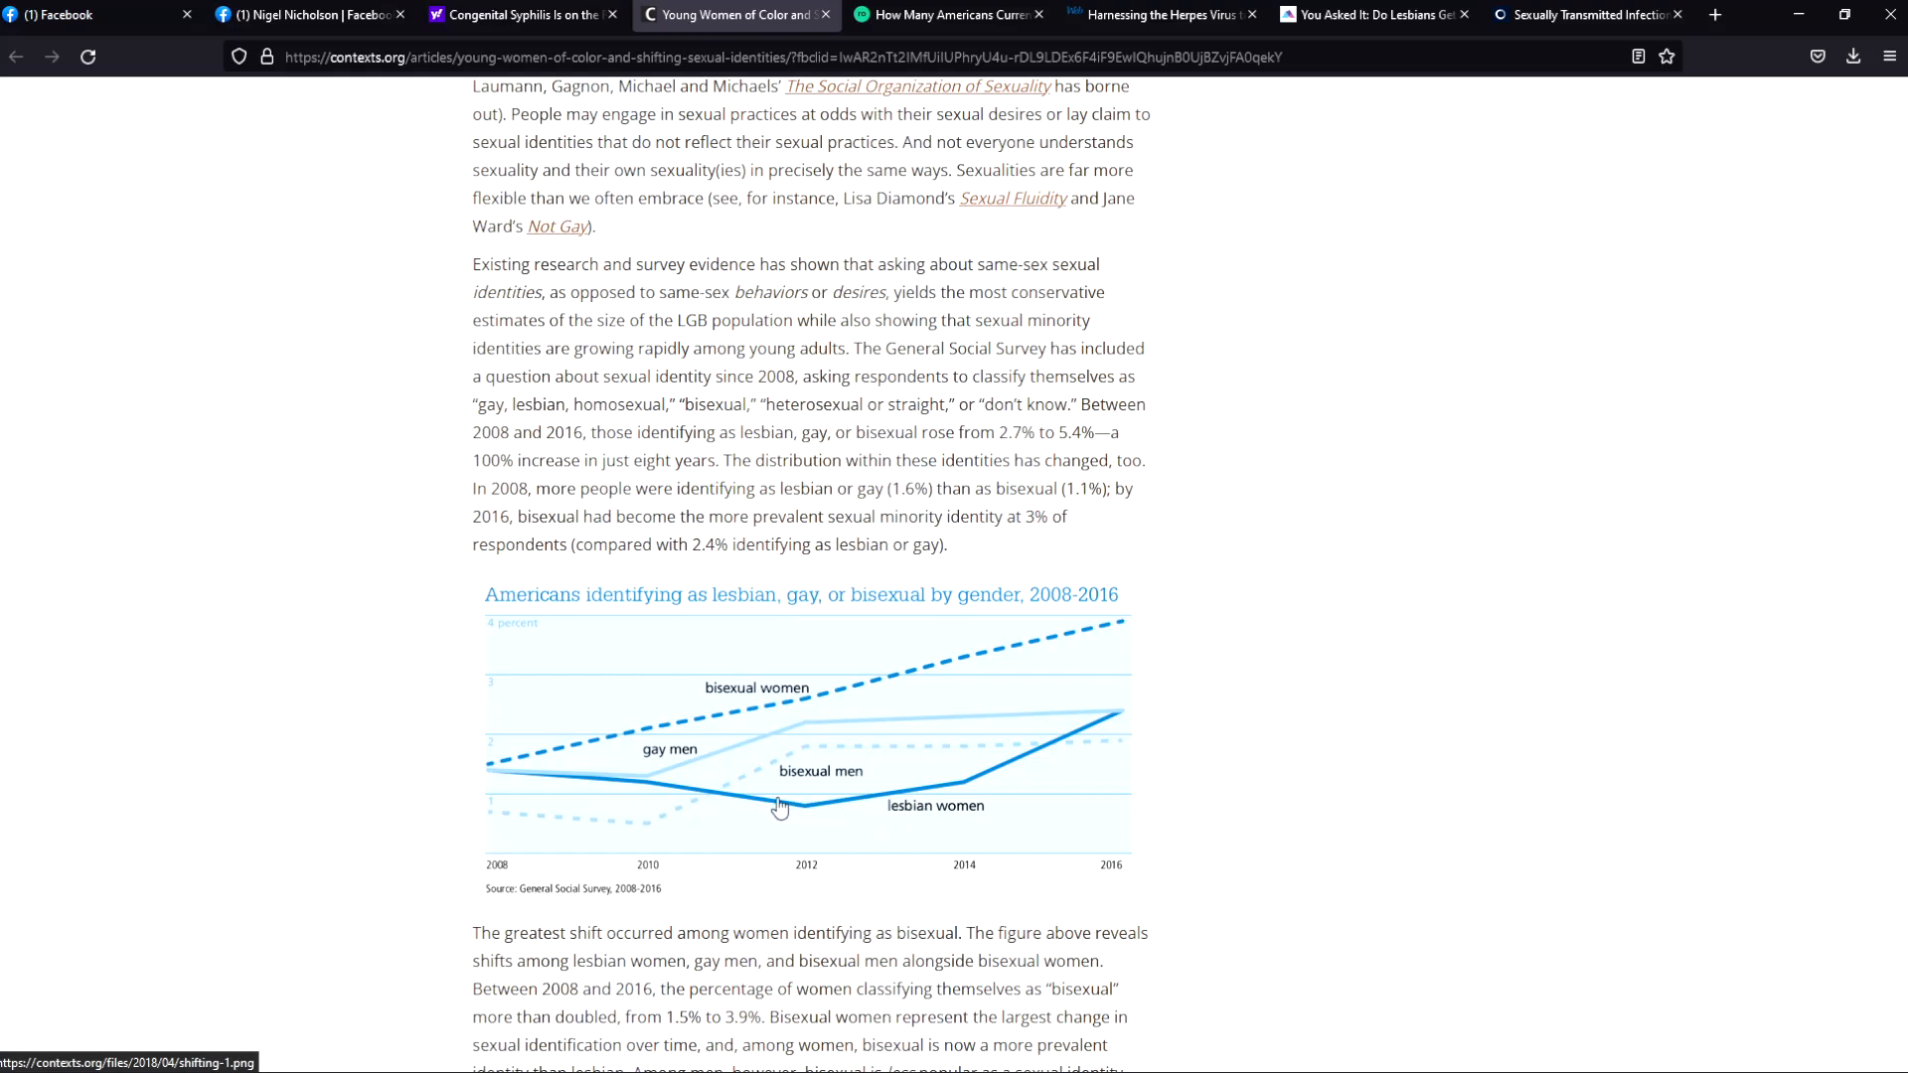
mouse_move(1081, 756)
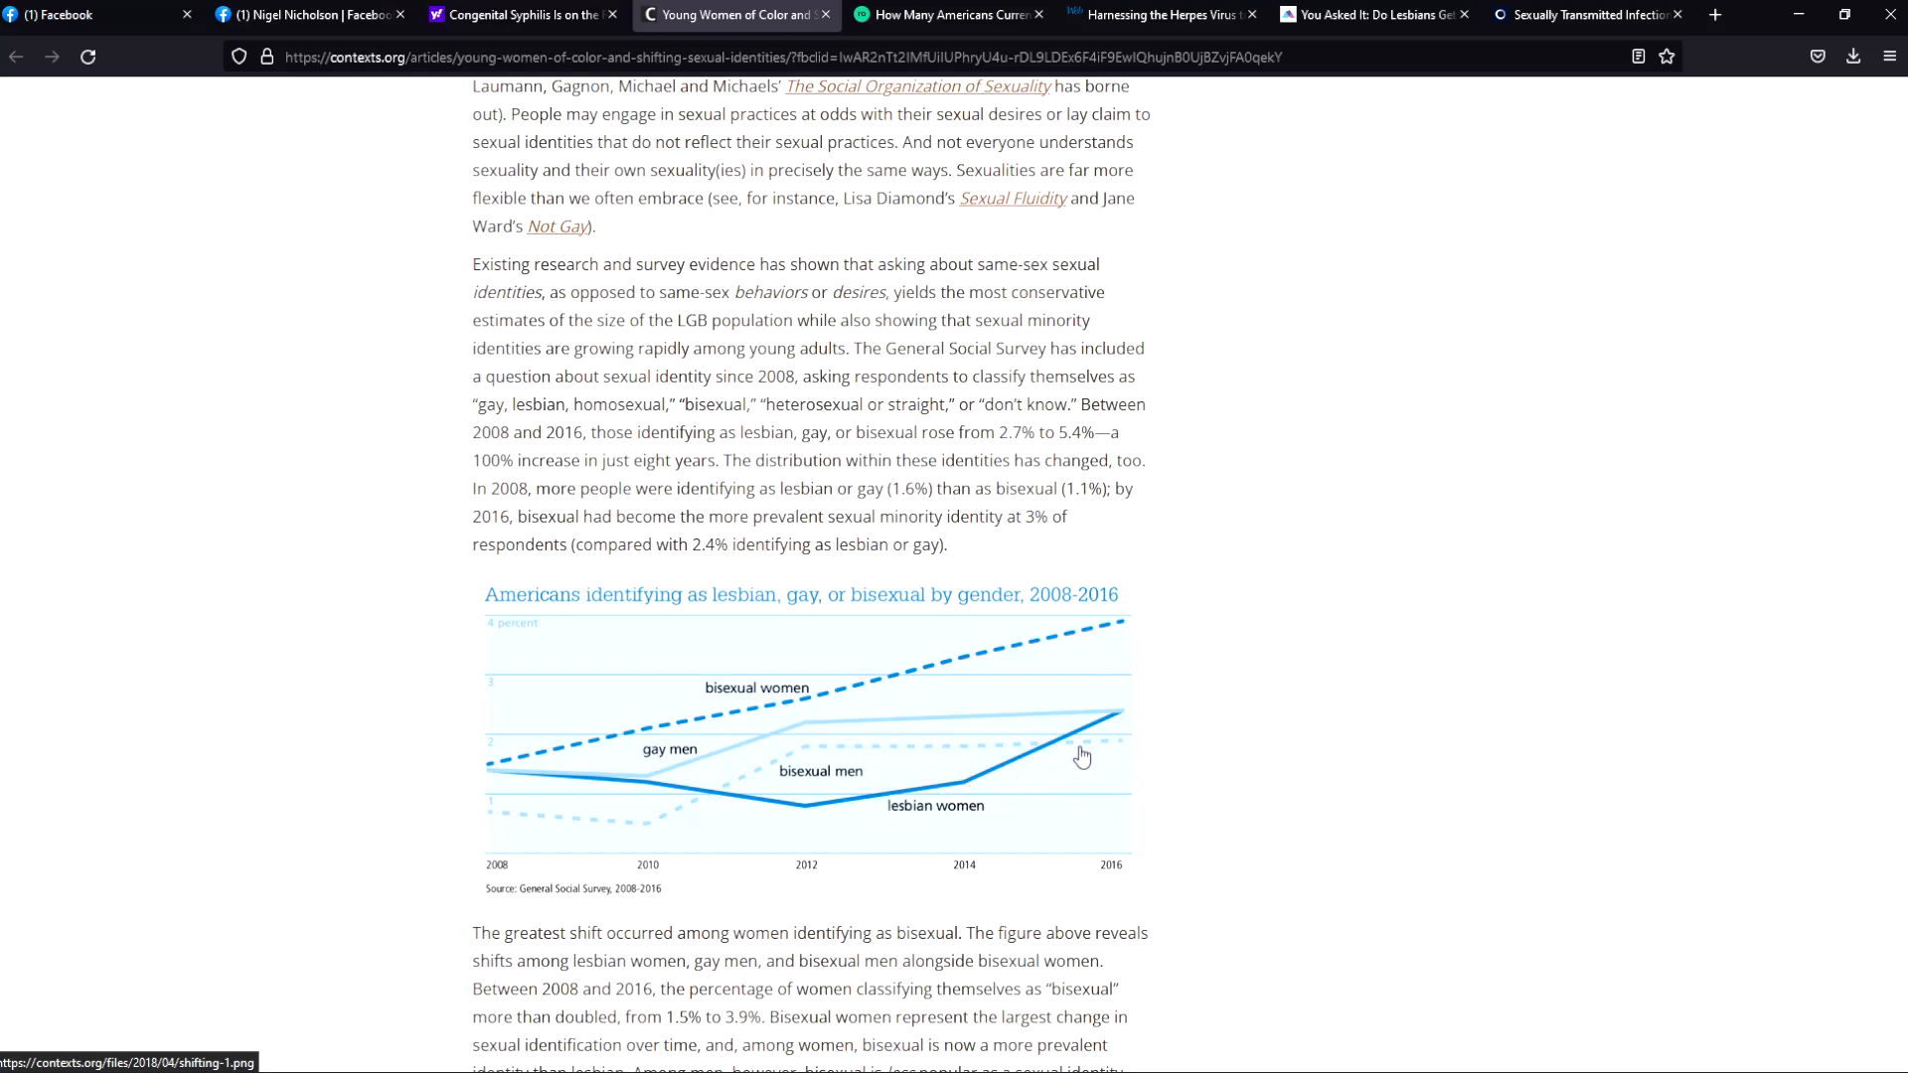
mouse_move(1128, 727)
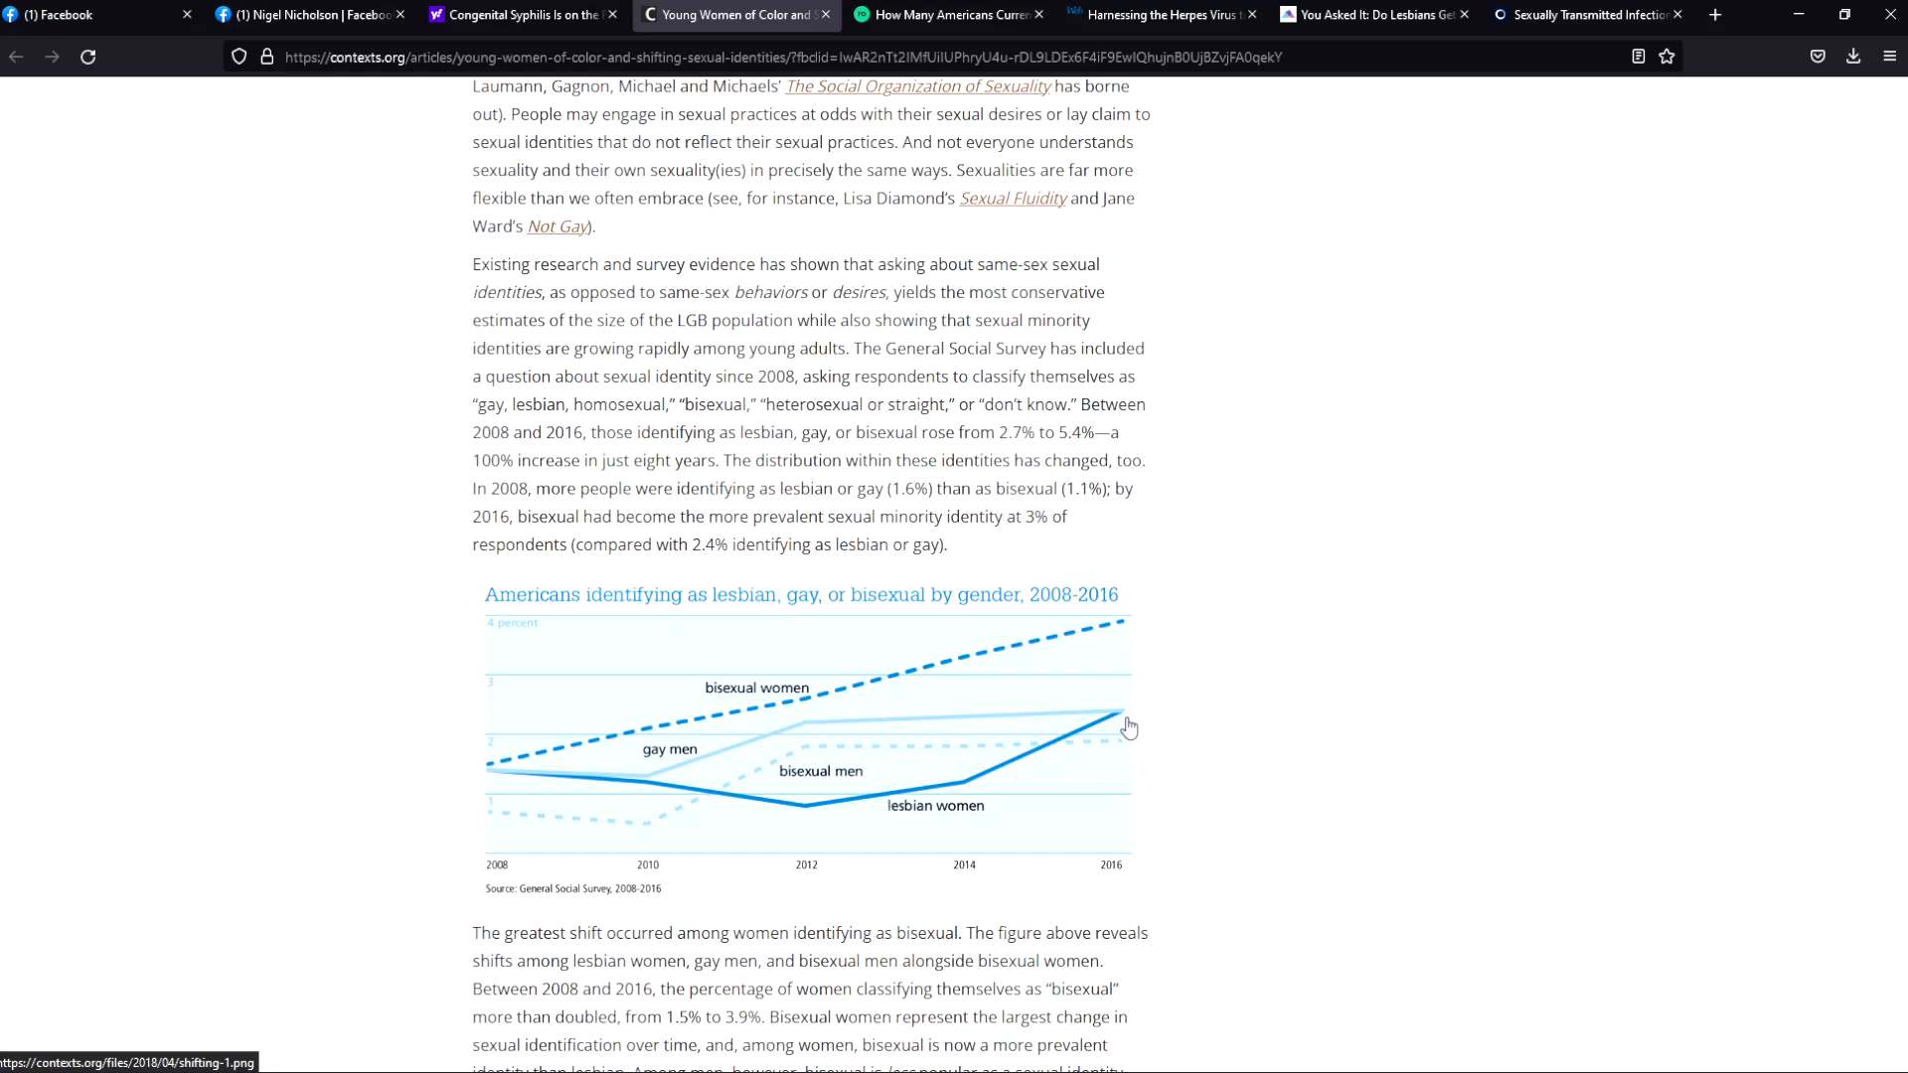
mouse_move(730, 768)
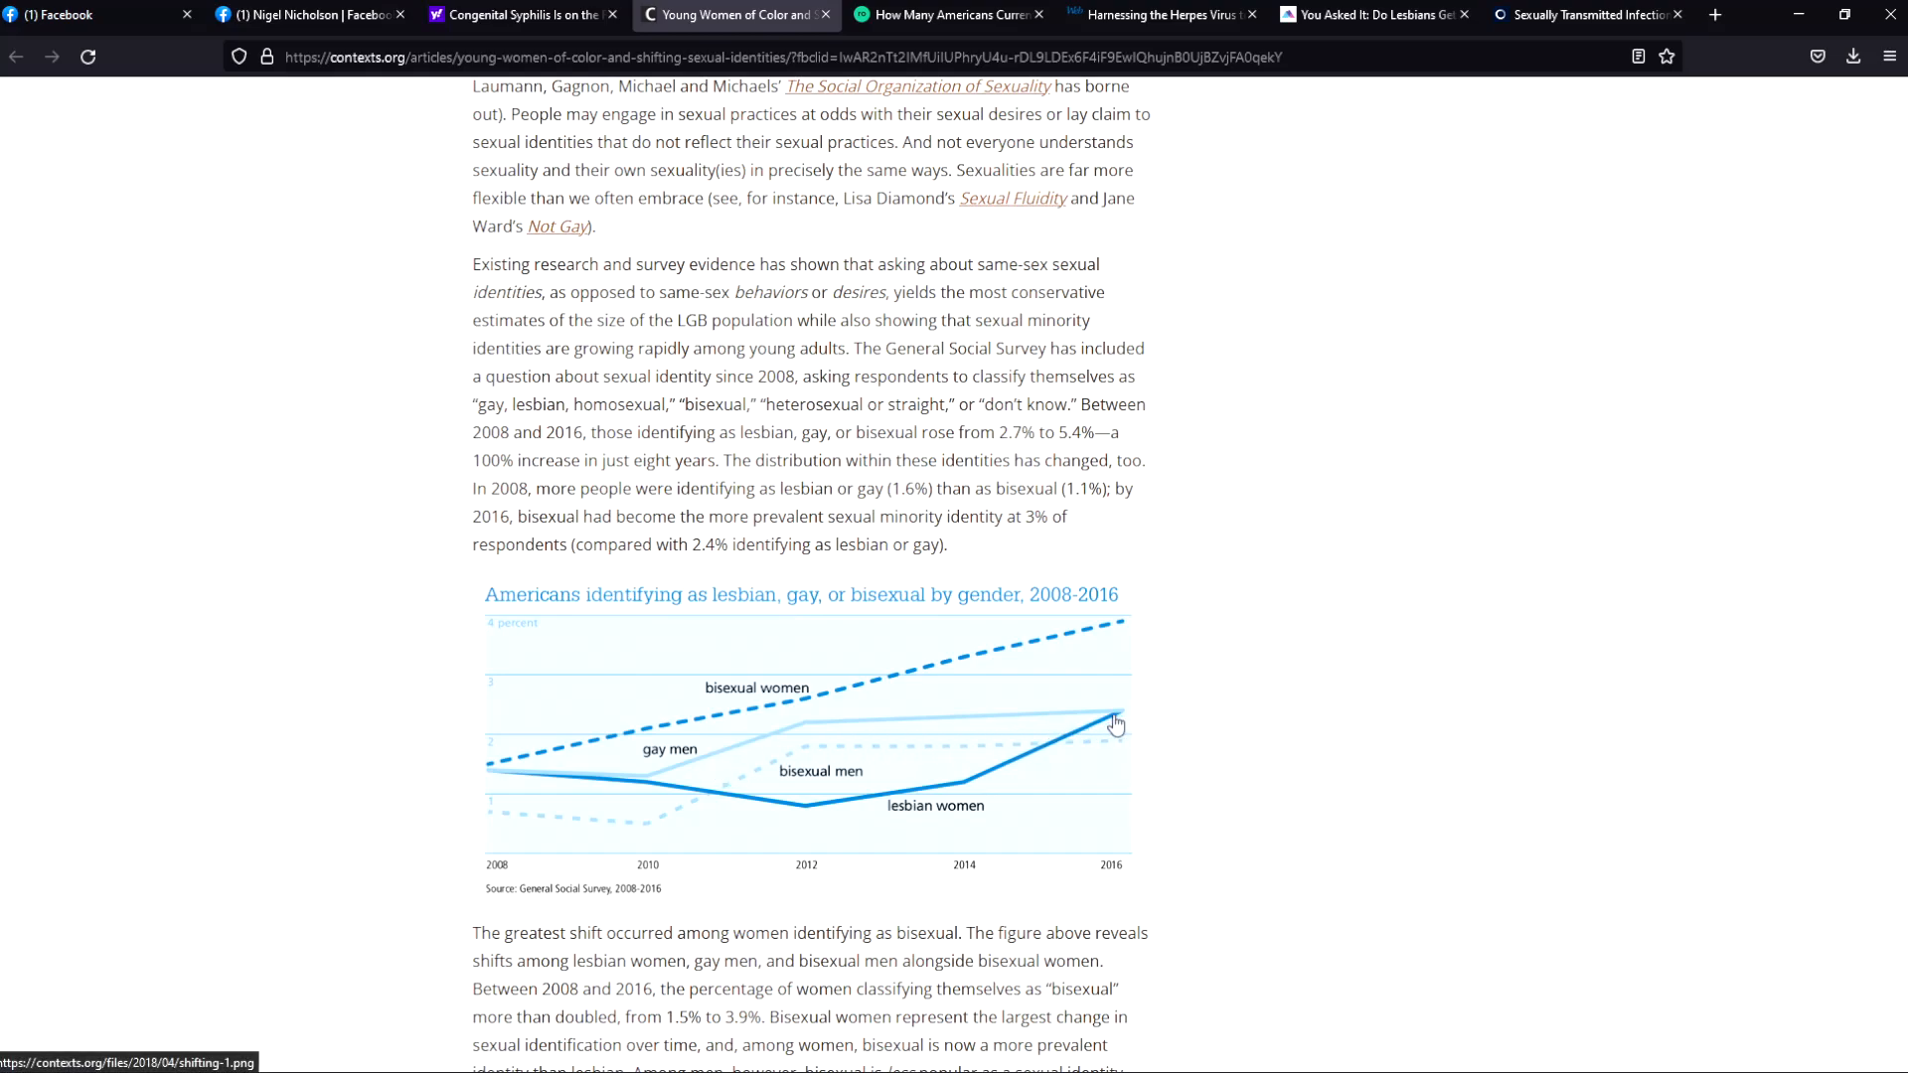
mouse_move(1139, 717)
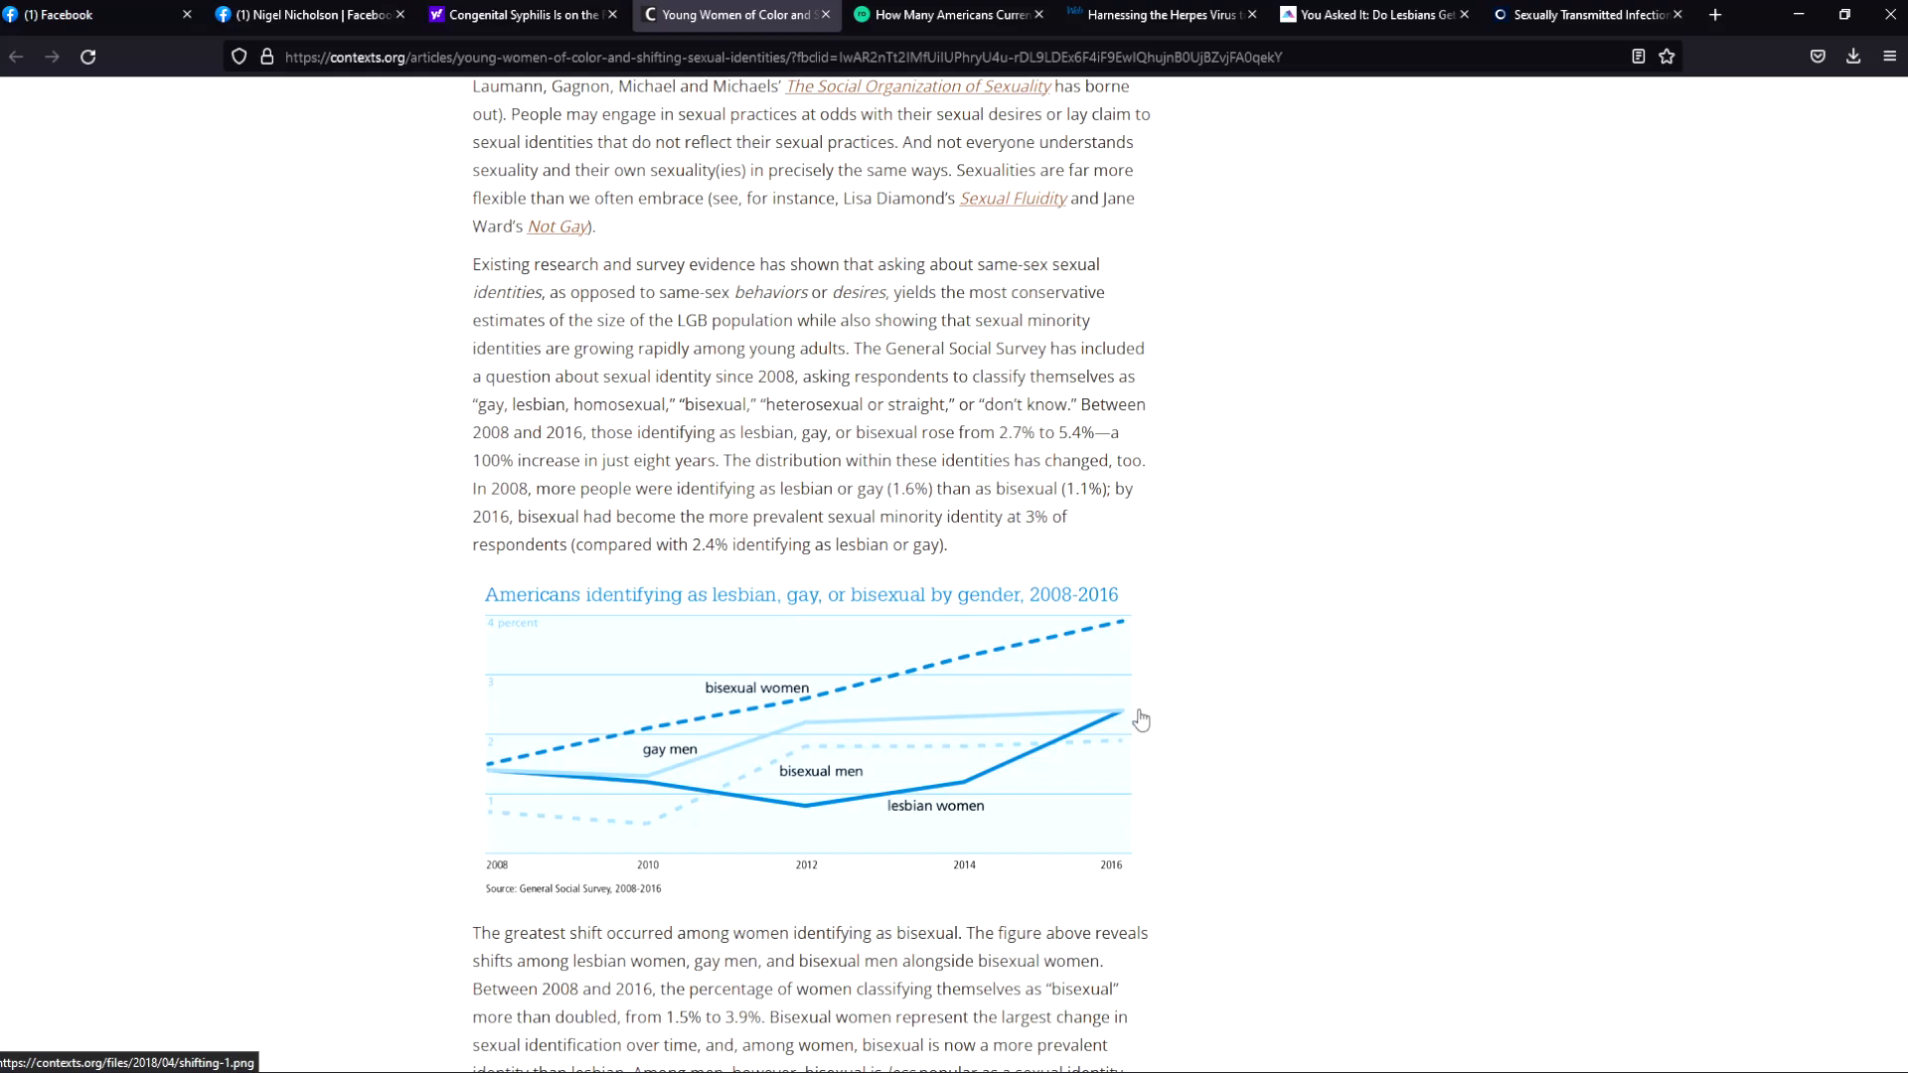
mouse_move(1145, 719)
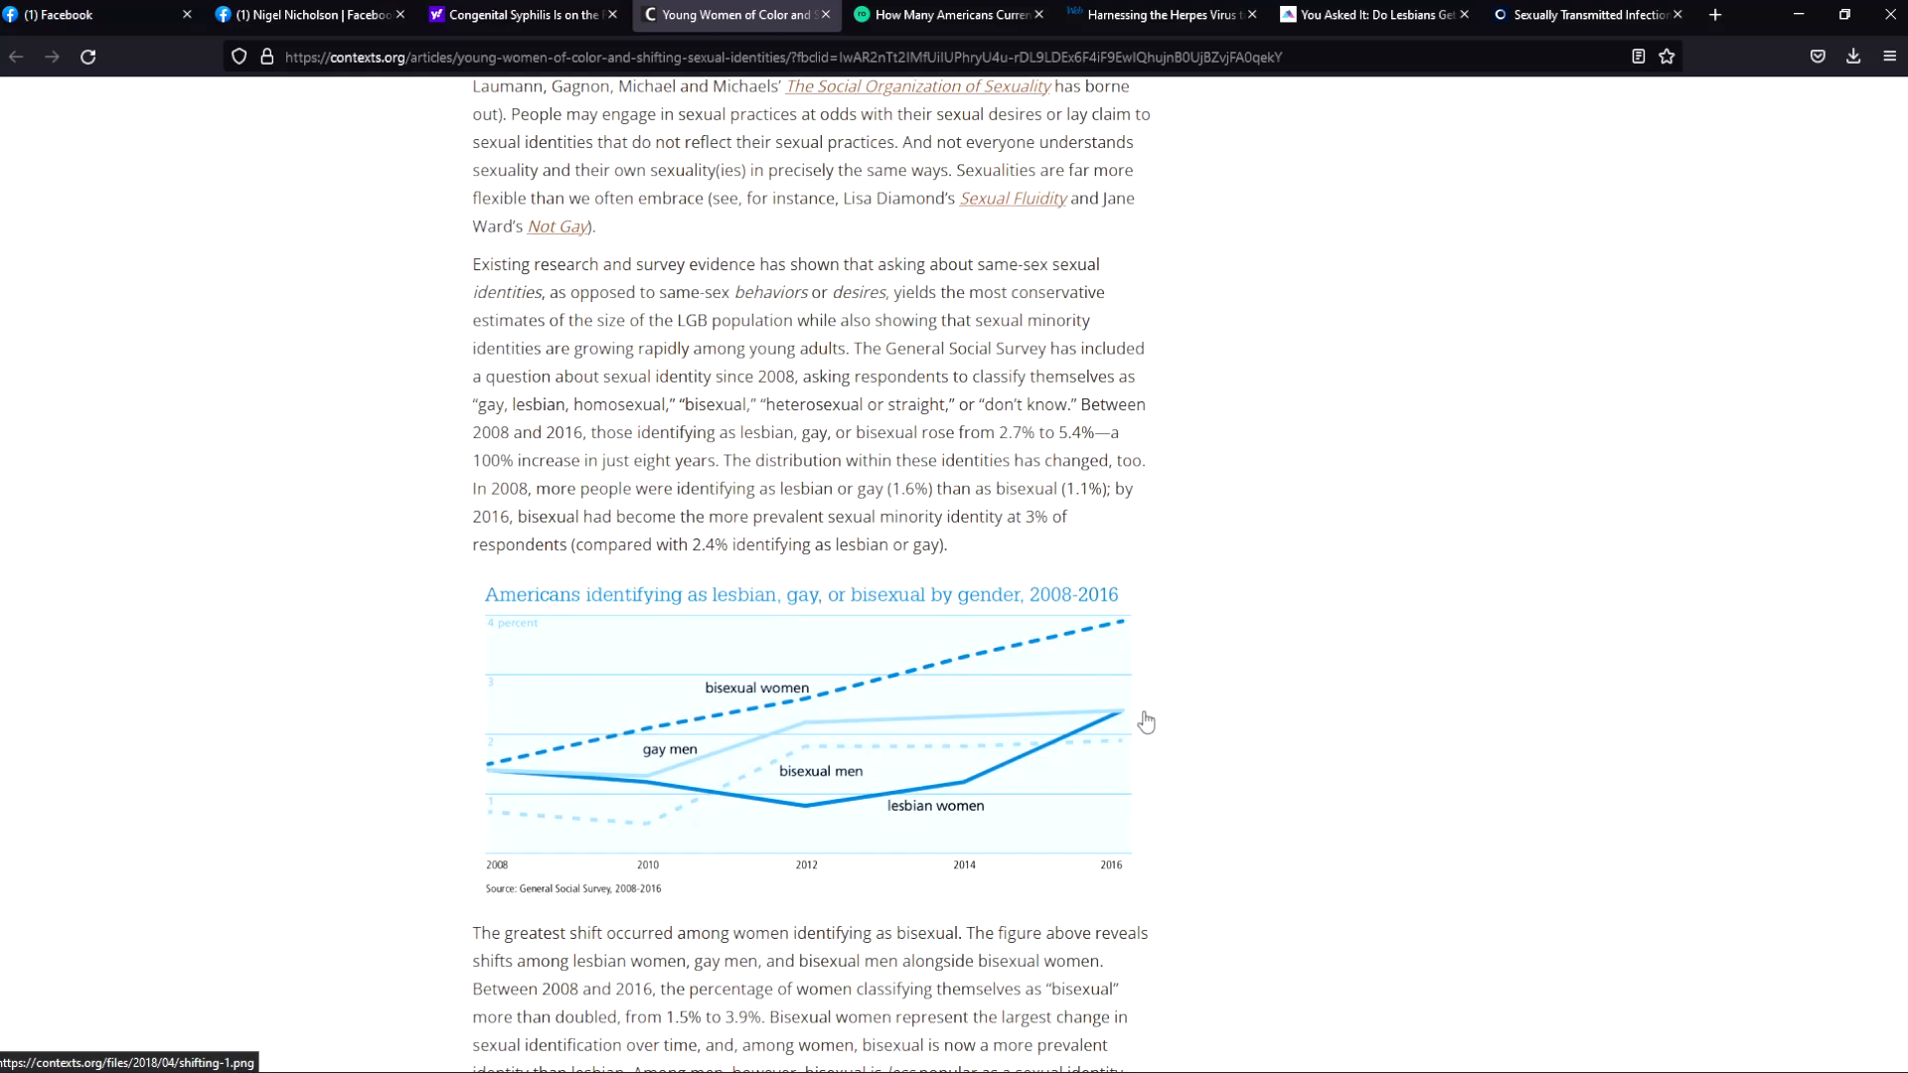
mouse_move(854, 714)
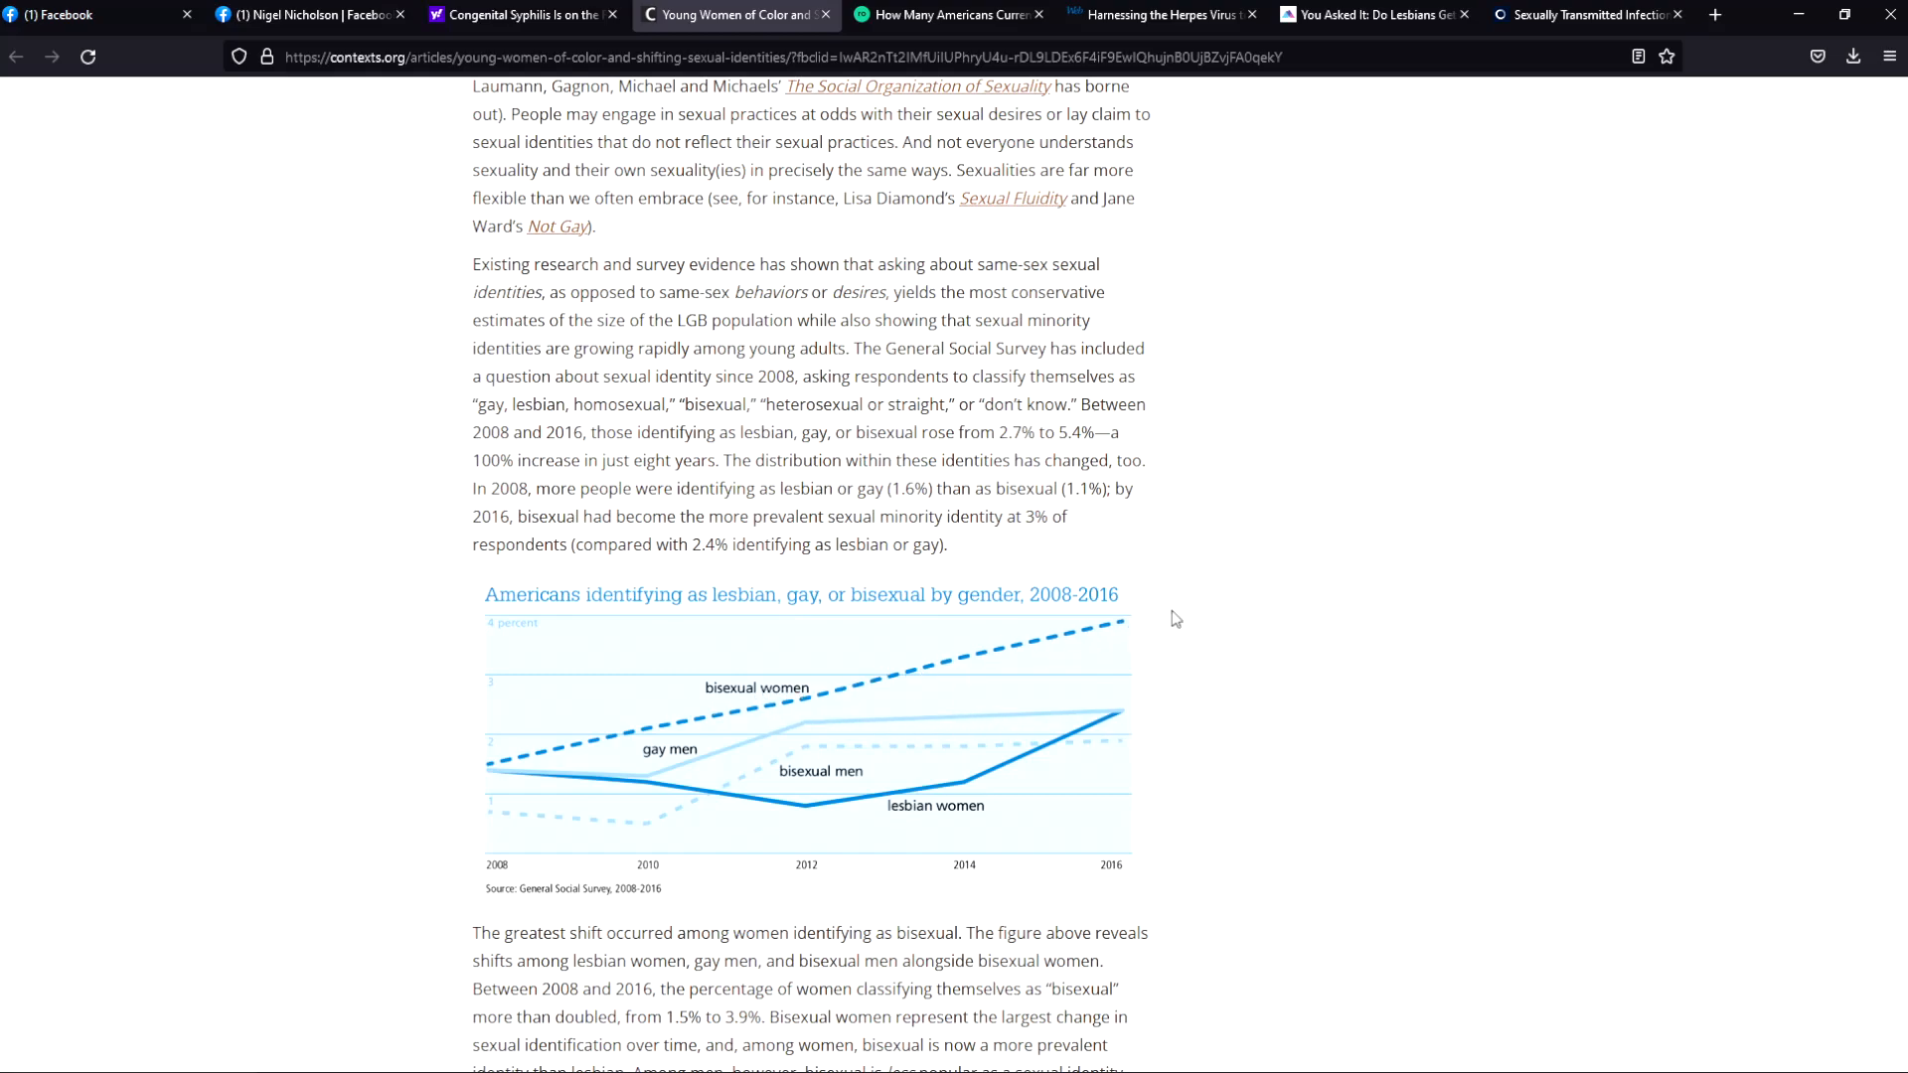
mouse_move(697, 755)
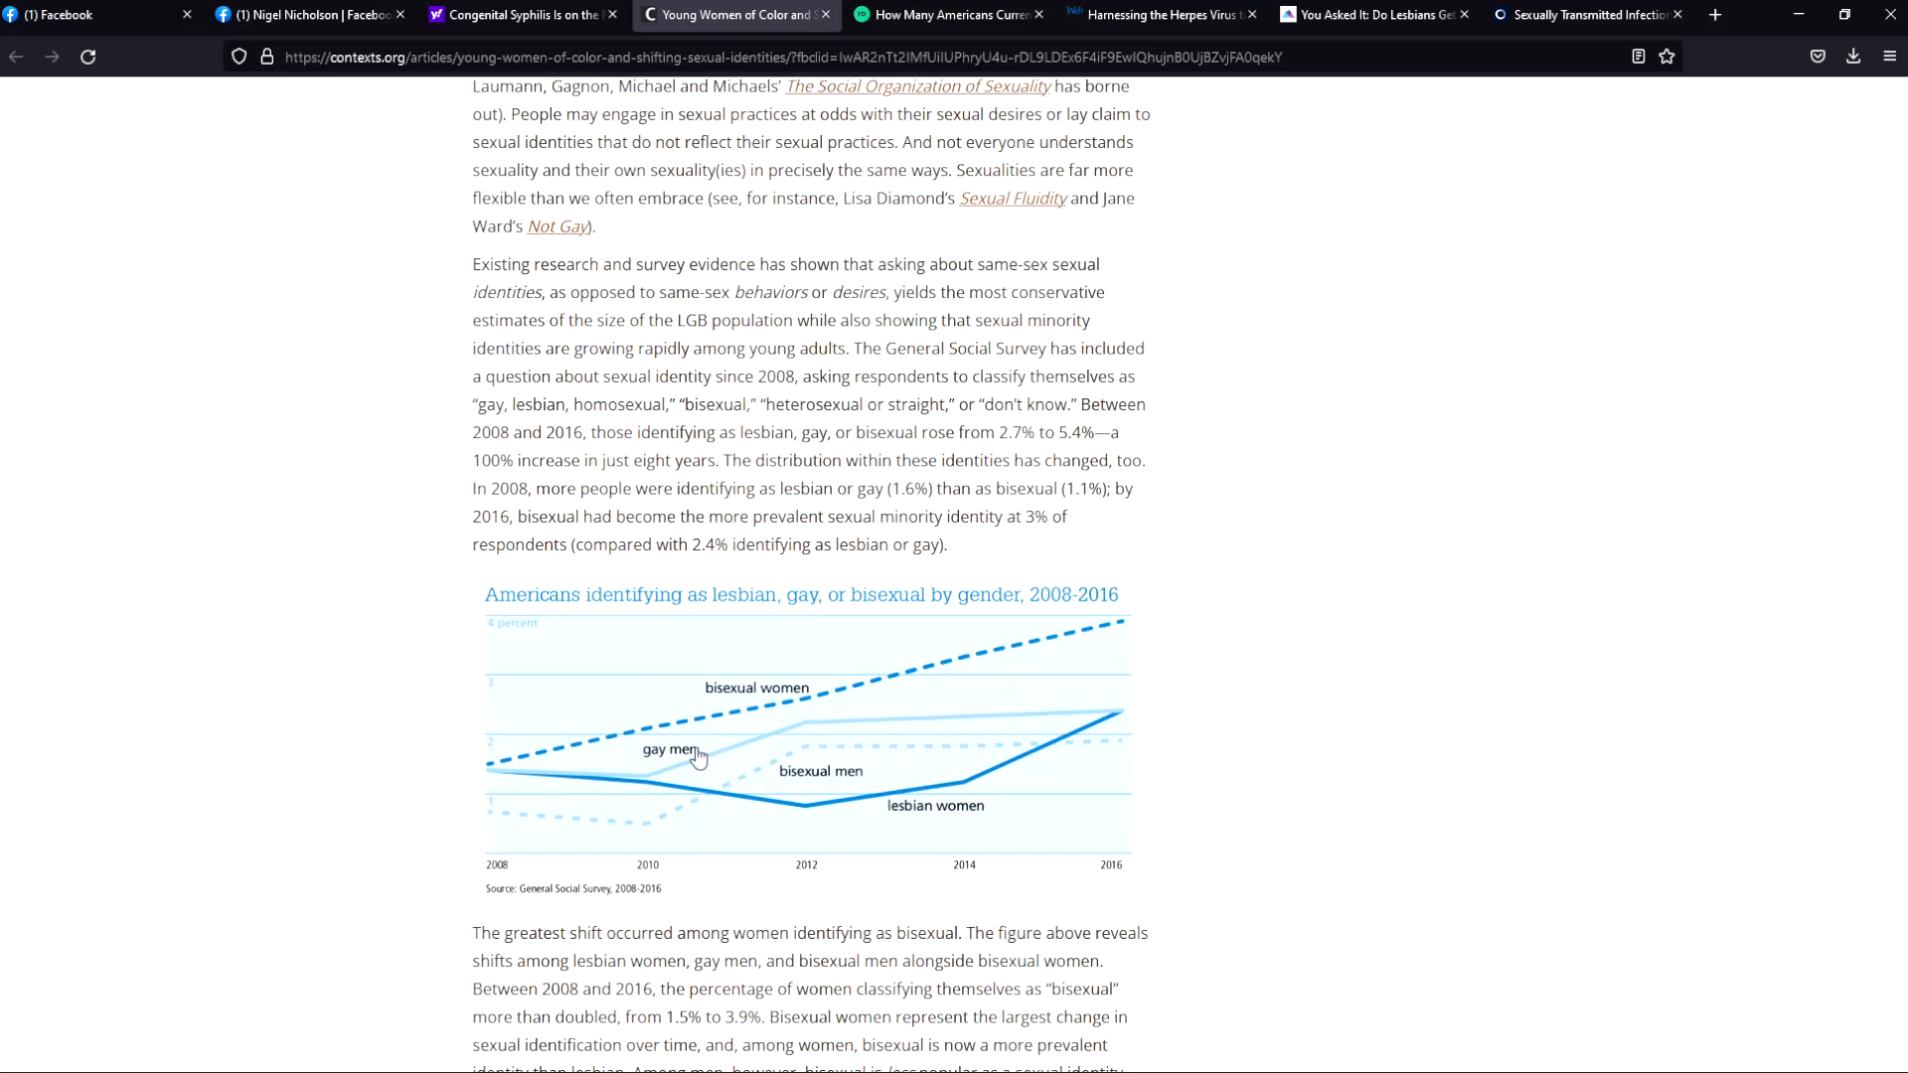
mouse_move(881, 809)
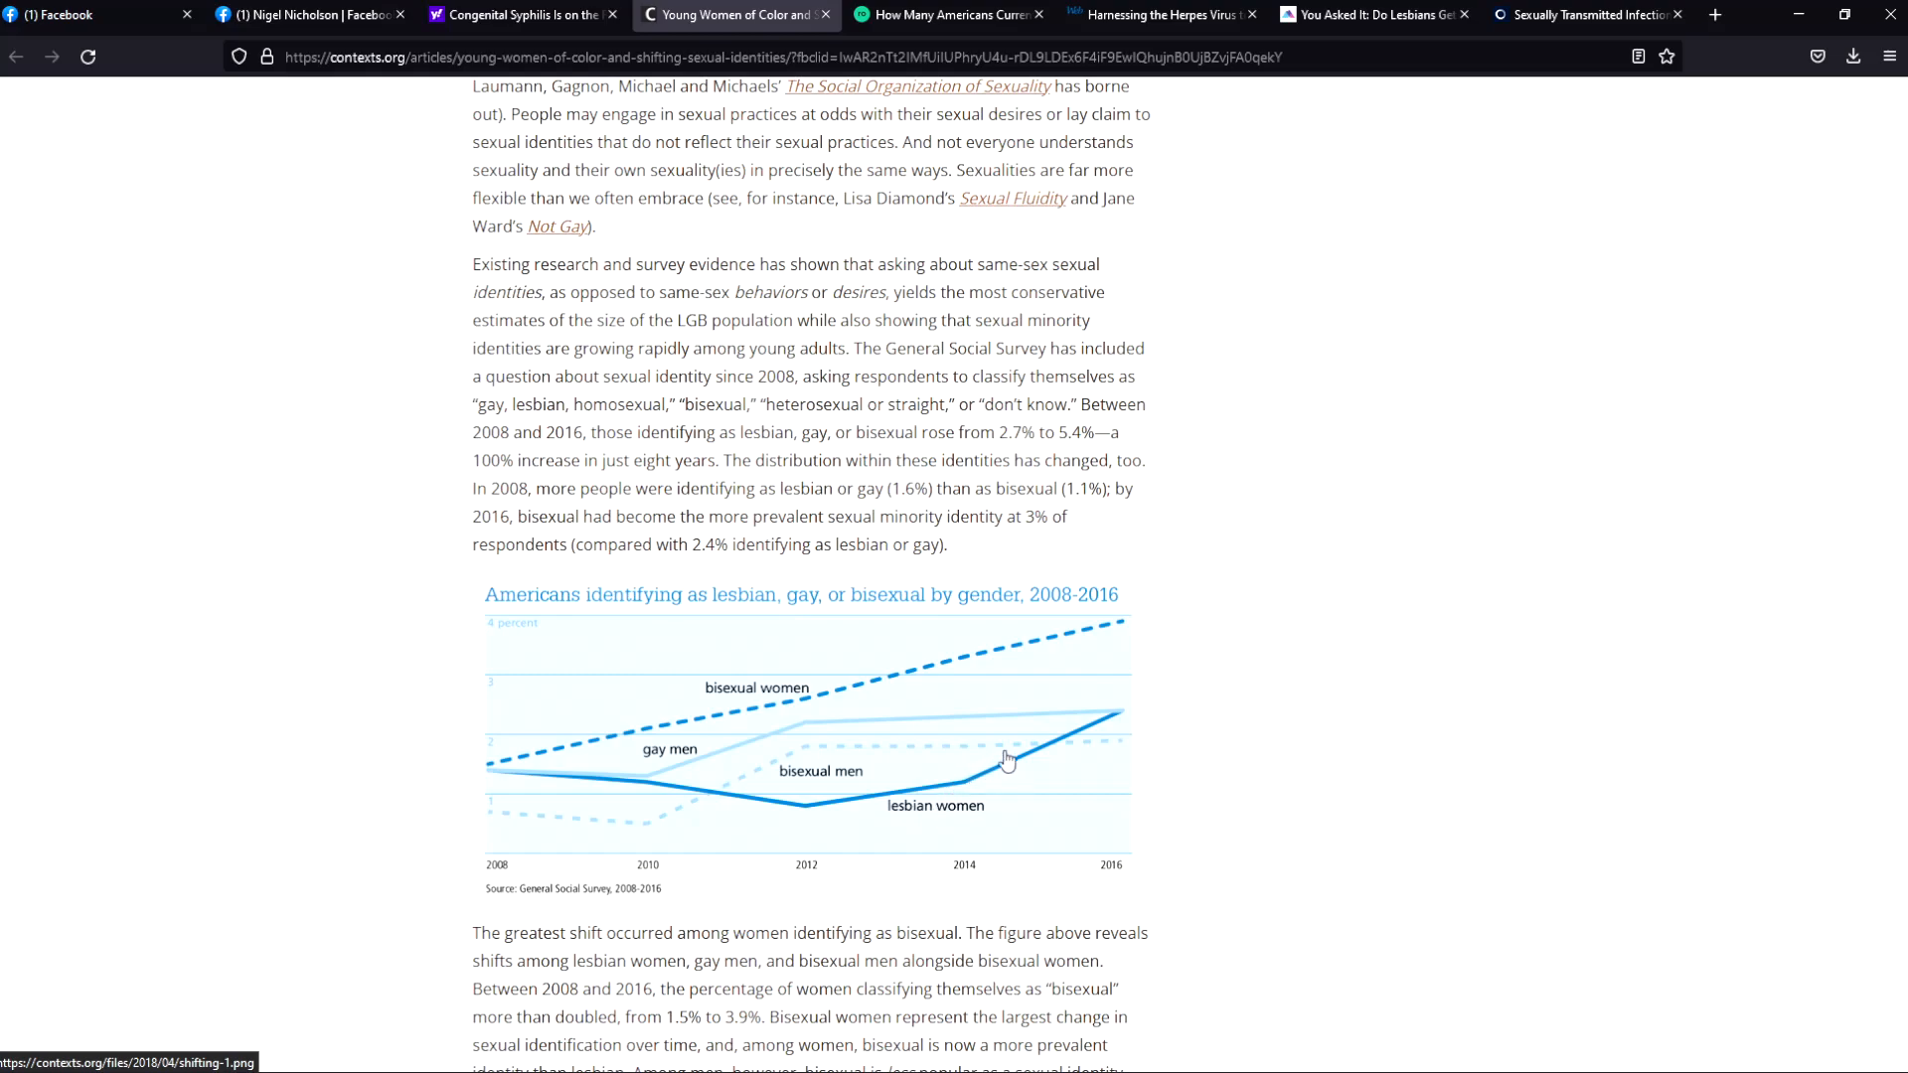
mouse_move(1141, 727)
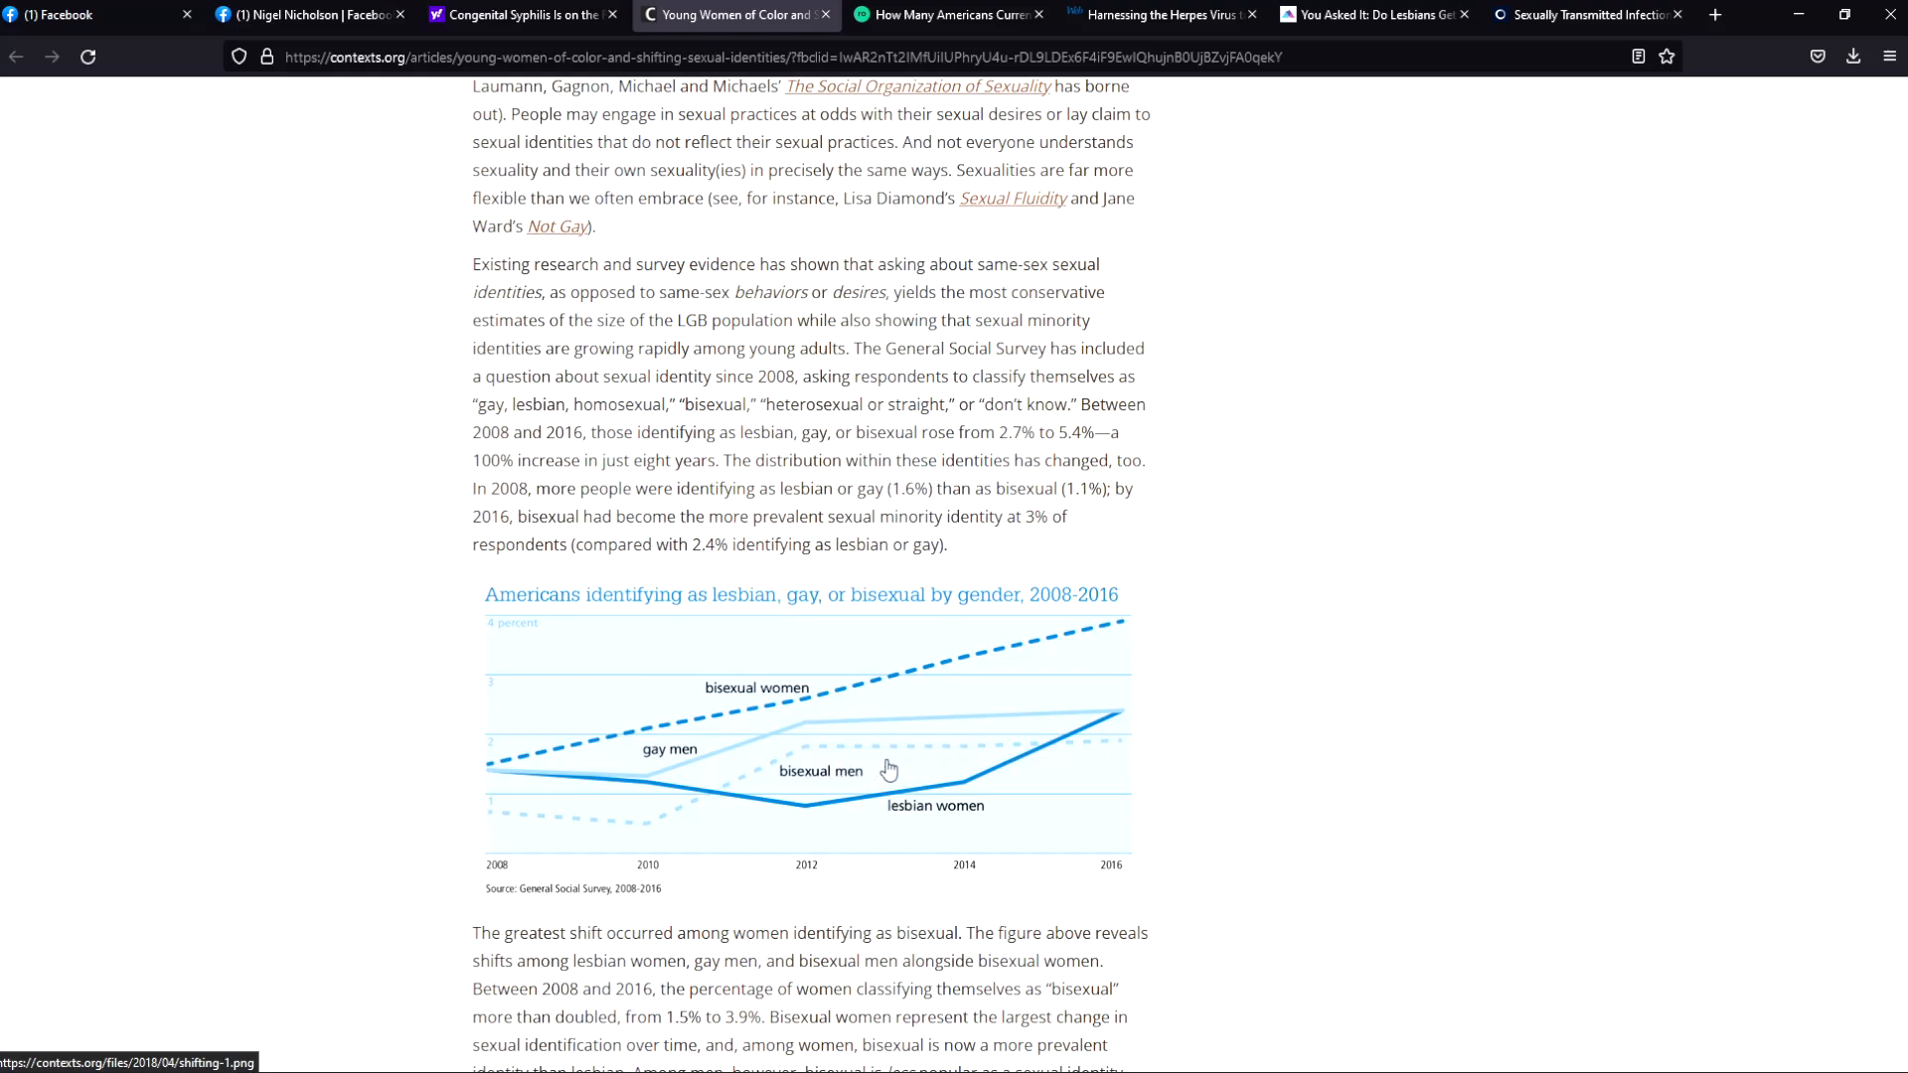
mouse_move(1068, 769)
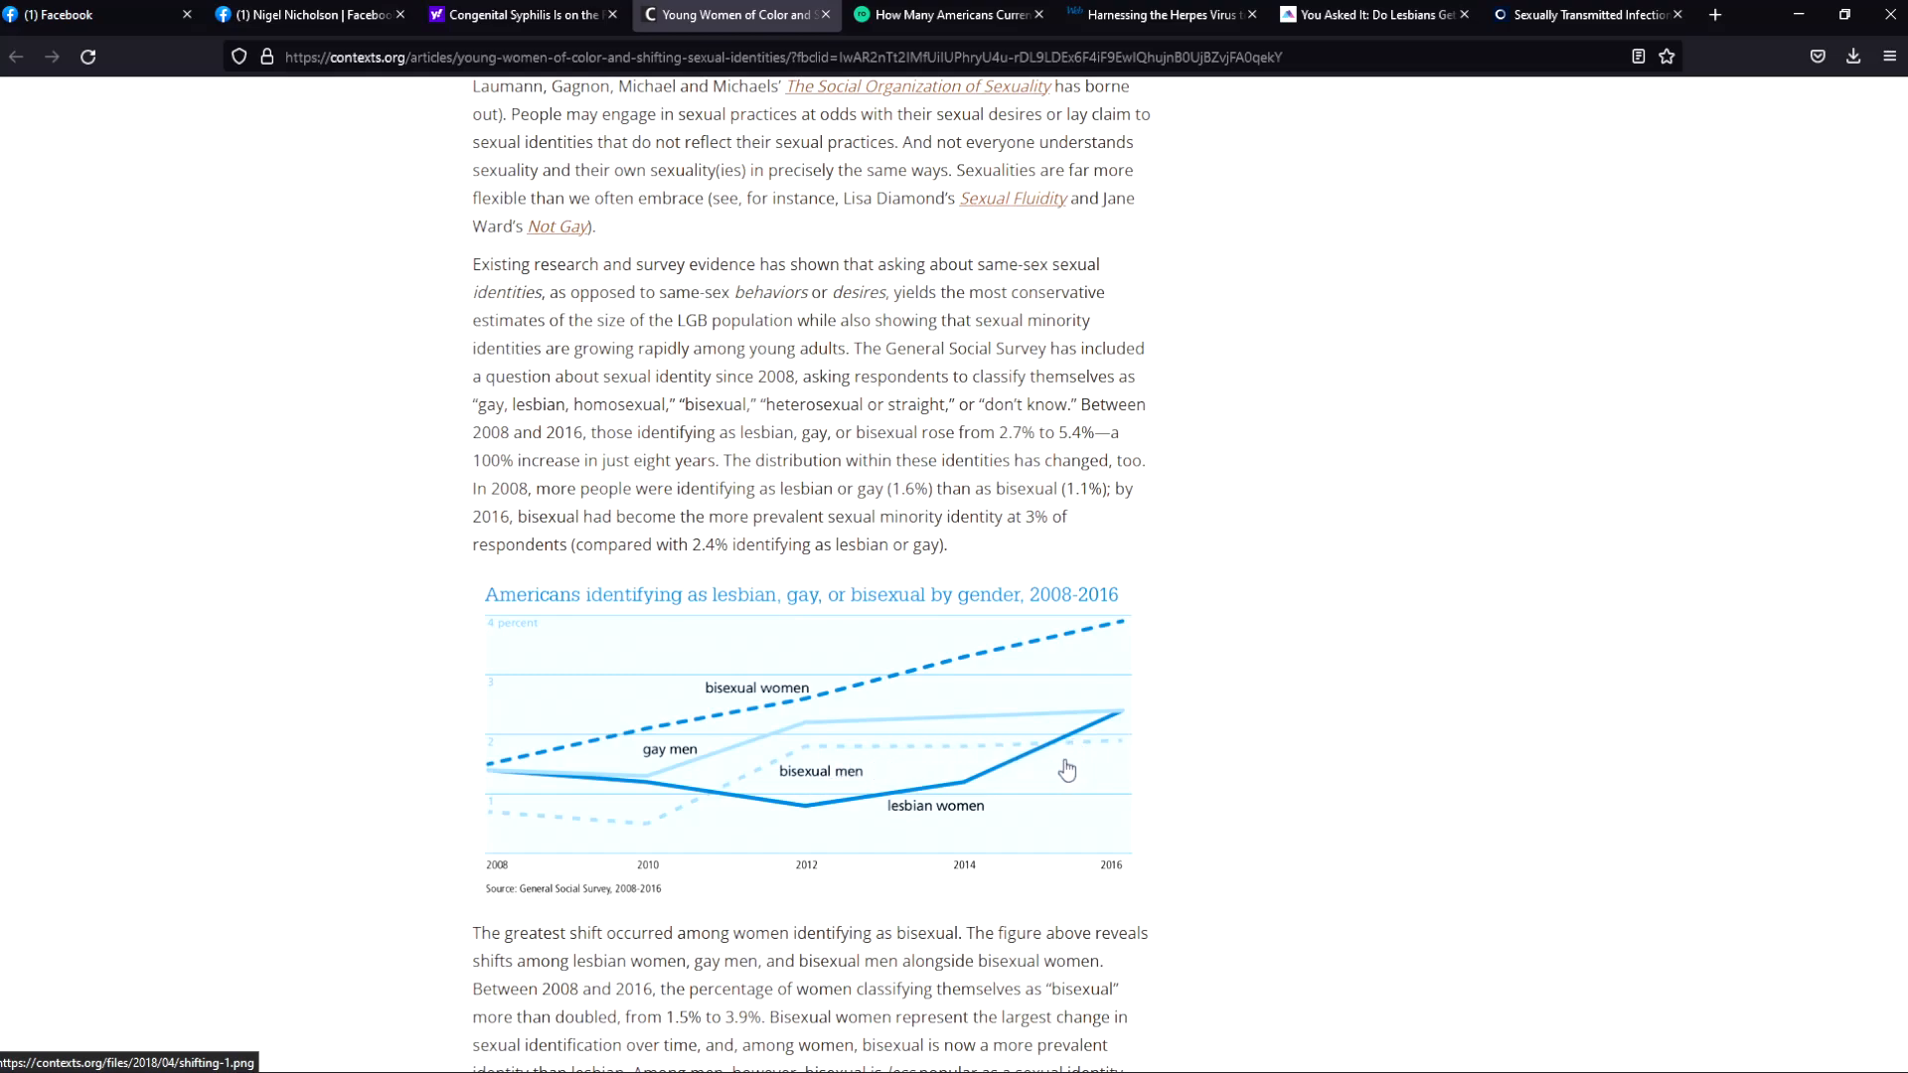
mouse_move(1127, 761)
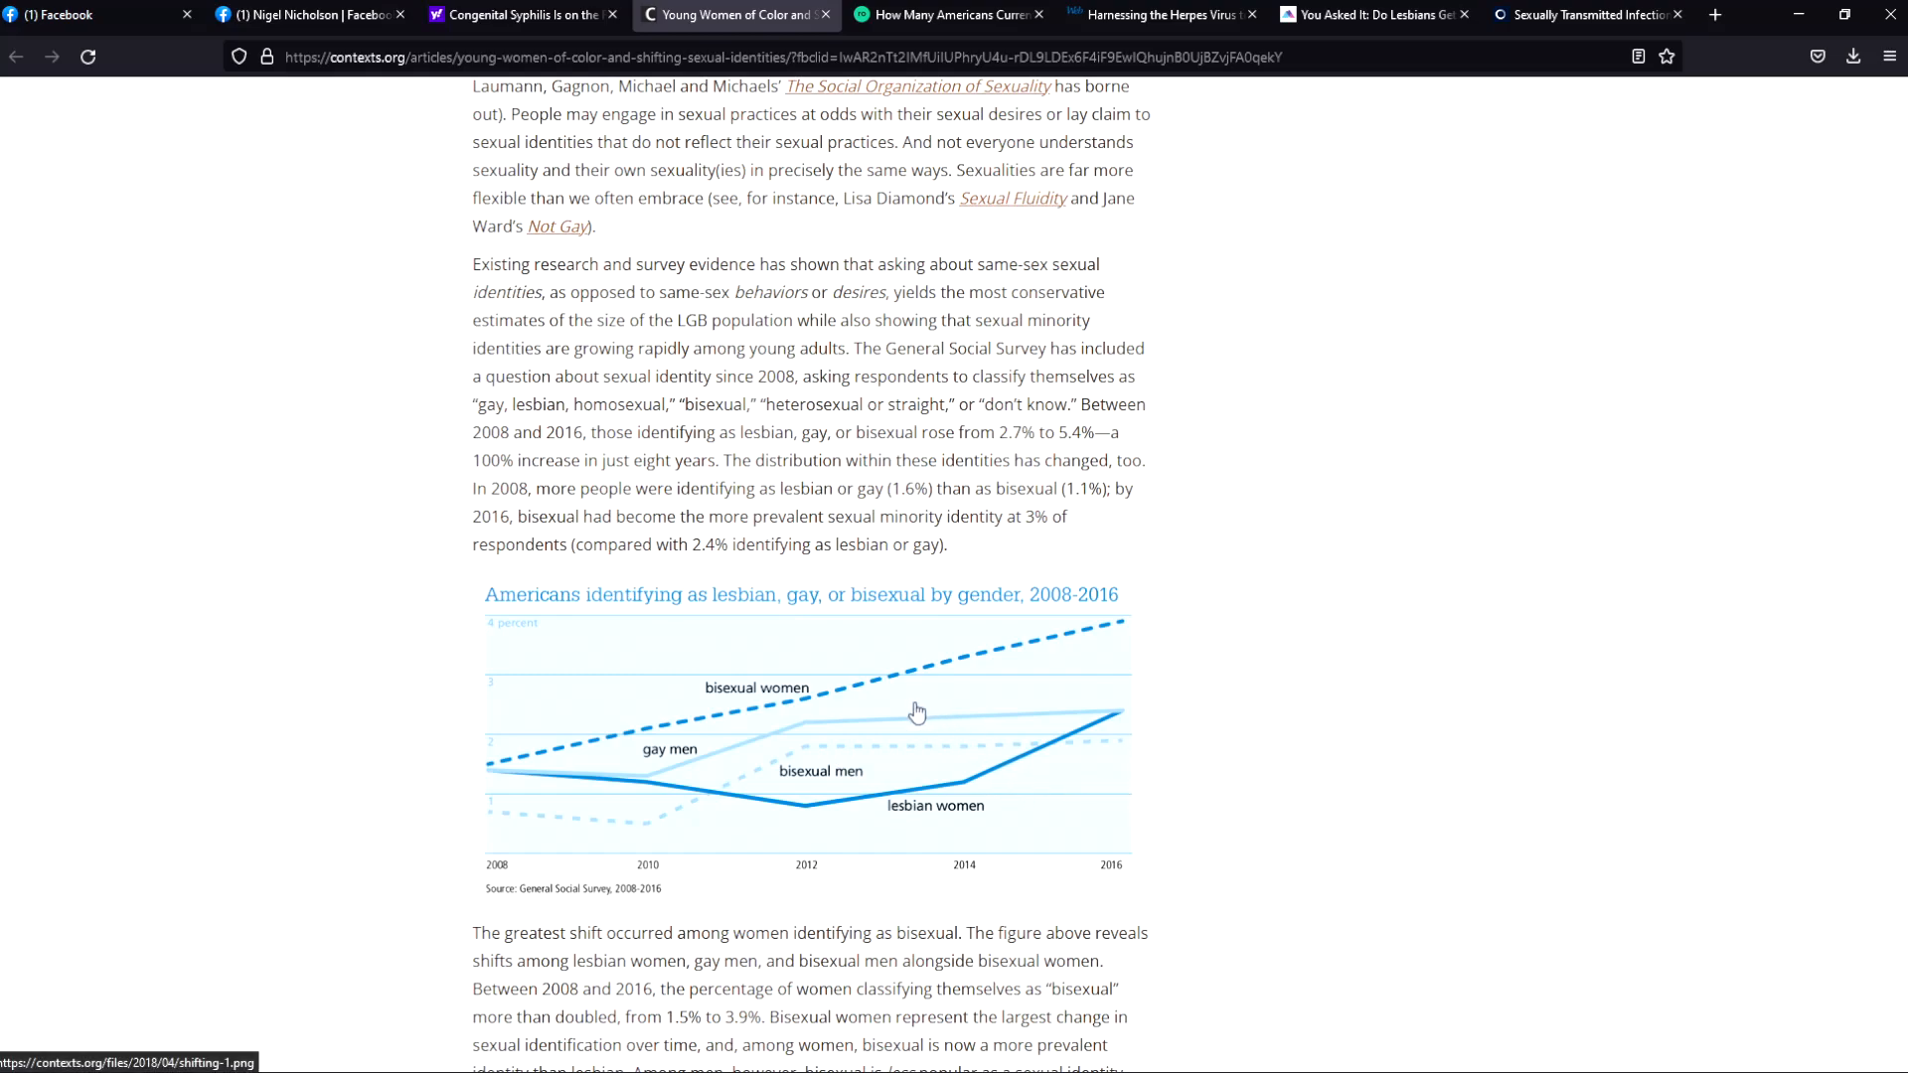
scroll(down, 3)
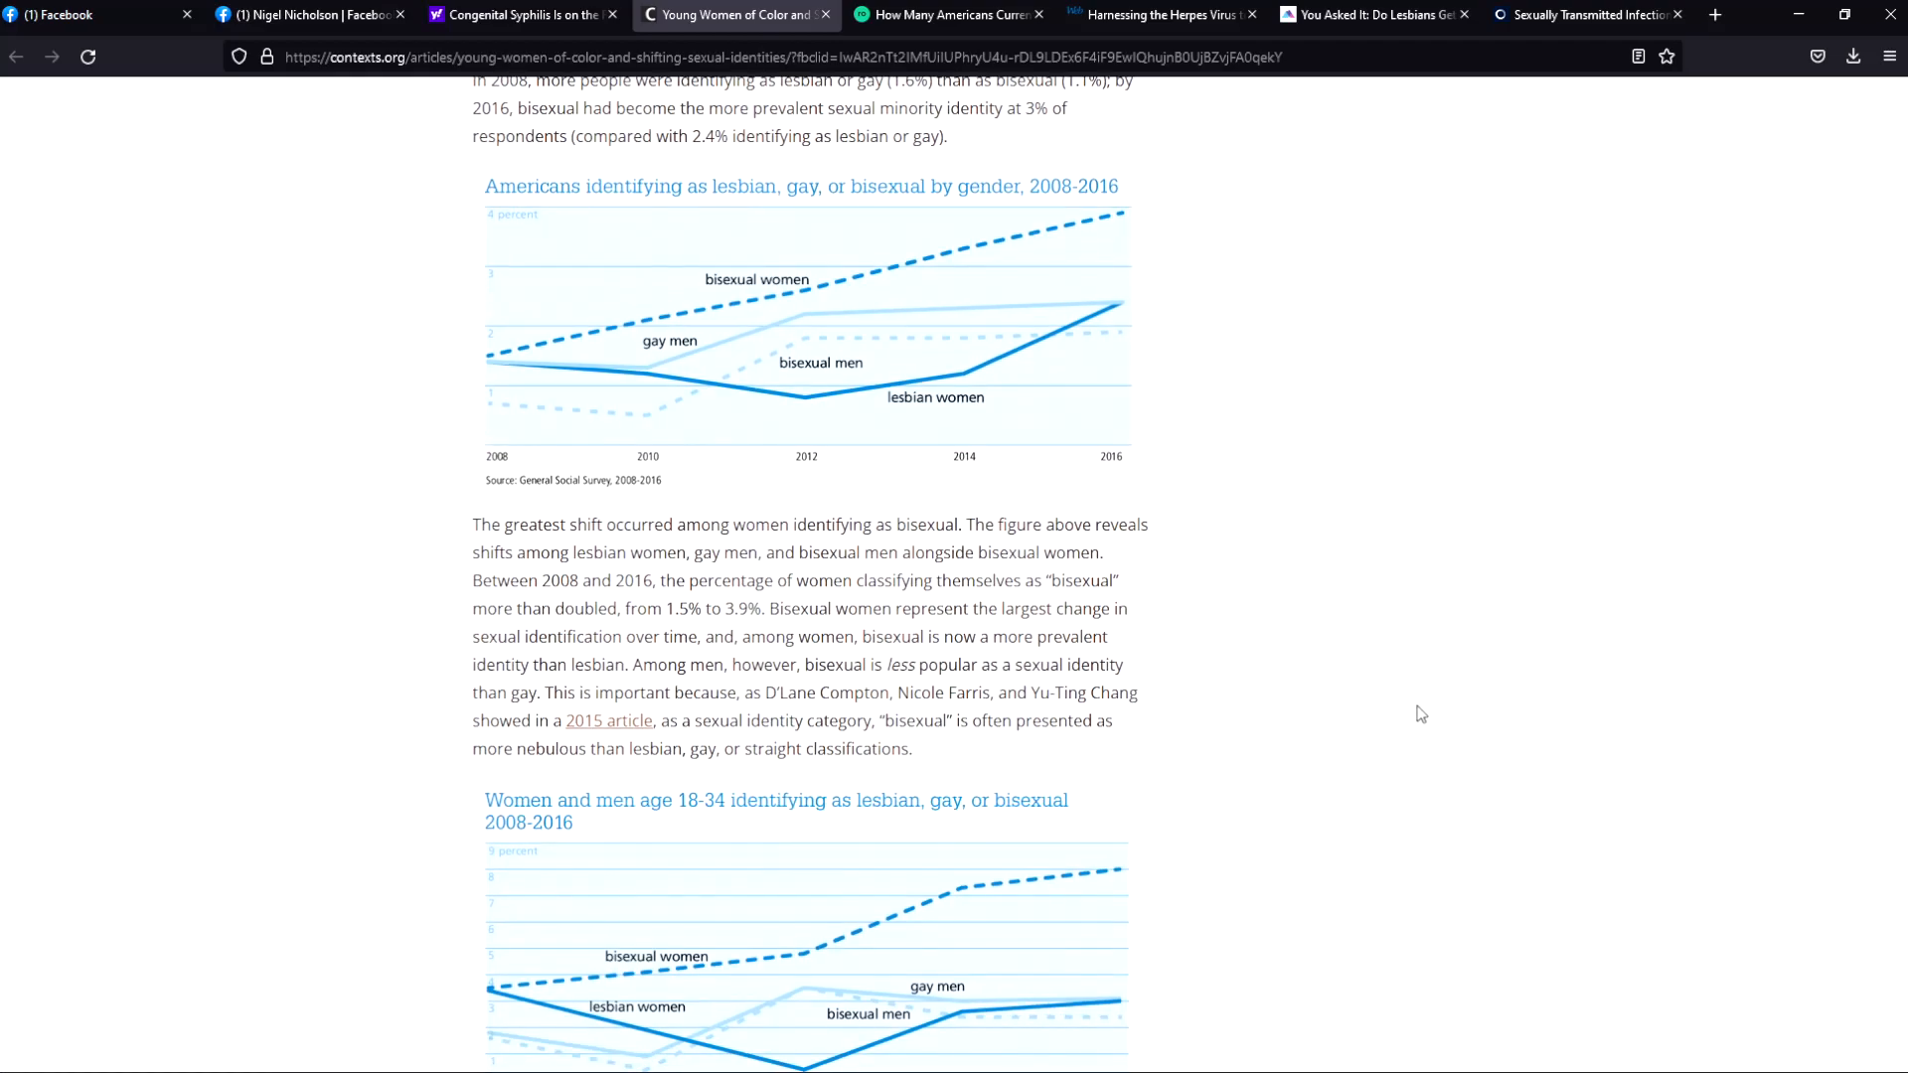
mouse_move(1331, 711)
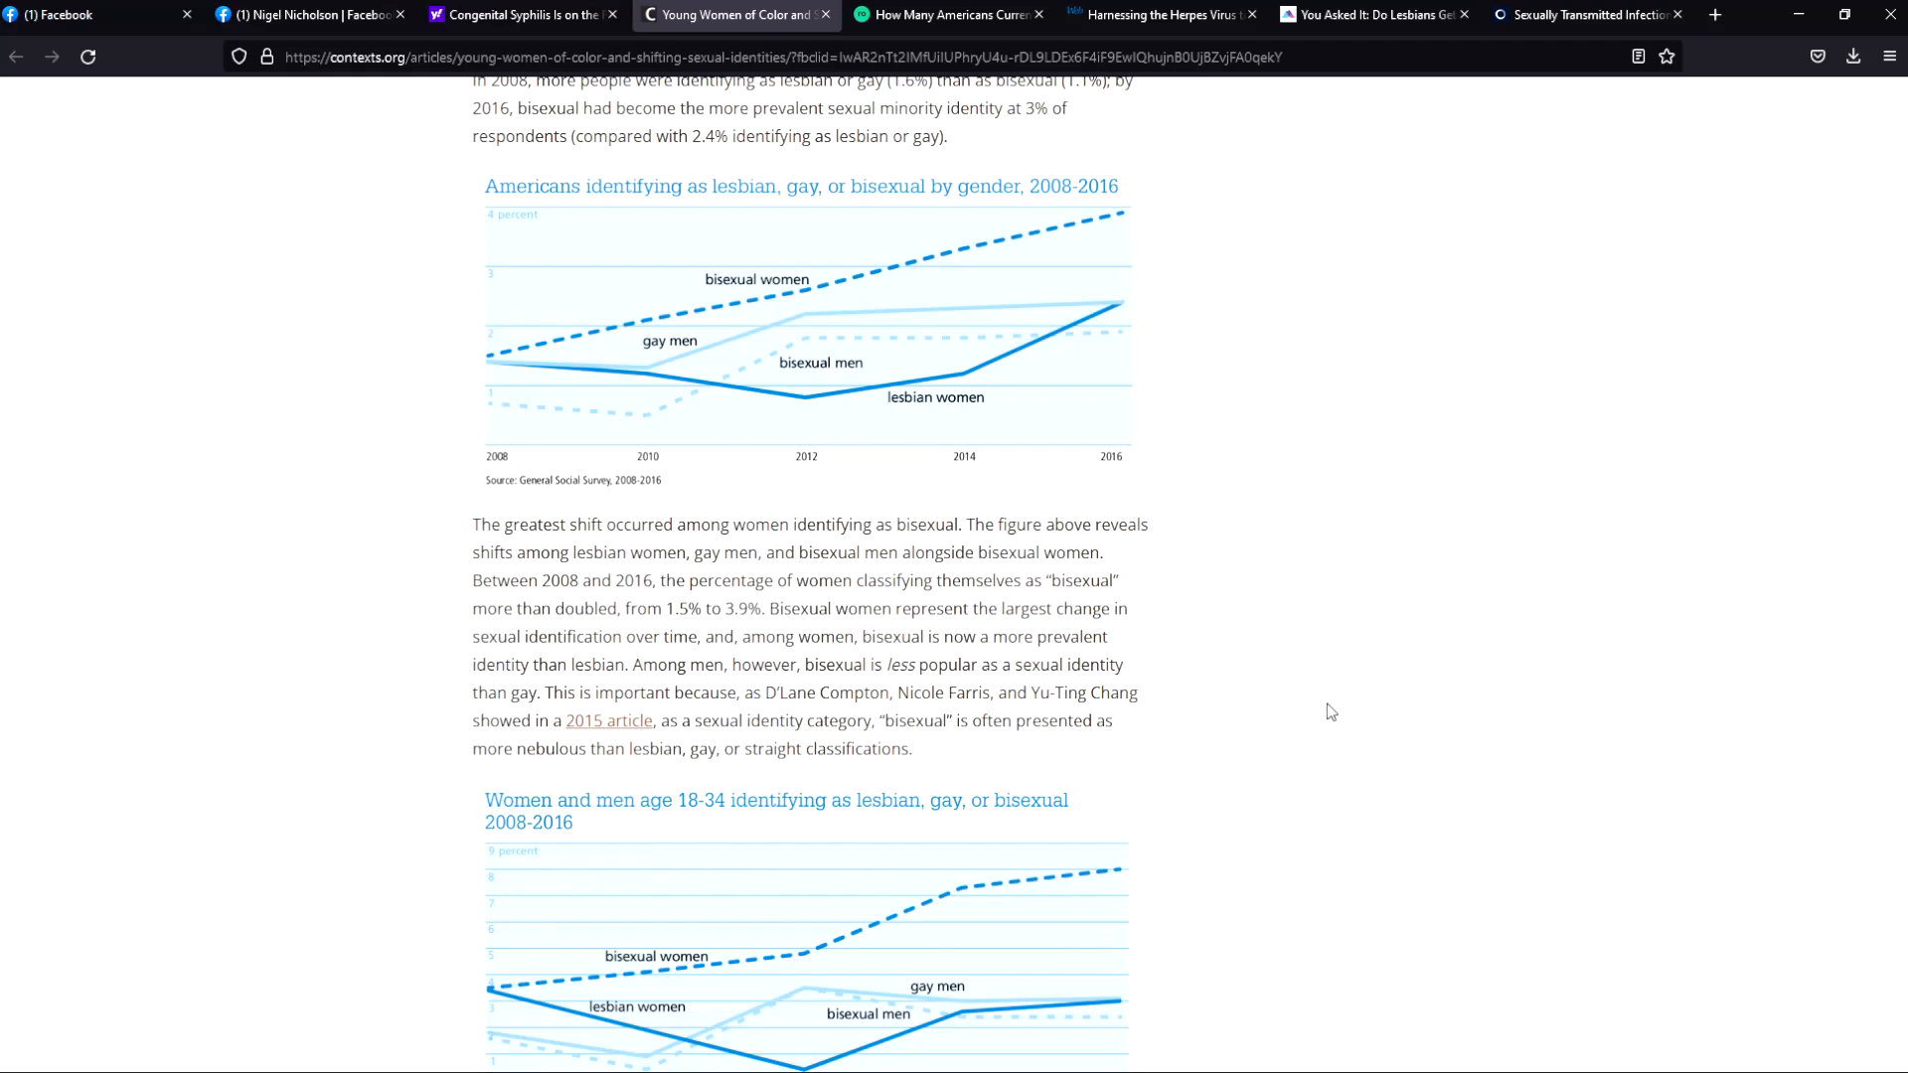
mouse_move(1314, 712)
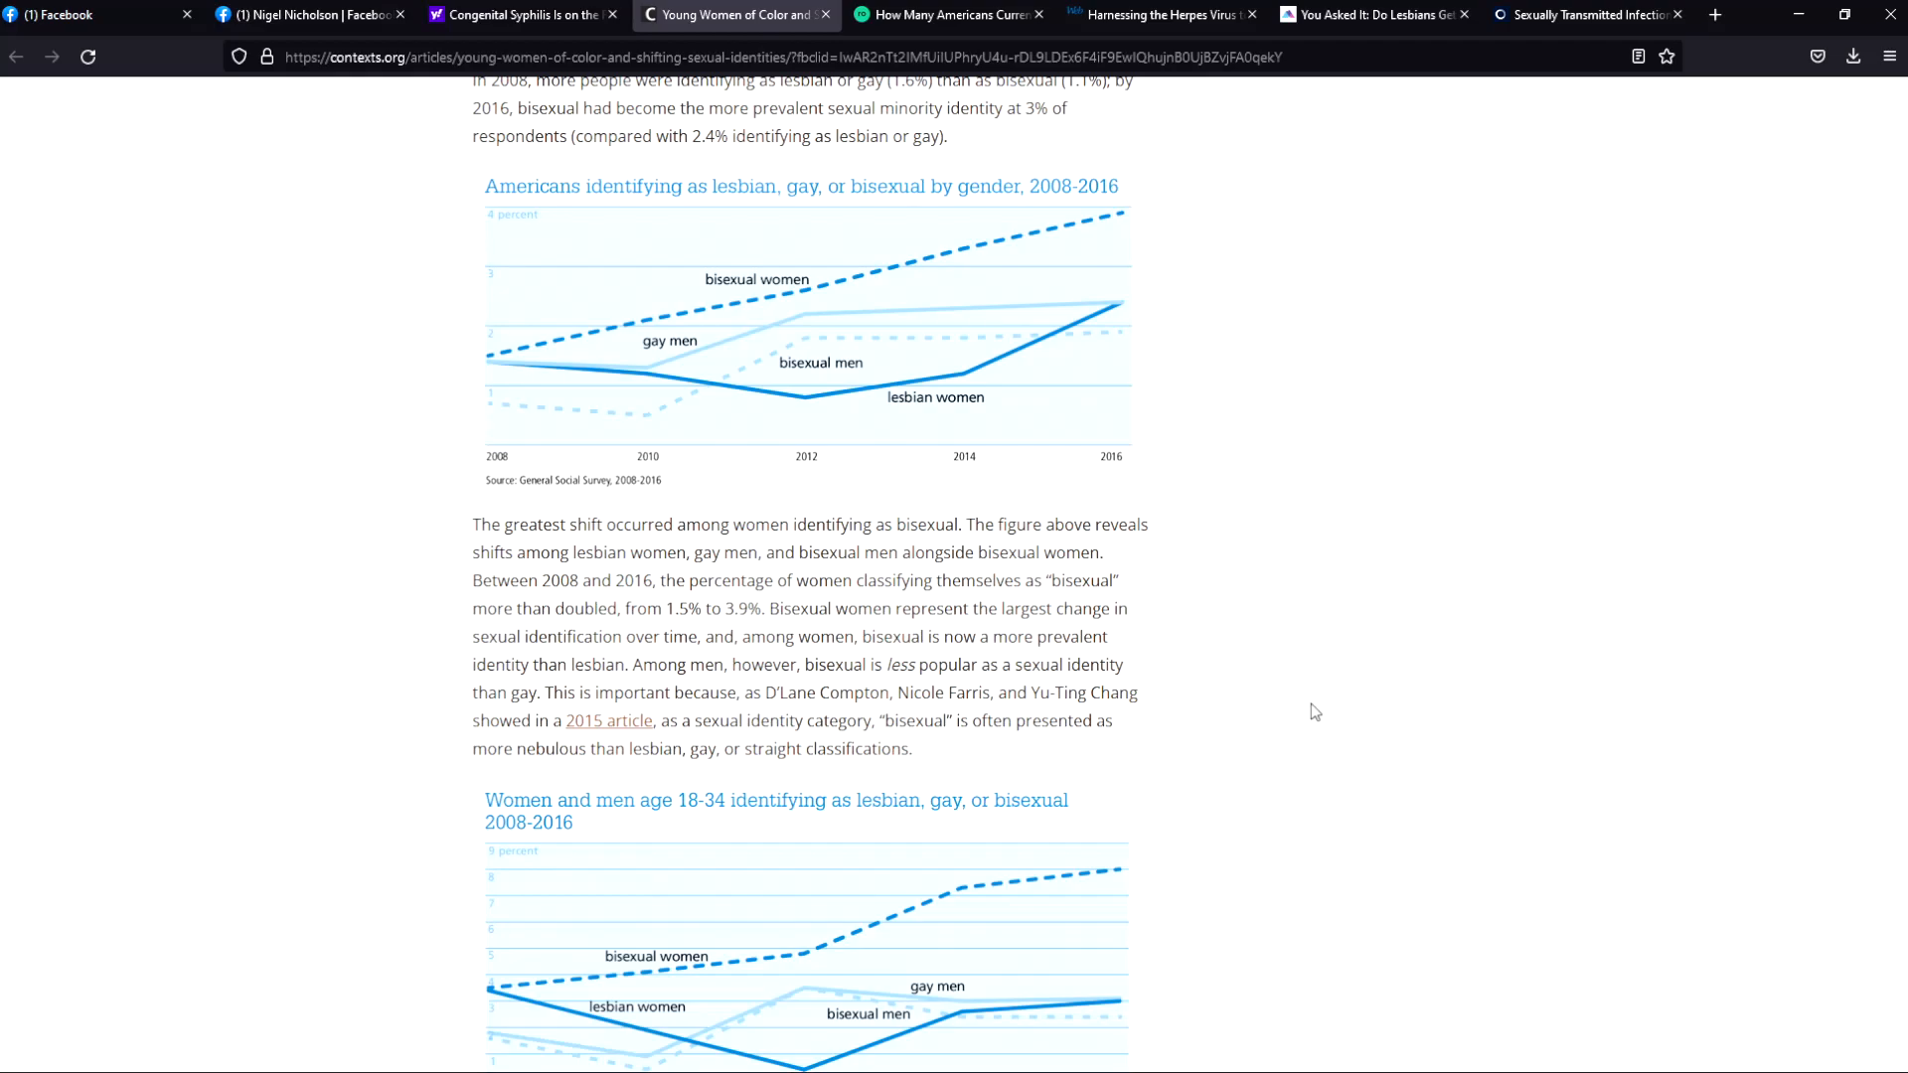
mouse_move(1292, 715)
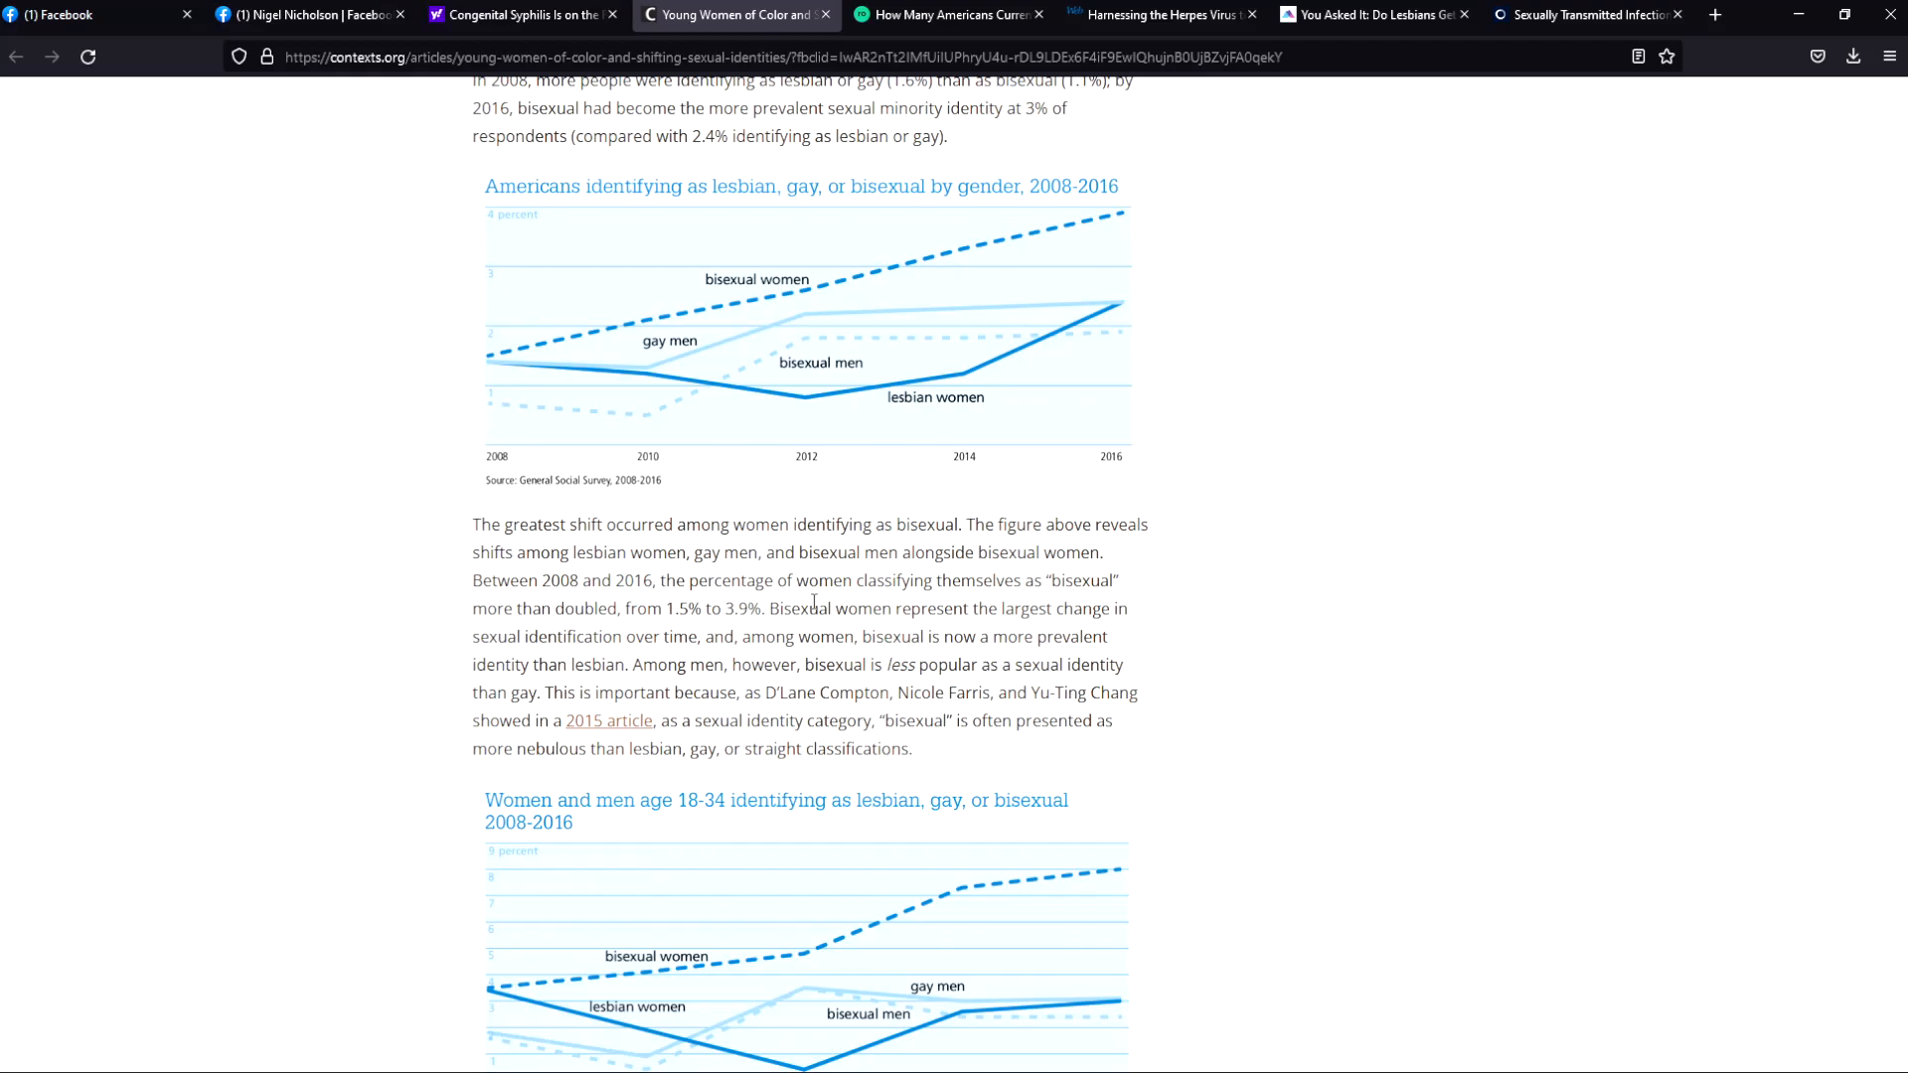
Step: Scroll down to the full age 18–34 chart and the 3.5% to 8.0% bisexual paragraph
scroll(down, 3)
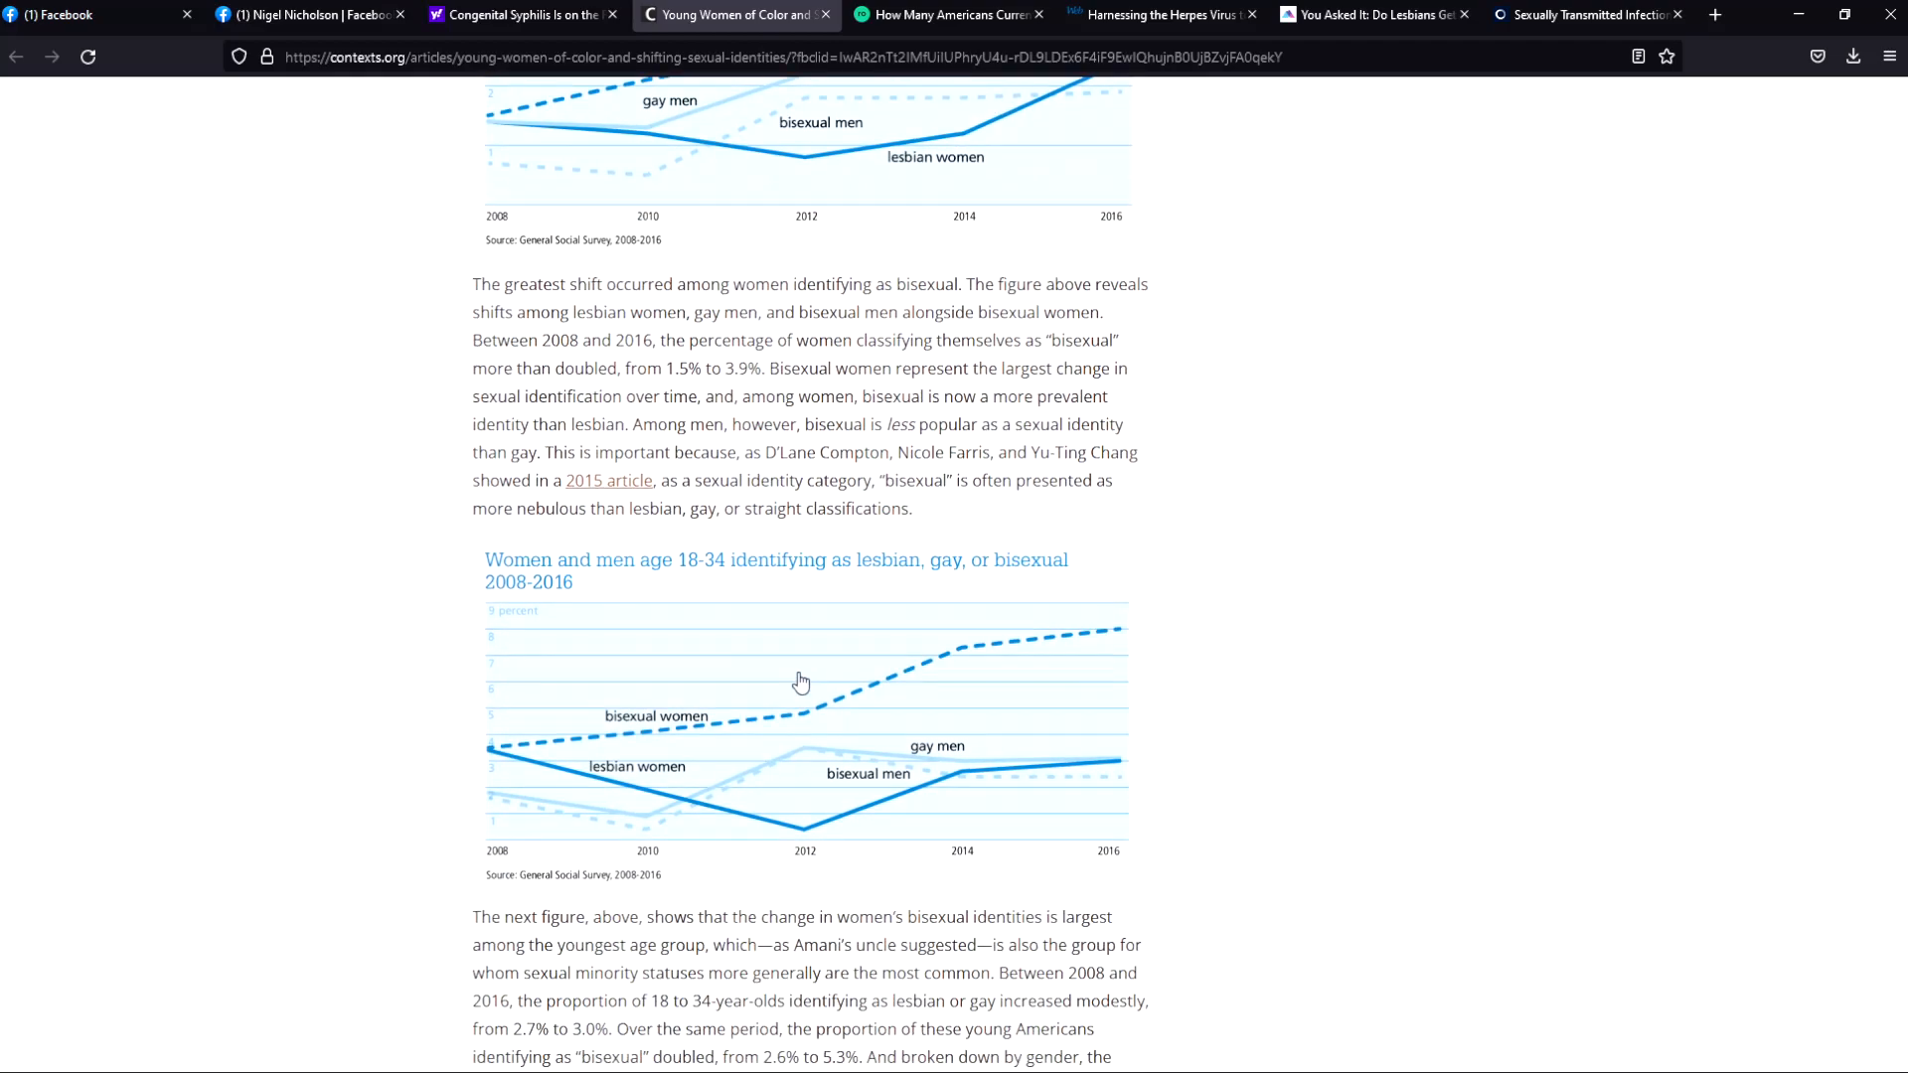
scroll(down, 3)
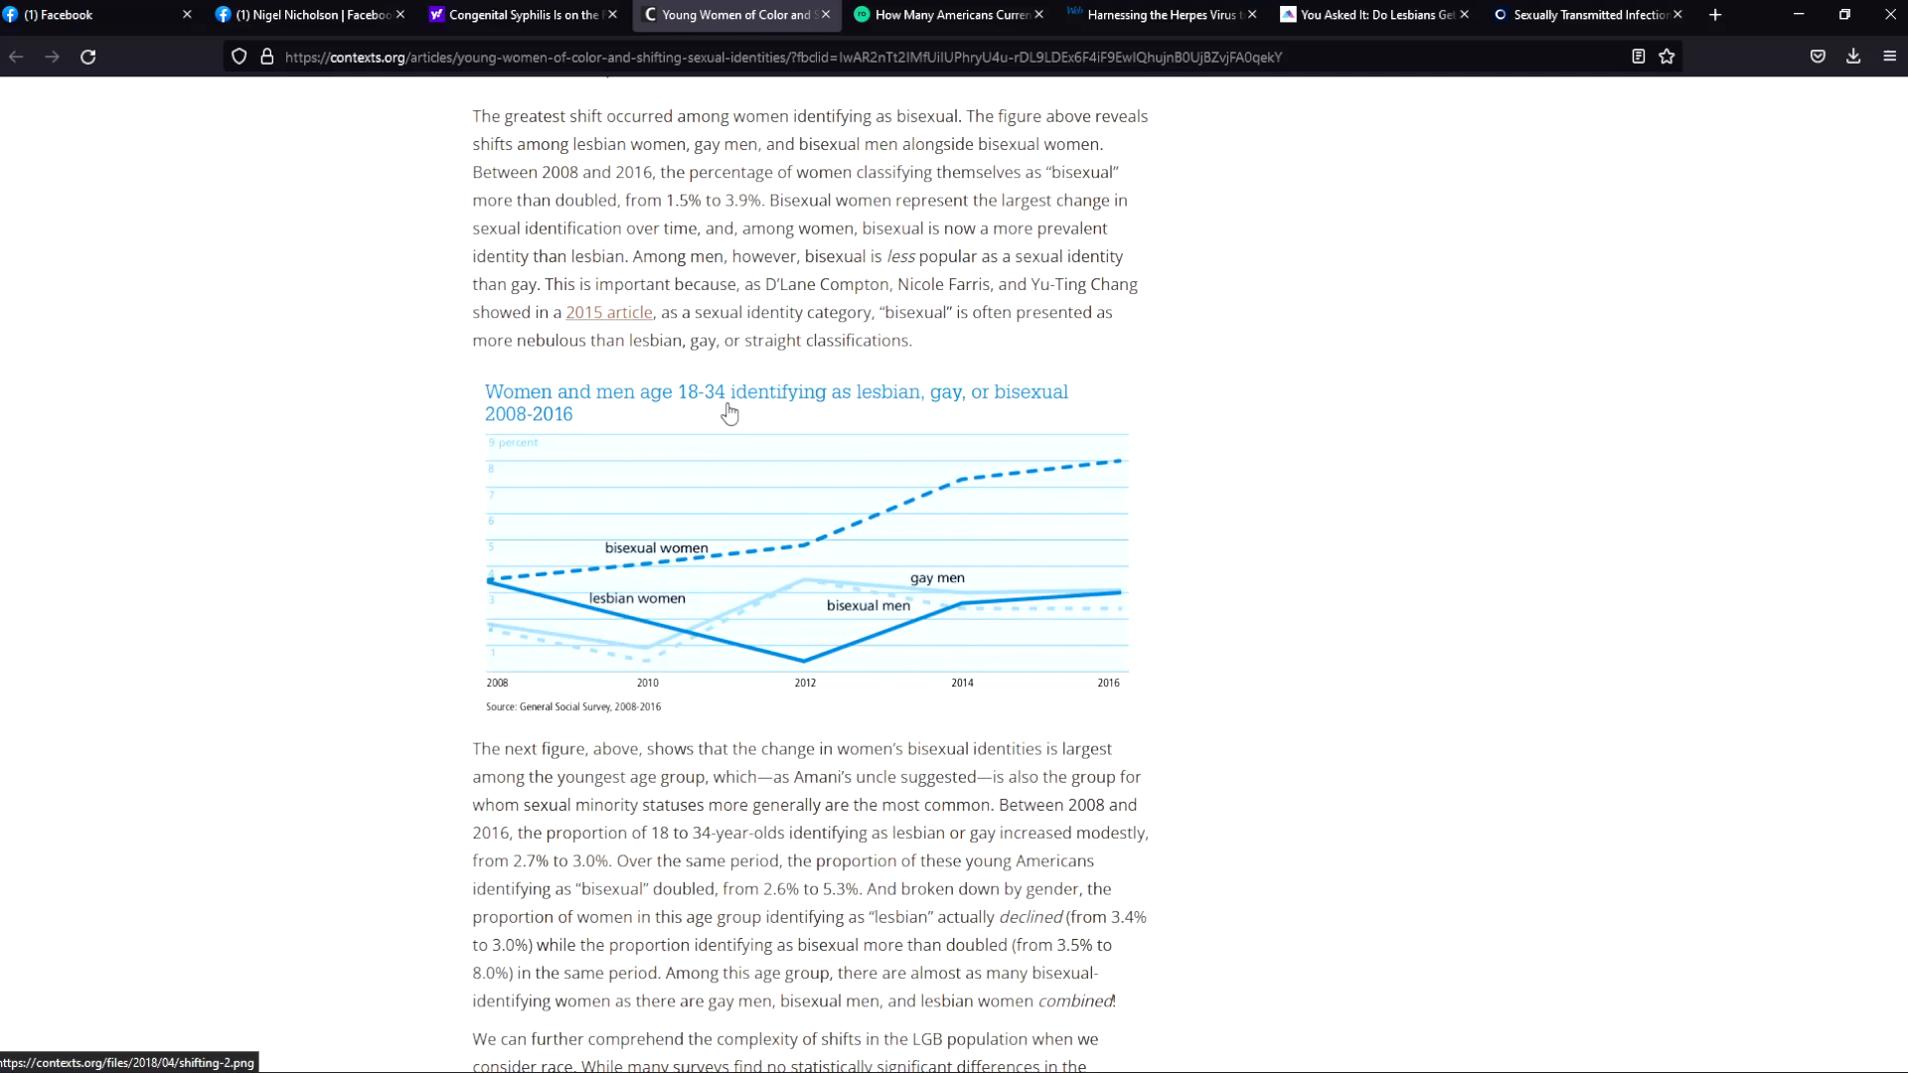
mouse_move(861, 417)
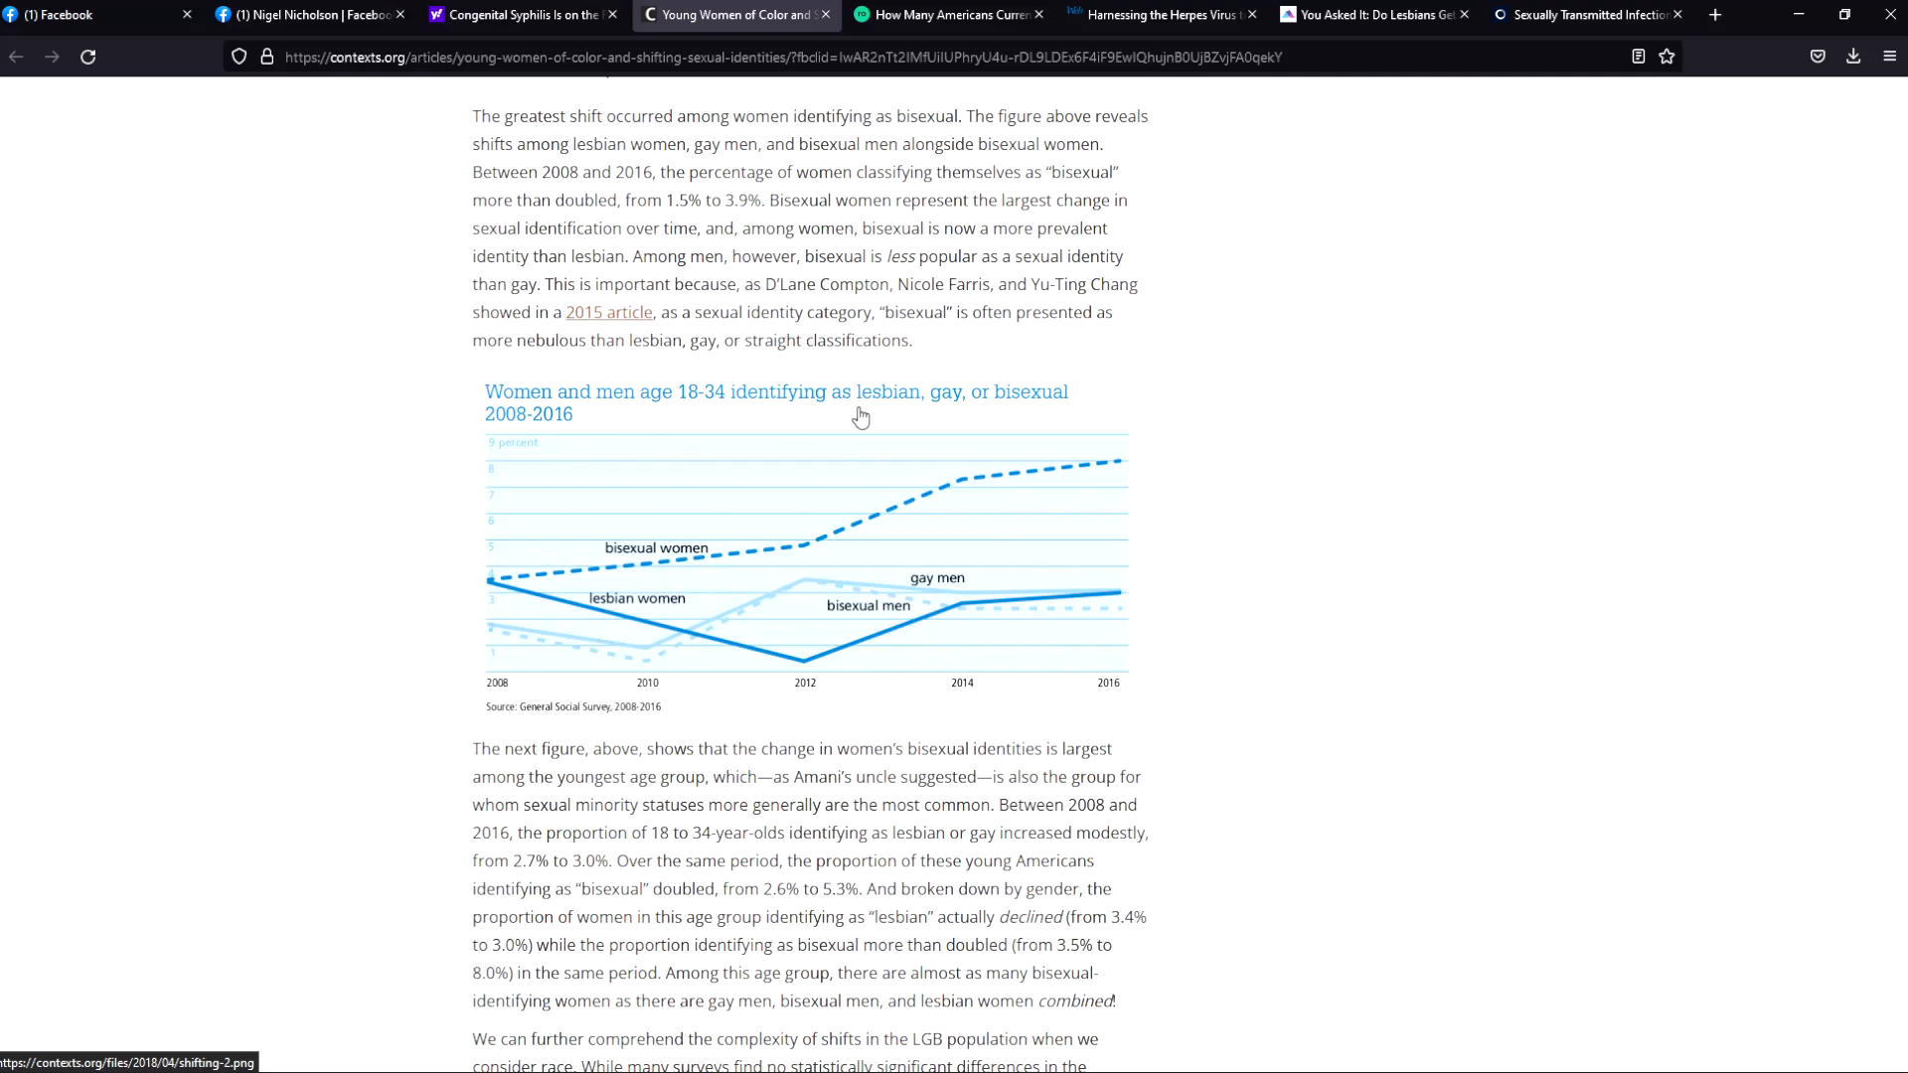
mouse_move(1001, 409)
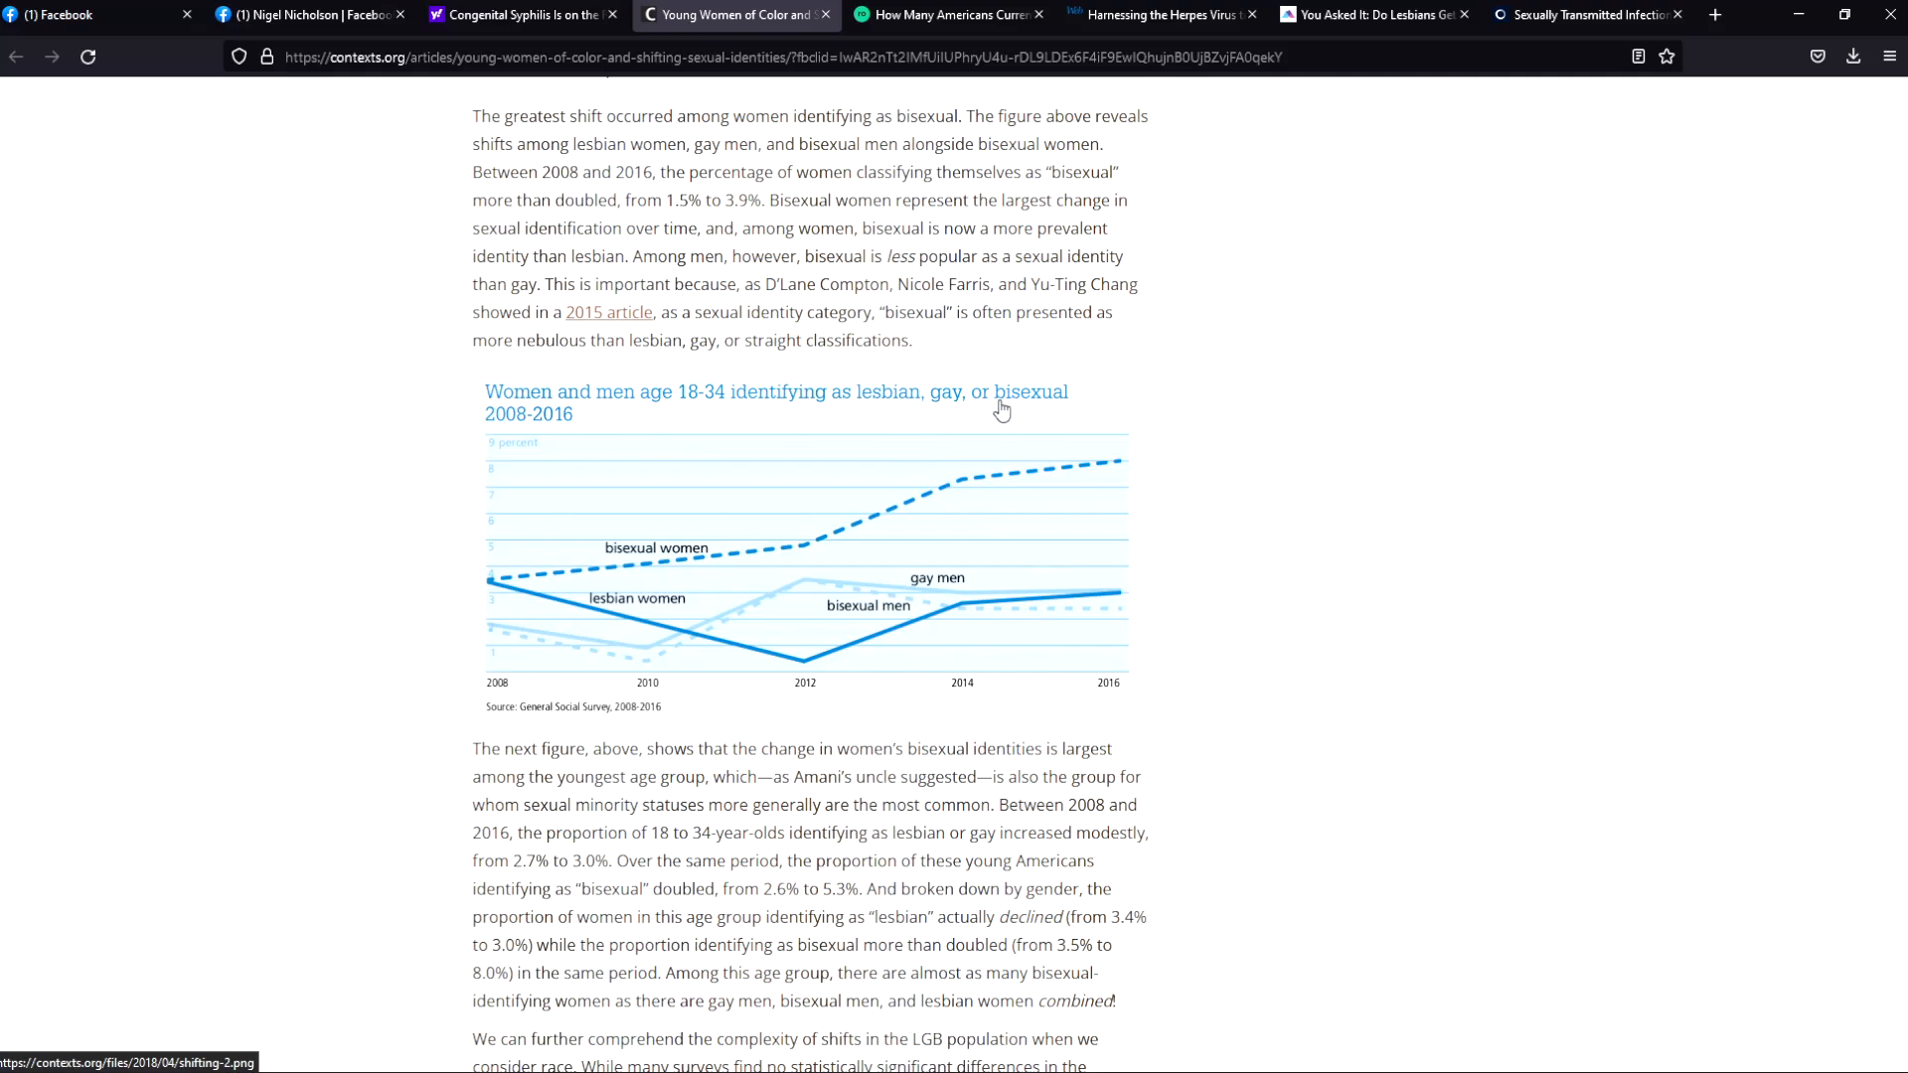
mouse_move(479, 443)
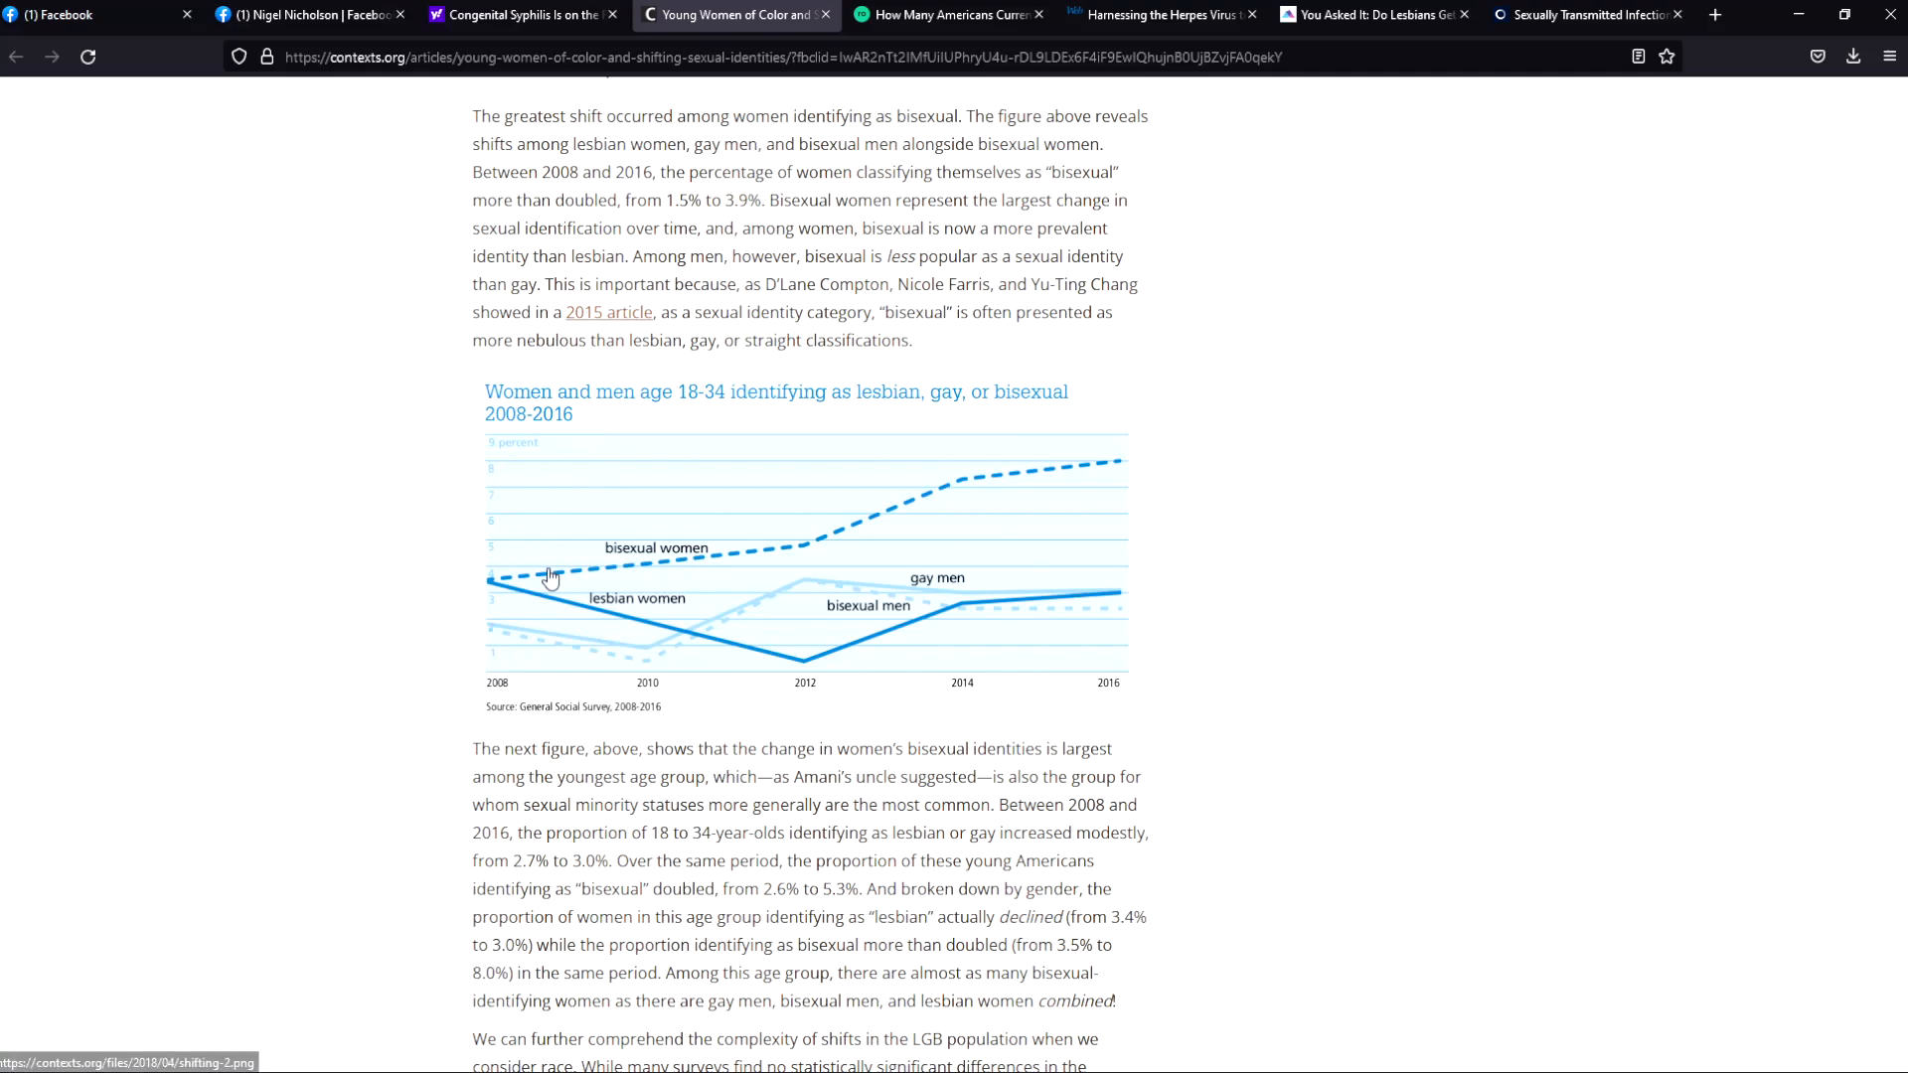
mouse_move(562, 580)
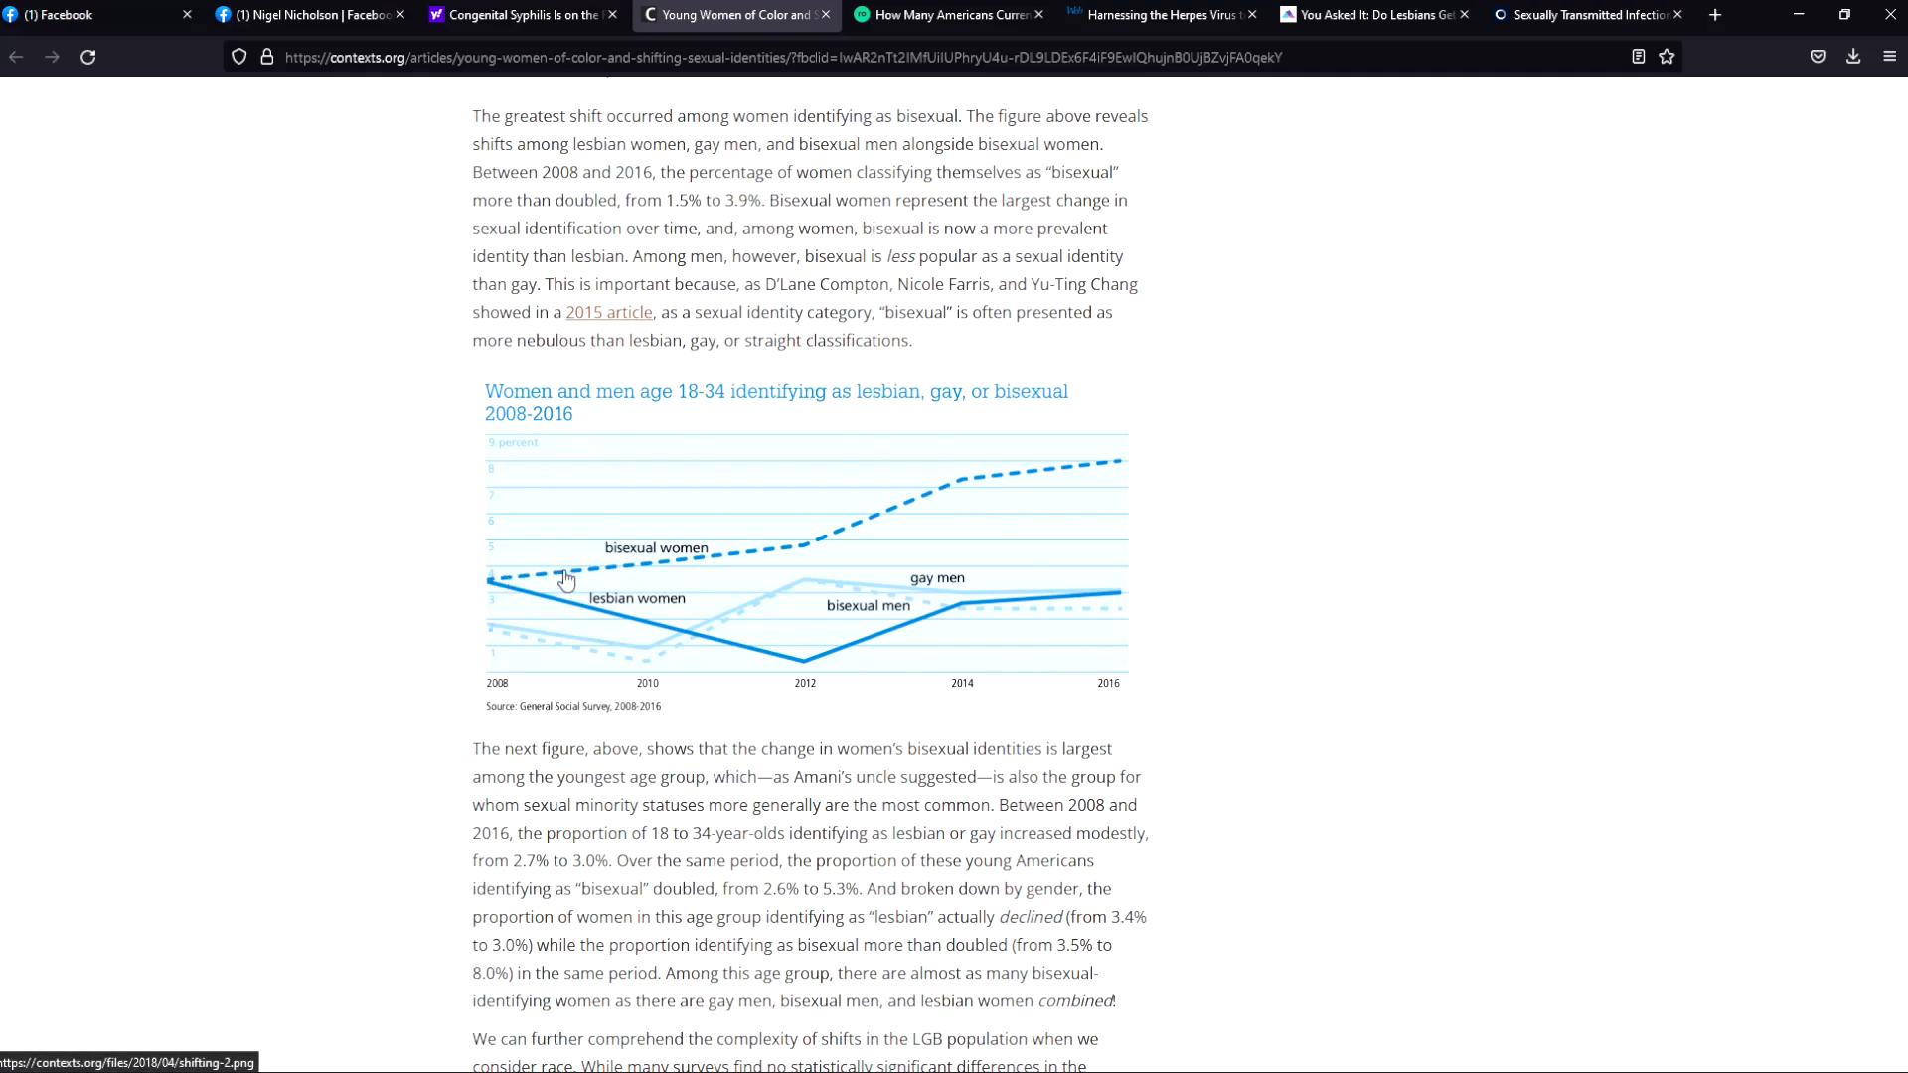
mouse_move(942, 499)
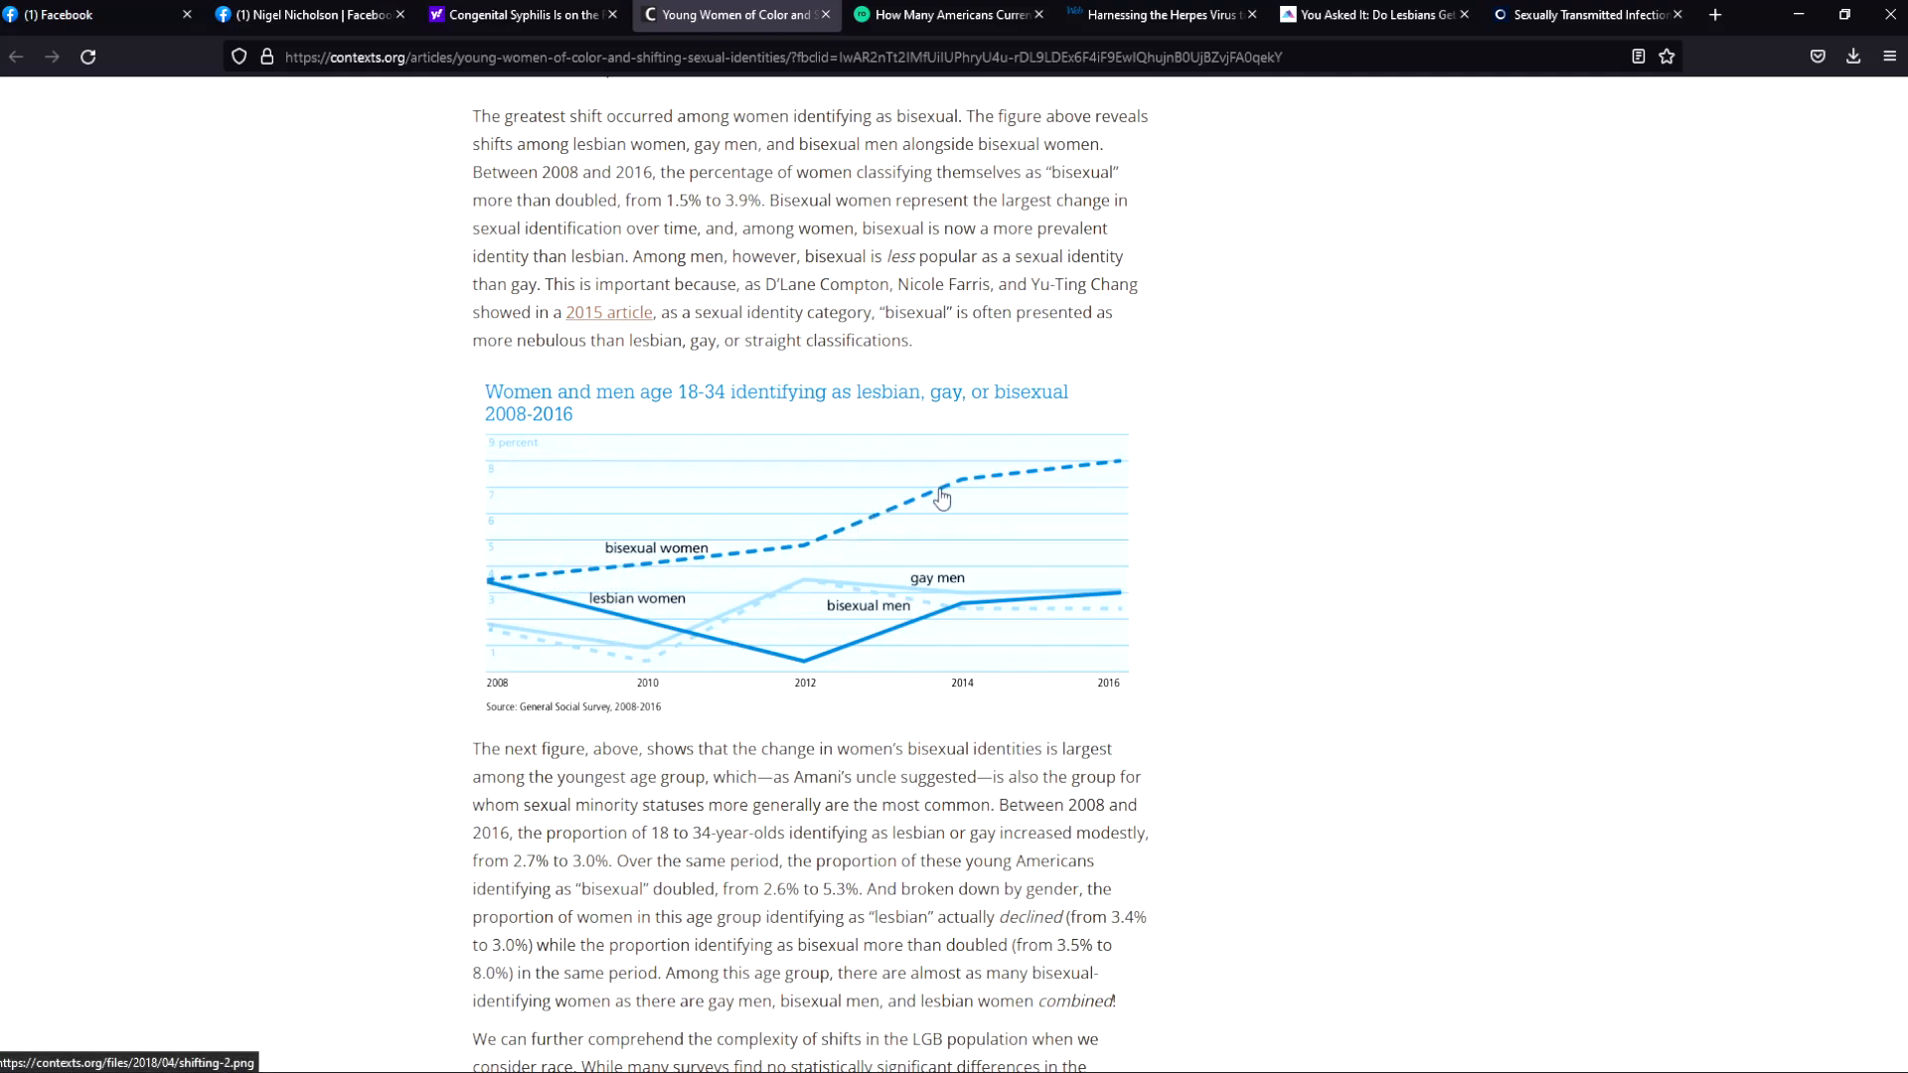
mouse_move(1011, 463)
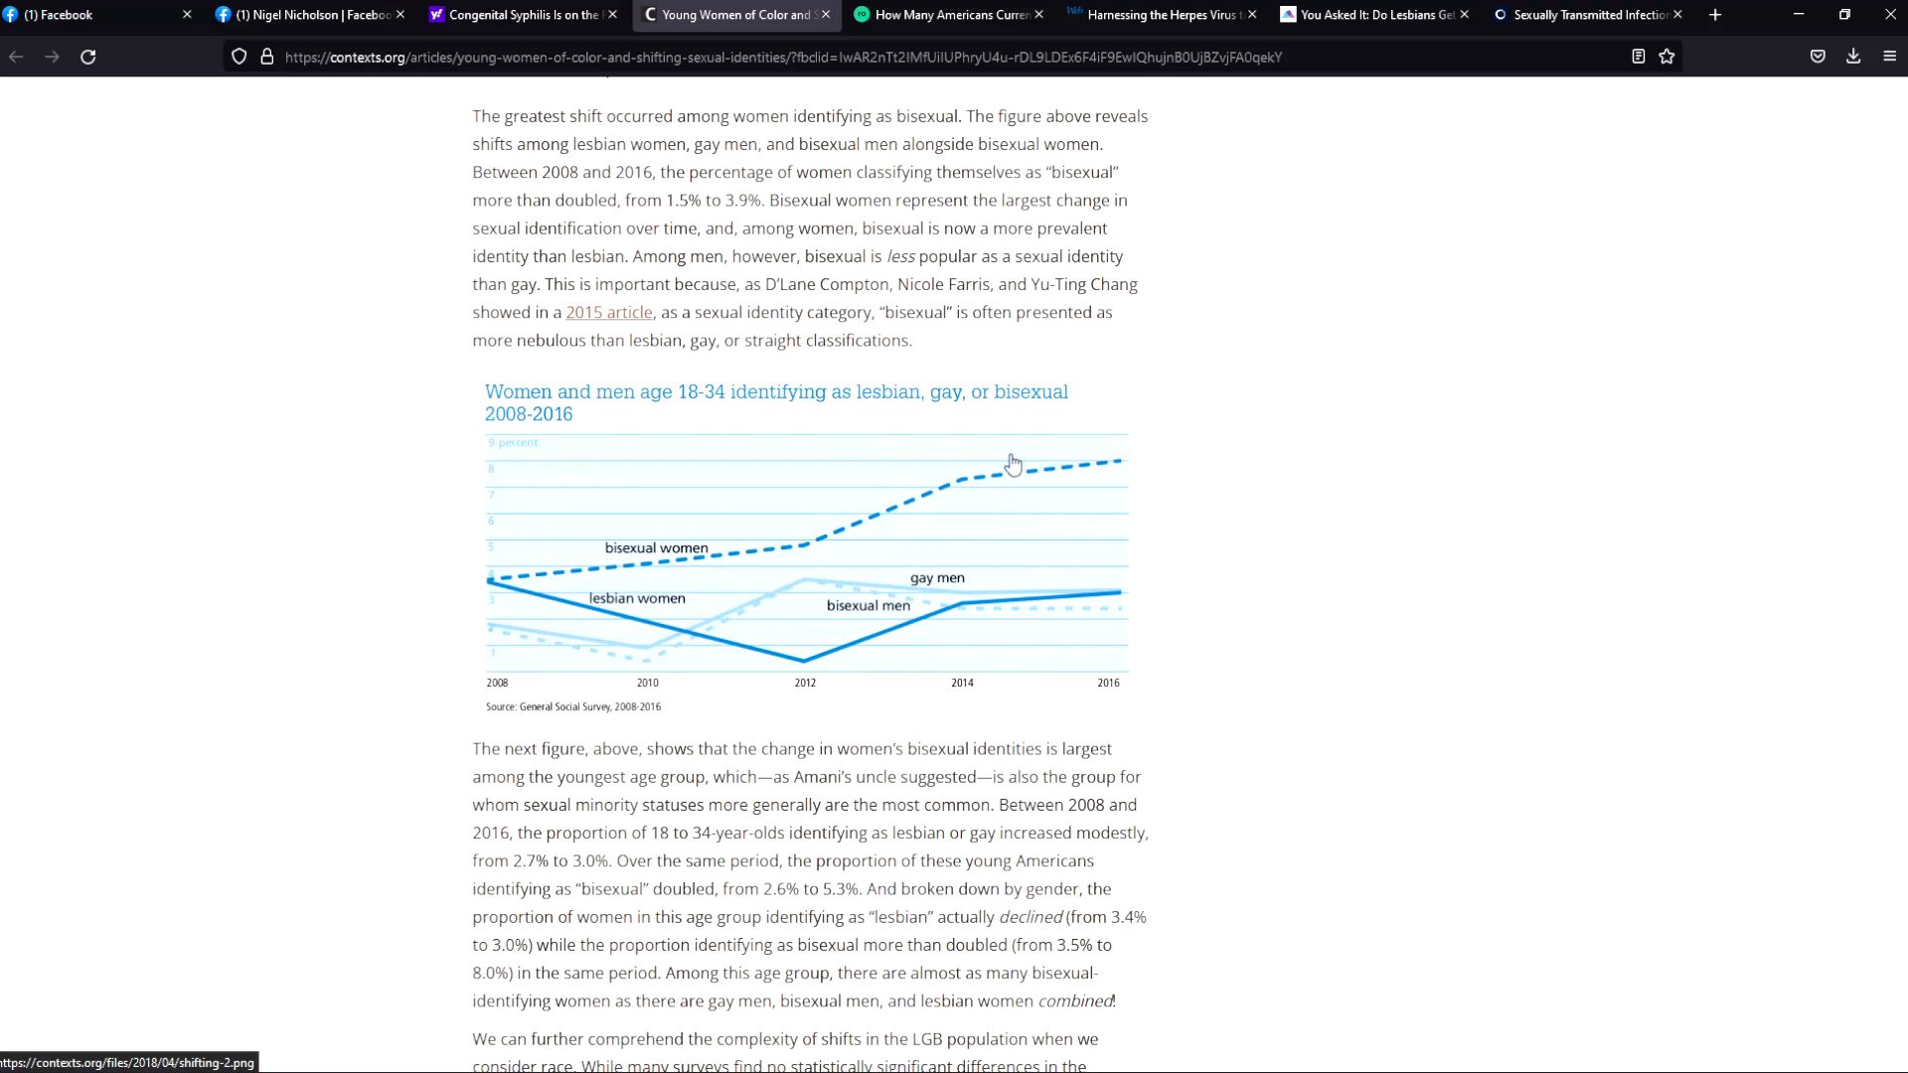
mouse_move(1071, 411)
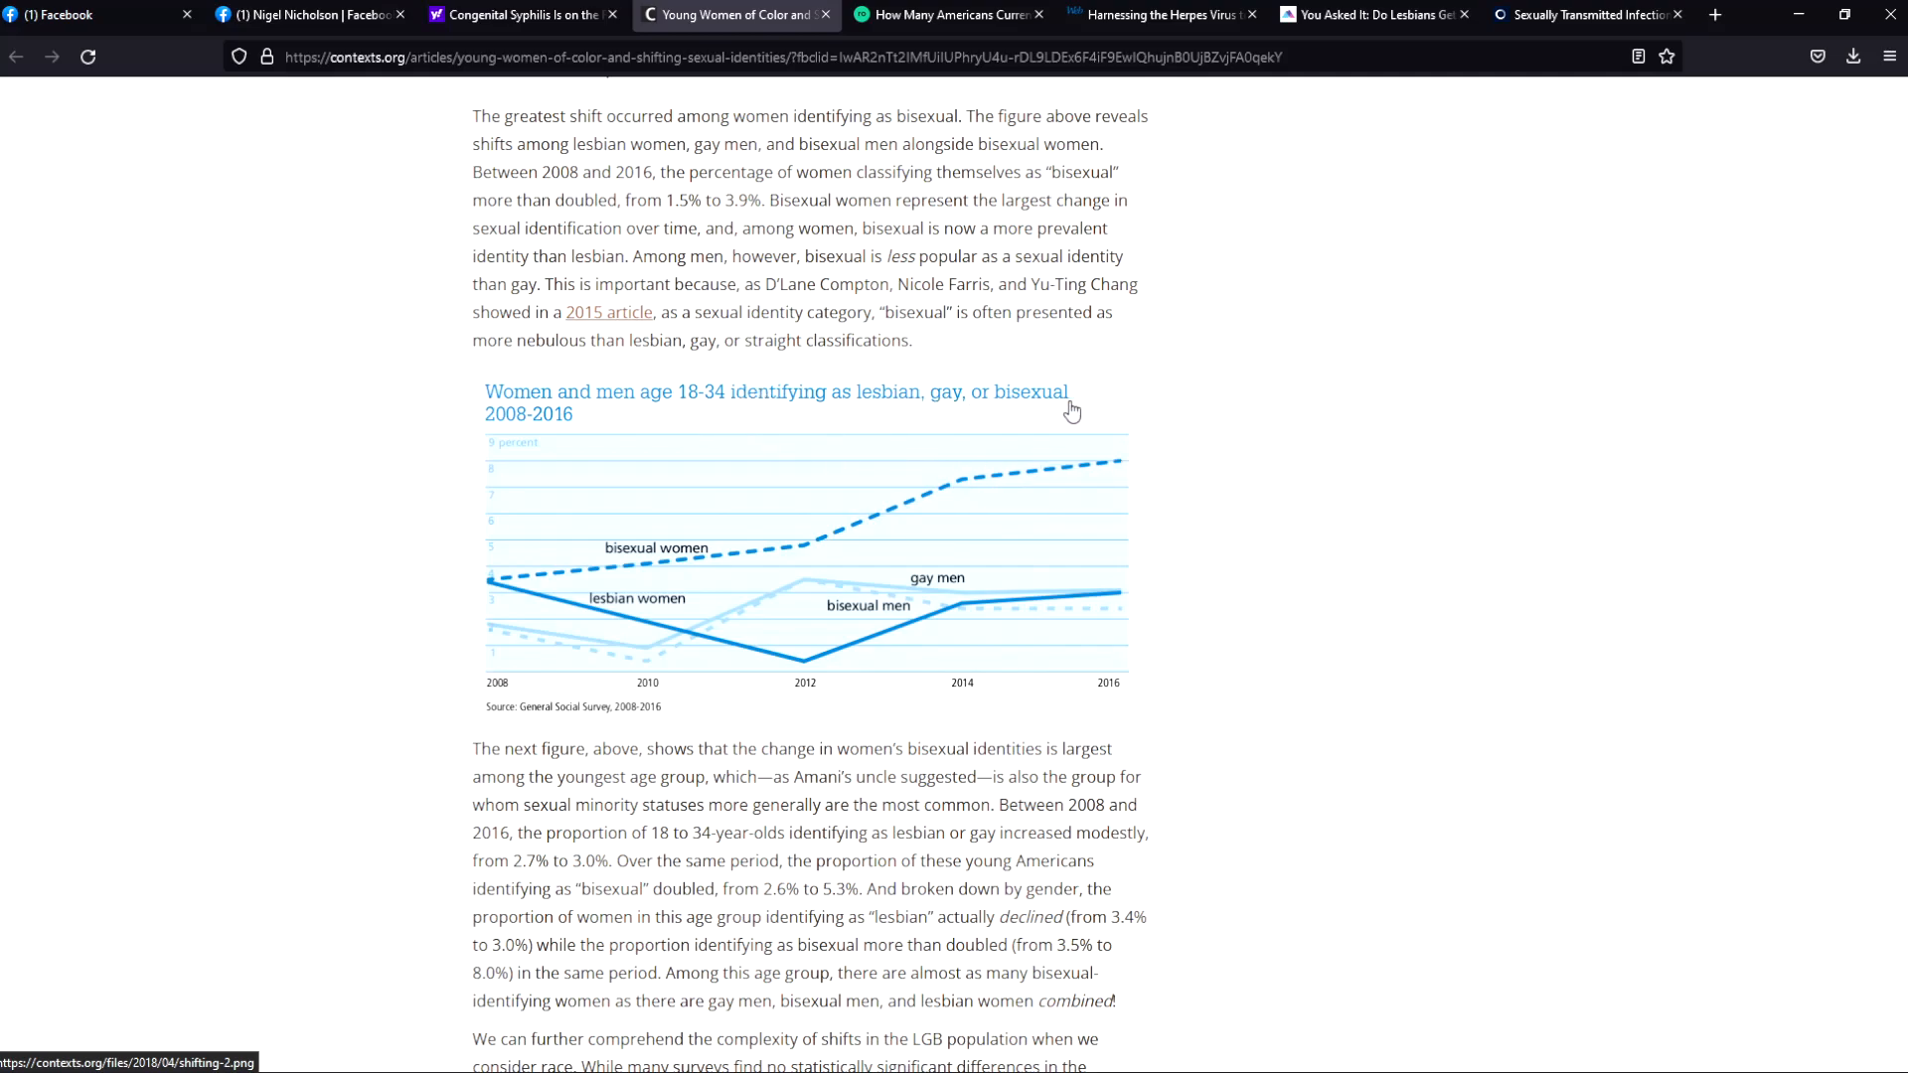
mouse_move(1153, 474)
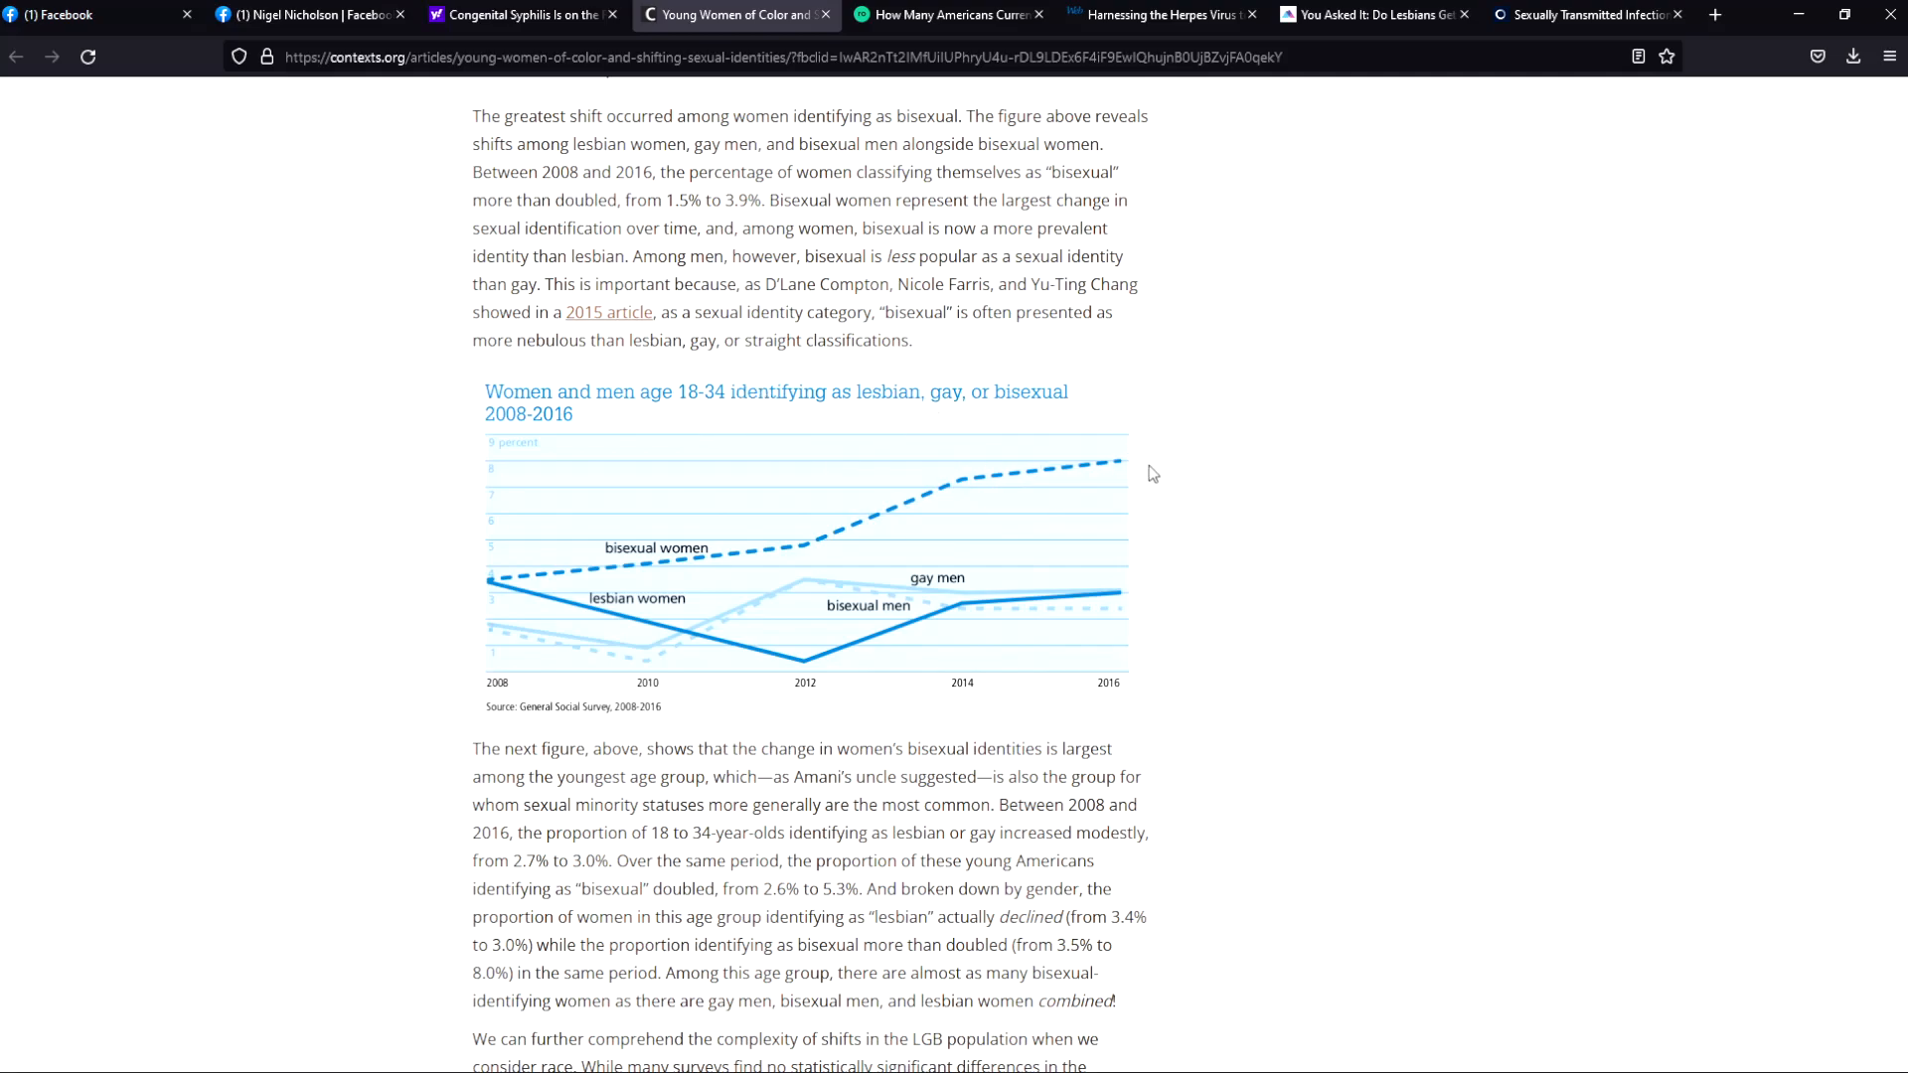
mouse_move(756, 540)
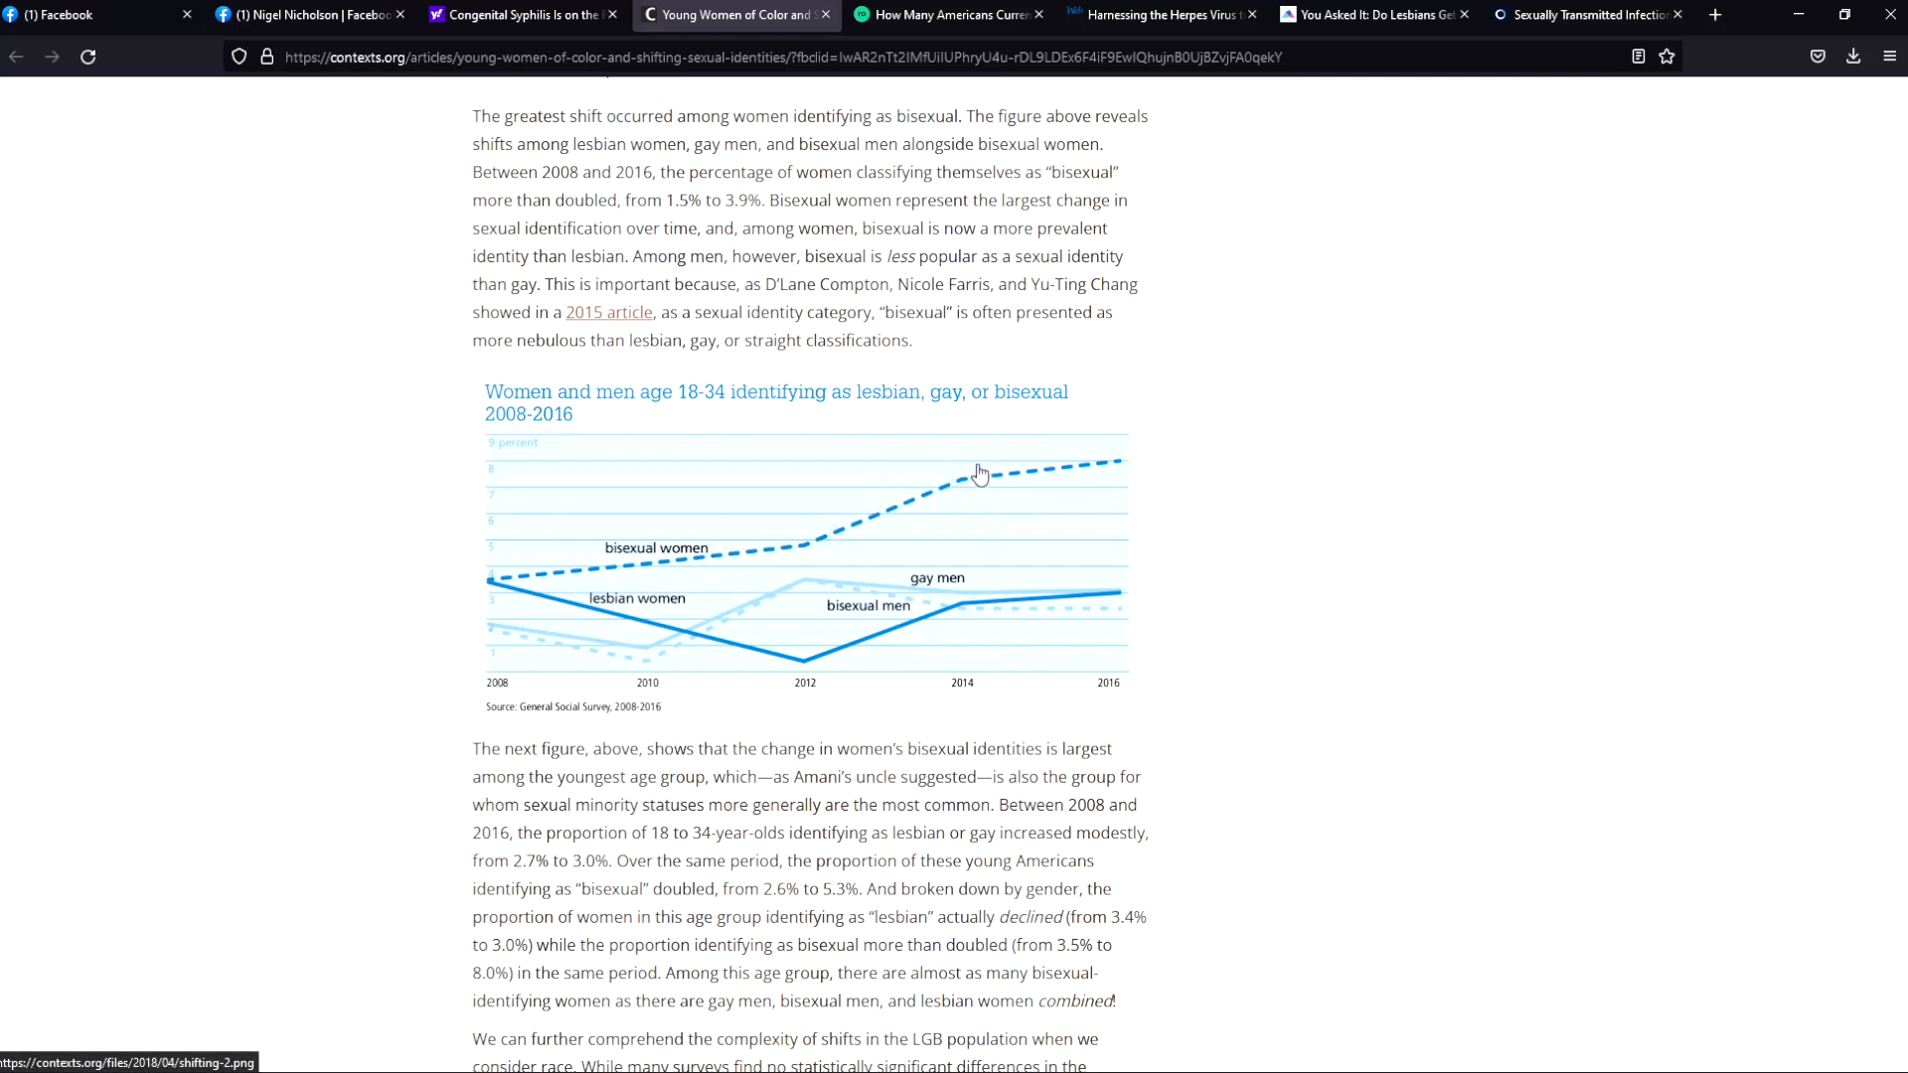
mouse_move(1169, 473)
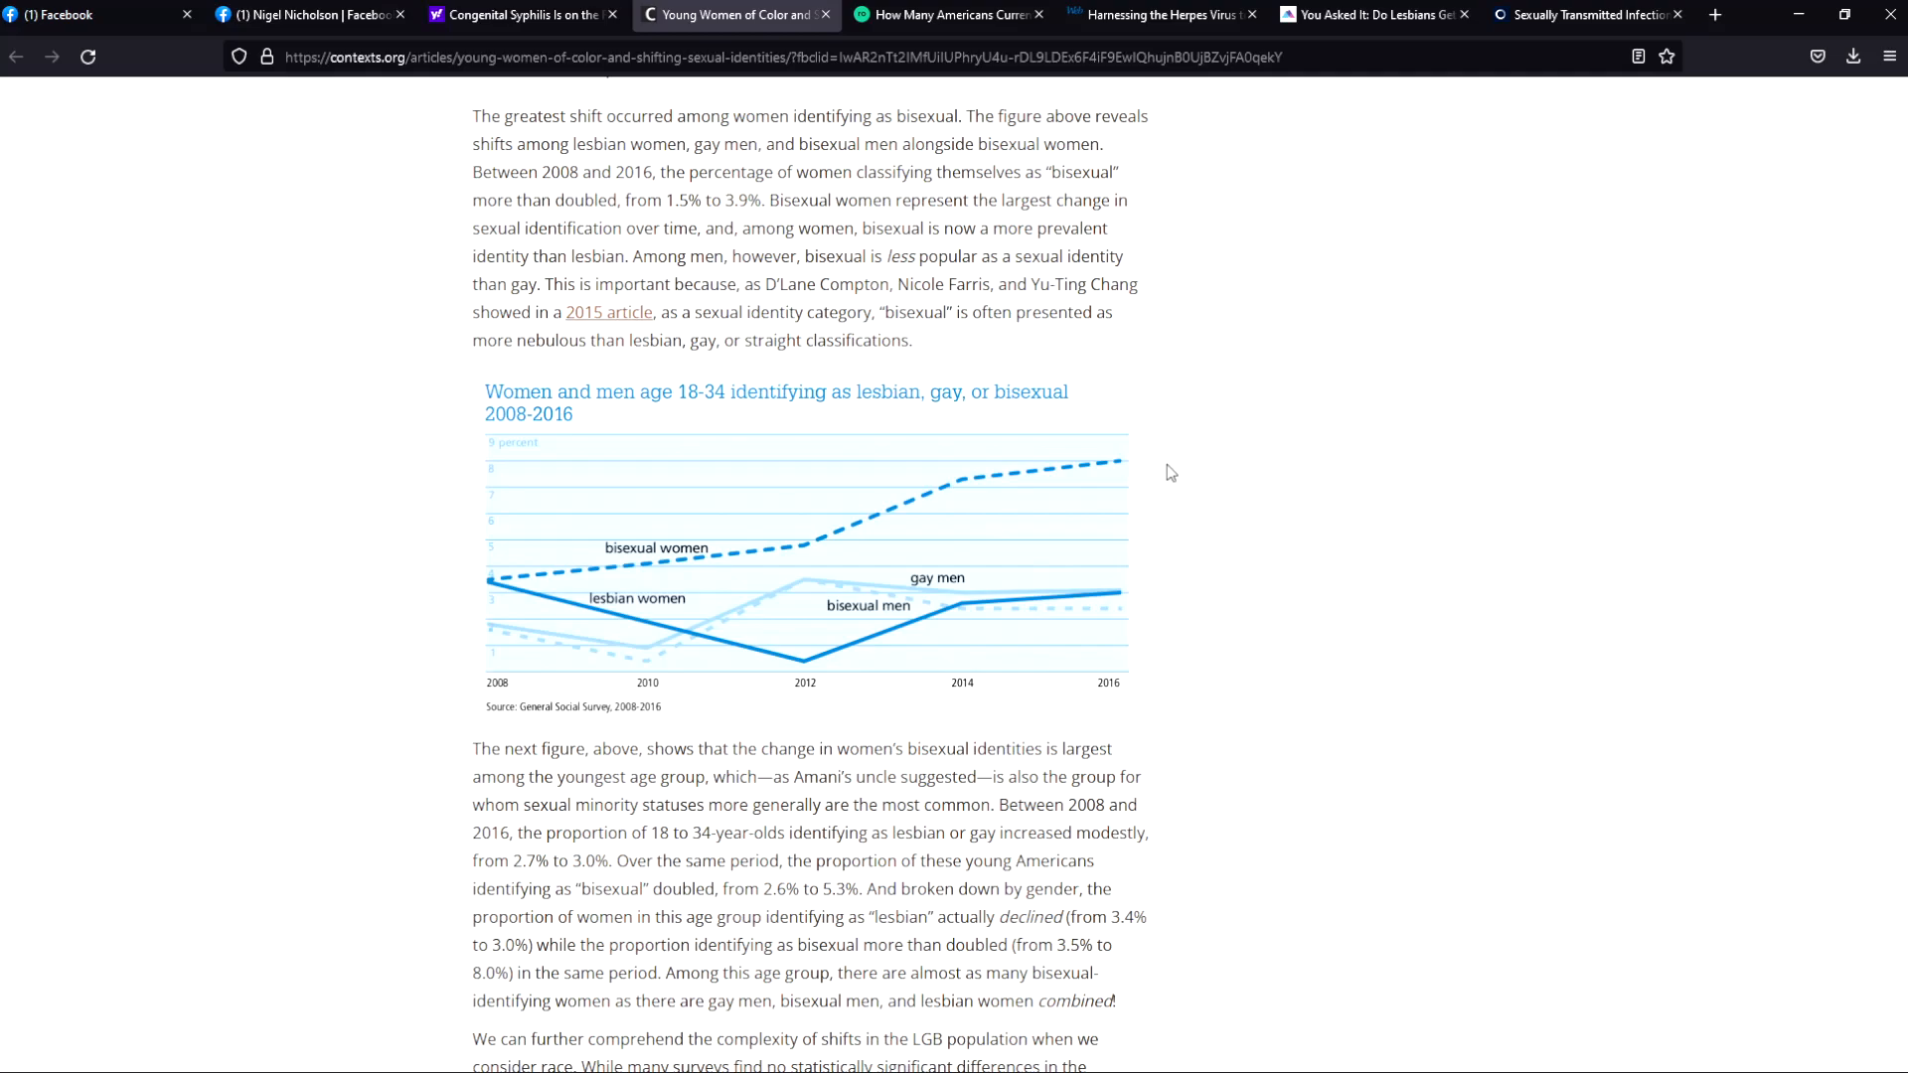
mouse_move(1167, 473)
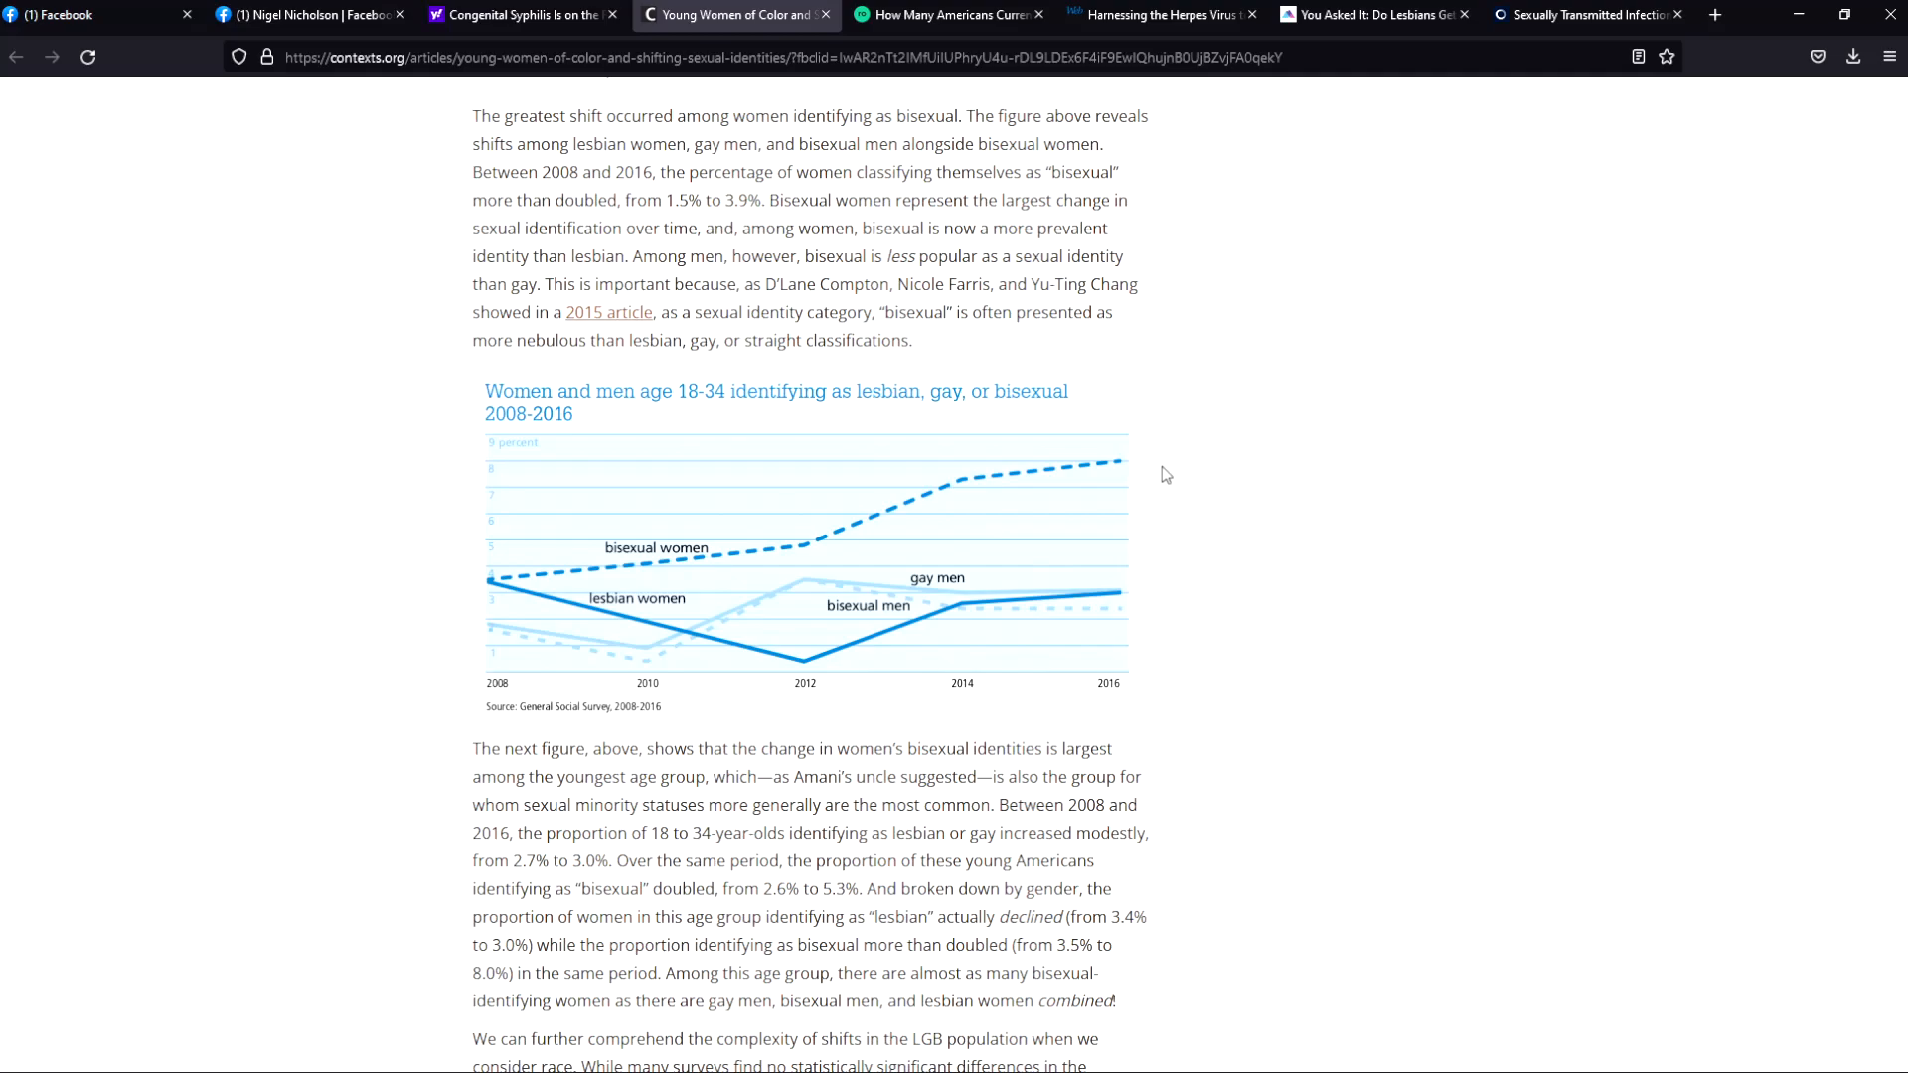
mouse_move(1159, 479)
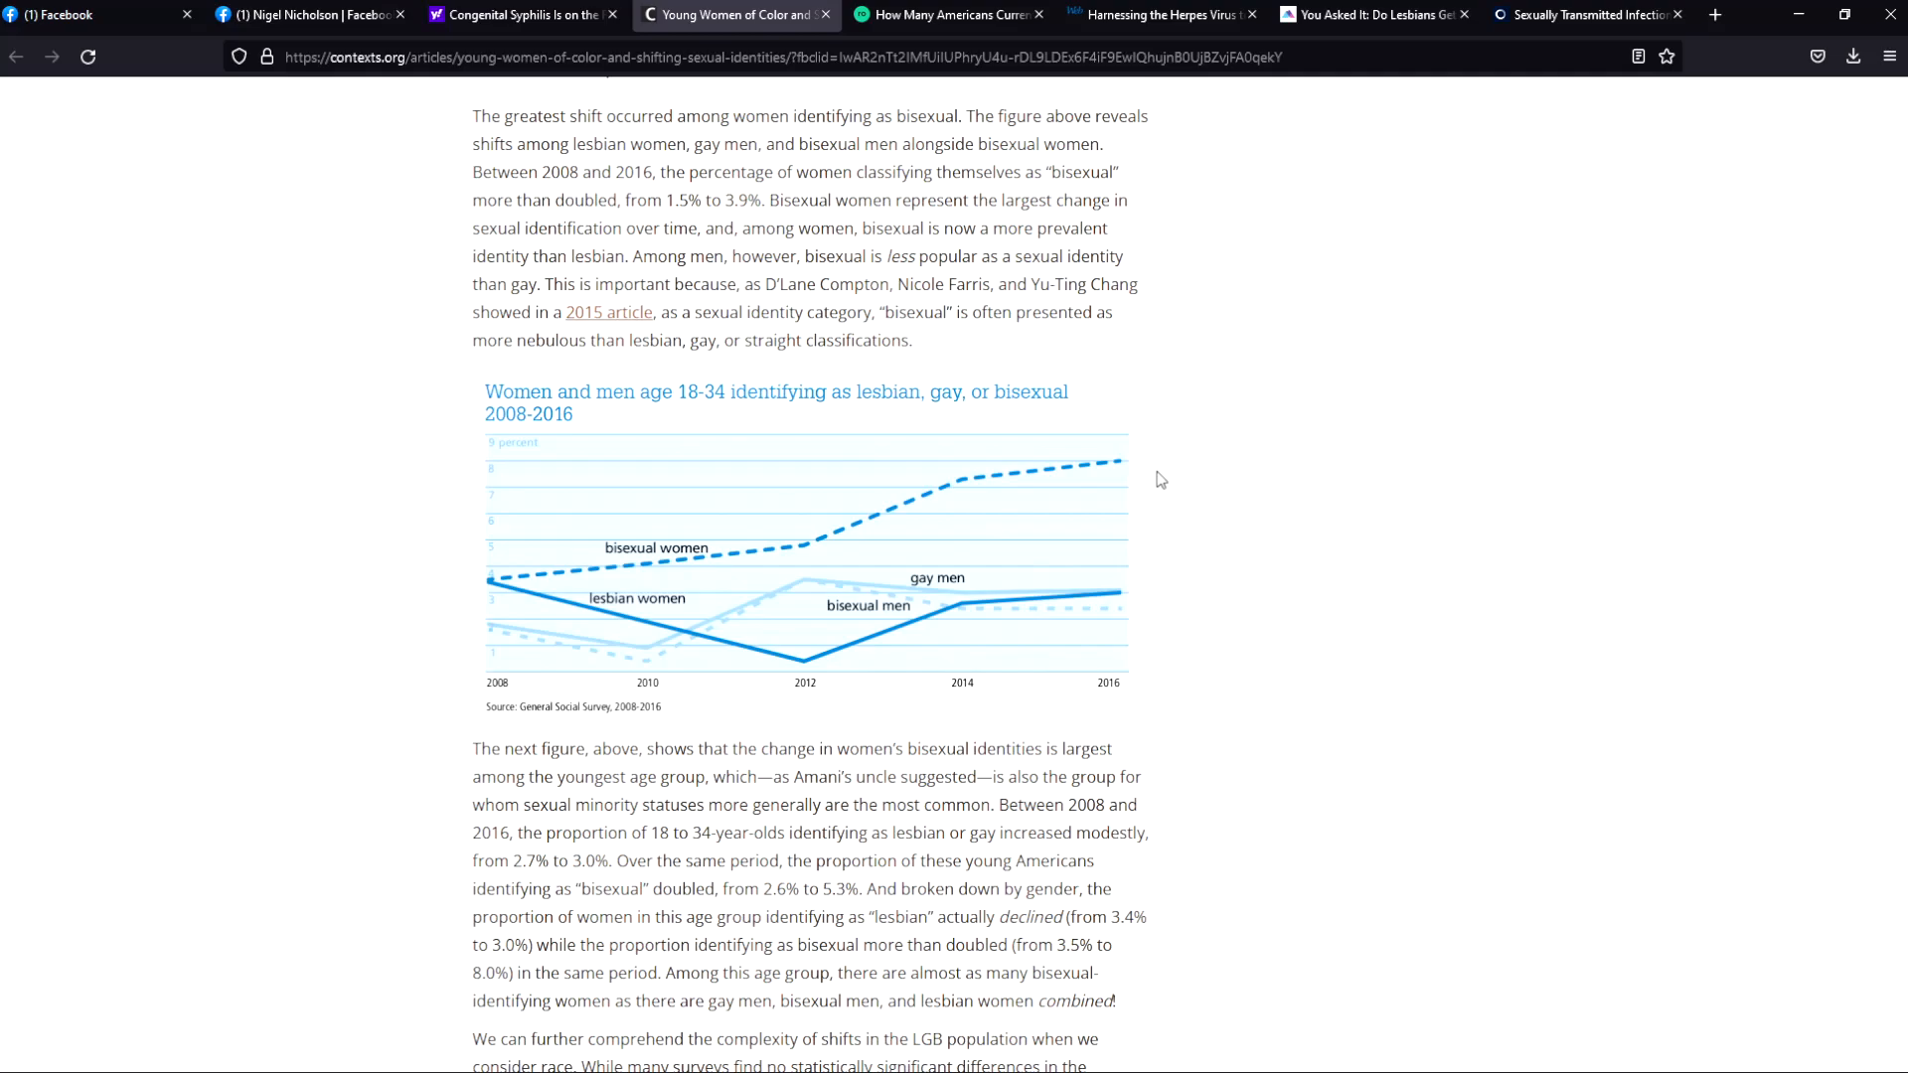
scroll(down, 3)
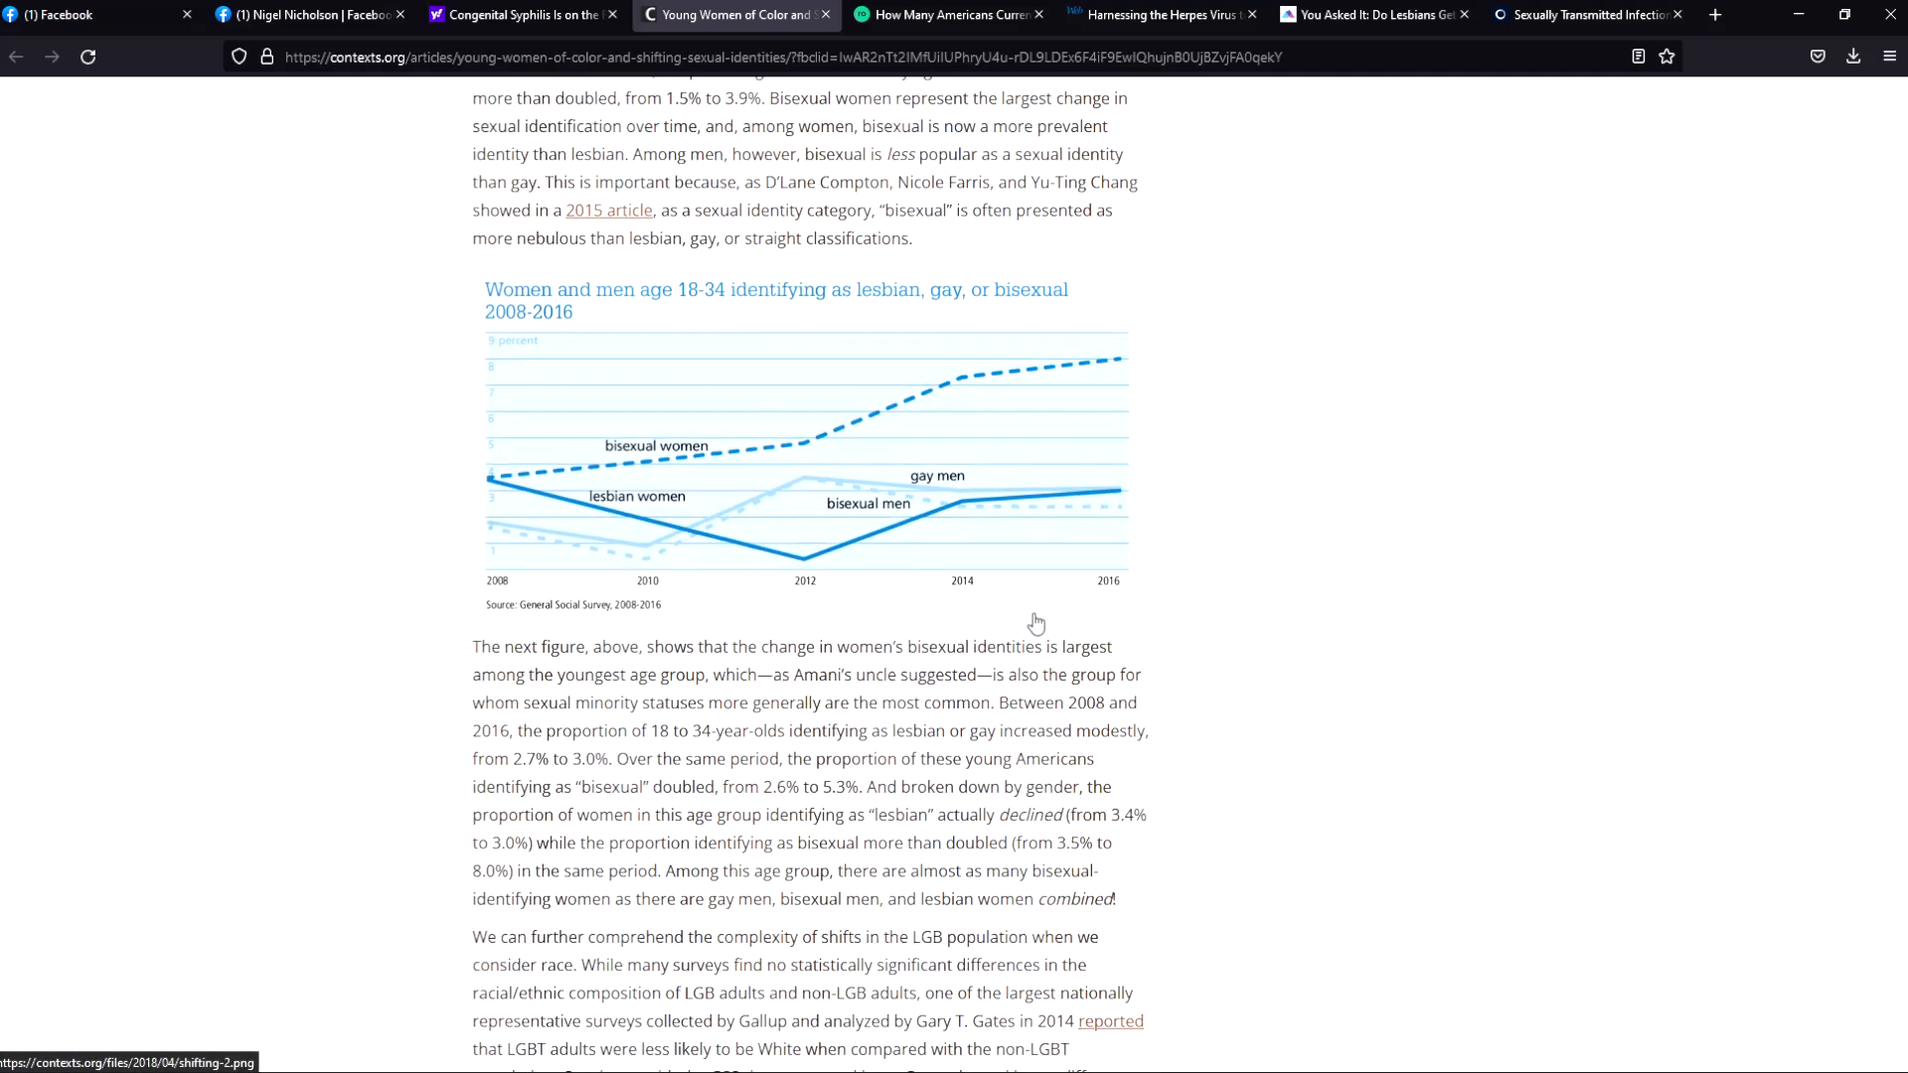
scroll(down, 3)
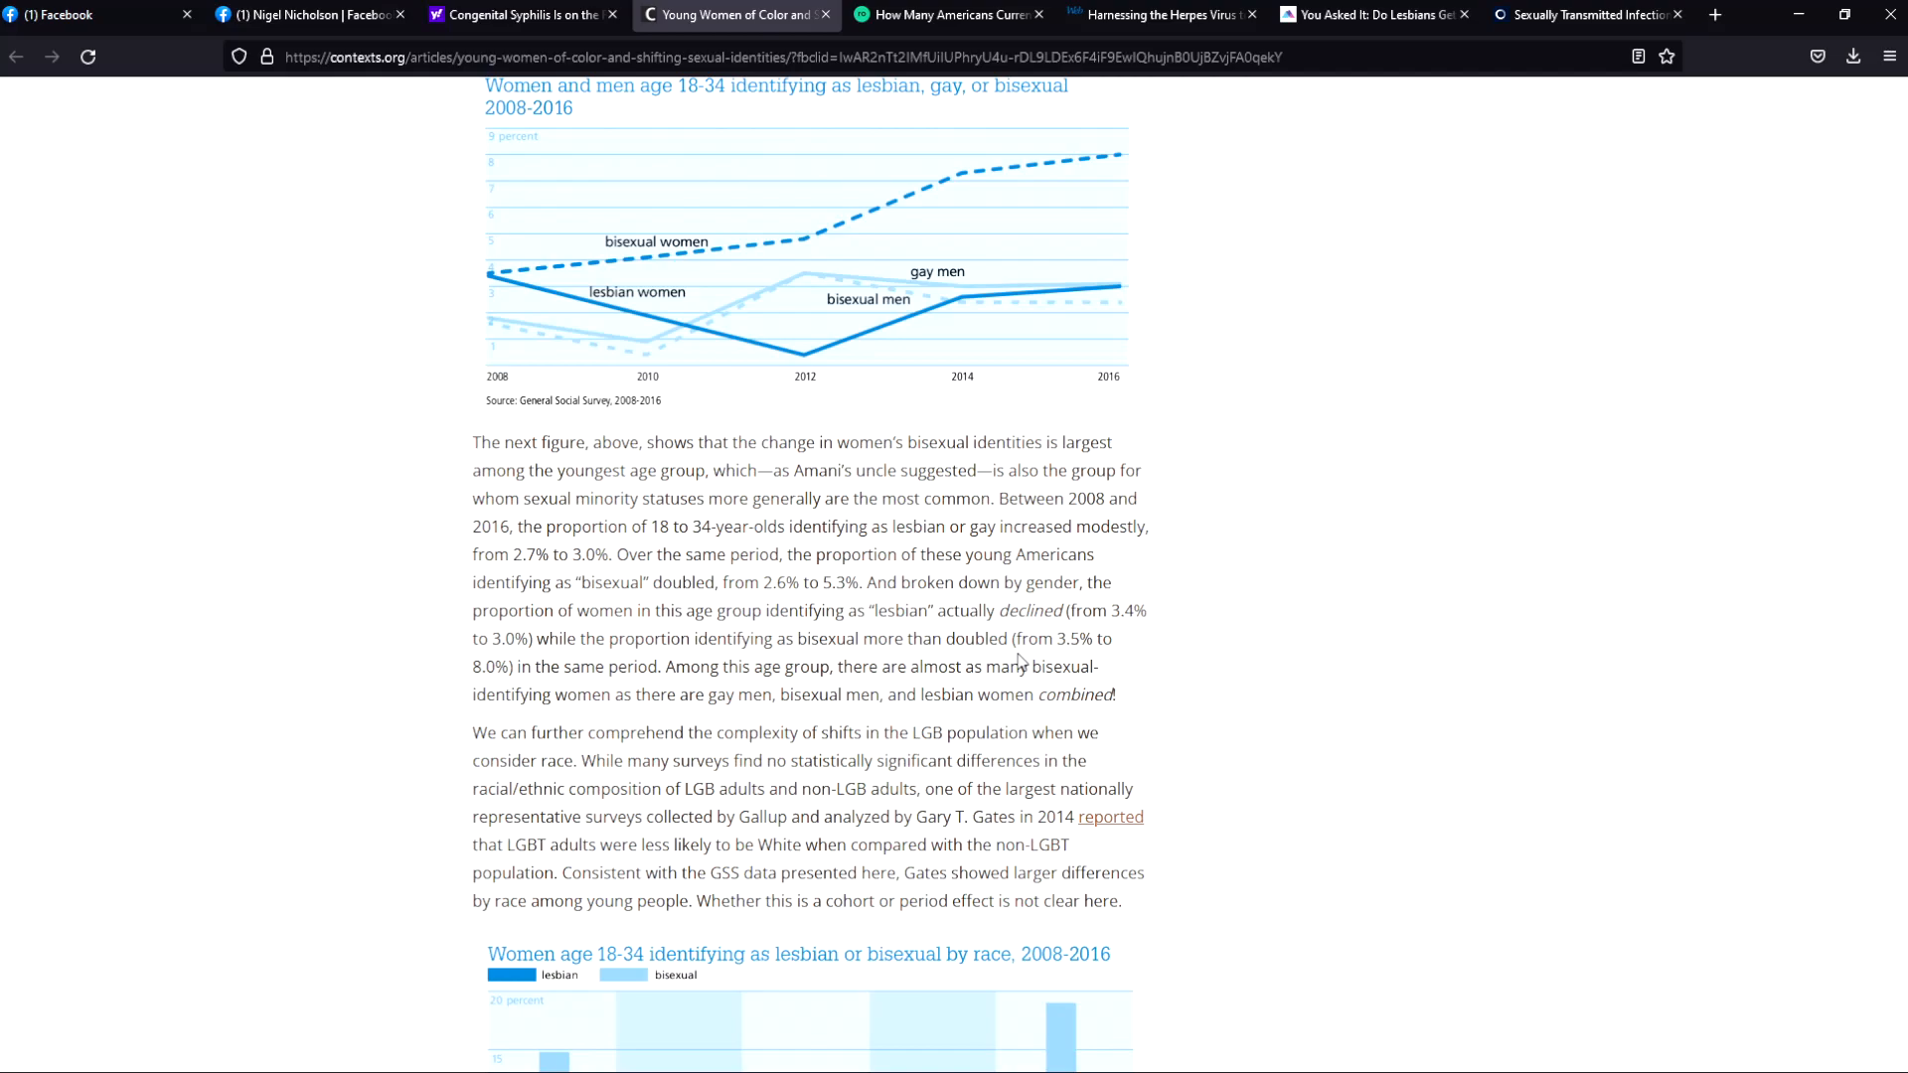
mouse_move(1019, 660)
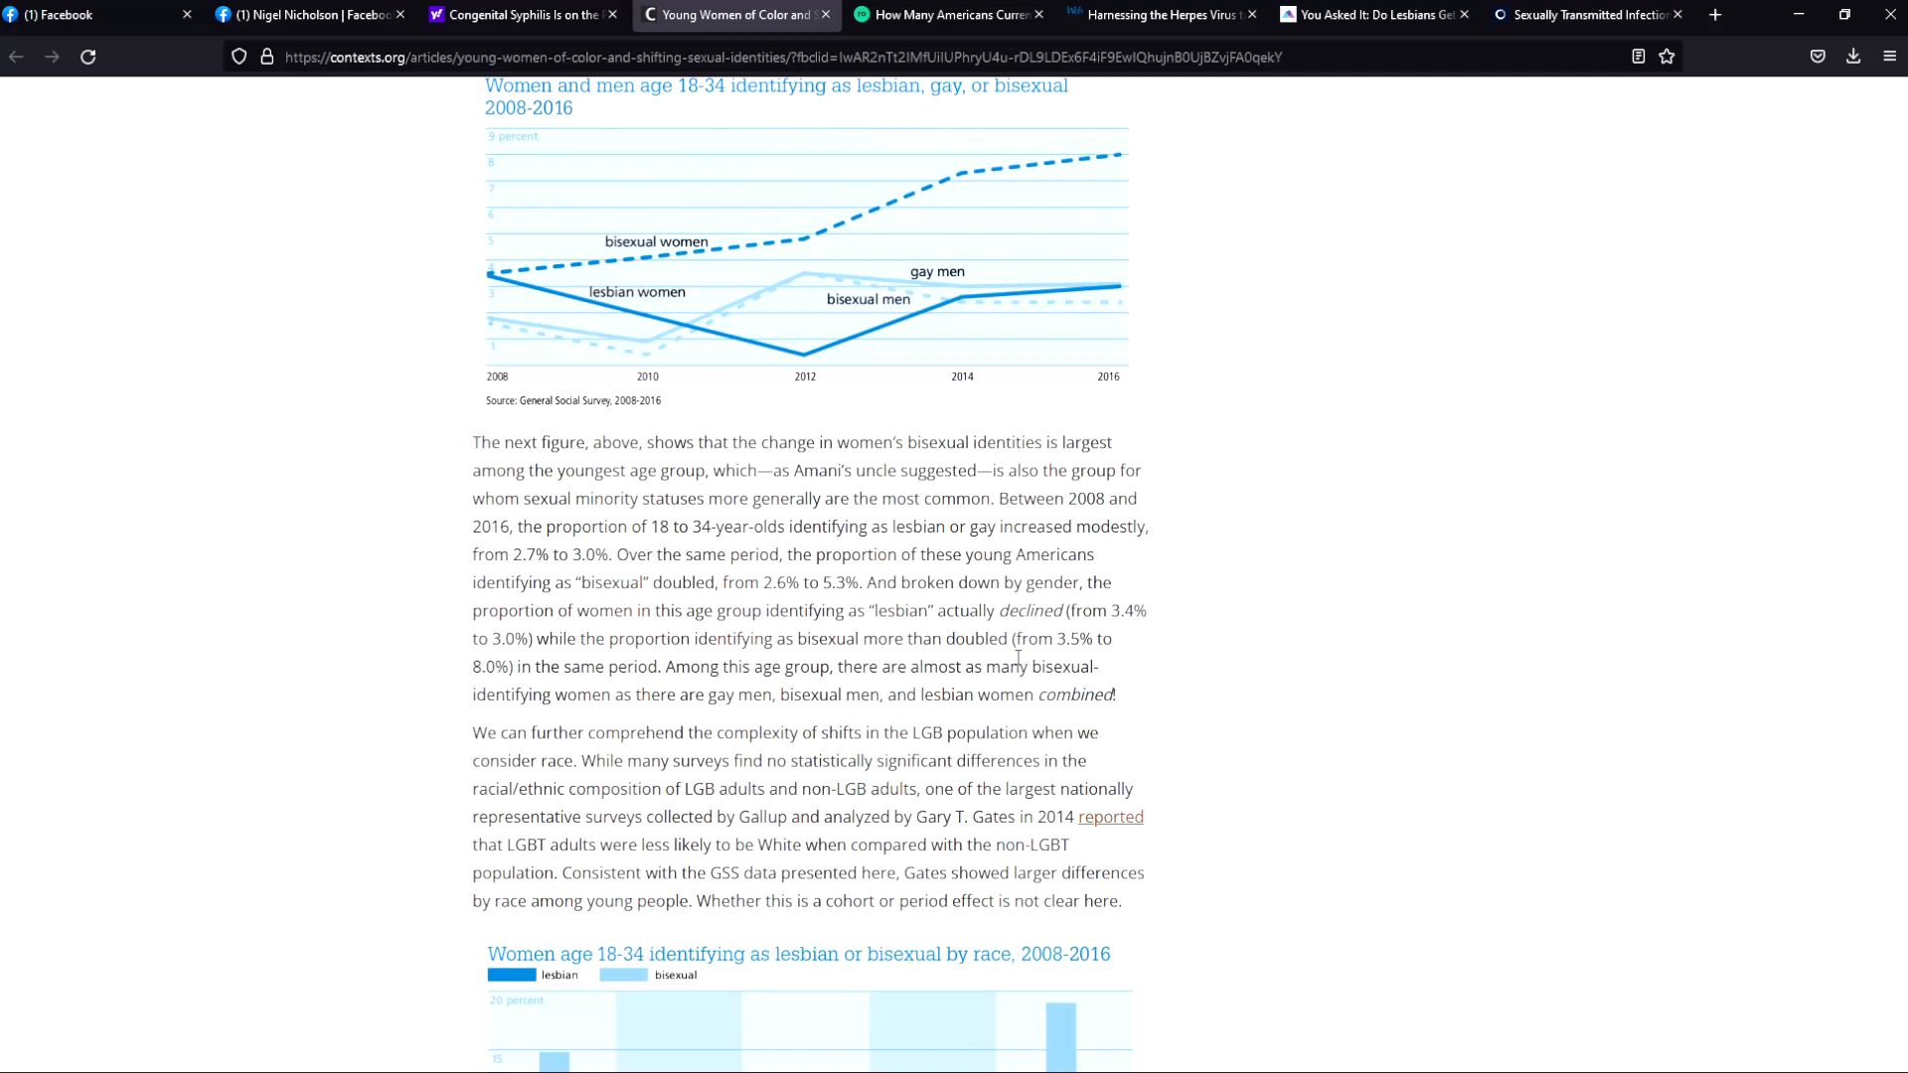
Step: Scroll down to the women age 18–34 lesbian or bisexual by race bar chart
scroll(down, 3)
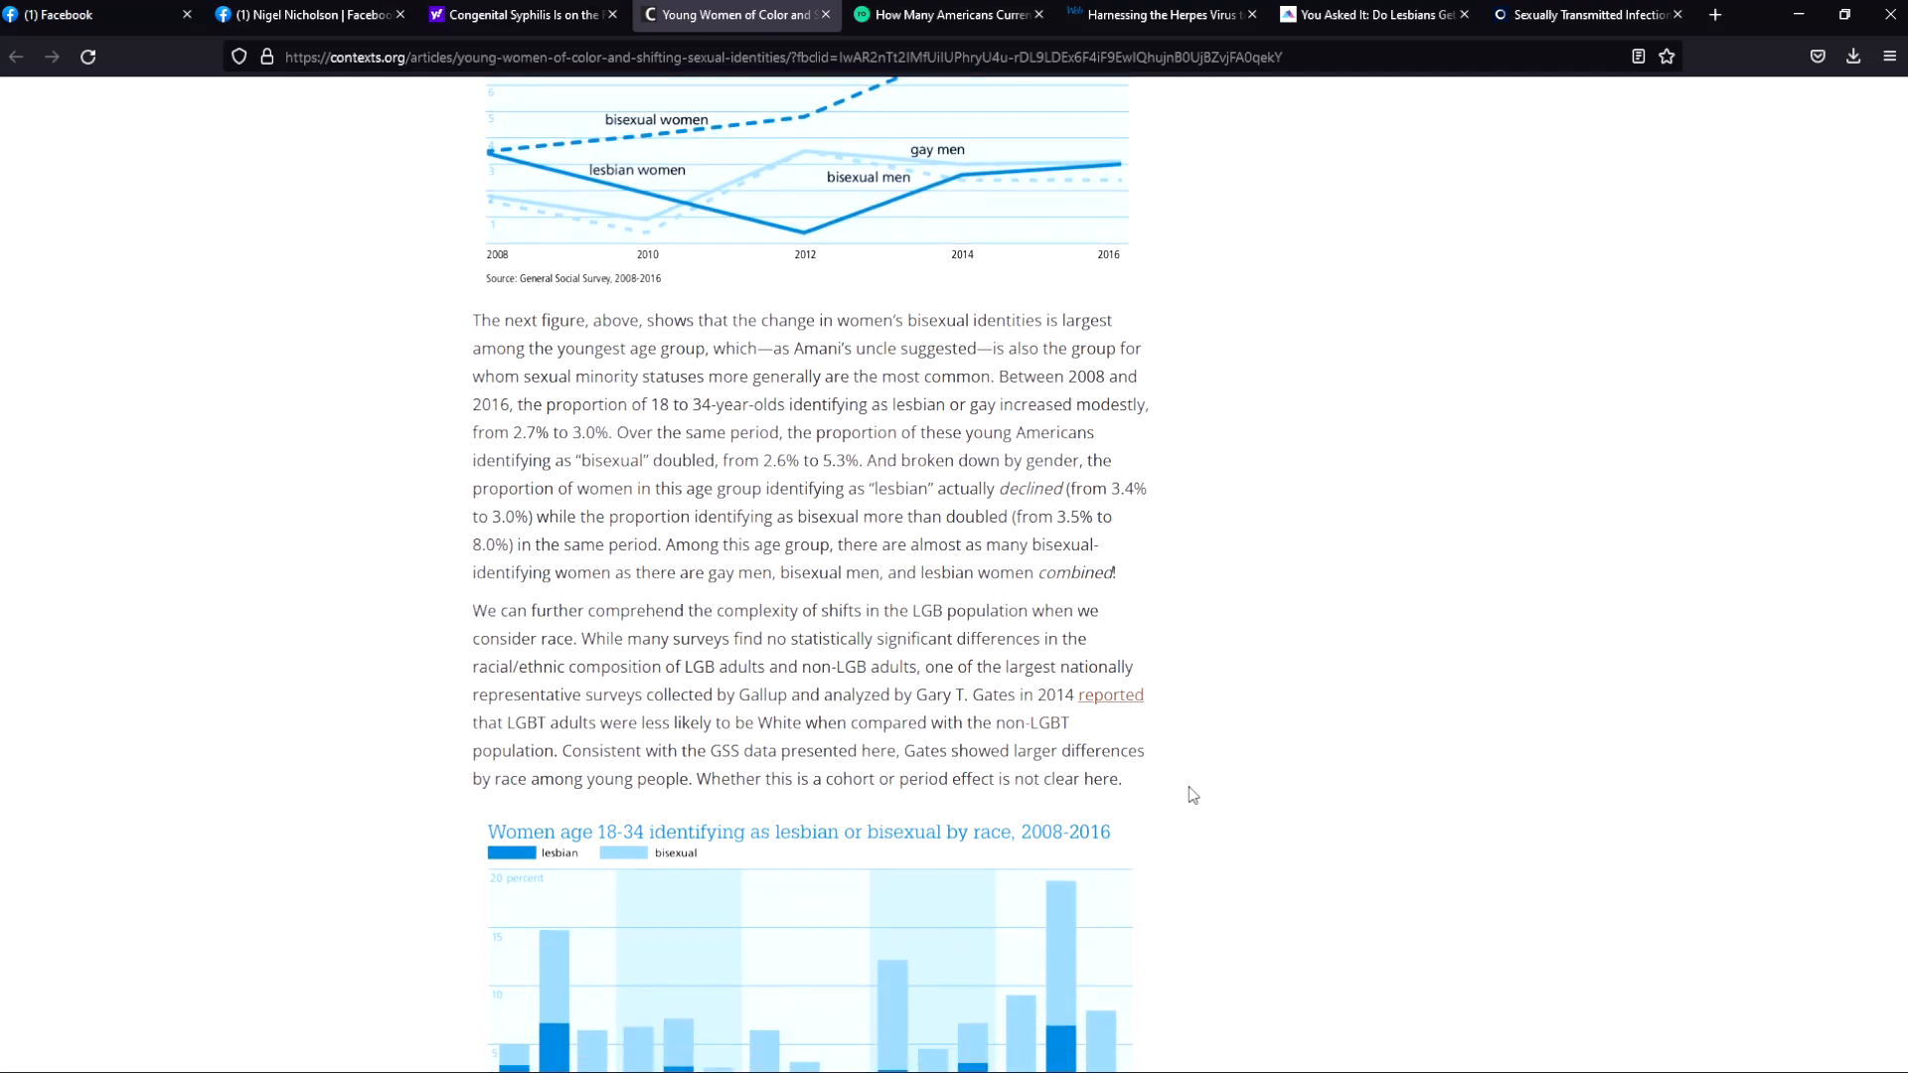
scroll(down, 3)
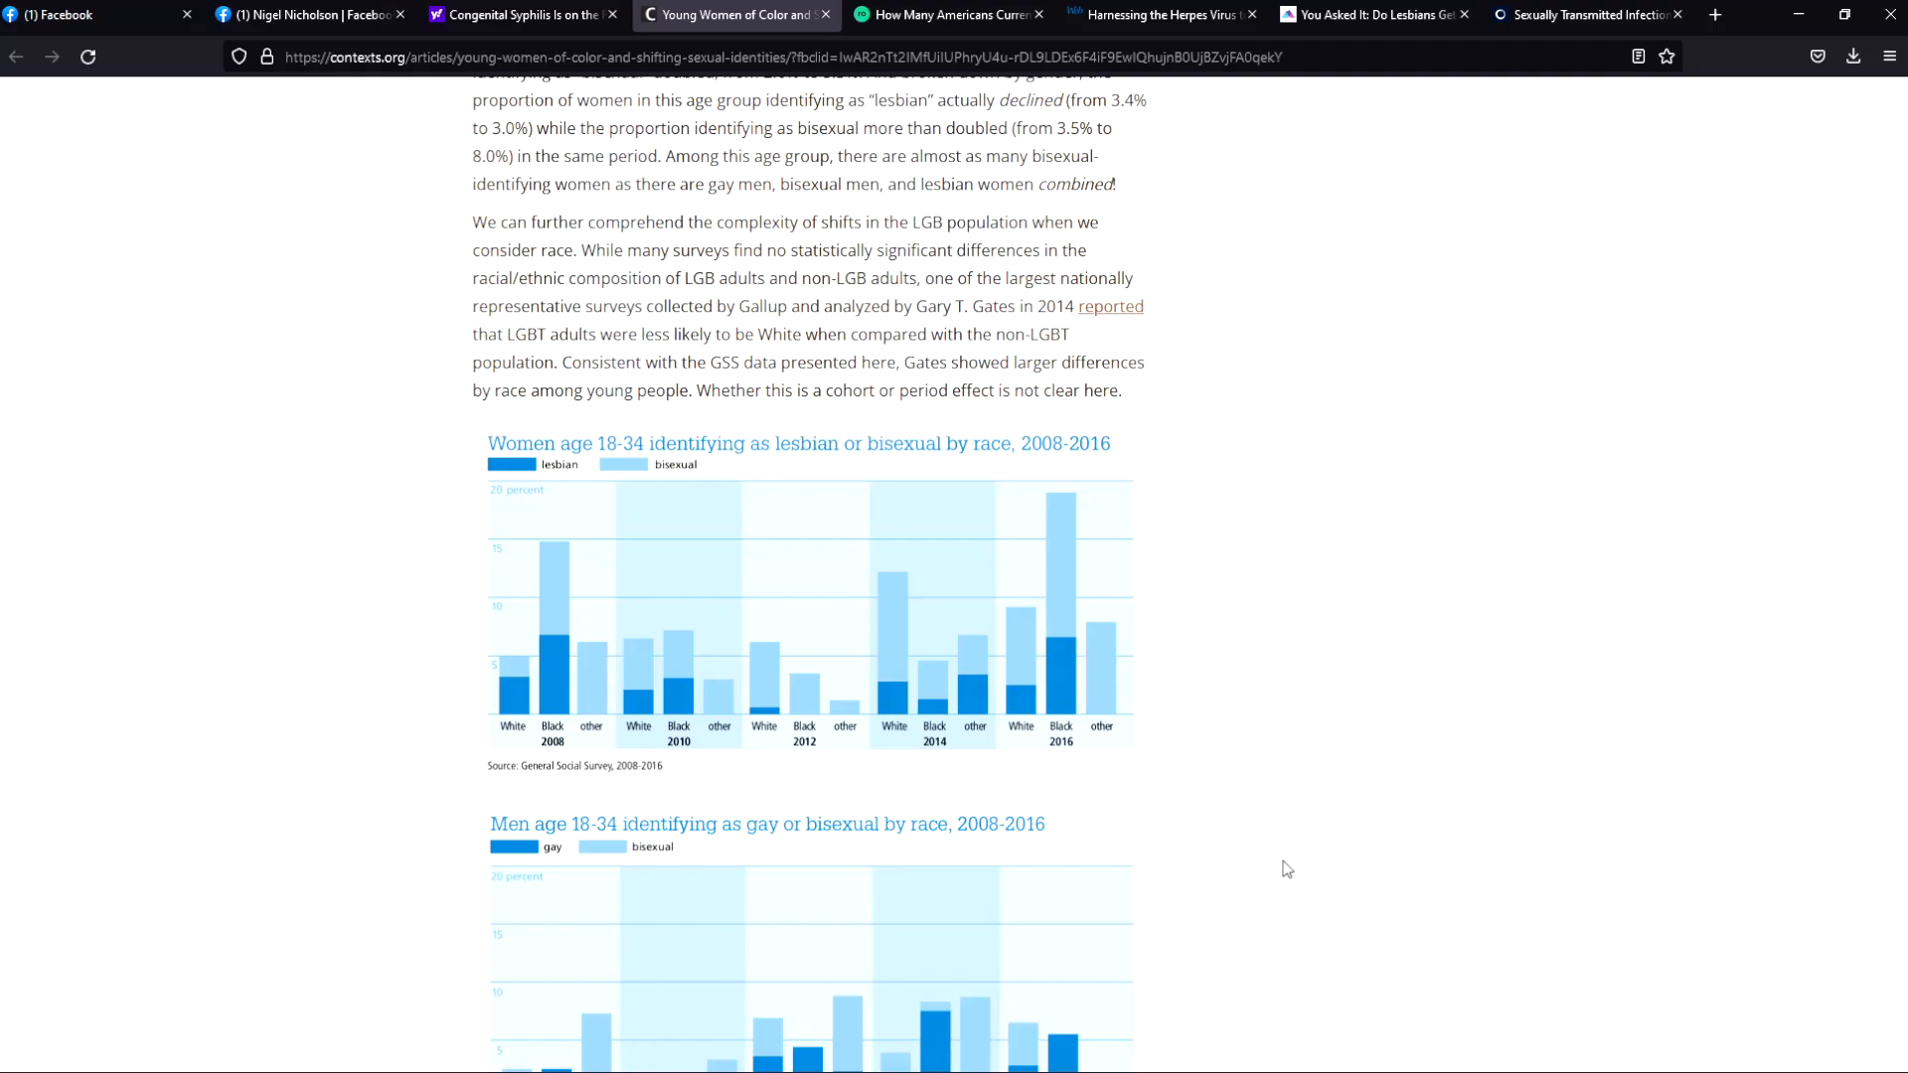
mouse_move(1435, 460)
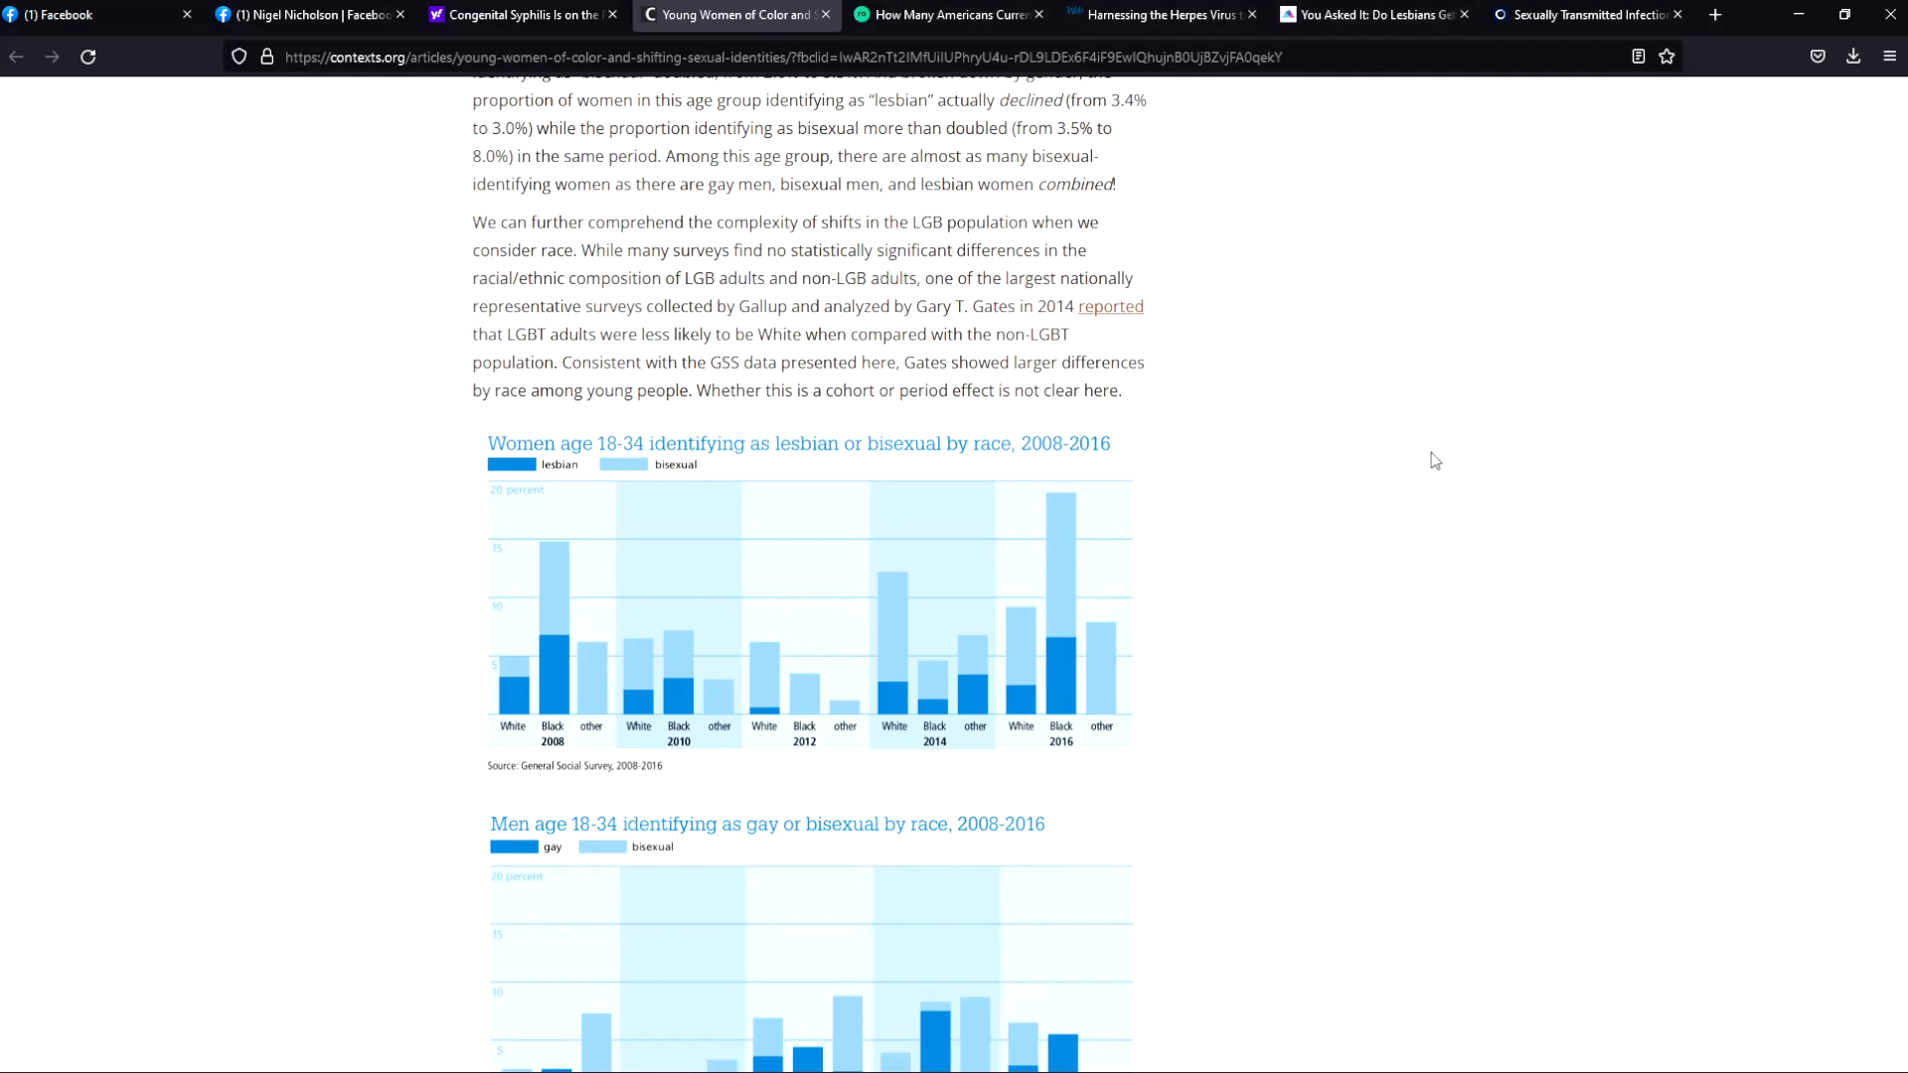
Step: Scroll down to the men age 18–34 gay or bisexual by race chart and Black women paragraph
scroll(down, 3)
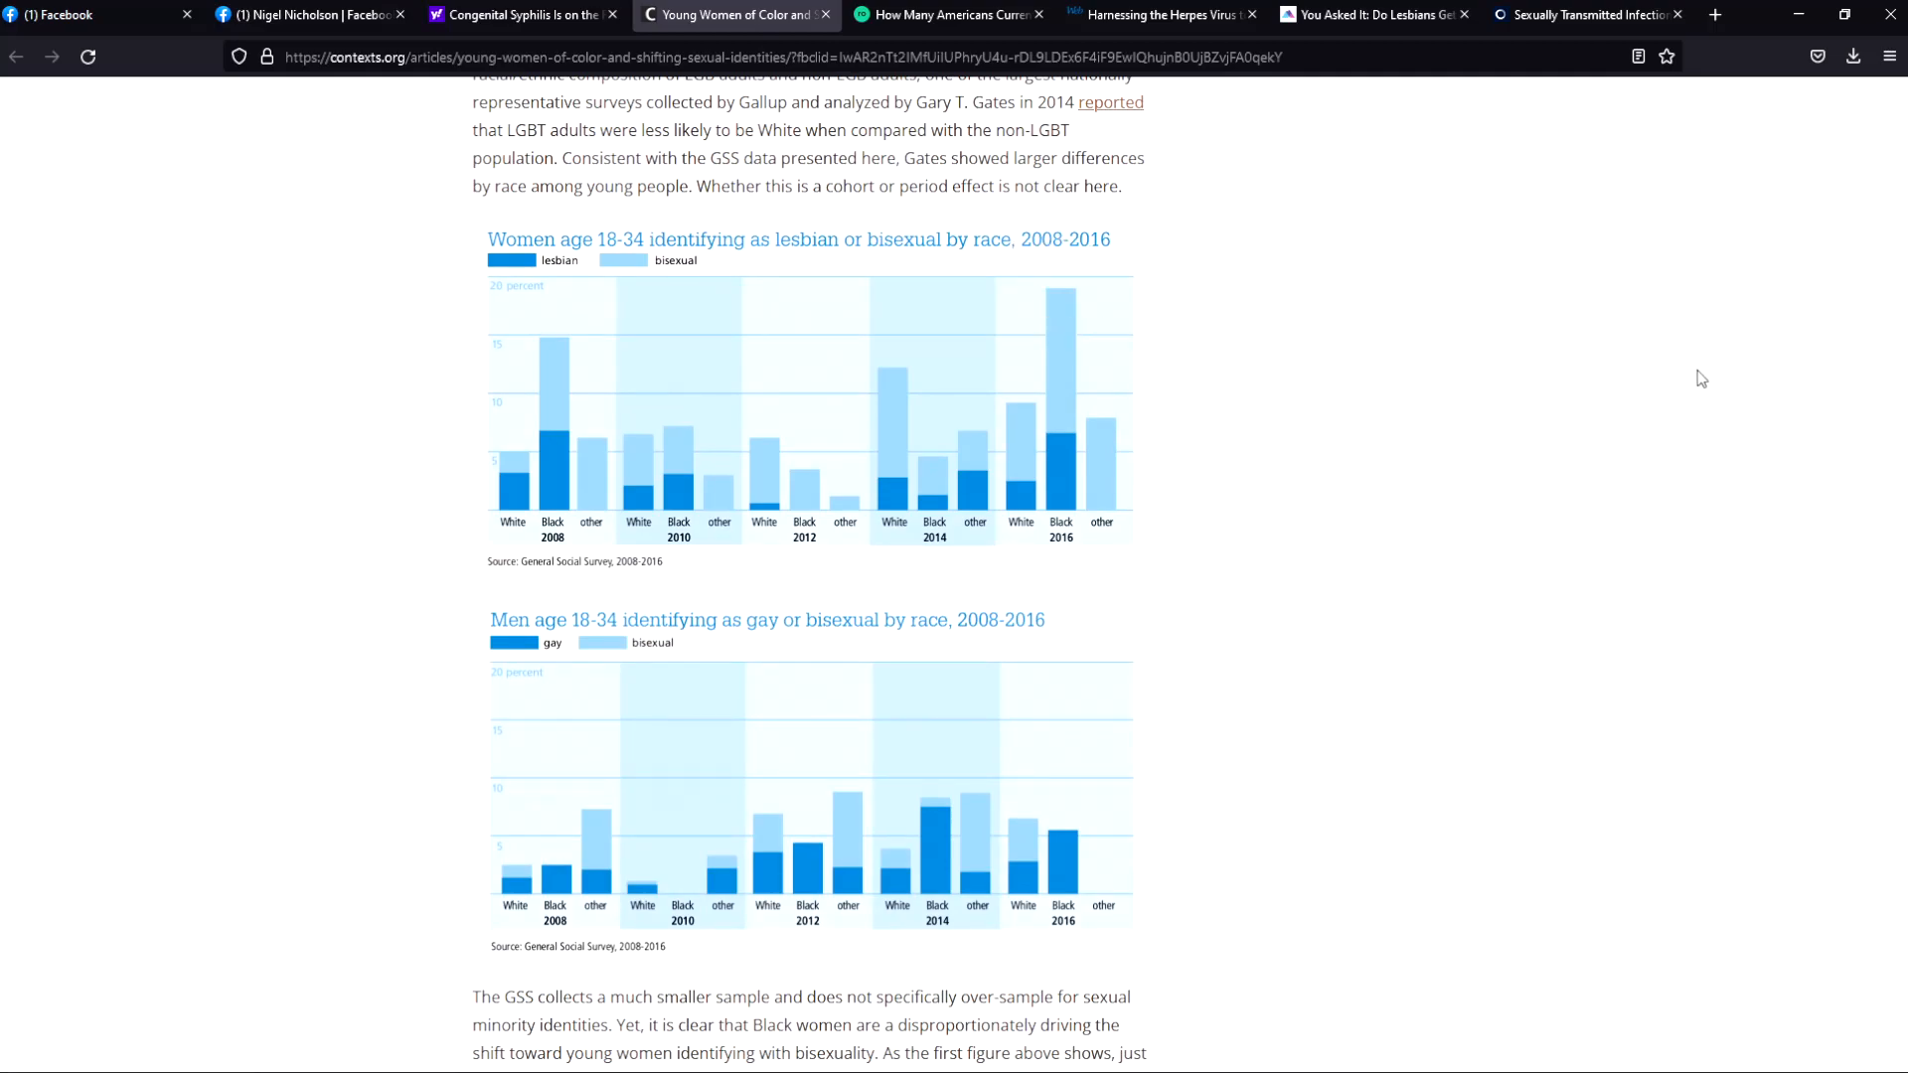
mouse_move(1276, 338)
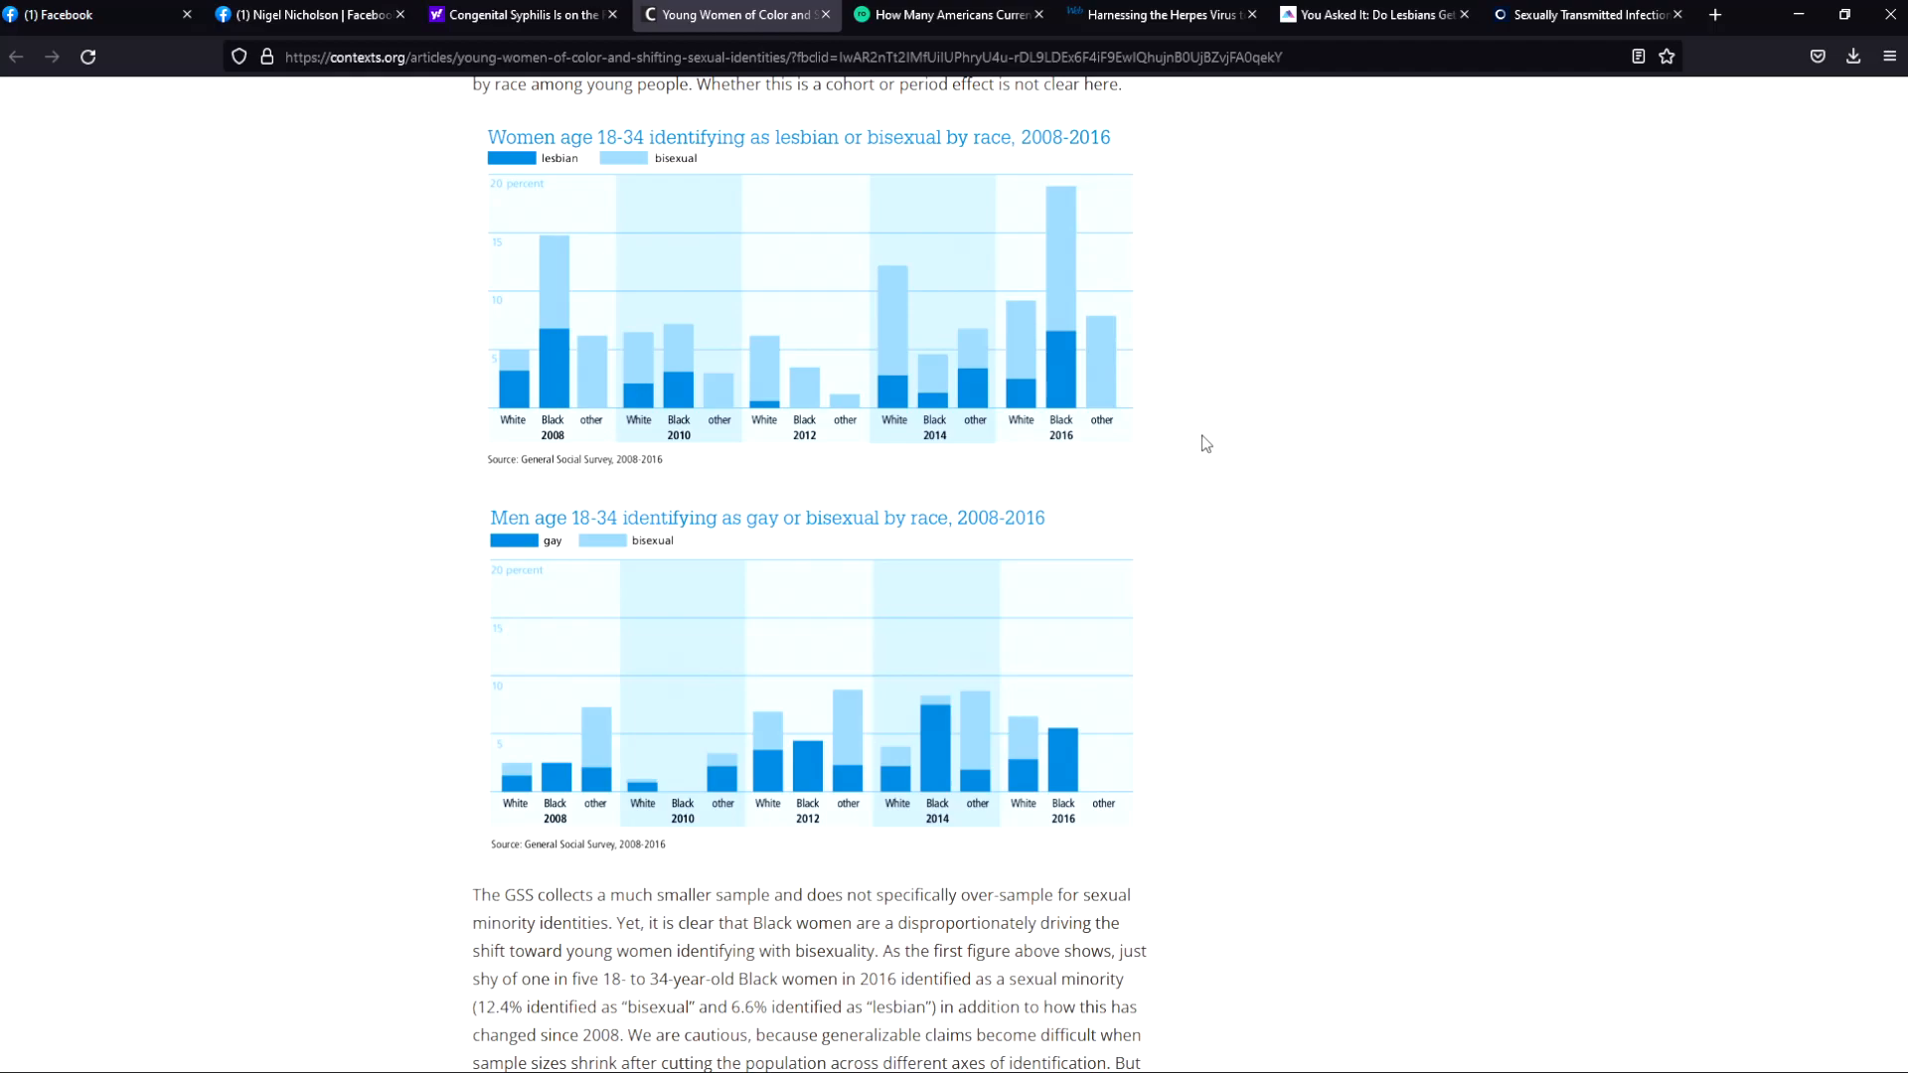
mouse_move(1201, 443)
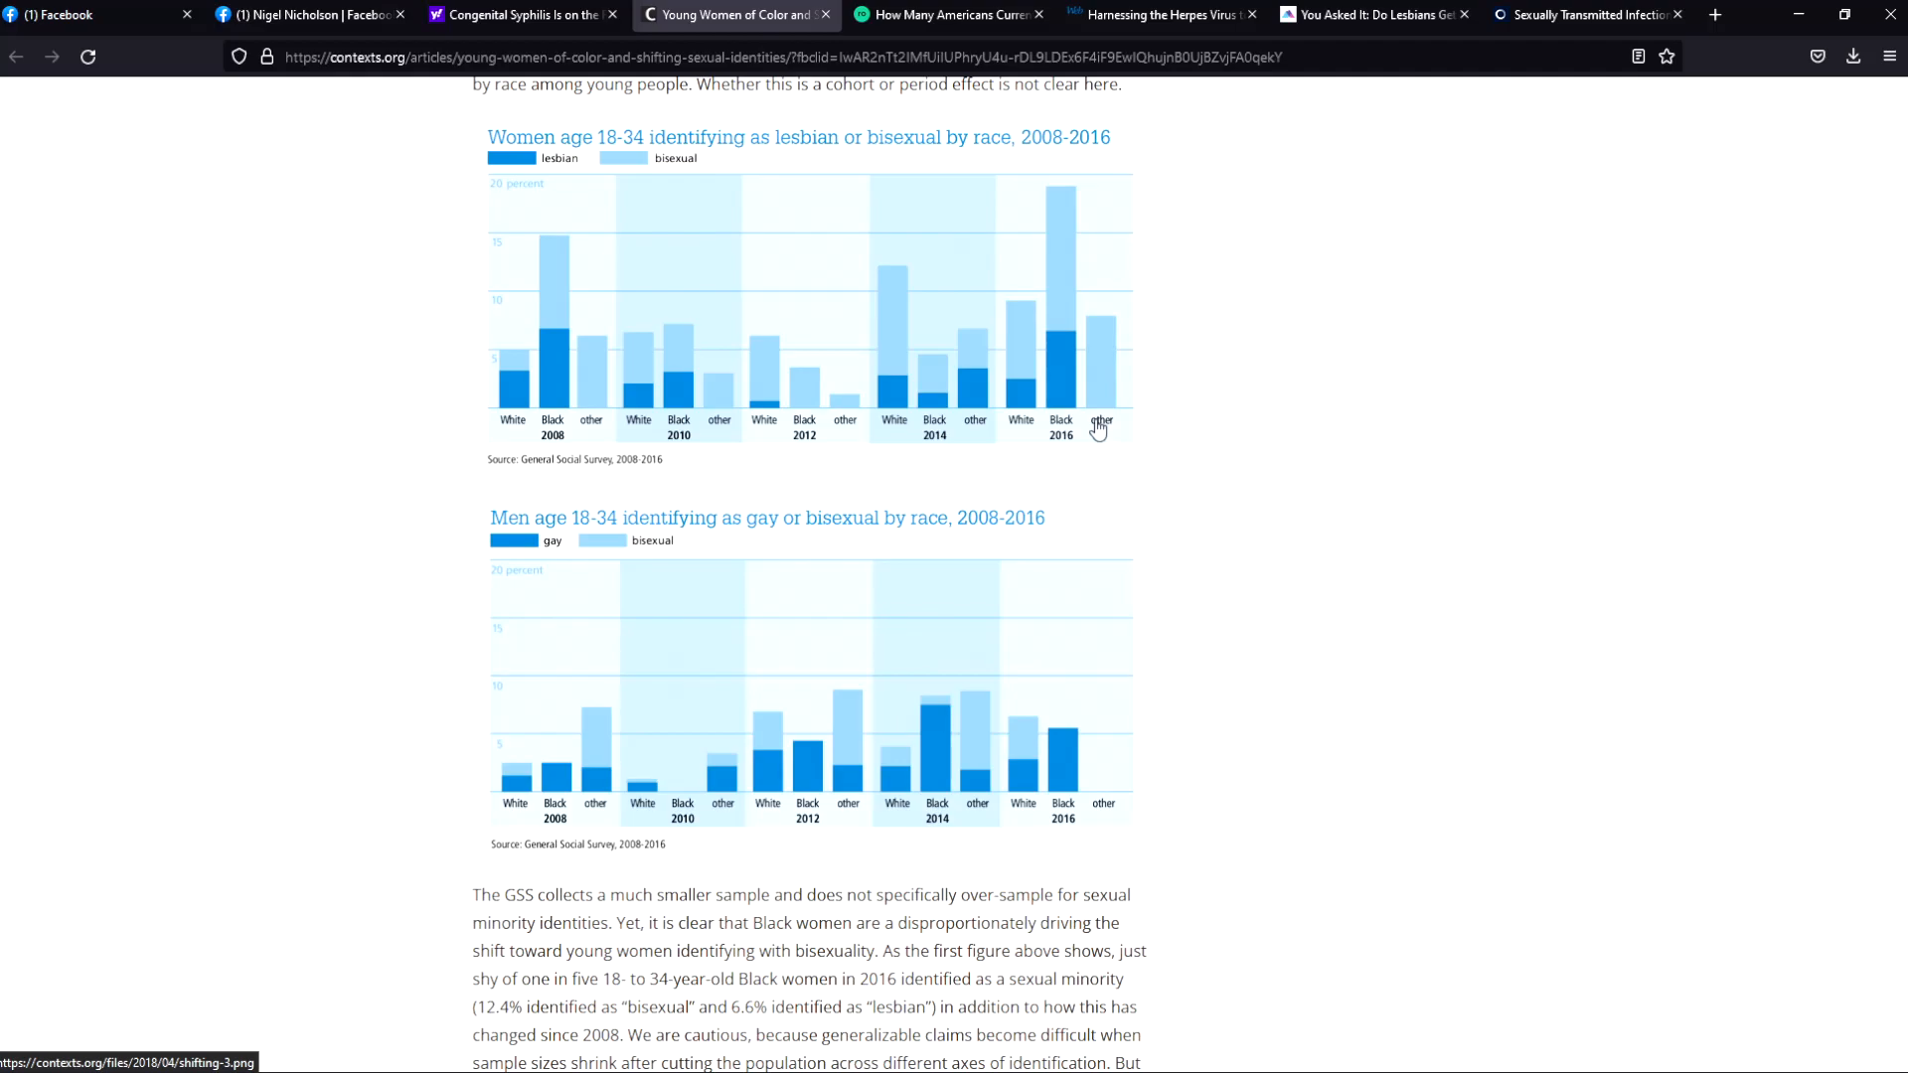
mouse_move(831, 324)
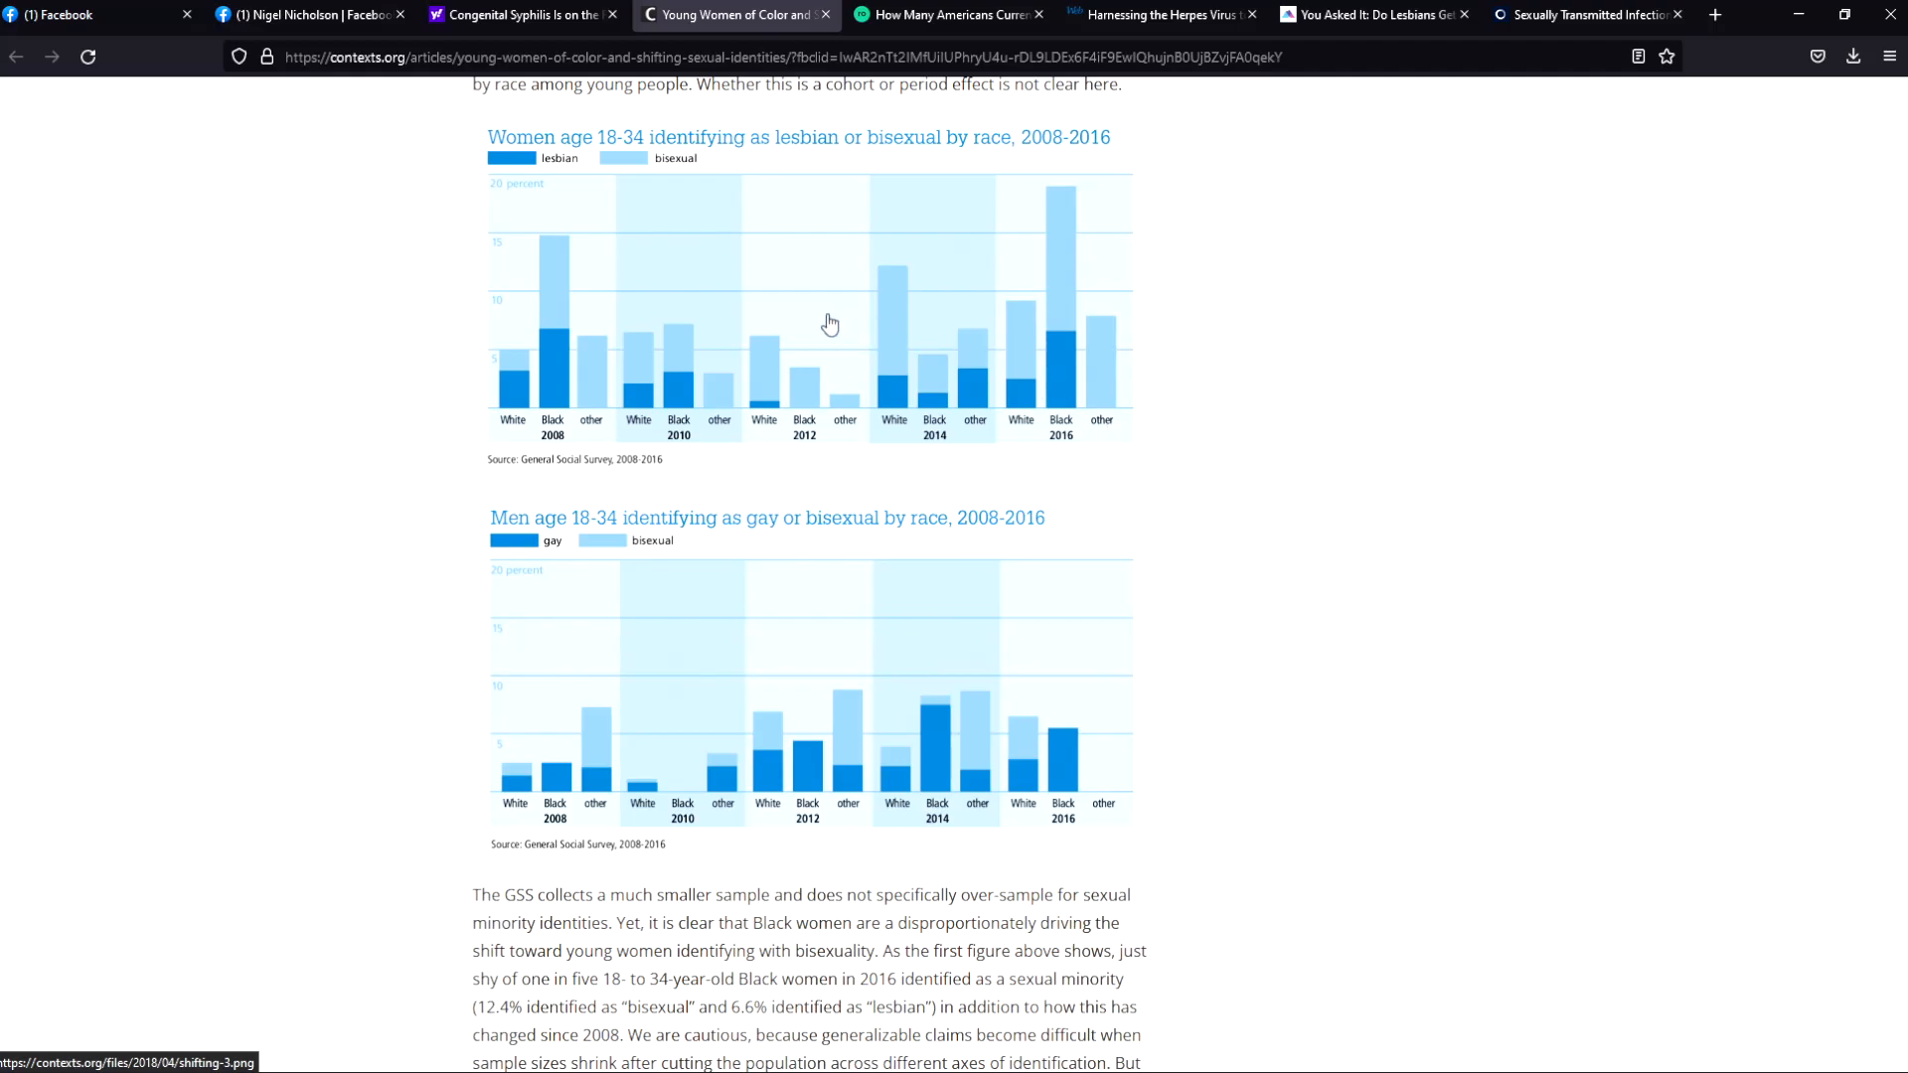
scroll(down, 3)
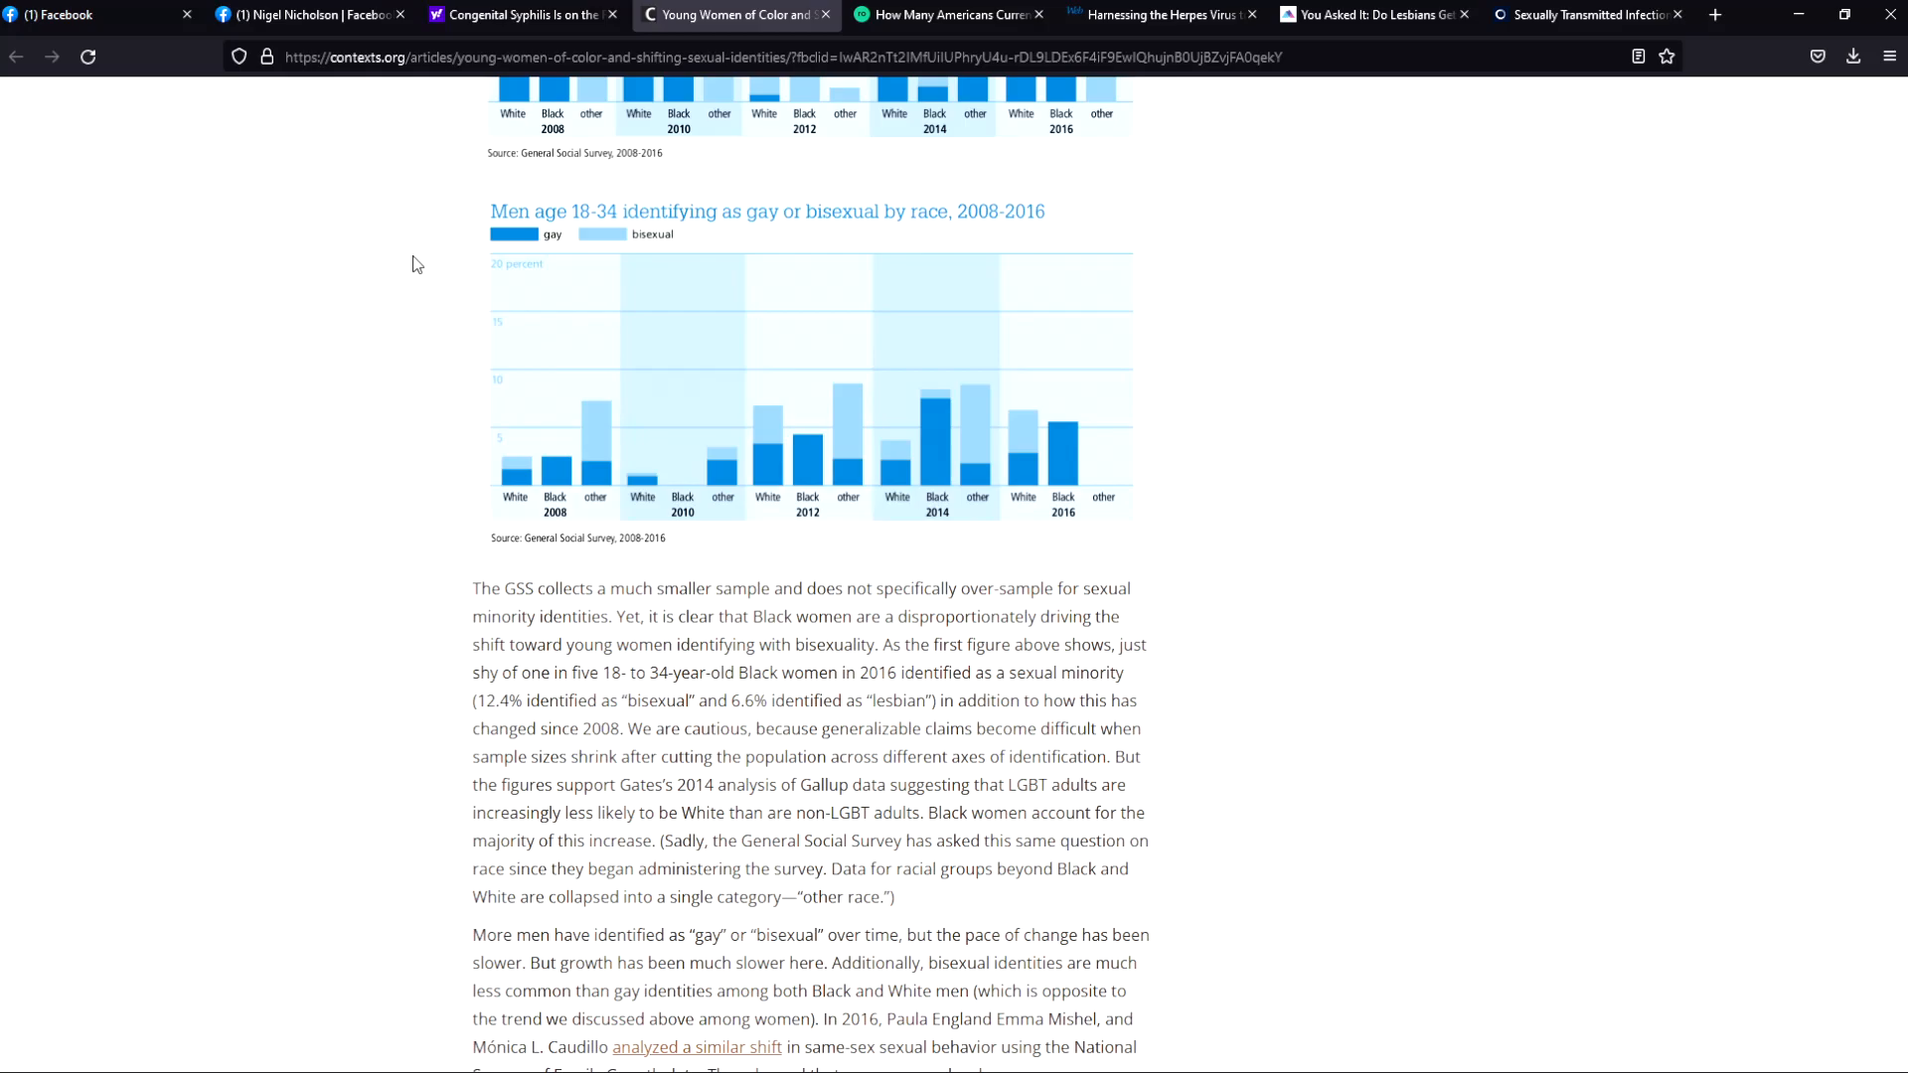
Step: Scroll to the paragraphs on the GSS sample and men's slower same-sex behavior shift
scroll(down, 3)
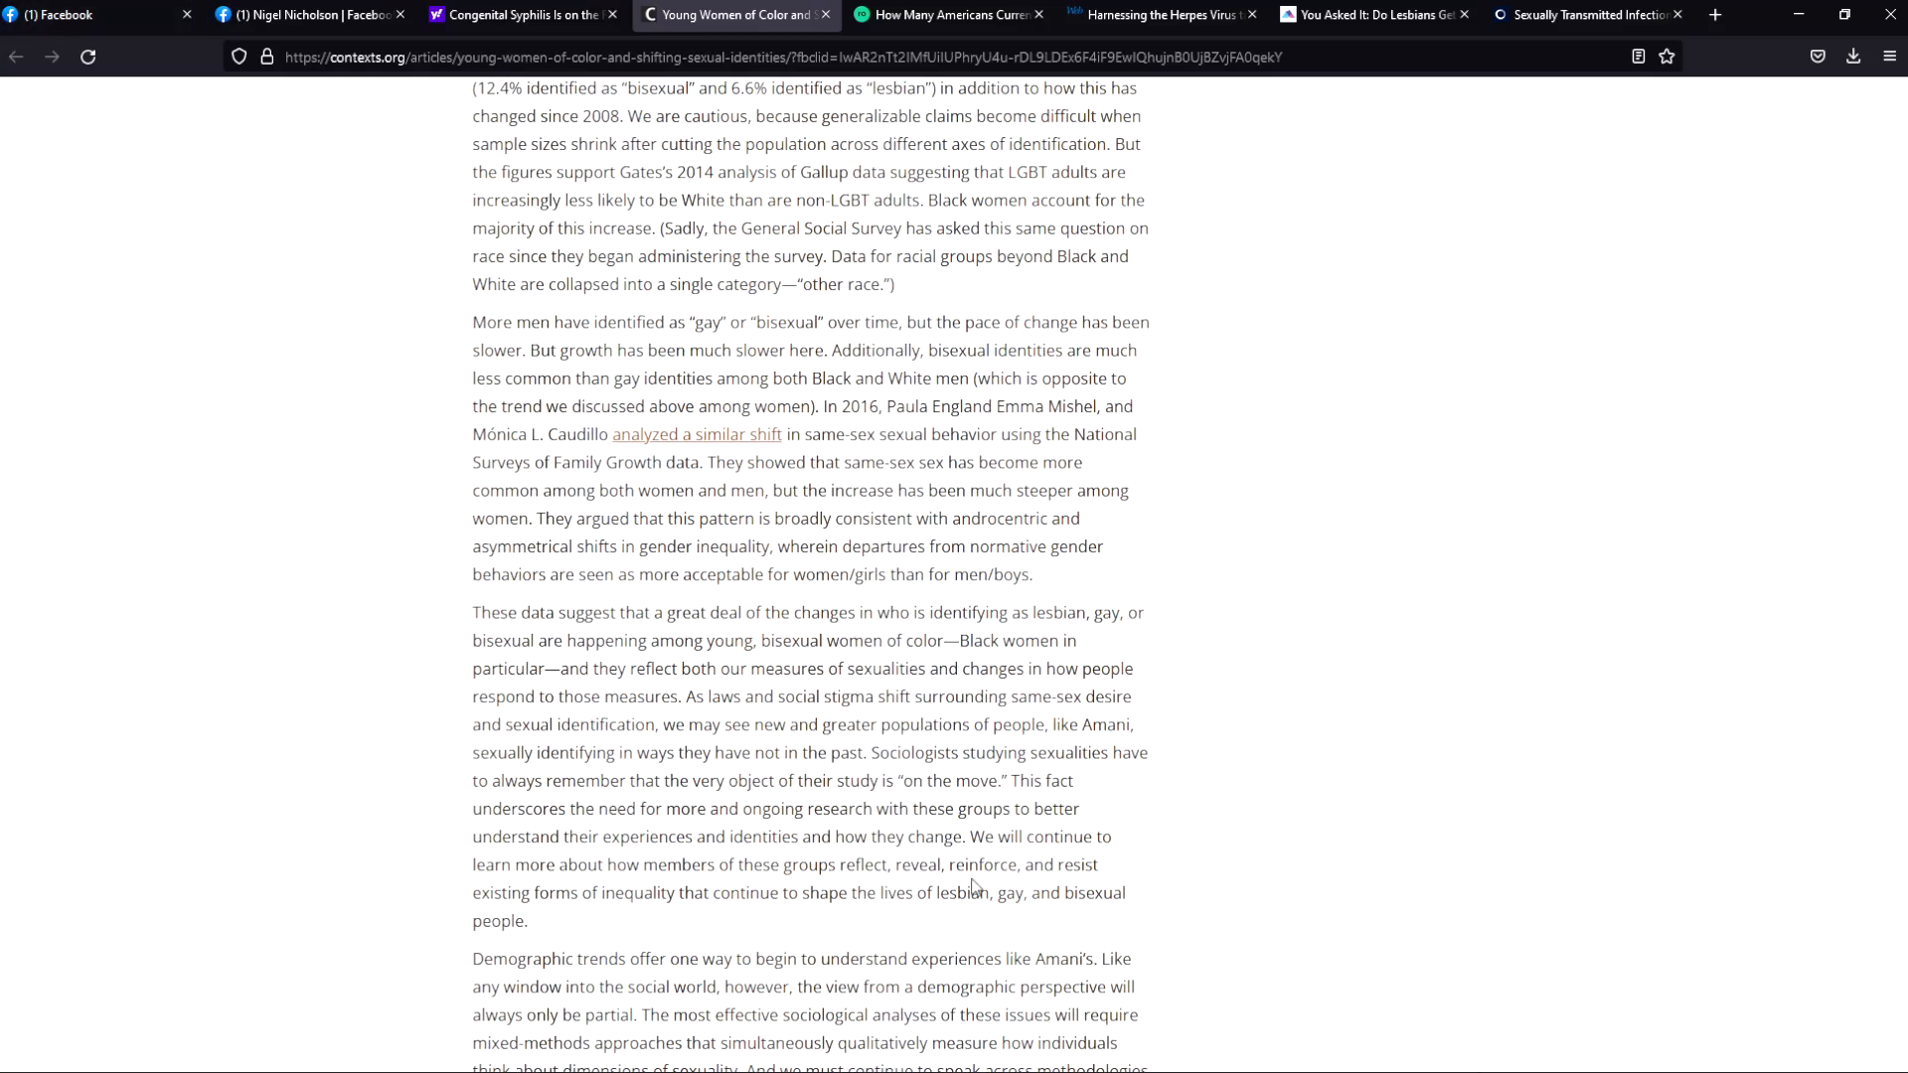
scroll(down, 3)
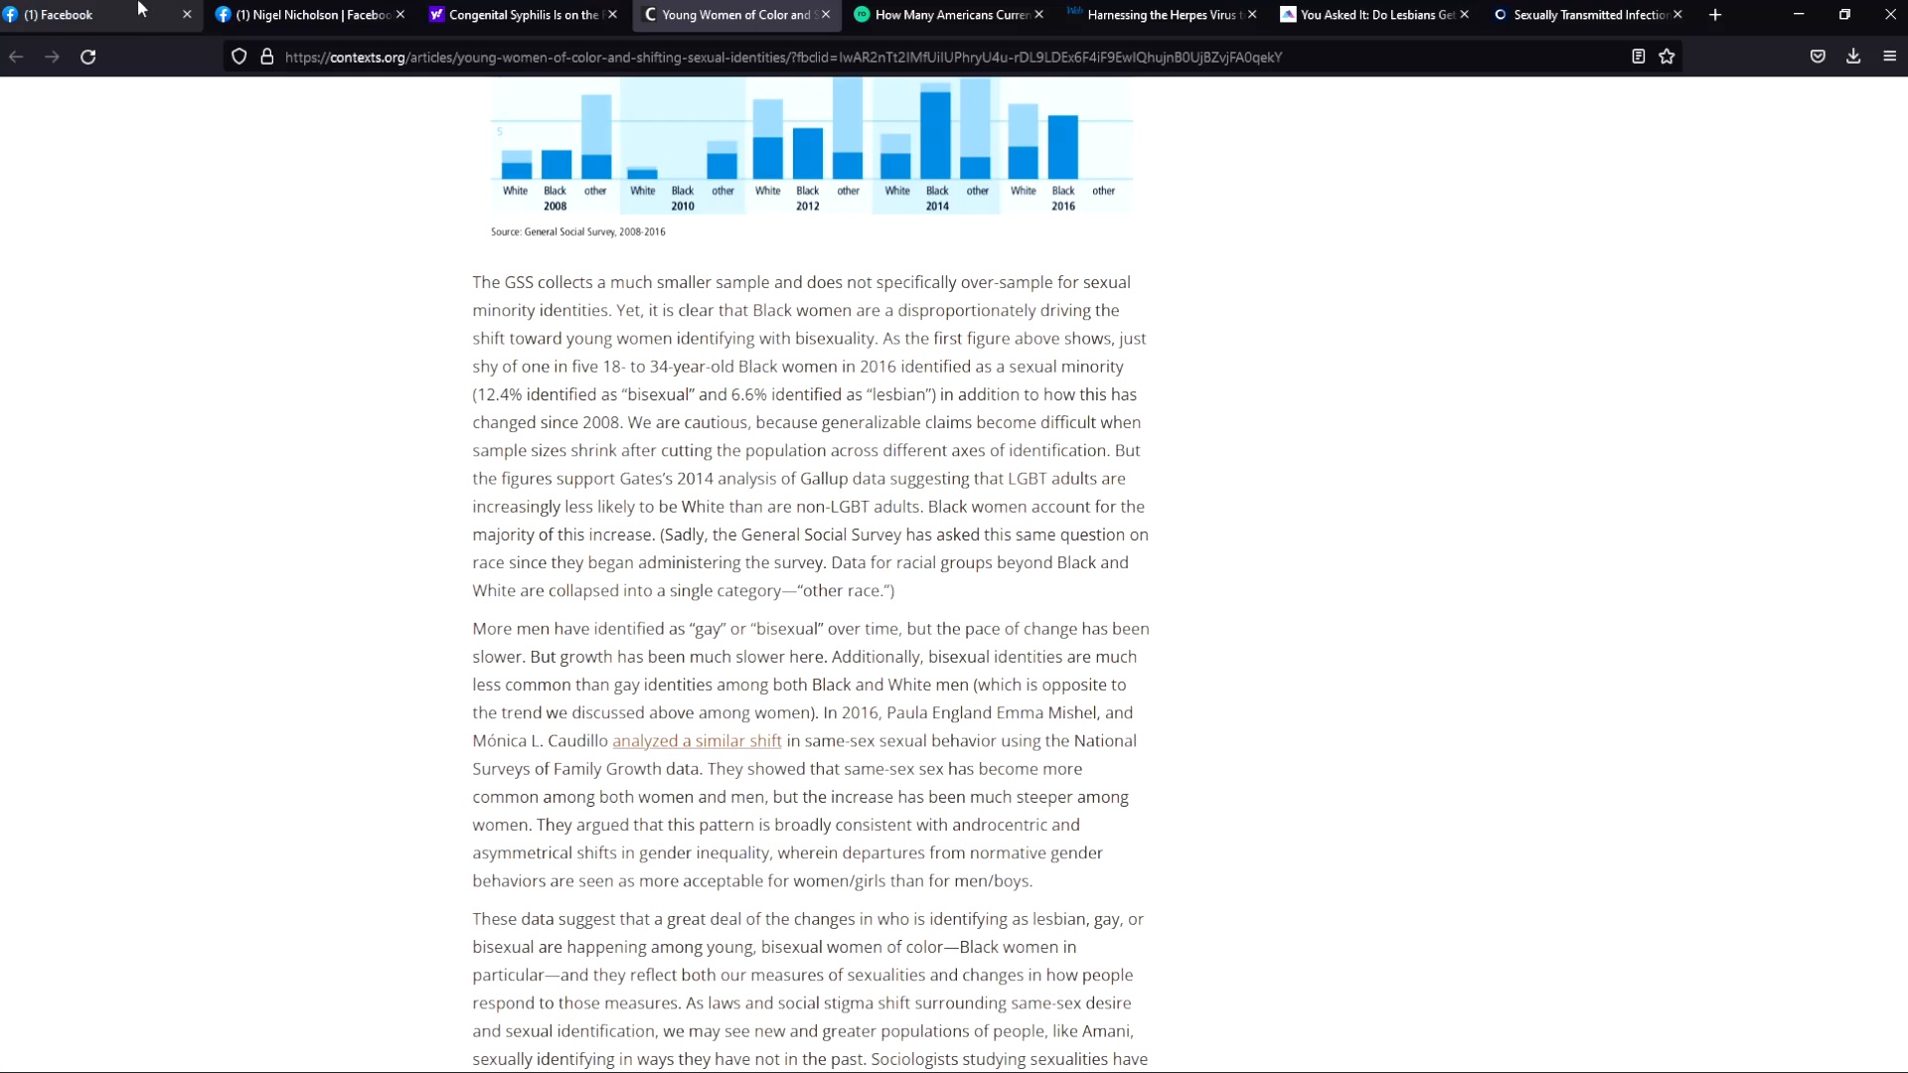
mouse_move(51, 57)
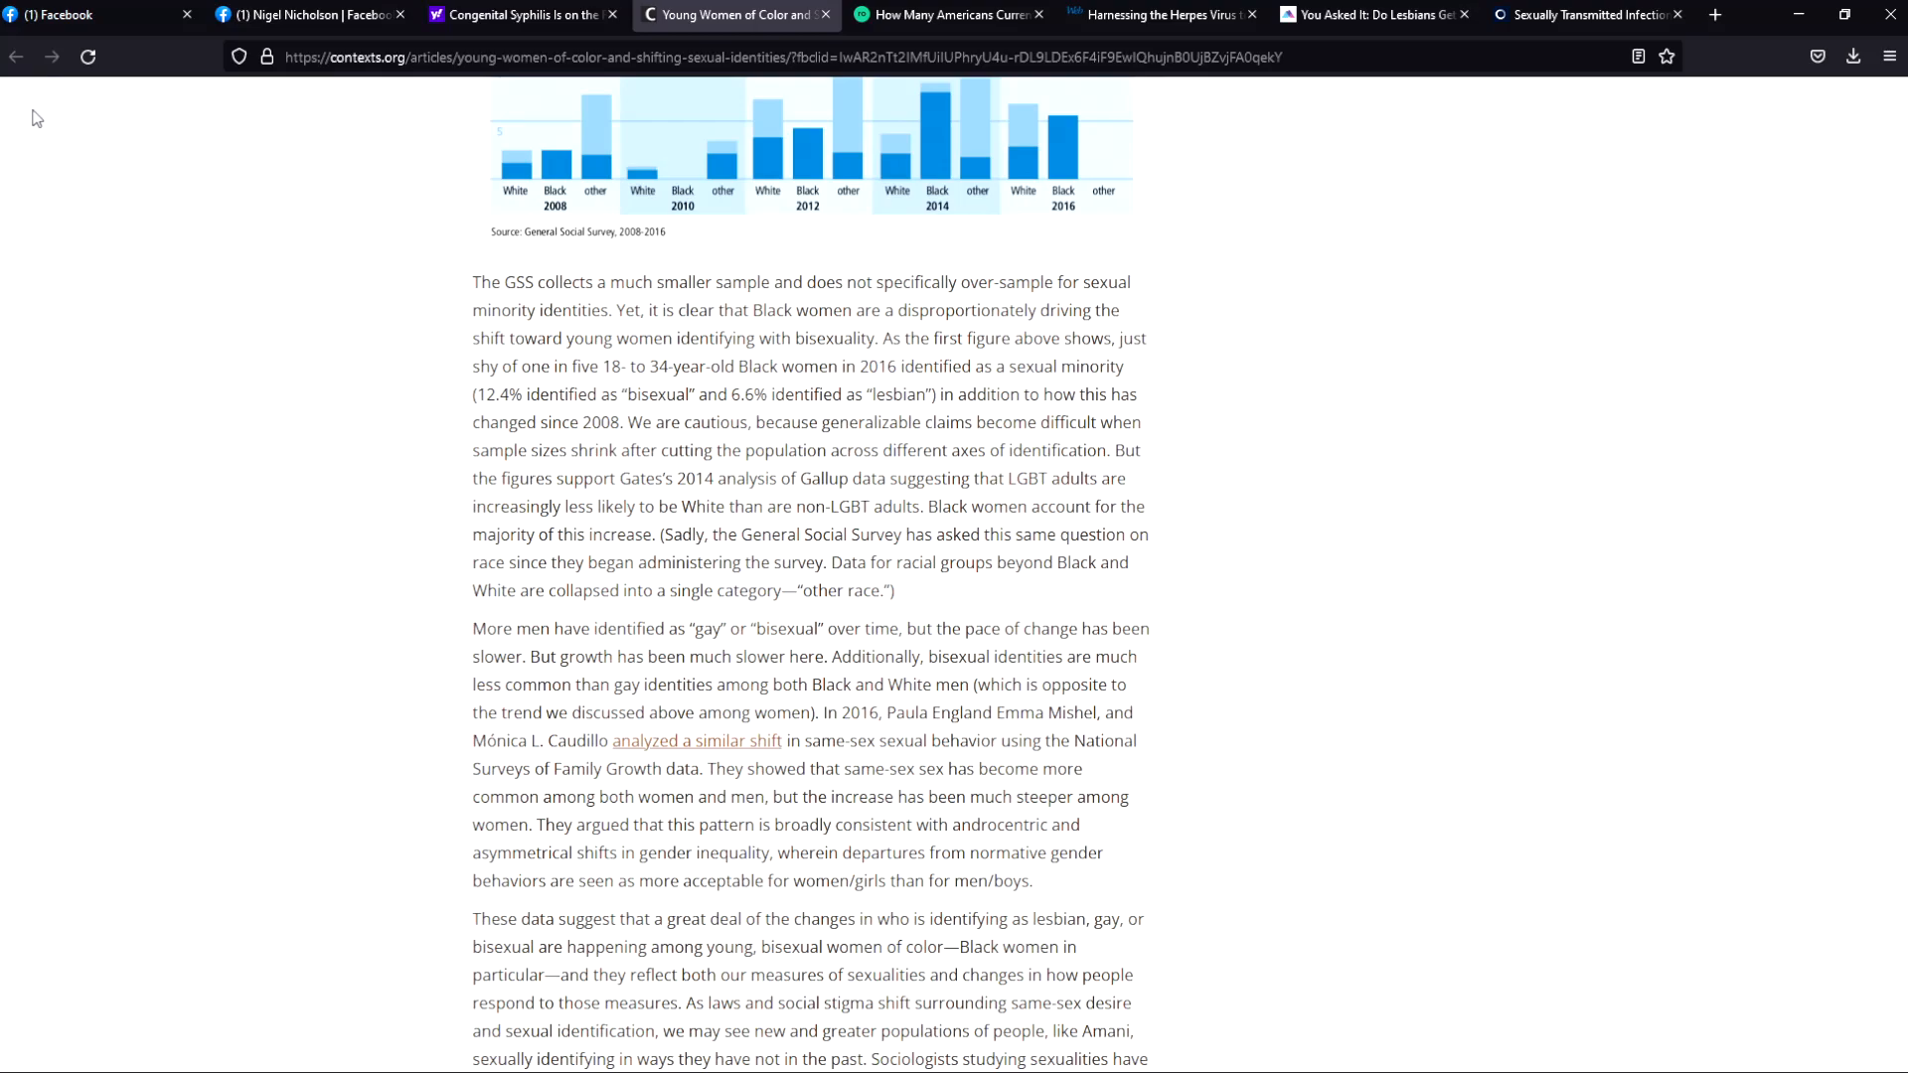
mouse_move(4, 211)
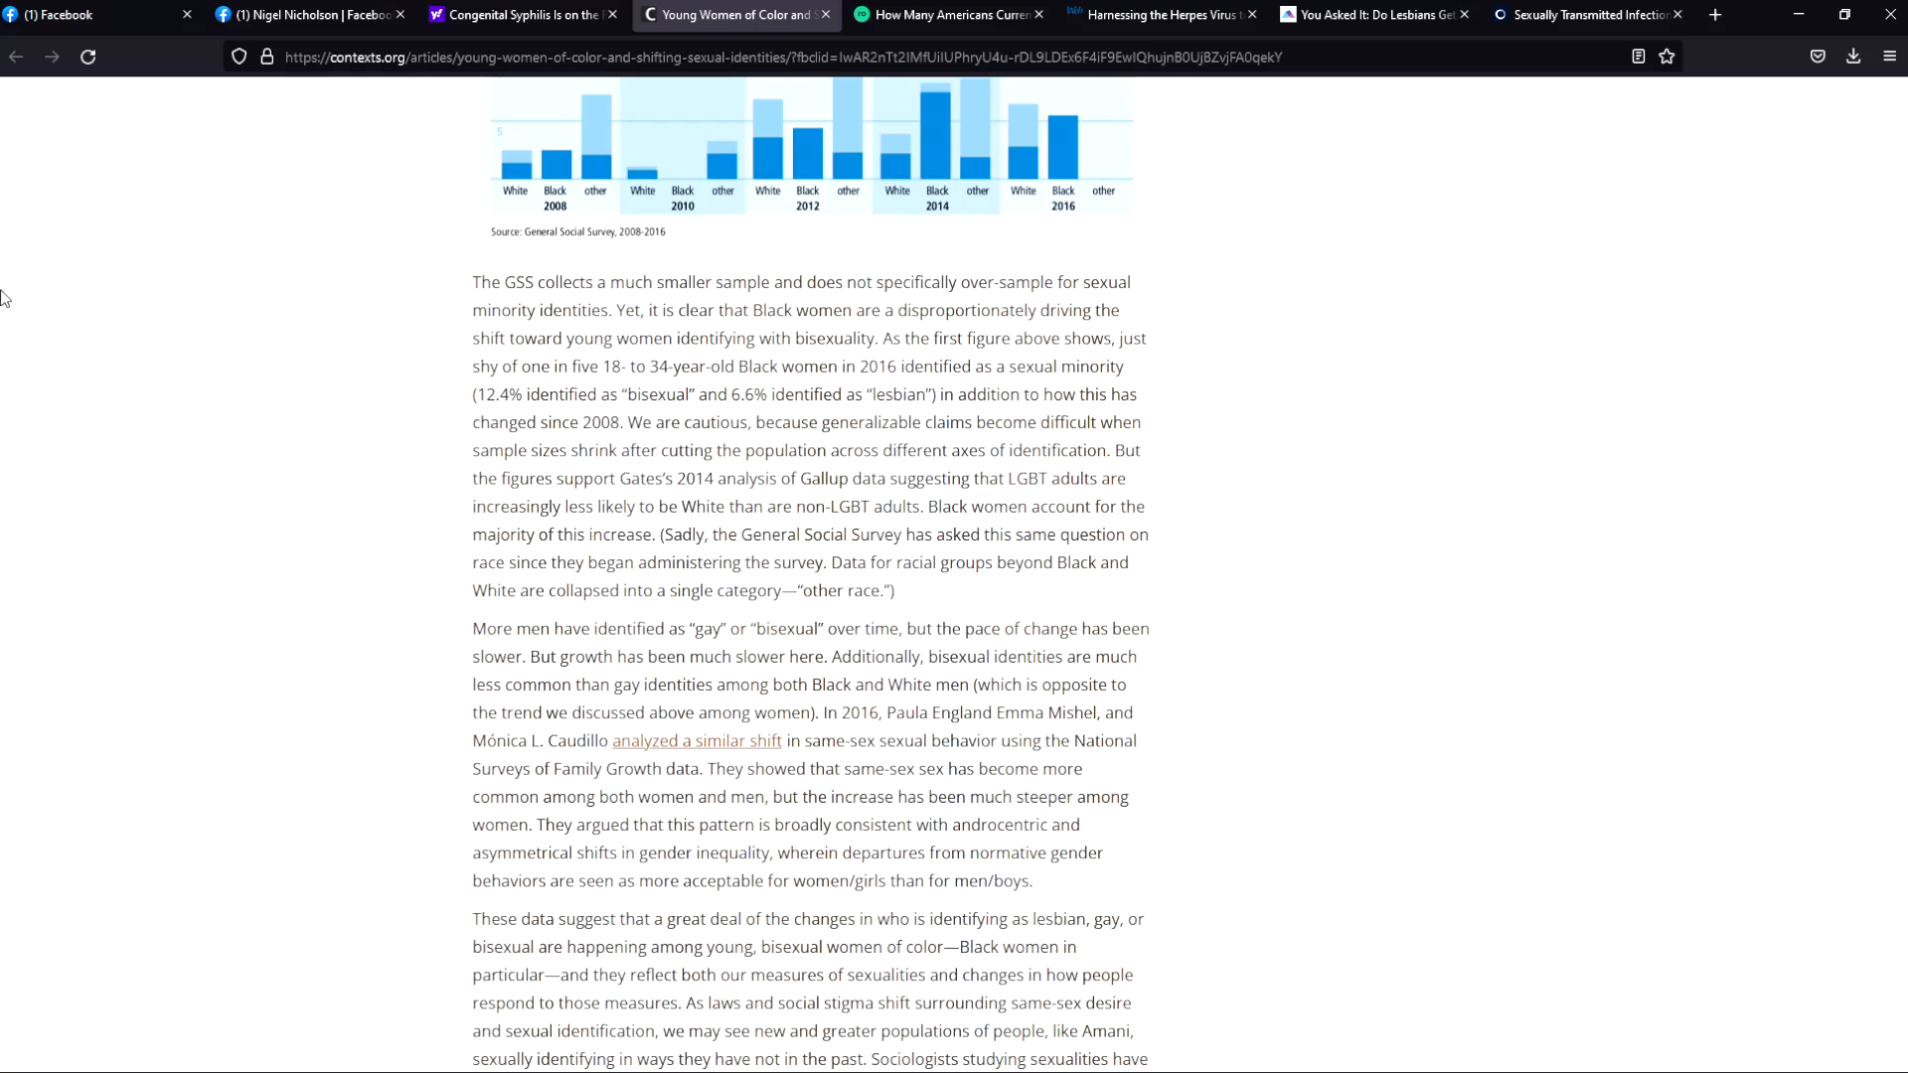
mouse_move(4, 389)
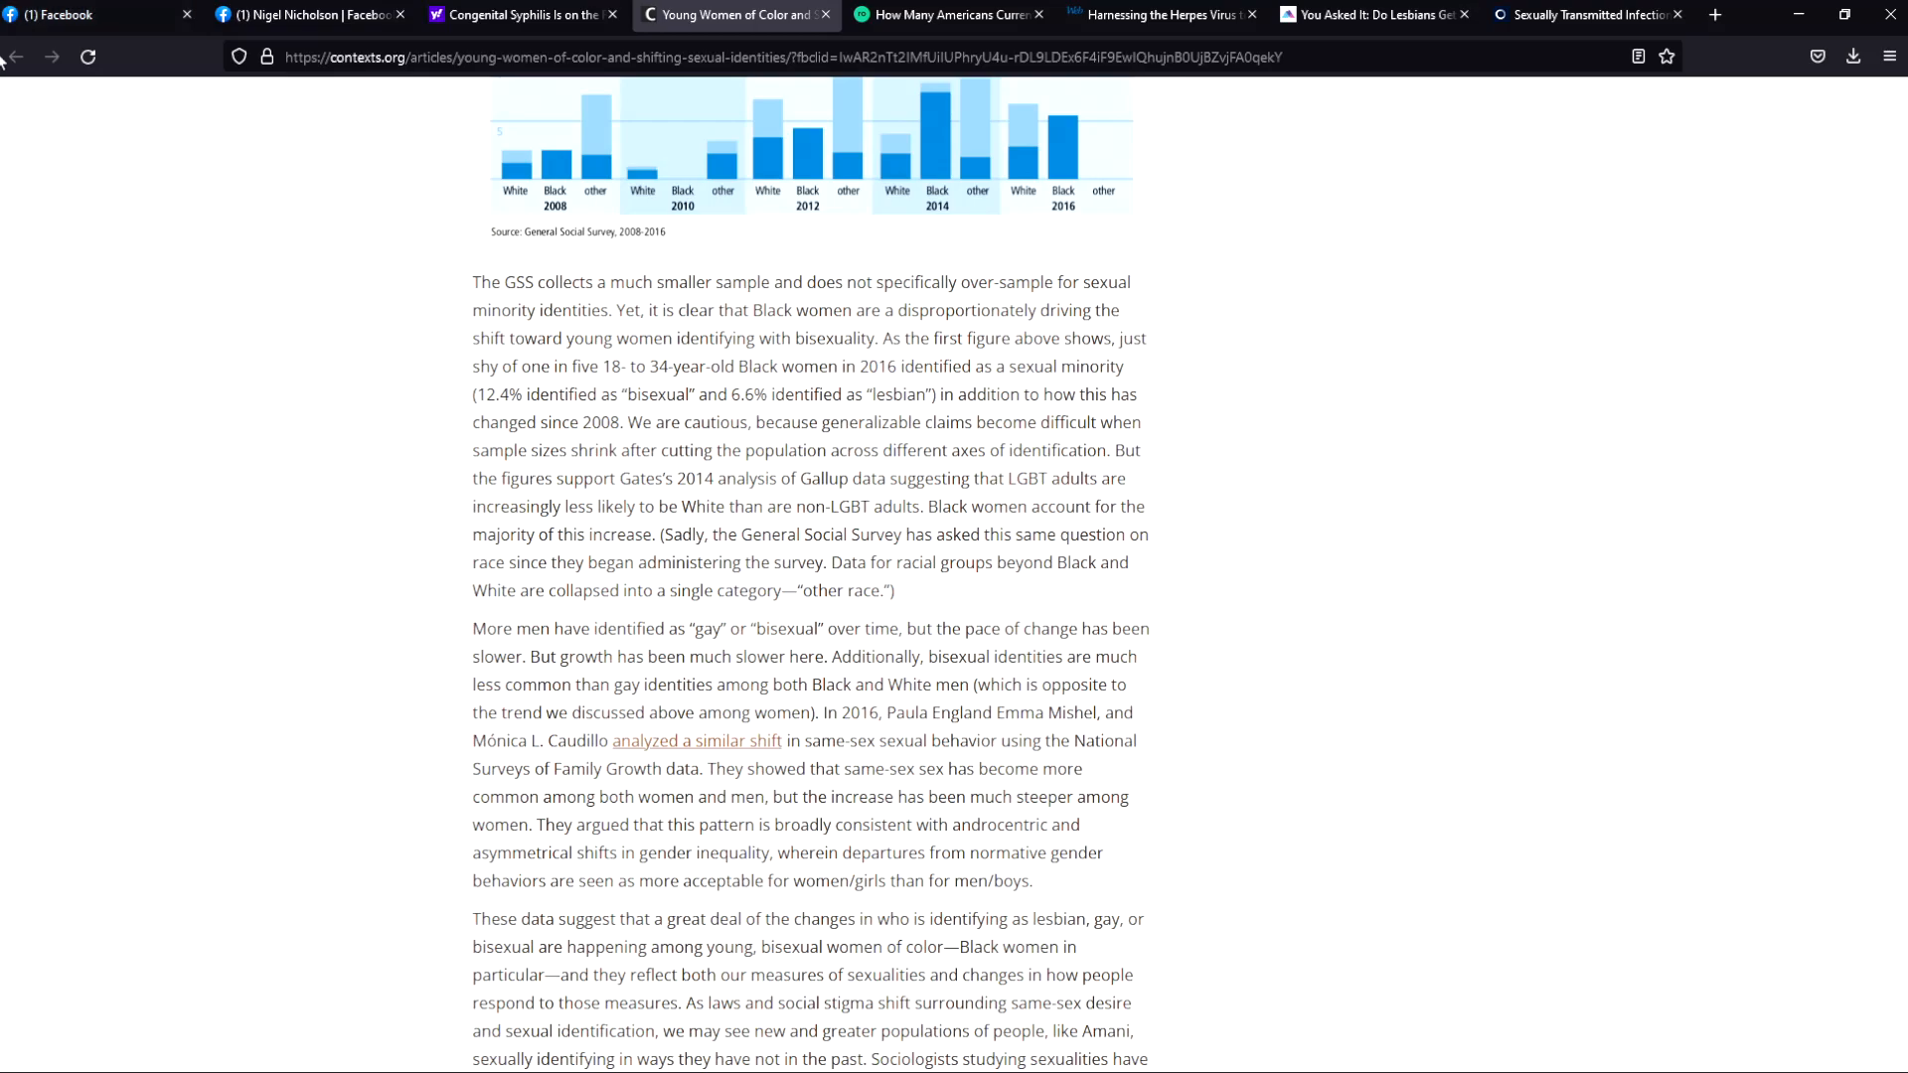
mouse_move(1181, 622)
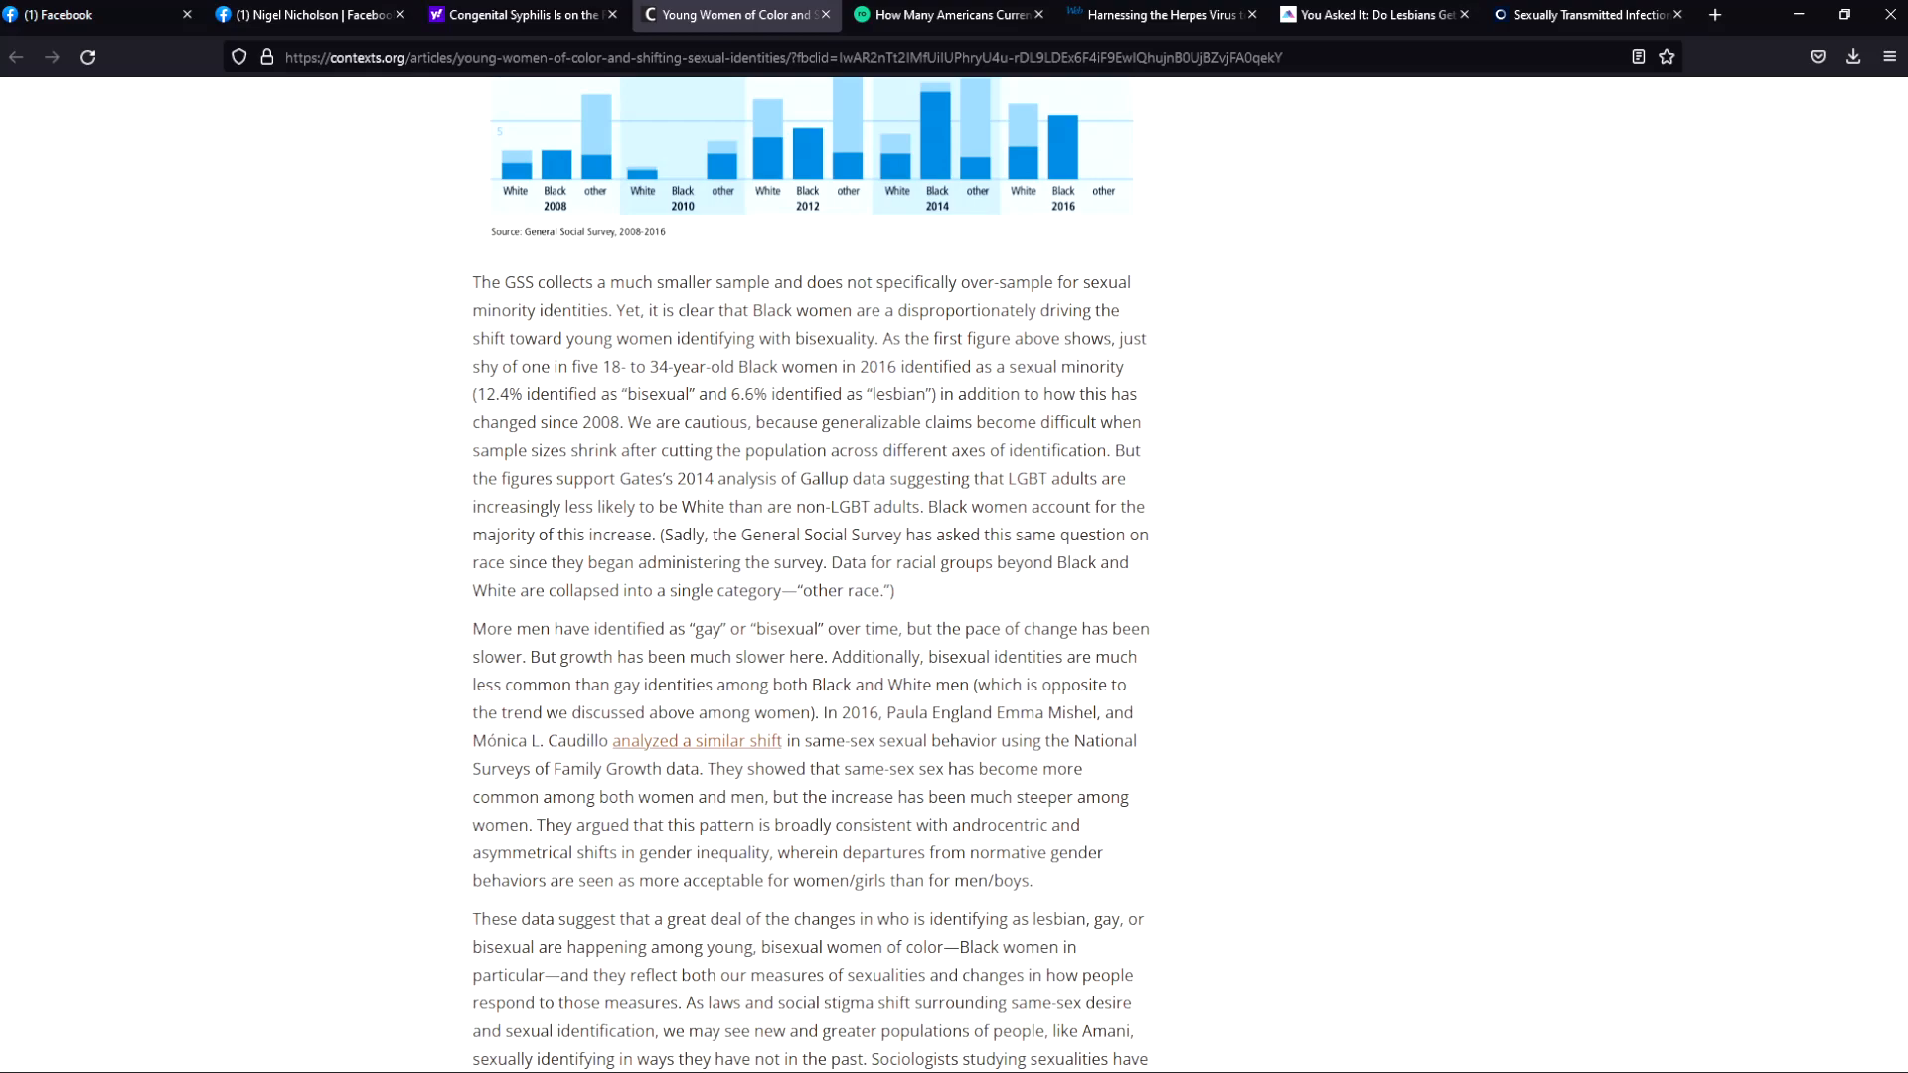
mouse_move(722, 1050)
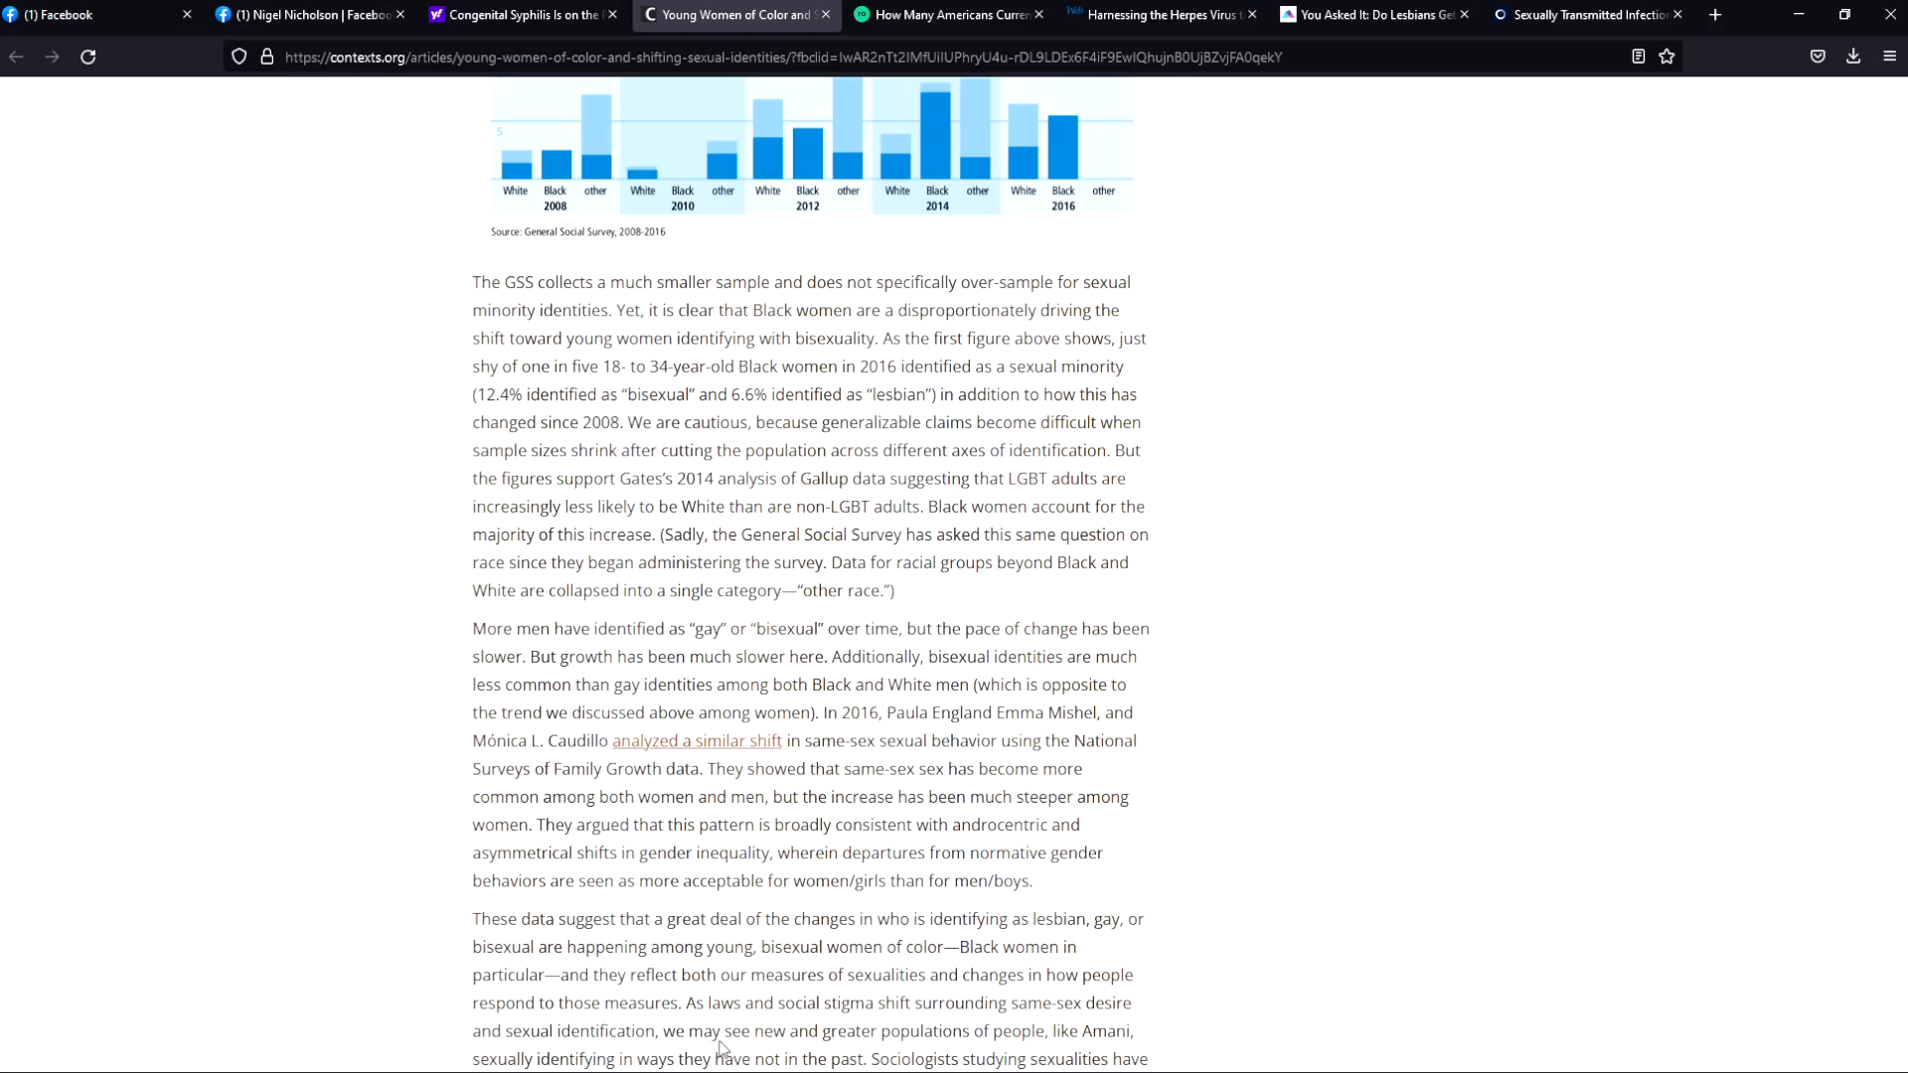